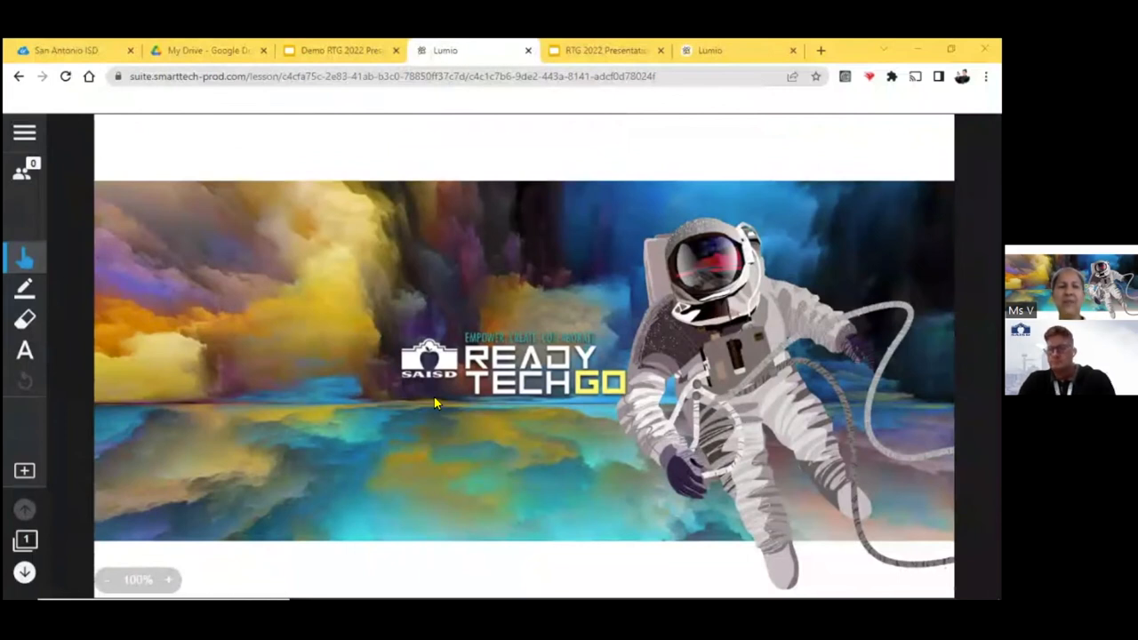
mouse_move(370, 288)
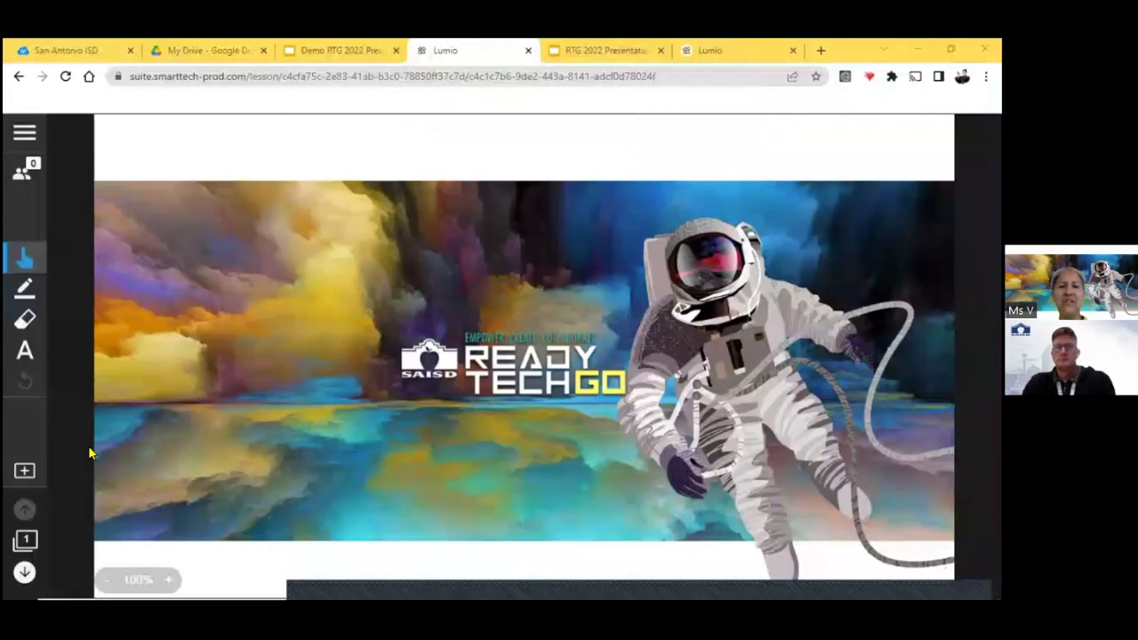
mouse_move(258, 416)
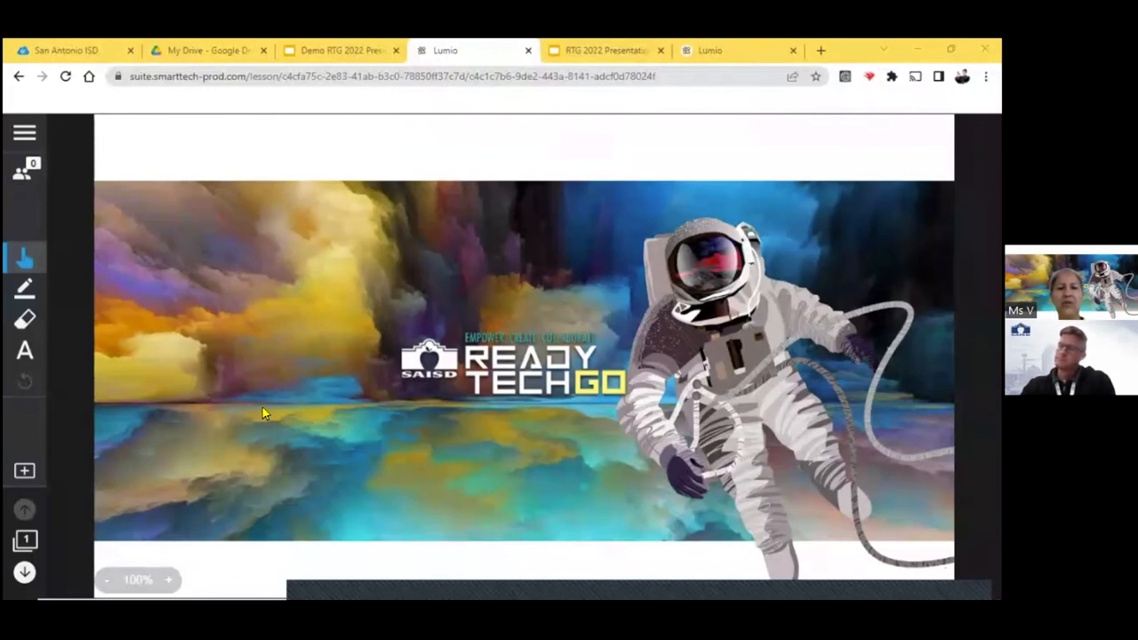
mouse_move(288, 292)
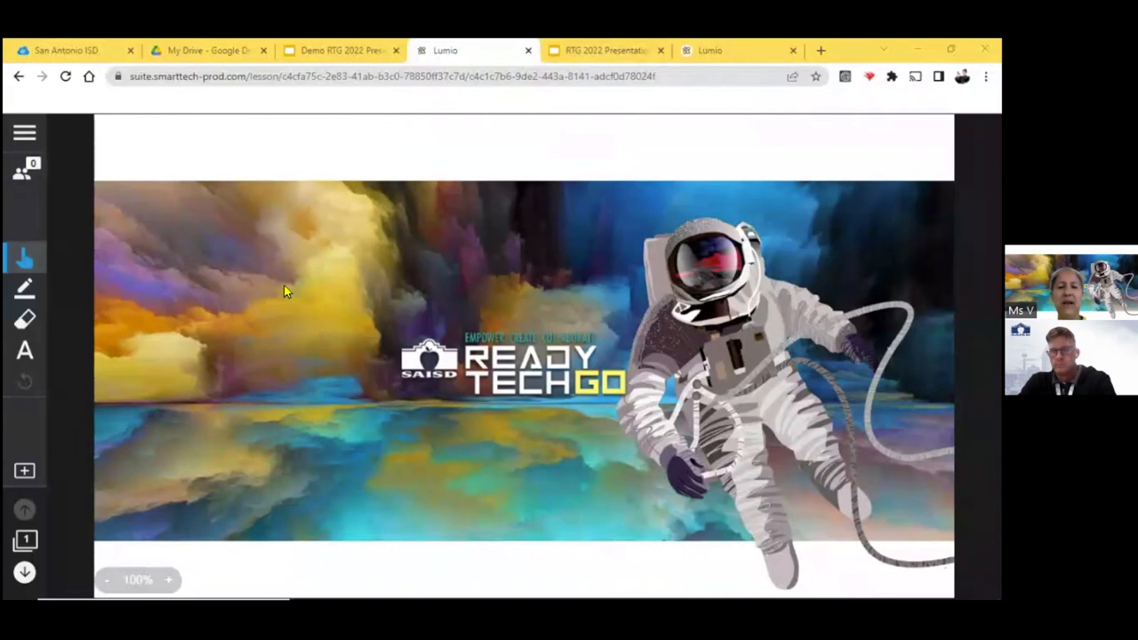
mouse_move(324, 260)
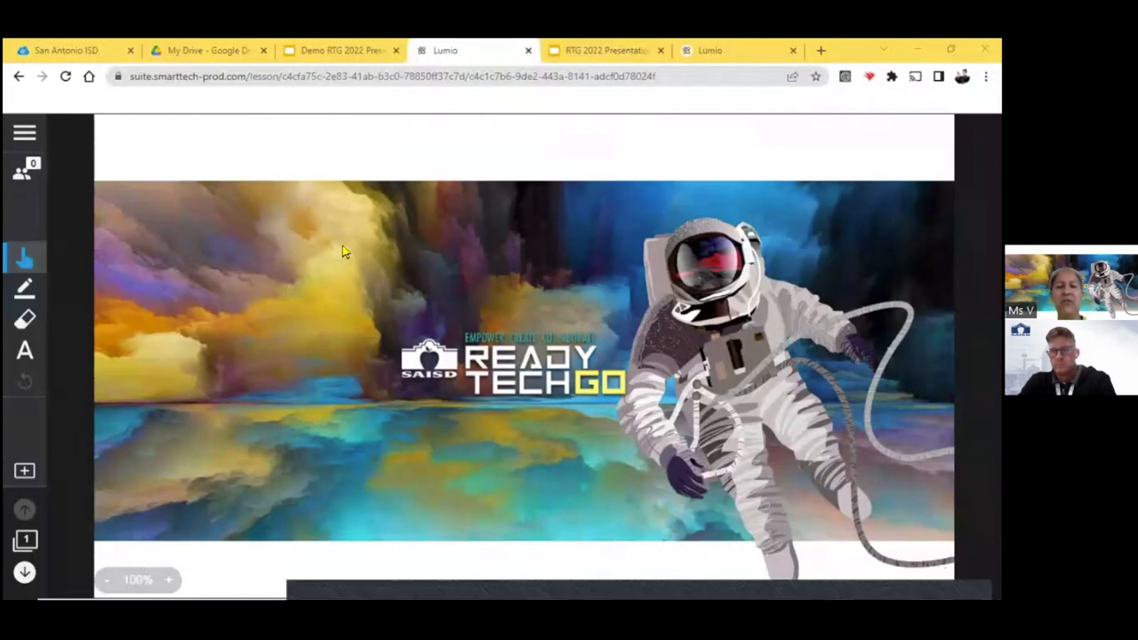
mouse_move(217, 274)
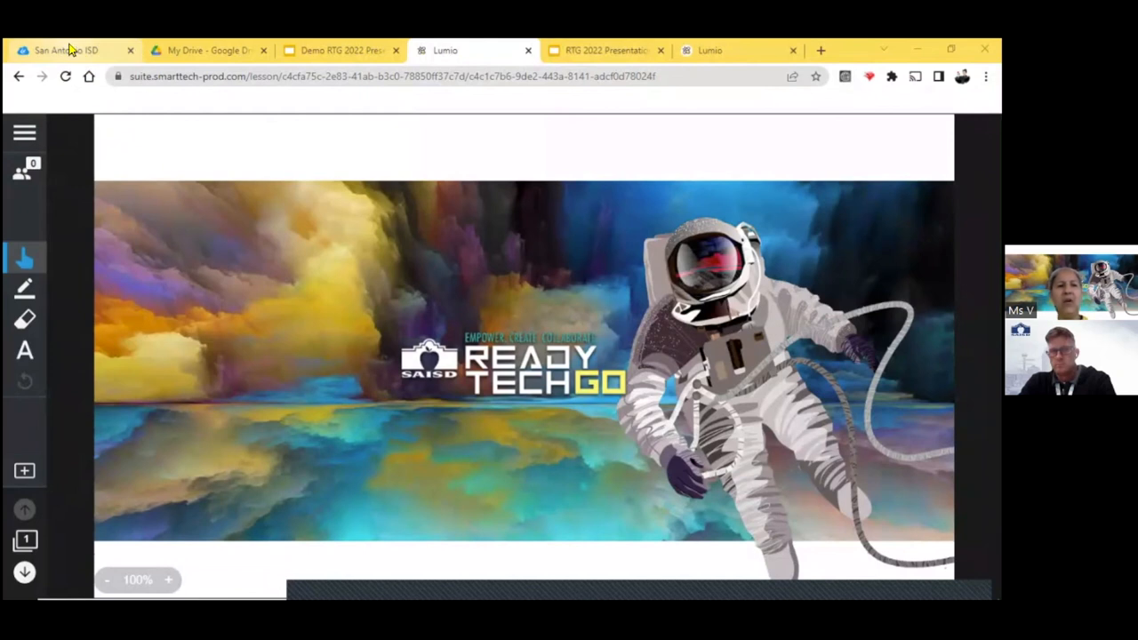
mouse_move(75, 46)
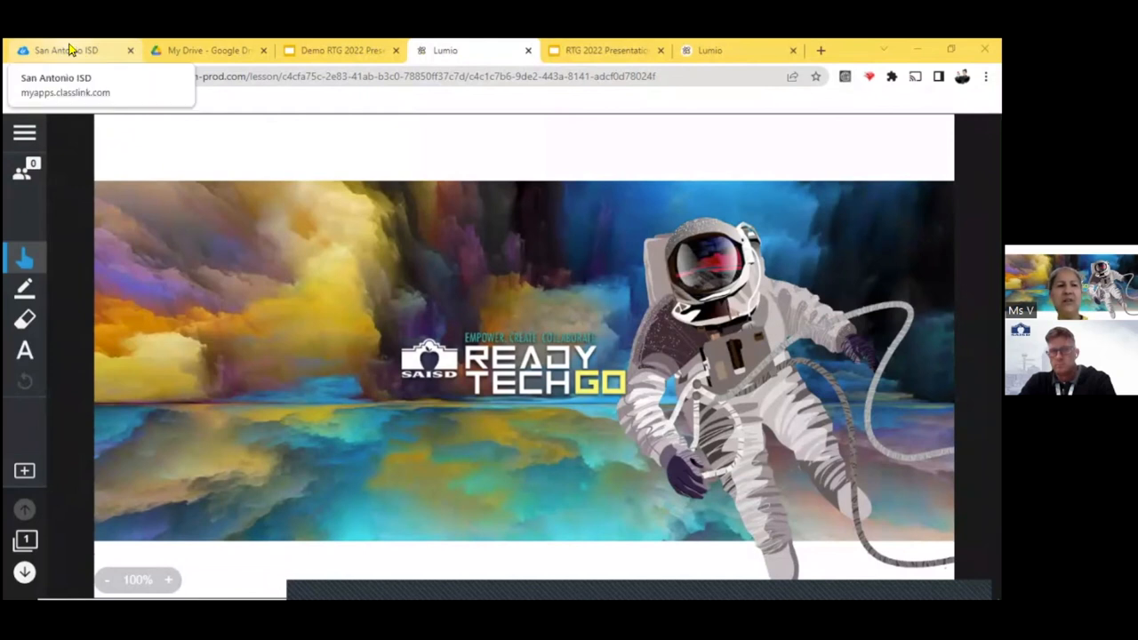
mouse_move(226, 213)
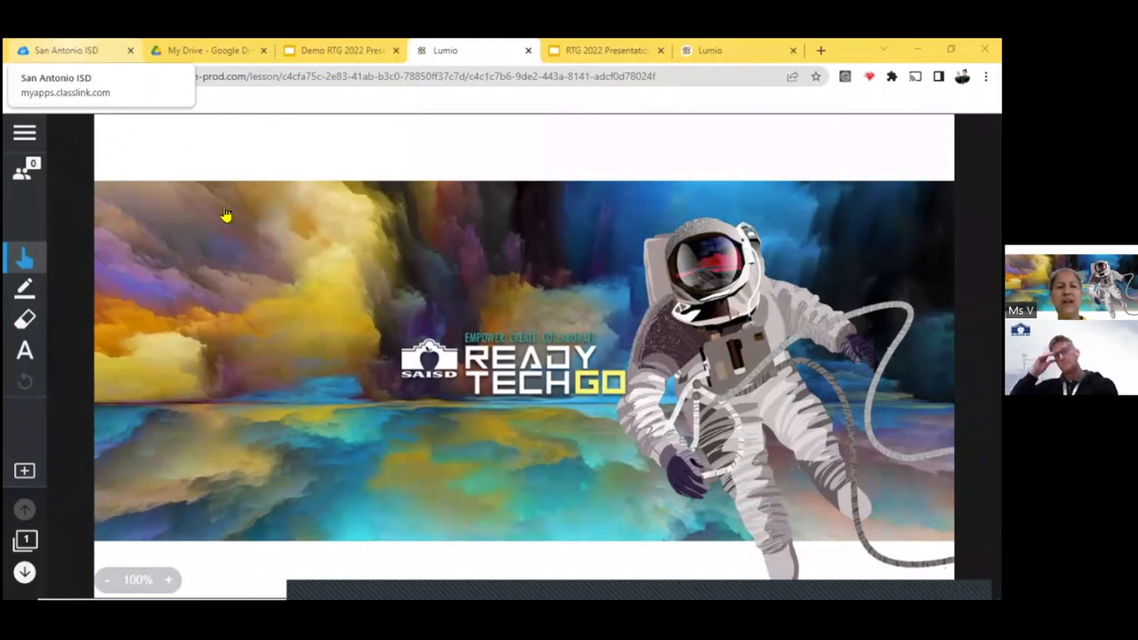
- Browse the ClassLink app grid down to the SMART Learning Suite Teacher tile
left_click(75, 50)
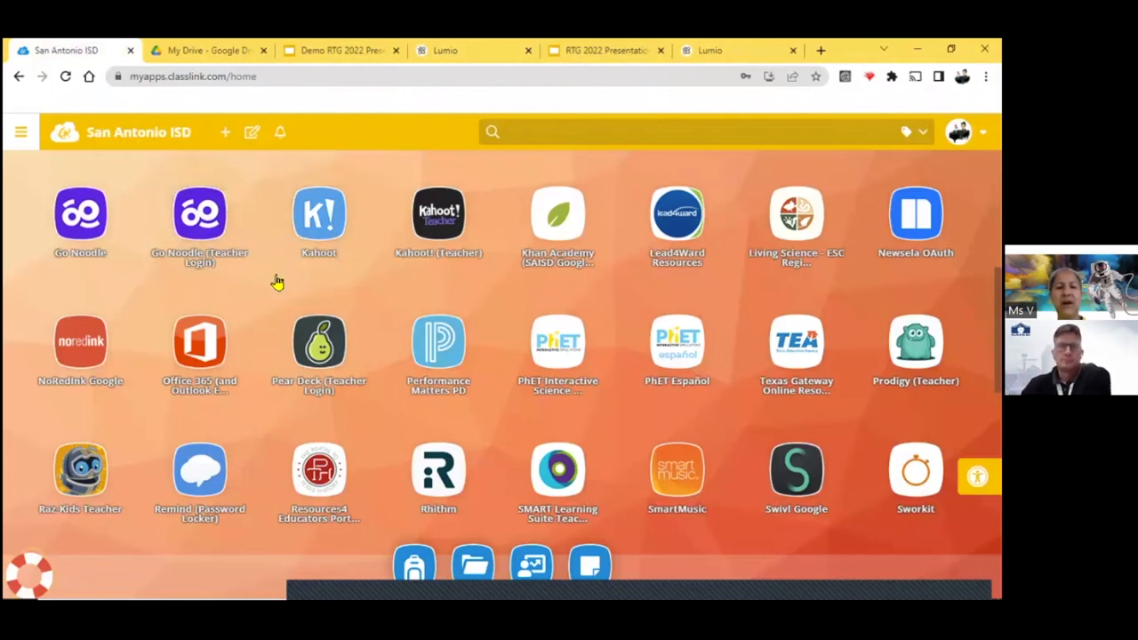
mouse_move(466, 233)
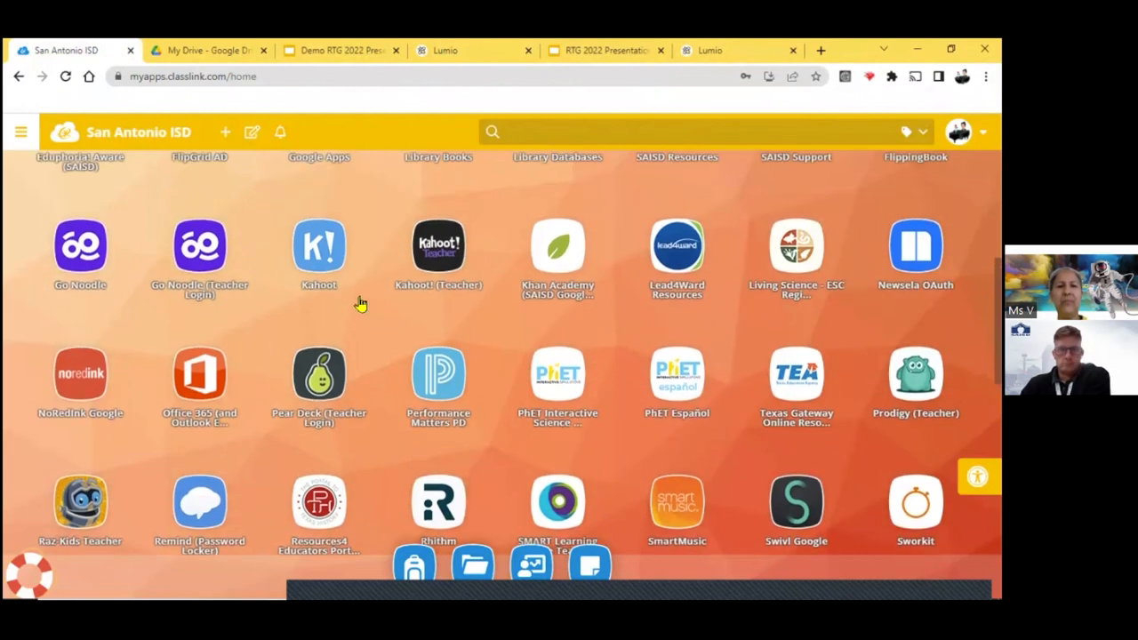
scroll("up", 3)
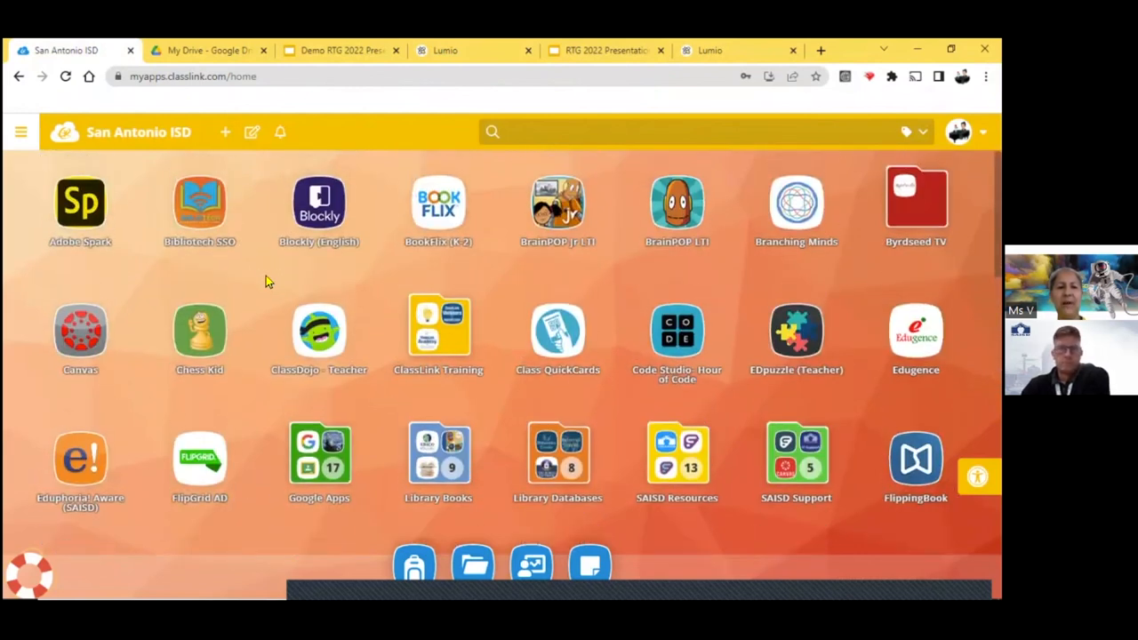
scroll("down", 3)
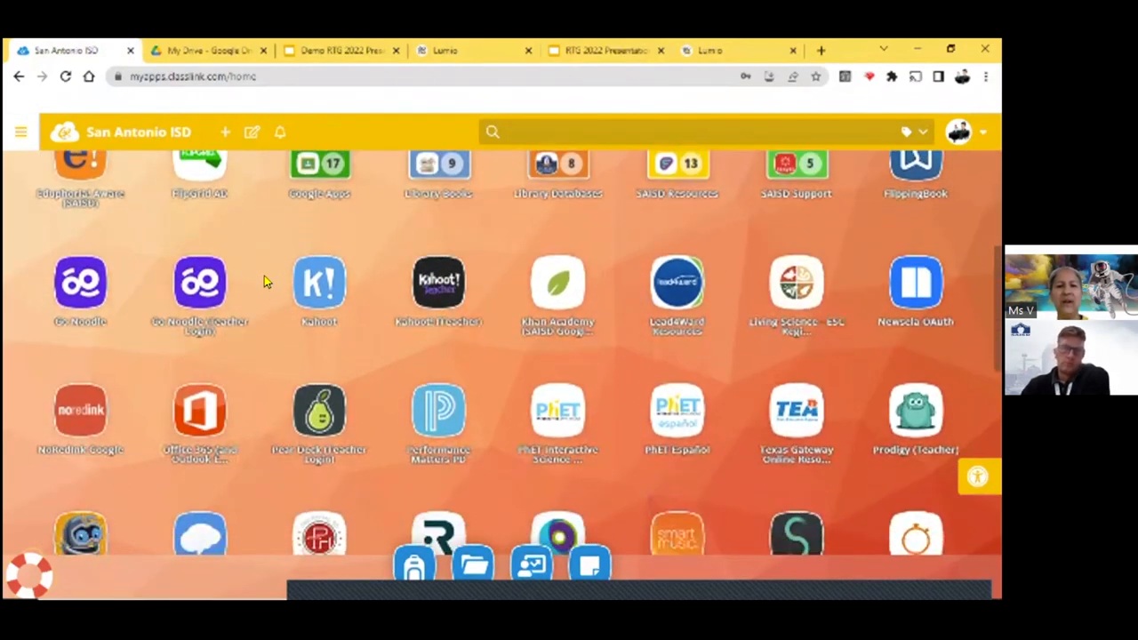
scroll("down", 3)
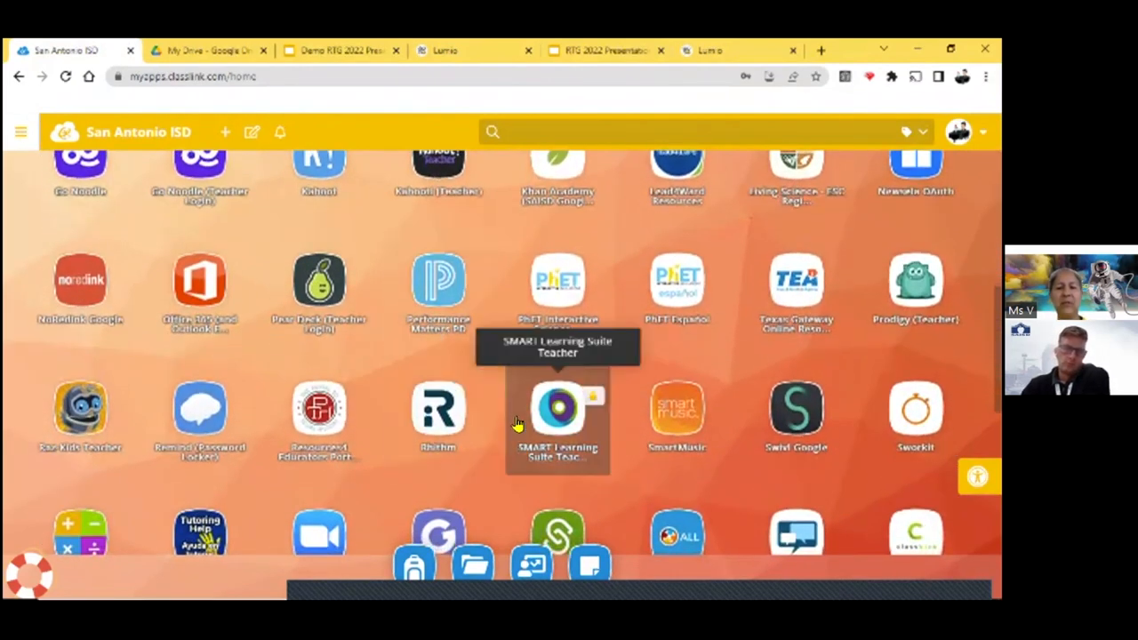
mouse_move(480, 368)
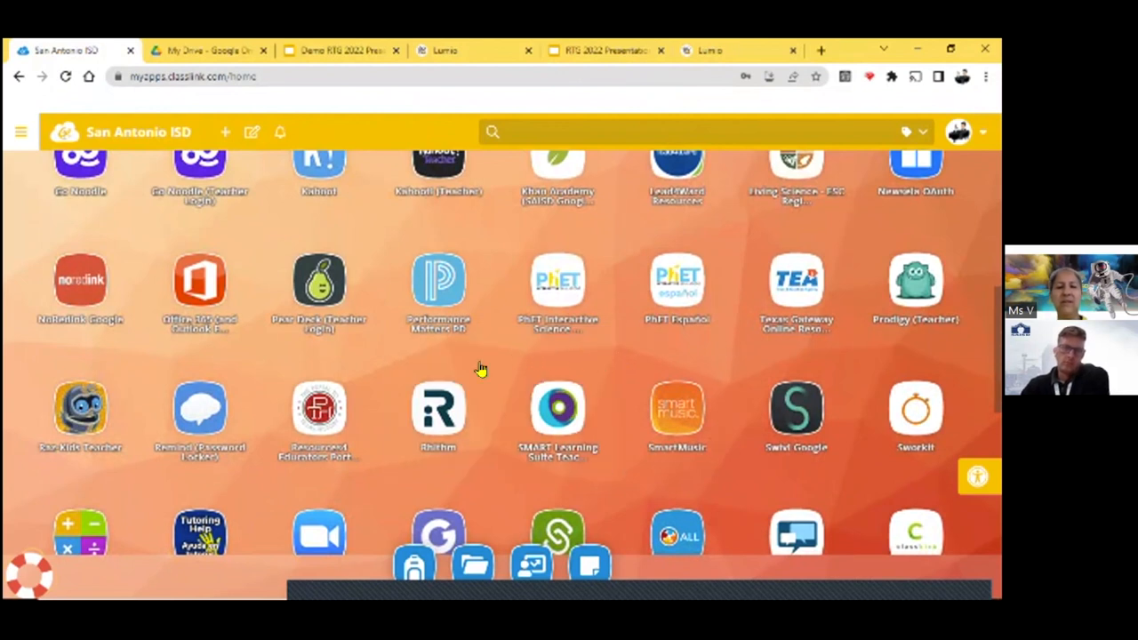
scroll("down", 3)
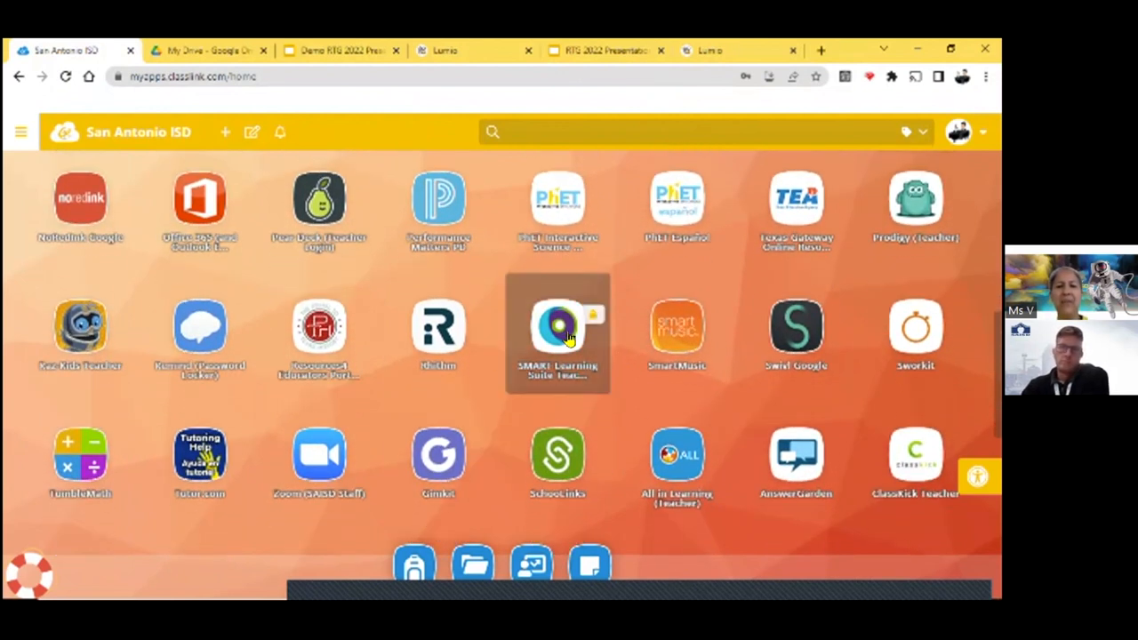
mouse_move(559, 334)
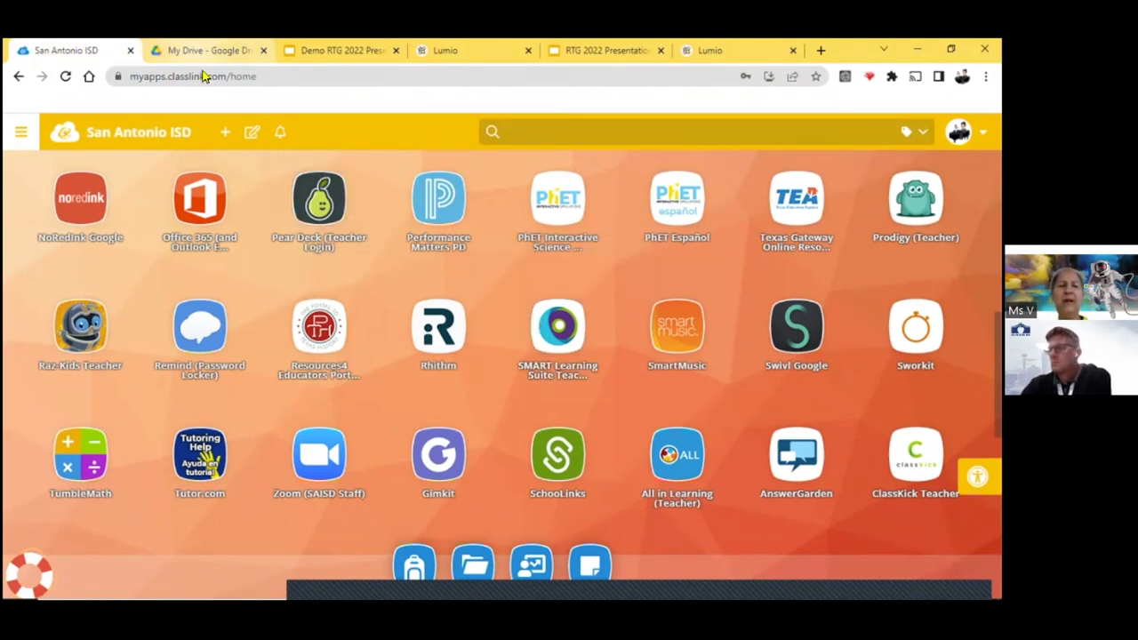
mouse_move(204, 50)
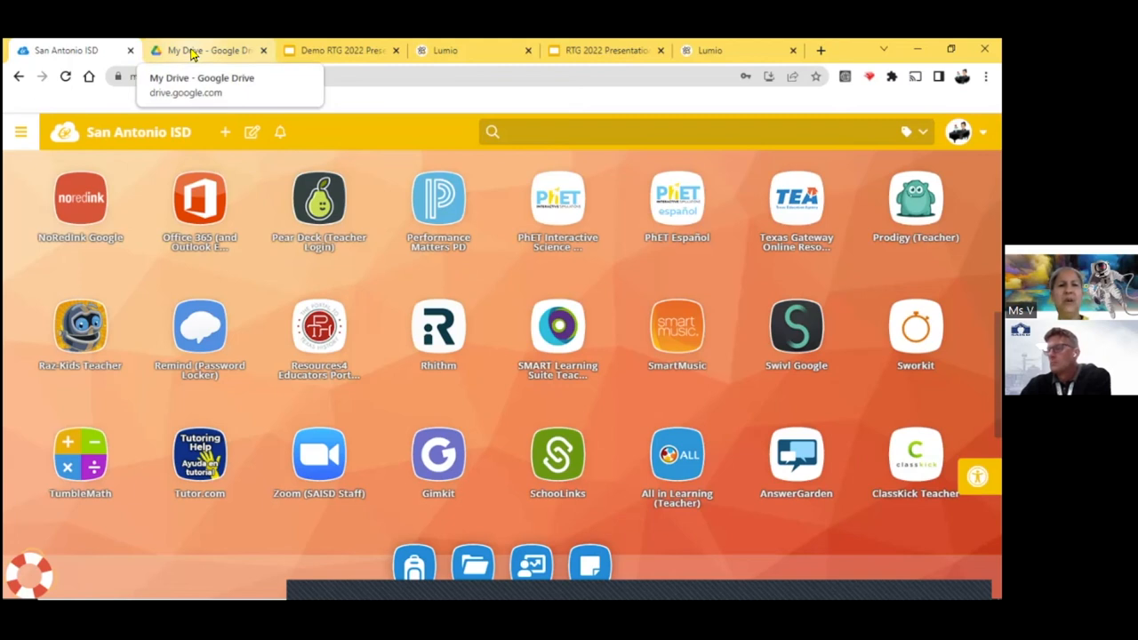
- Switch to the Google Drive My Drive tab
left_click(209, 50)
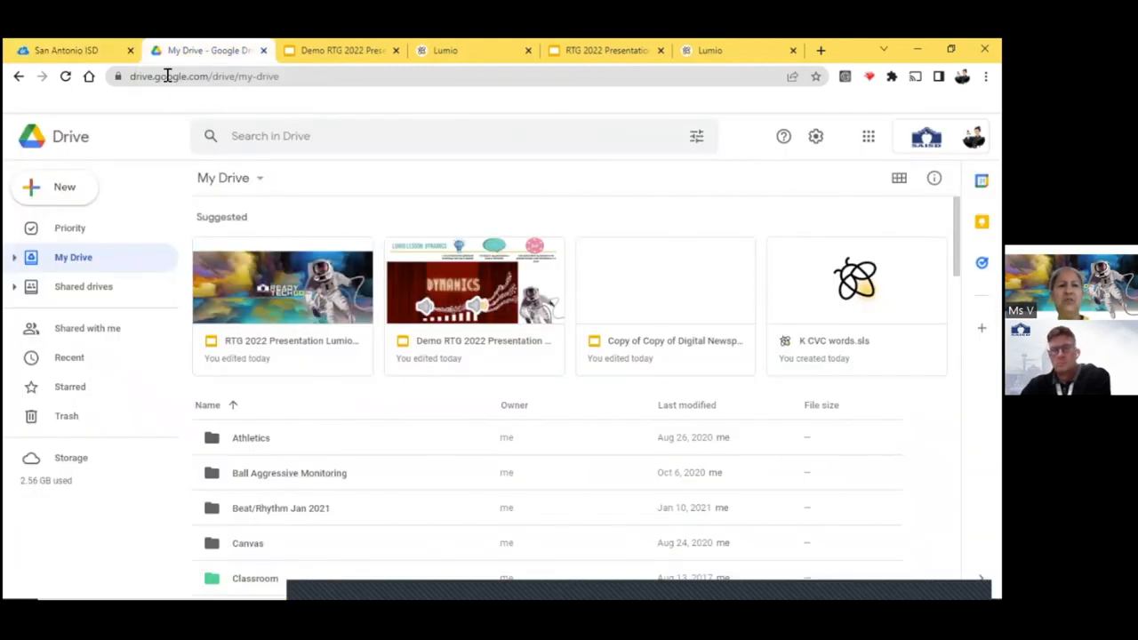
mouse_move(62, 187)
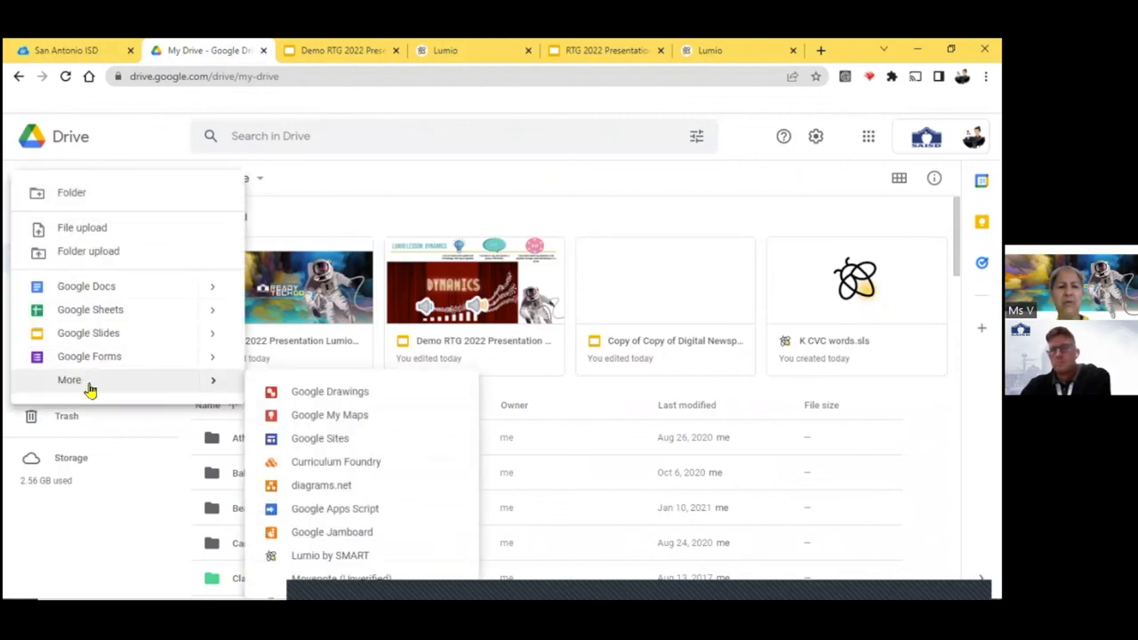
mouse_move(335, 491)
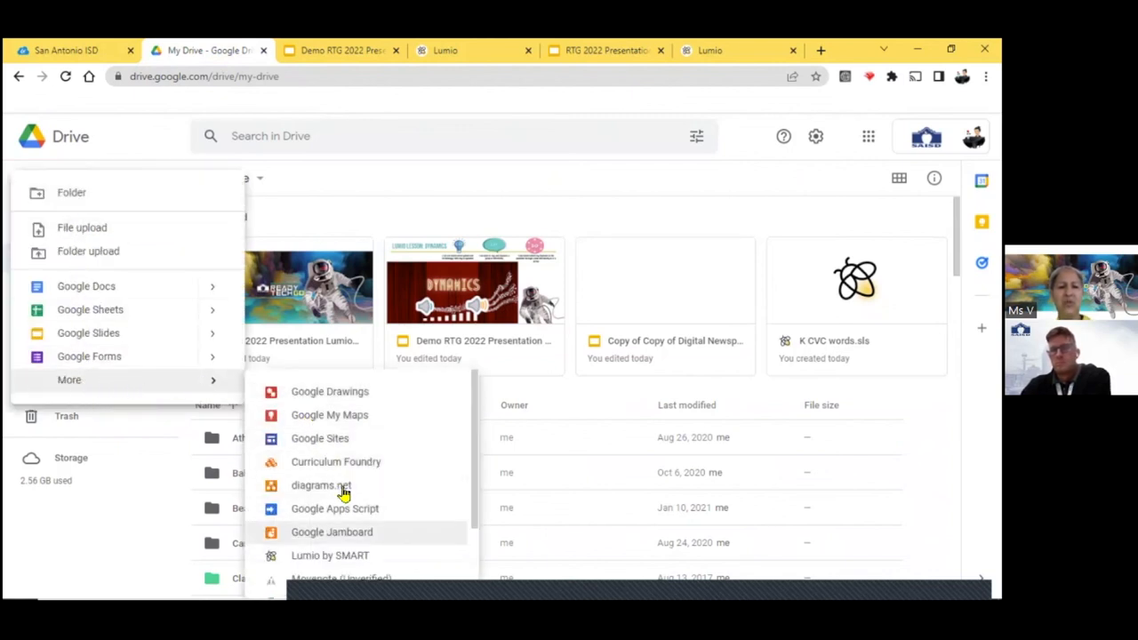
mouse_move(358, 560)
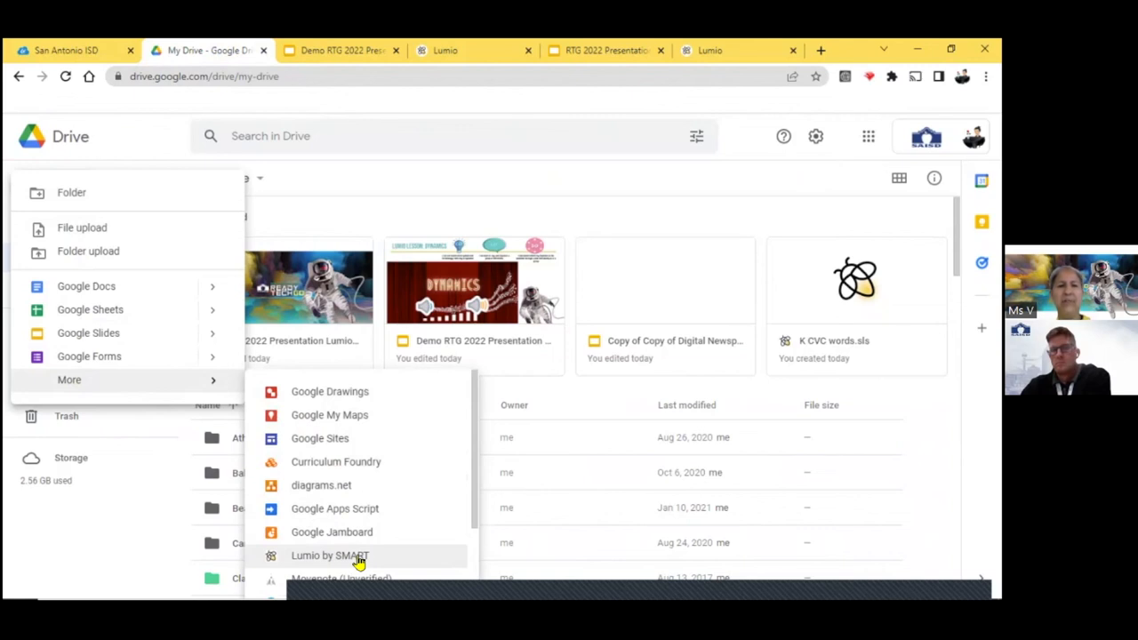
mouse_move(729, 241)
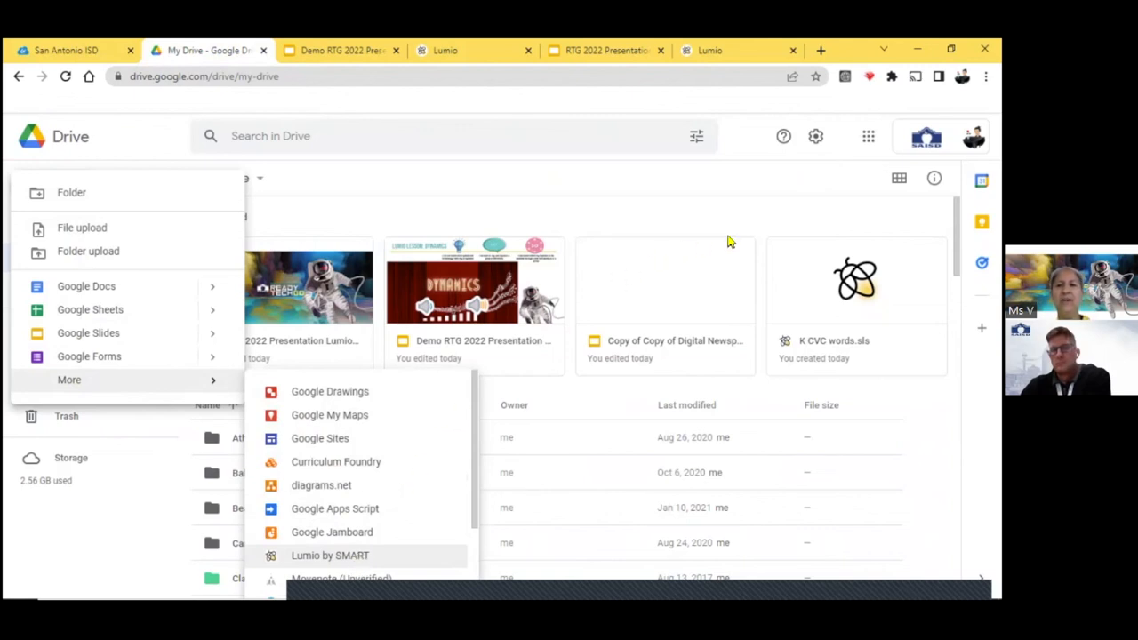
mouse_move(868, 135)
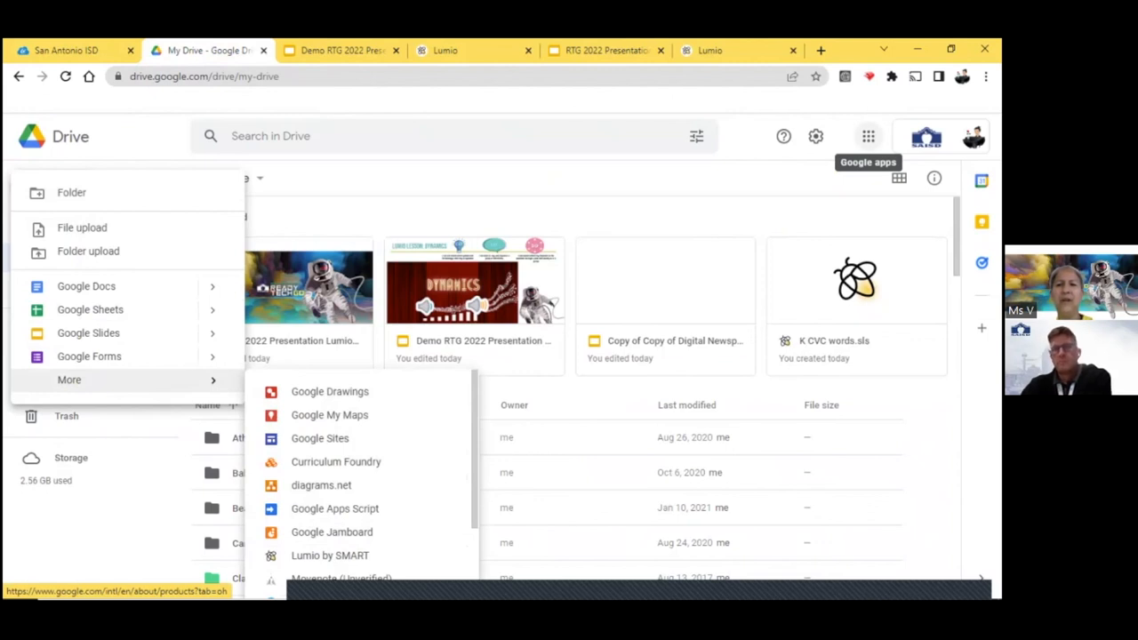
- Show the Google apps launcher scrolled to the Lumio by SMART add-on
left_click(868, 135)
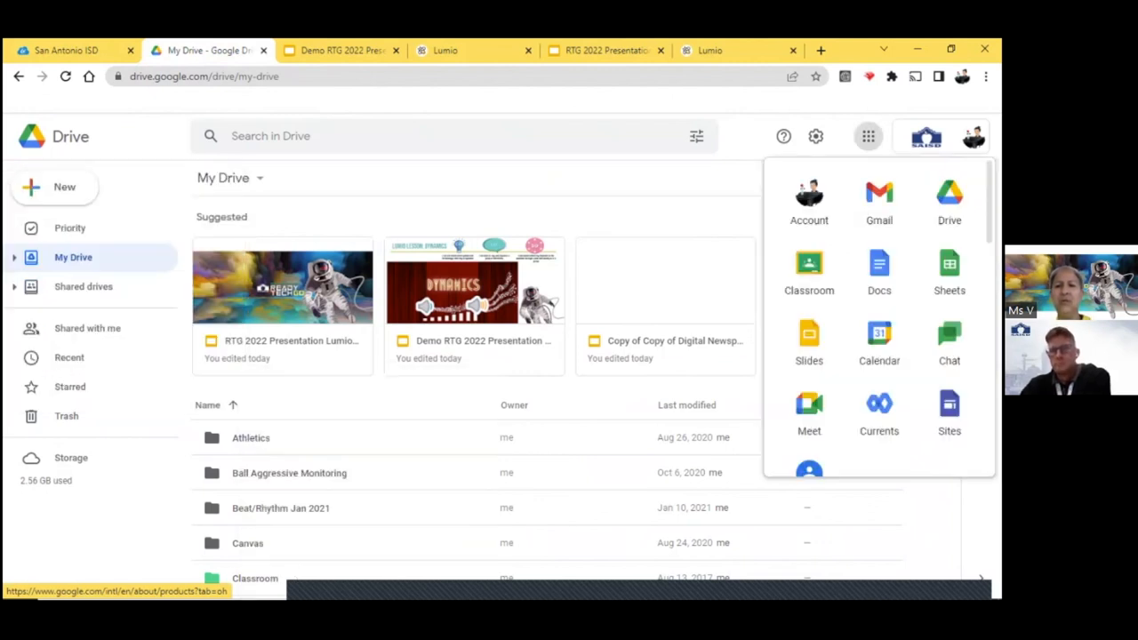
scroll("down", 3)
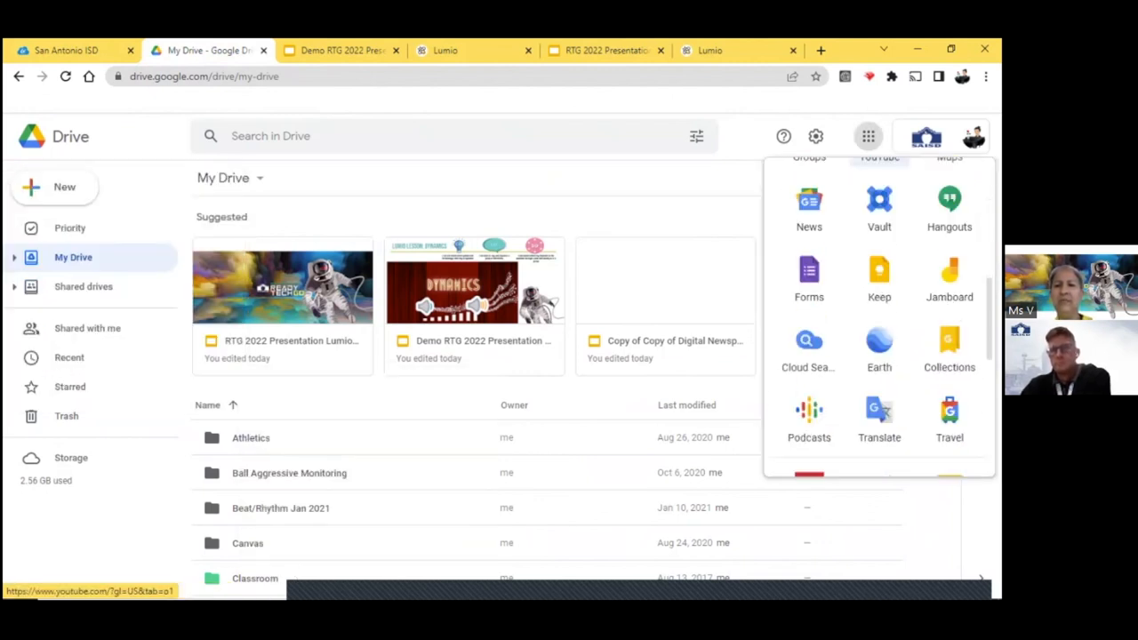
scroll("down", 3)
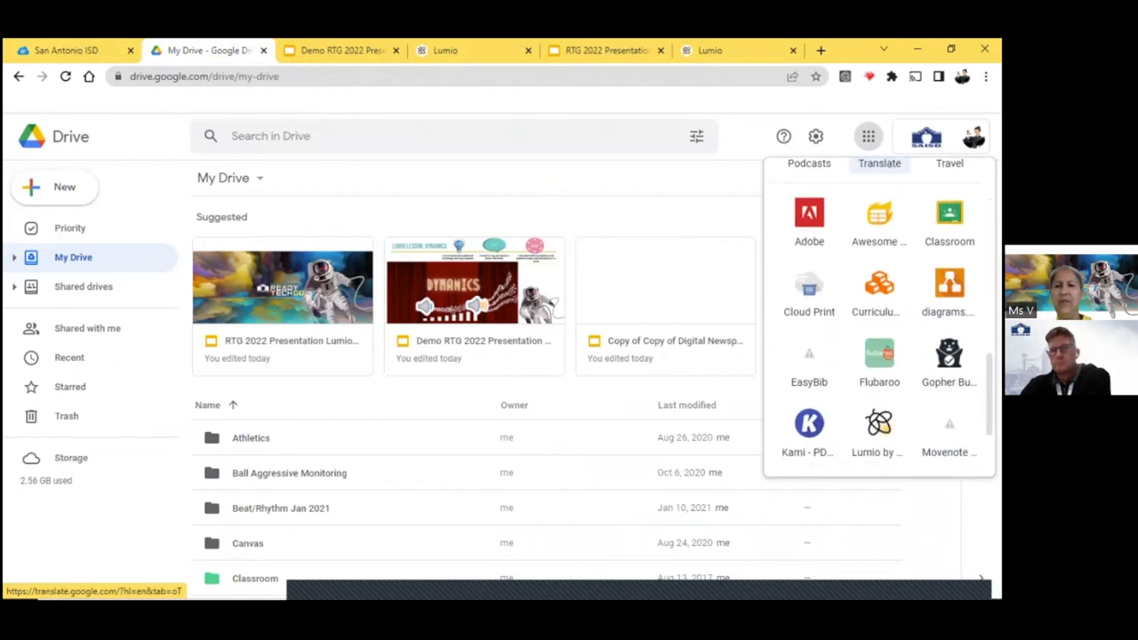
scroll("down", 3)
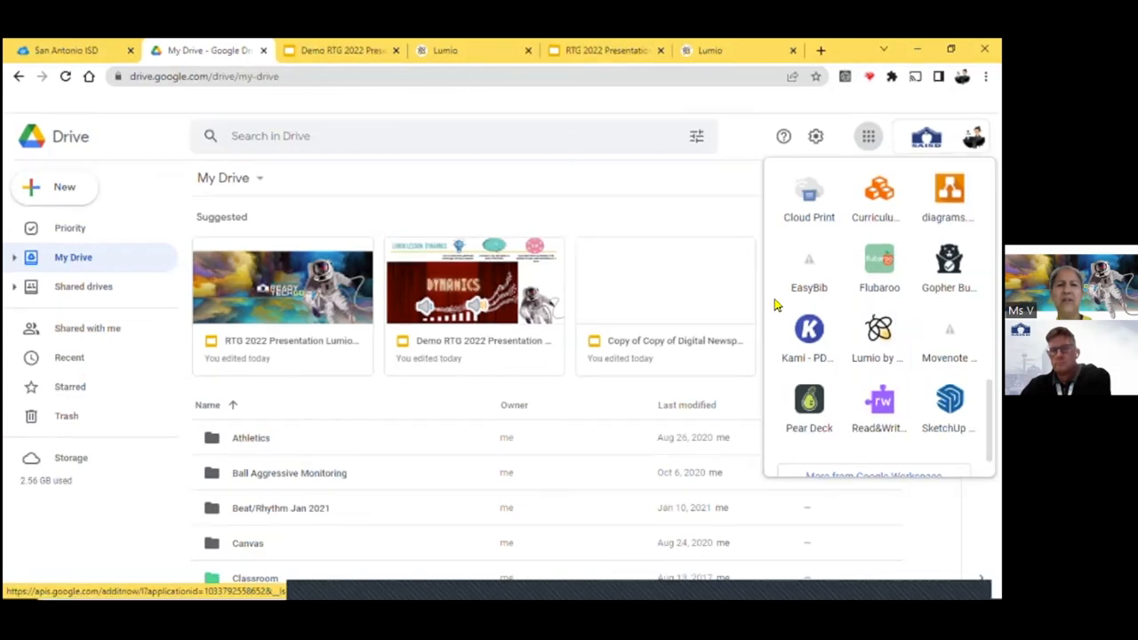
mouse_move(445, 50)
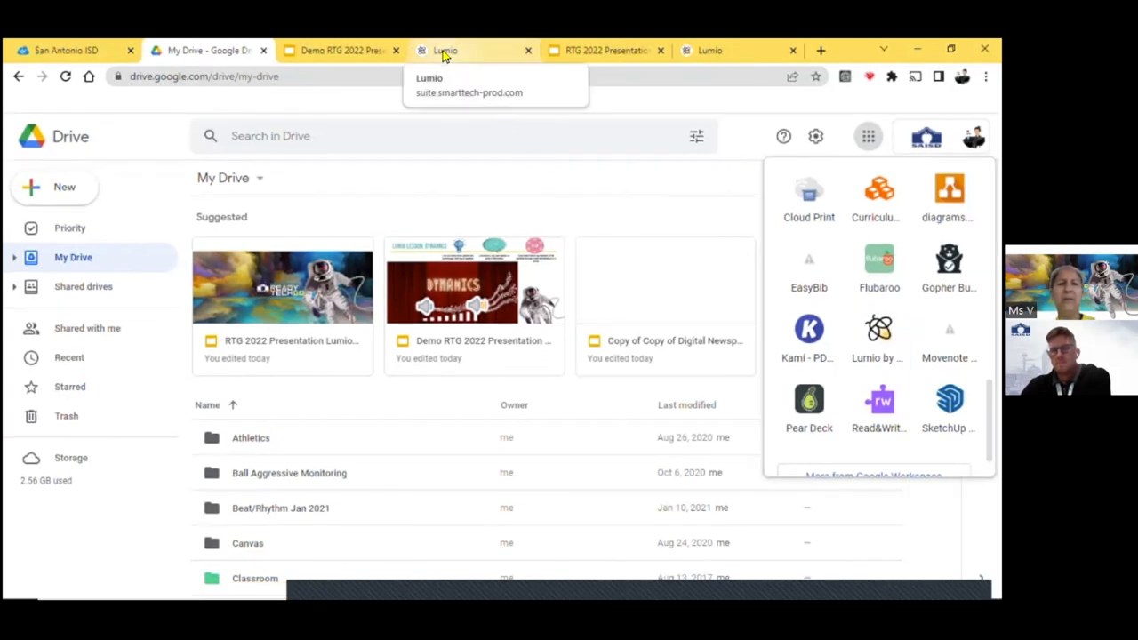
- Return to the Lumio lesson and advance to the Ready Tech Go announcement slide
left_click(444, 50)
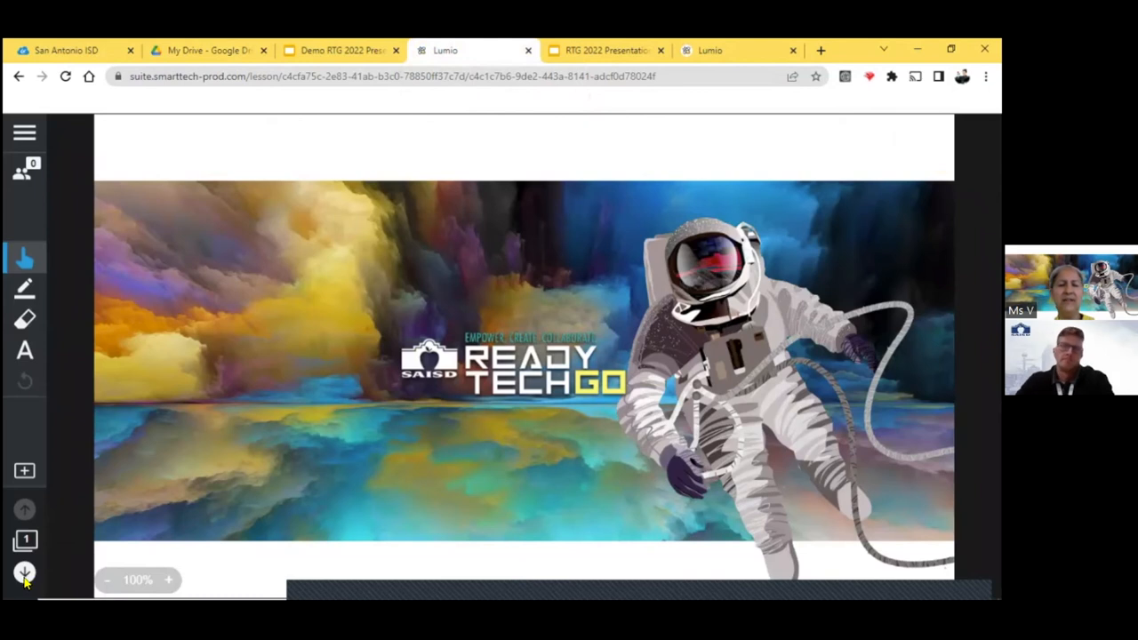
left_click(25, 571)
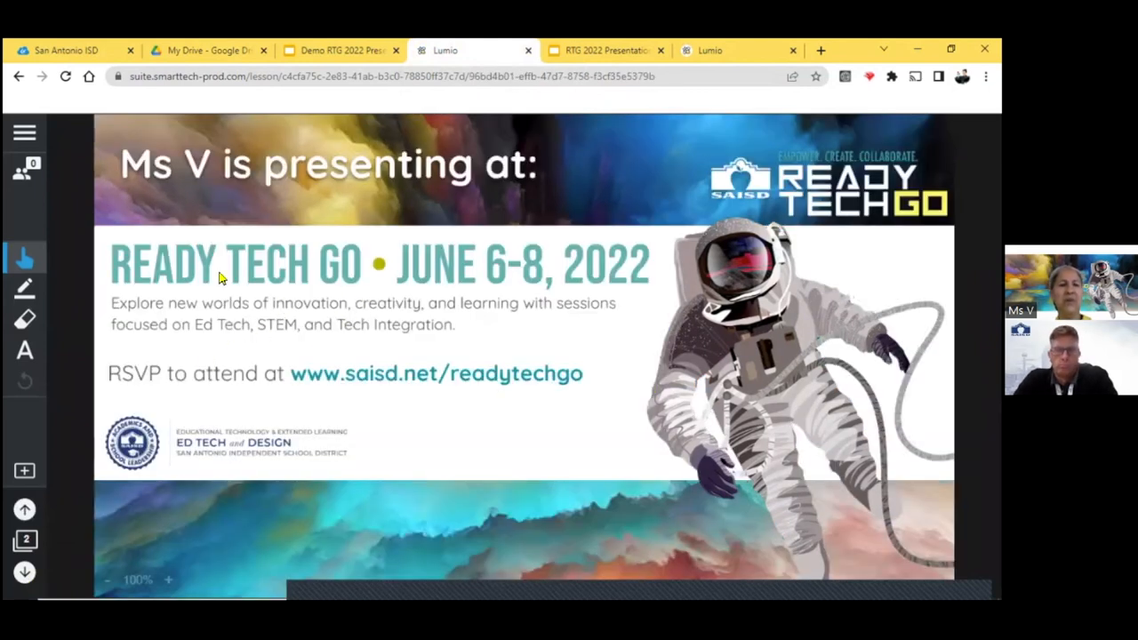
mouse_move(123, 388)
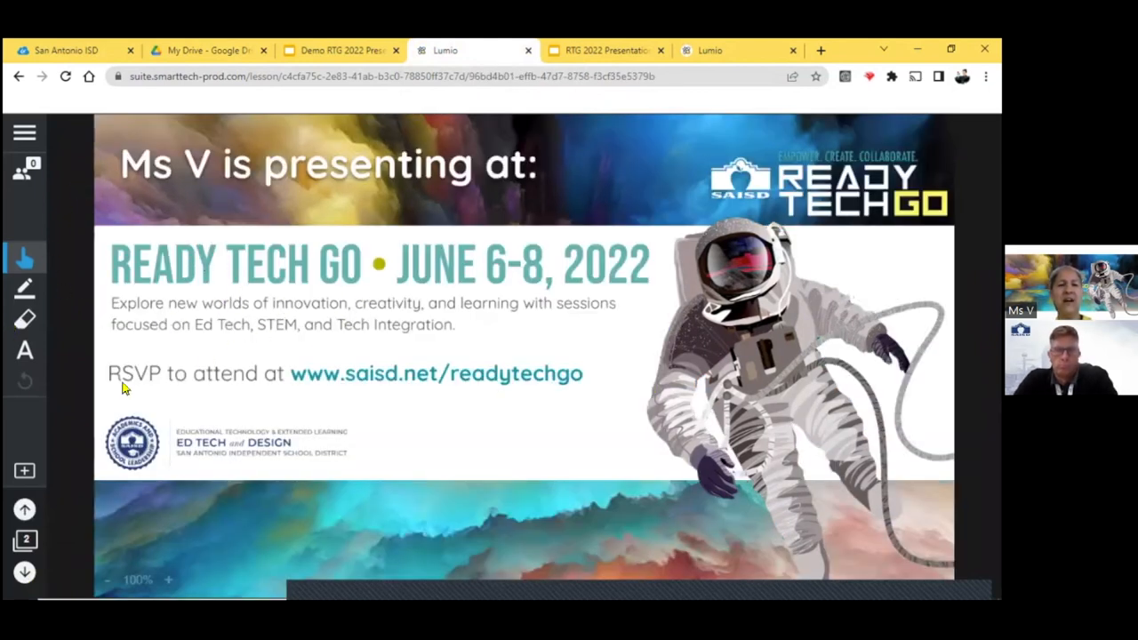
mouse_move(313, 283)
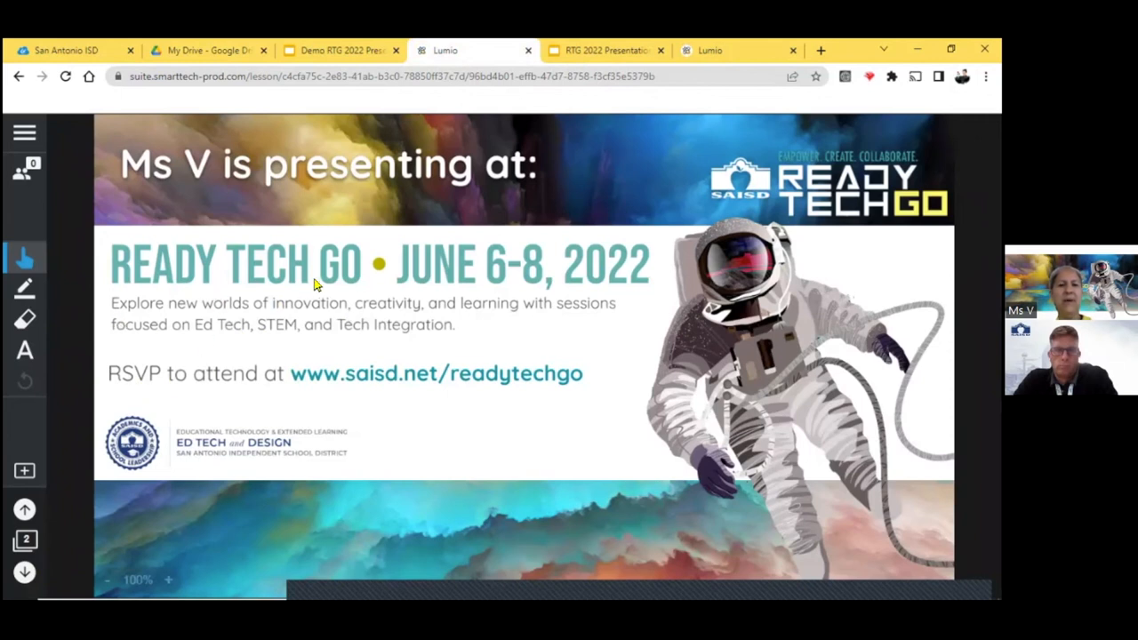
mouse_move(10, 299)
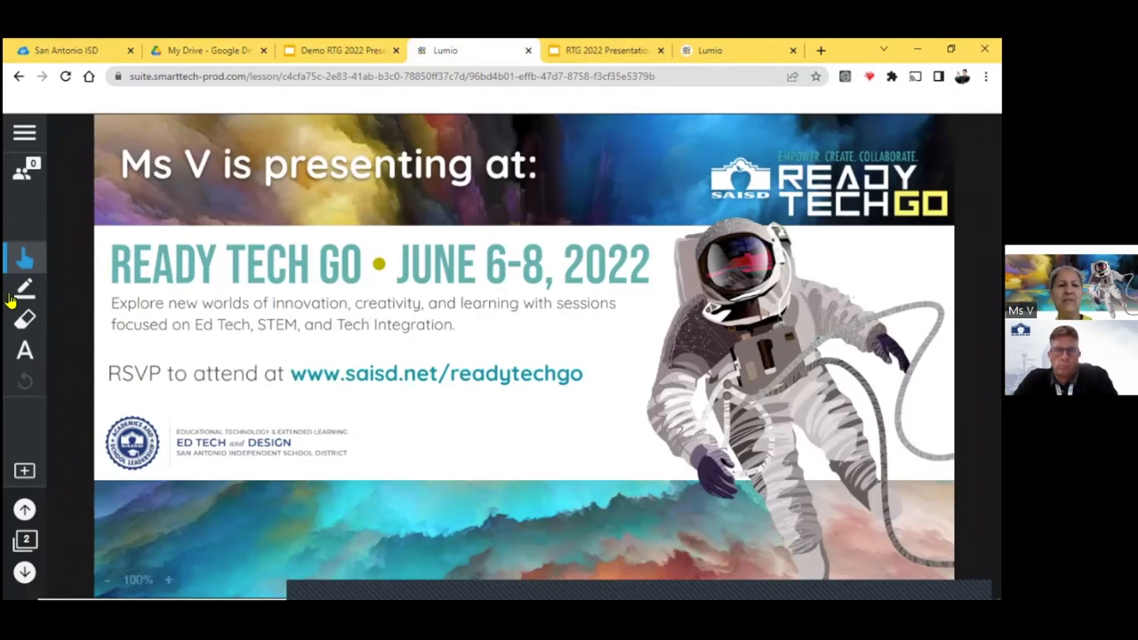
mouse_move(452, 295)
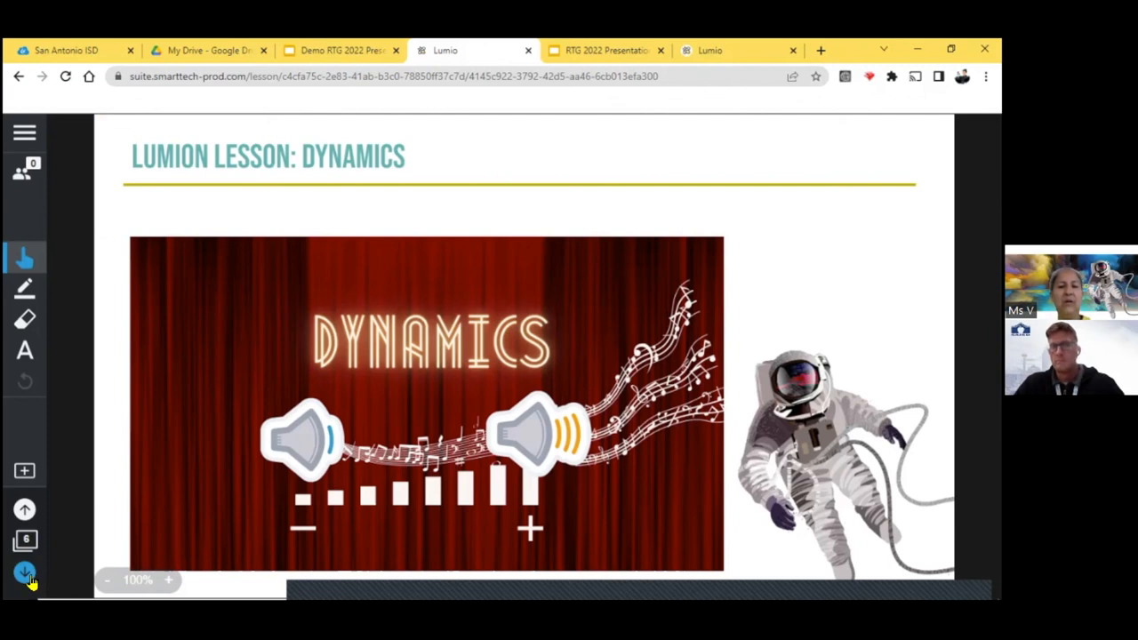
- Advance to the Dynamics lesson's CO, LO and SO objectives page
left_click(25, 569)
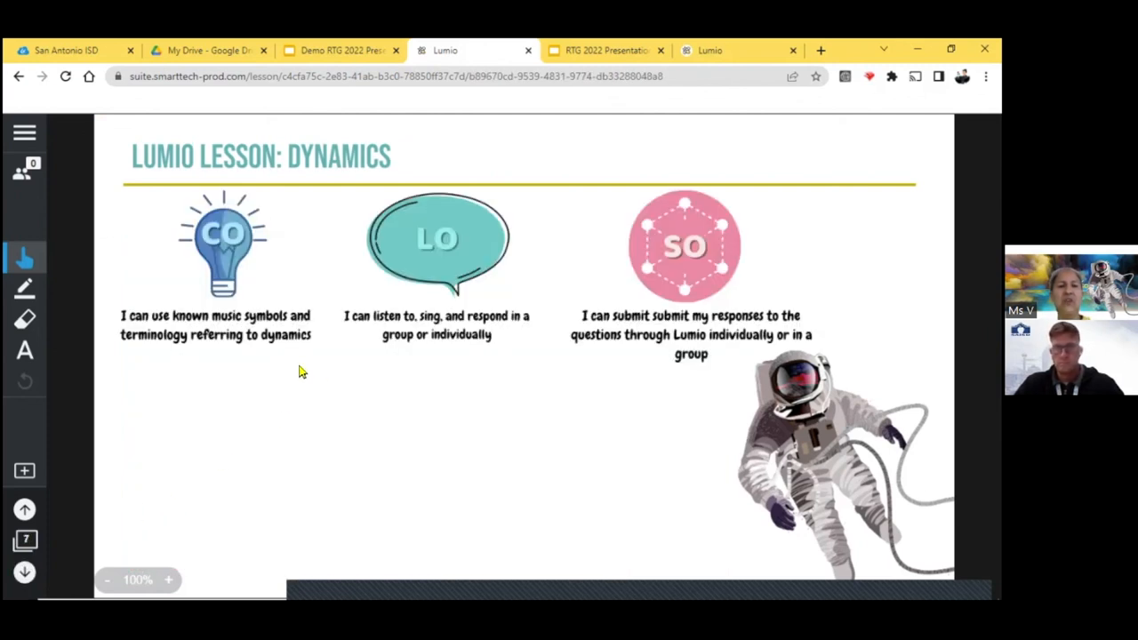
mouse_move(356, 370)
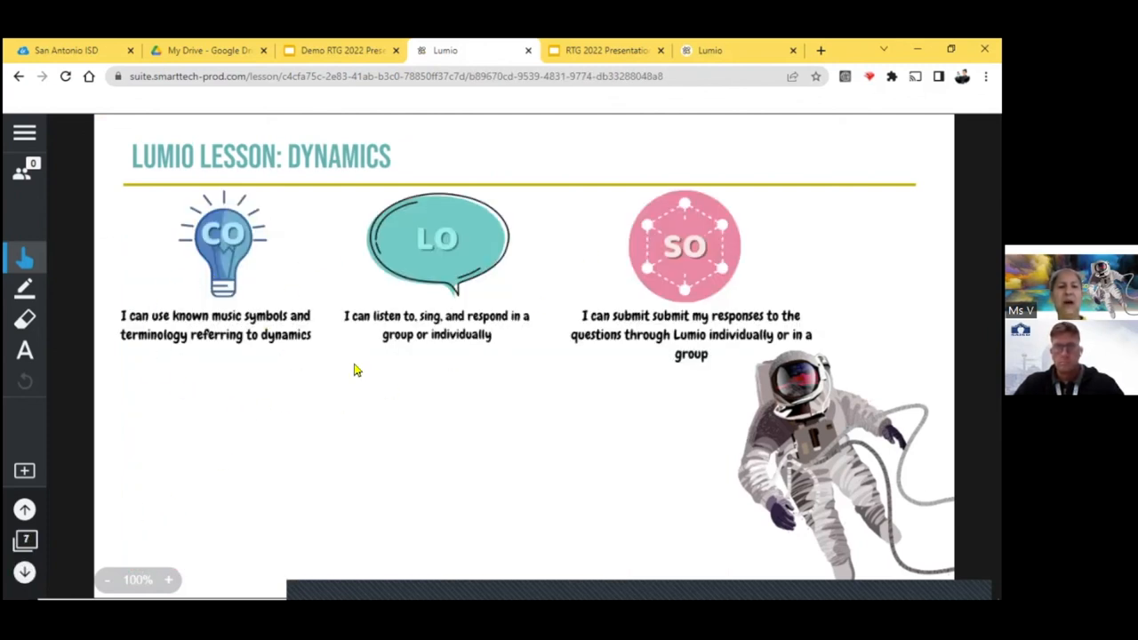
mouse_move(238, 256)
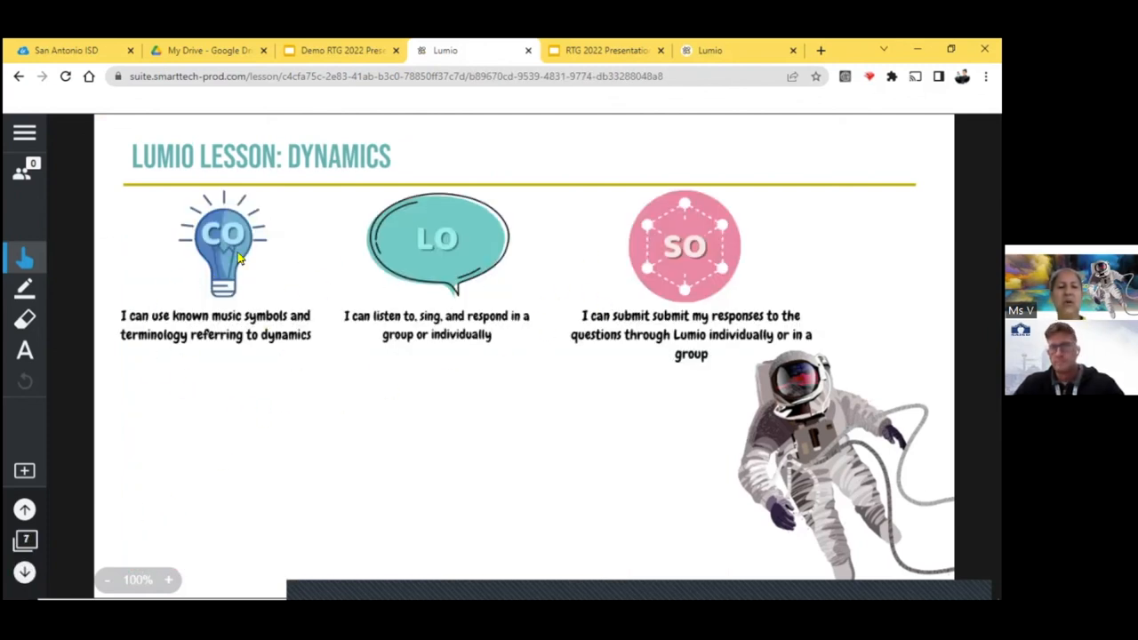
mouse_move(512, 278)
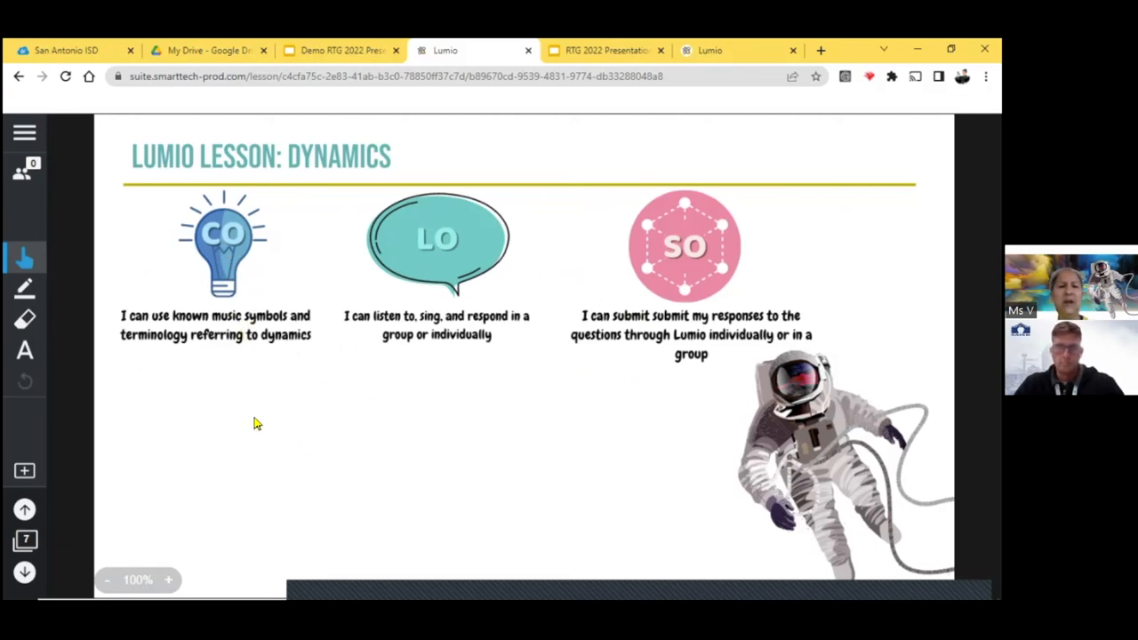
mouse_move(296, 338)
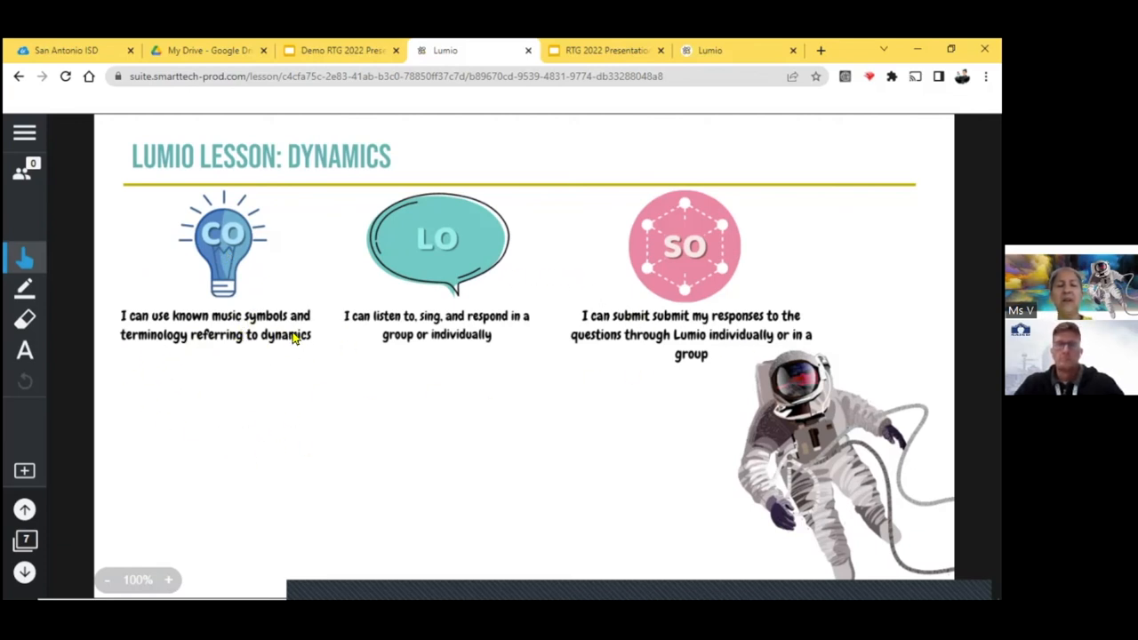
mouse_move(252, 369)
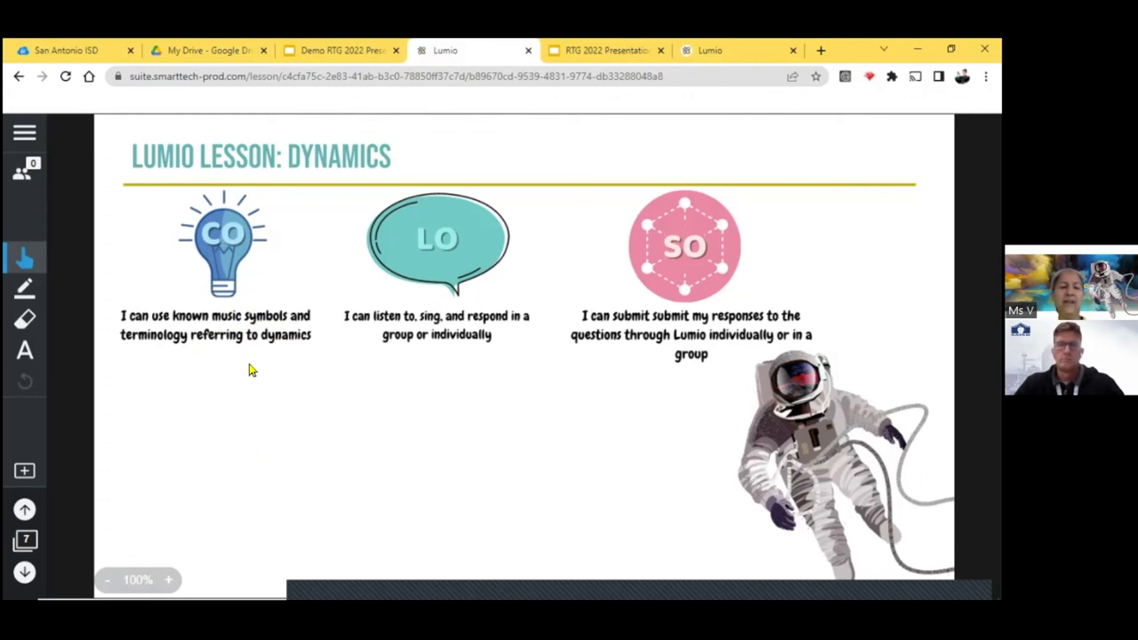
mouse_move(324, 388)
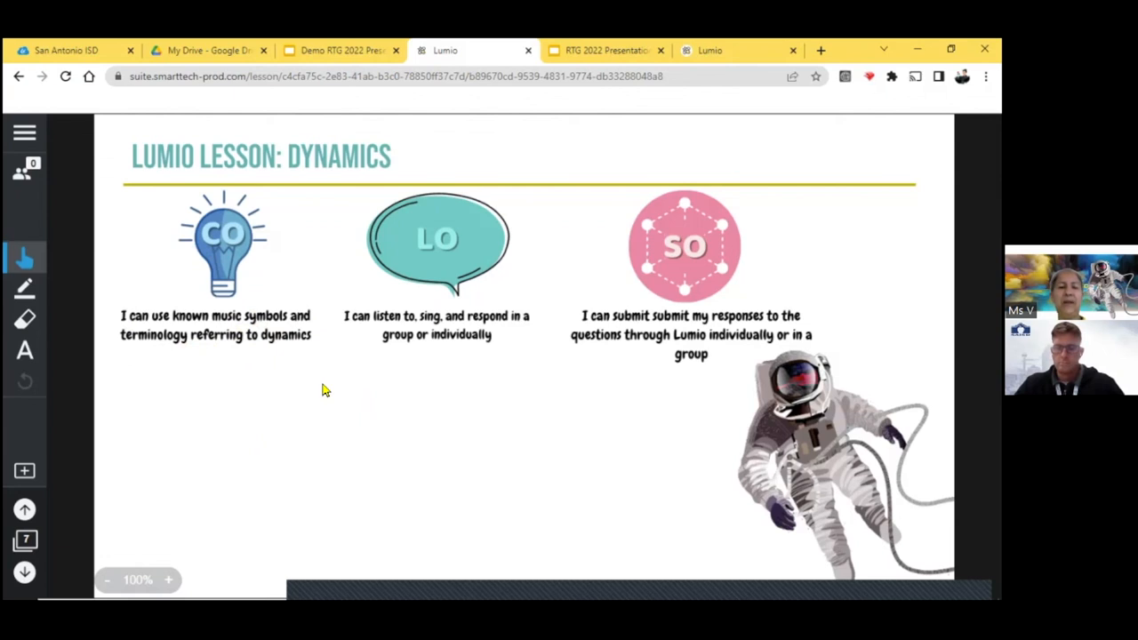
mouse_move(359, 343)
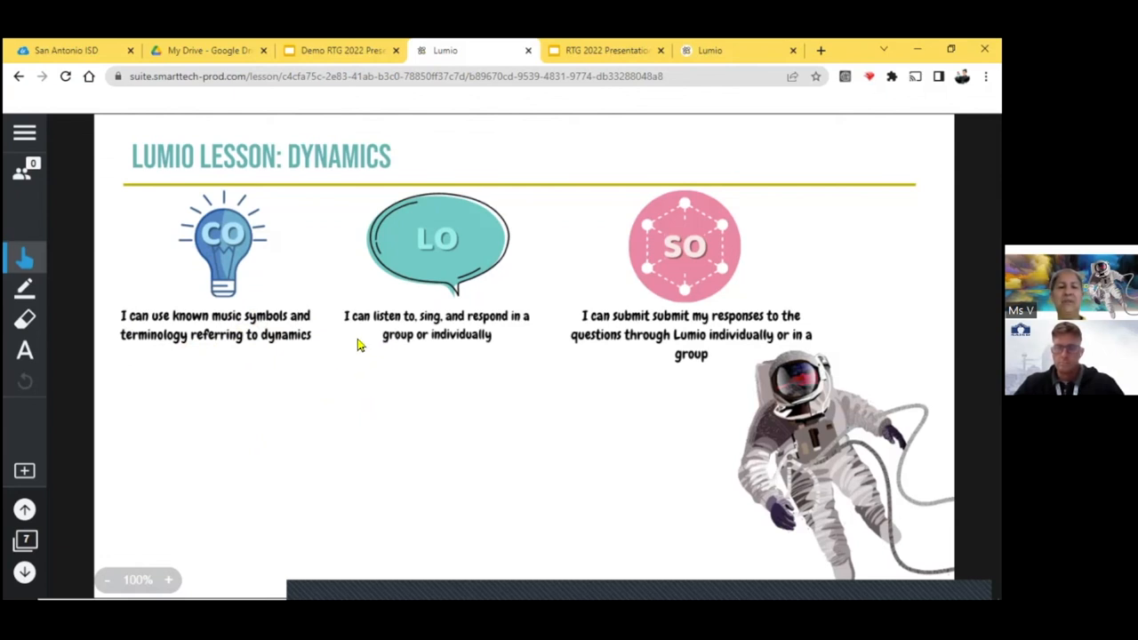
mouse_move(317, 394)
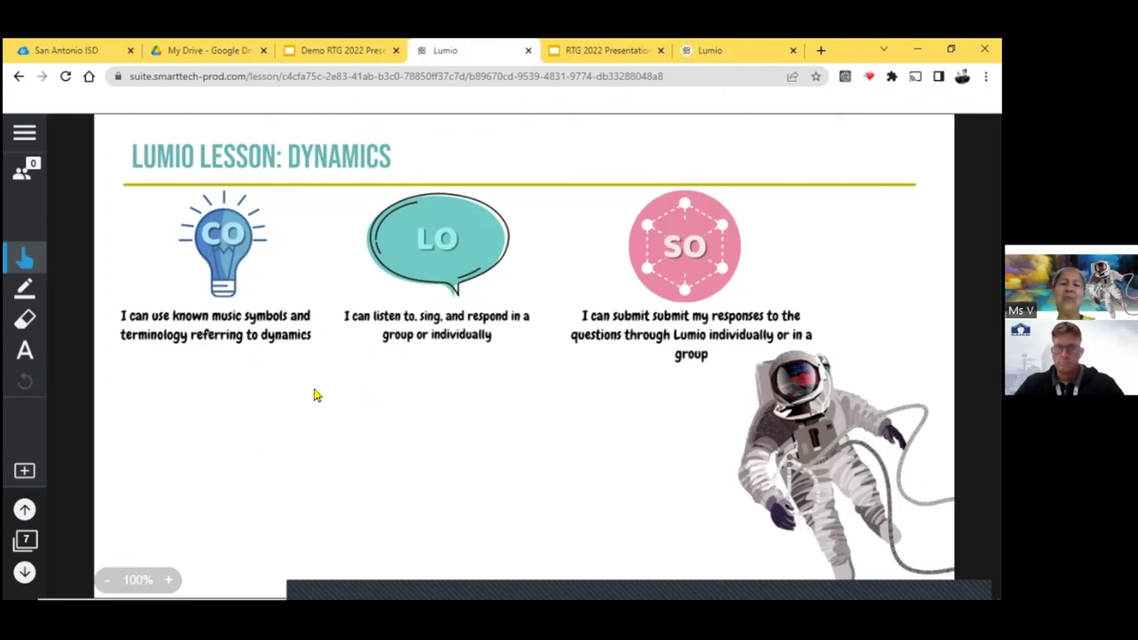
mouse_move(412, 373)
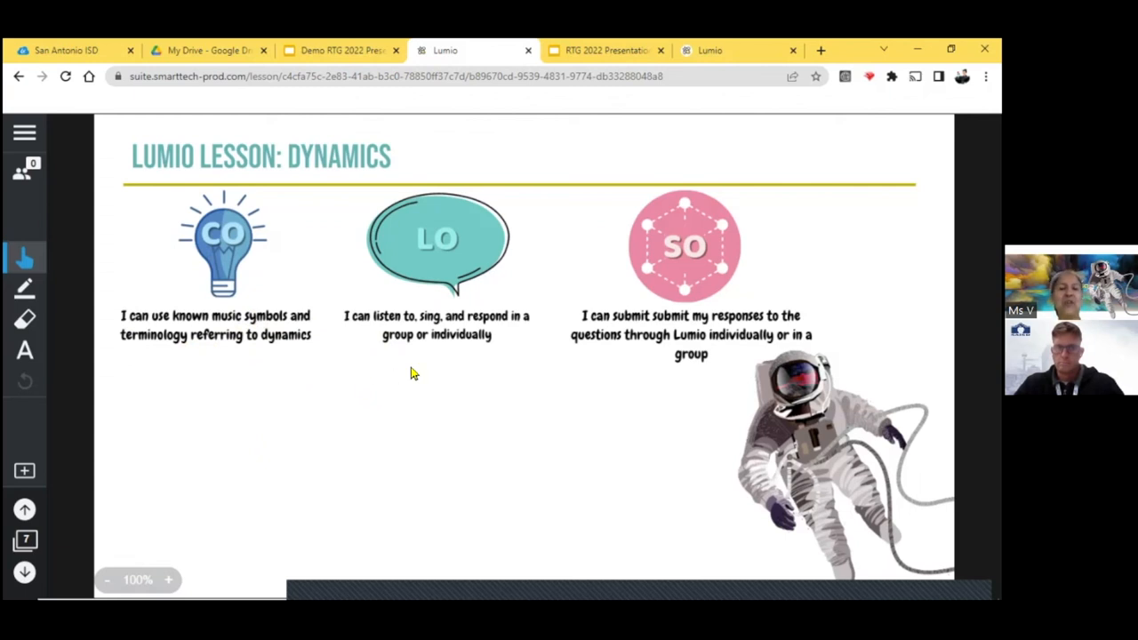
mouse_move(381, 377)
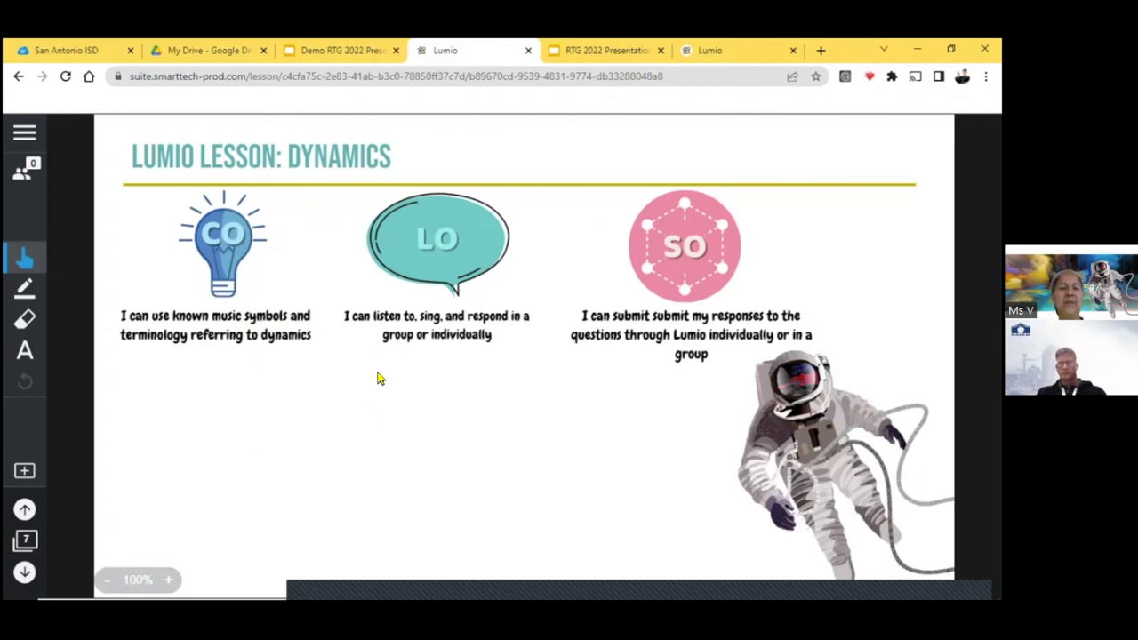
mouse_move(363, 327)
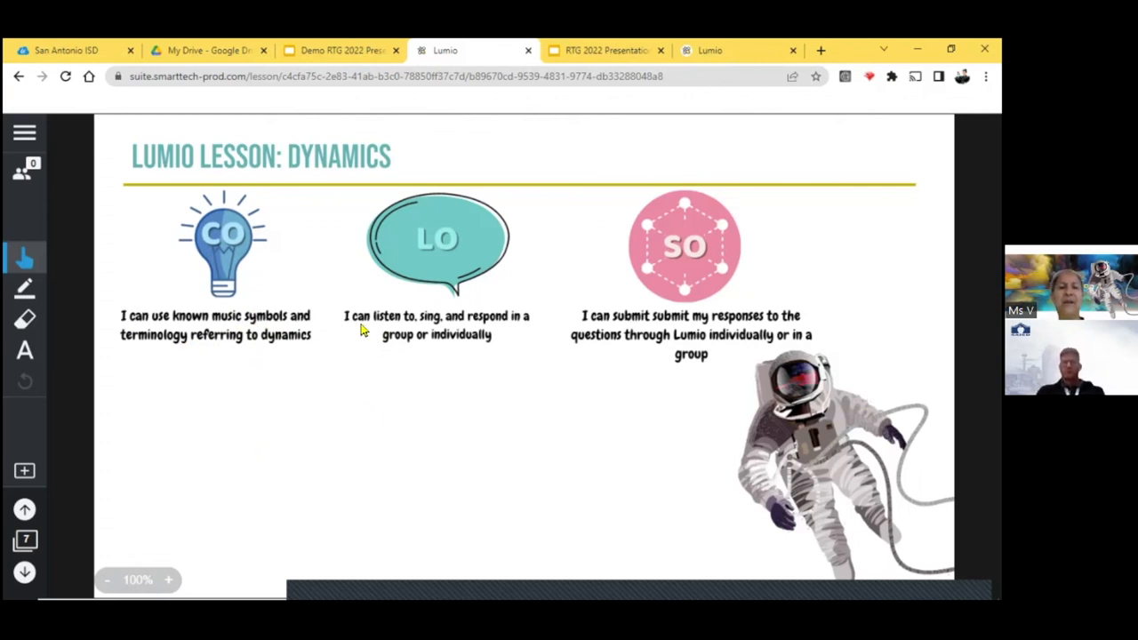
mouse_move(571, 217)
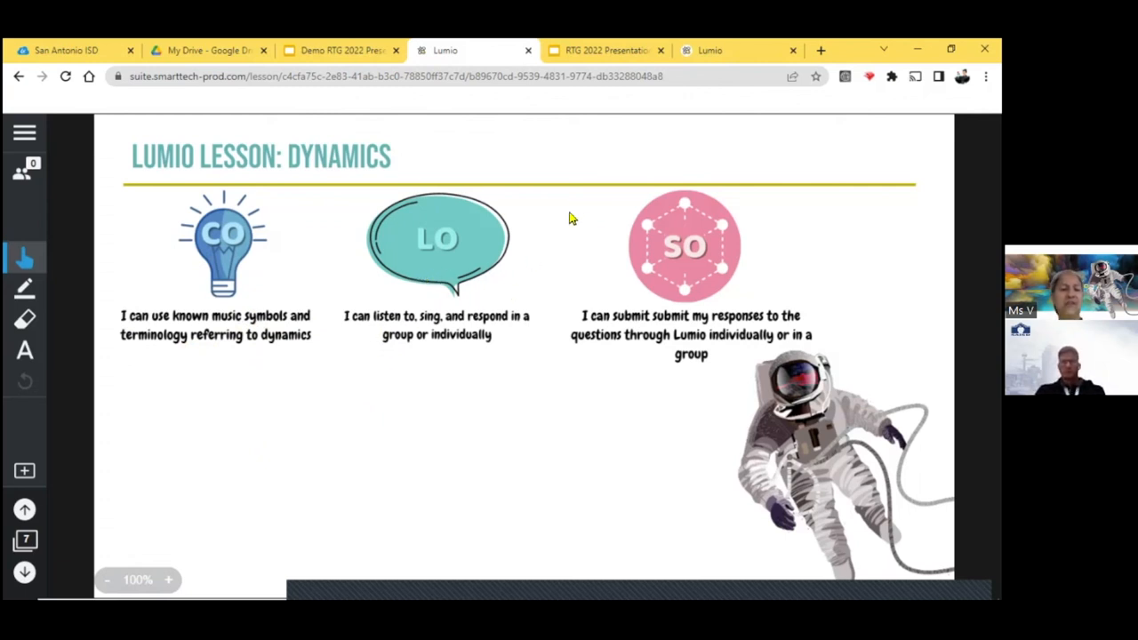
mouse_move(584, 327)
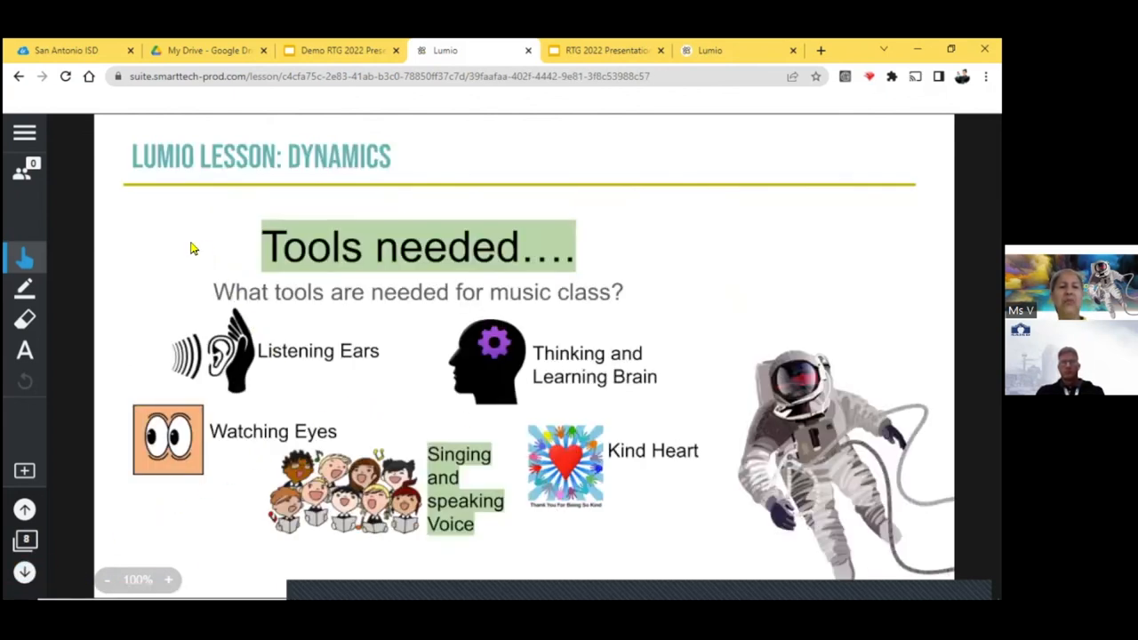
mouse_move(158, 238)
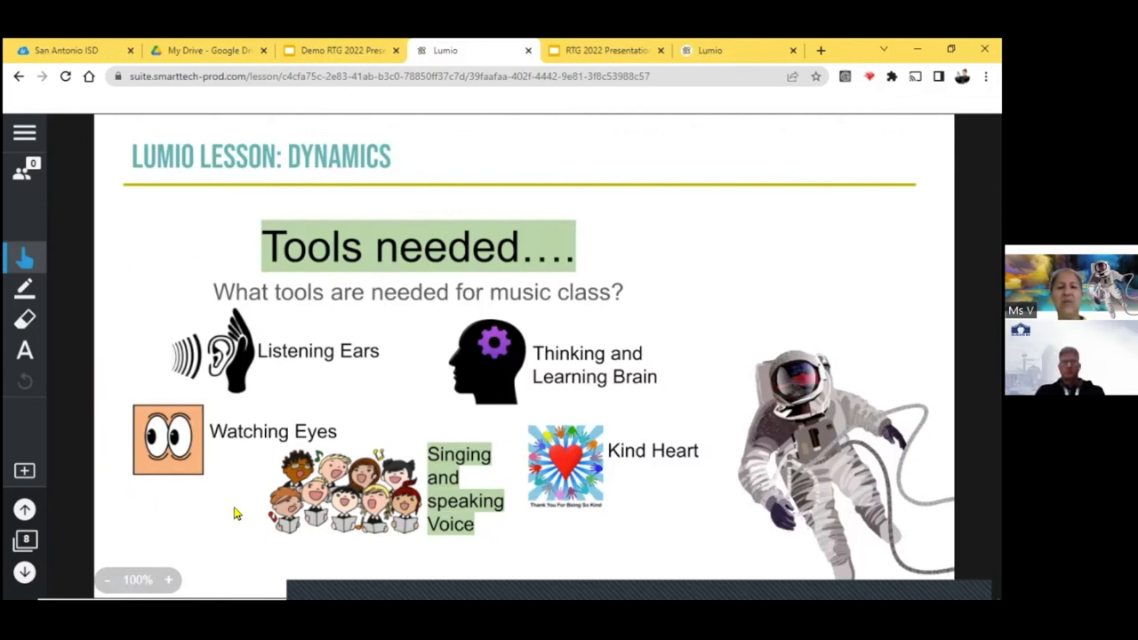
mouse_move(245, 514)
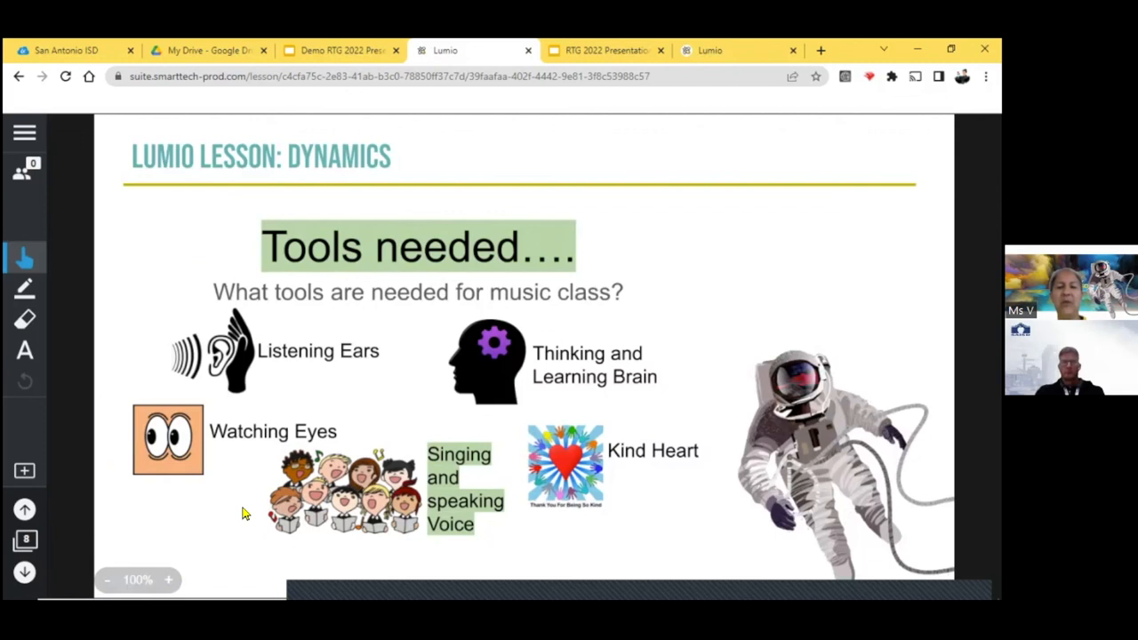
mouse_move(269, 455)
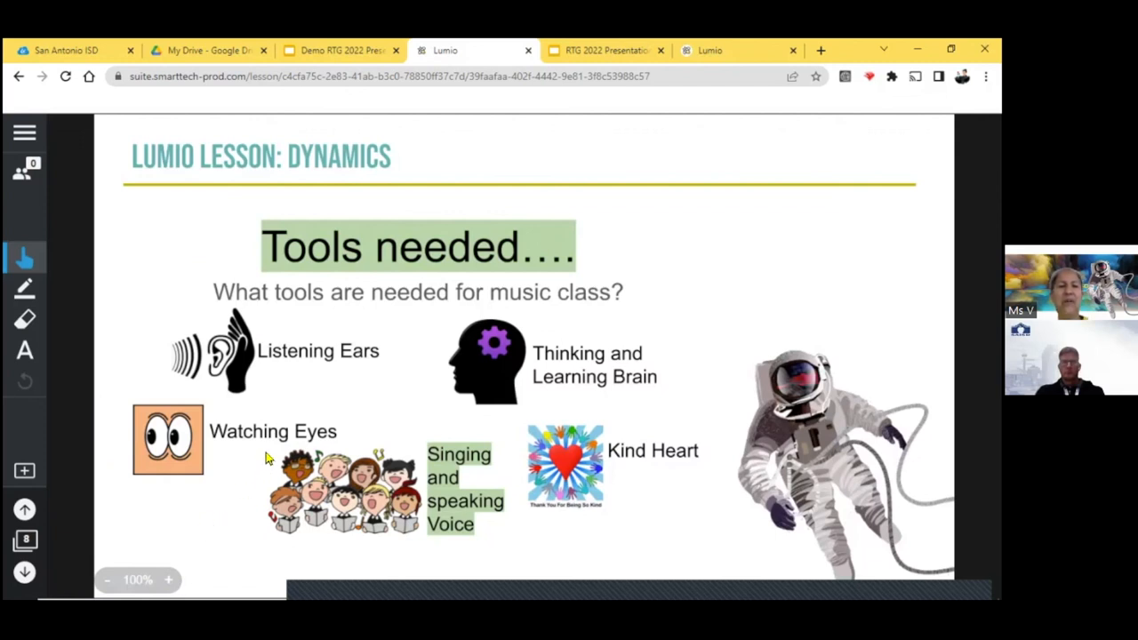
mouse_move(484, 238)
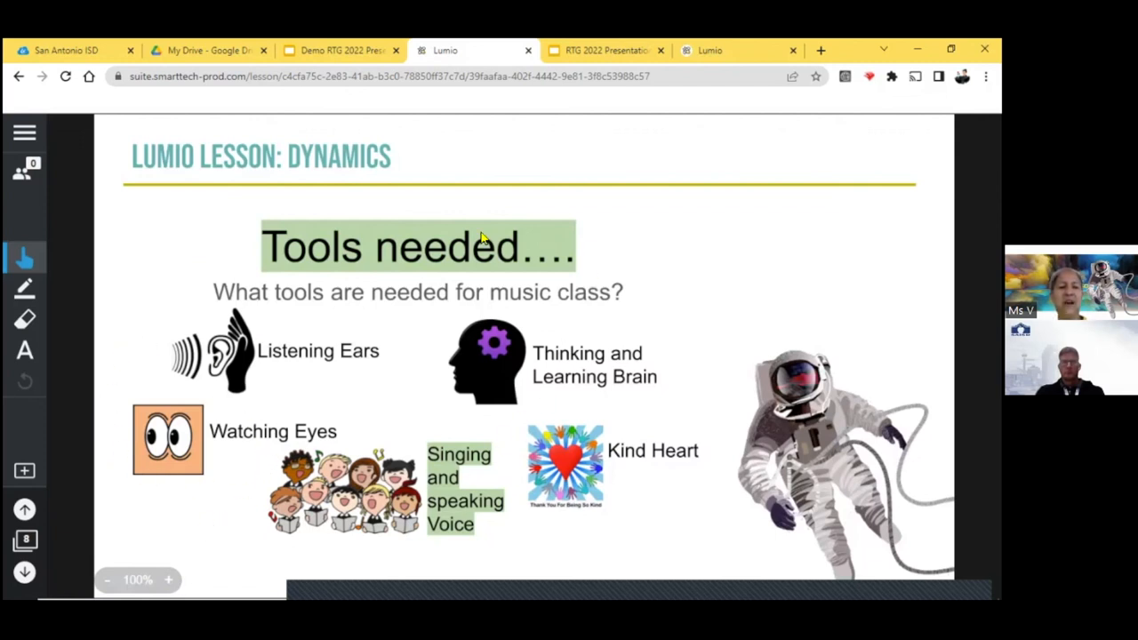
mouse_move(122, 541)
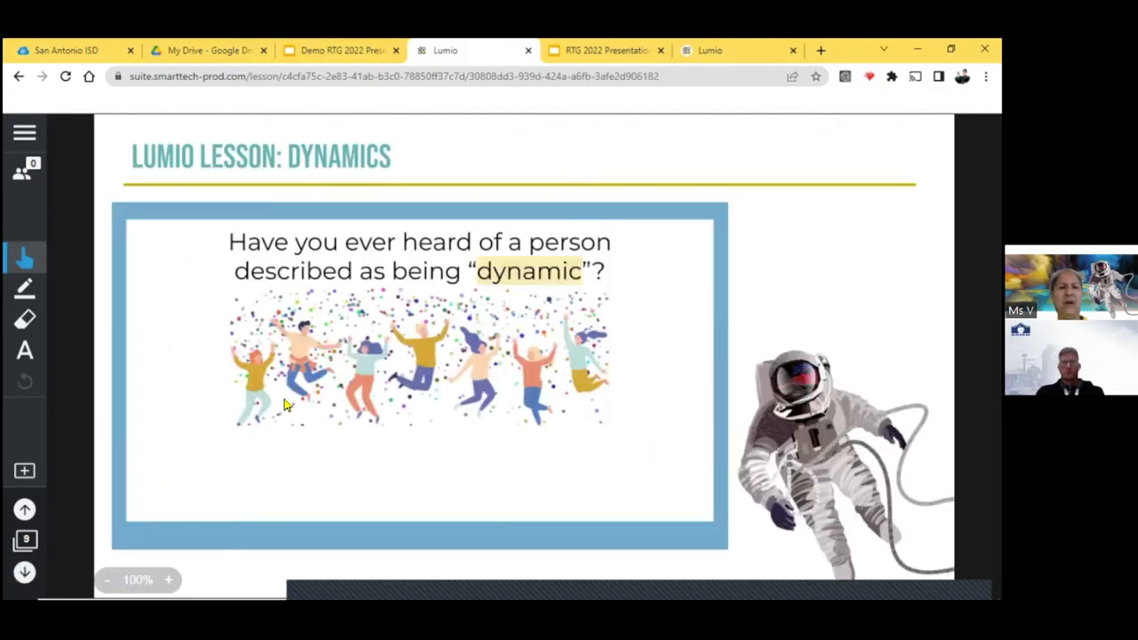
mouse_move(463, 277)
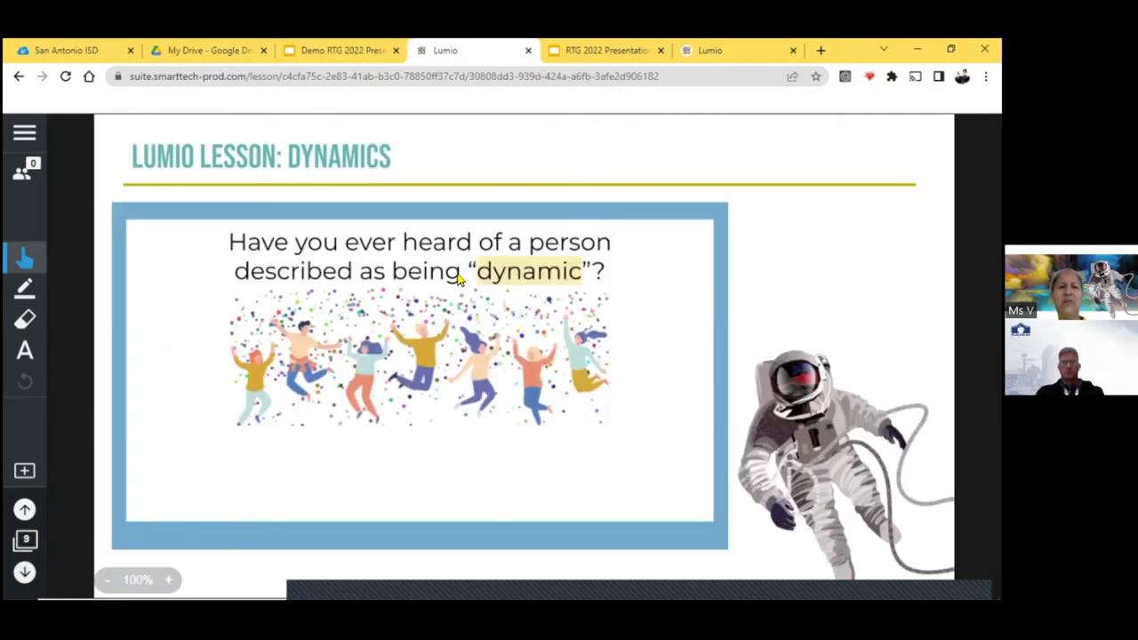
mouse_move(308, 288)
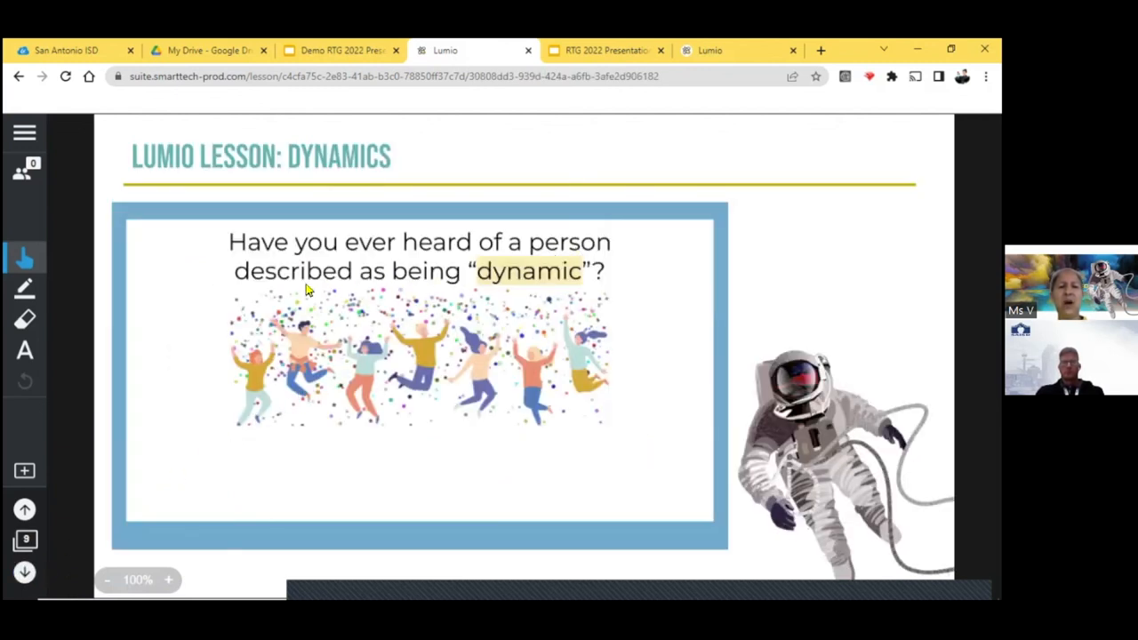
mouse_move(525, 289)
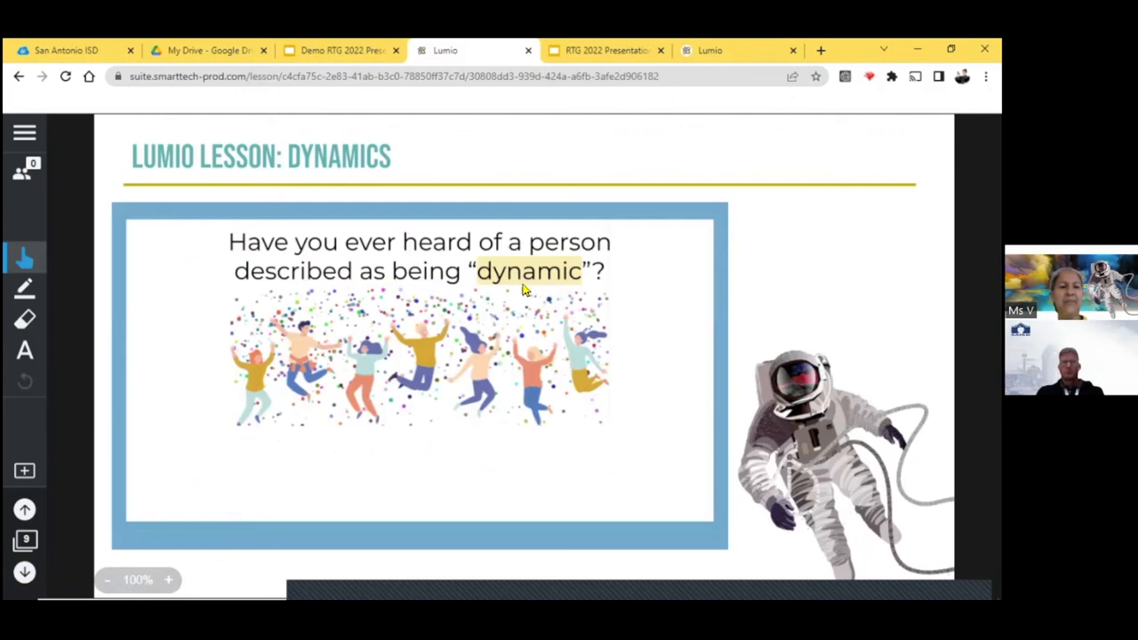
mouse_move(98, 537)
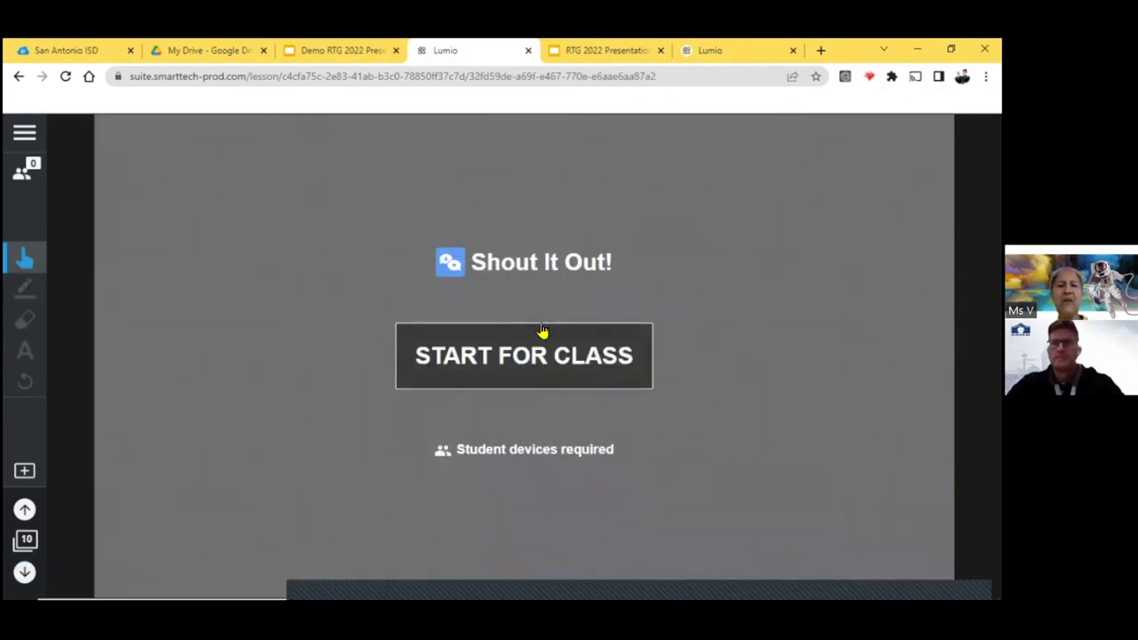
mouse_move(480, 303)
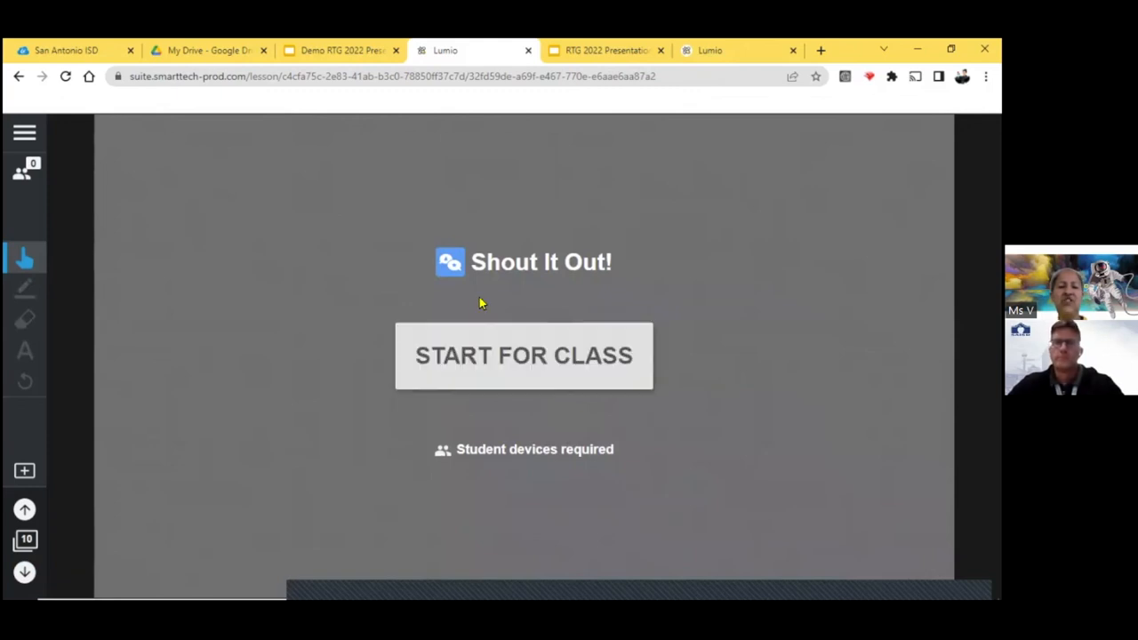
mouse_move(512, 346)
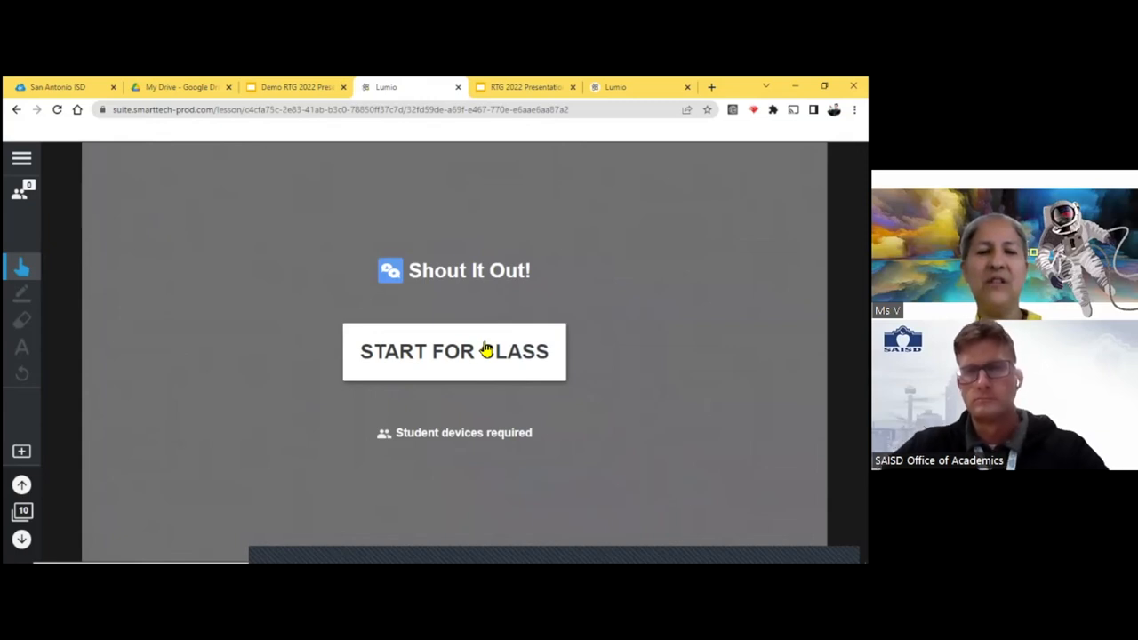
- Start the Shout It Out! activity for the class
left_click(455, 352)
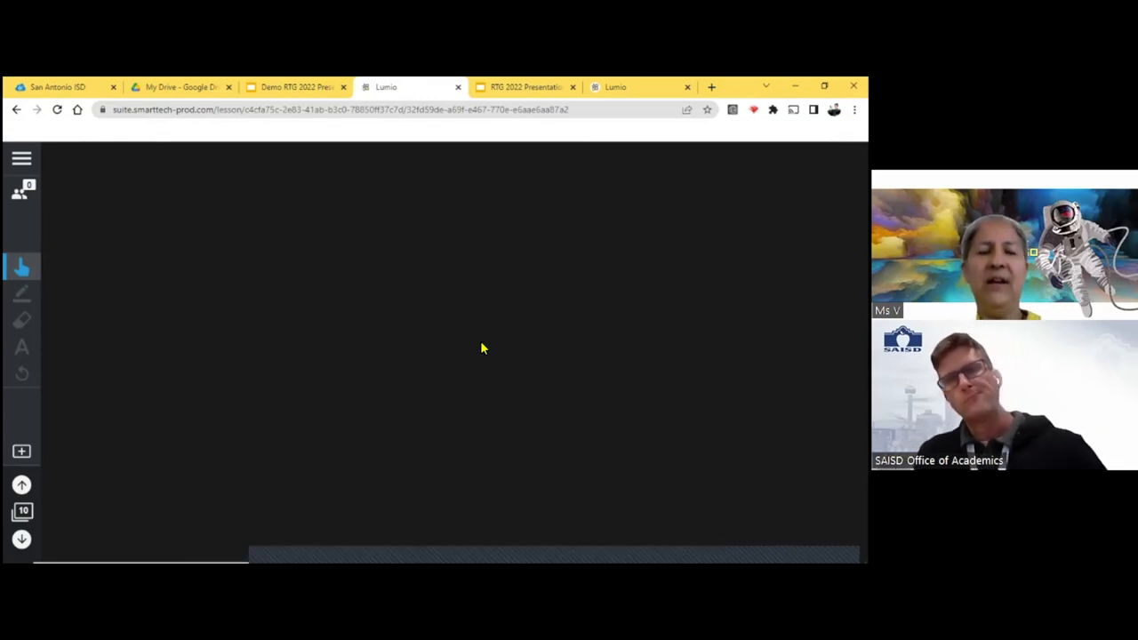
mouse_move(473, 328)
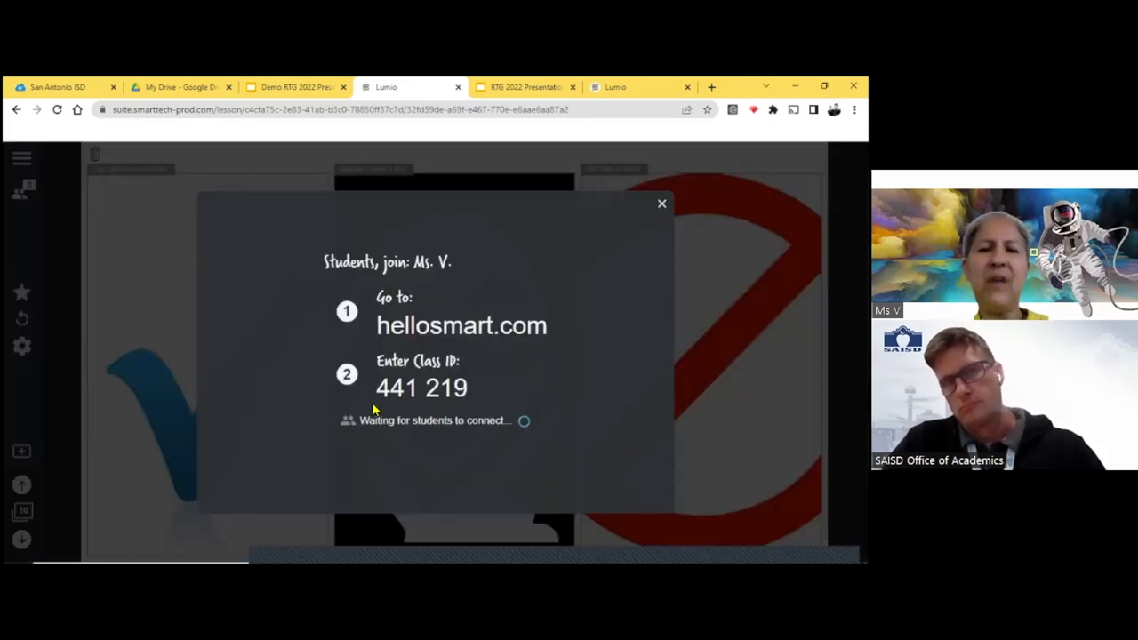
mouse_move(424, 313)
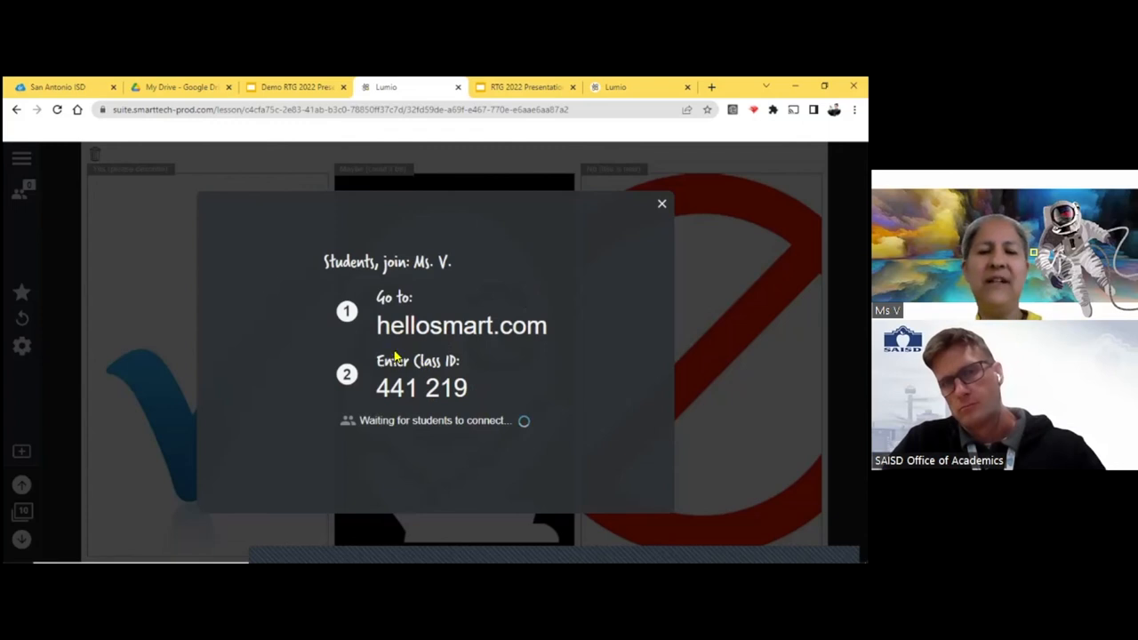
mouse_move(381, 384)
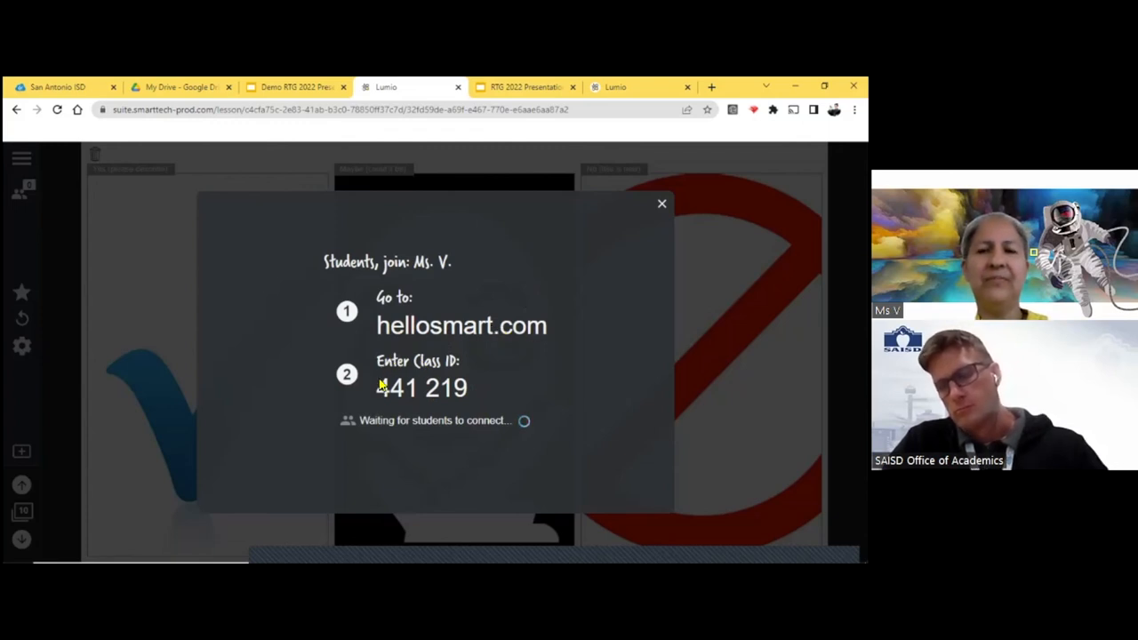
mouse_move(451, 387)
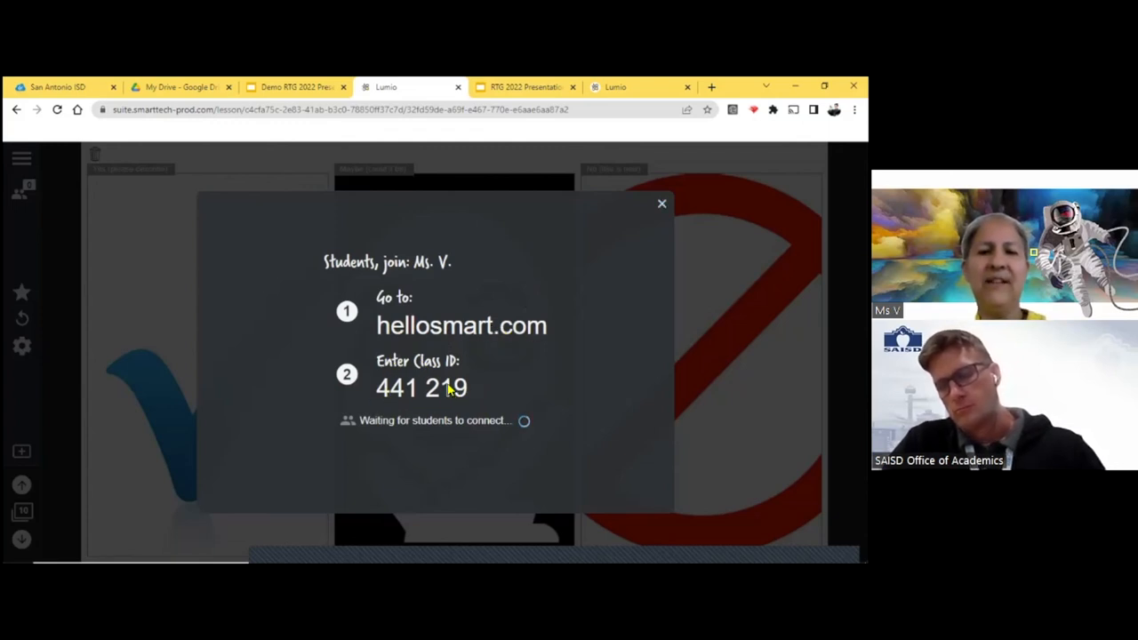
mouse_move(386, 448)
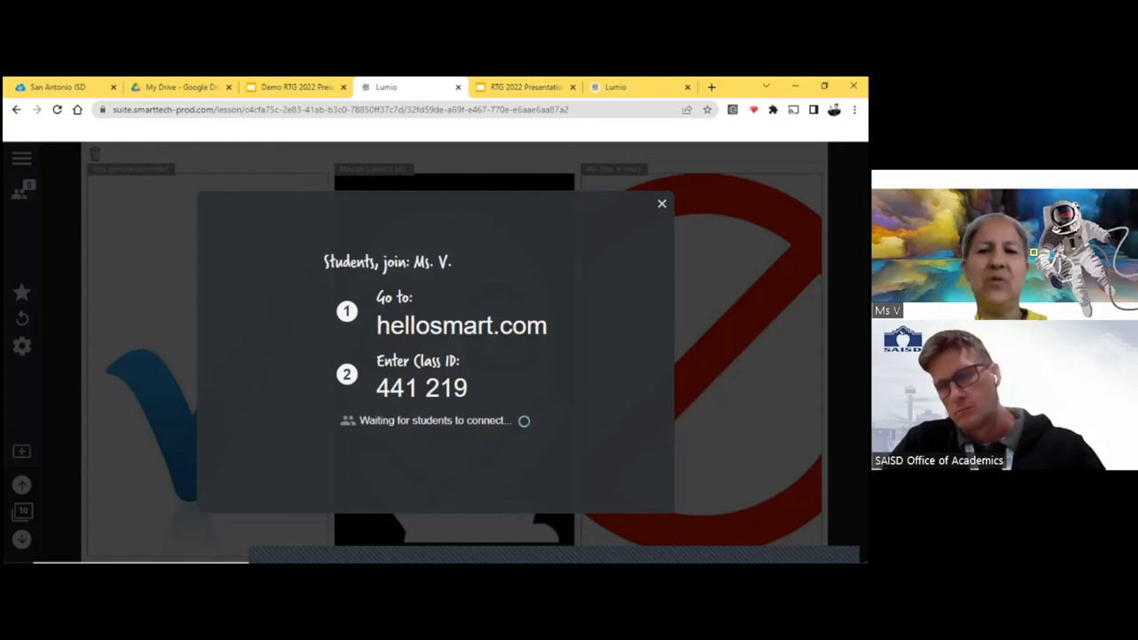
- Dismiss the student join prompt to reveal the yes, maybe and no response areas
left_click(661, 203)
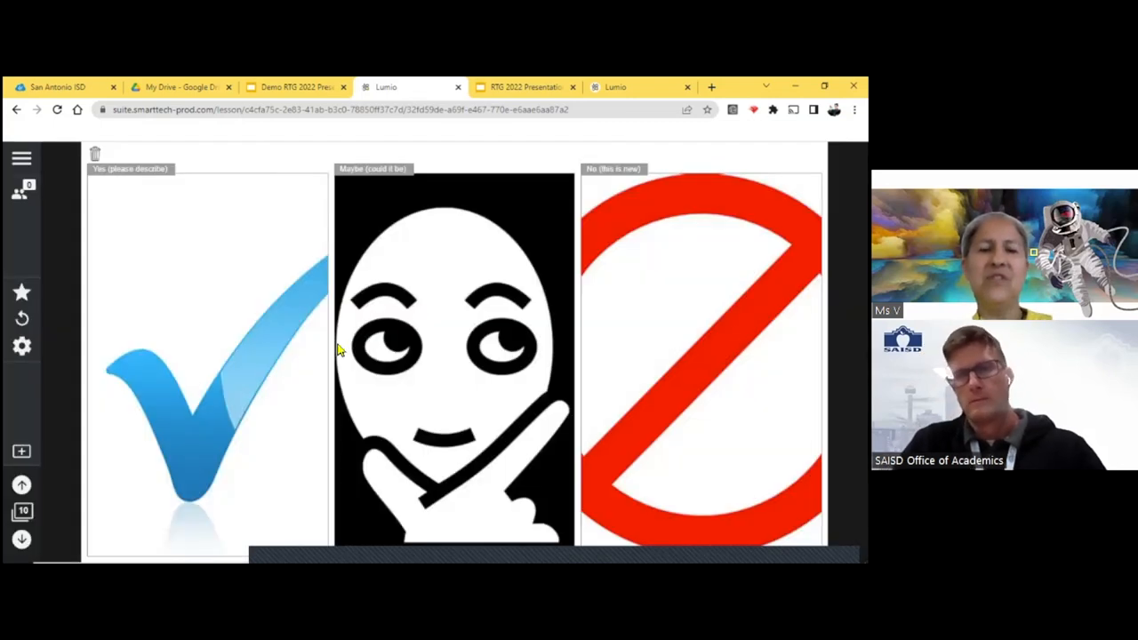
mouse_move(171, 369)
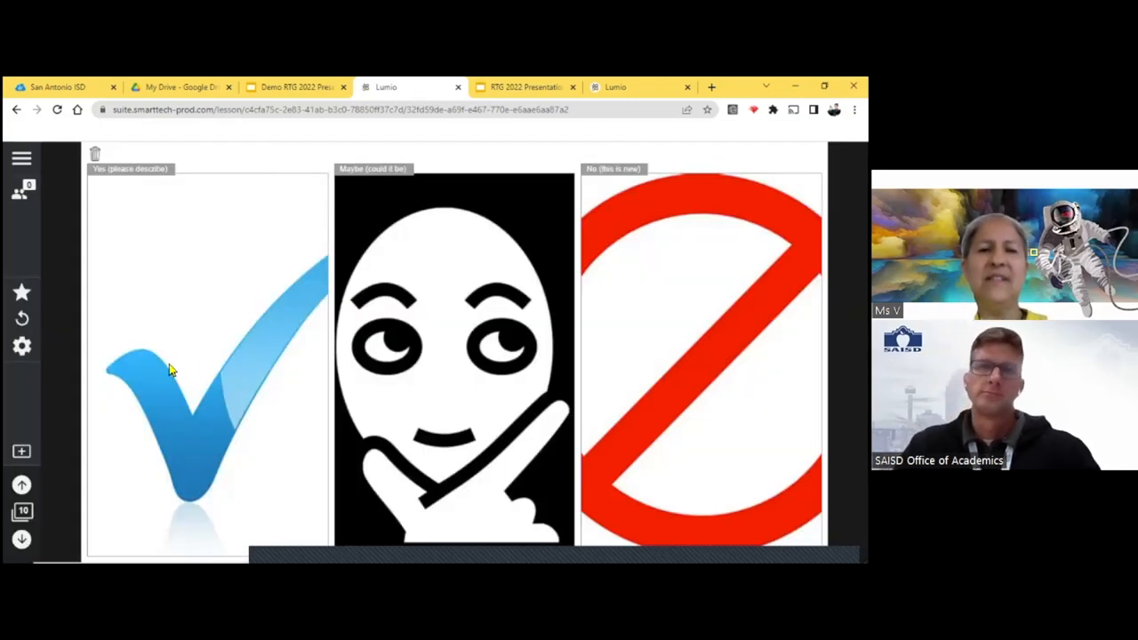
mouse_move(156, 368)
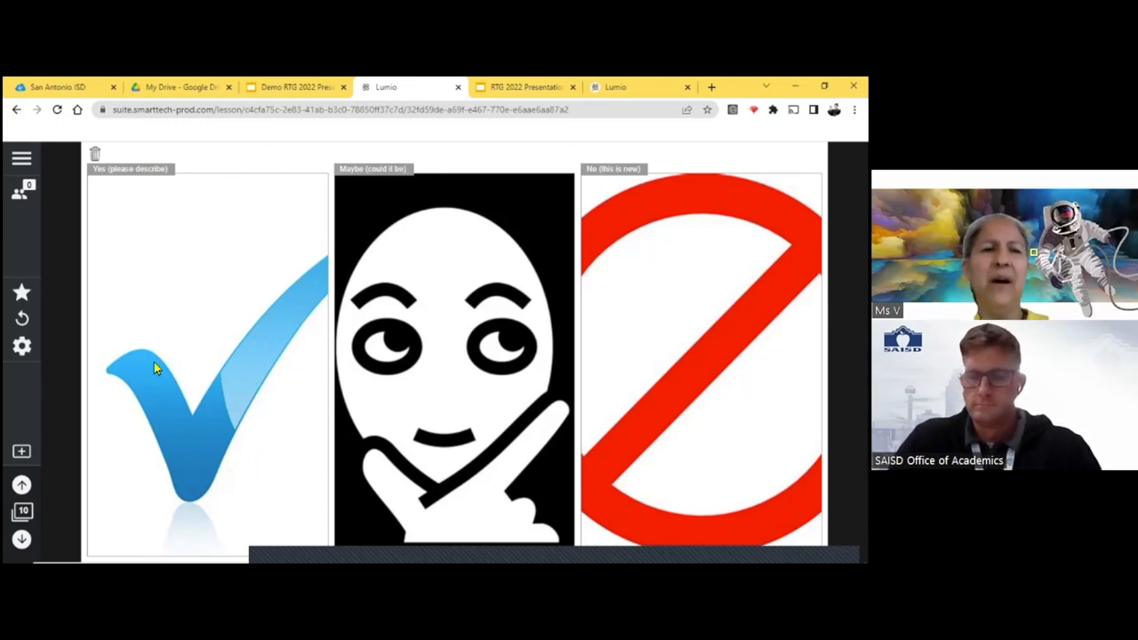
mouse_move(188, 357)
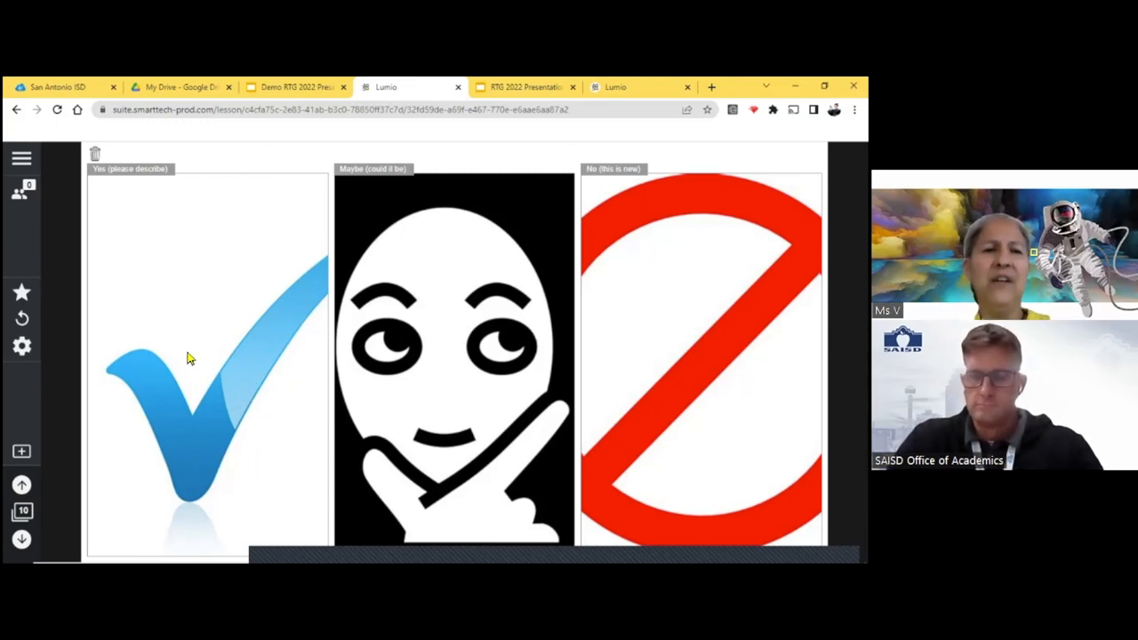
mouse_move(258, 367)
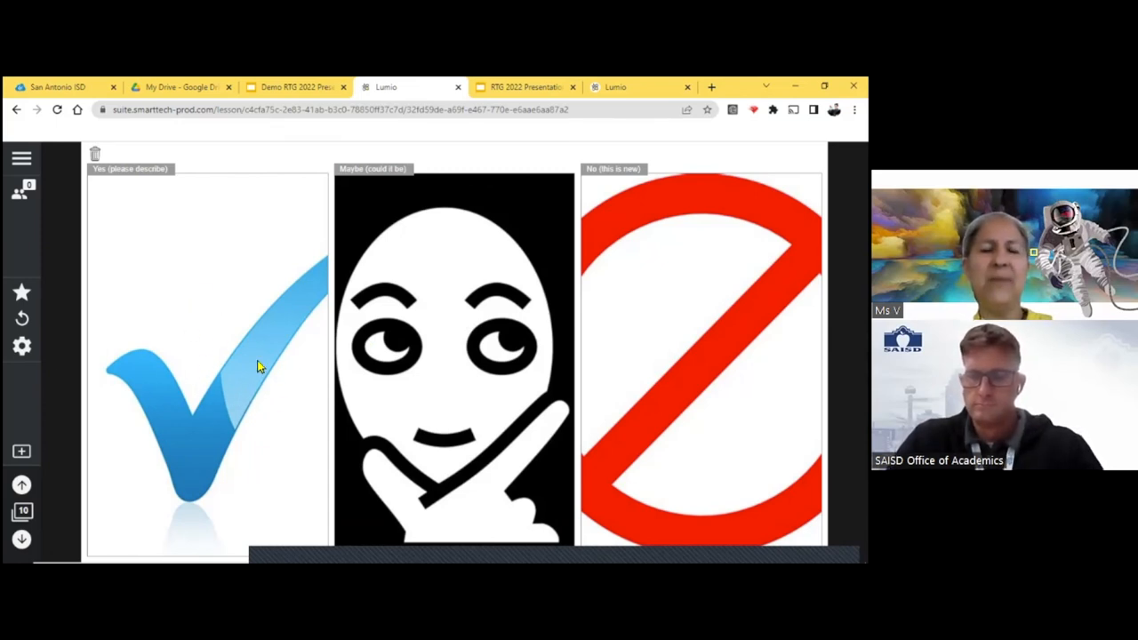
mouse_move(413, 334)
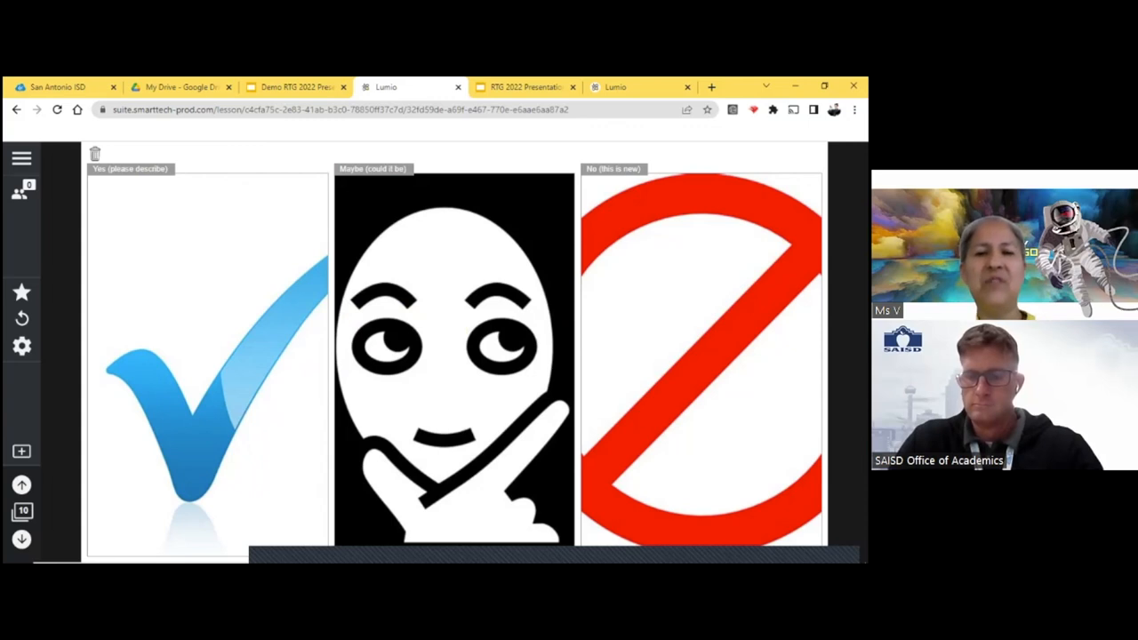
mouse_move(197, 316)
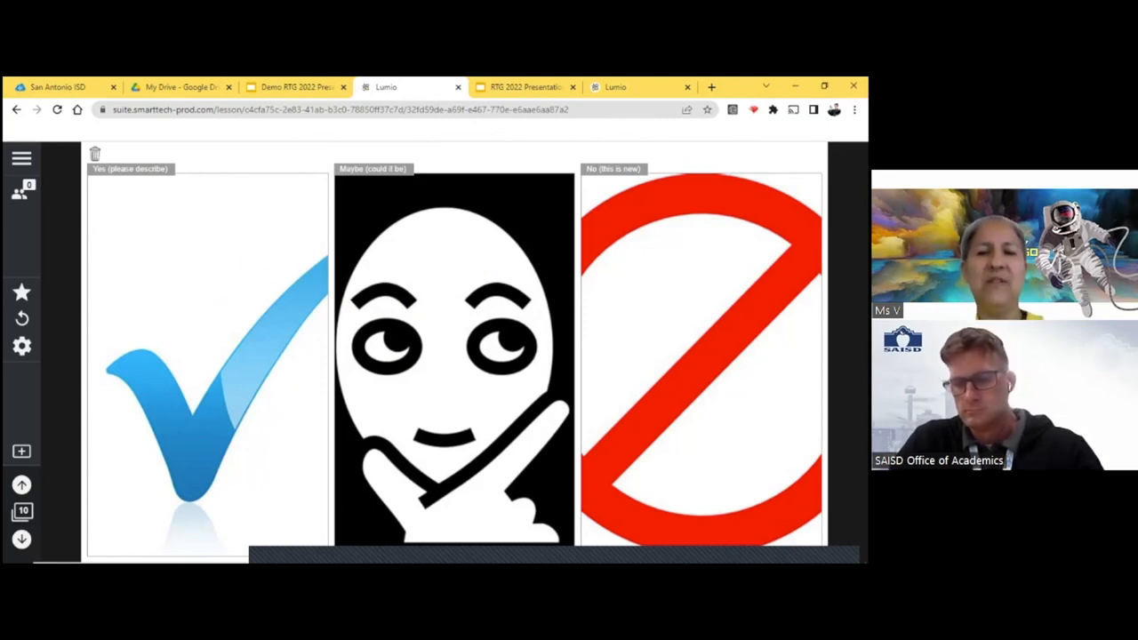
mouse_move(200, 345)
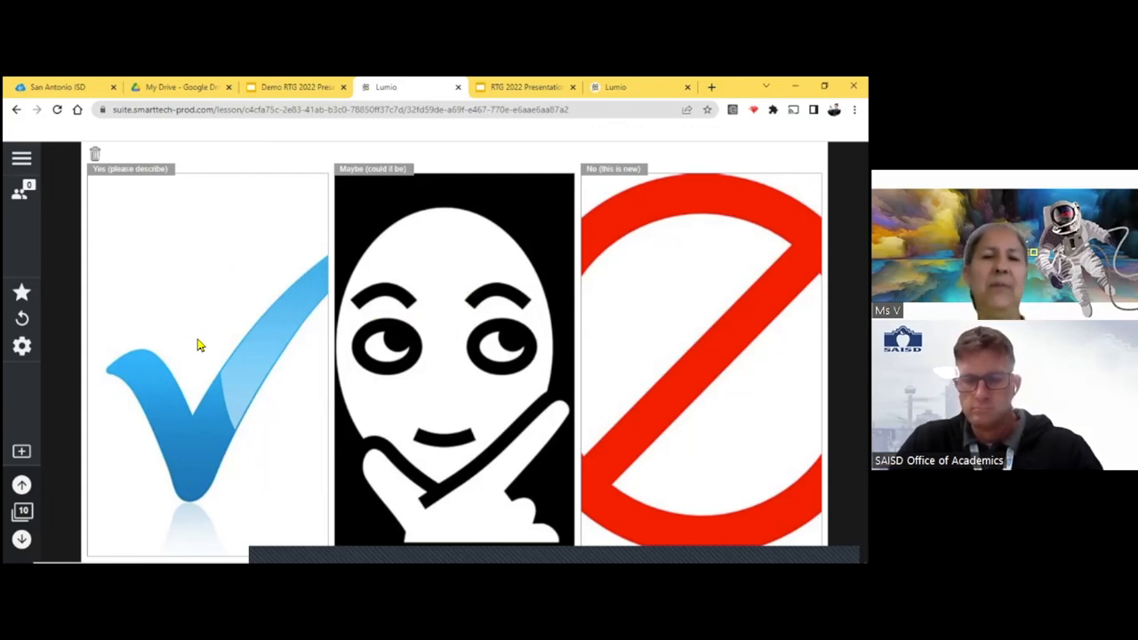
mouse_move(133, 381)
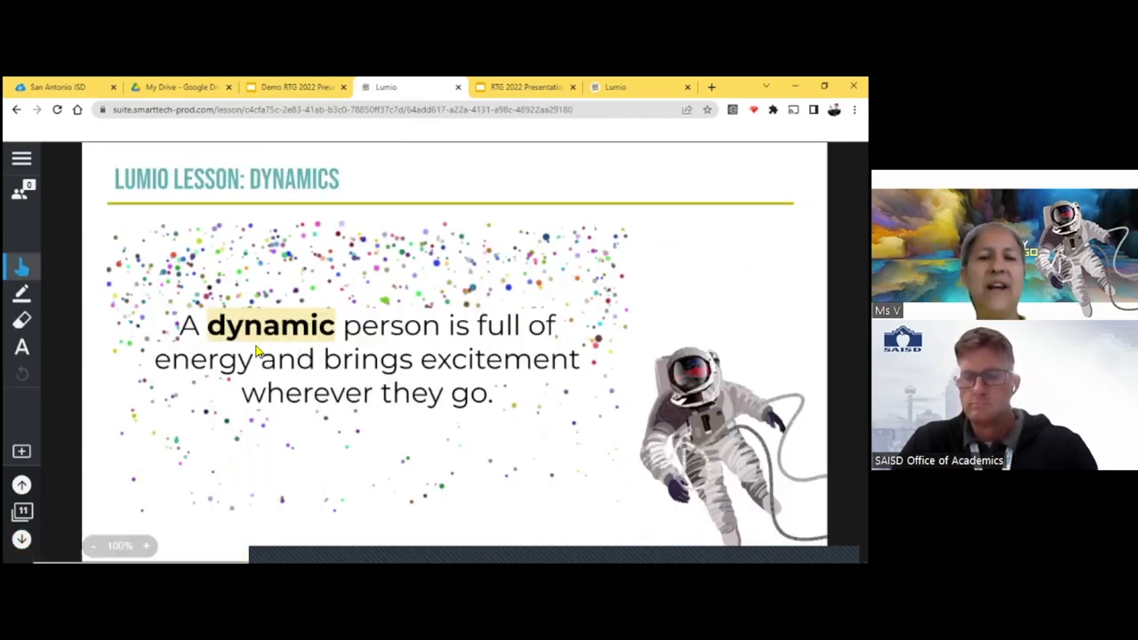
mouse_move(551, 338)
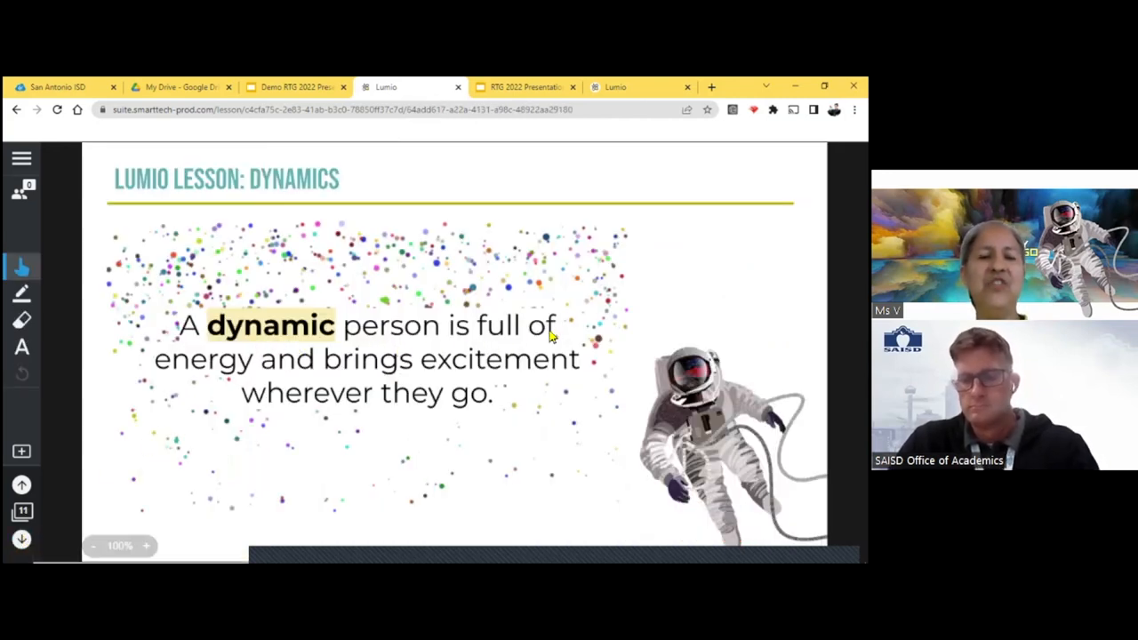
mouse_move(535, 374)
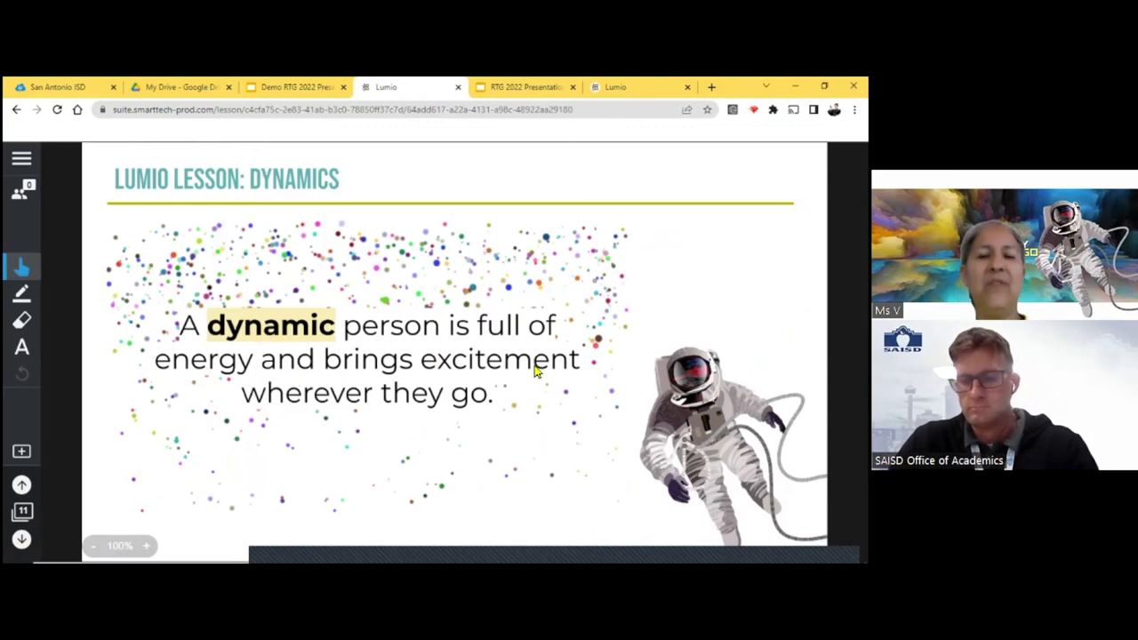
mouse_move(500, 420)
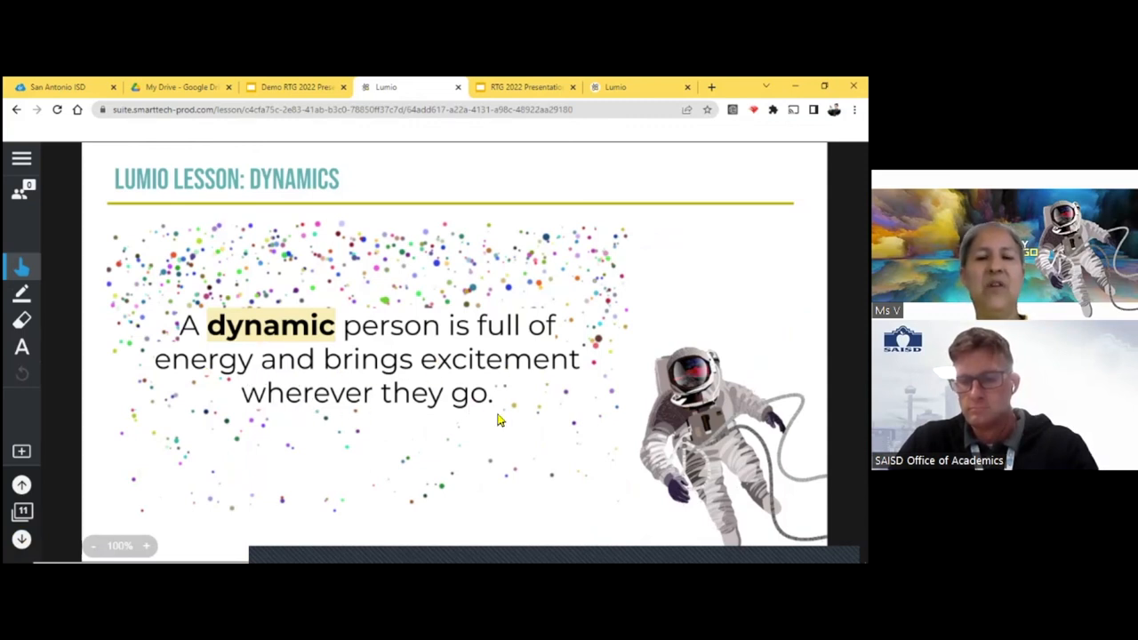
mouse_move(399, 430)
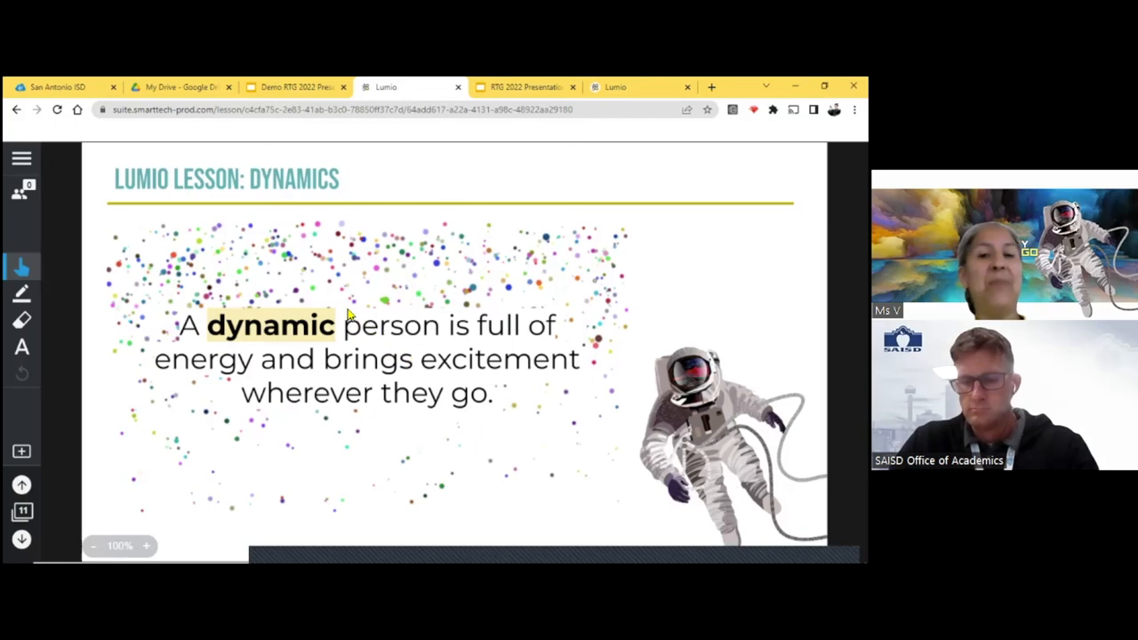
mouse_move(445, 359)
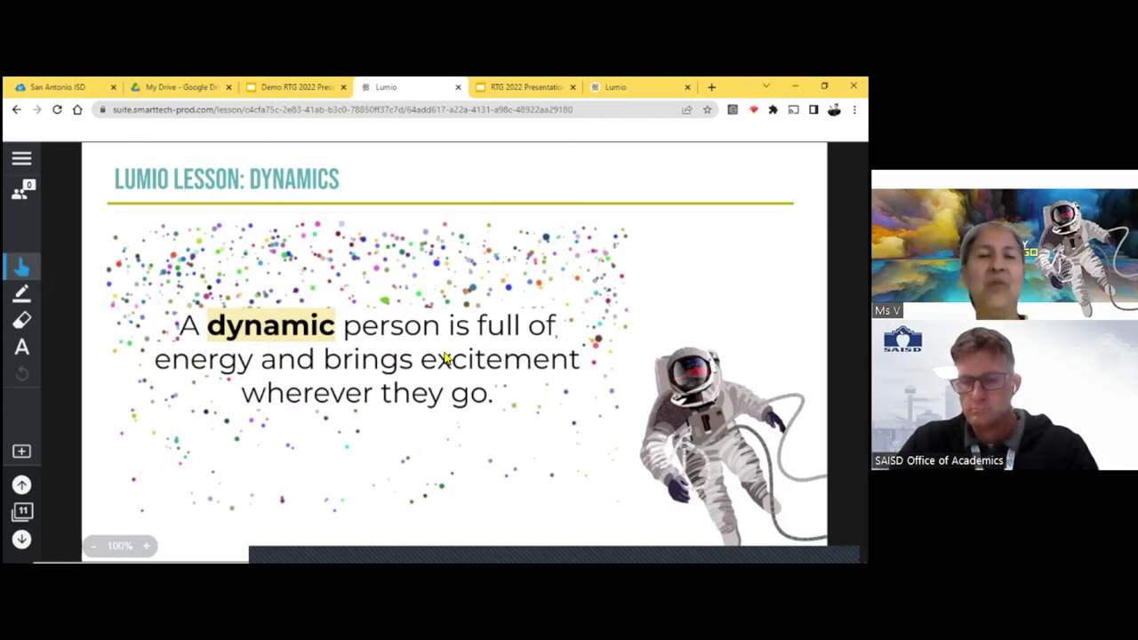
mouse_move(284, 388)
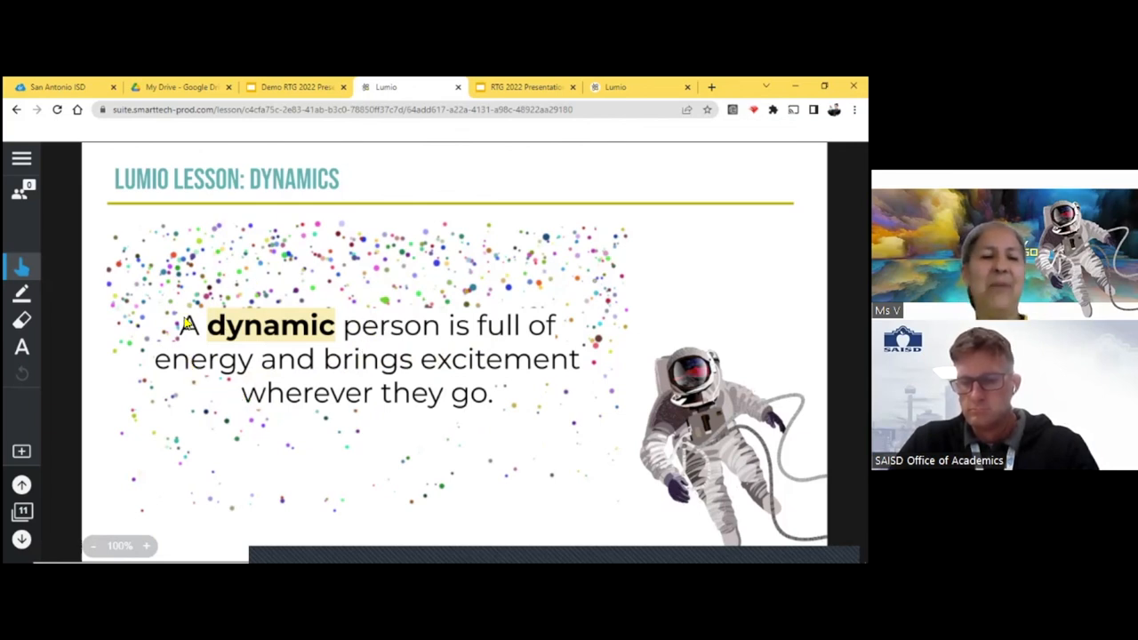
mouse_move(105, 512)
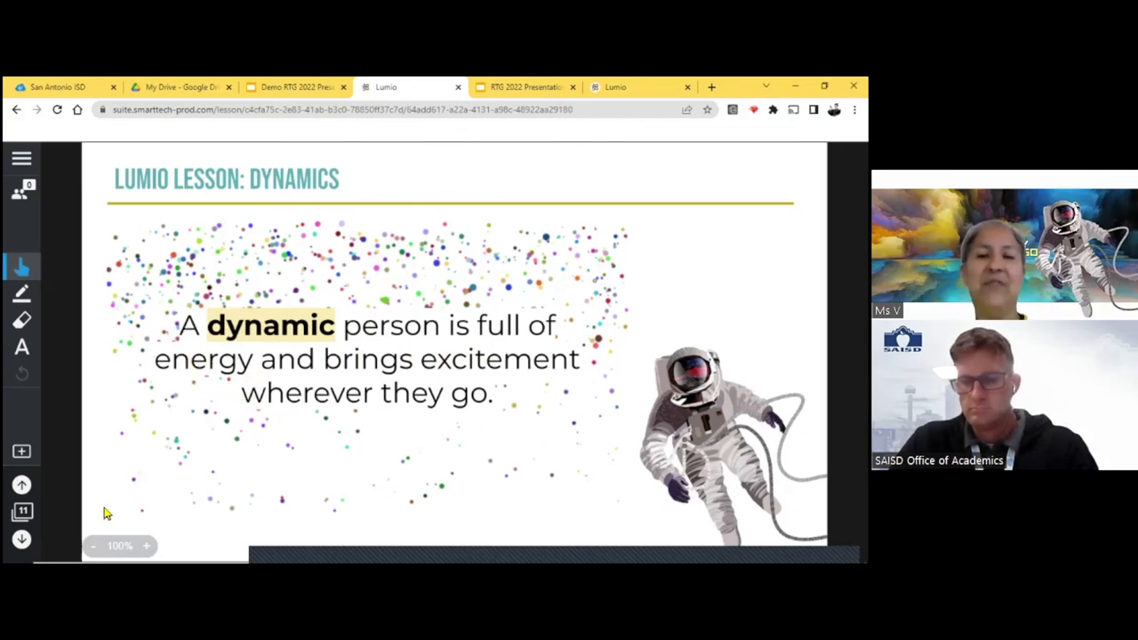
- Advance to the Musical Instructions page about dynamics being loud or soft
left_click(21, 535)
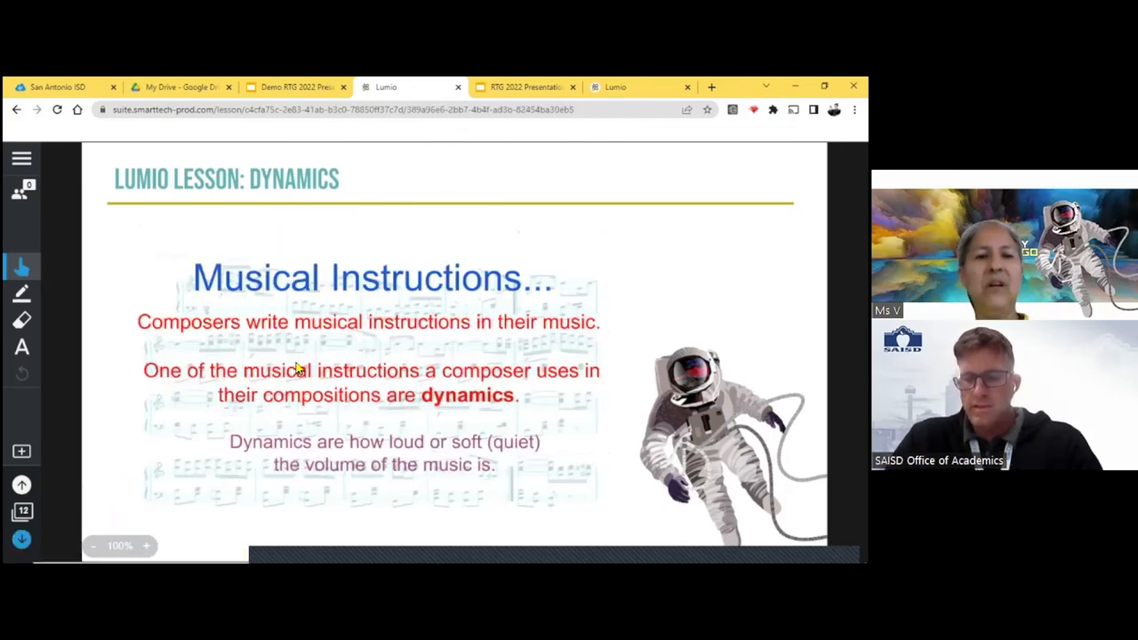
mouse_move(205, 270)
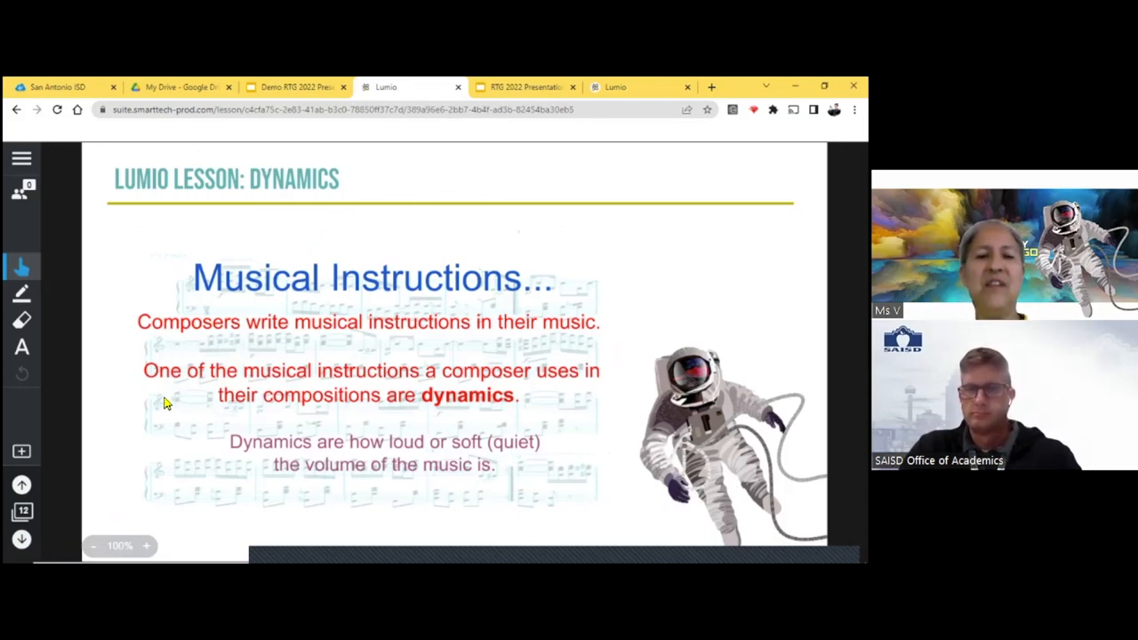
mouse_move(186, 418)
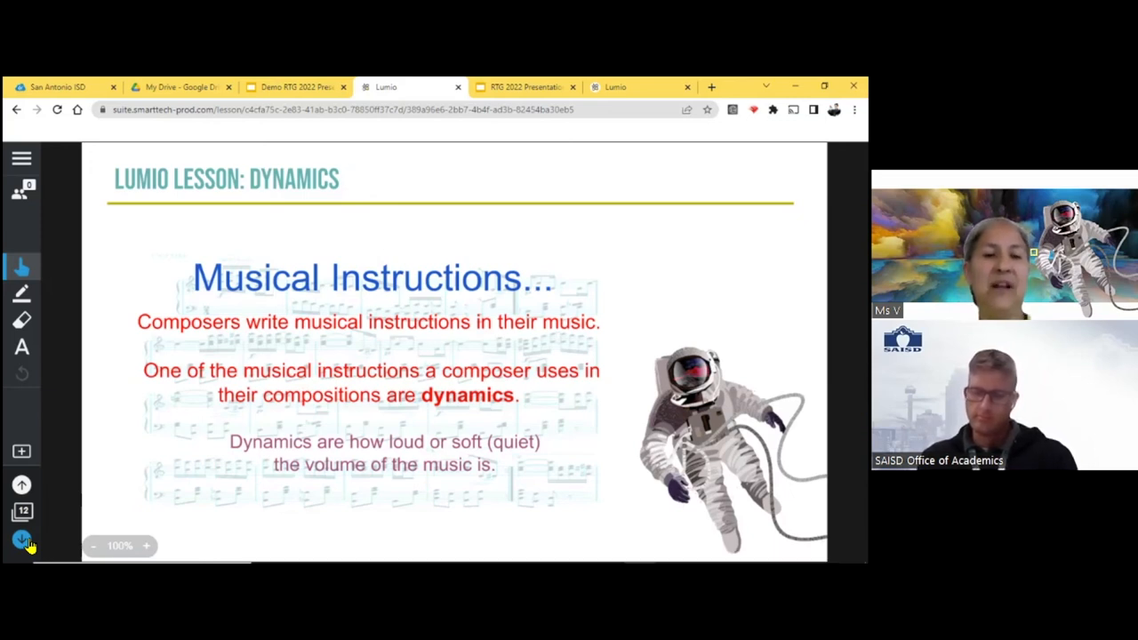
- Advance to the page defining forte as loud and piano as soft
left_click(22, 540)
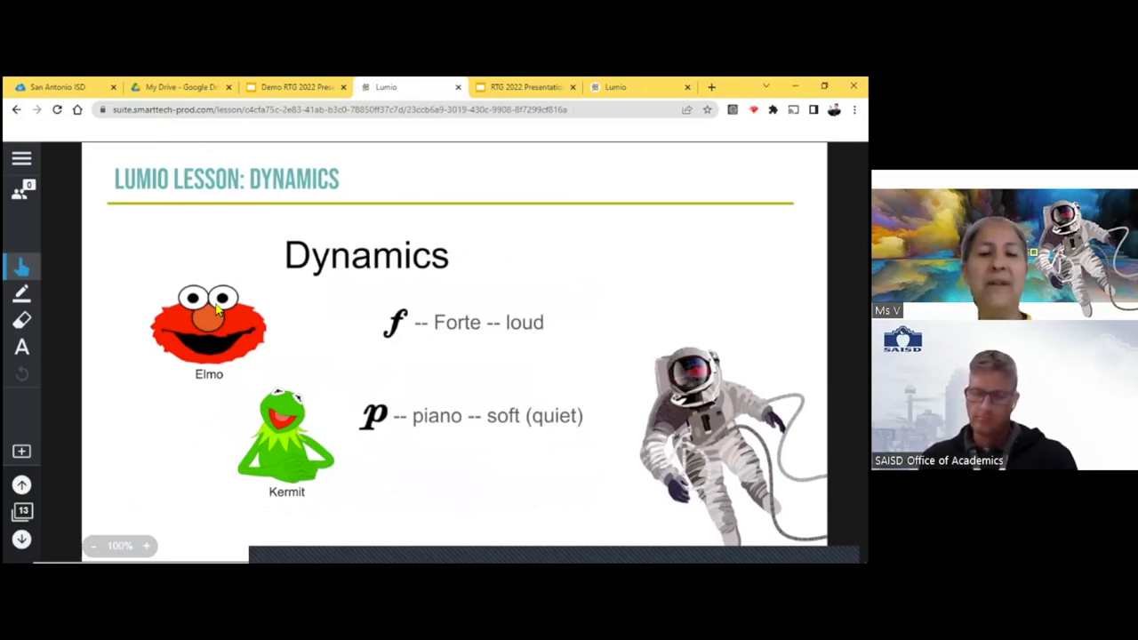
mouse_move(370, 459)
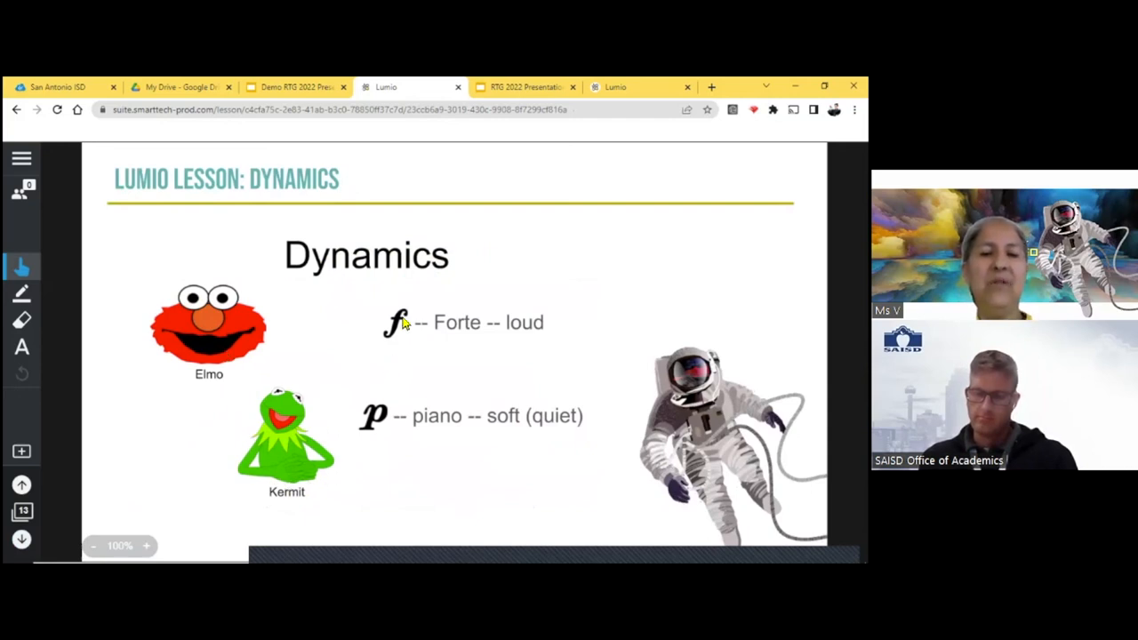
mouse_move(544, 332)
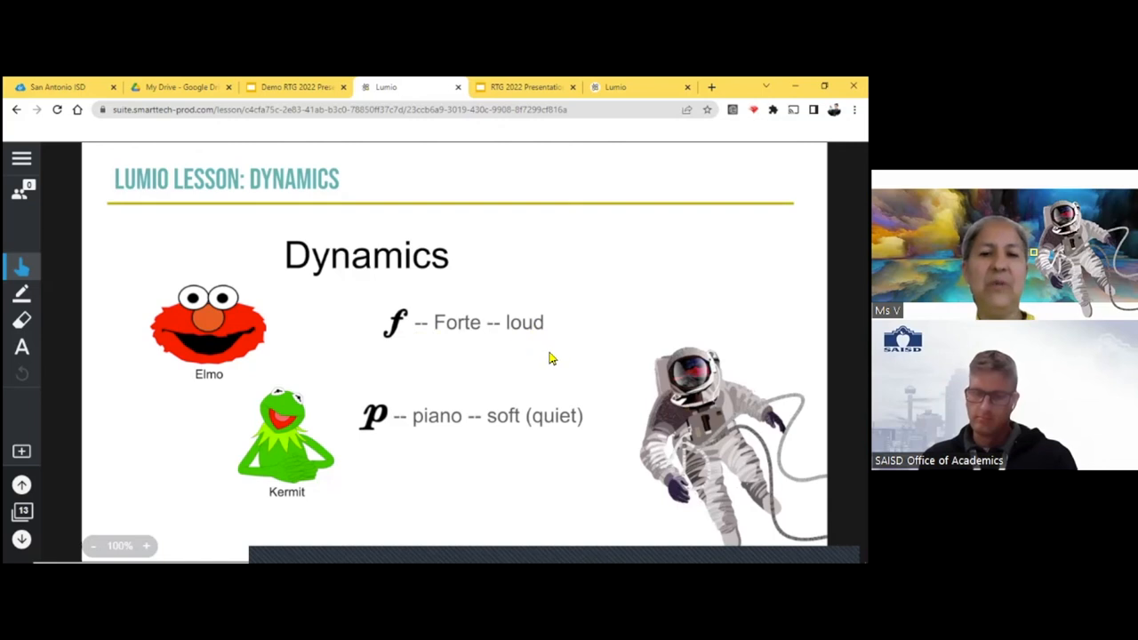
mouse_move(553, 359)
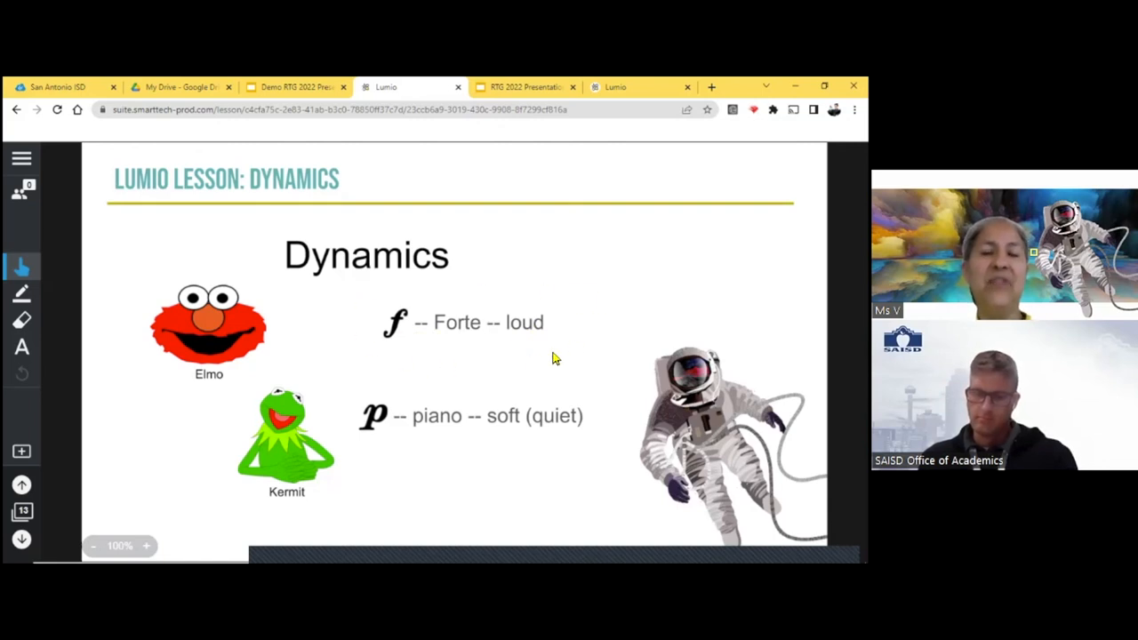
mouse_move(445, 352)
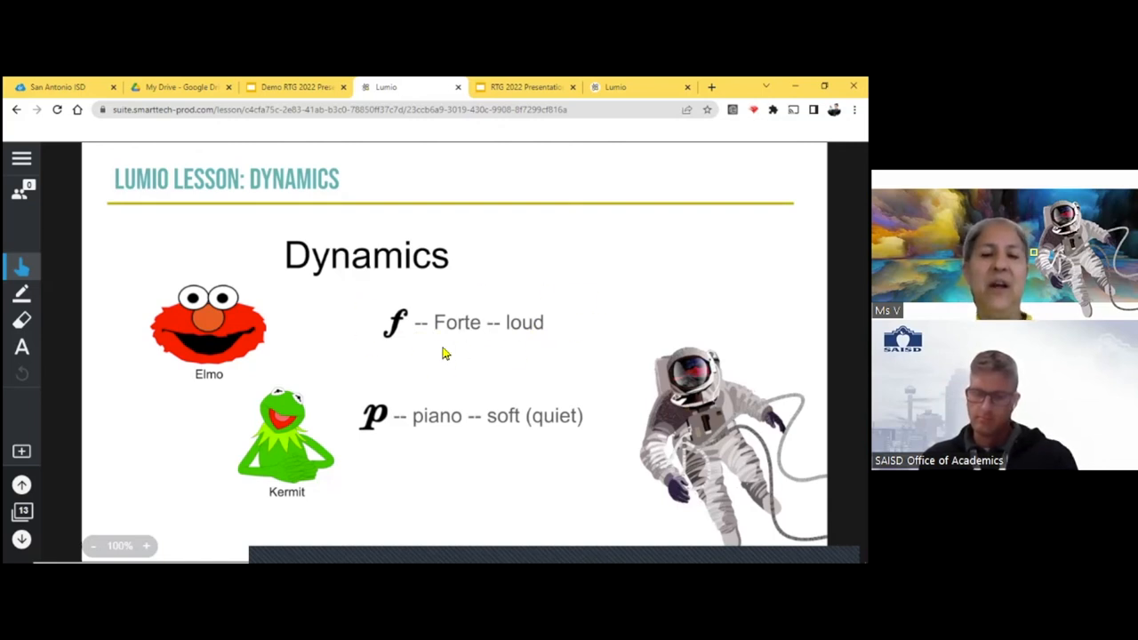
mouse_move(361, 432)
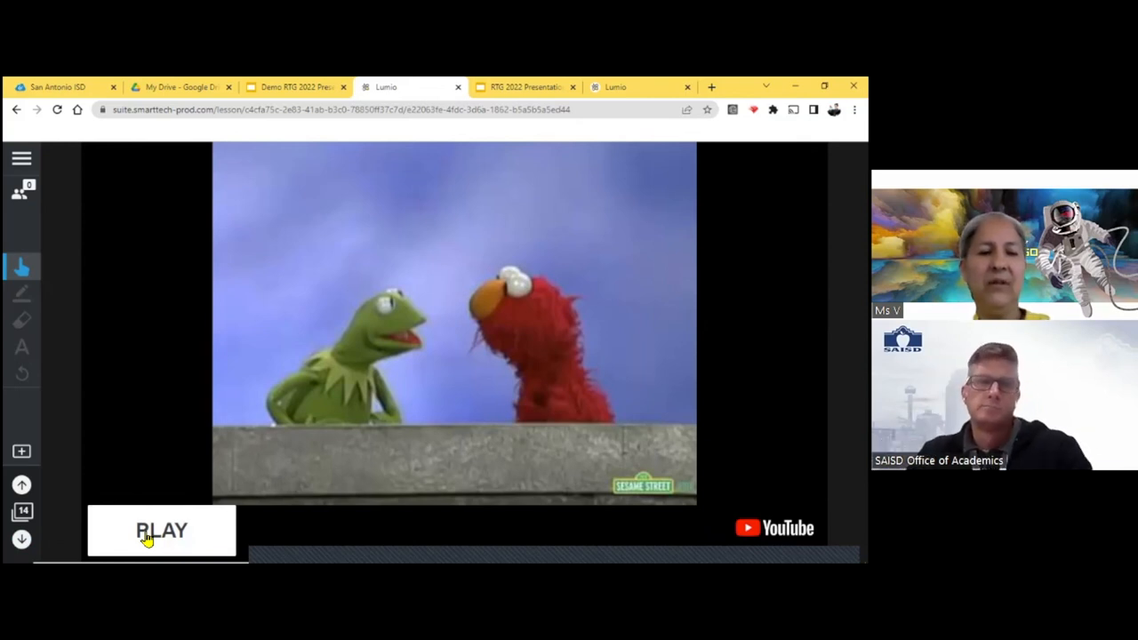
- Play the embedded Sesame Street Kermit and Elmo loud and soft video
left_click(164, 530)
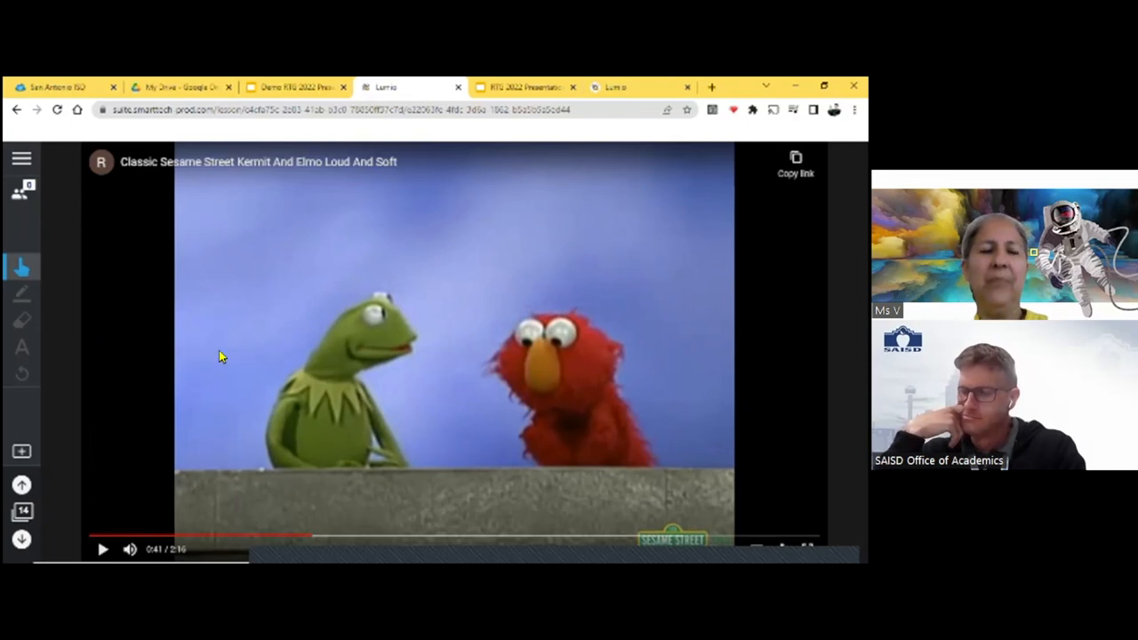
mouse_move(168, 333)
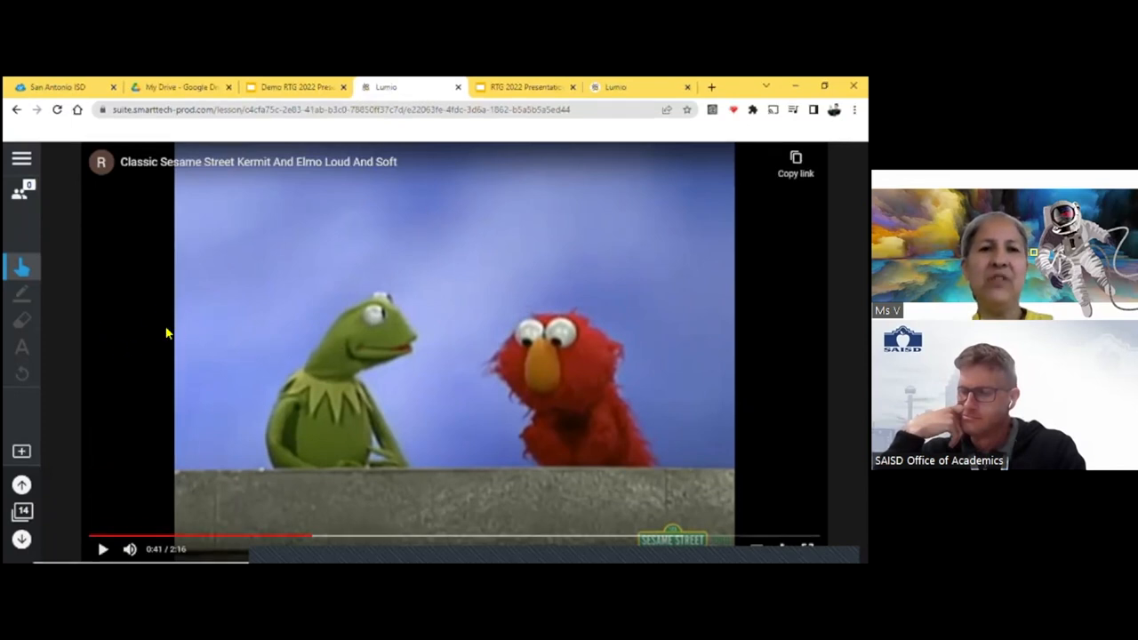
mouse_move(213, 240)
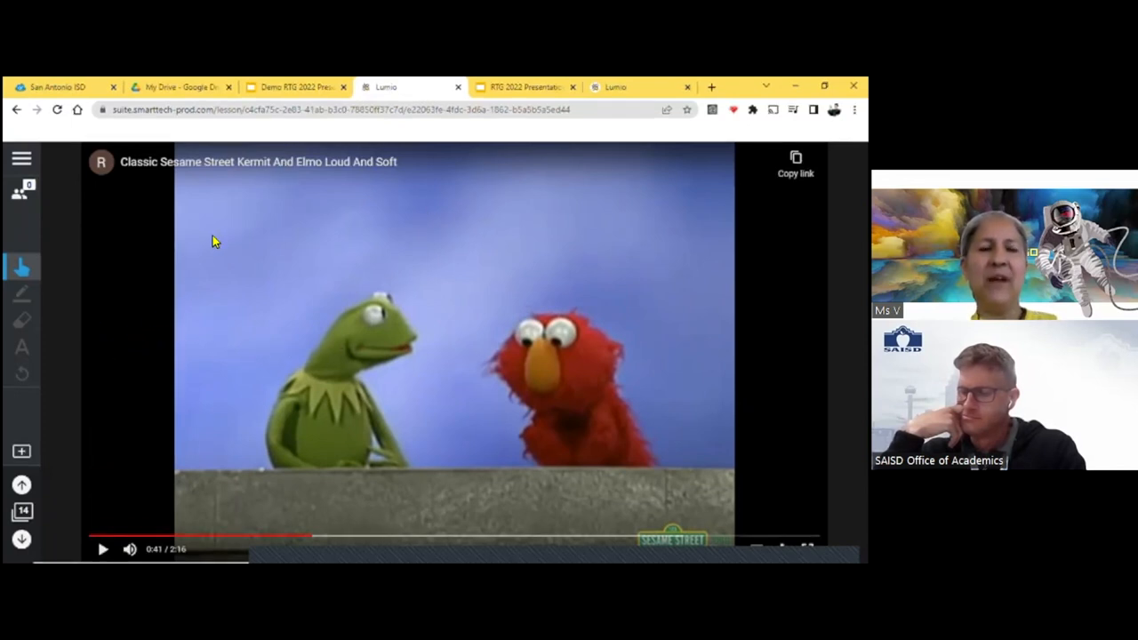
mouse_move(96, 409)
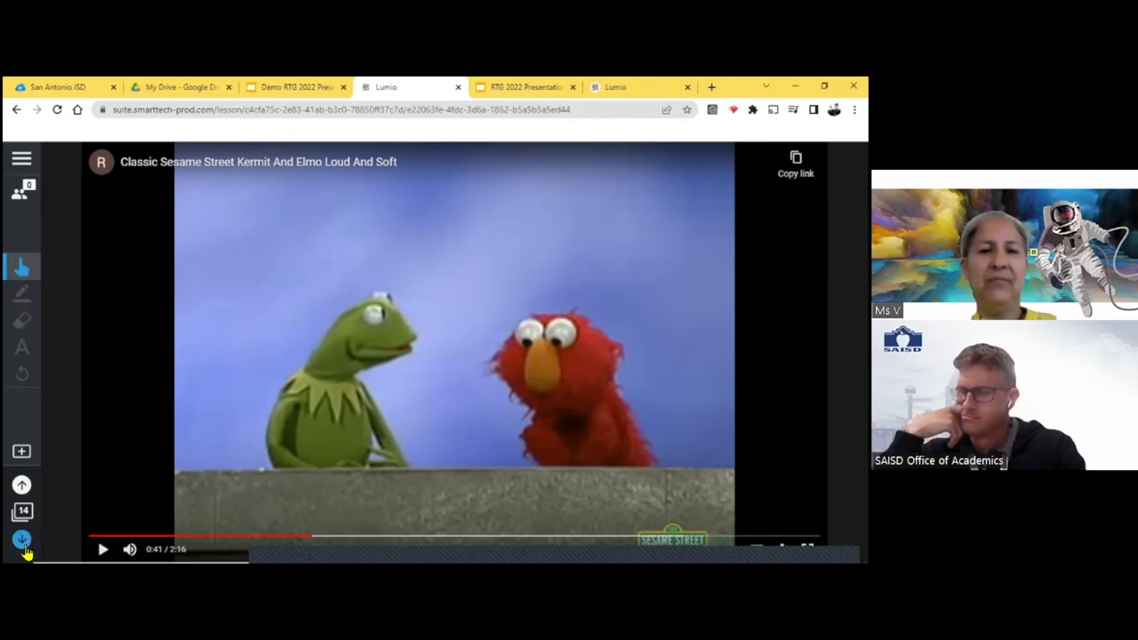
- Advance to the Response activity page and start it for the class
left_click(19, 541)
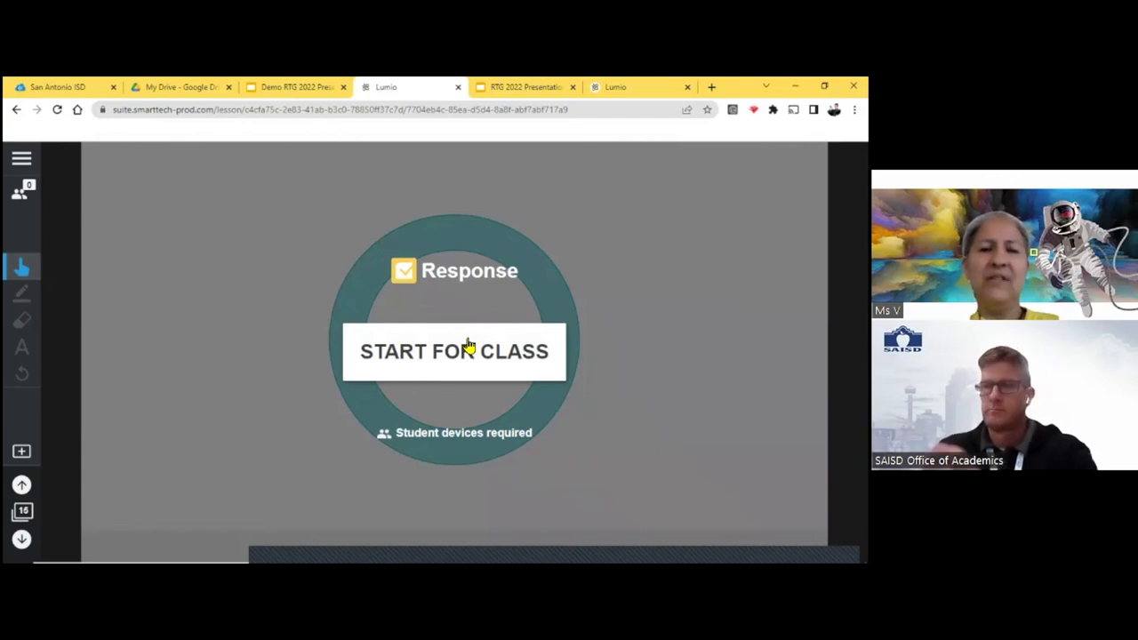
left_click(455, 352)
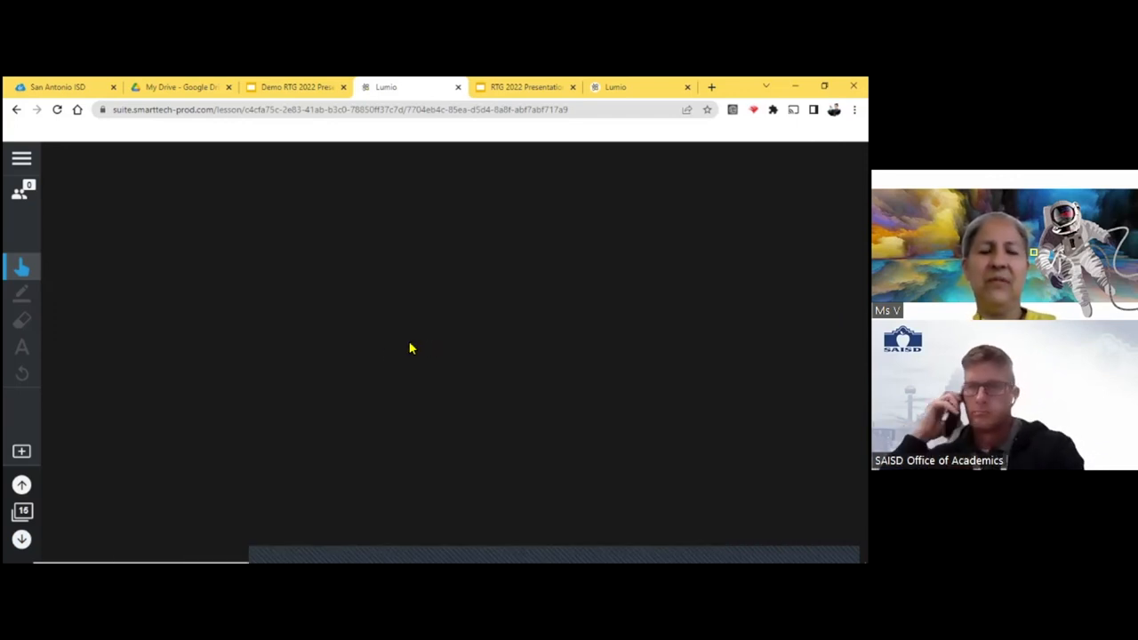
mouse_move(457, 388)
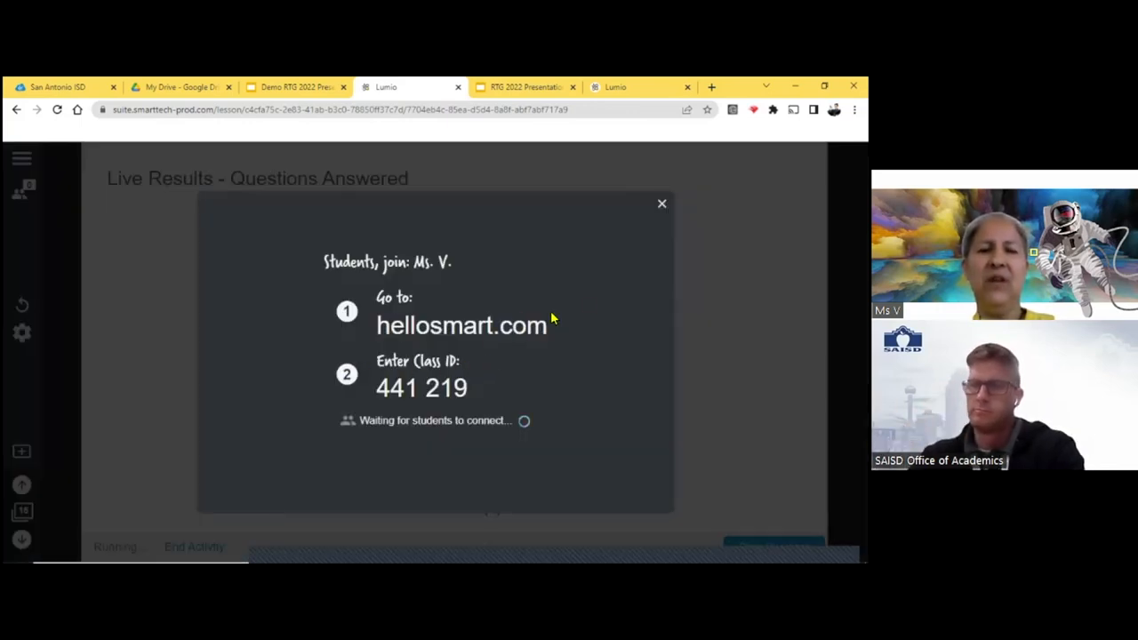
mouse_move(550, 375)
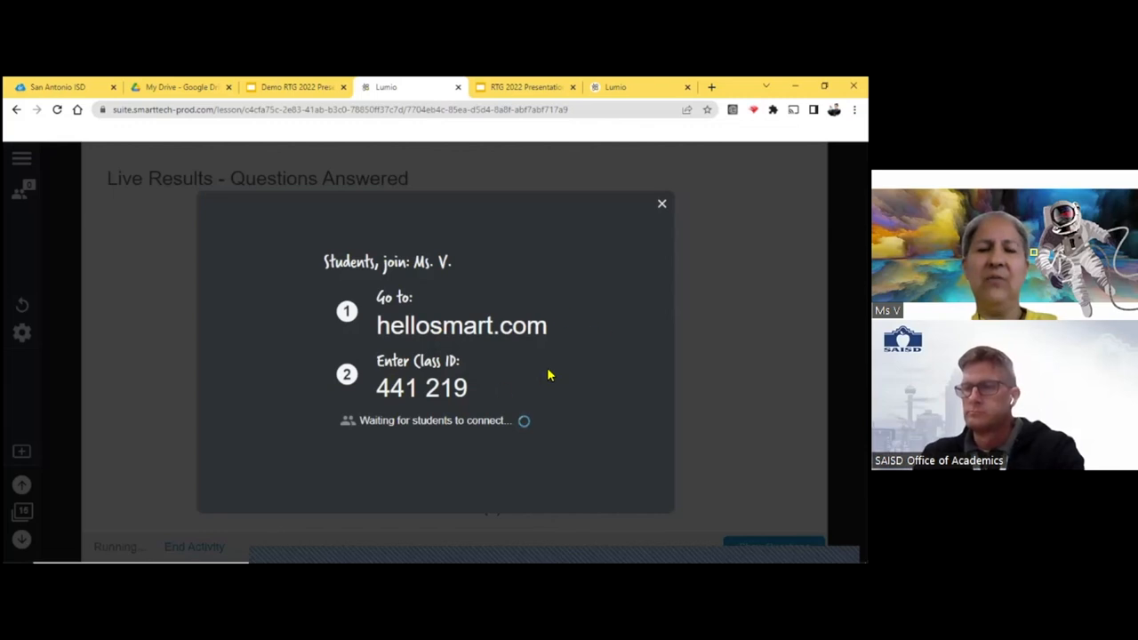
mouse_move(474, 362)
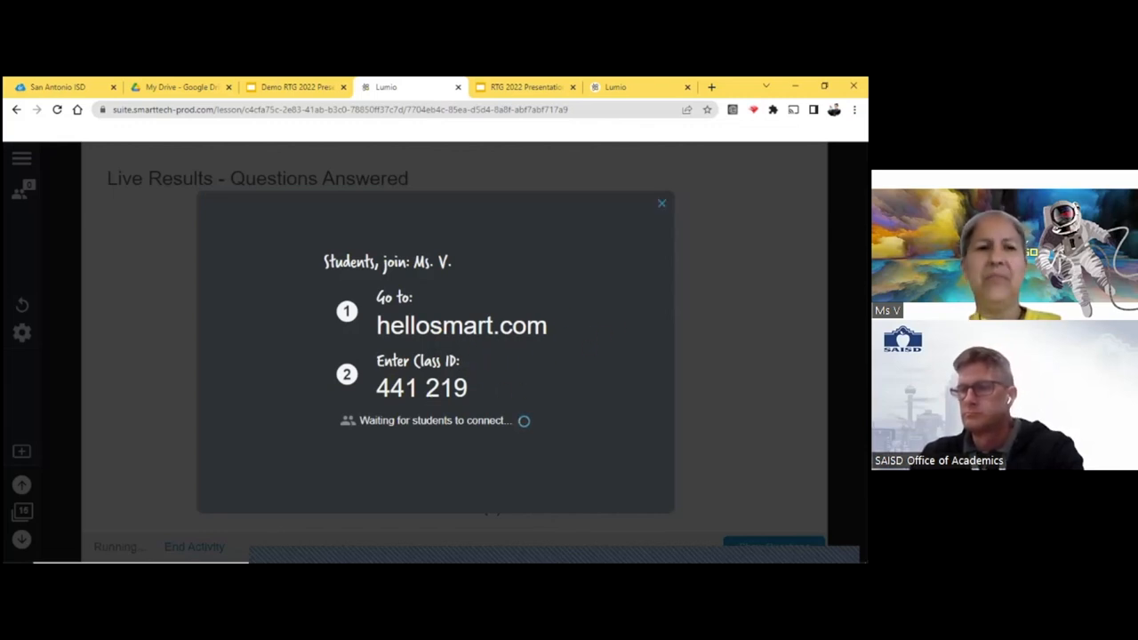
- Dismiss the join instructions and page through questions 2 to 5, ending on 'What is your favorite dynamic?'
left_click(662, 203)
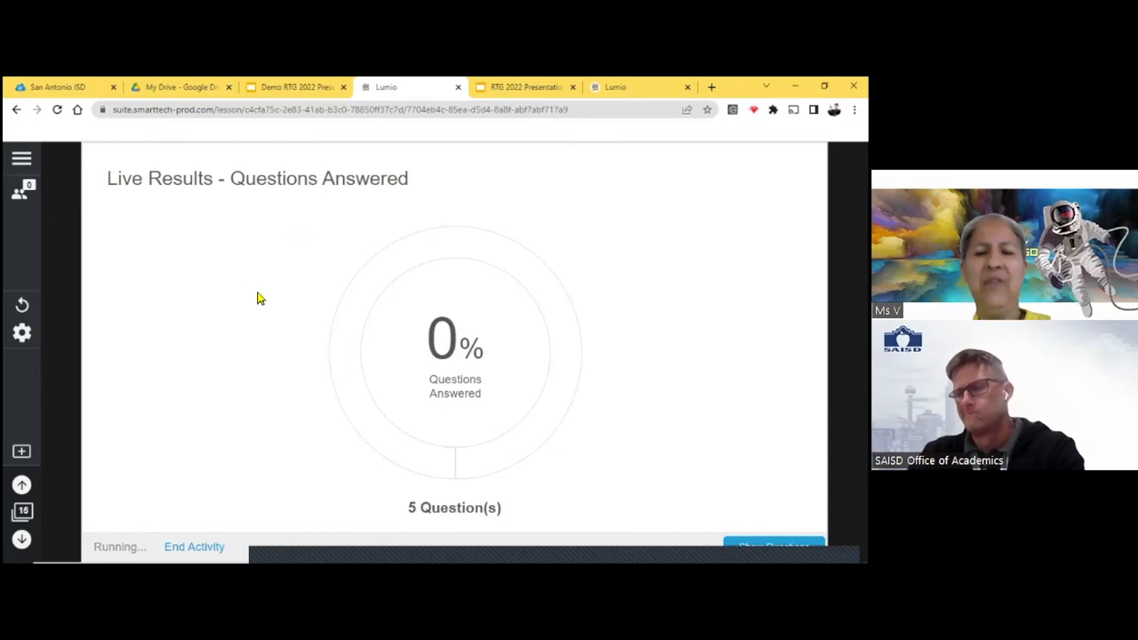
mouse_move(437, 394)
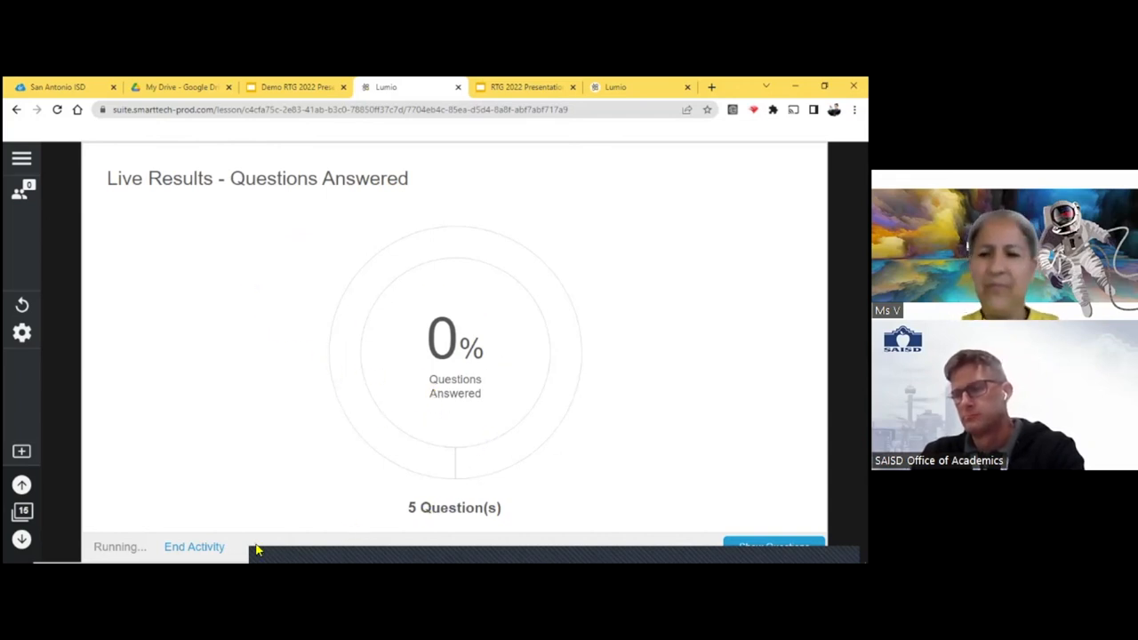
mouse_move(448, 544)
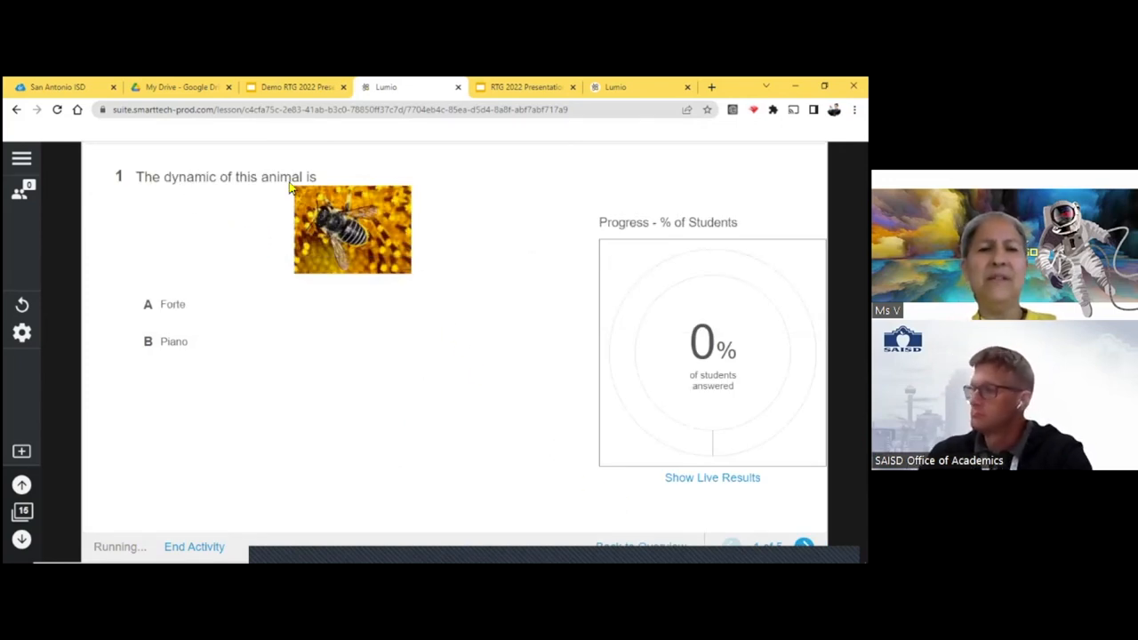
mouse_move(356, 270)
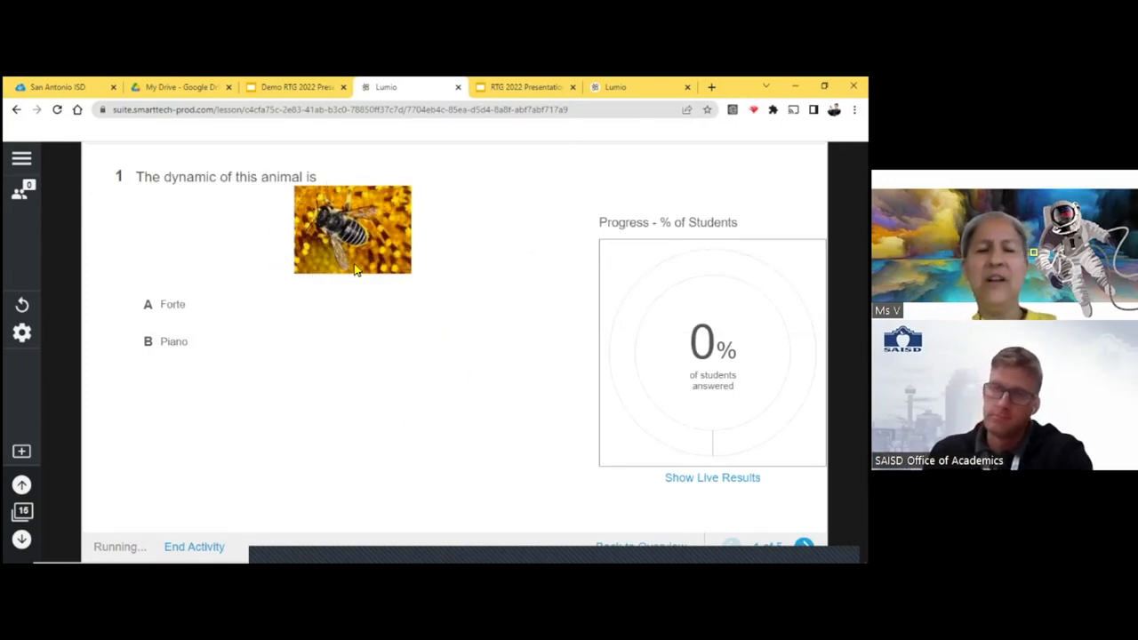
mouse_move(270, 352)
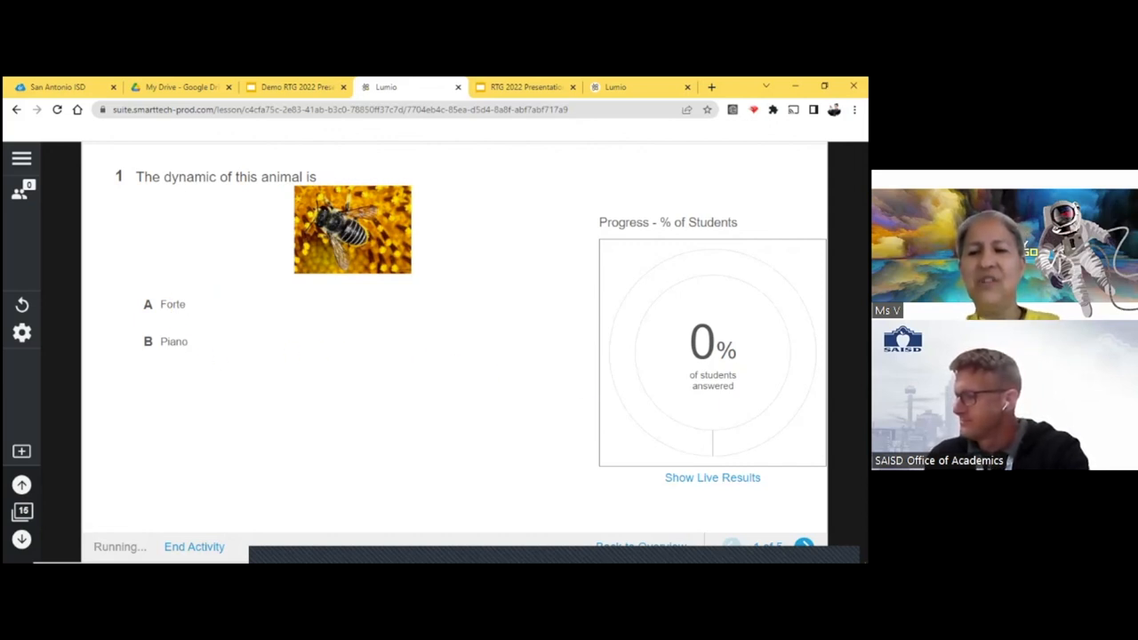
left_click(804, 547)
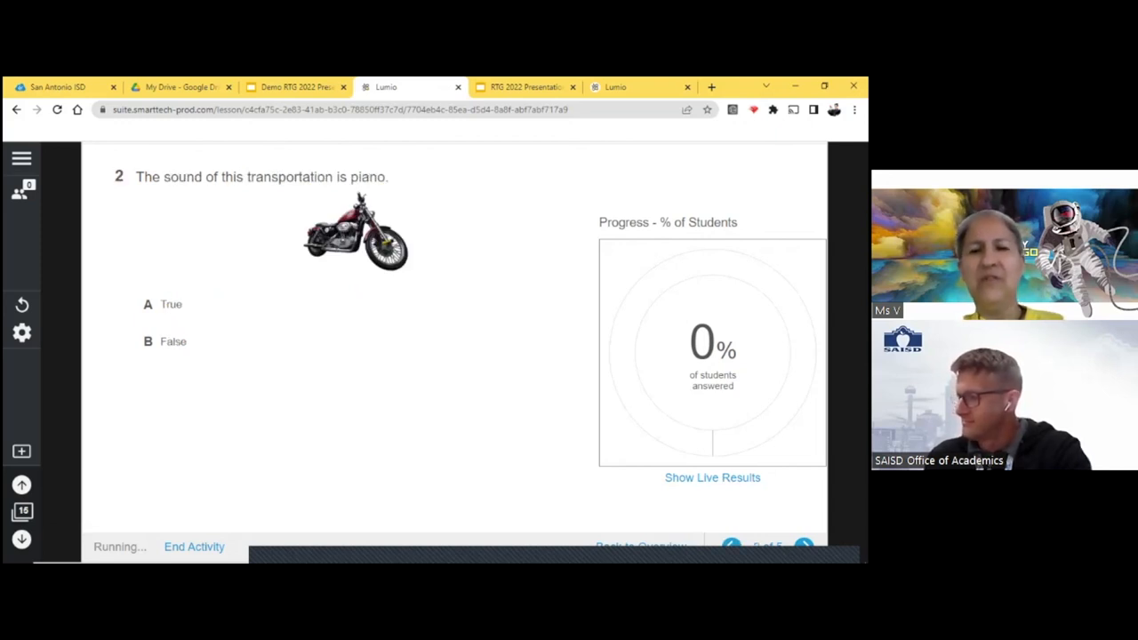
left_click(804, 548)
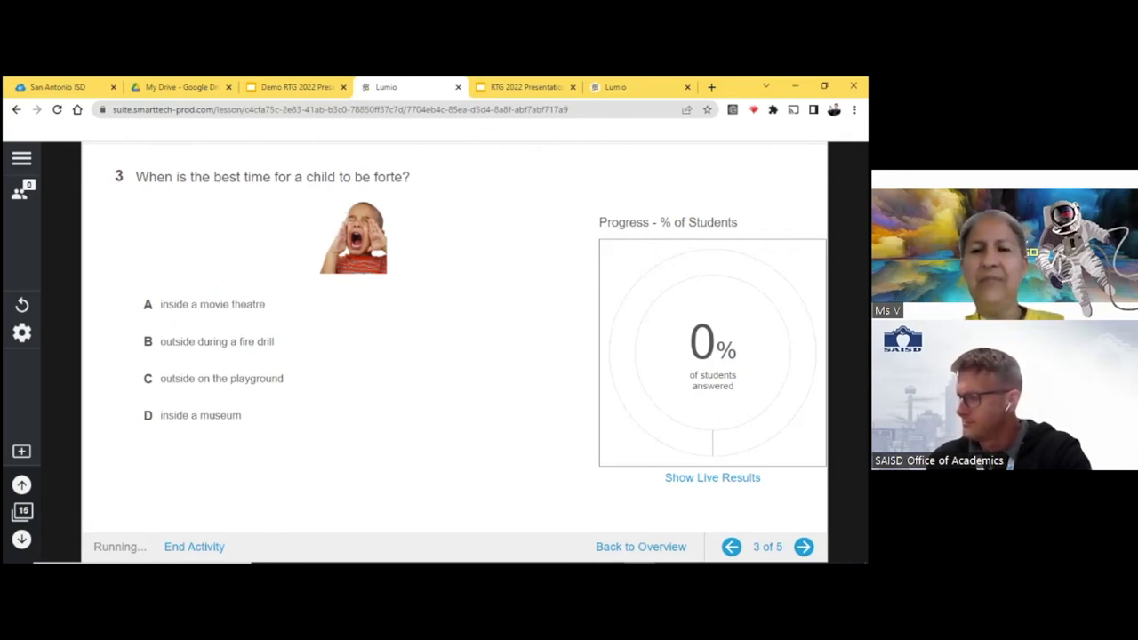
left_click(804, 548)
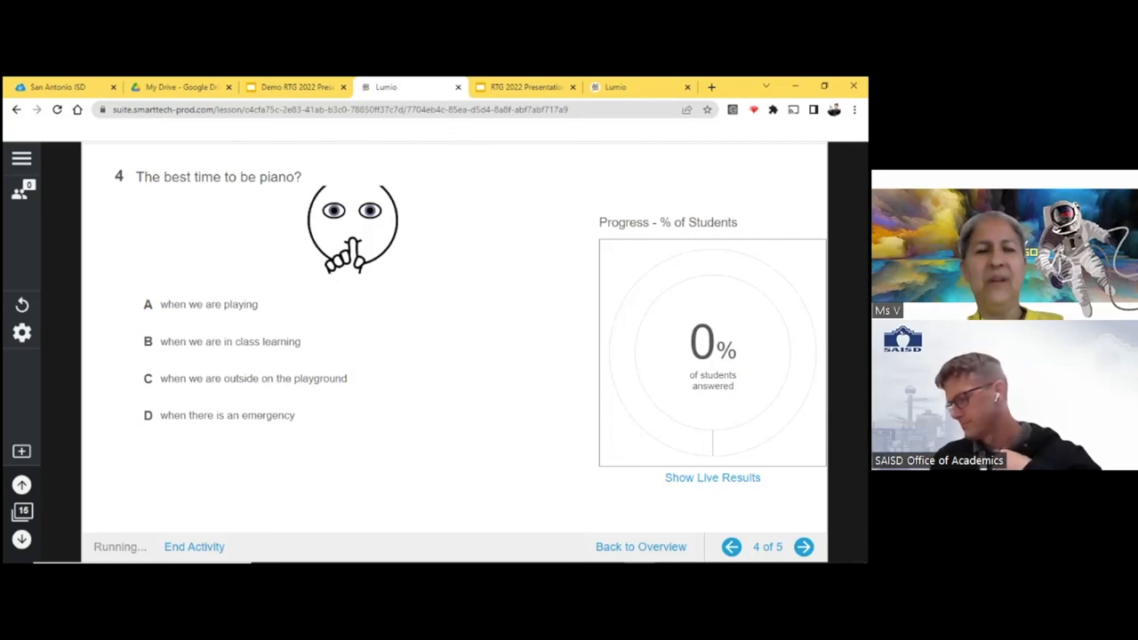
left_click(804, 548)
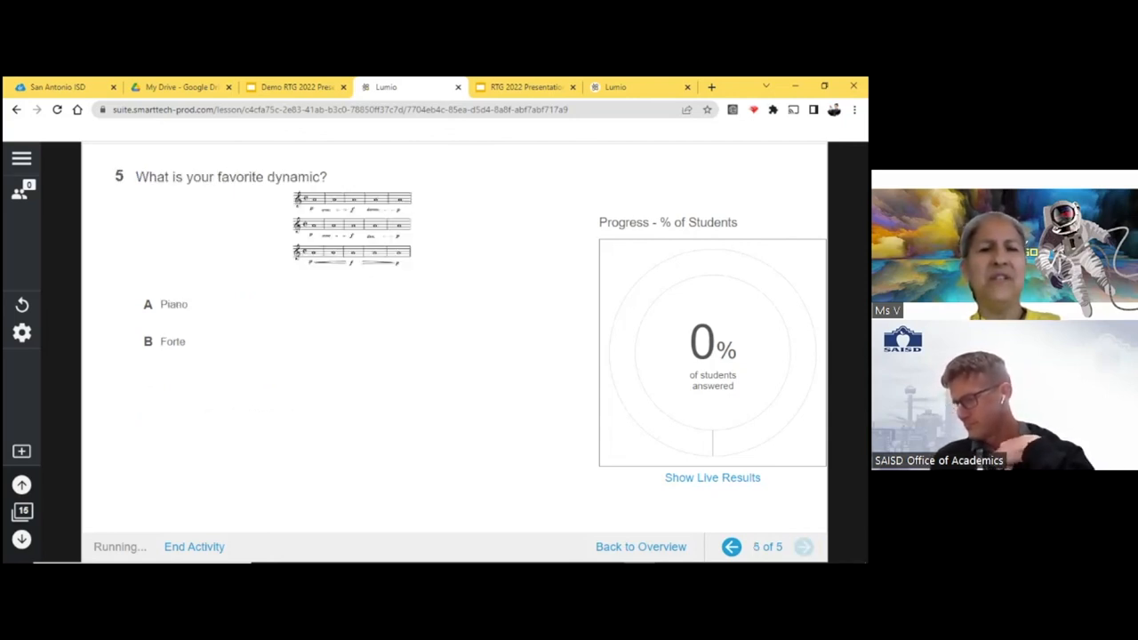
mouse_move(381, 384)
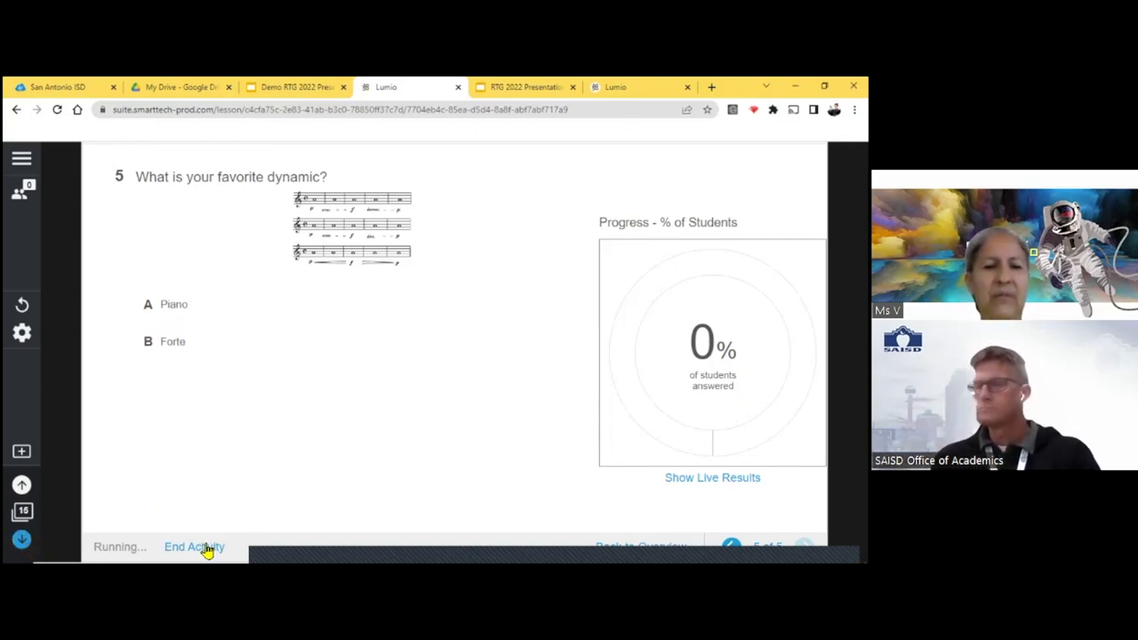
- End the Response activity with End and Review, returning to the Dynamics slide
left_click(194, 547)
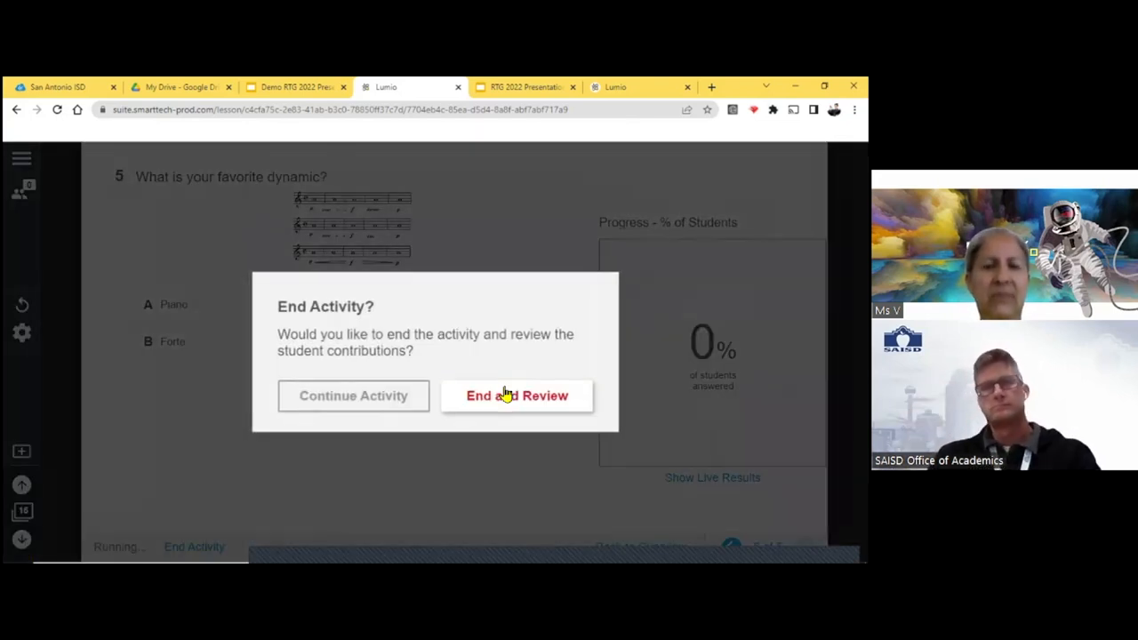
left_click(516, 395)
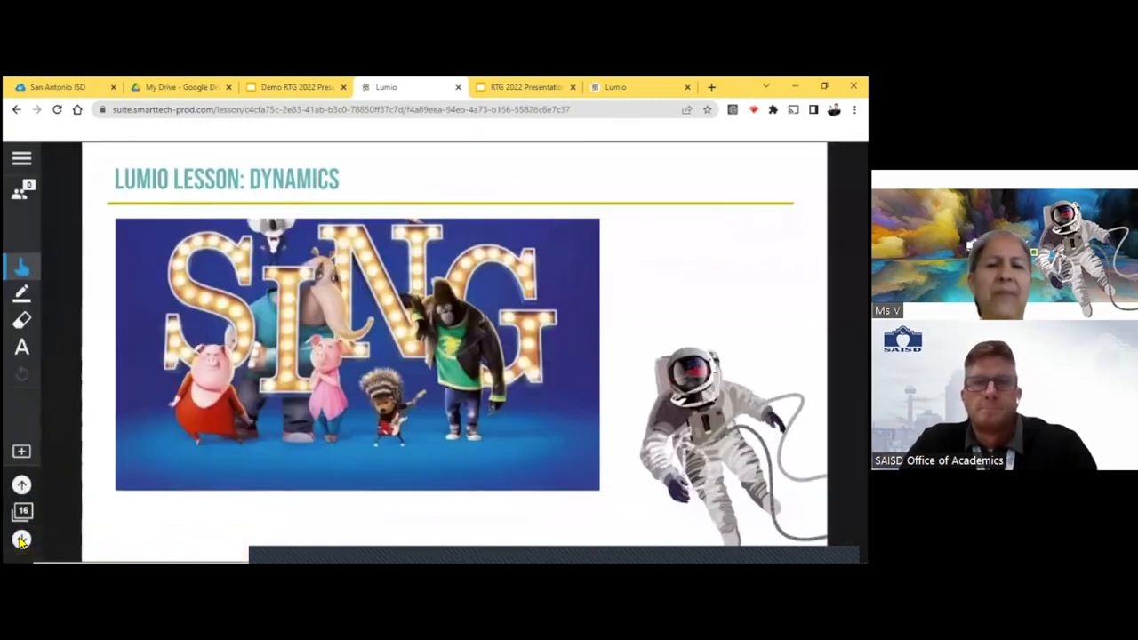
mouse_move(220, 409)
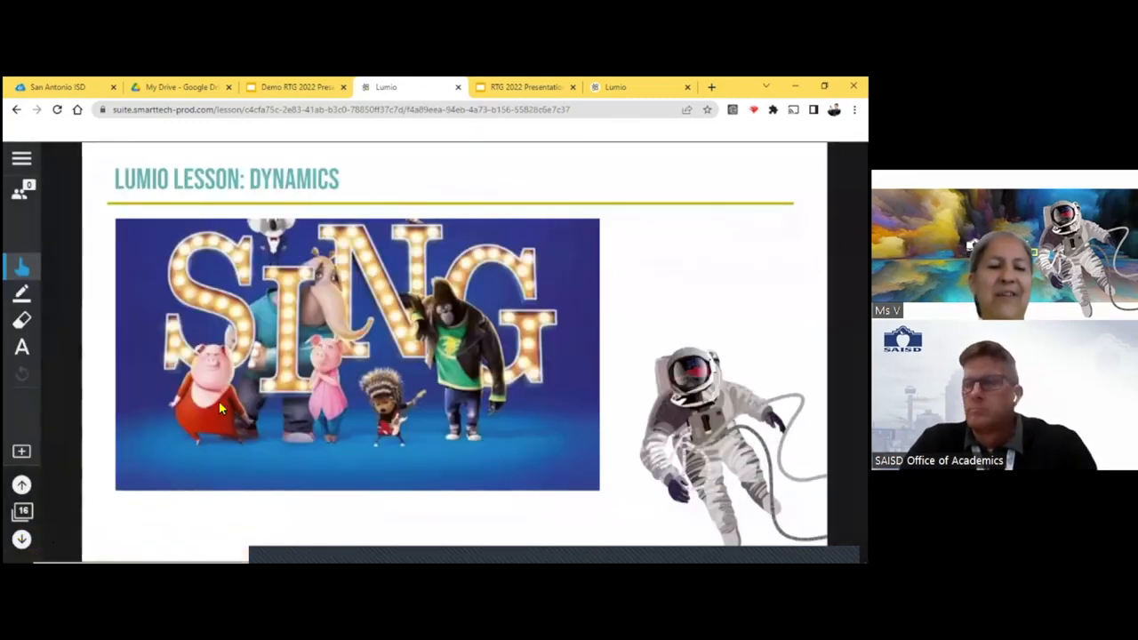
- Advance to the Forte Piano video page and play the orchestra video
left_click(21, 540)
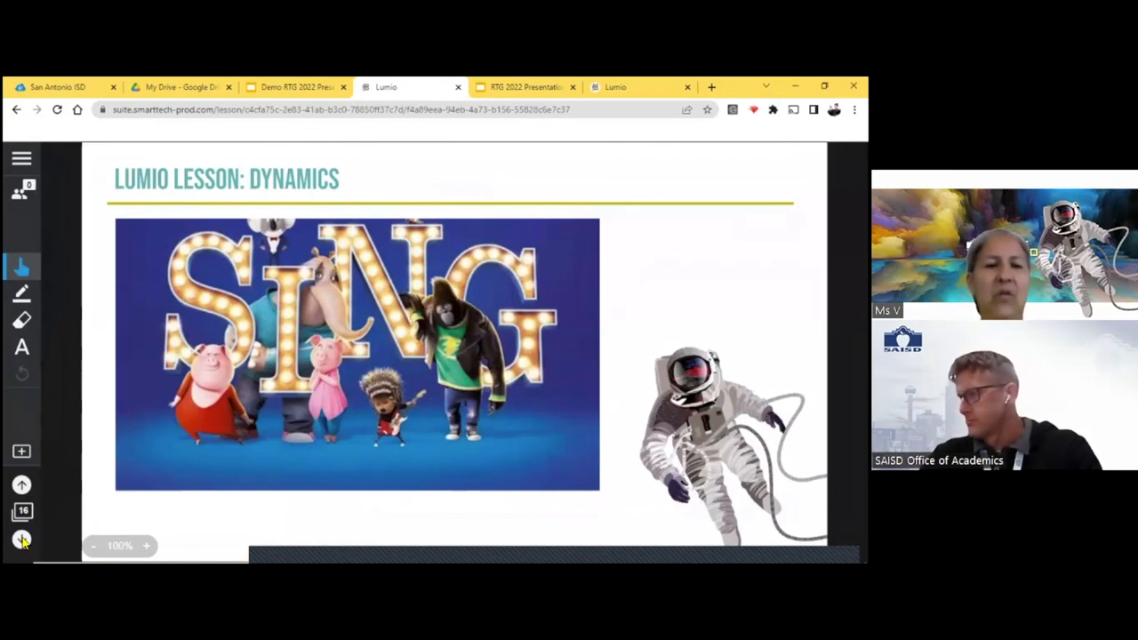
left_click(21, 538)
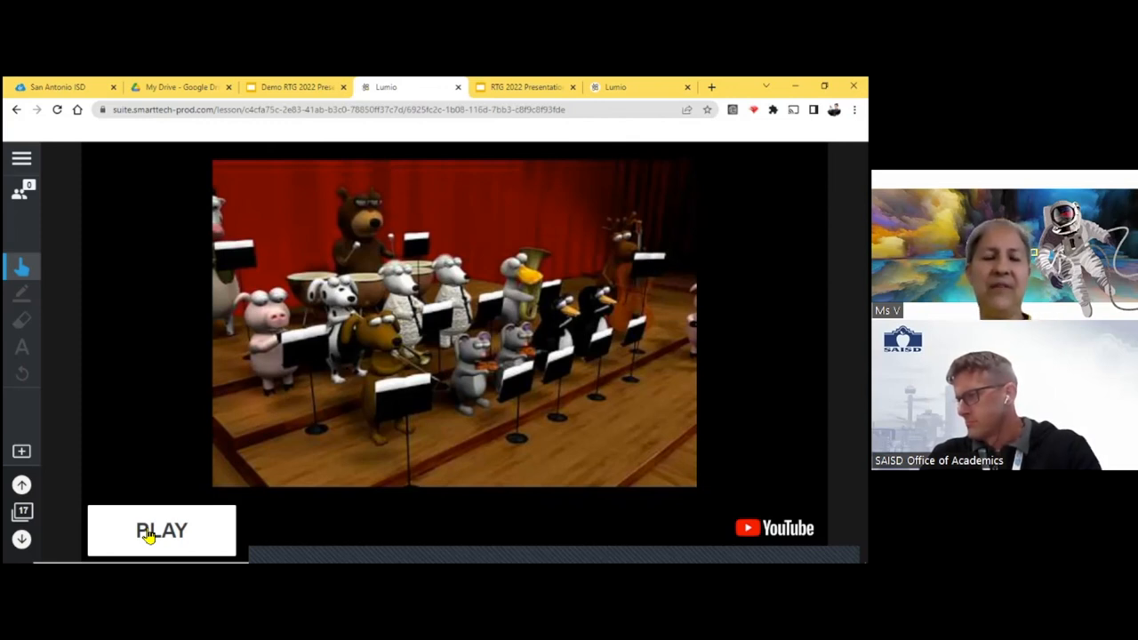
left_click(162, 530)
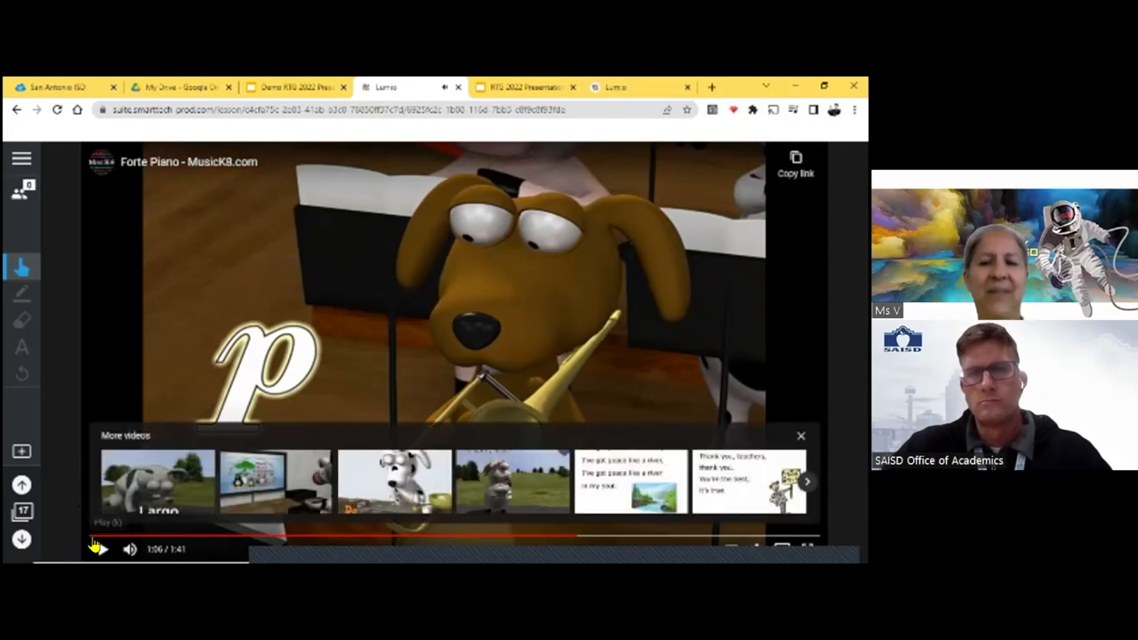
- Stop the Forte Piano video before moving on to the Rank Order page
left_click(100, 550)
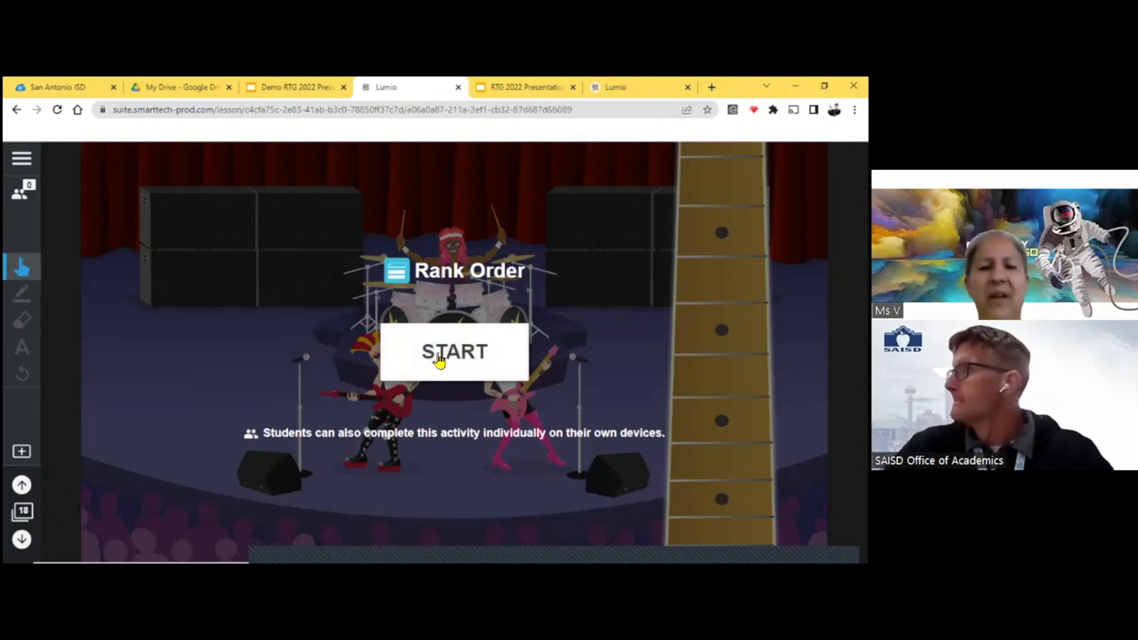
mouse_move(427, 368)
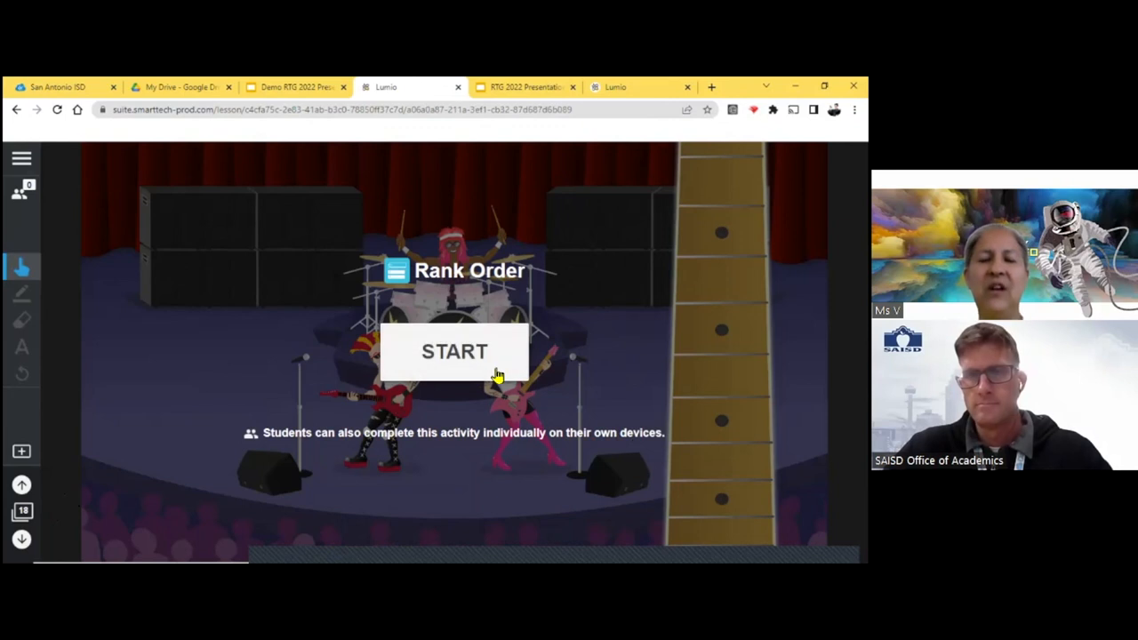
- Start the Rank Order activity and drag the roaring animal, butterfly and other pictures onto the forte-to-piano scale
left_click(455, 352)
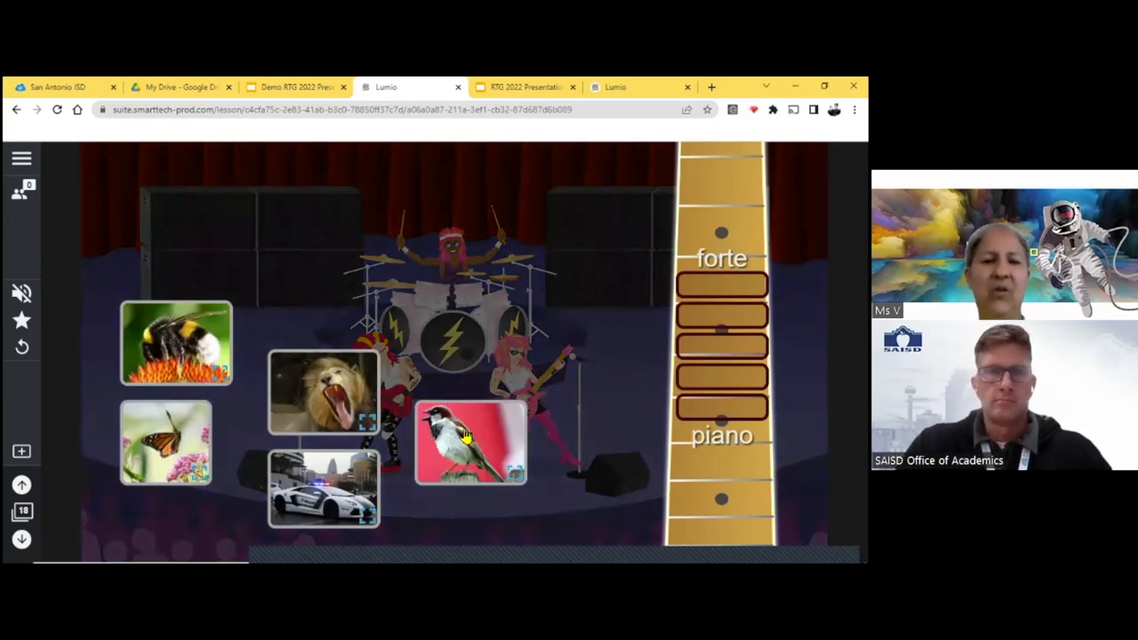
mouse_move(349, 338)
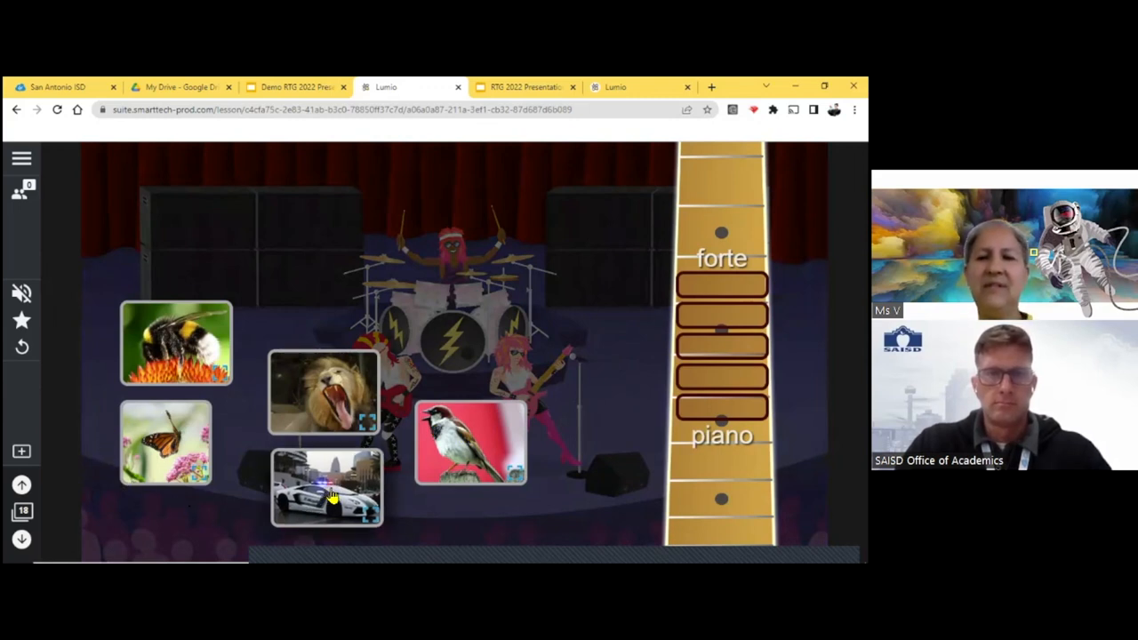
left_click_drag(327, 488, 722, 282)
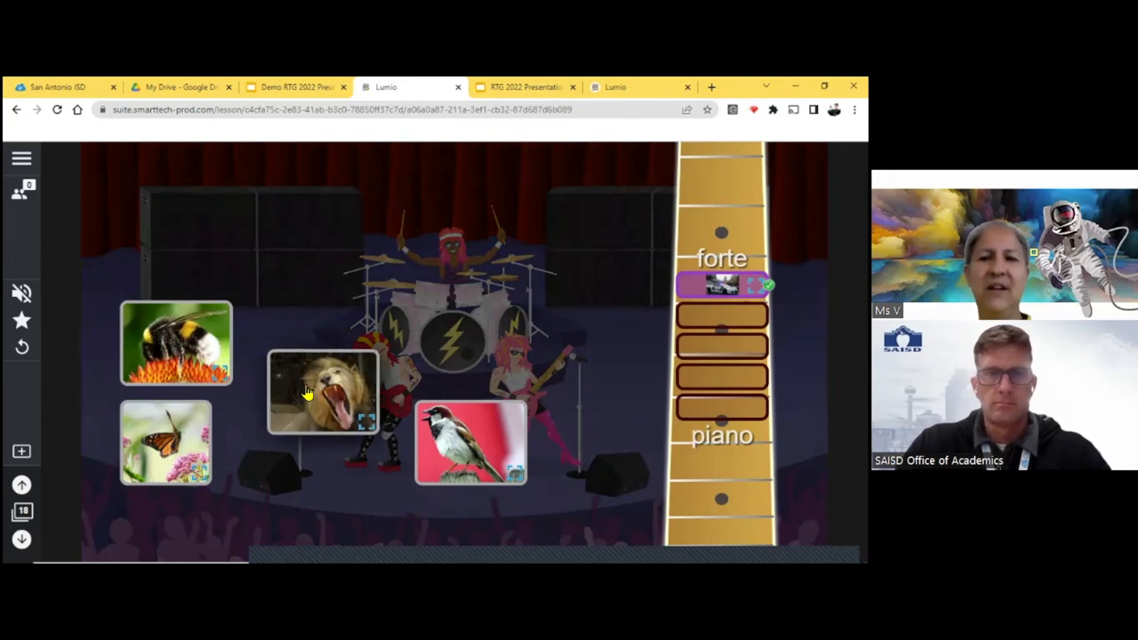
left_click_drag(323, 391, 722, 311)
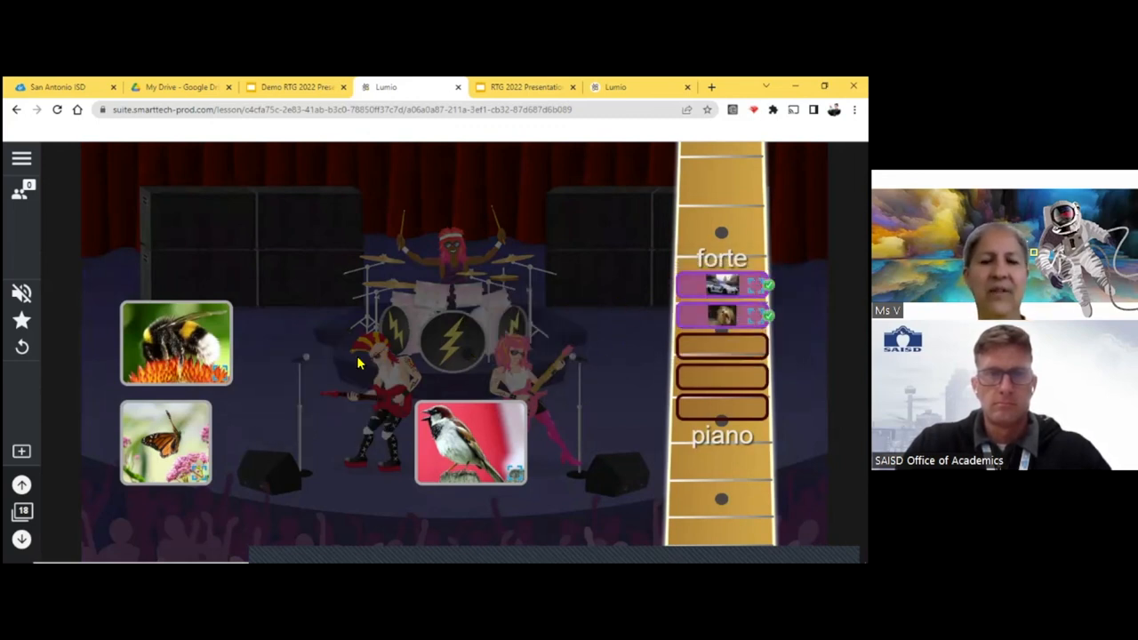
mouse_move(592, 383)
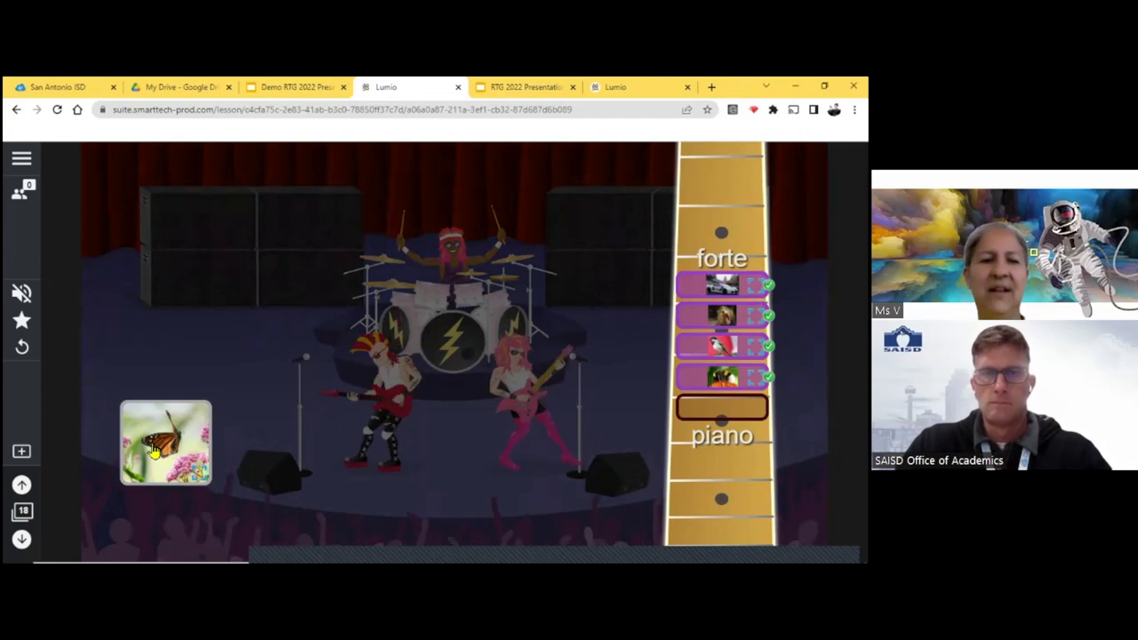
left_click_drag(166, 442, 722, 411)
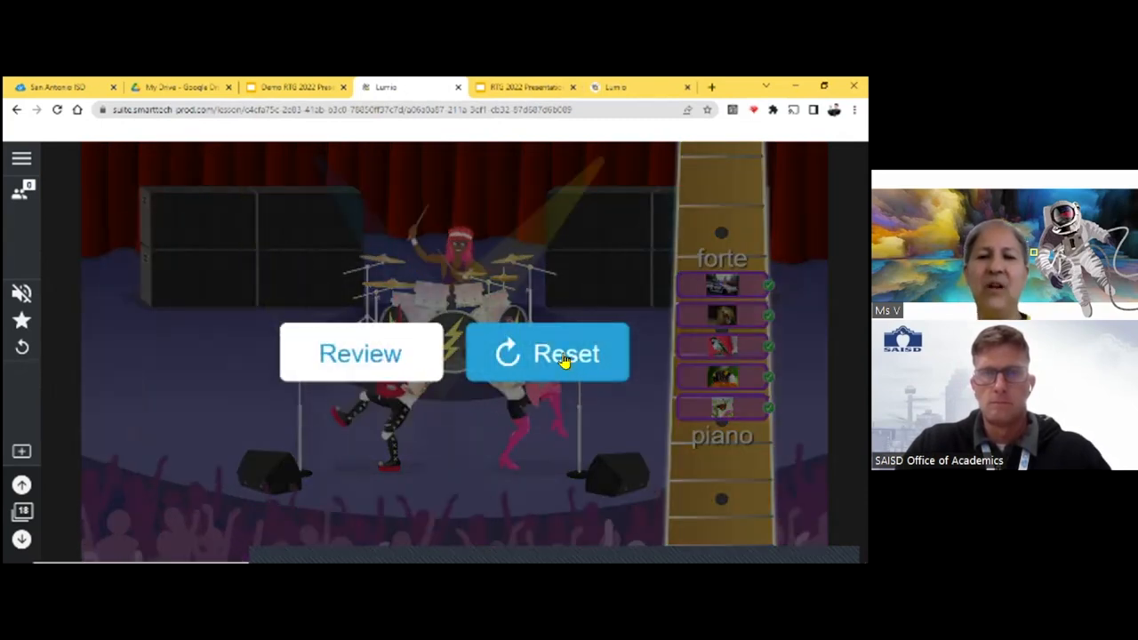
- Reset the sort, preview the sparrow and butterfly pictures enlarged, then close the preview
left_click(548, 352)
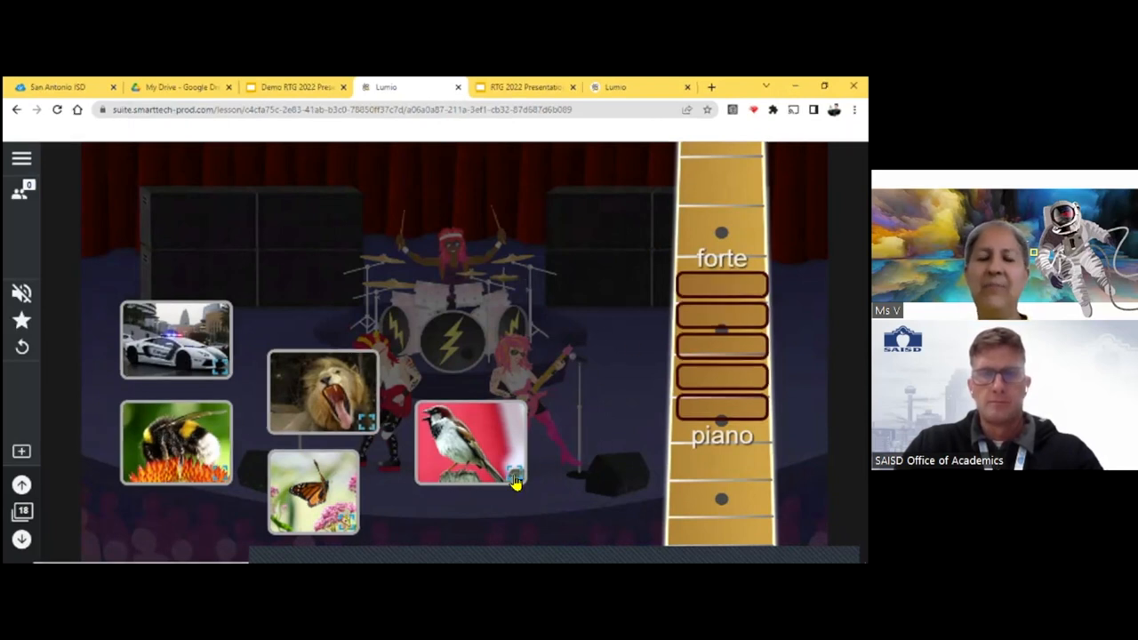
left_click(510, 482)
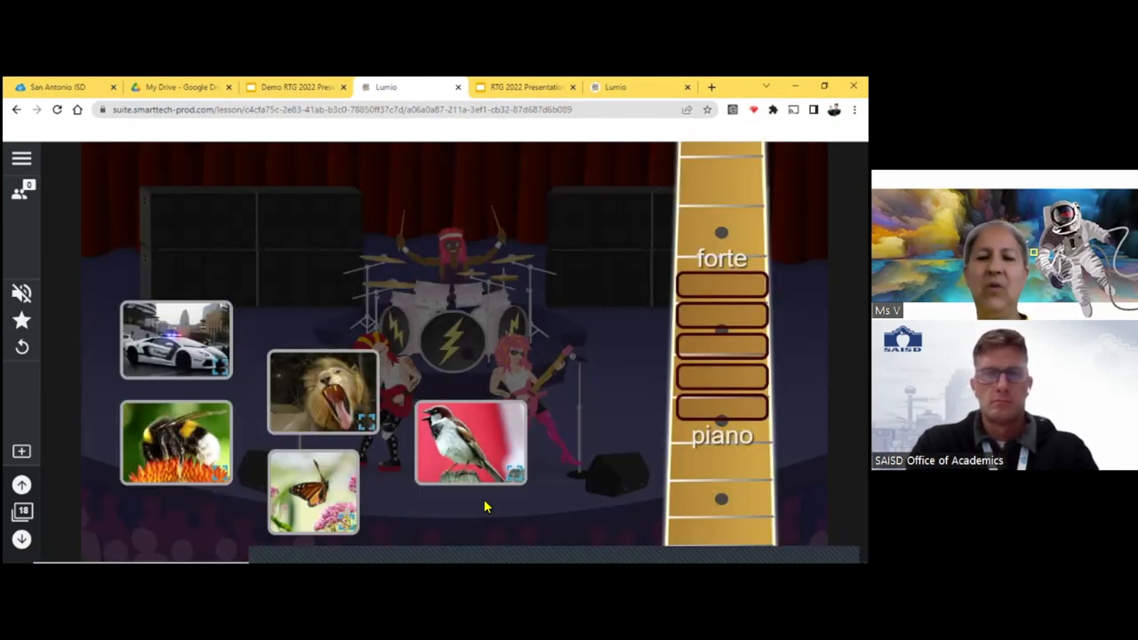
mouse_move(309, 508)
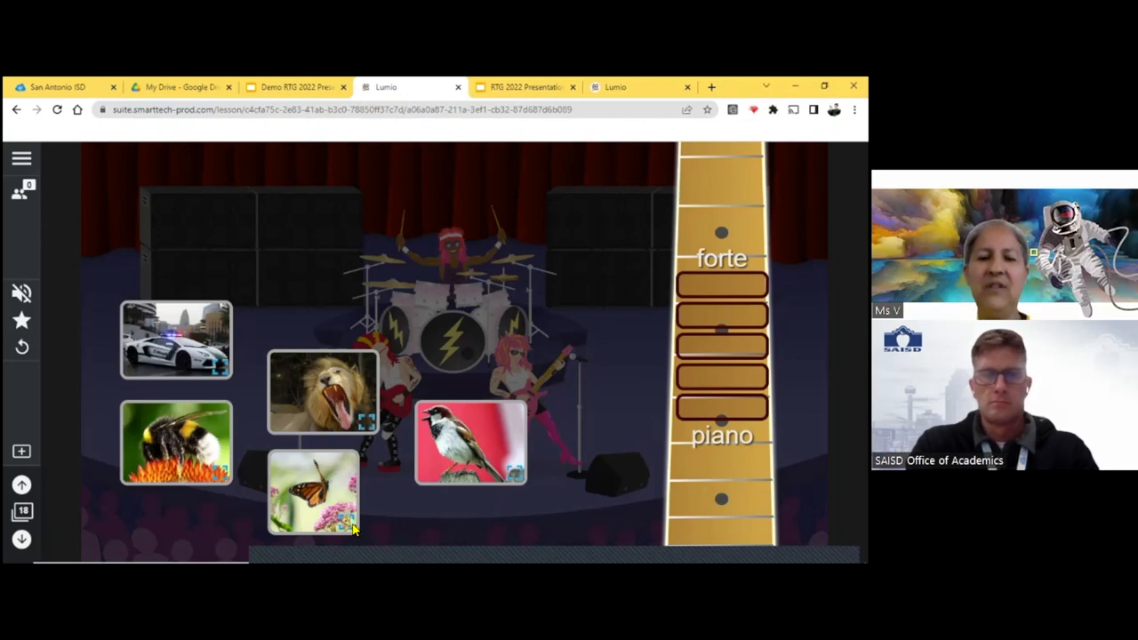
left_click(311, 489)
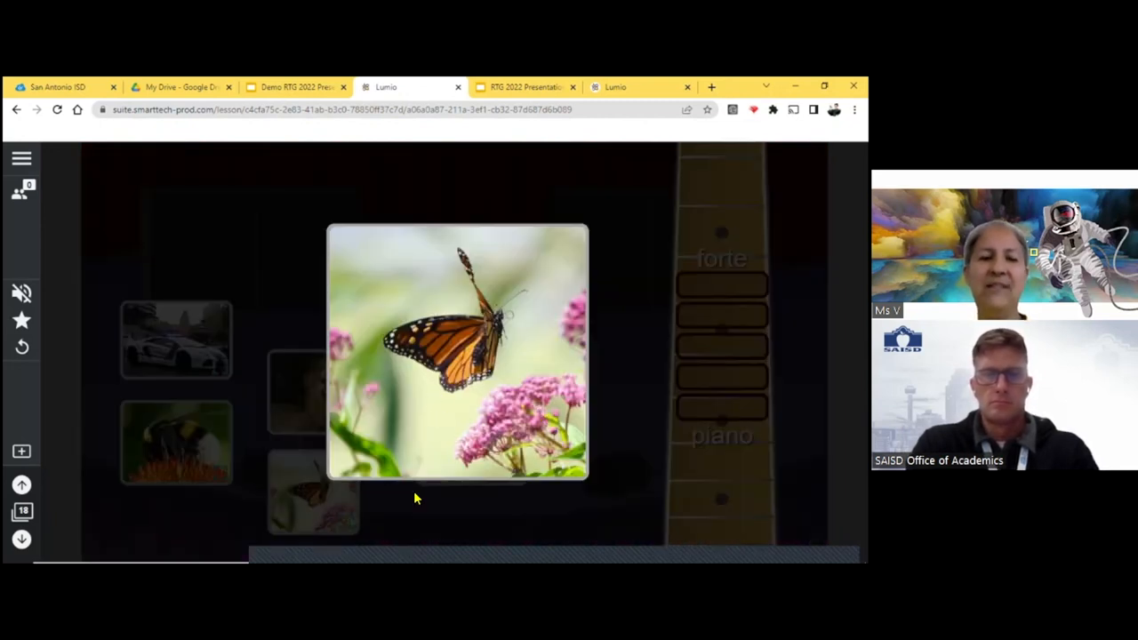
left_click(22, 541)
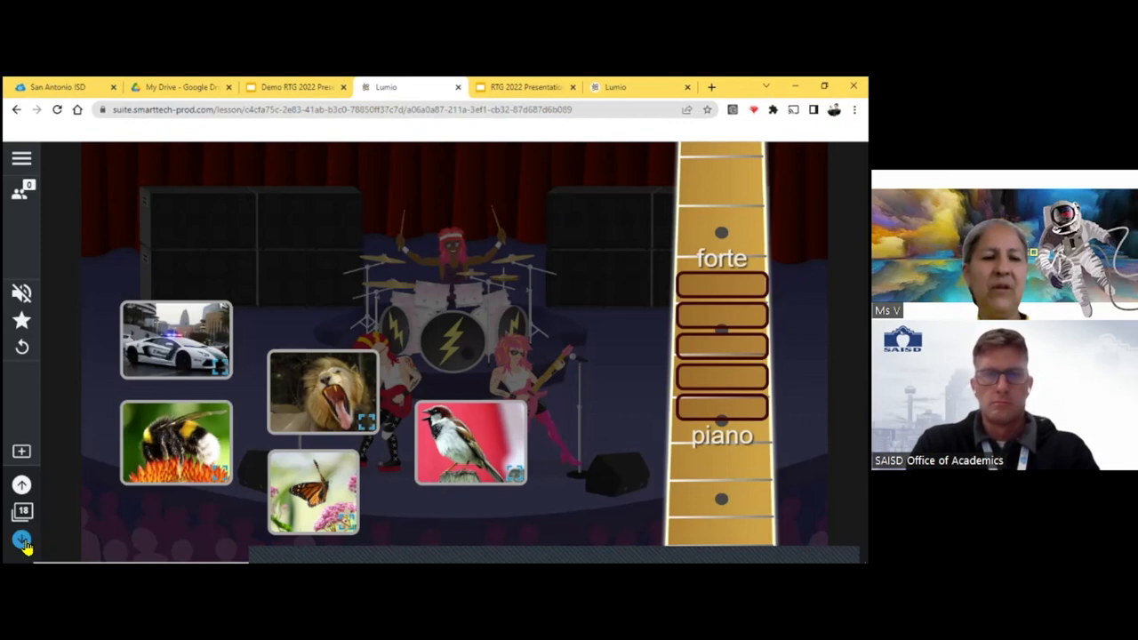
- Advance to the piano / forte activity and start it for the class with class ID 441 219
left_click(22, 539)
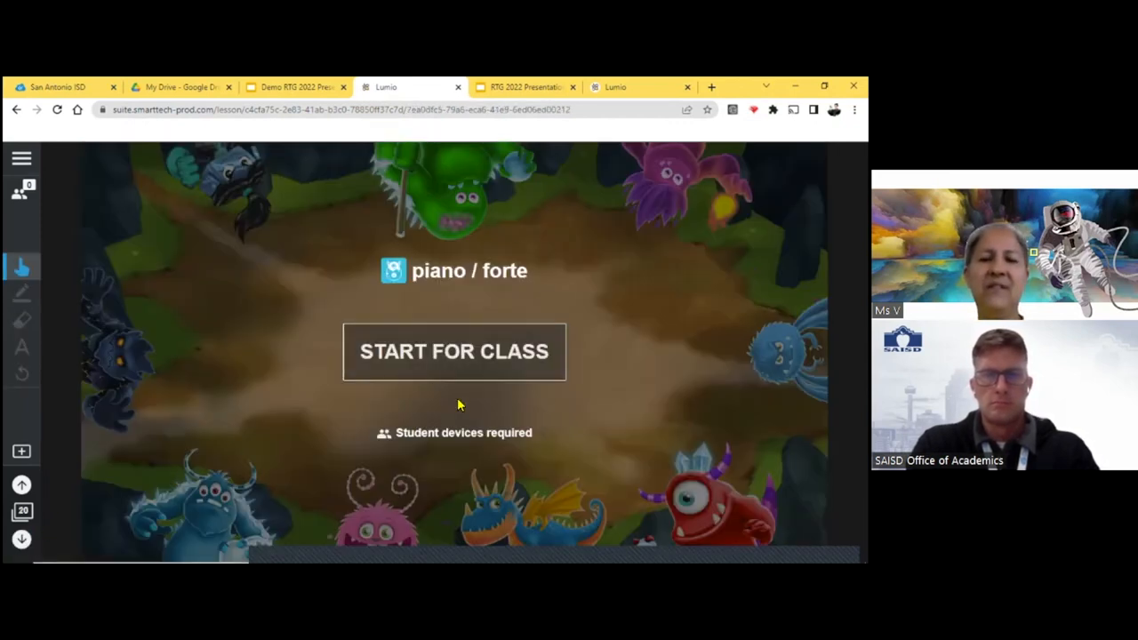
mouse_move(523, 388)
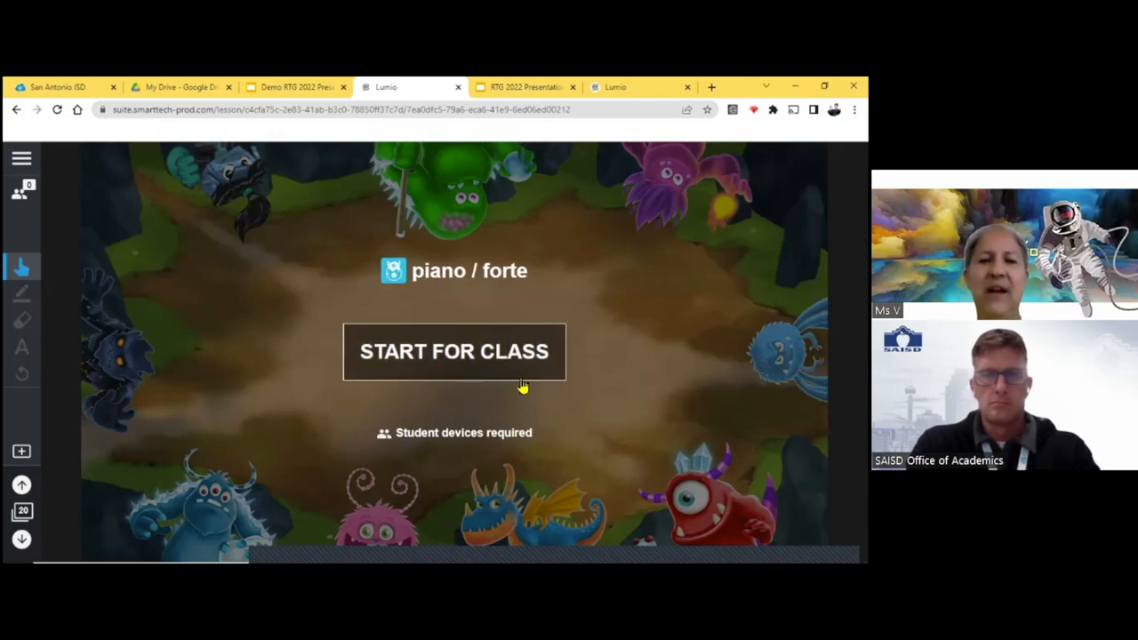
mouse_move(444, 381)
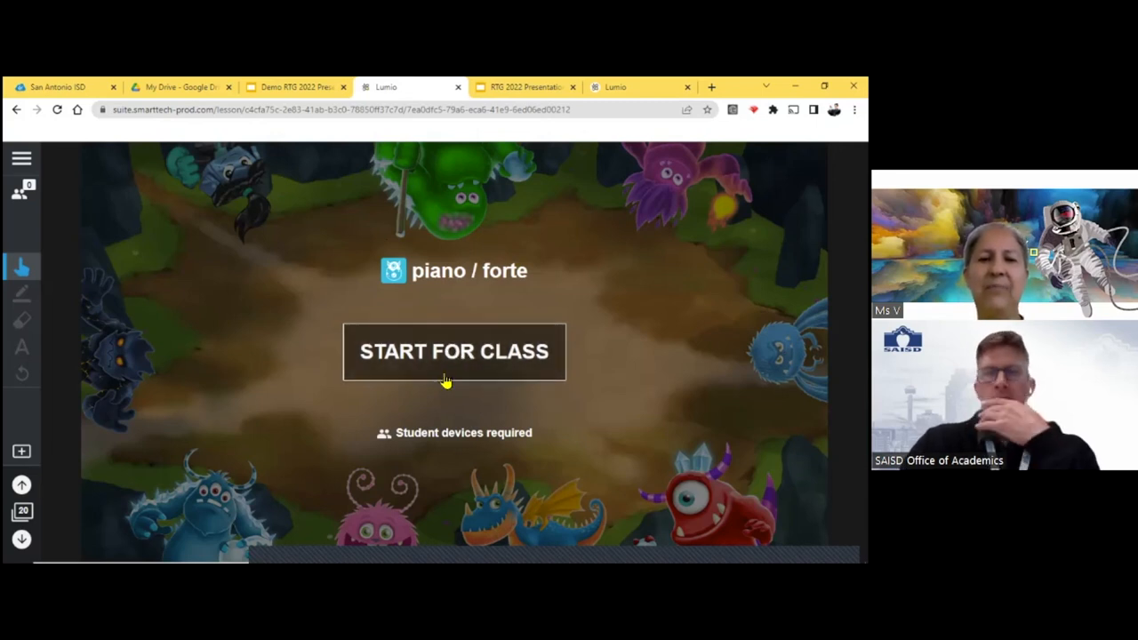
left_click(453, 352)
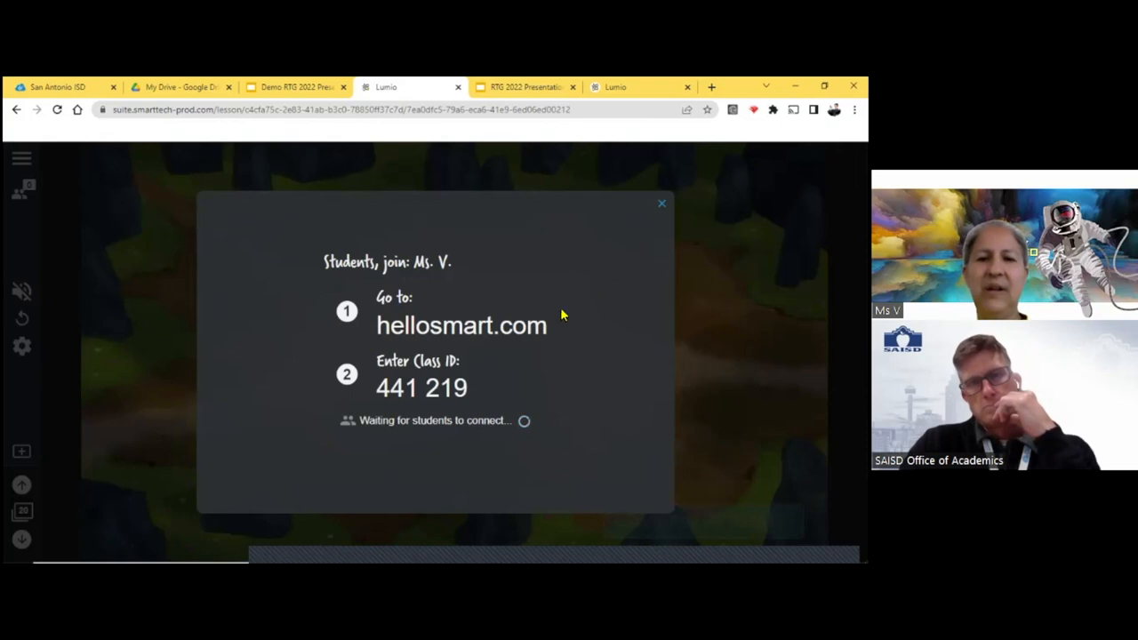
- Close the student join information for the piano / forte activity
left_click(661, 203)
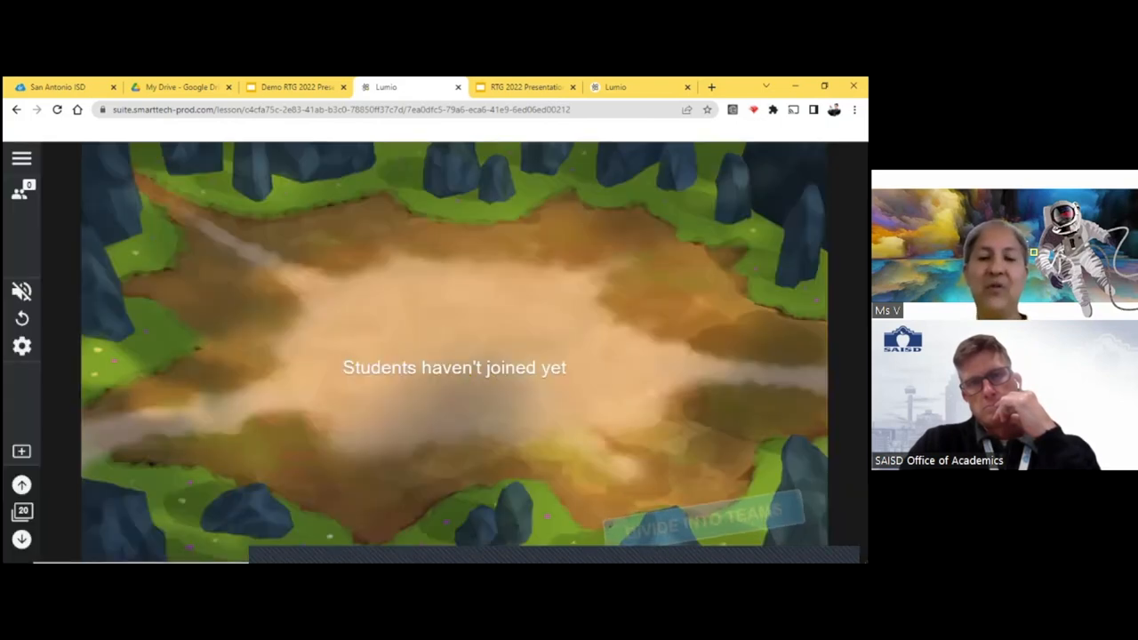
mouse_move(579, 310)
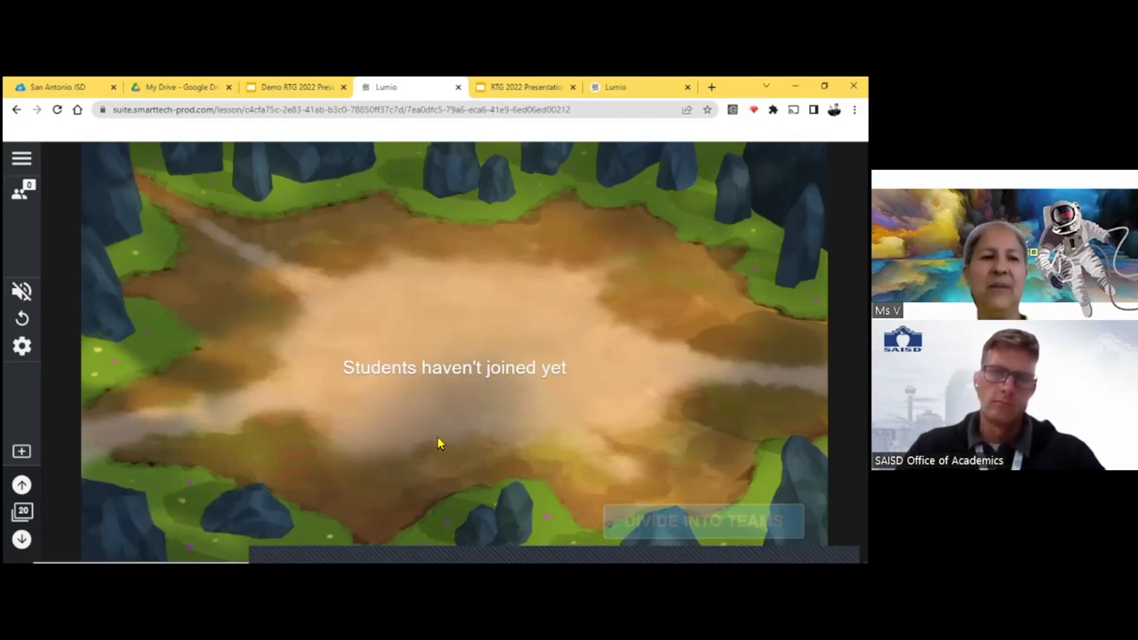
mouse_move(64, 200)
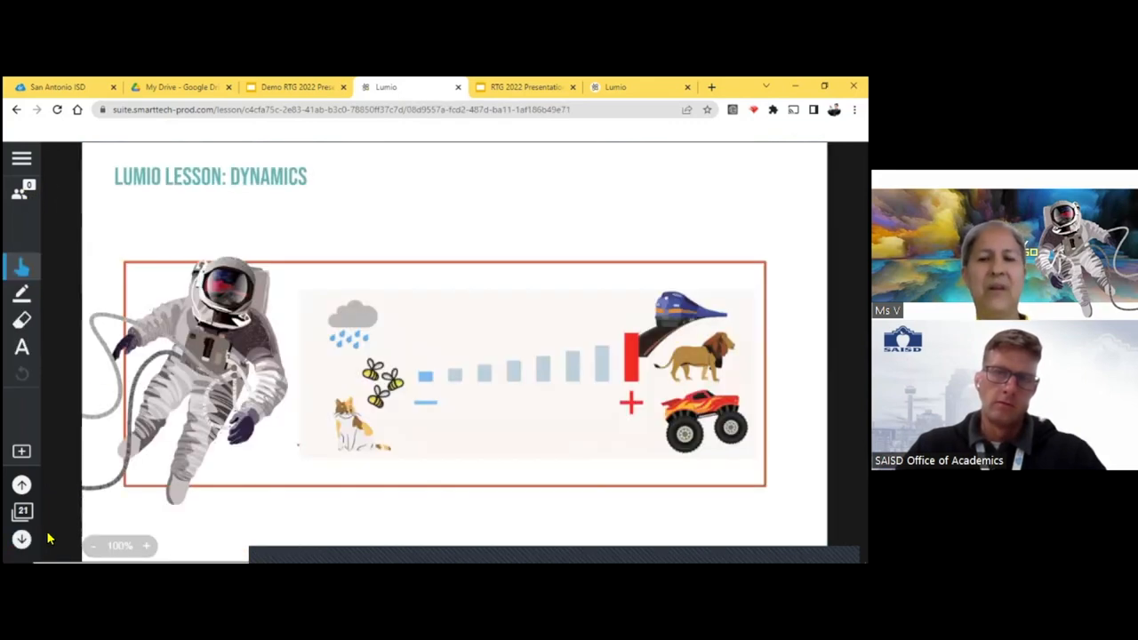
mouse_move(121, 519)
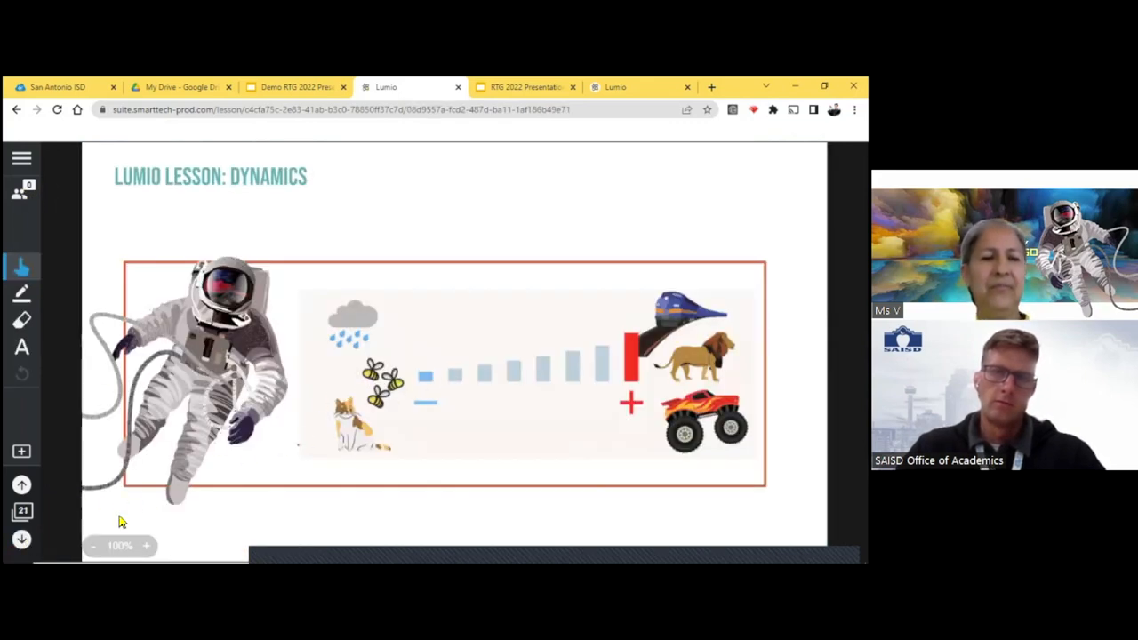
- Advance past the Dynamics slide to the Game Show activity's start screen
left_click(22, 542)
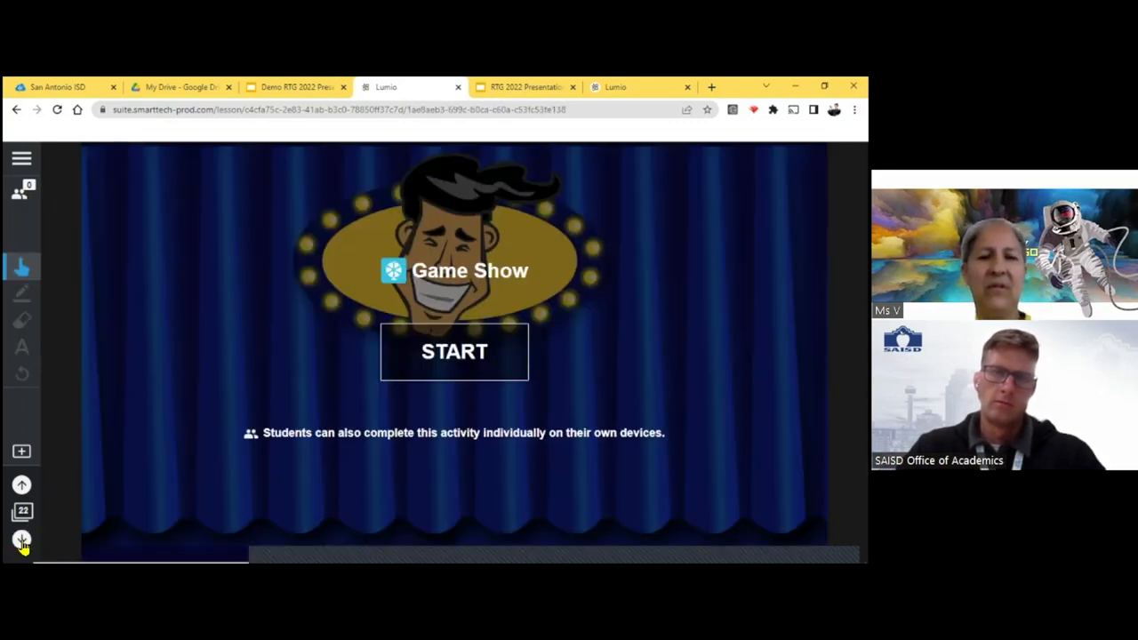
mouse_move(408, 370)
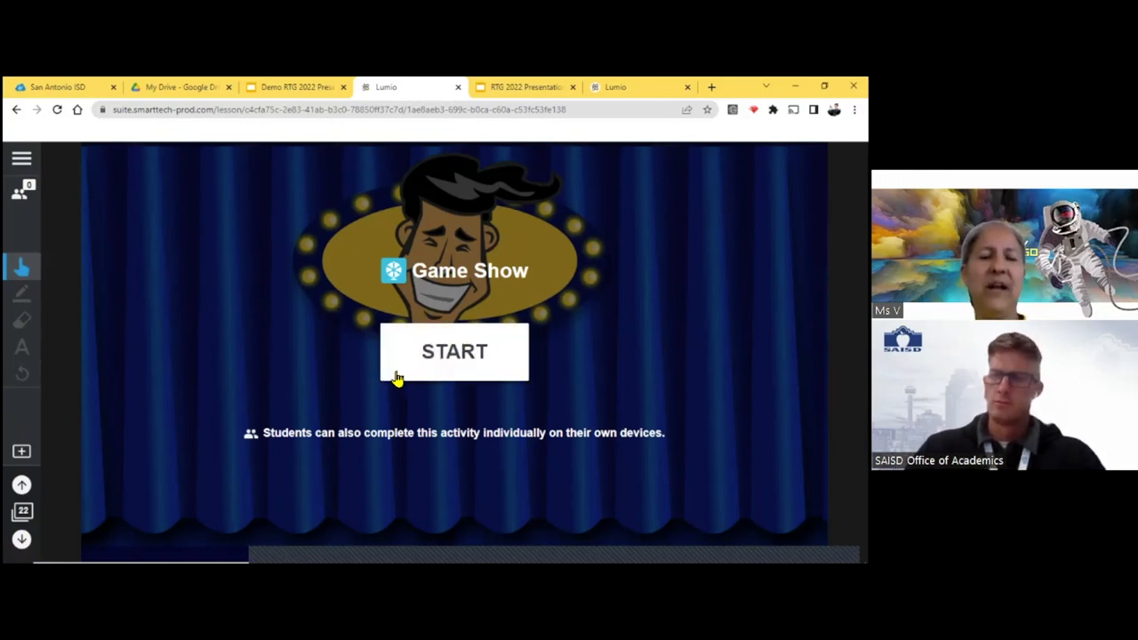
mouse_move(460, 359)
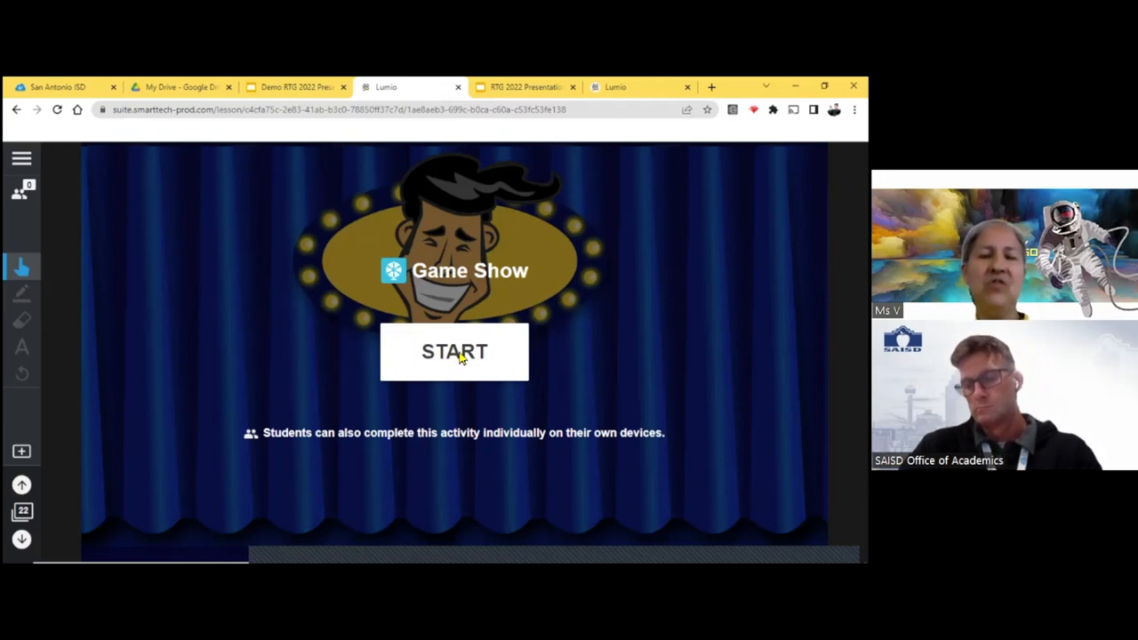
- Start the Game Show and answer the sleeping-baby question True, then False for +50 points, and continue
left_click(453, 352)
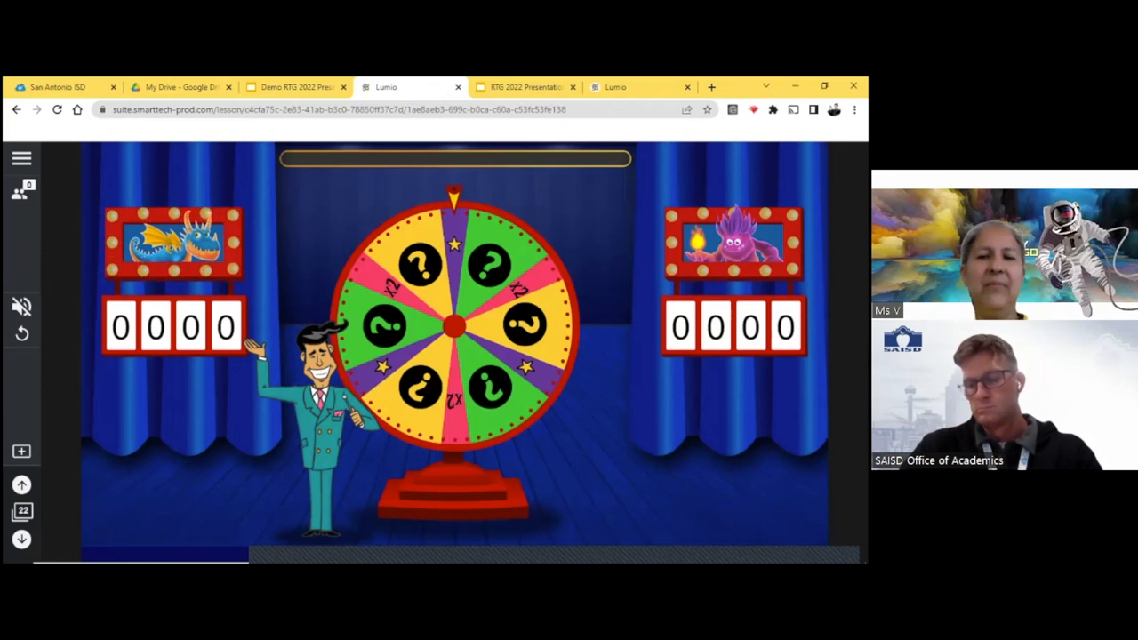
mouse_move(196, 256)
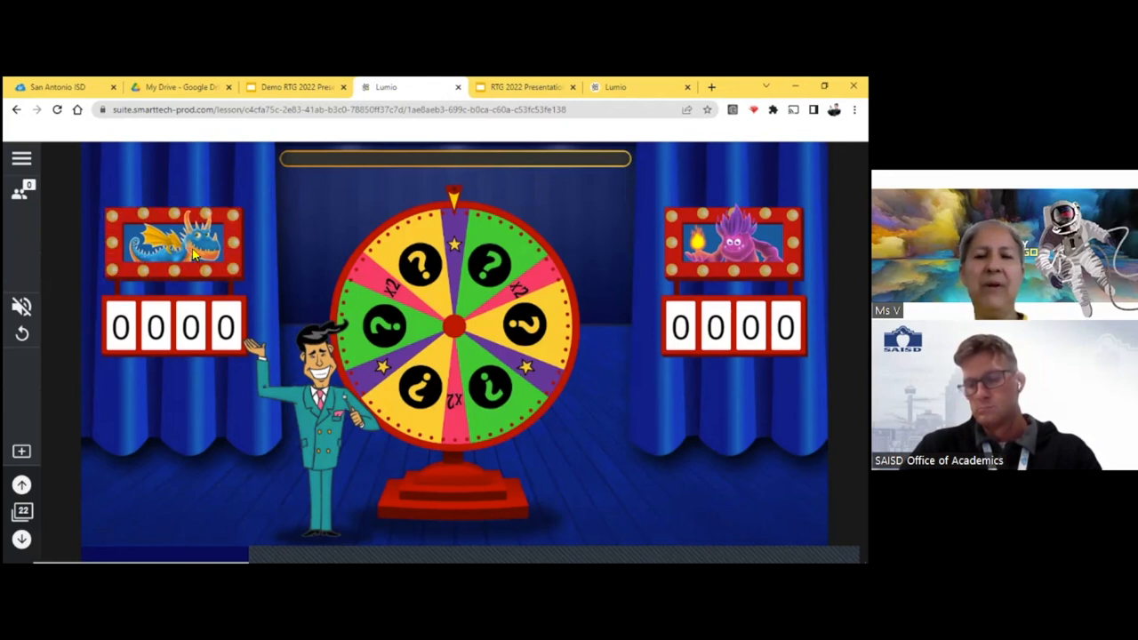
mouse_move(477, 275)
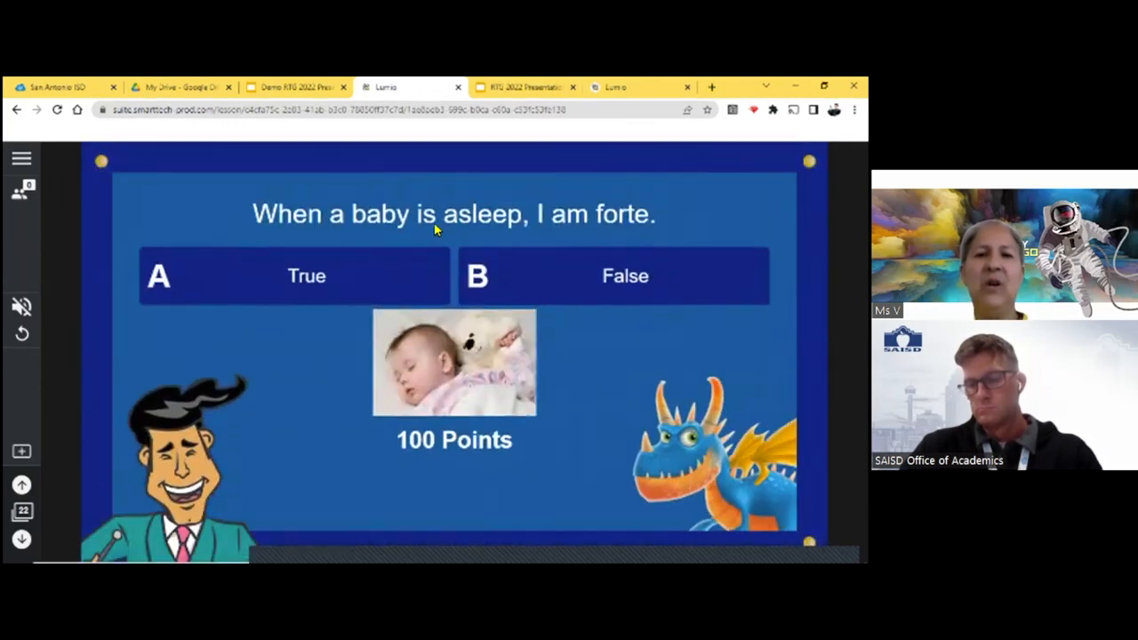
mouse_move(558, 222)
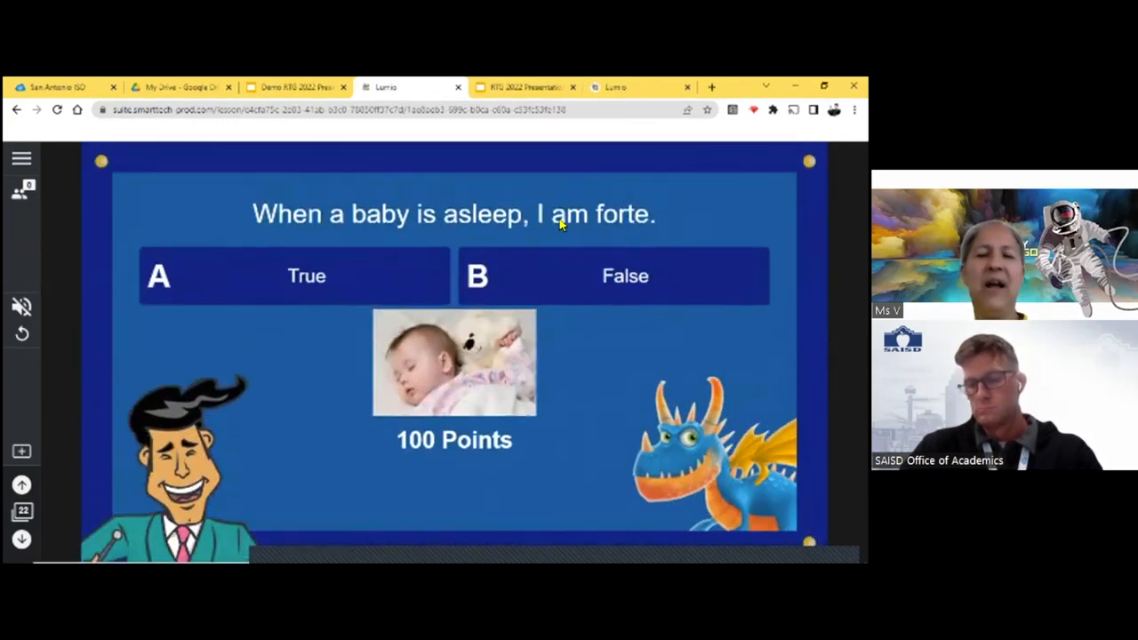
mouse_move(540, 267)
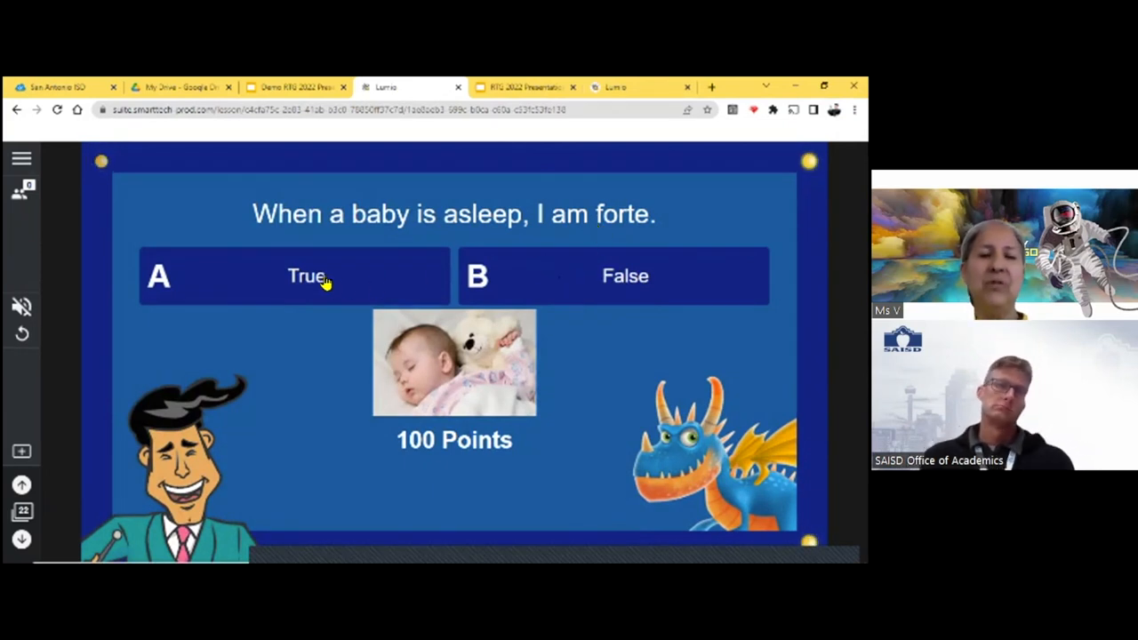
left_click(306, 276)
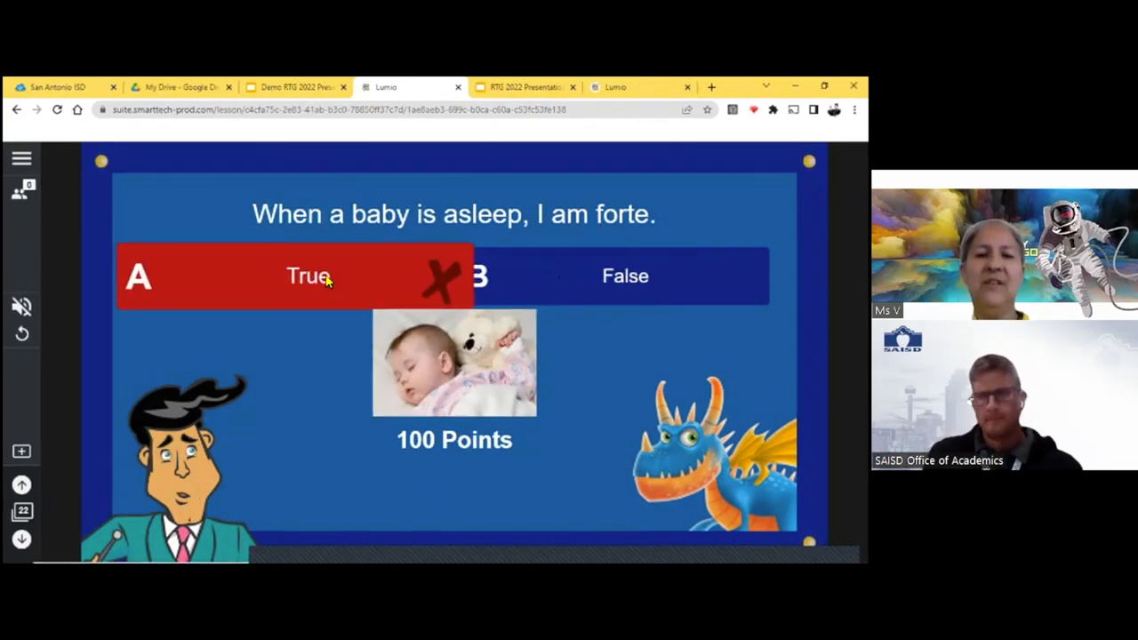
left_click(306, 276)
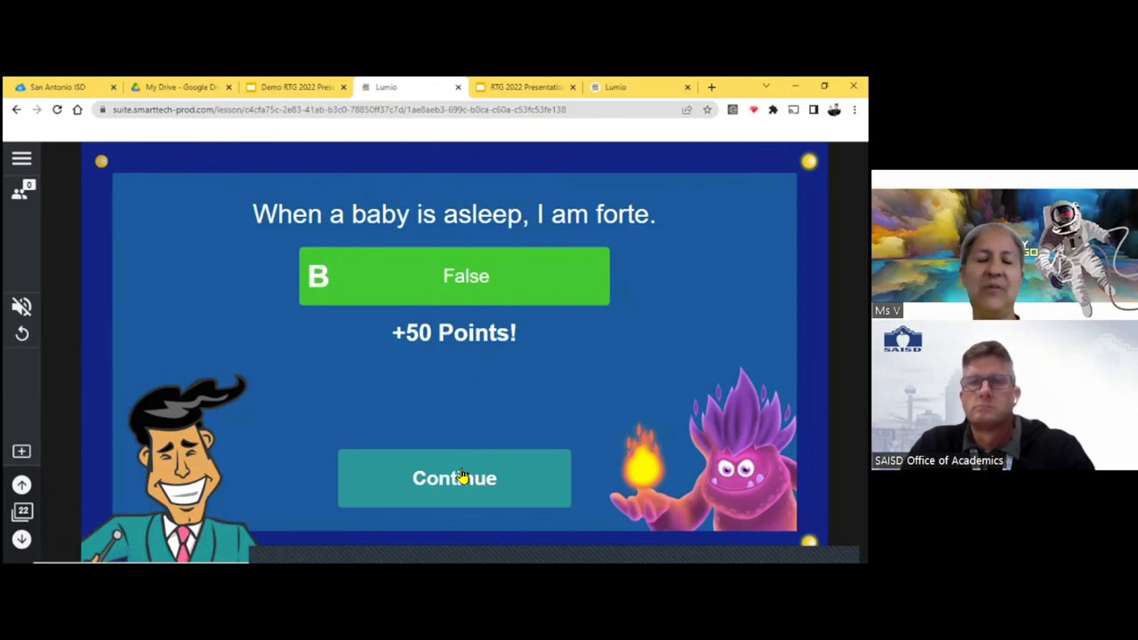
mouse_move(525, 316)
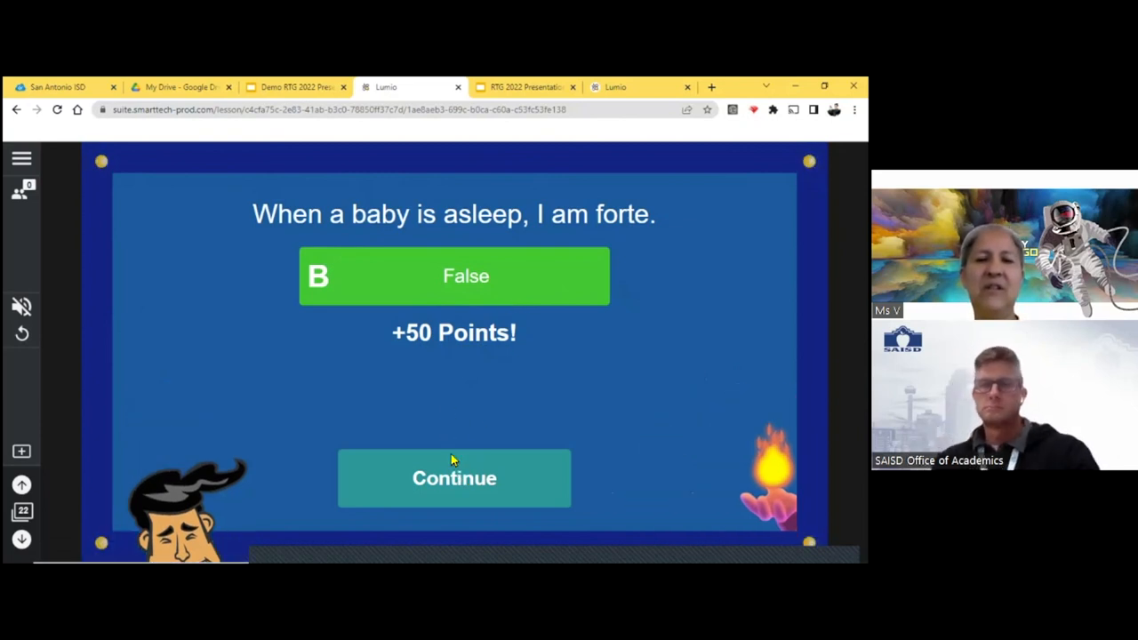
left_click(453, 478)
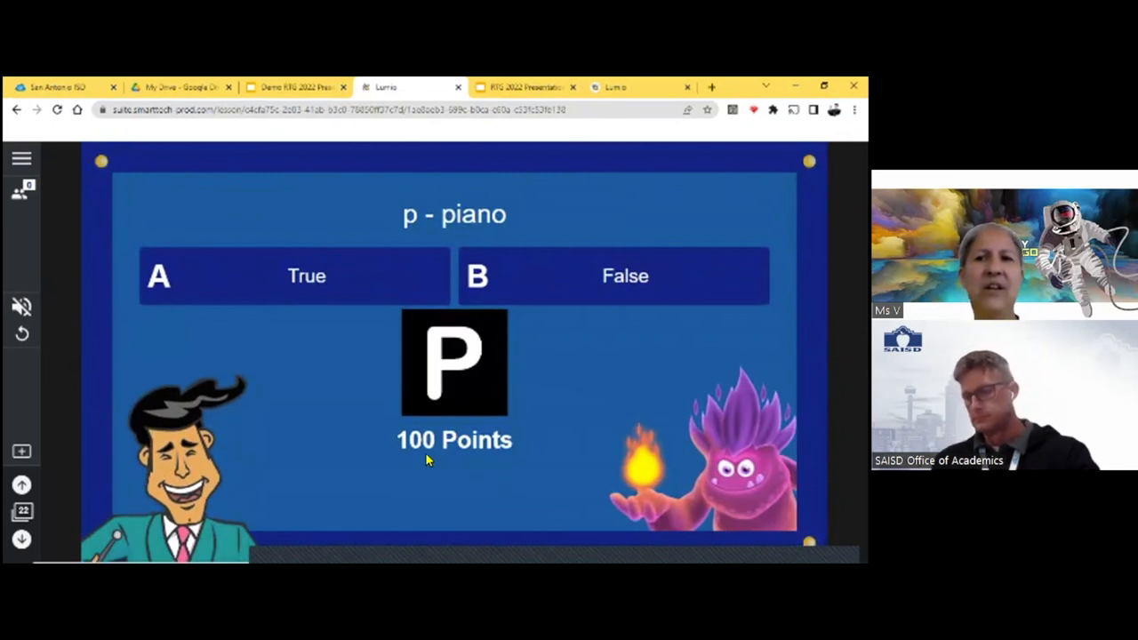
mouse_move(298, 462)
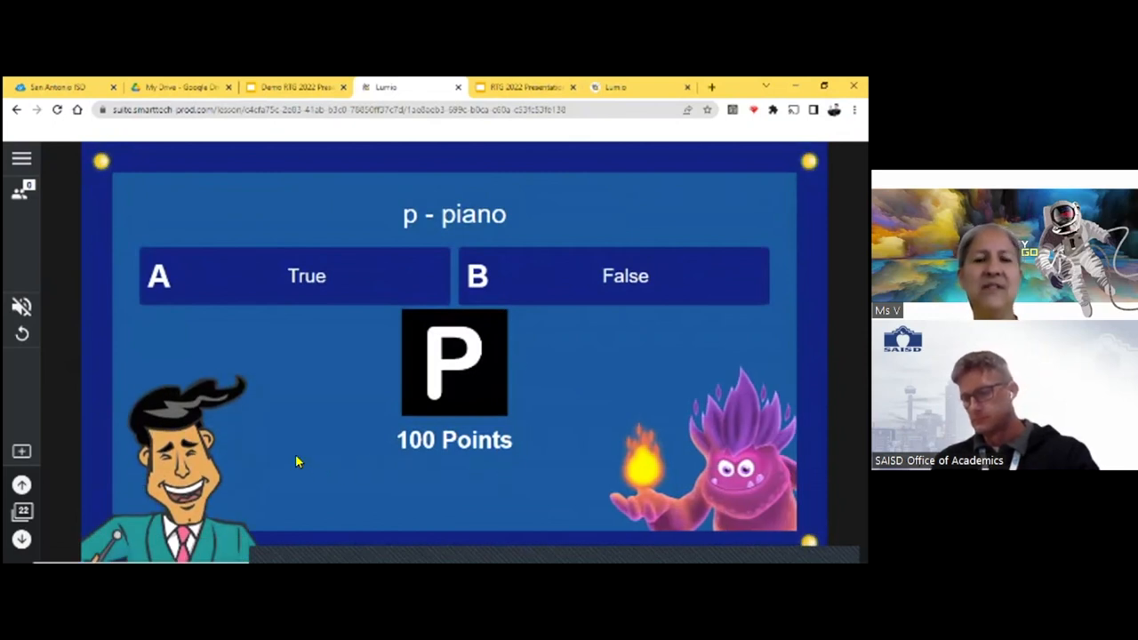
mouse_move(327, 458)
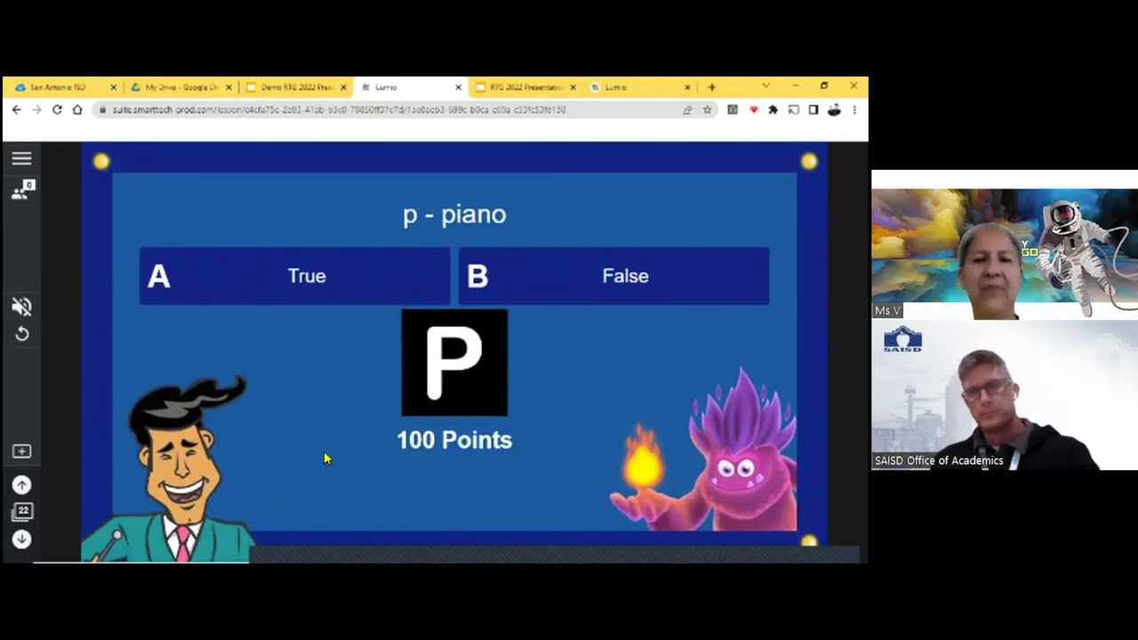
mouse_move(309, 329)
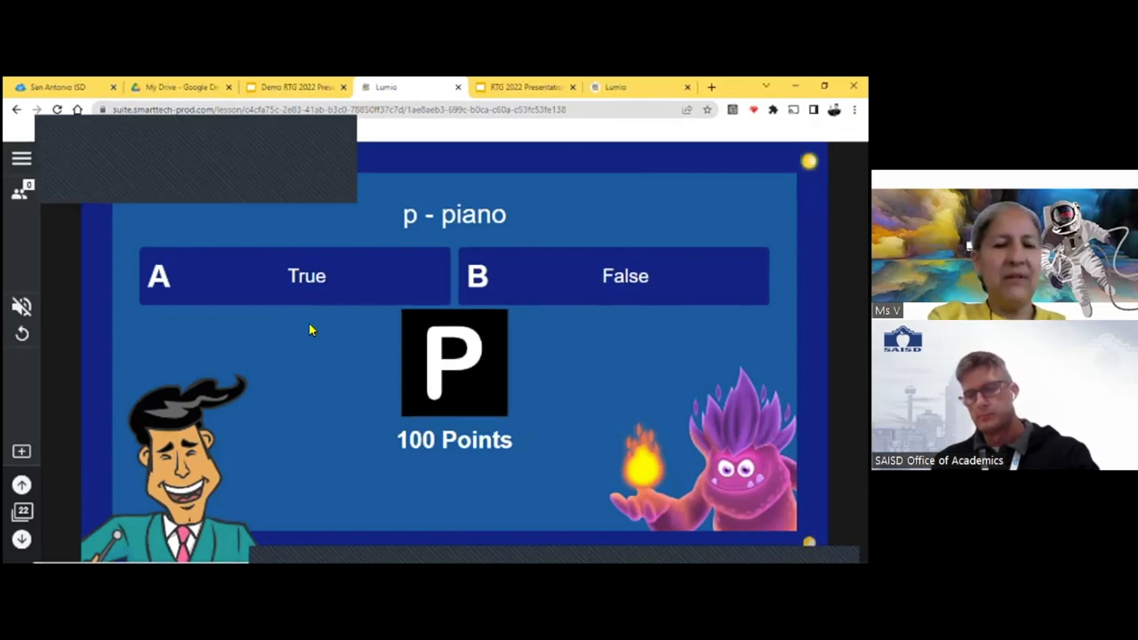
mouse_move(294, 376)
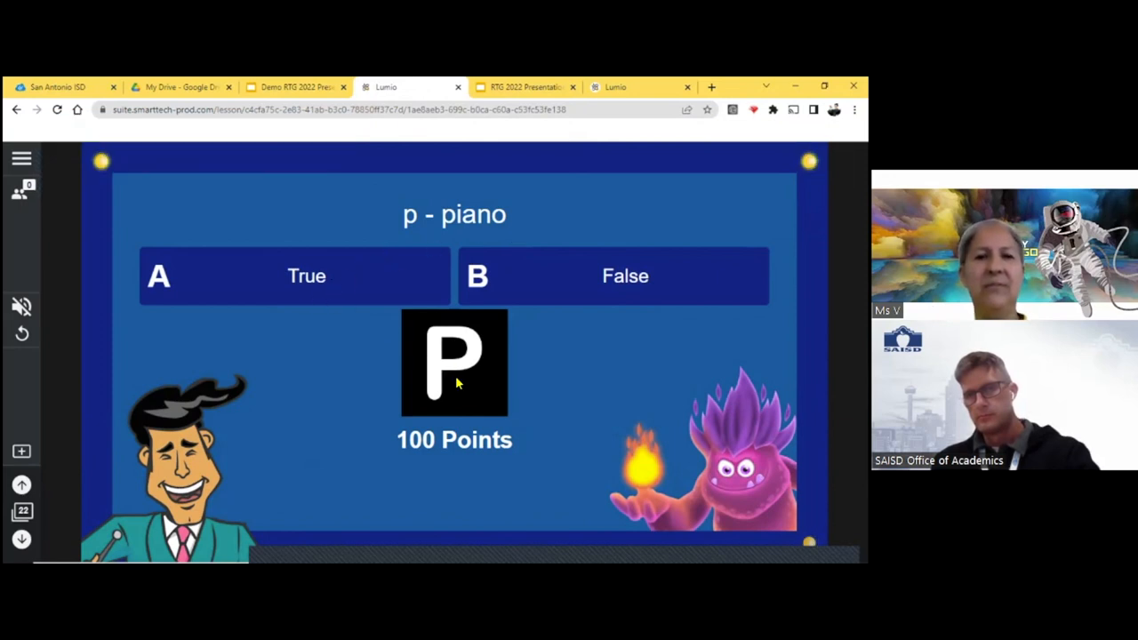
mouse_move(452, 214)
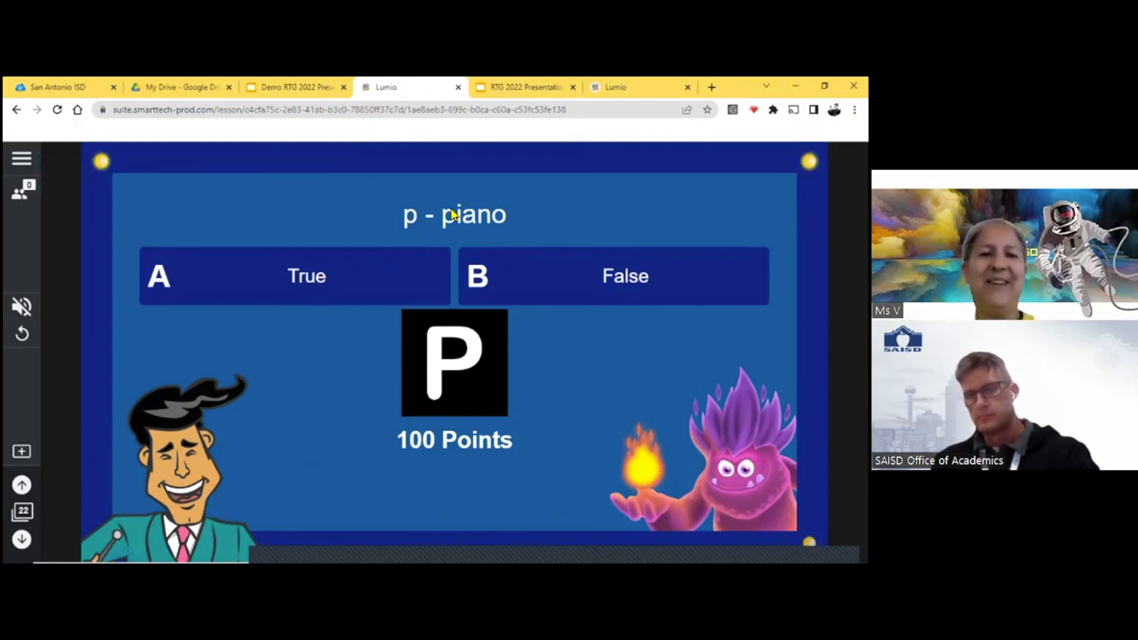
- Answer the 'p - piano' question True for +100 points and return to the wheel at 150
left_click(294, 276)
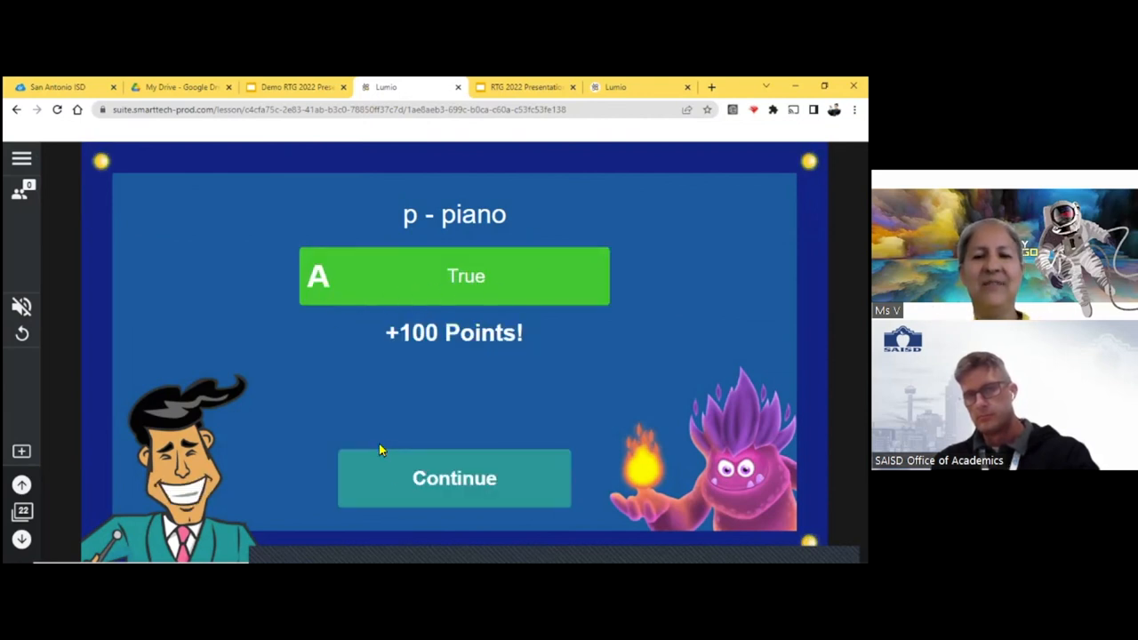
mouse_move(462, 387)
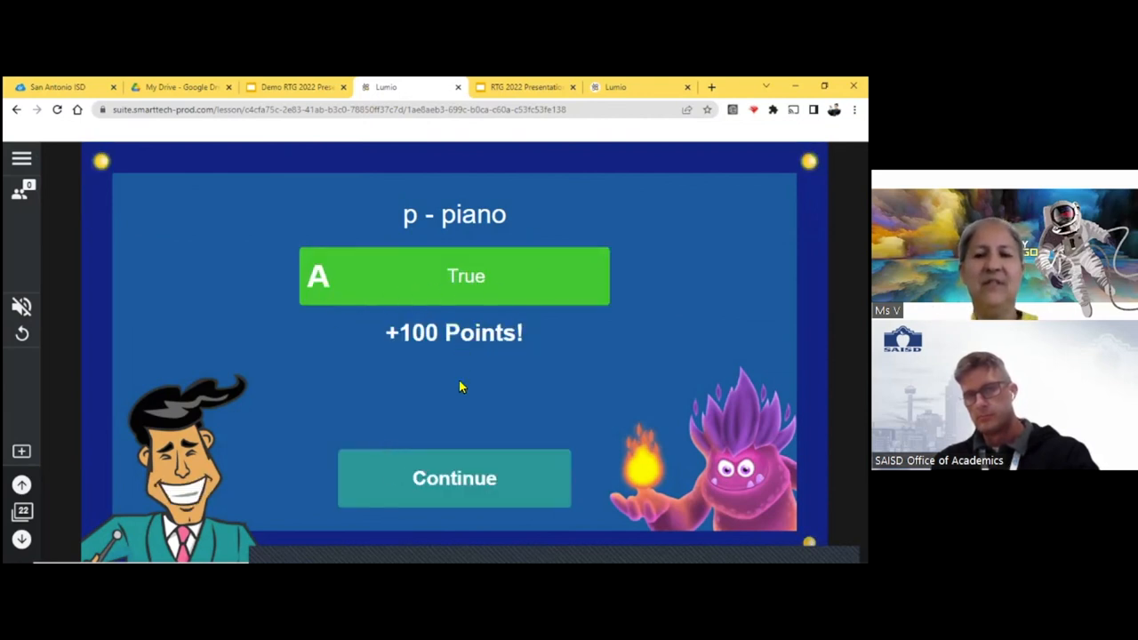
left_click(456, 478)
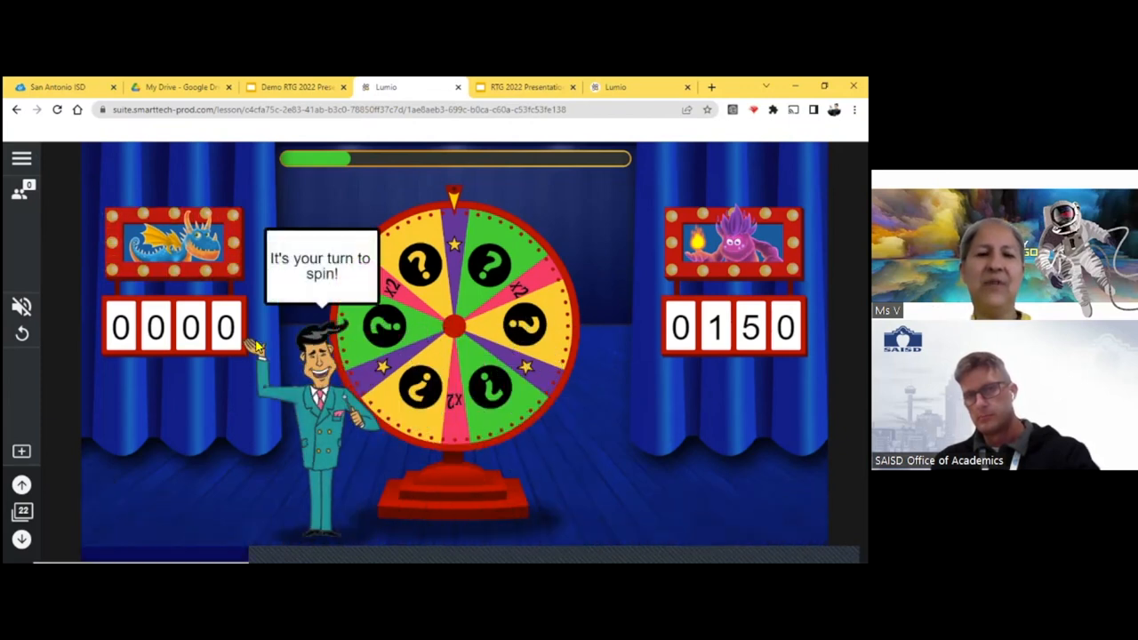
mouse_move(451, 391)
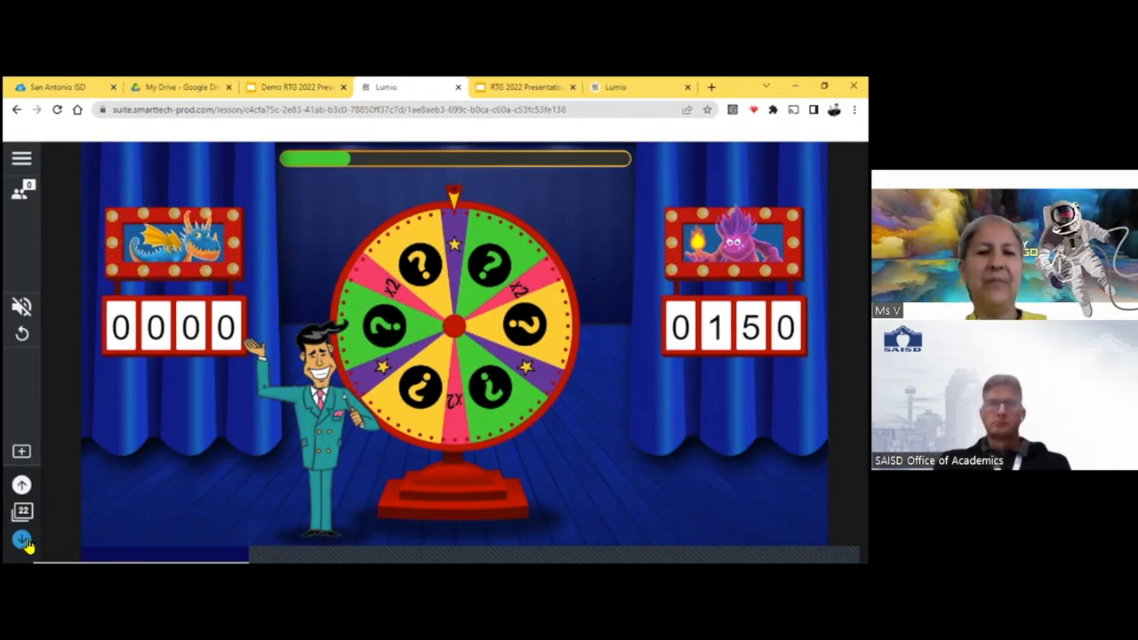
- Exit the game back to the Game Show start screen via the left toolbar arrow
left_click(21, 539)
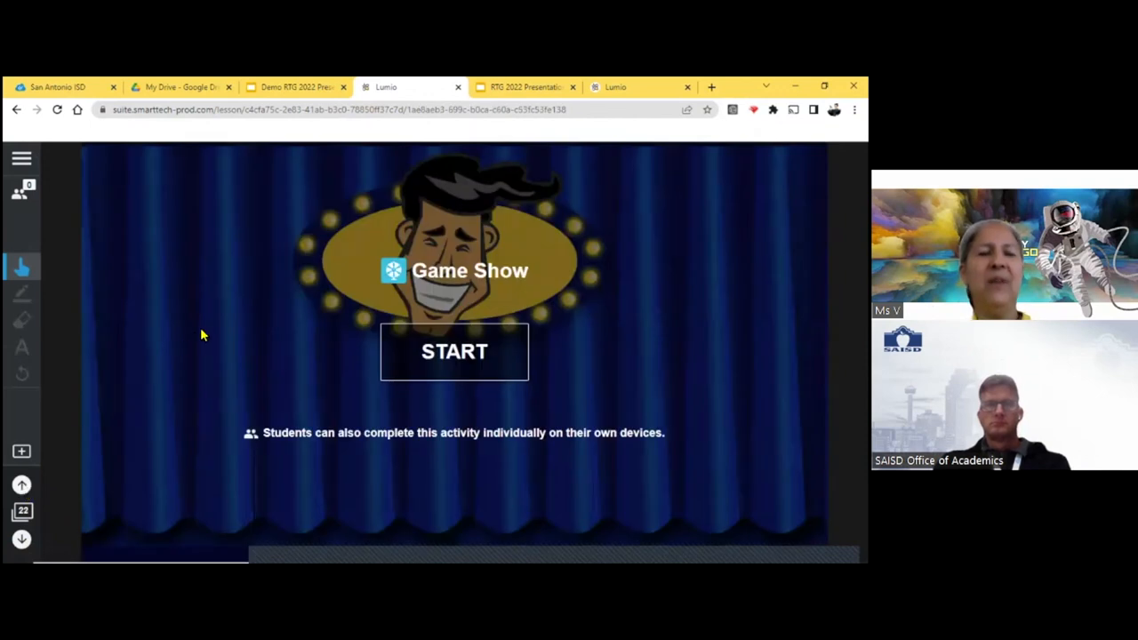
mouse_move(295, 86)
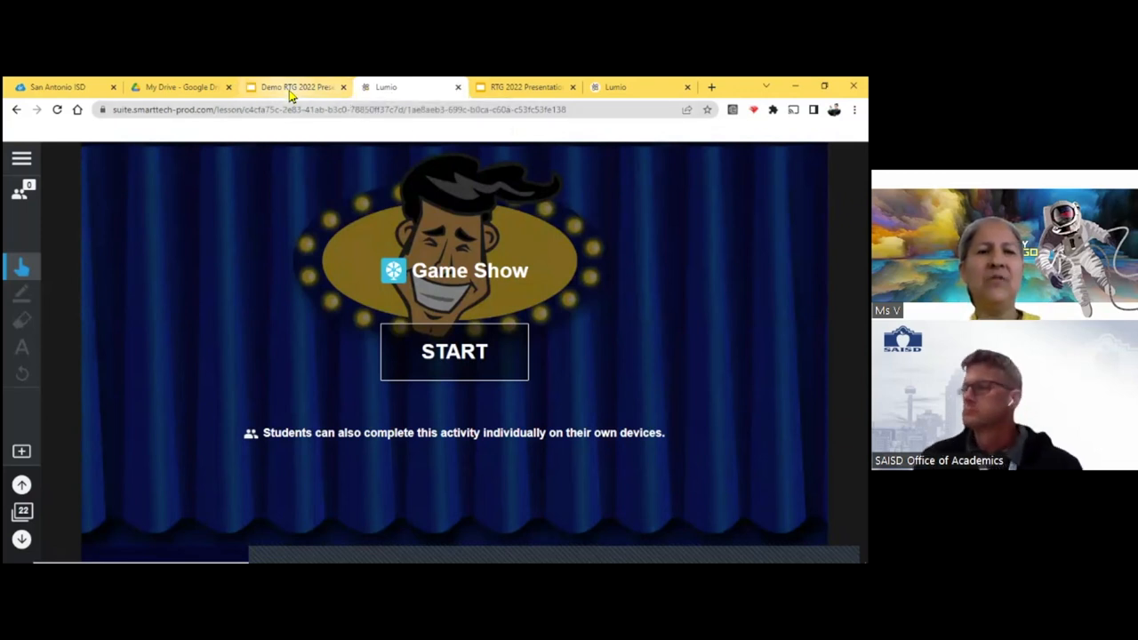
mouse_move(299, 85)
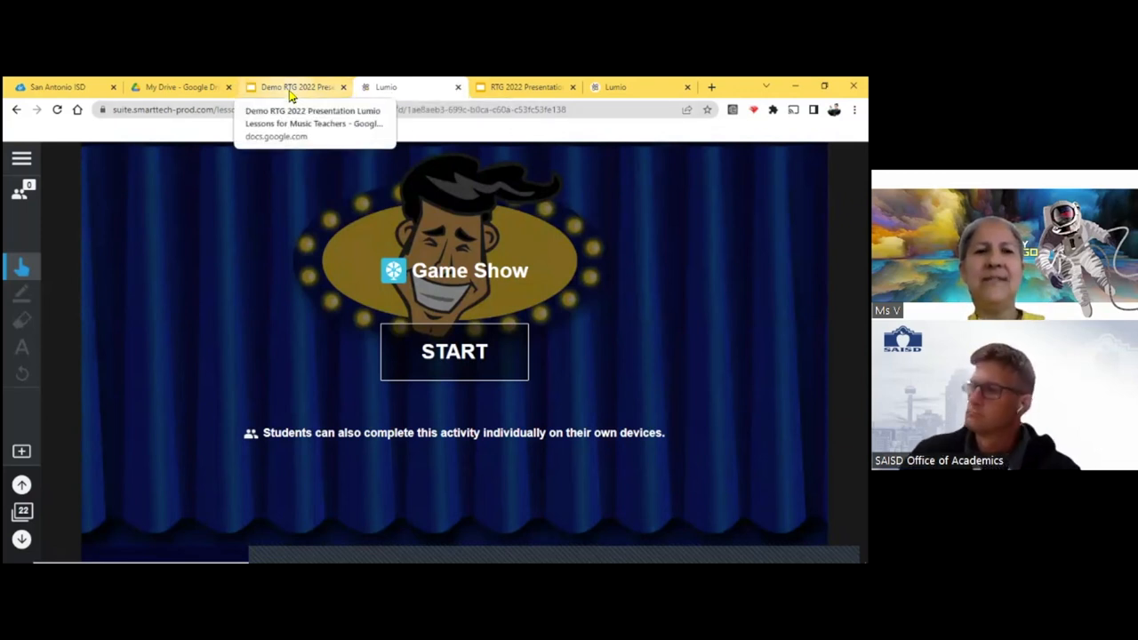
- Switch to the Demo RTG 2022 presentation, view the Tools needed slide, then return to Dynamics
left_click(306, 85)
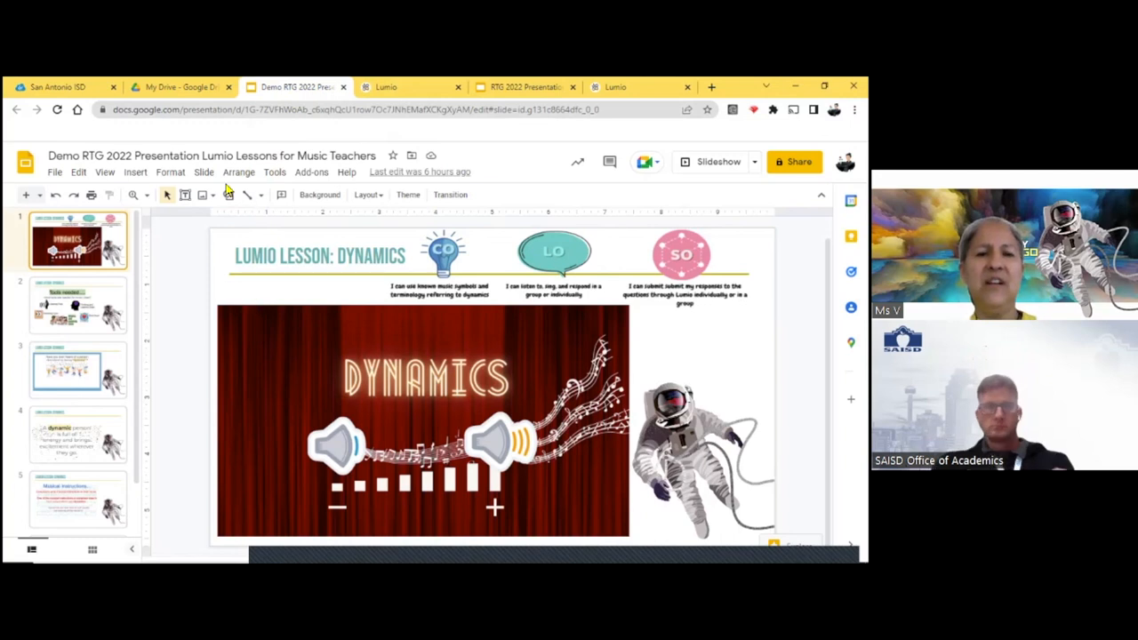
left_click(78, 305)
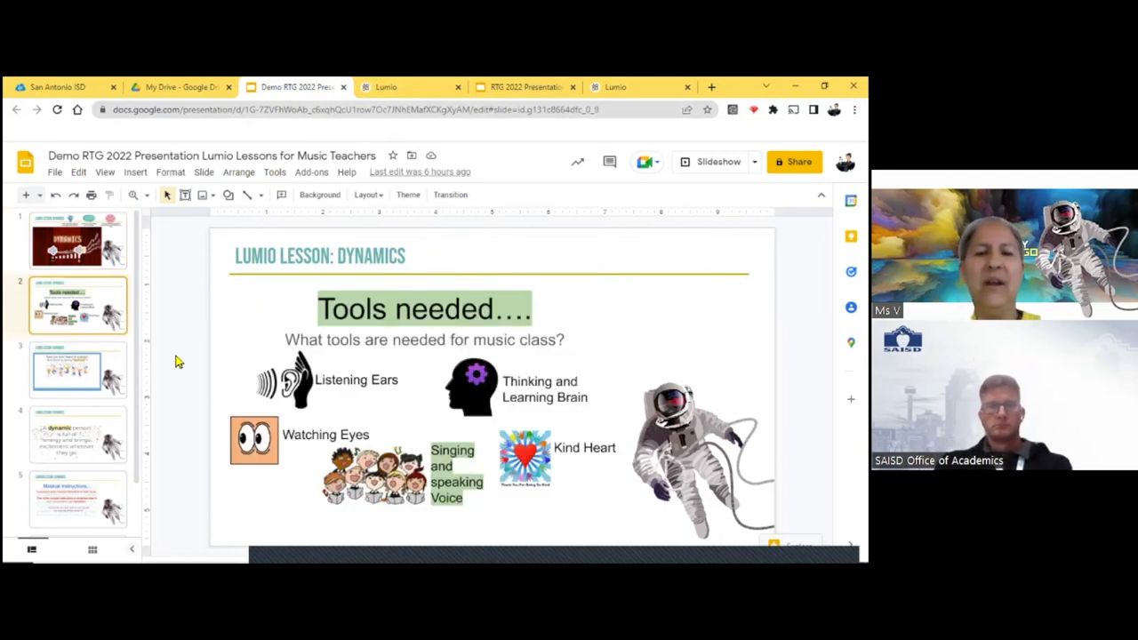
left_click(78, 434)
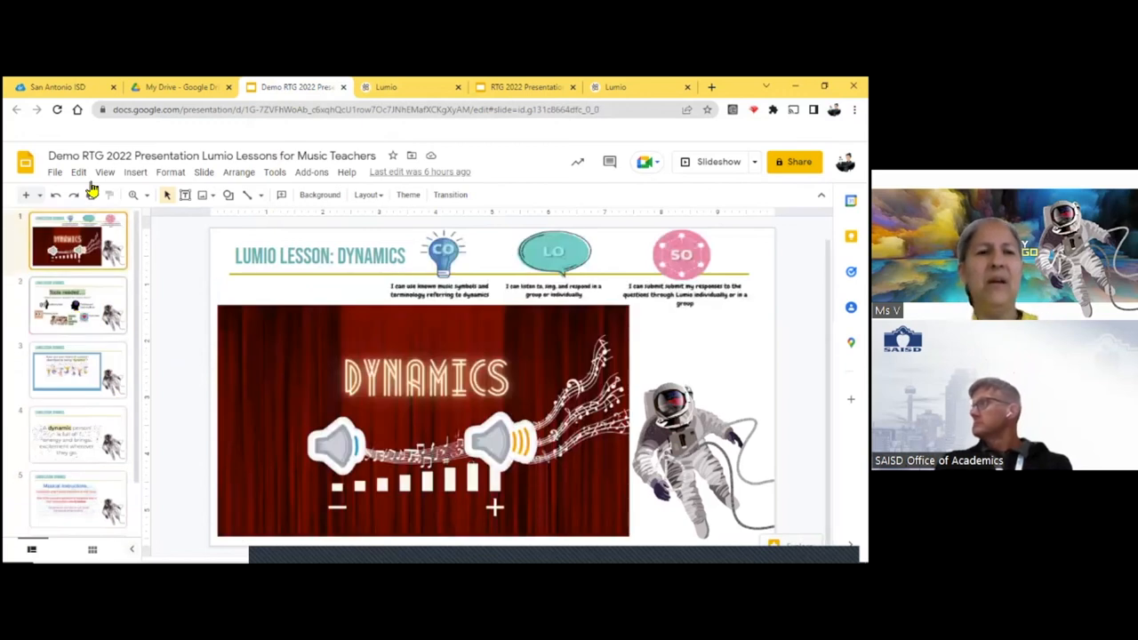
mouse_move(74, 86)
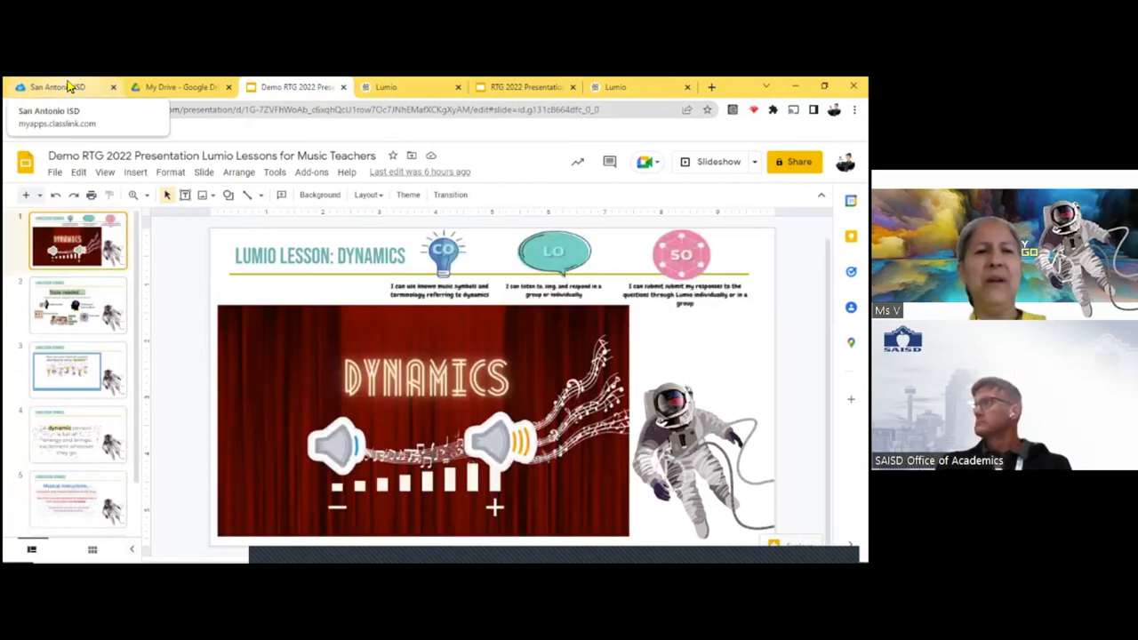
- From the ClassLink portal launch SMART Learning Suite Teacher and browse the Lumio library's recent lessons
left_click(63, 85)
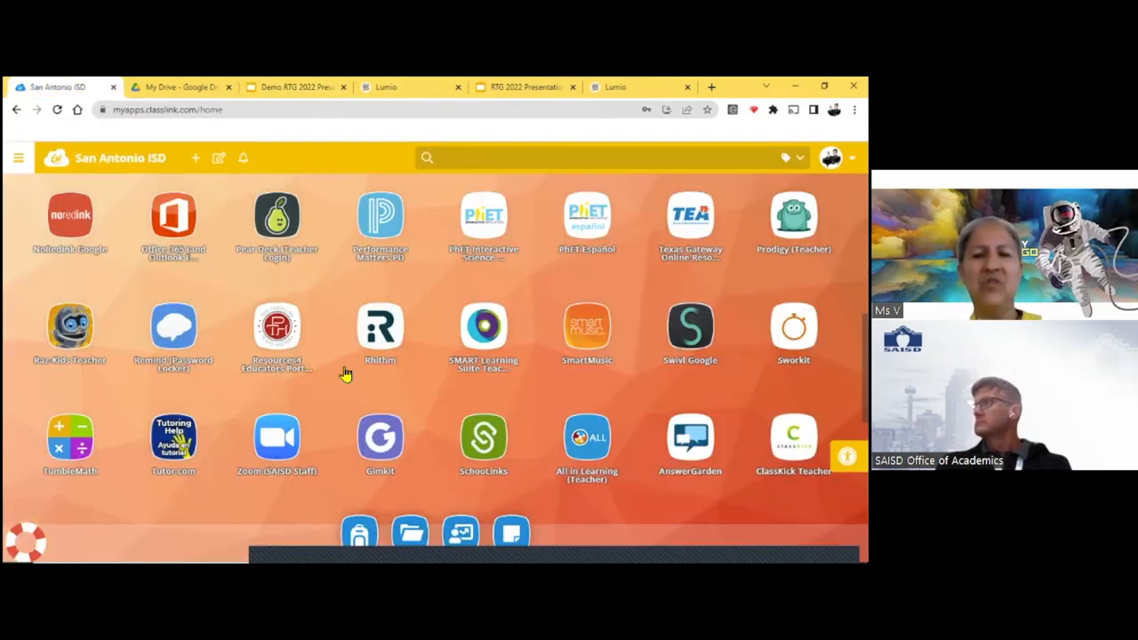
mouse_move(483, 335)
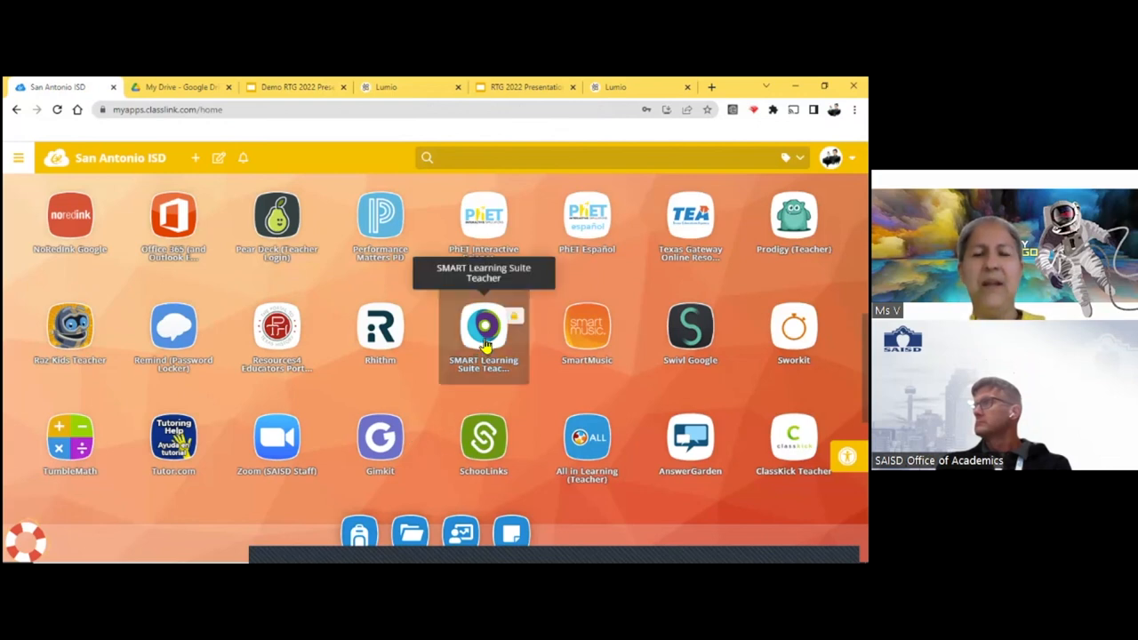
left_click(484, 329)
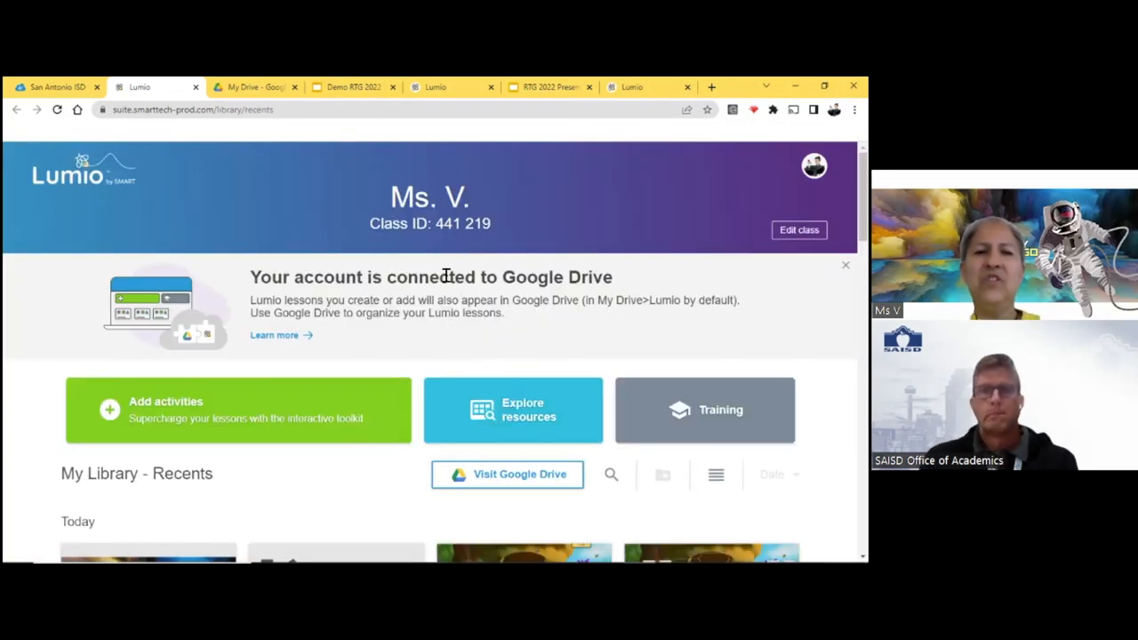
mouse_move(555, 224)
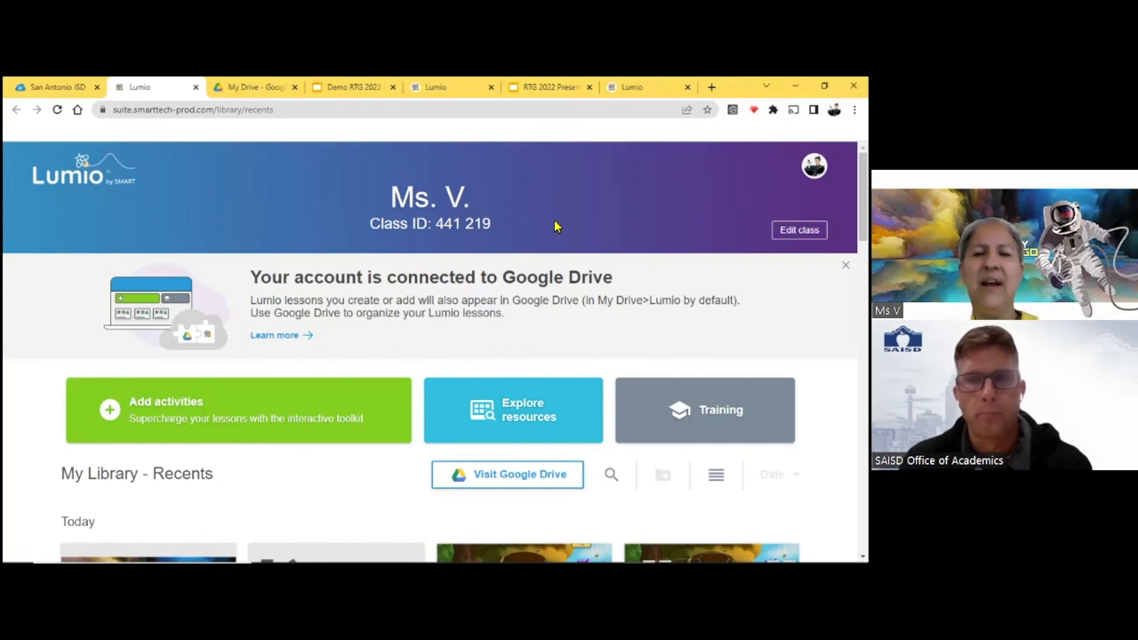
scroll("down", 3)
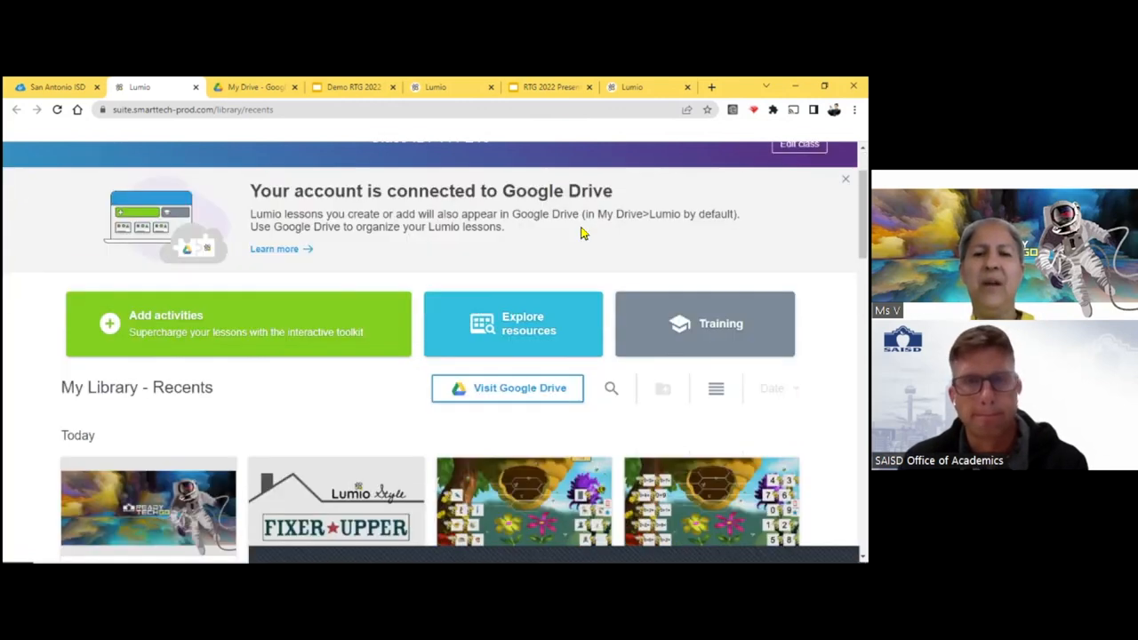
scroll("down", 3)
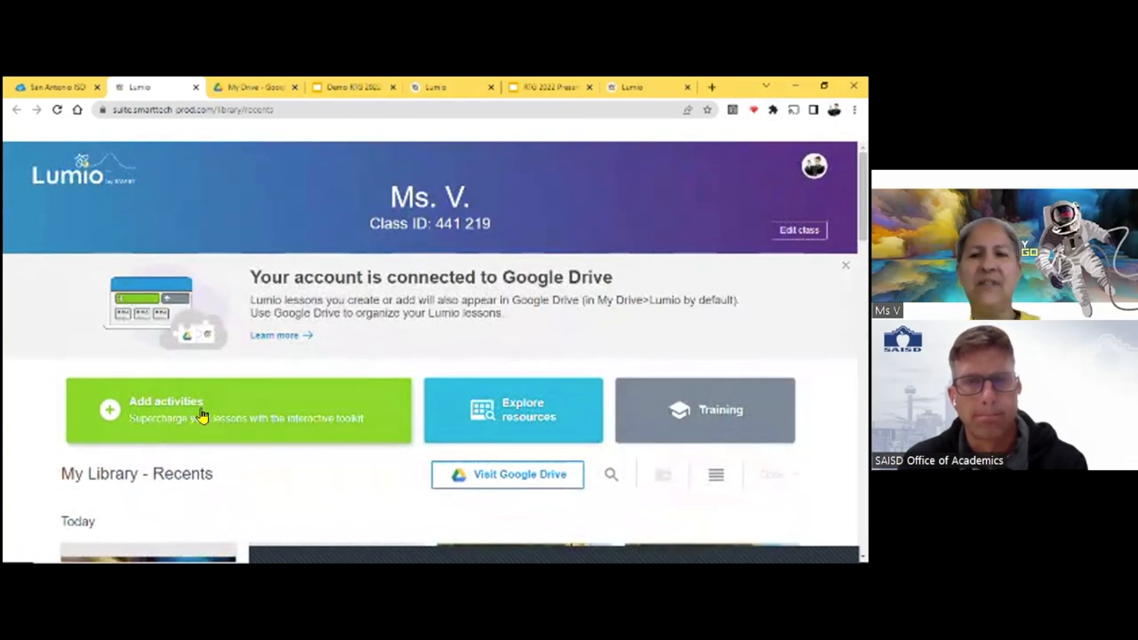
- Start a new lesson and review the Add content options down to templates and ready-made resources
left_click(165, 409)
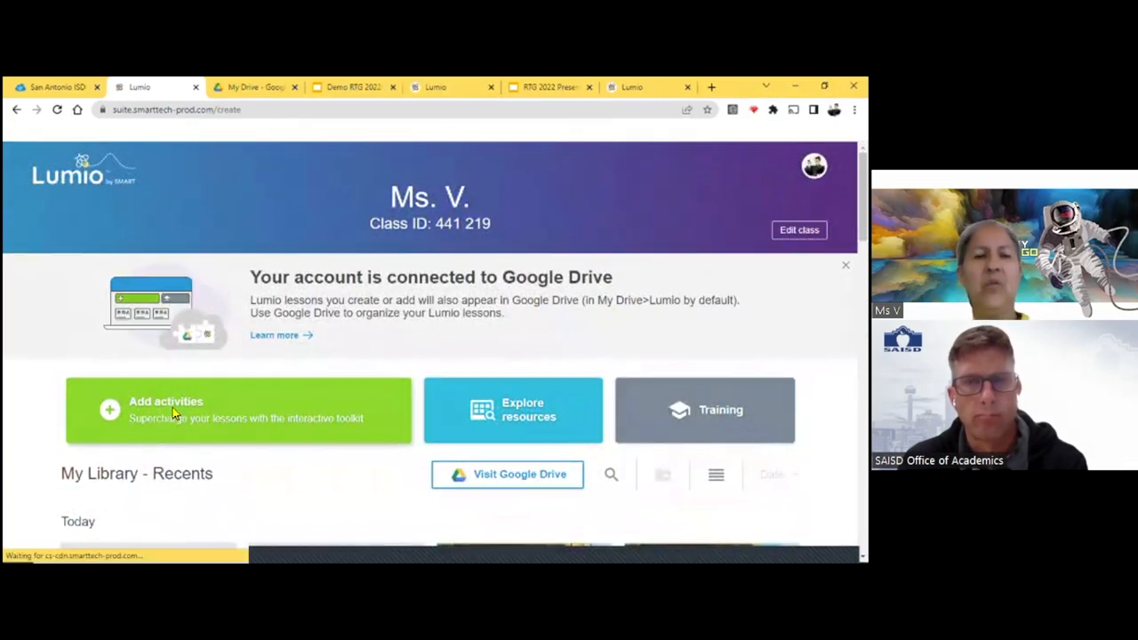
left_click(174, 411)
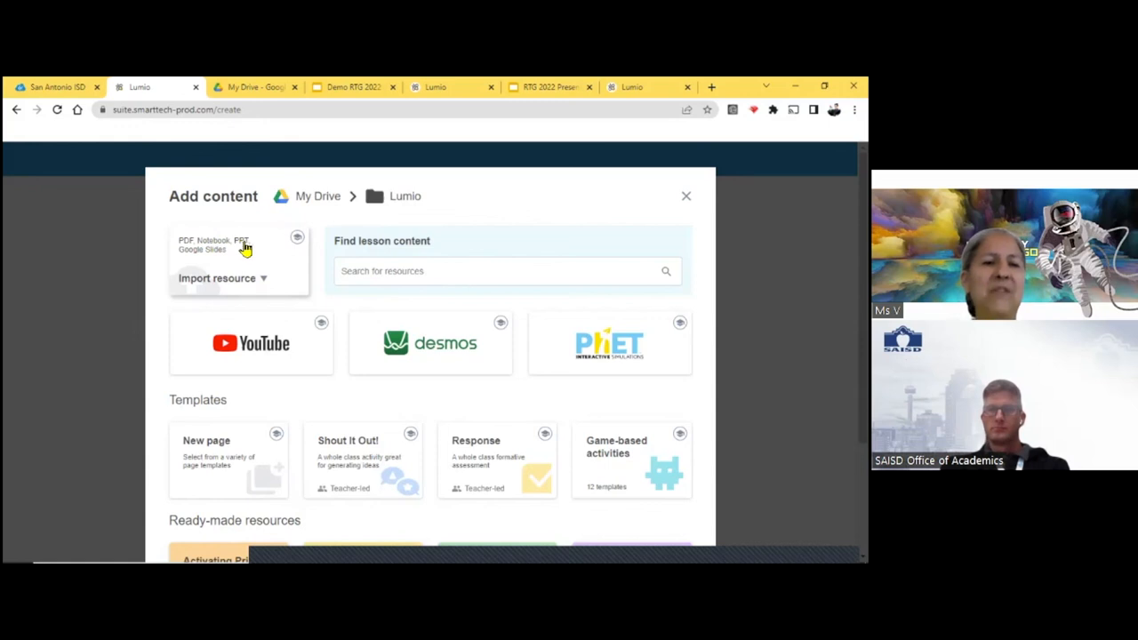
mouse_move(213, 257)
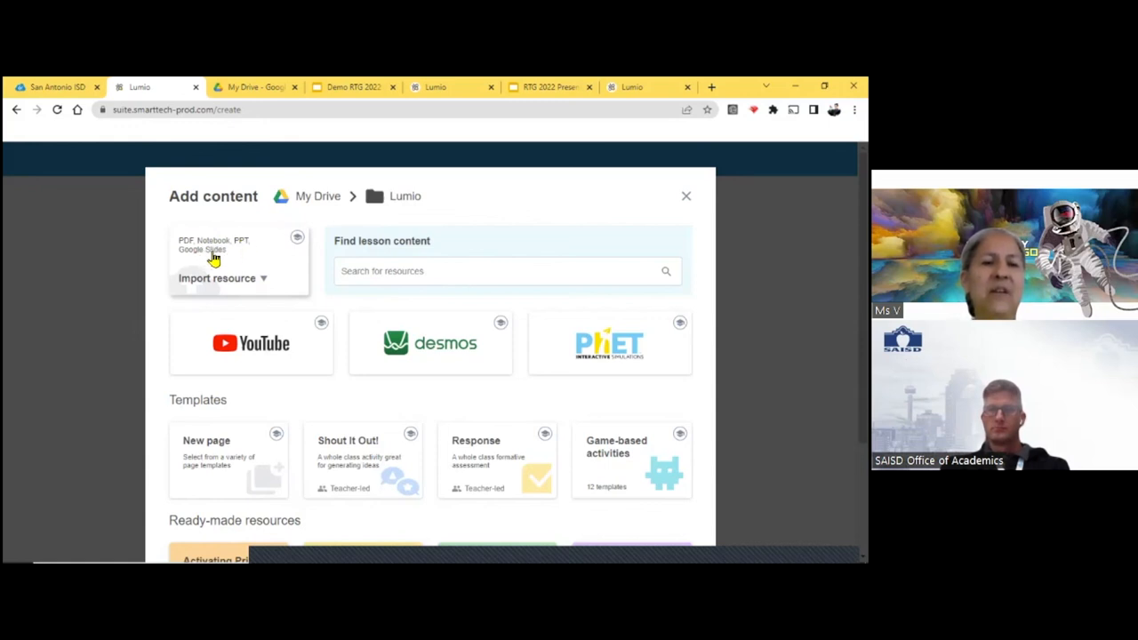
mouse_move(235, 274)
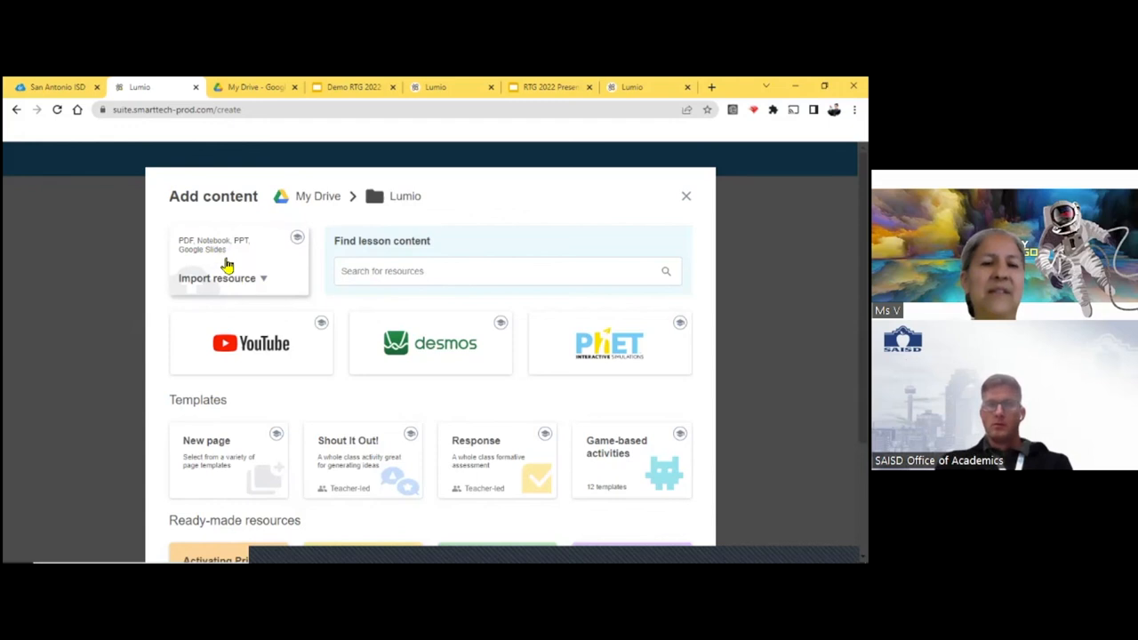
mouse_move(235, 352)
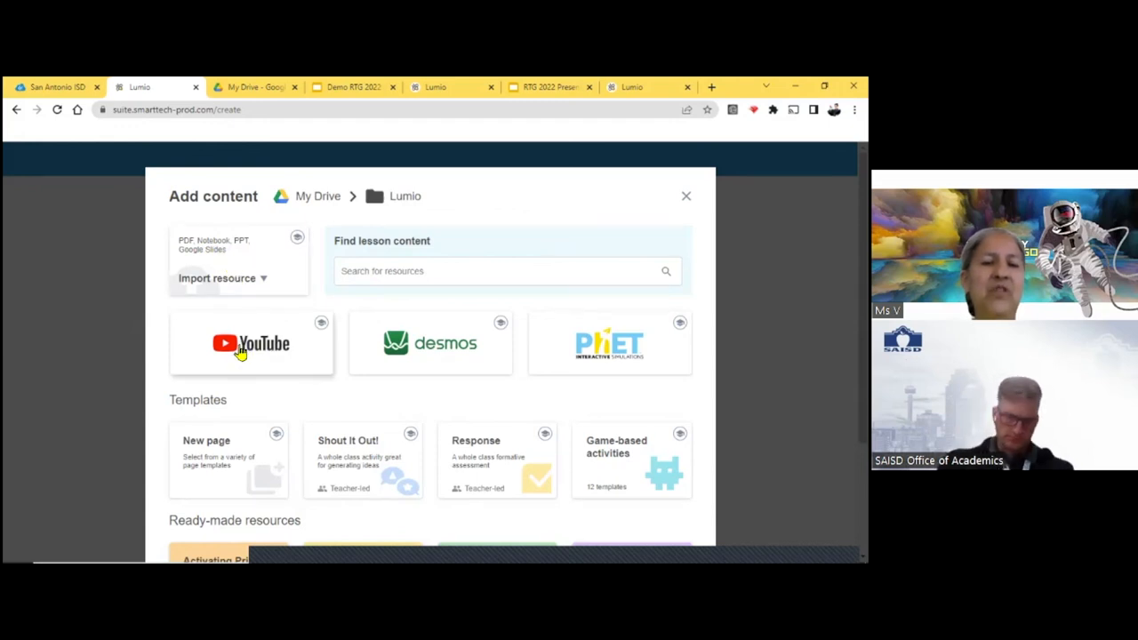
mouse_move(281, 356)
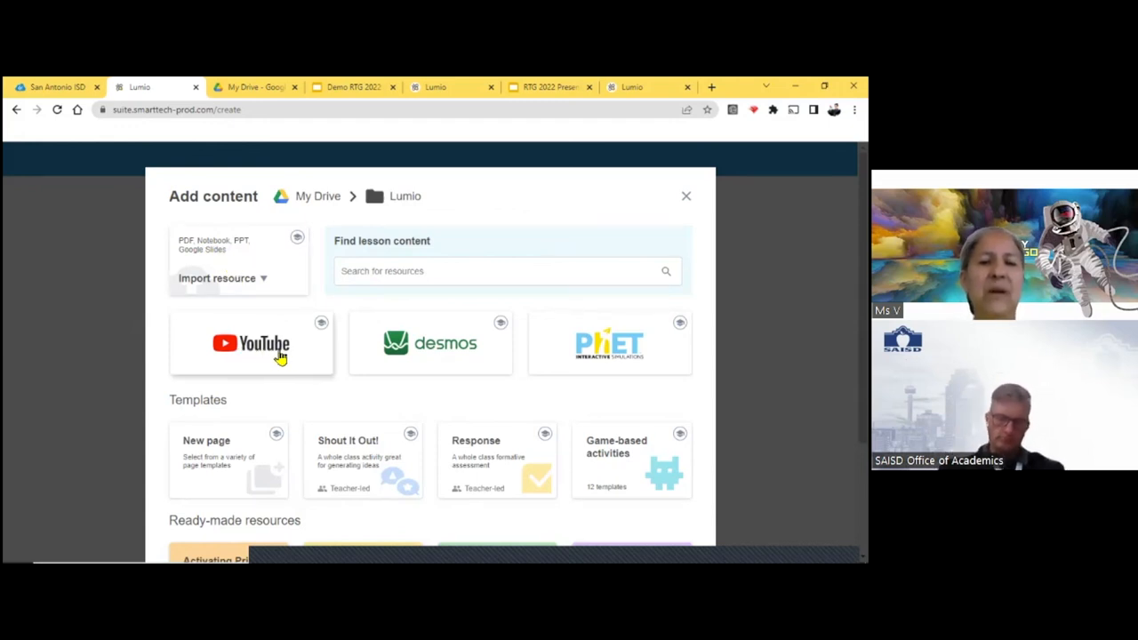
mouse_move(601, 342)
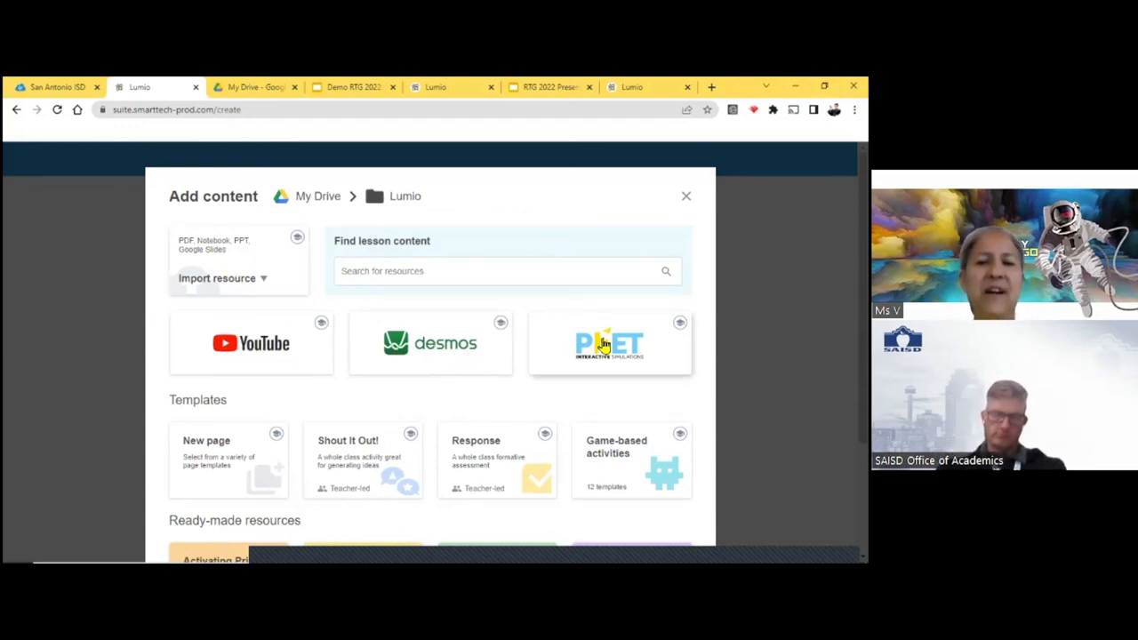
scroll("down", 3)
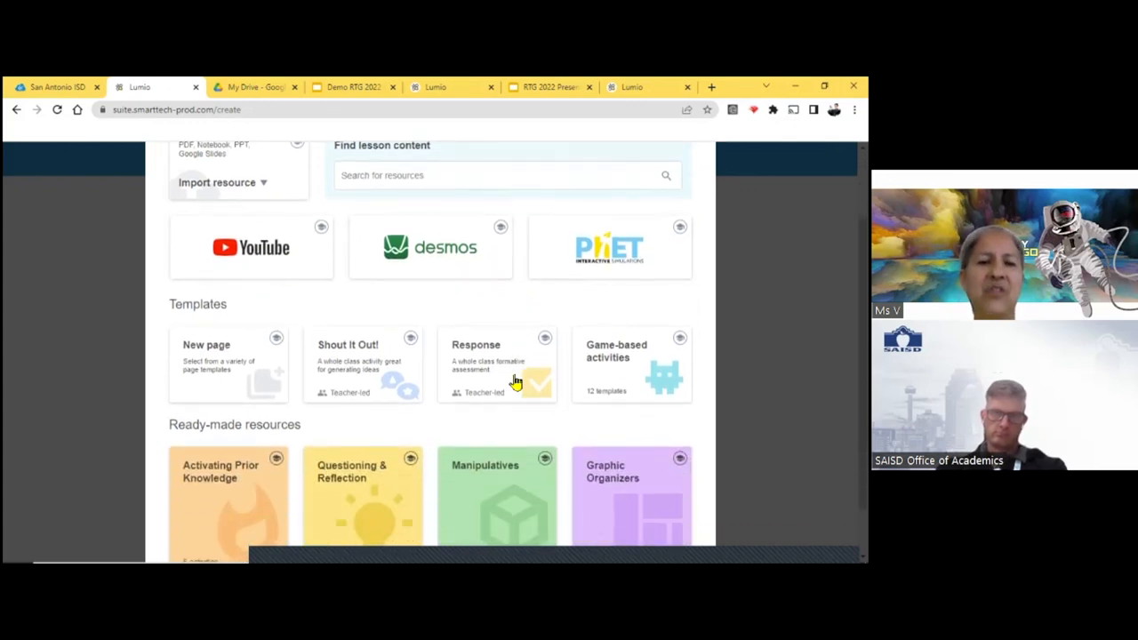
scroll("down", 3)
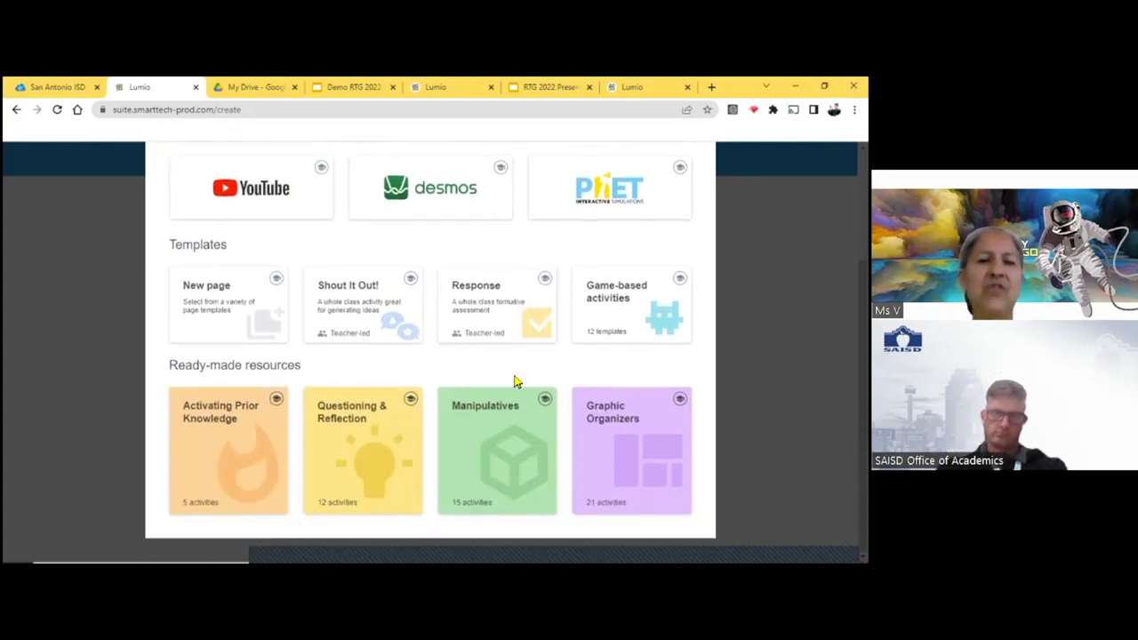
mouse_move(313, 324)
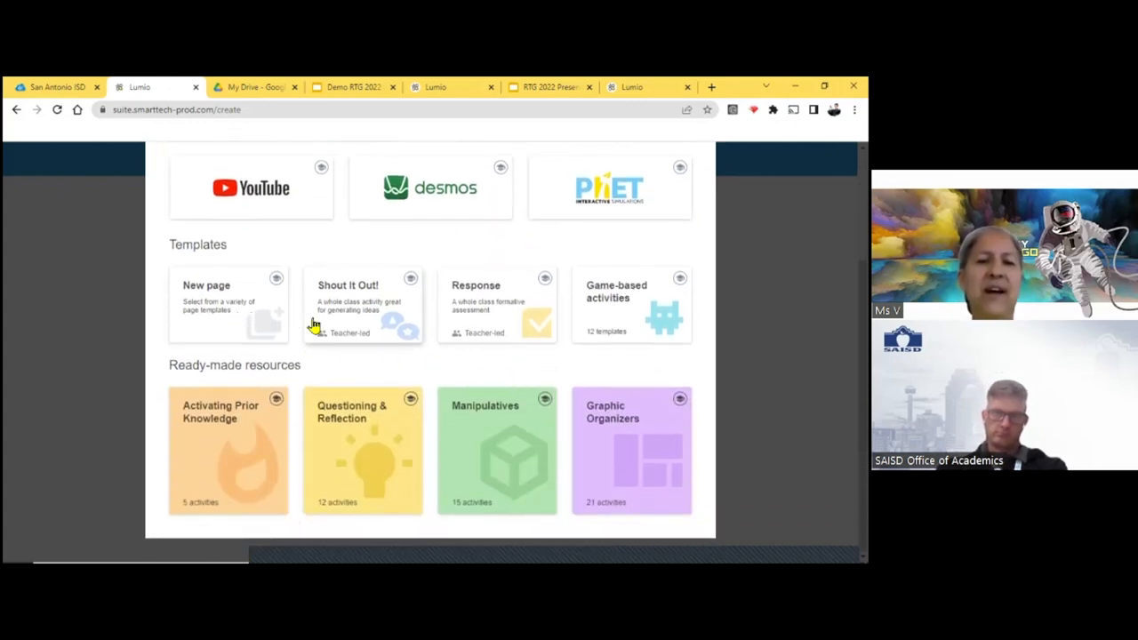
mouse_move(376, 321)
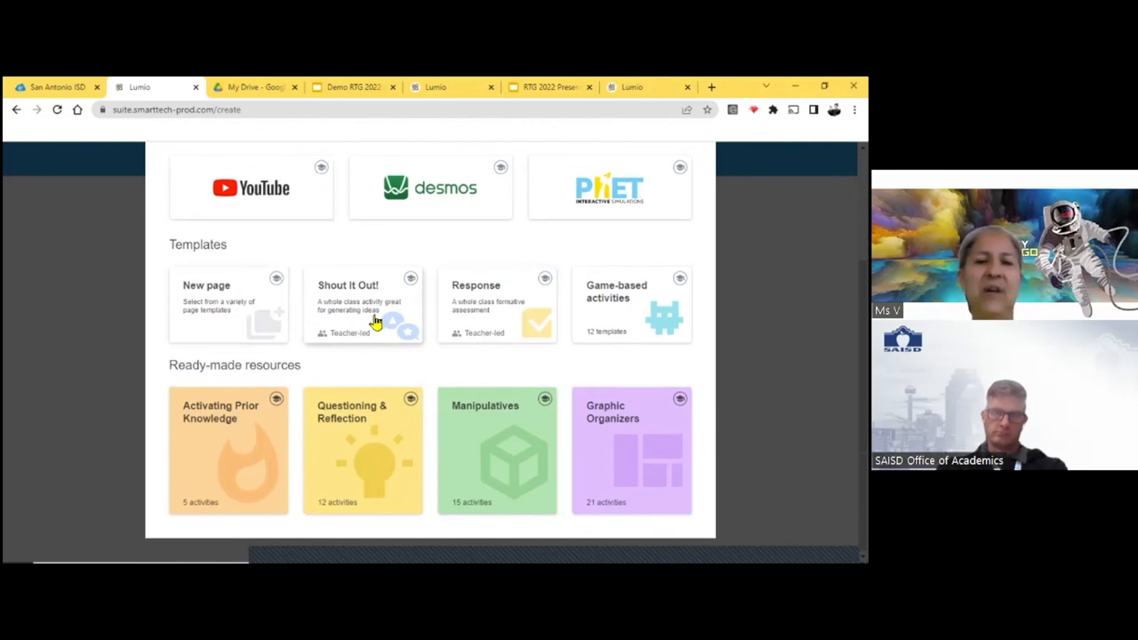
mouse_move(500, 319)
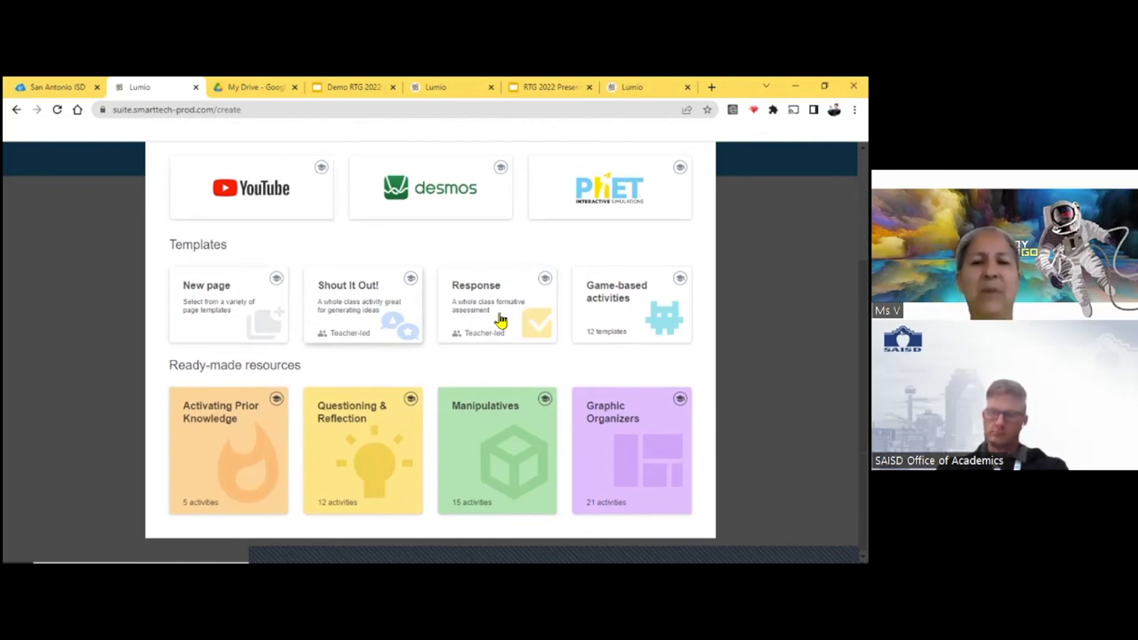
mouse_move(630, 324)
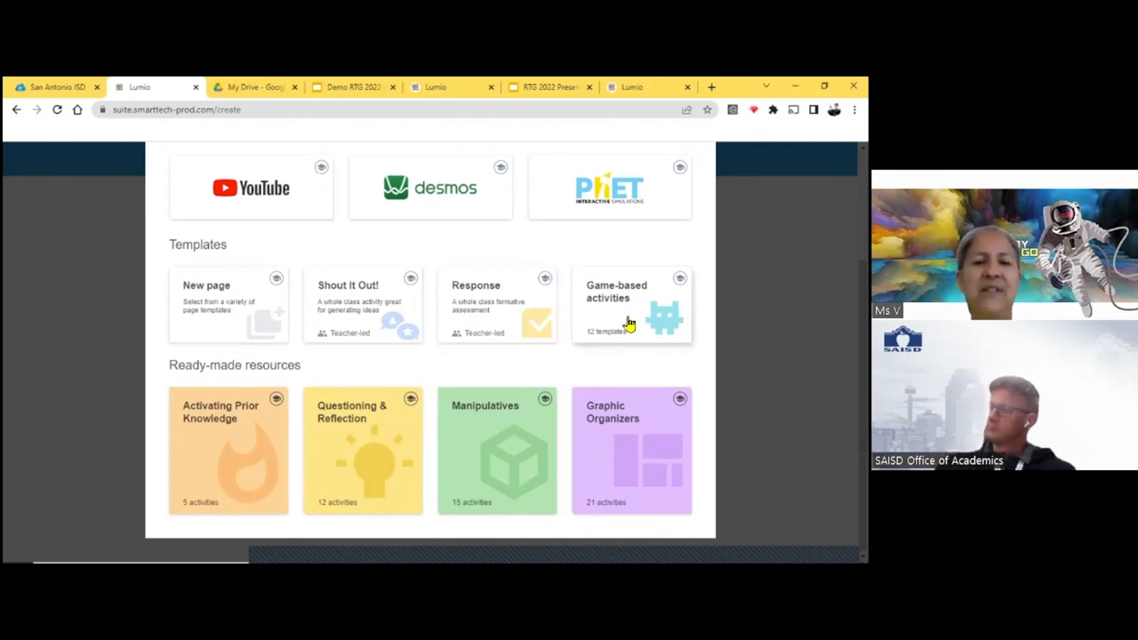
mouse_move(310, 459)
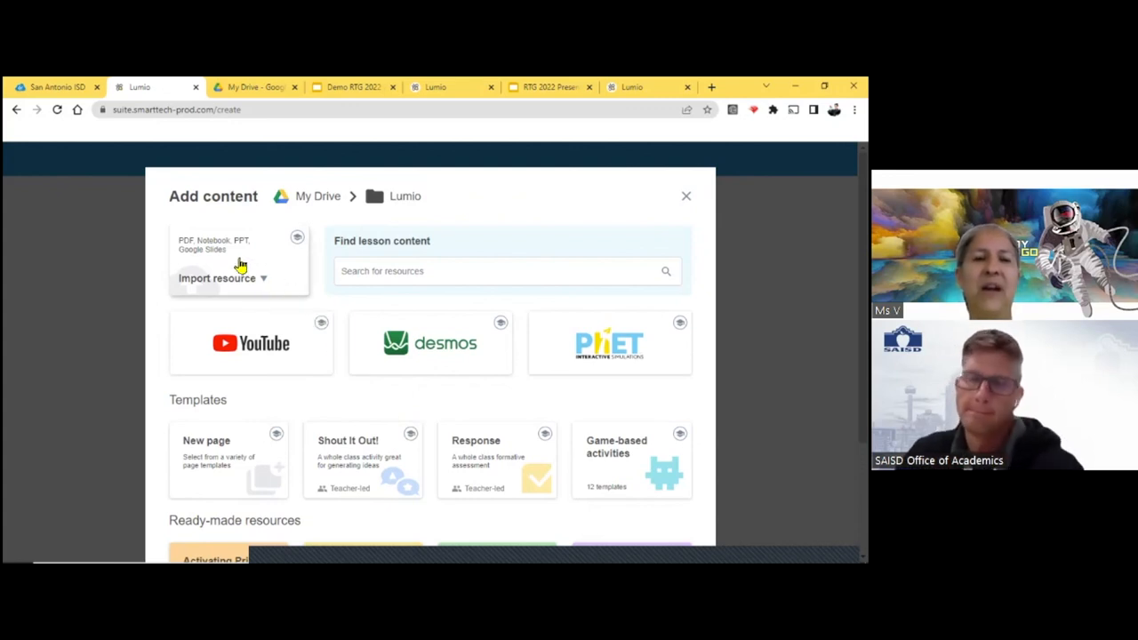
mouse_move(233, 269)
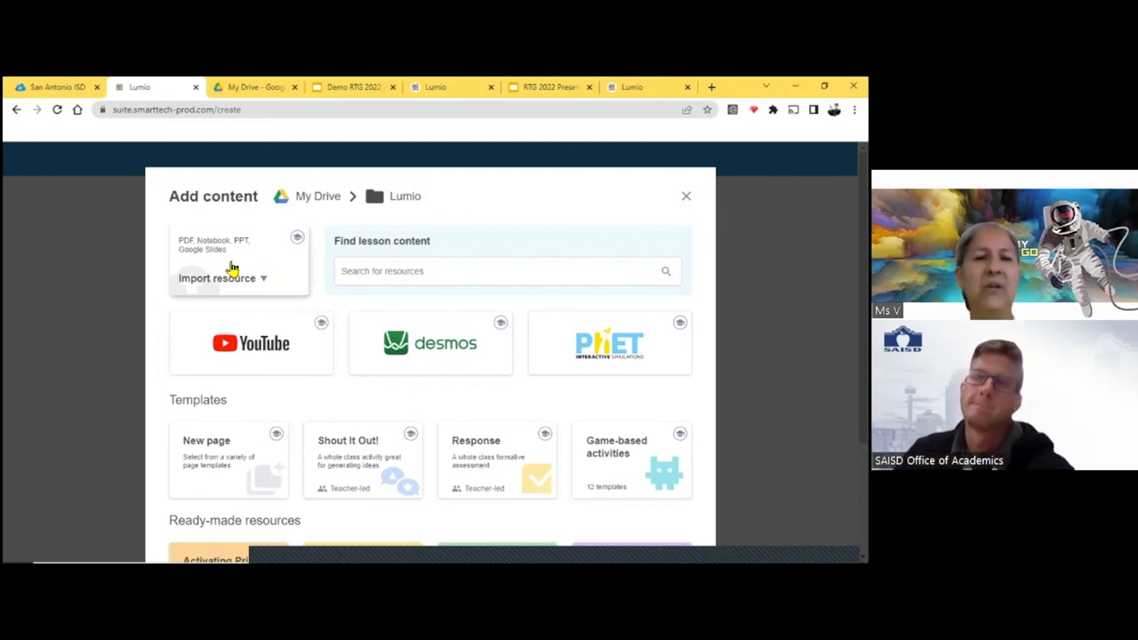
mouse_move(265, 277)
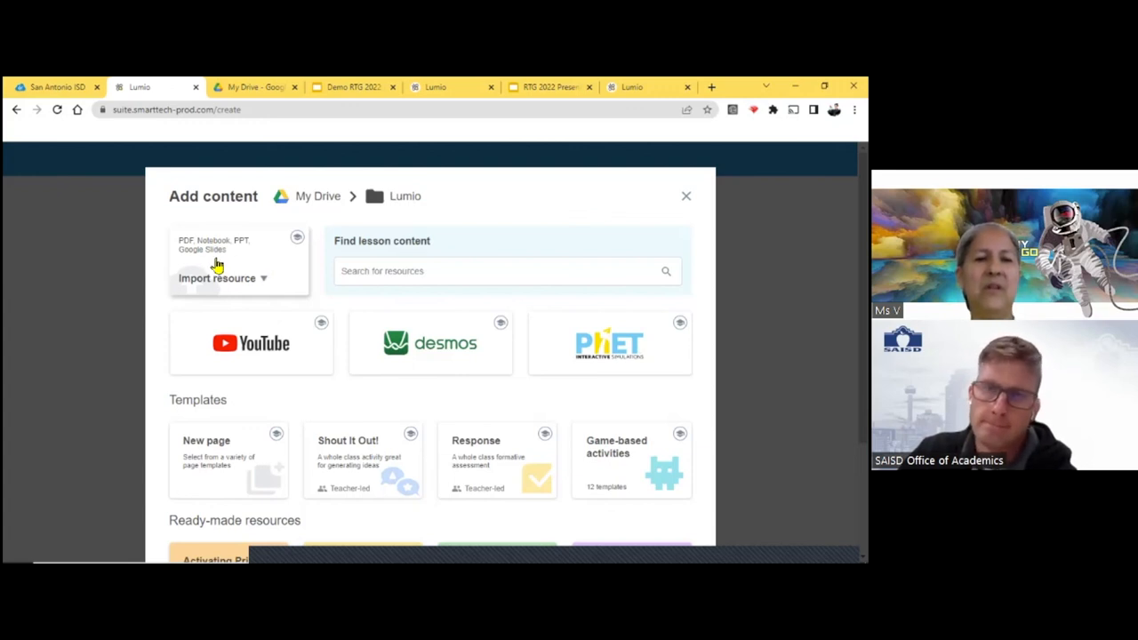
- Import from Google Drive, search 'Demo' and select the Demo RTG 2022 presentation
left_click(217, 277)
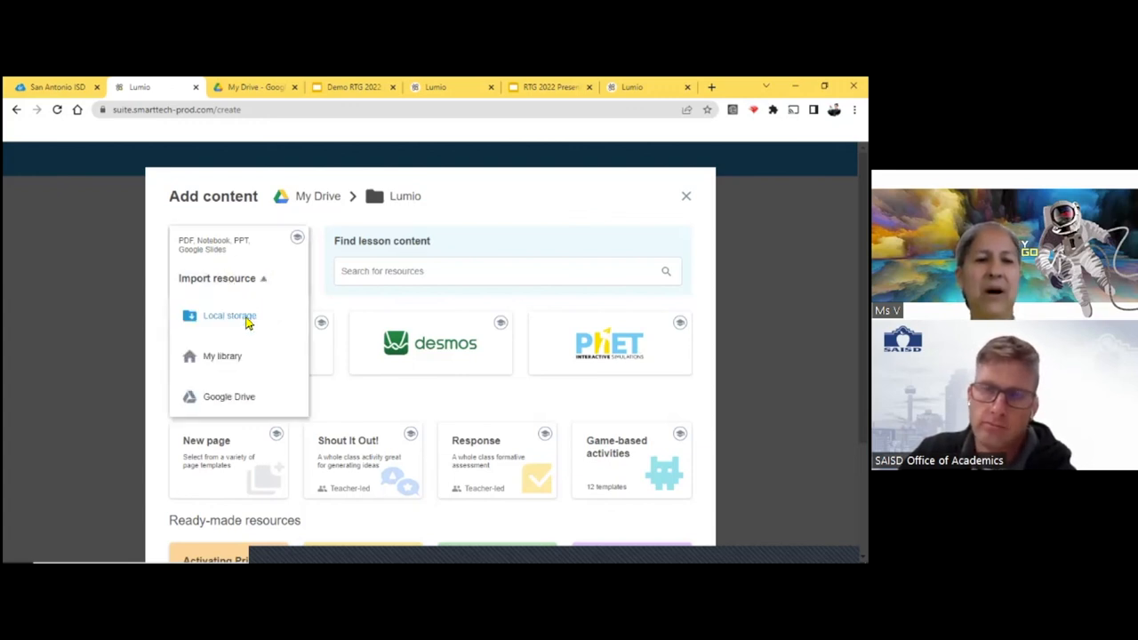
mouse_move(231, 403)
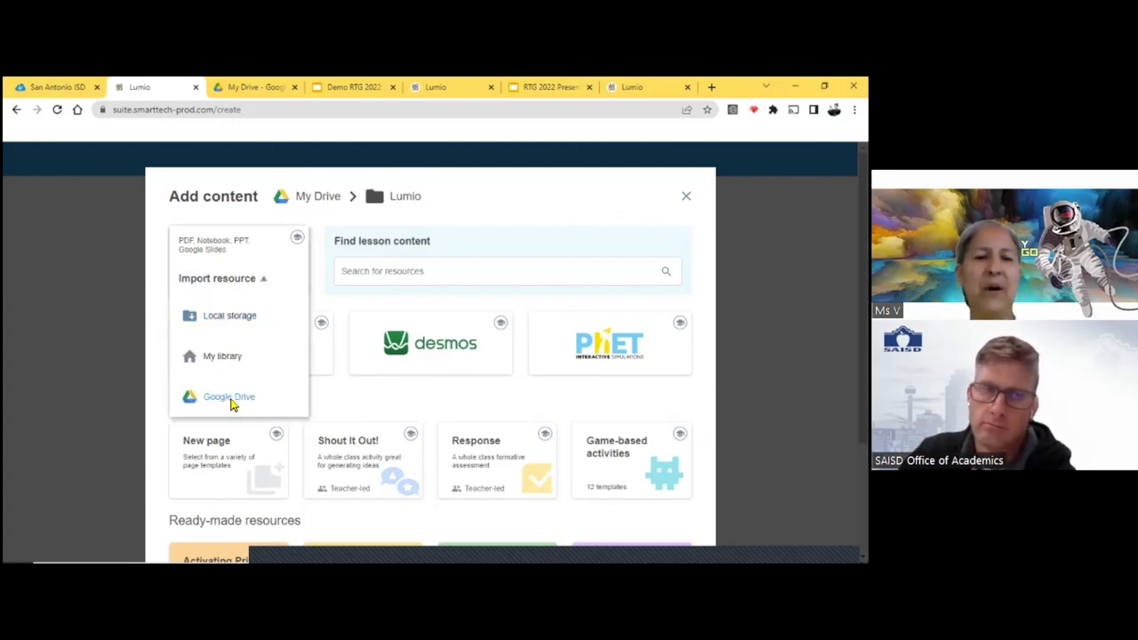
left_click(228, 396)
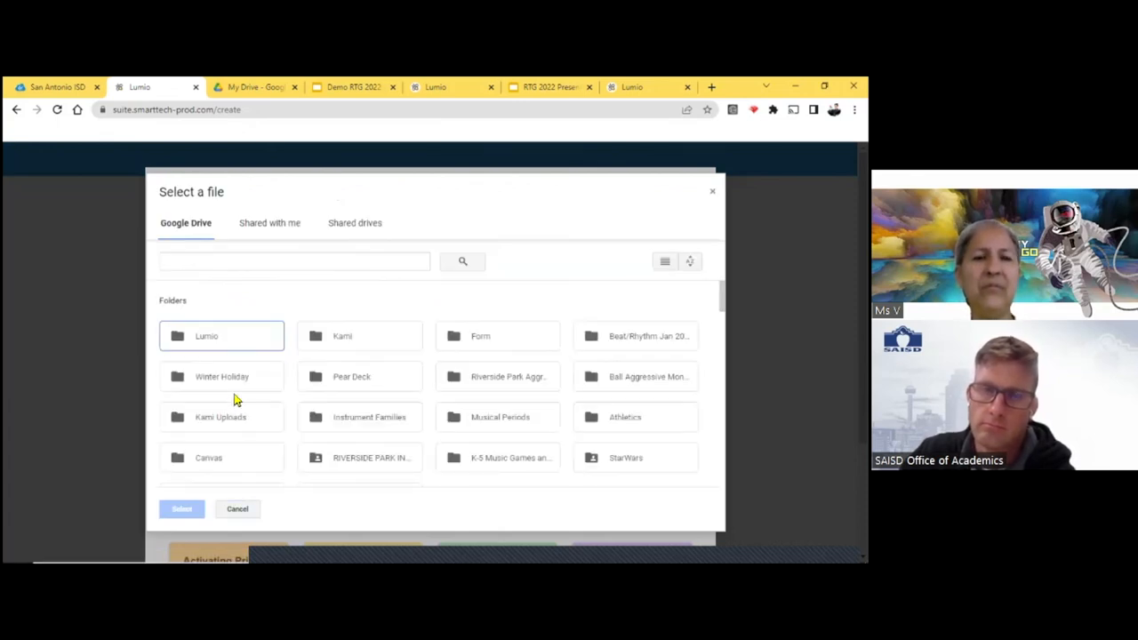
left_click(293, 260)
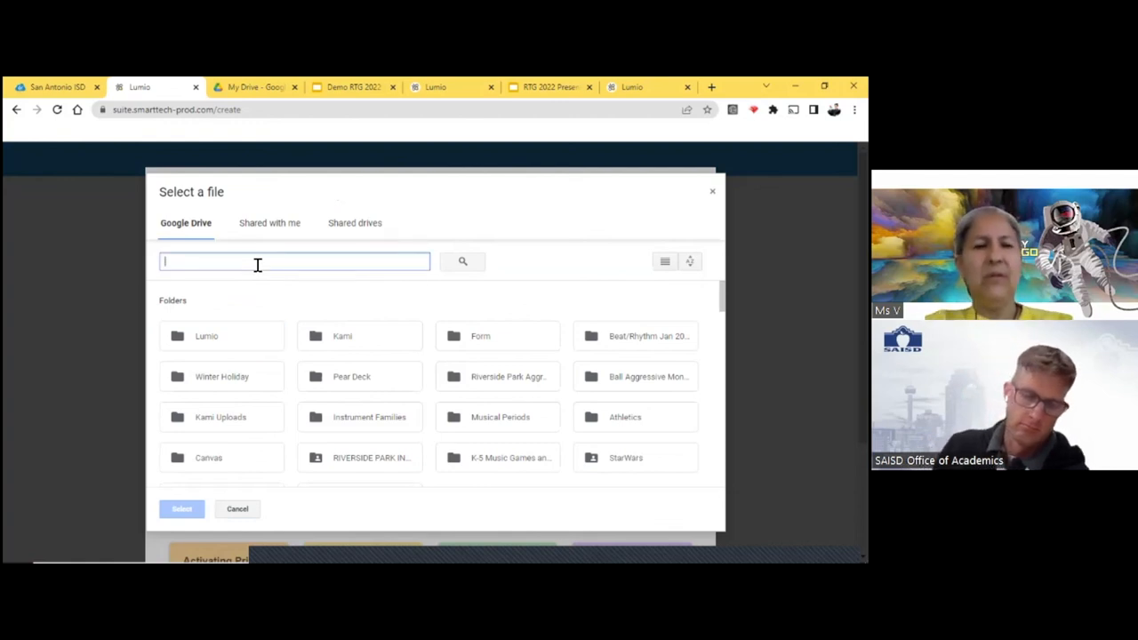
type("Demo")
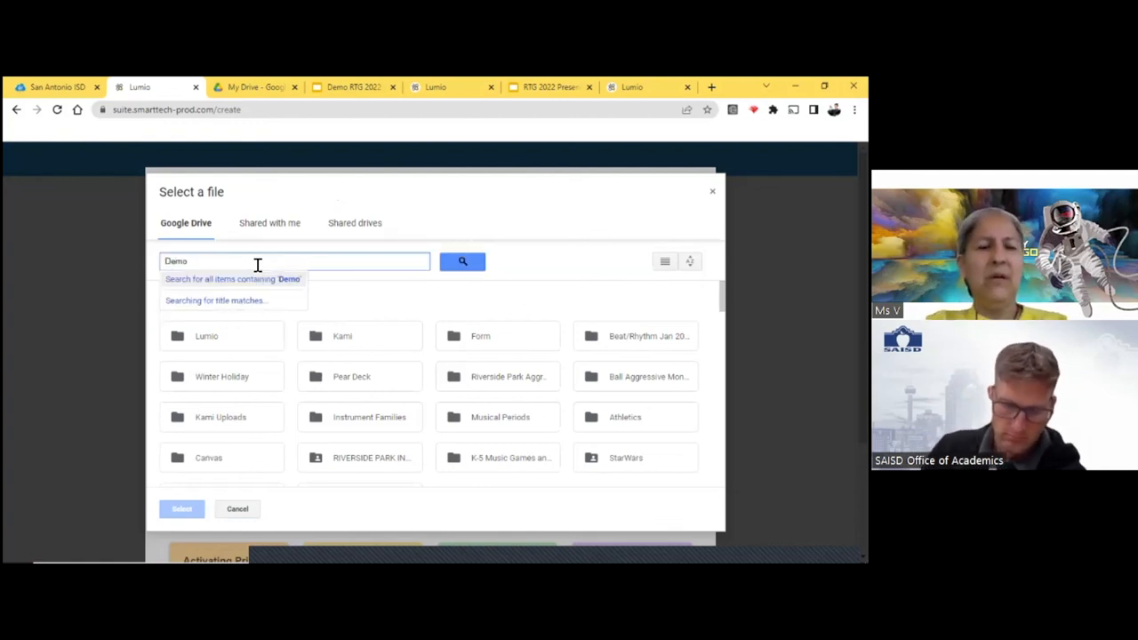
left_click(462, 260)
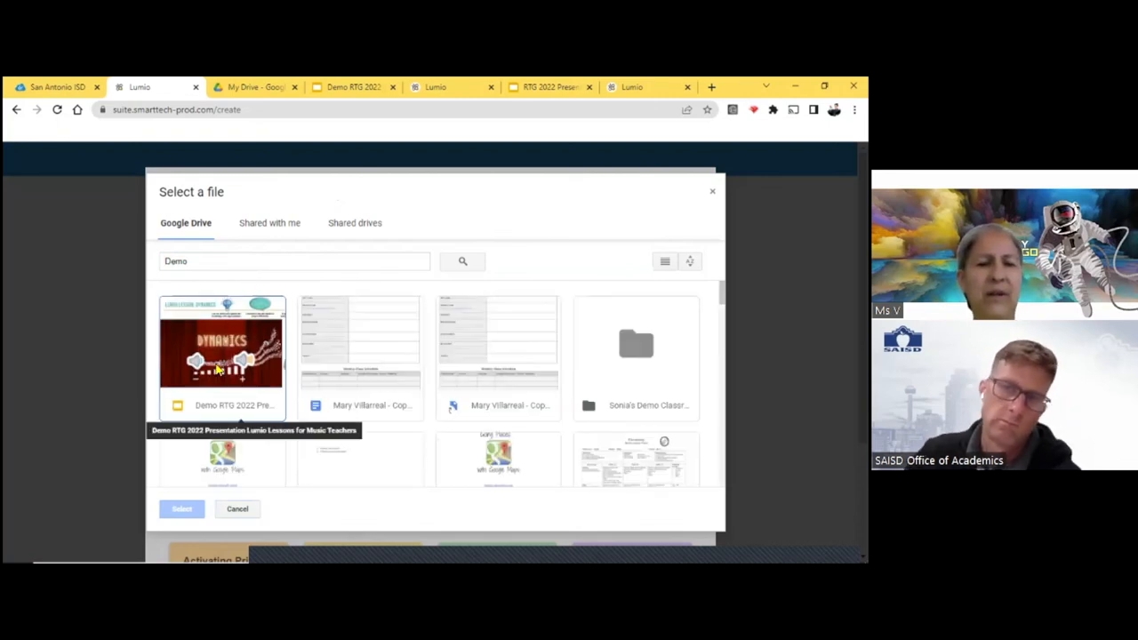
left_click(221, 355)
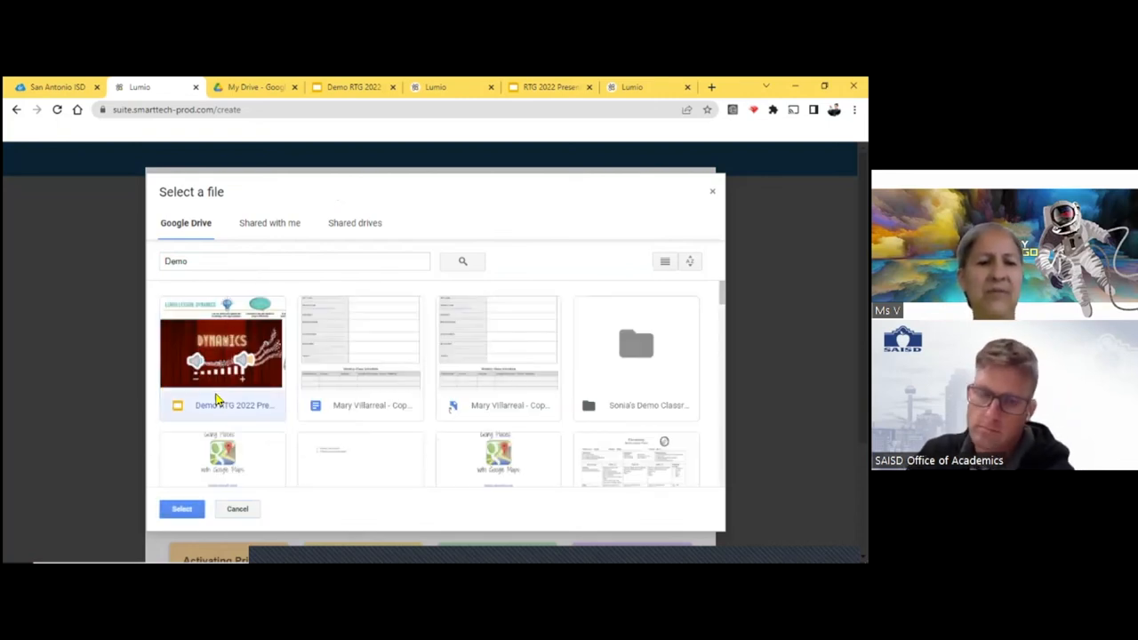
left_click(181, 508)
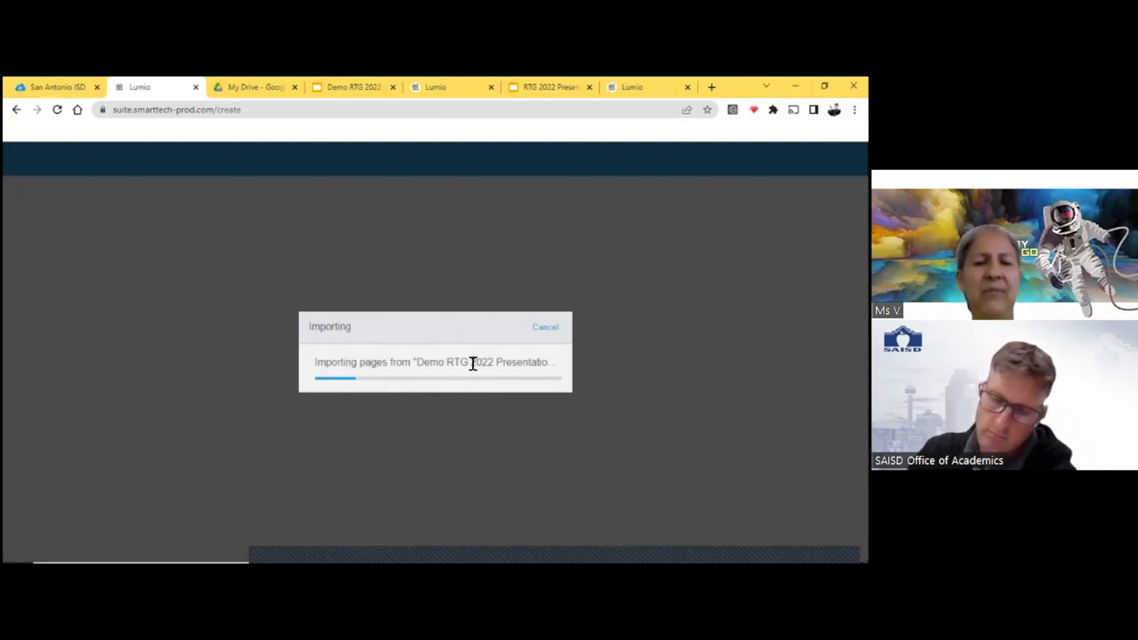
mouse_move(502, 393)
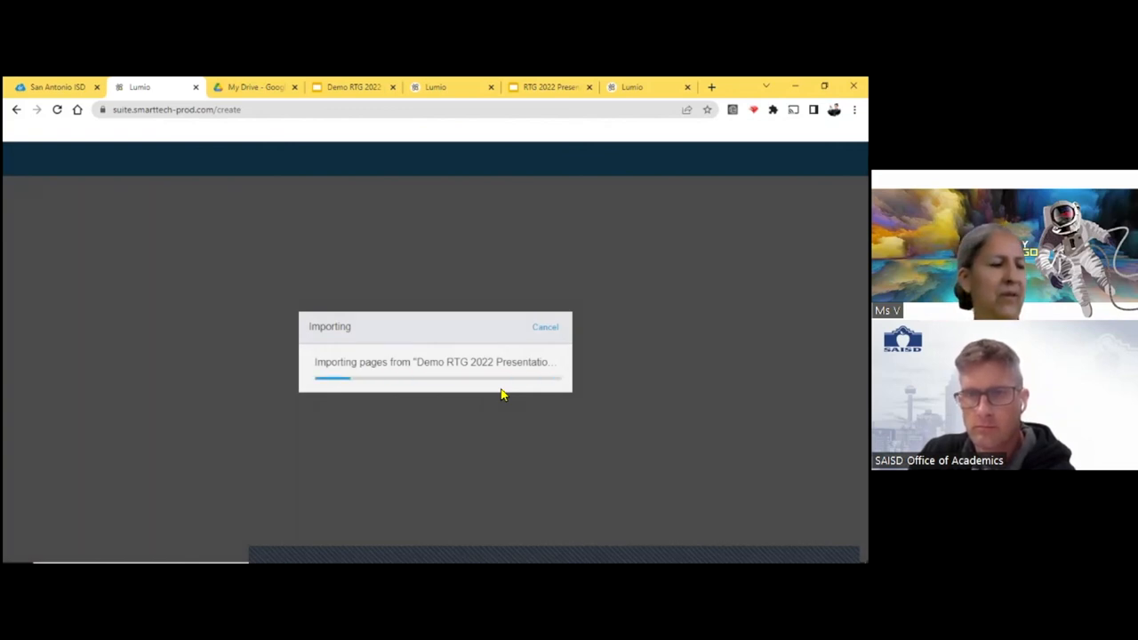
mouse_move(499, 395)
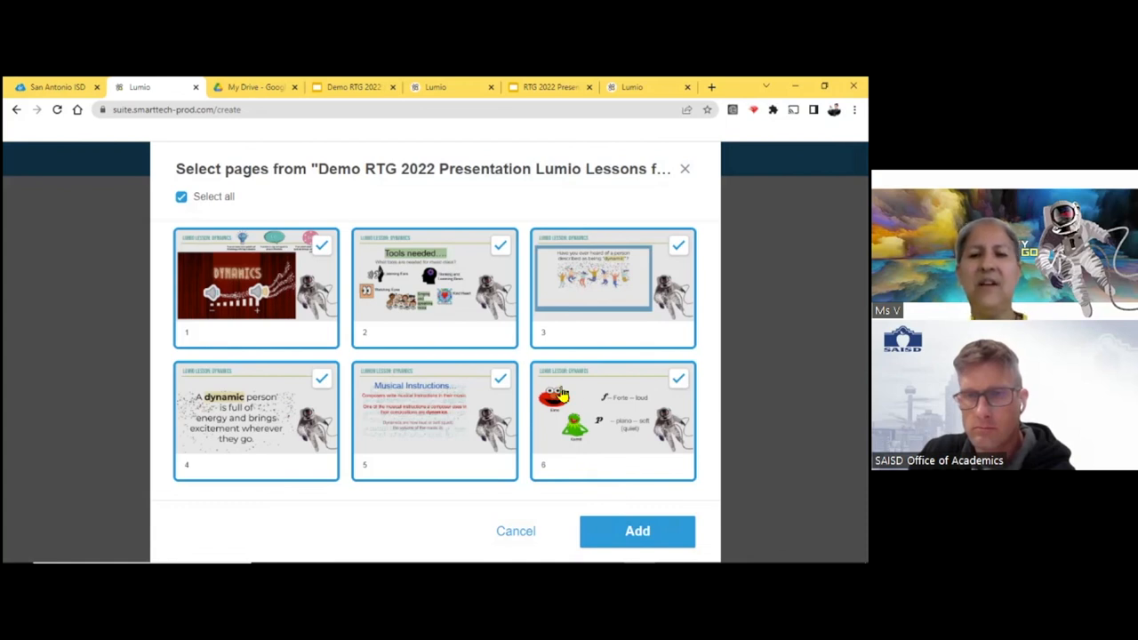
- Toggle page 6 off and back on, keeping all six pages selected, and add them to the lesson
left_click(679, 377)
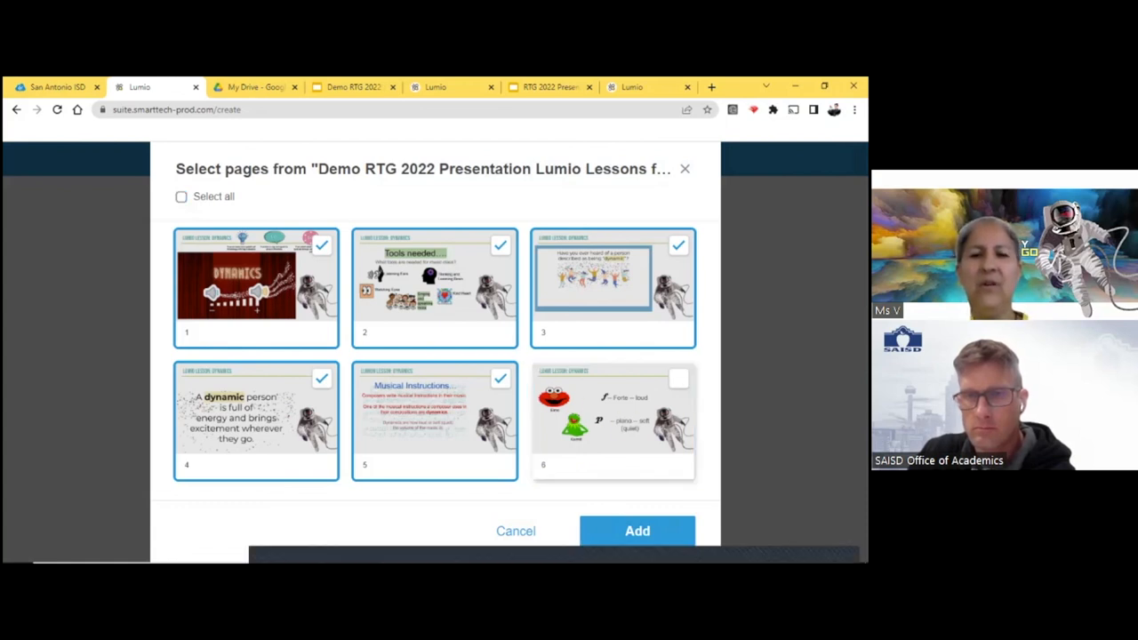
left_click(182, 197)
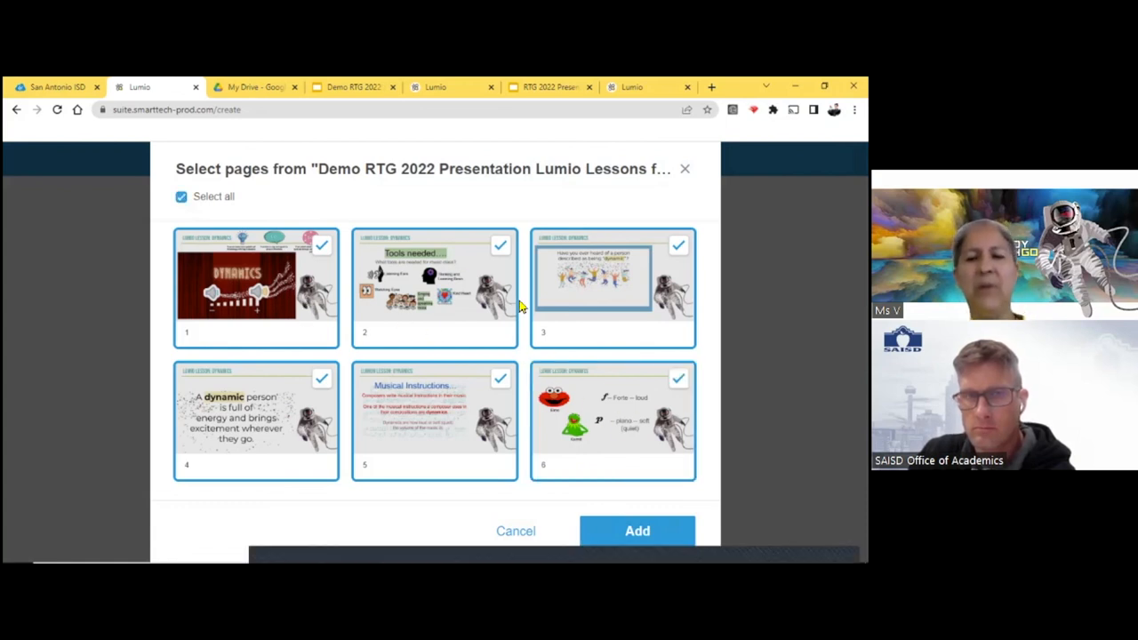
left_click(637, 530)
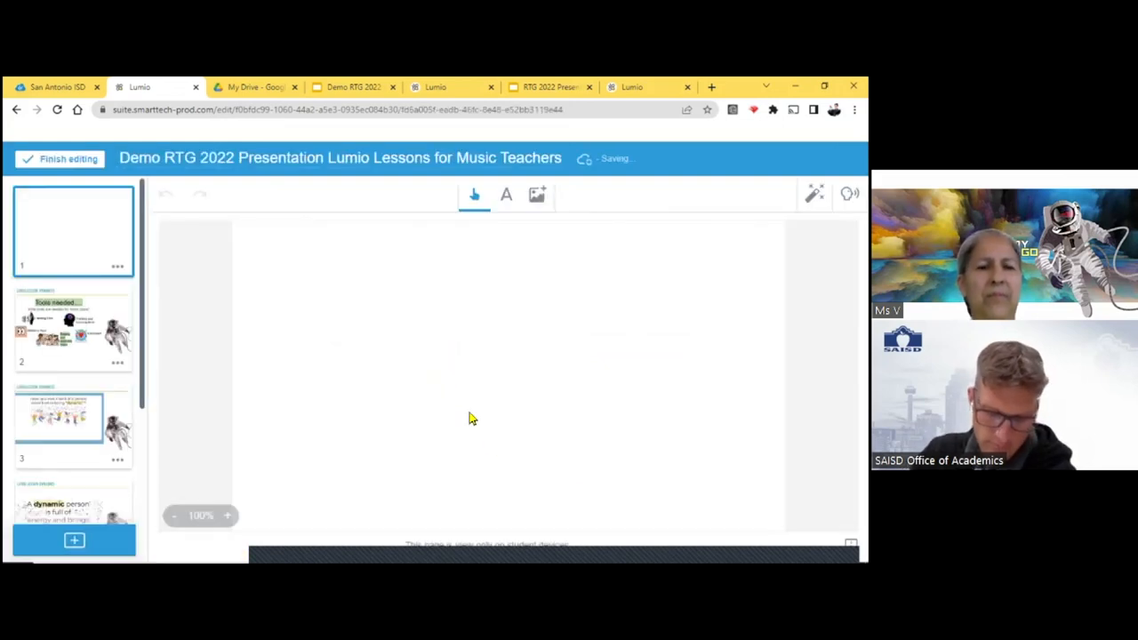
- Select slide 1's content and answer the 'Custom locked behavior will be lost' warning
left_click(73, 231)
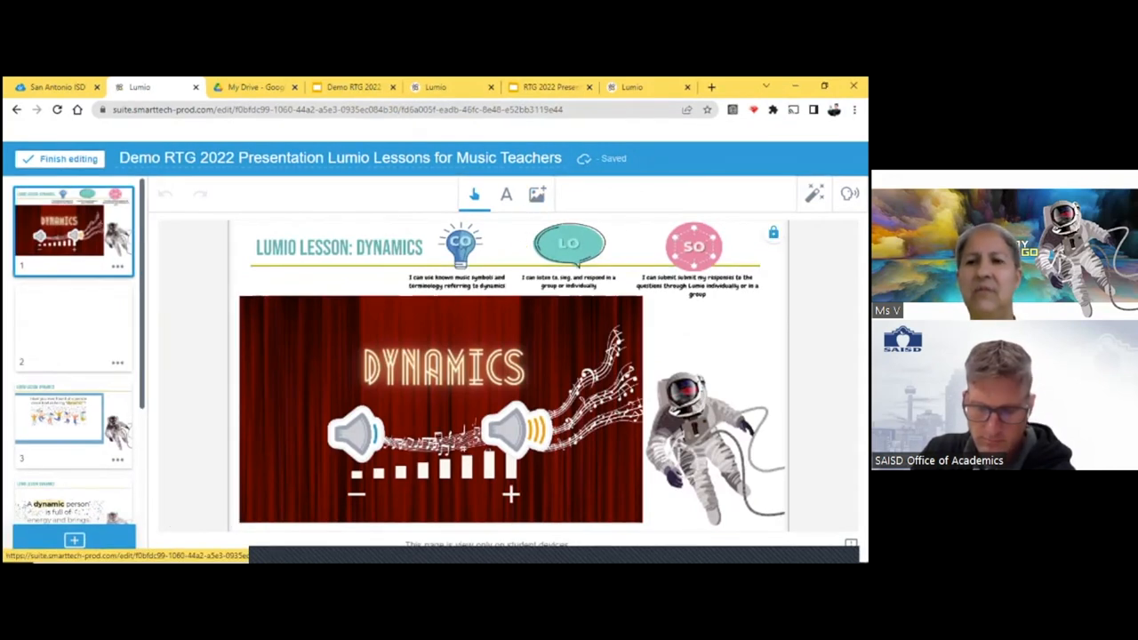
left_click(772, 233)
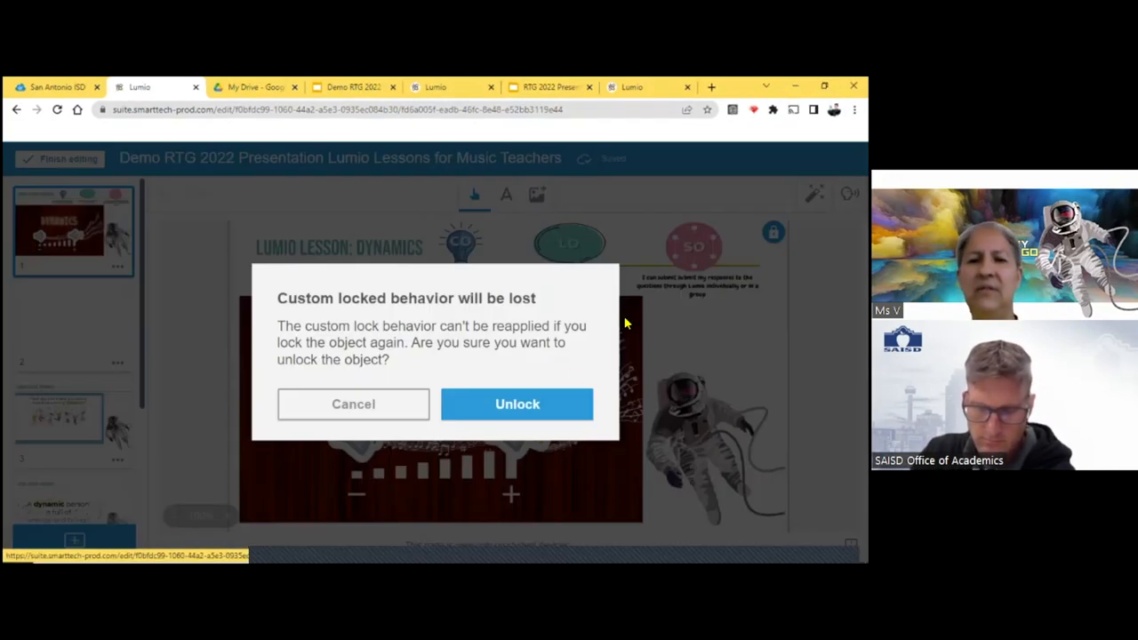
left_click(516, 404)
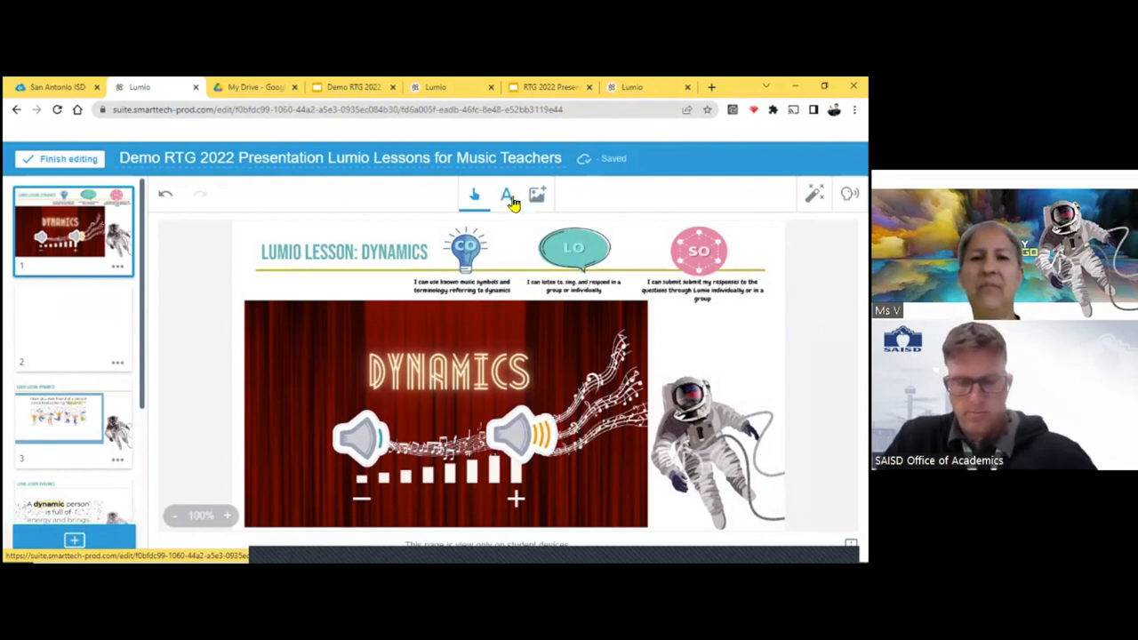
mouse_move(630, 273)
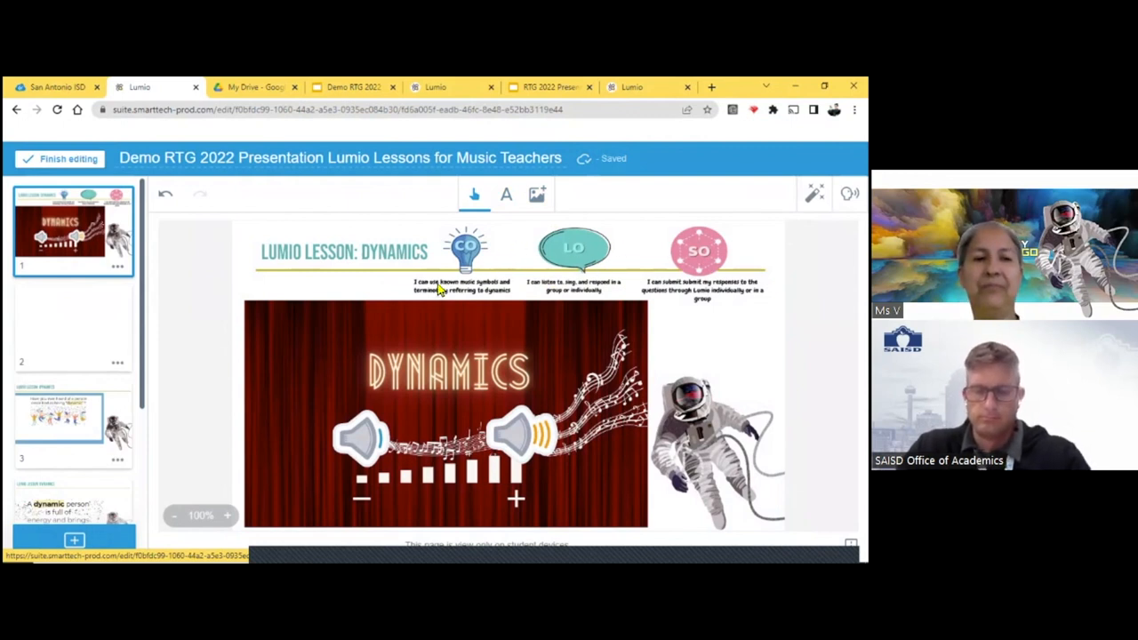
mouse_move(73, 321)
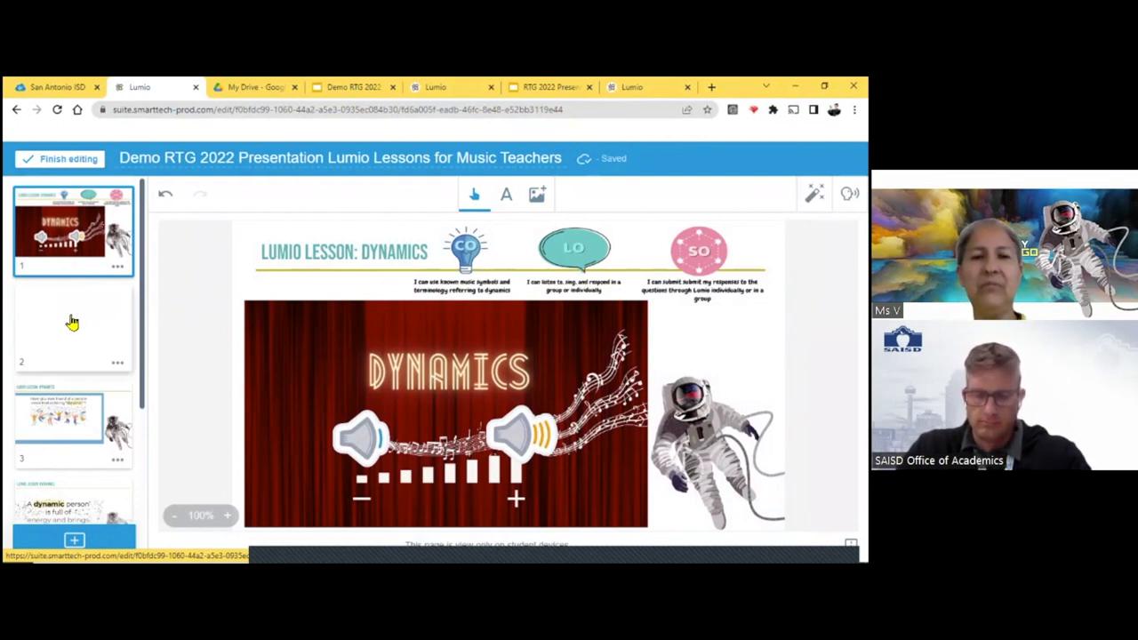
- Click through the slide thumbnails from Tools needed down to the sixth Elmo and Kermit slide
left_click(73, 324)
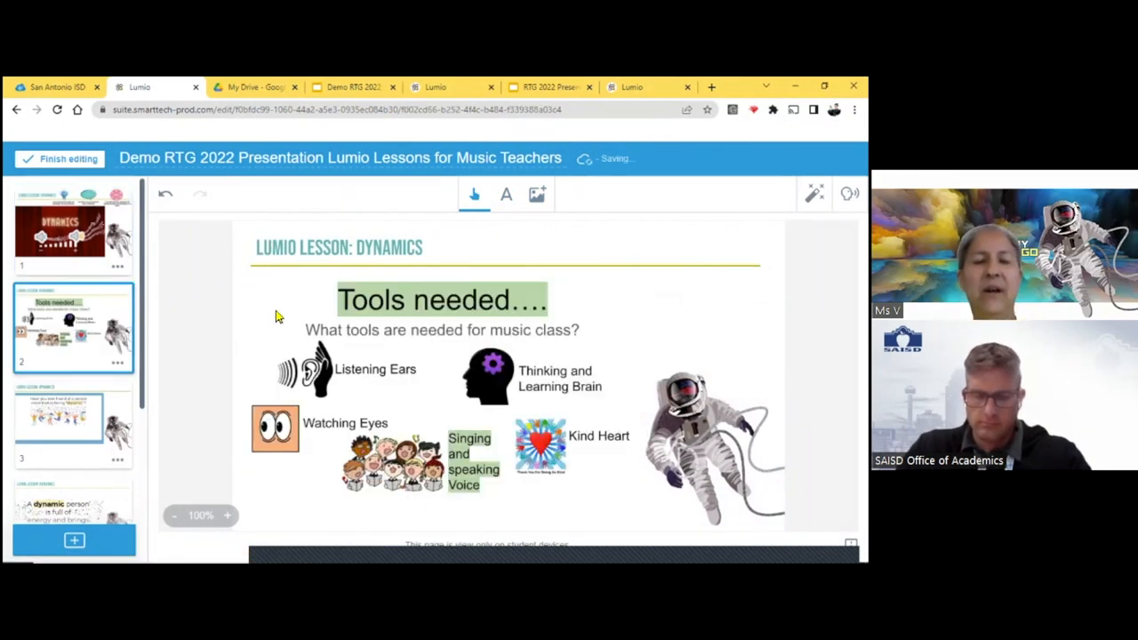
left_click(73, 423)
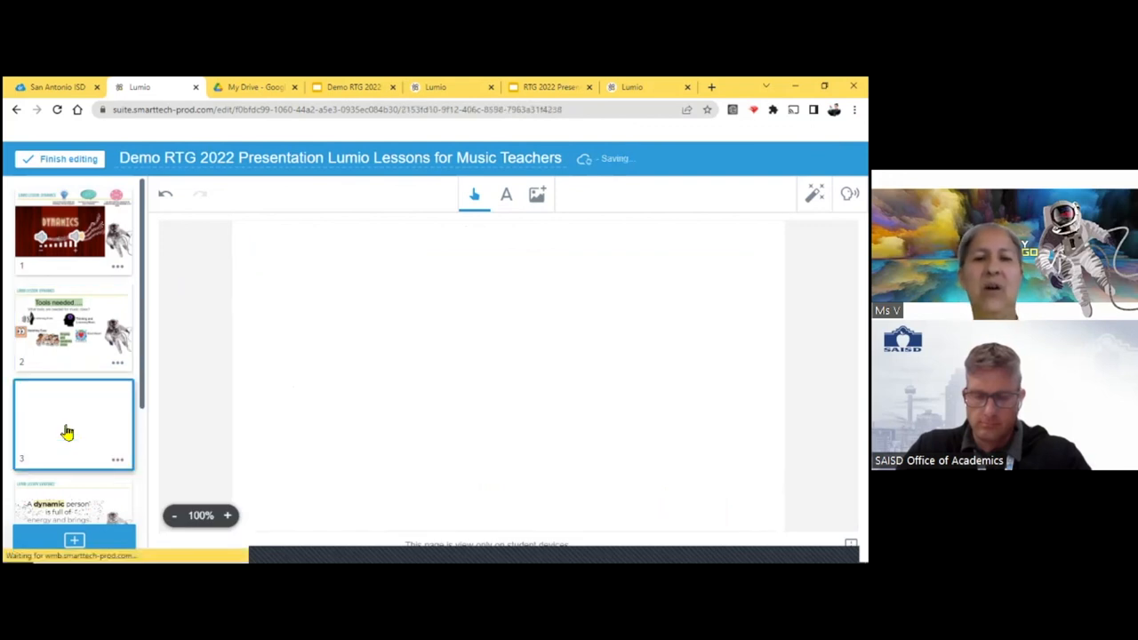
left_click(69, 427)
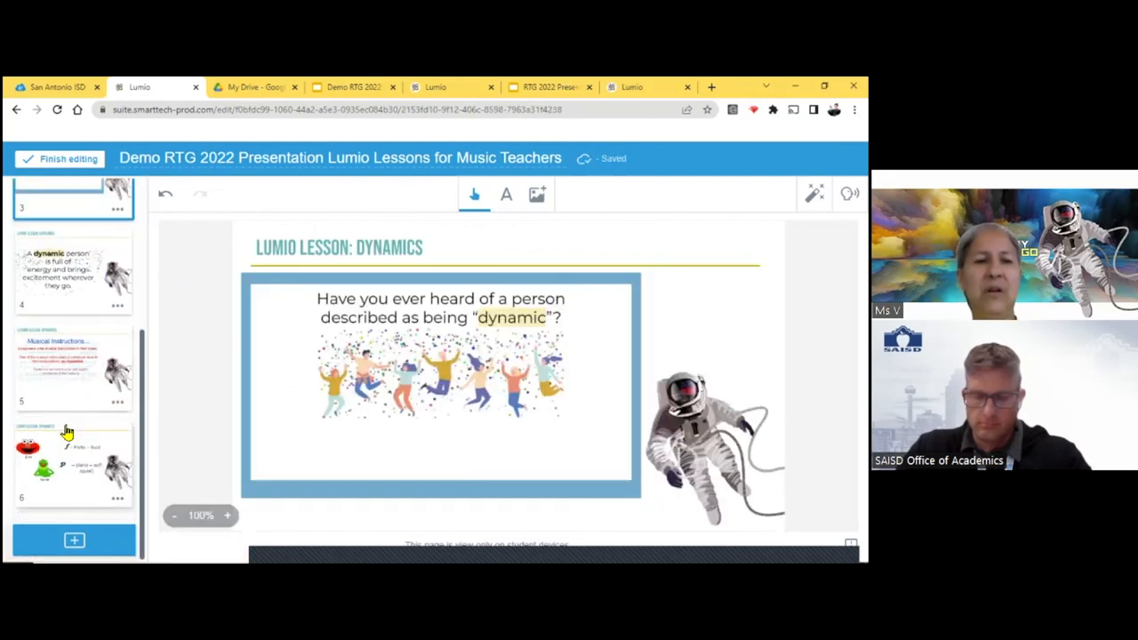
left_click(68, 460)
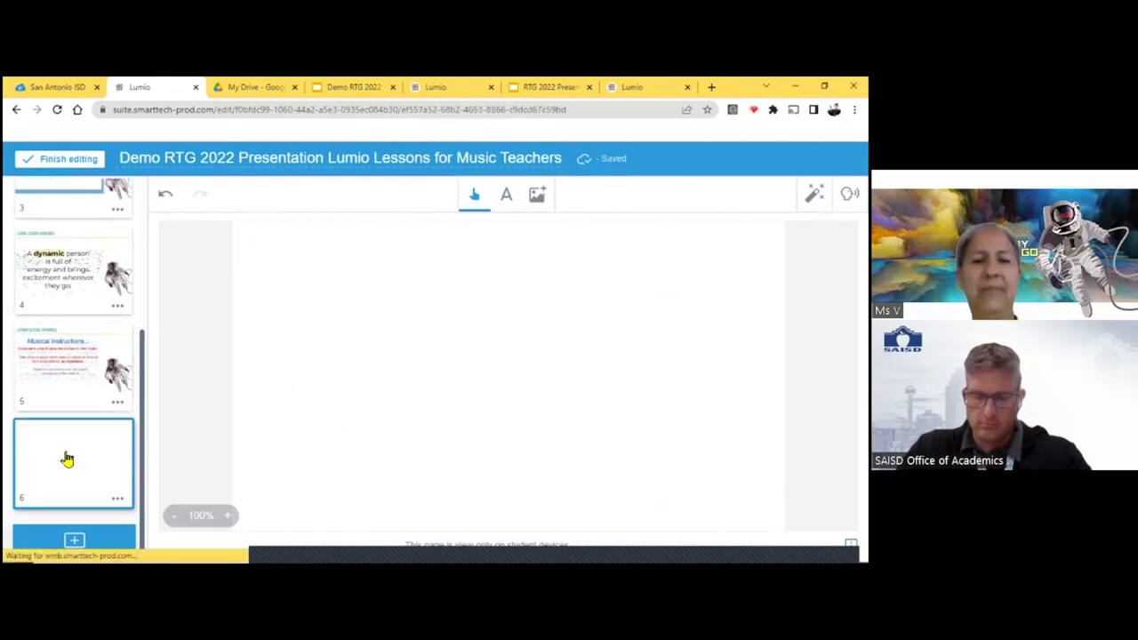
left_click(67, 459)
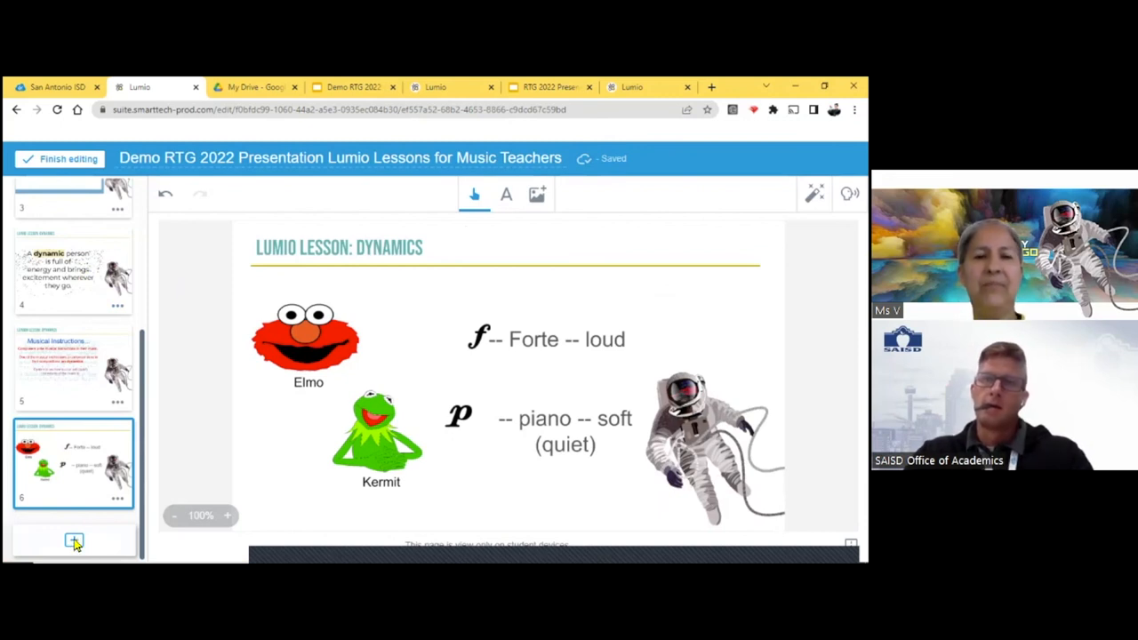
- Add content and choose the Word Search template from Game-based activities
left_click(74, 543)
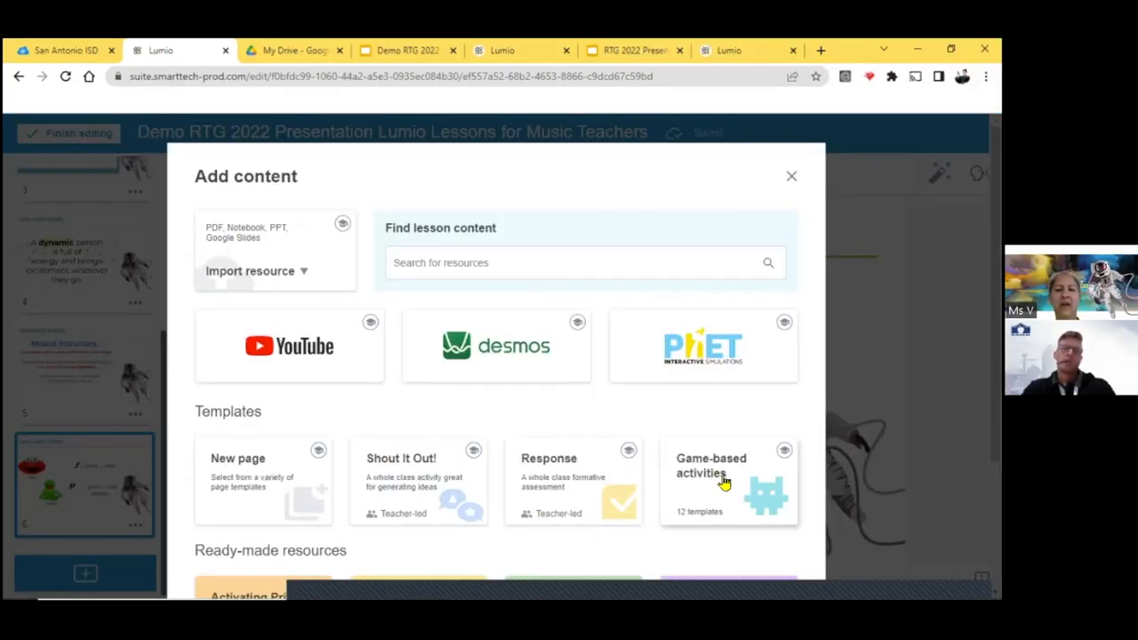
mouse_move(721, 493)
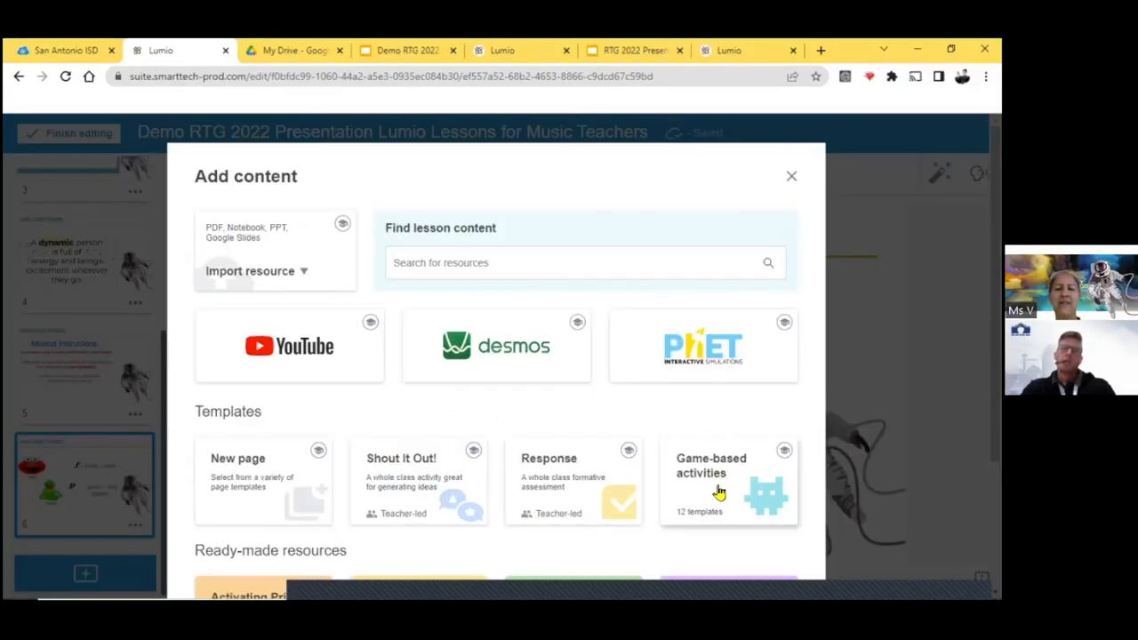
left_click(719, 480)
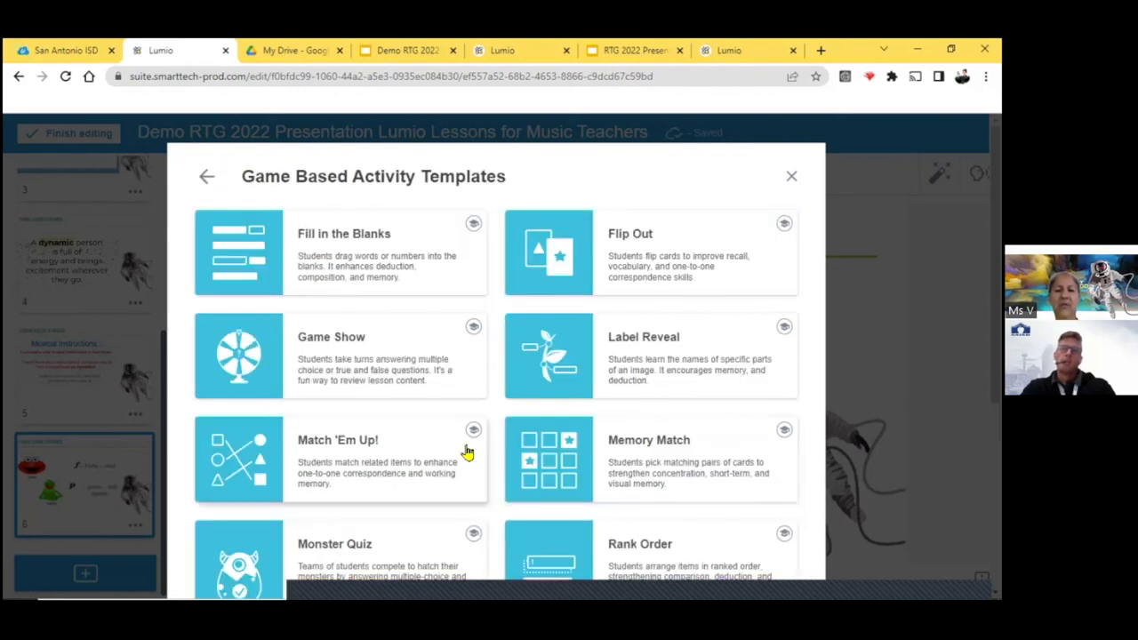
scroll("down", 3)
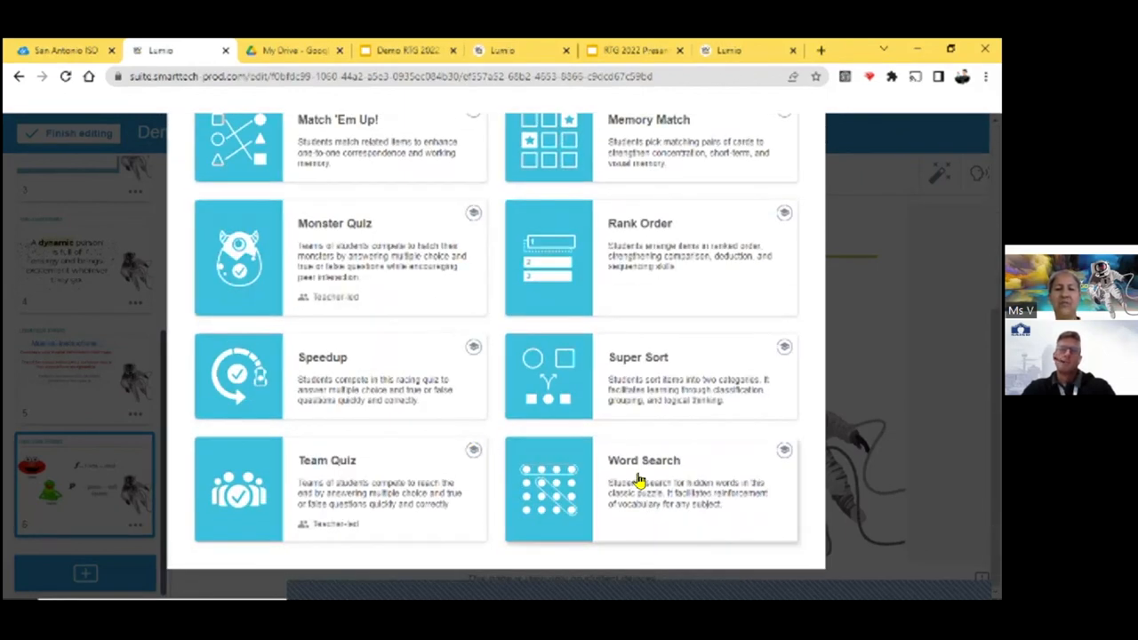
left_click(644, 489)
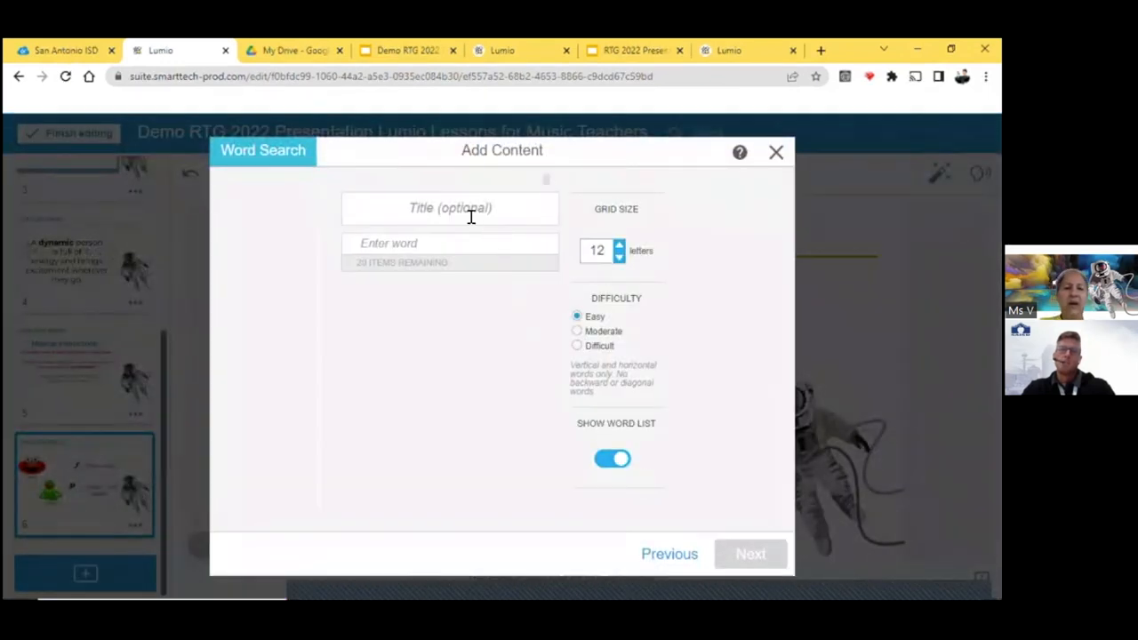
- Title the word search Dynamics and enter the words piano, forte, loud, soft
left_click(450, 206)
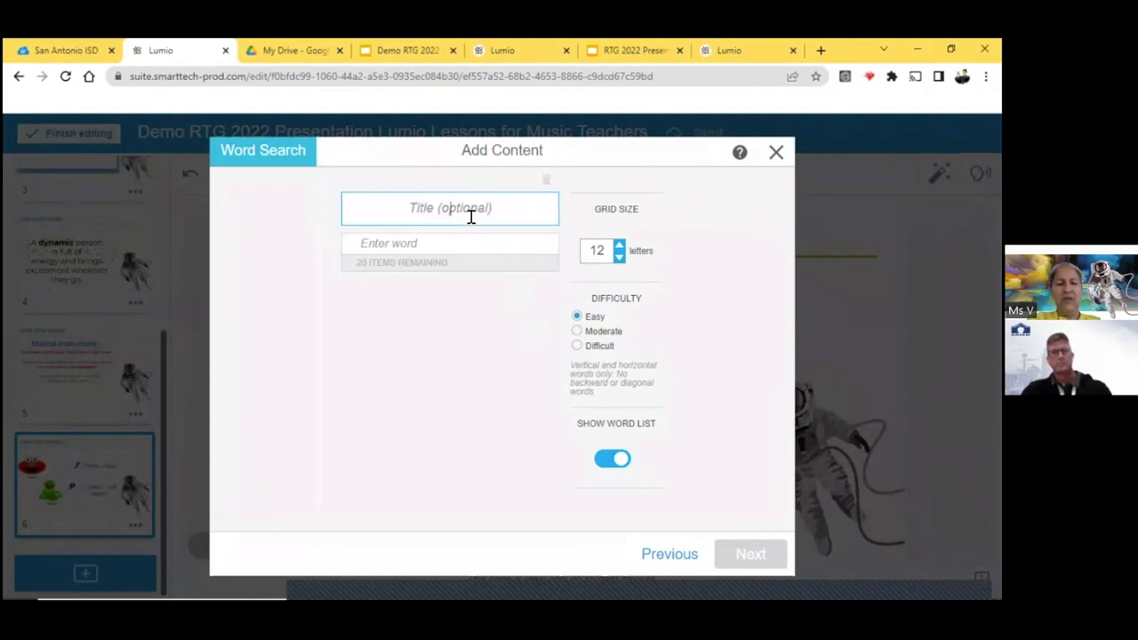
type("Dynamics")
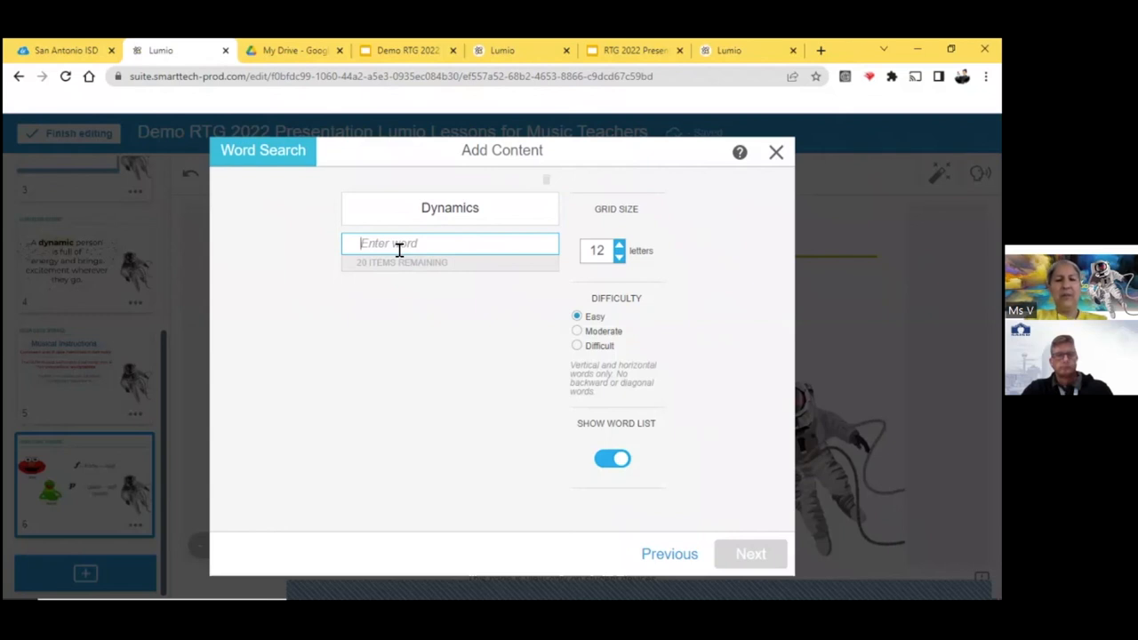
type("piano")
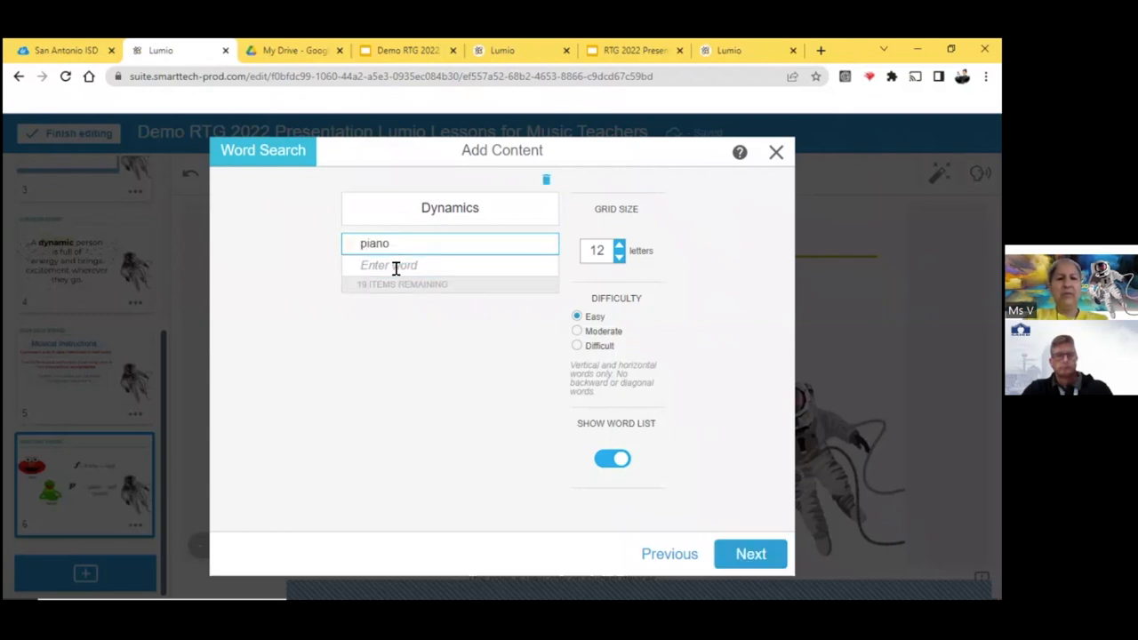
type("forte")
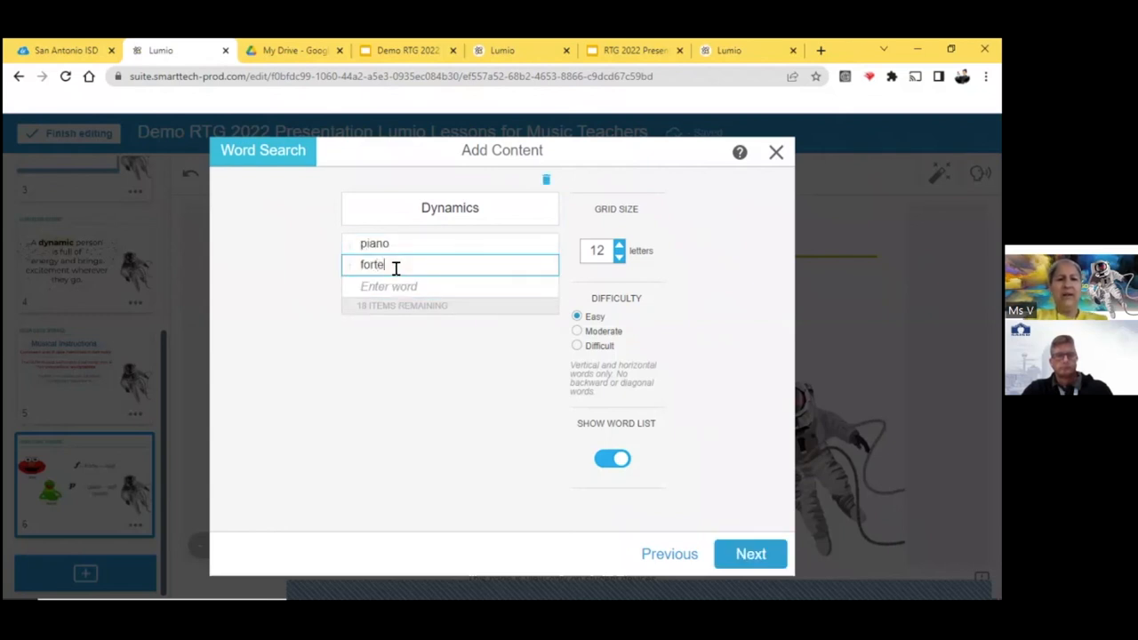
key("Enter")
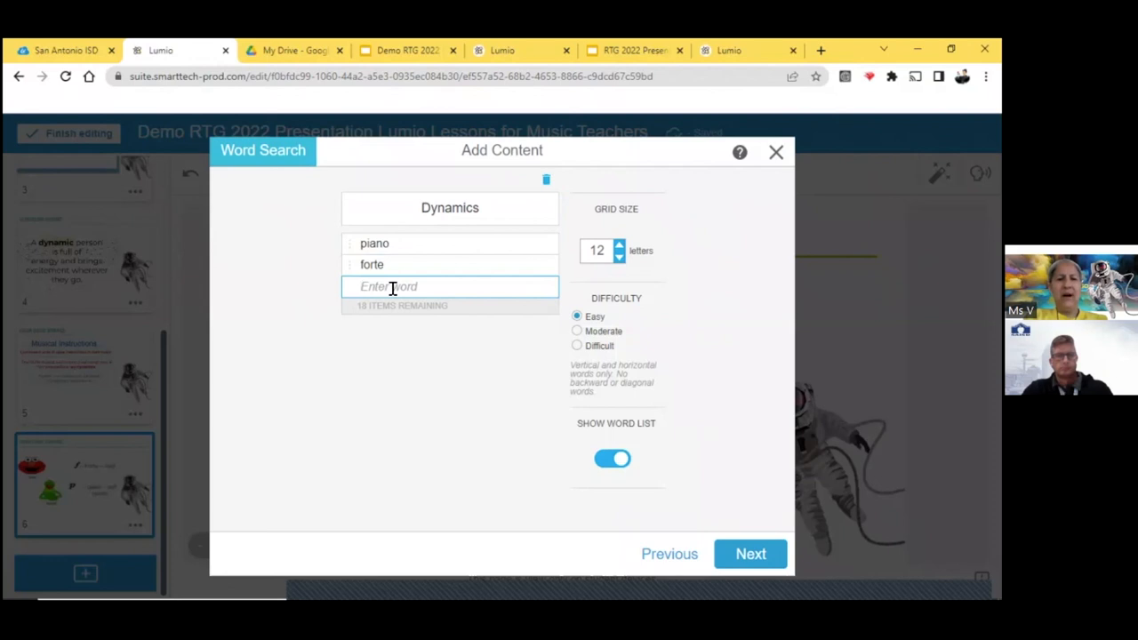
type("loud")
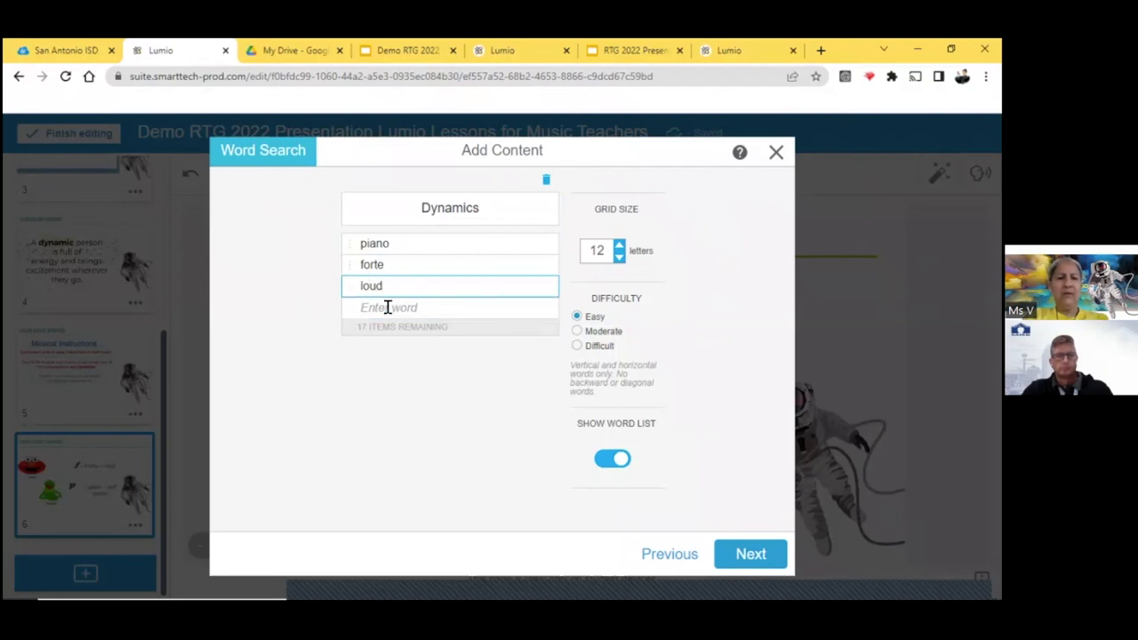
type("soft")
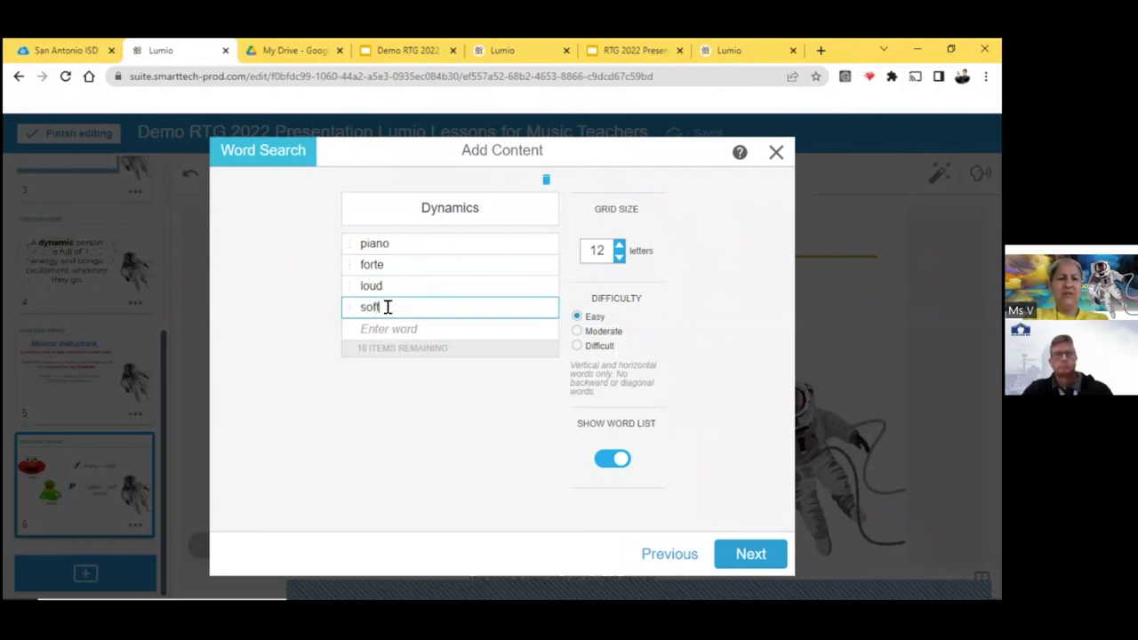
- Add the words quiet and sound, then set the difficulty to Moderate
left_click(388, 329)
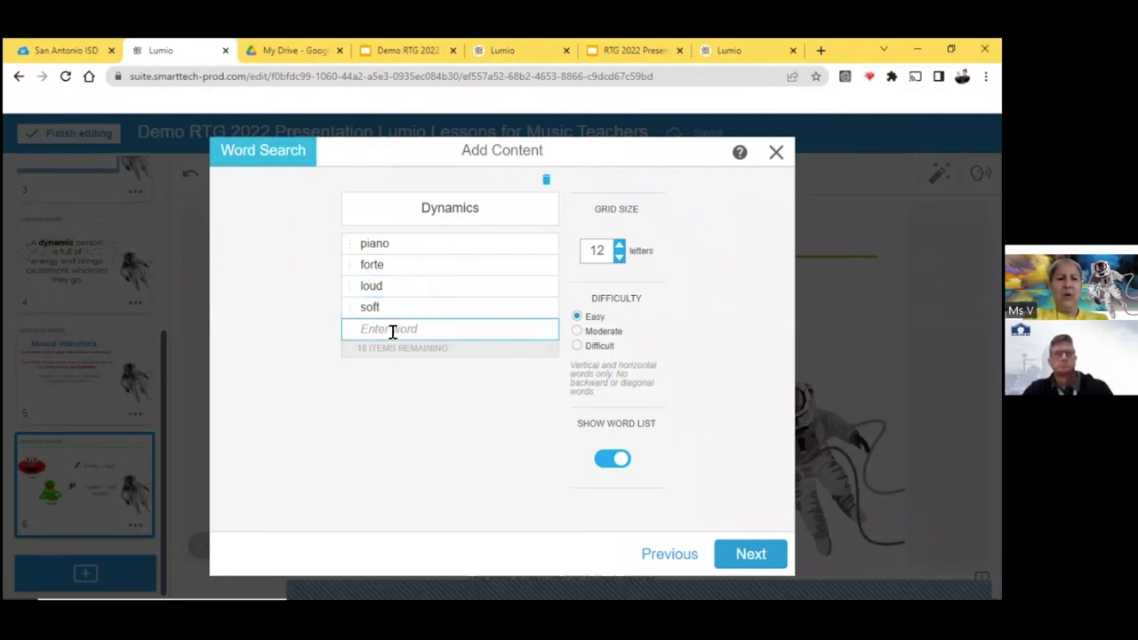
type("quiet")
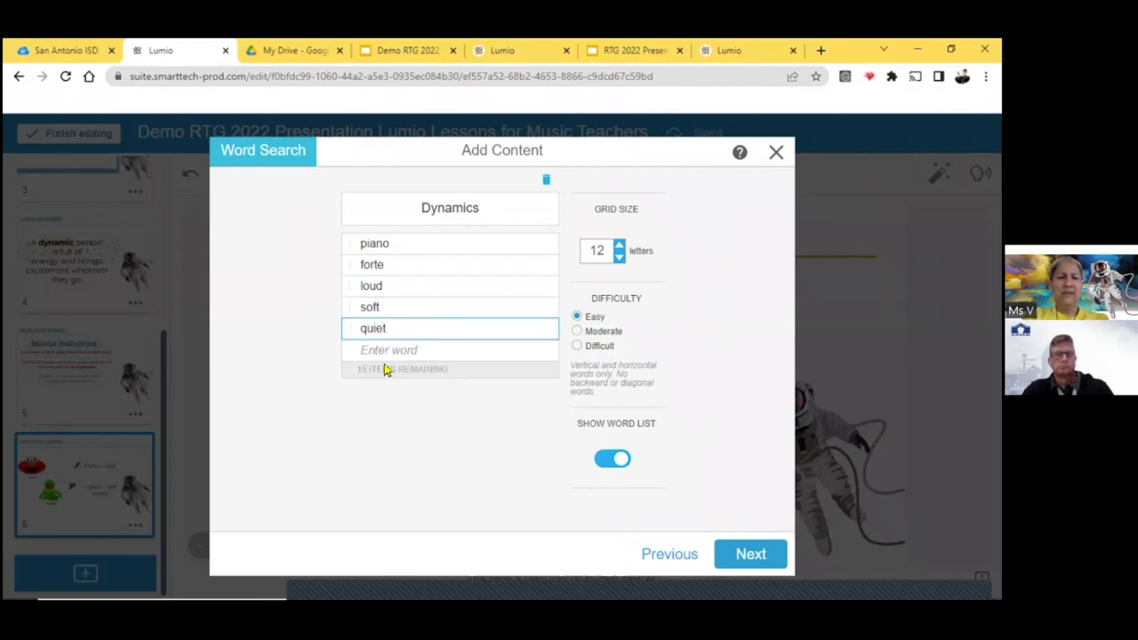
left_click(423, 351)
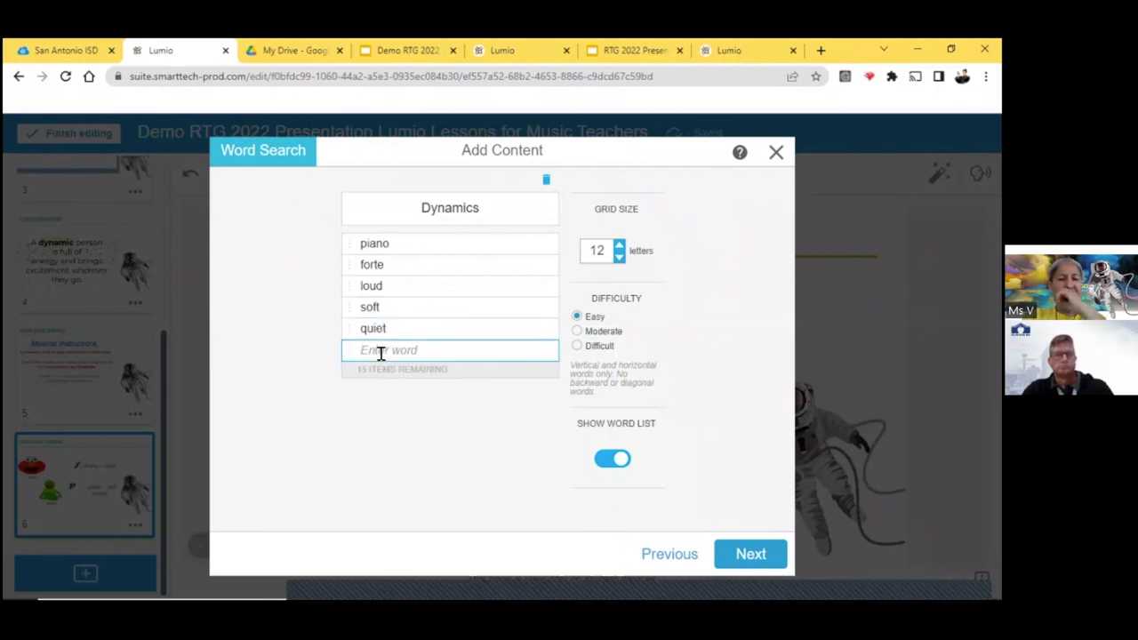
mouse_move(487, 329)
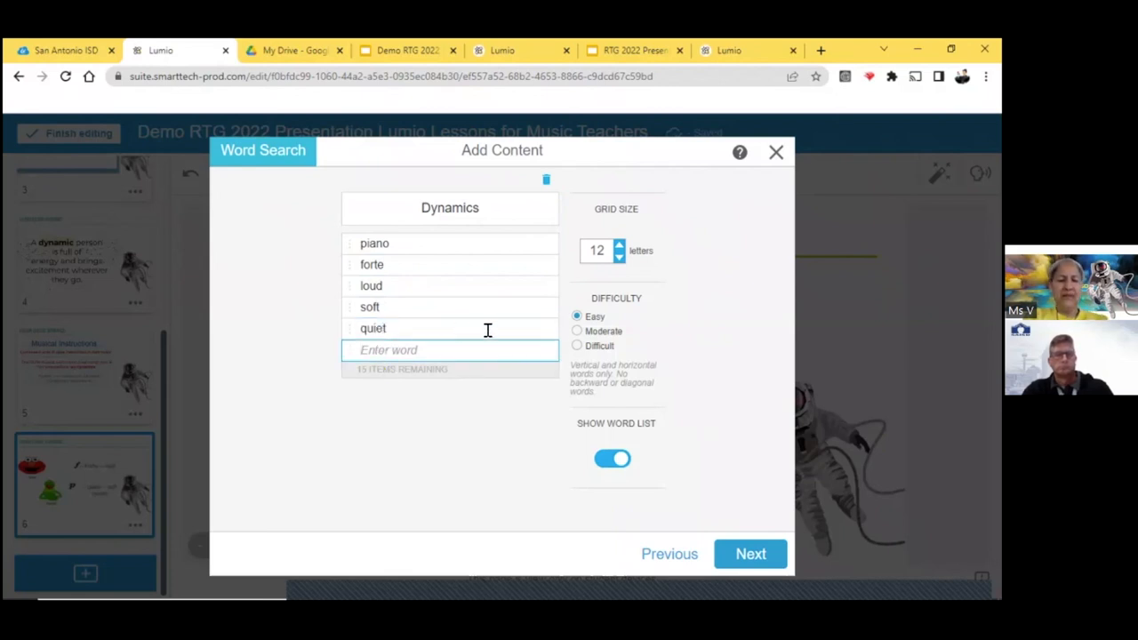
type("soun")
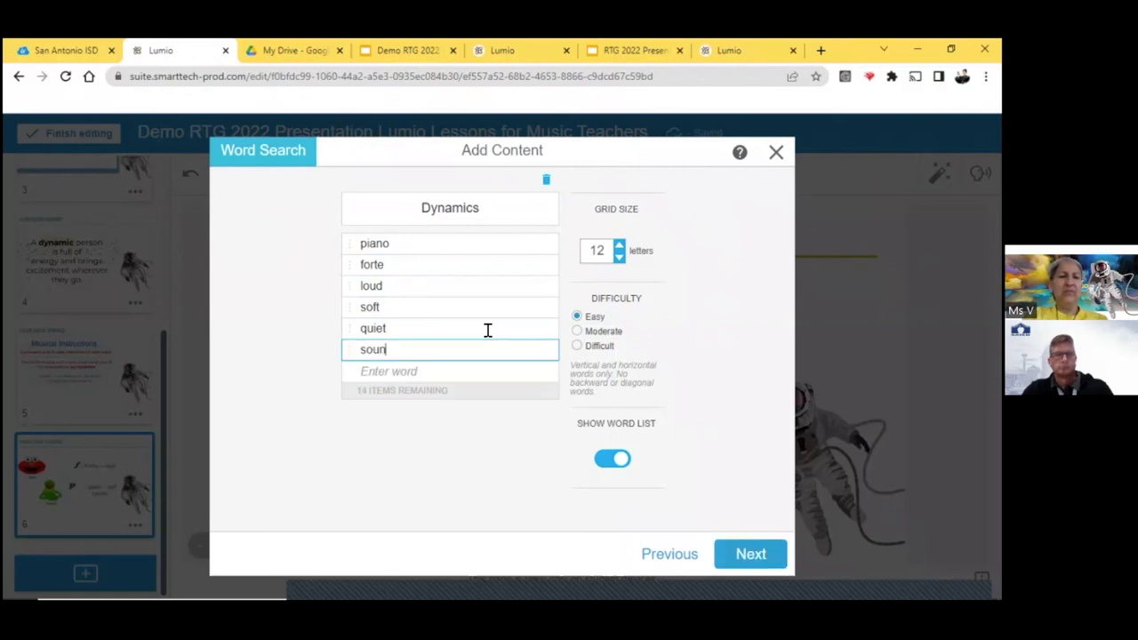
type("d")
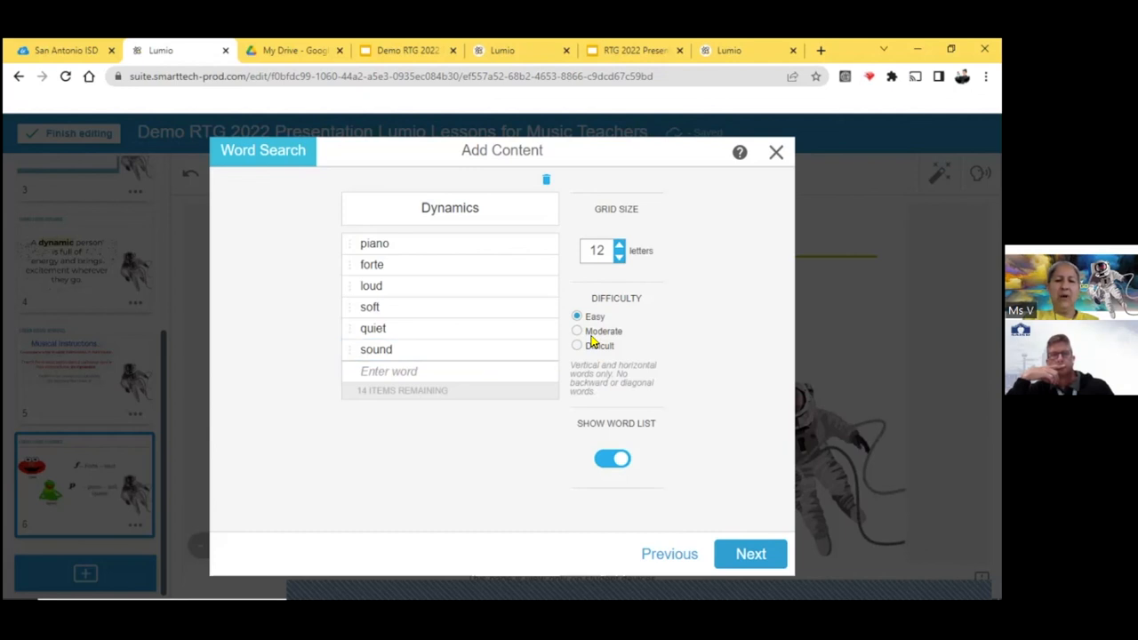
left_click(576, 330)
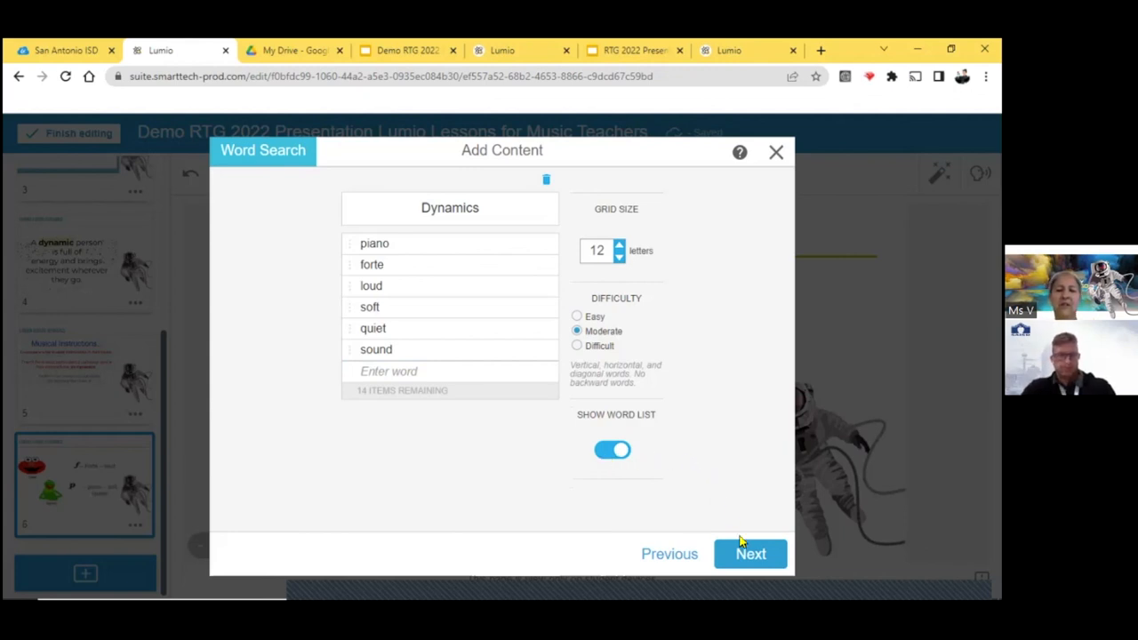
- Pick the Space theme and finish, adding the word search as lesson page 7
left_click(751, 555)
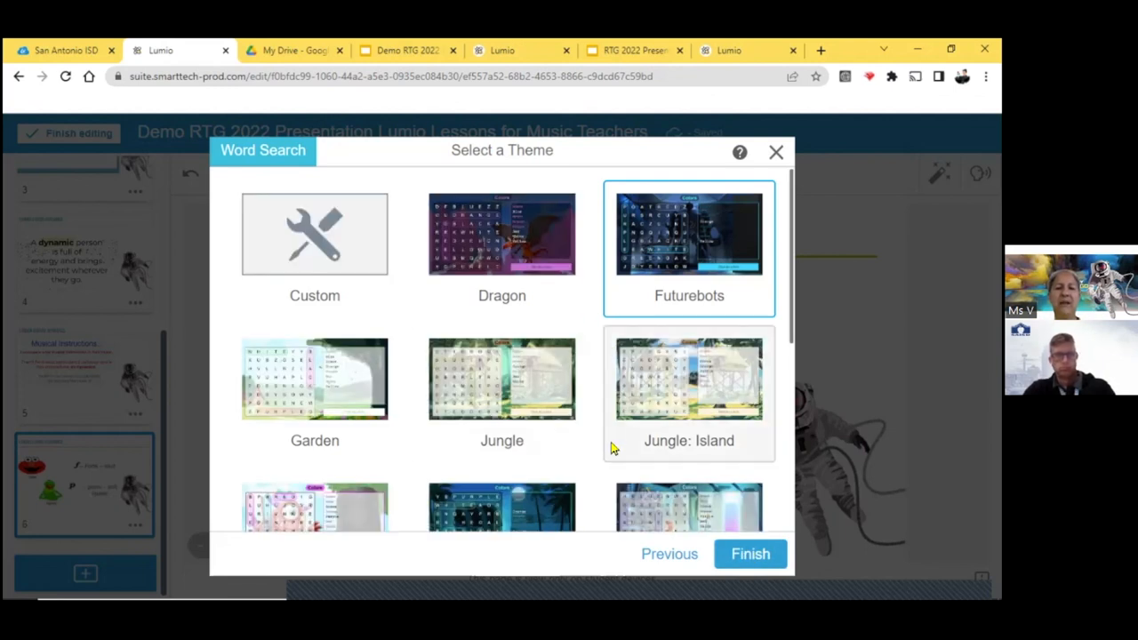
scroll("down", 3)
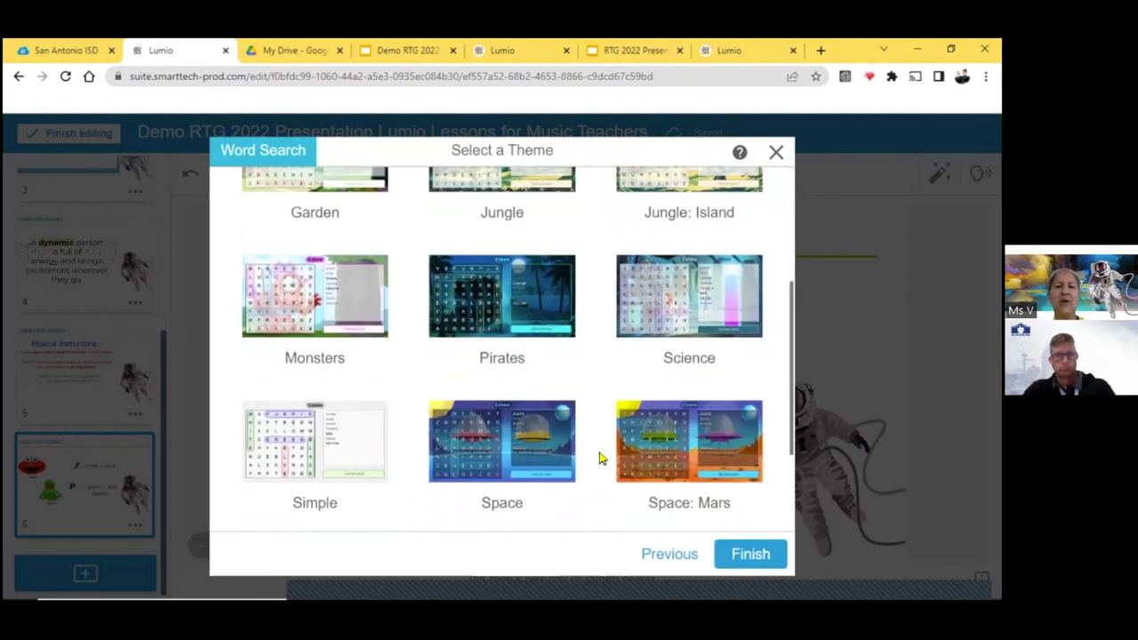
scroll("down", 3)
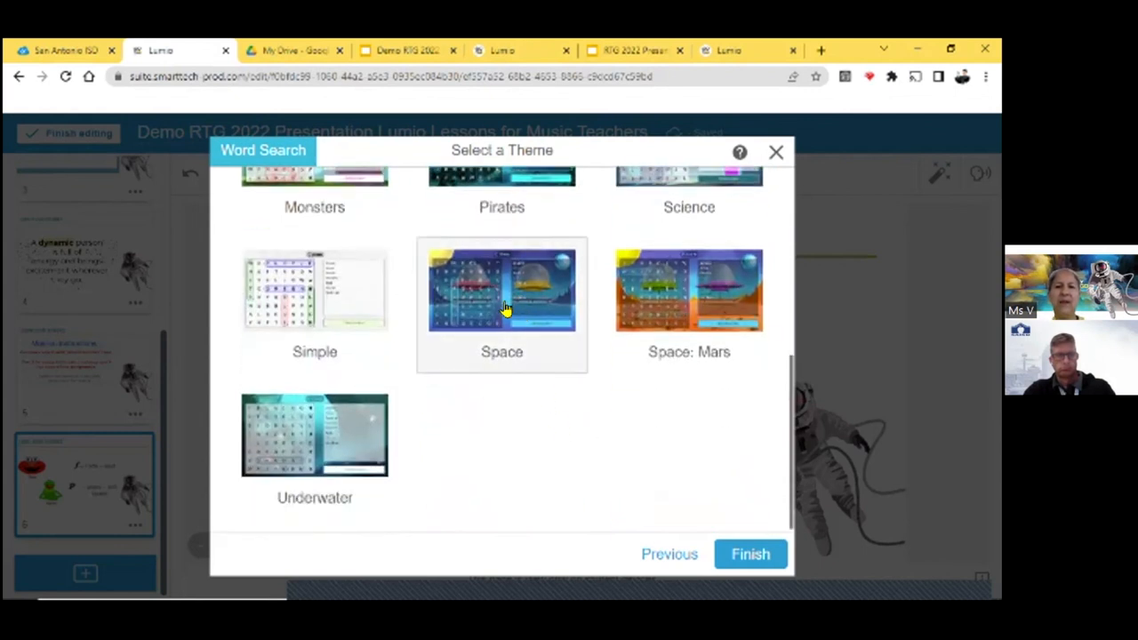
left_click(501, 299)
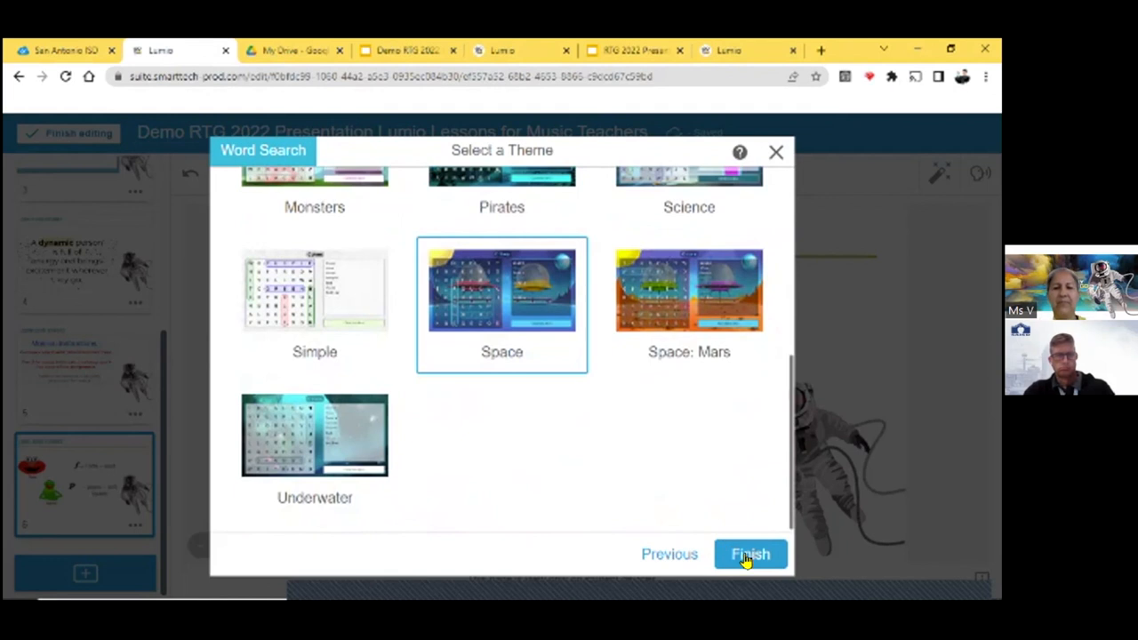
left_click(750, 555)
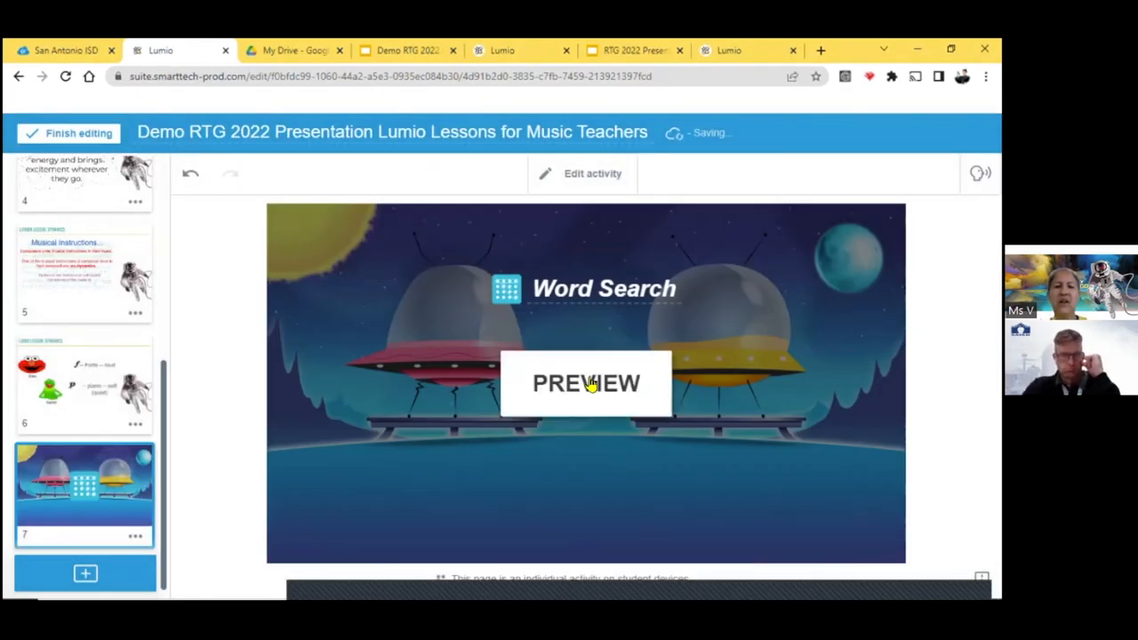
- Preview the Dynamics word search, find forte in the grid, then close the preview
left_click(585, 384)
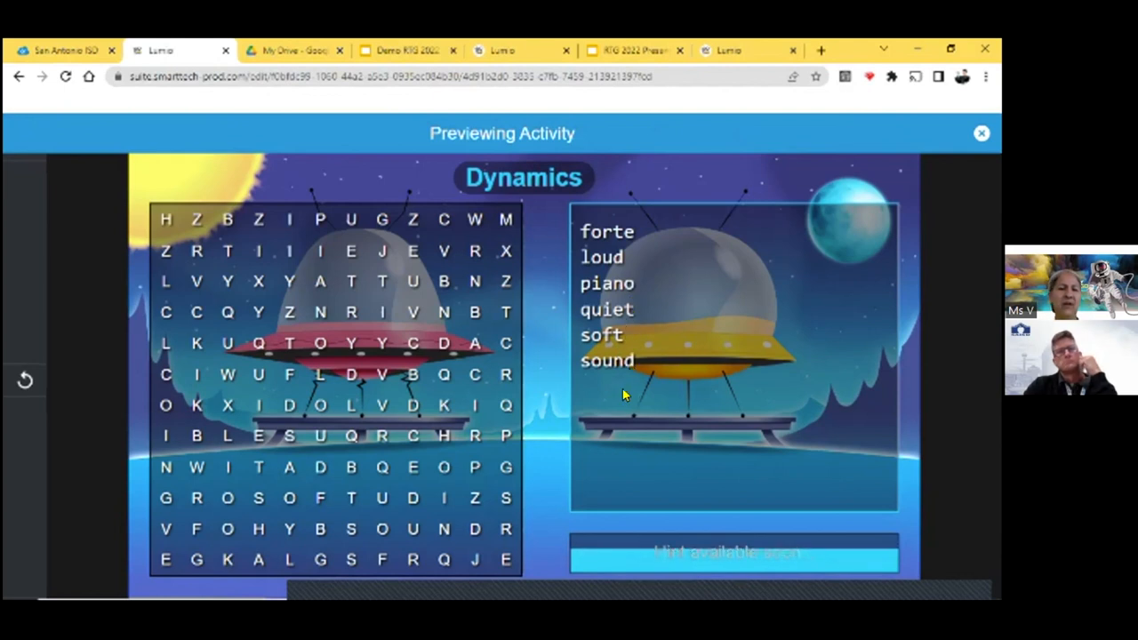
mouse_move(413, 498)
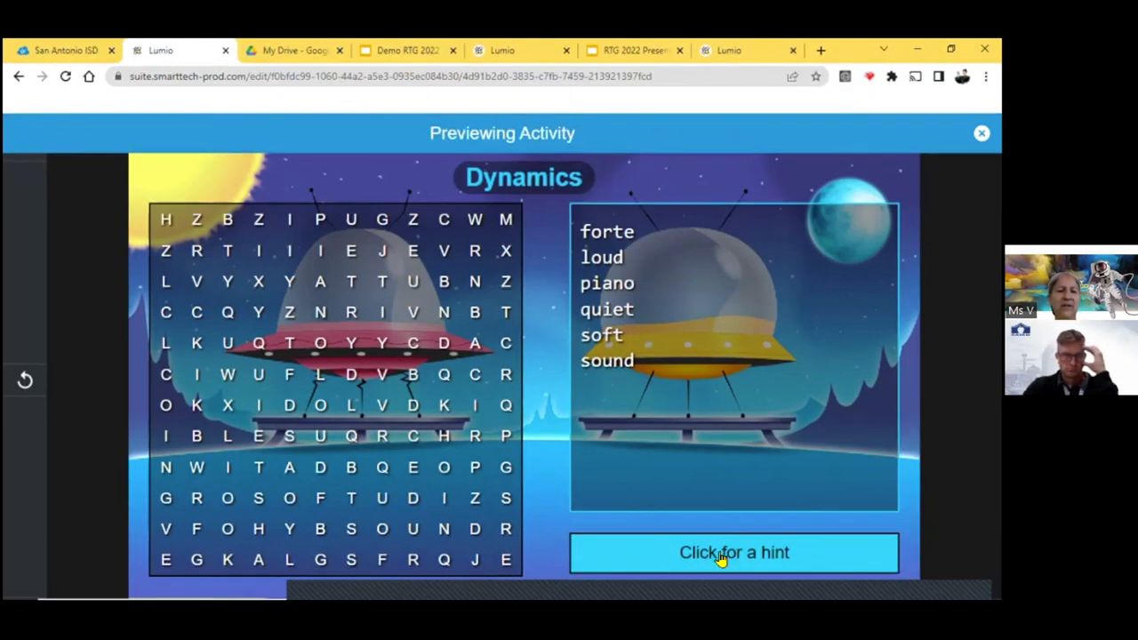
mouse_move(496, 462)
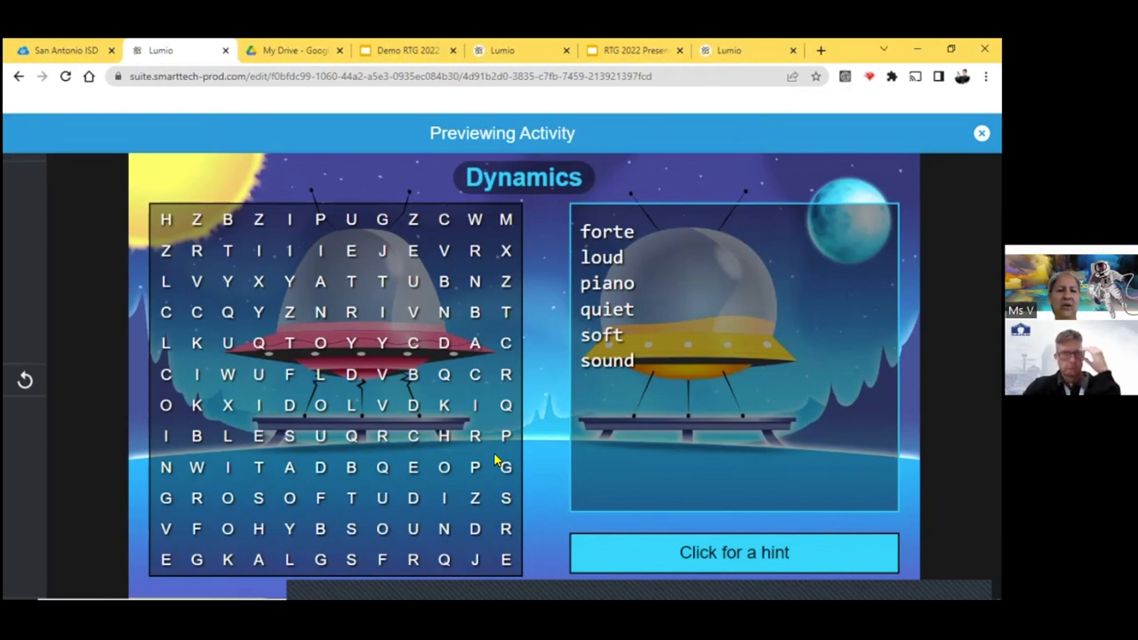
mouse_move(558, 488)
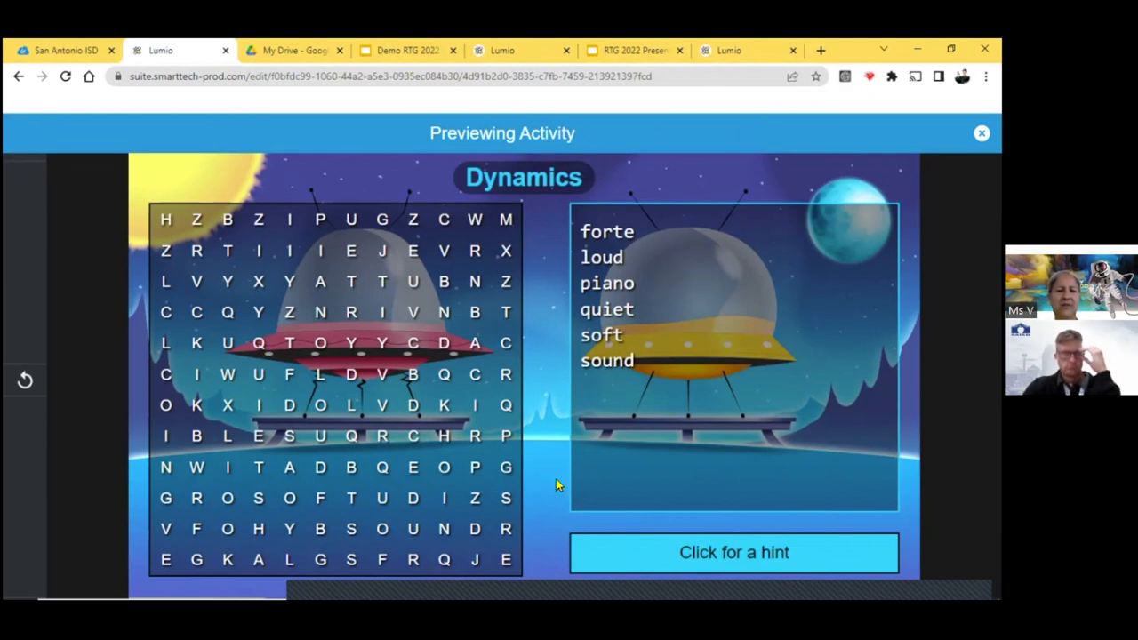
left_click(733, 553)
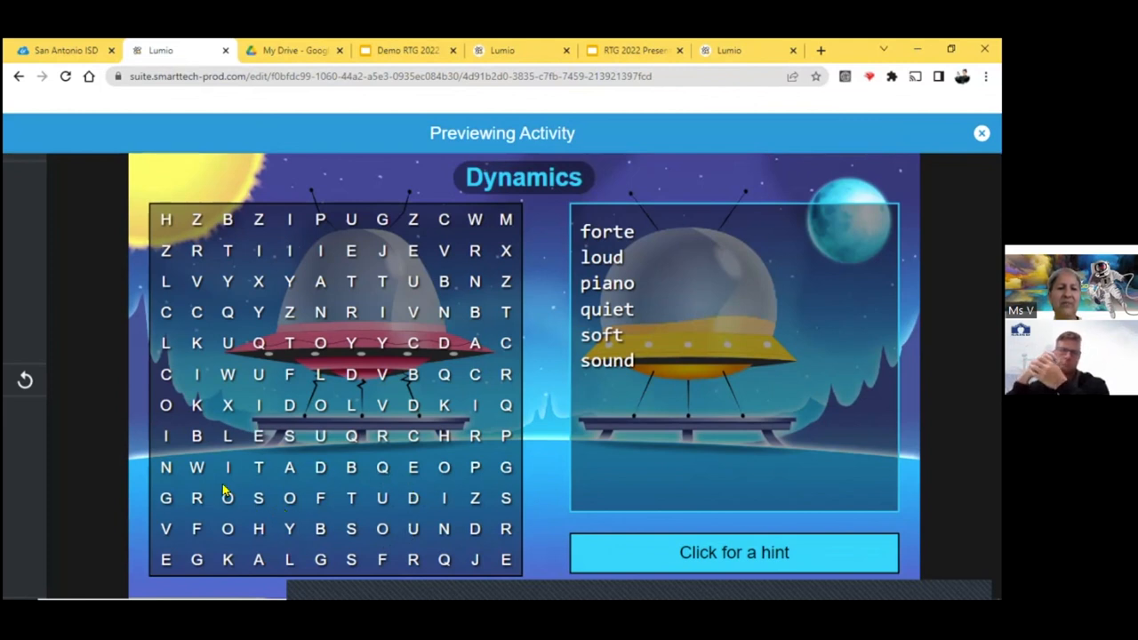
mouse_move(323, 391)
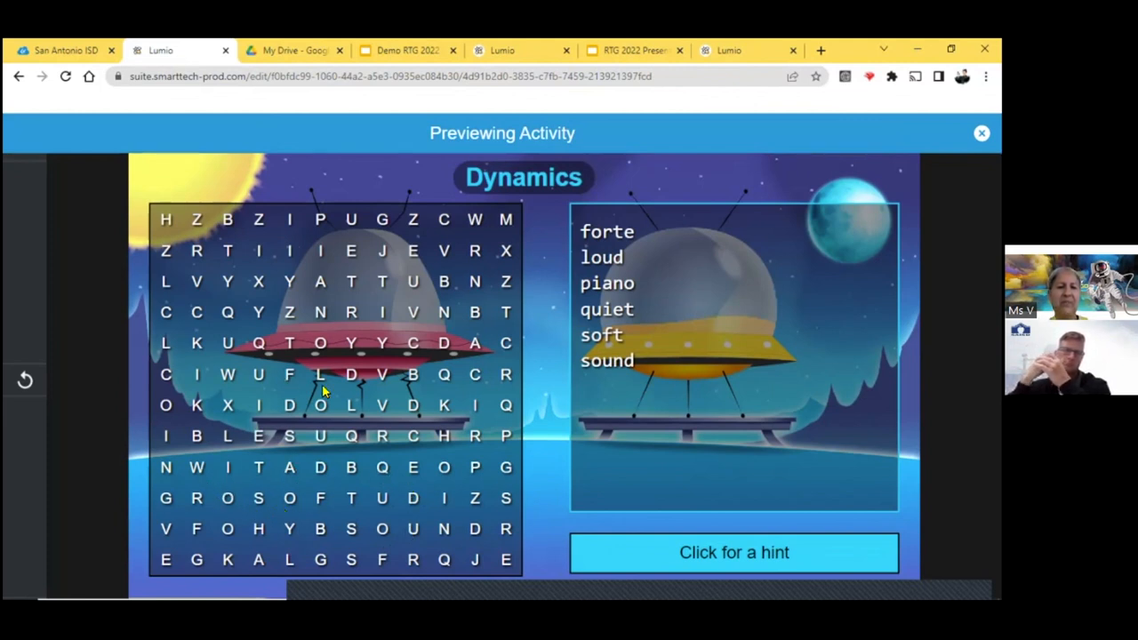
mouse_move(293, 380)
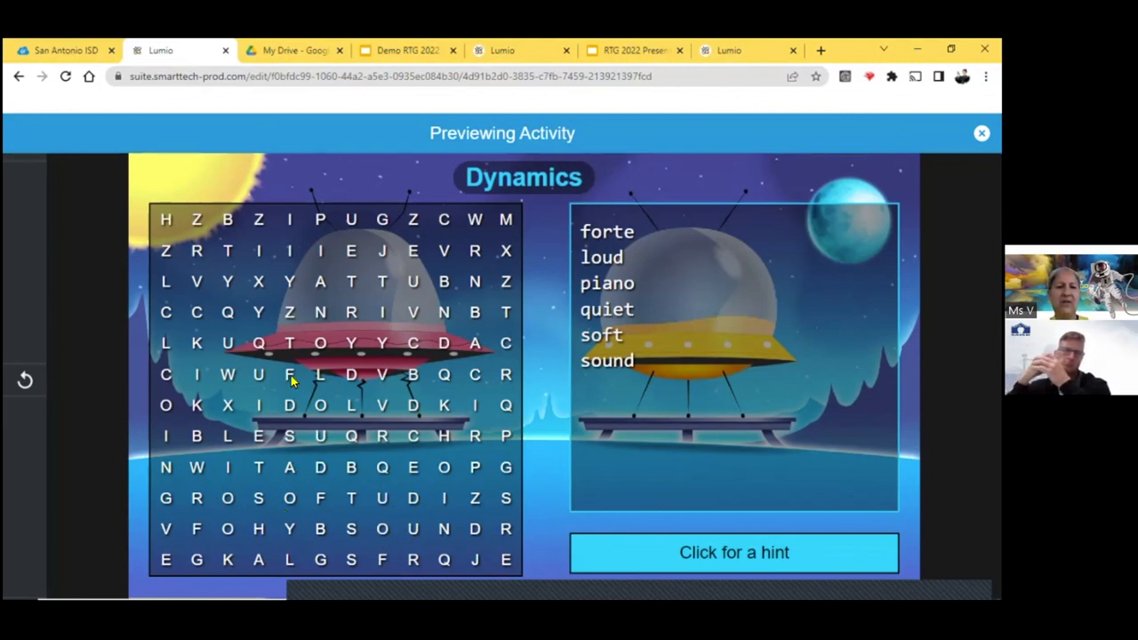
left_click_drag(288, 373, 352, 311)
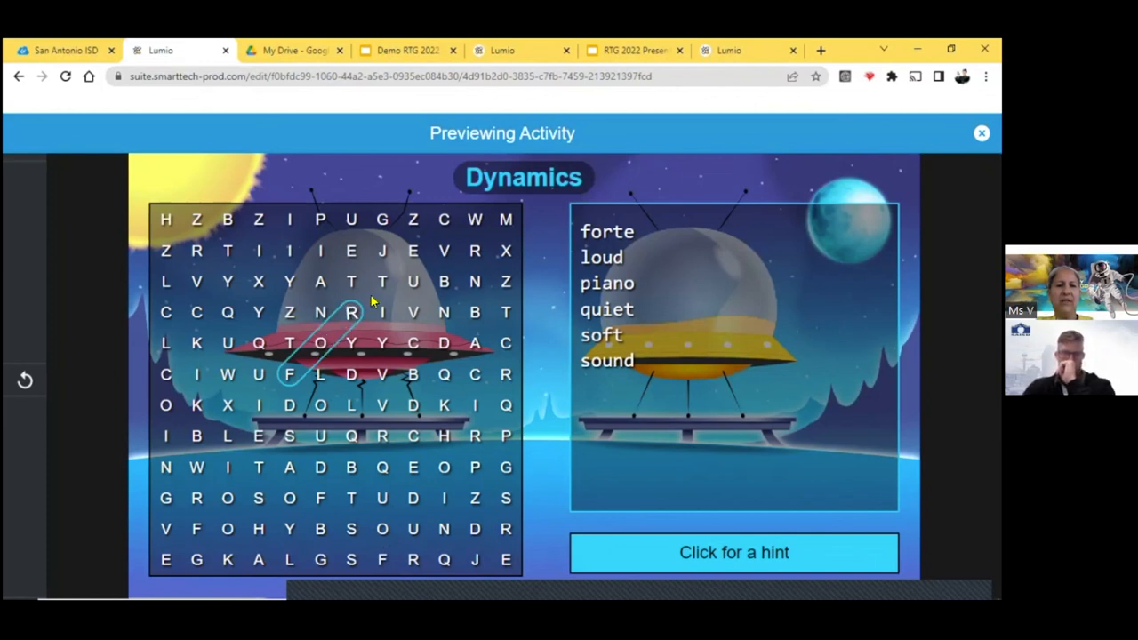
left_click_drag(288, 374, 413, 250)
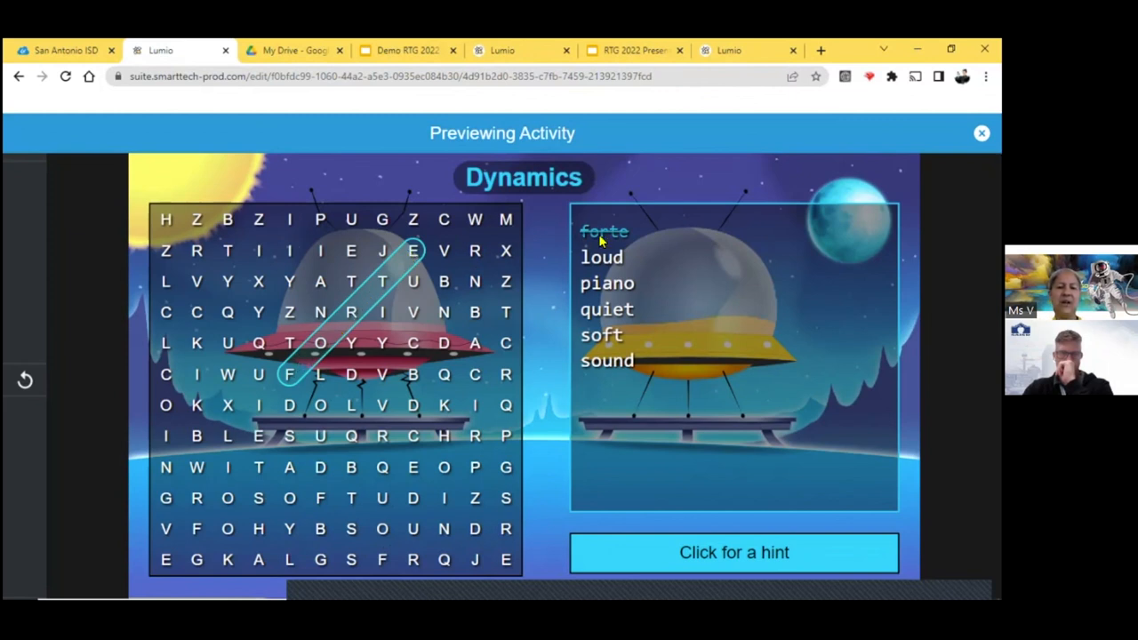
mouse_move(621, 247)
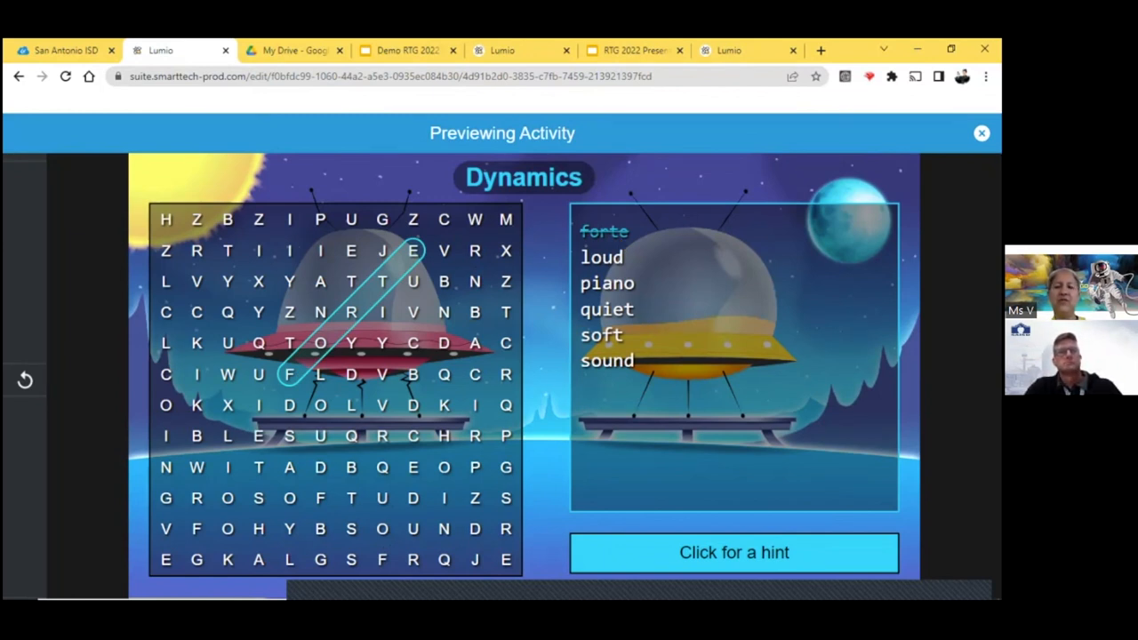
left_click(982, 131)
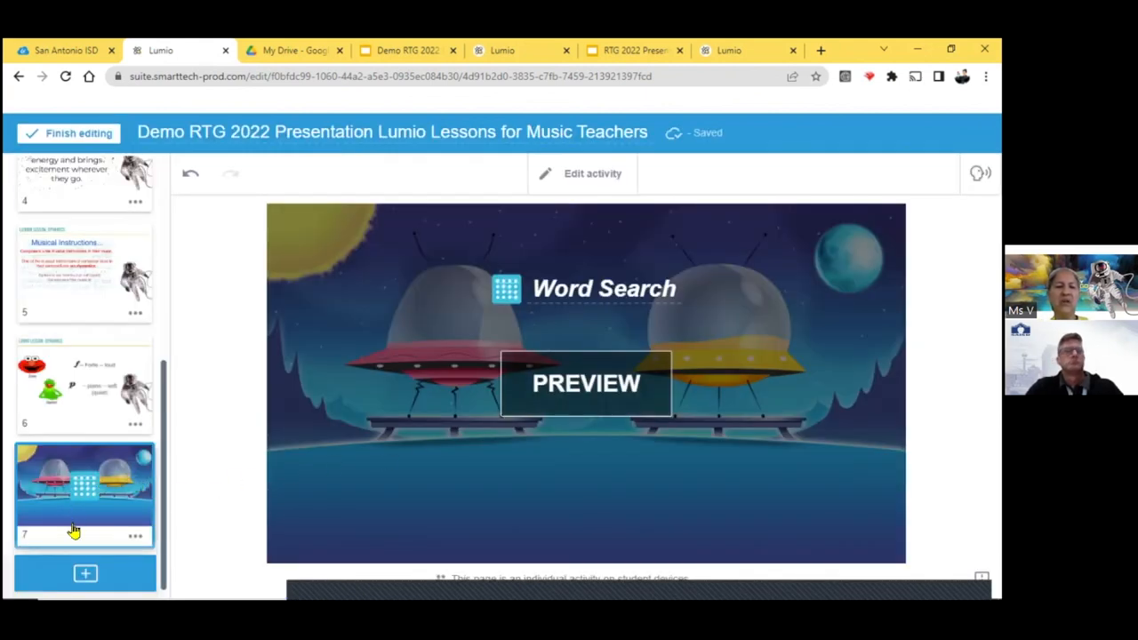
mouse_move(74, 578)
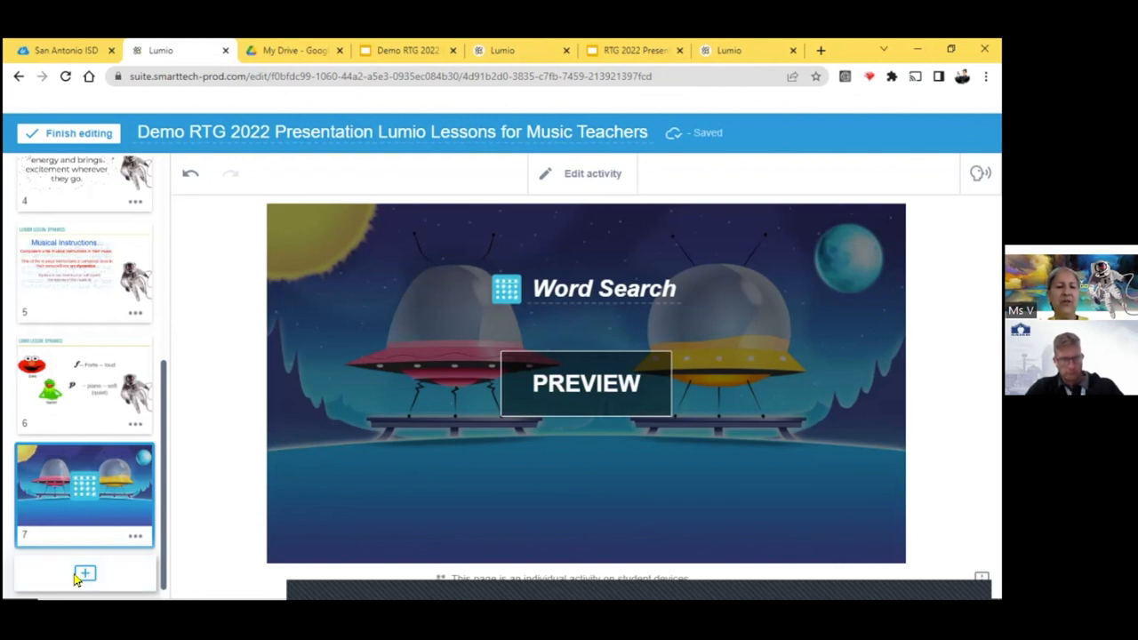
- Add content and browse Game-based activities to the Memory Match template
left_click(85, 572)
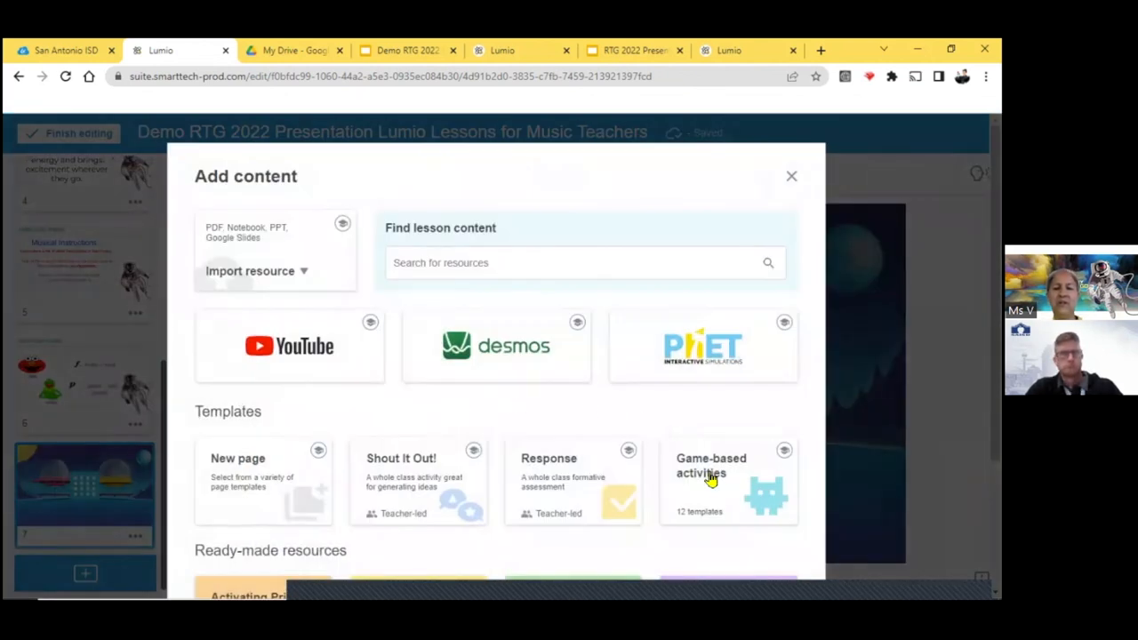
left_click(711, 477)
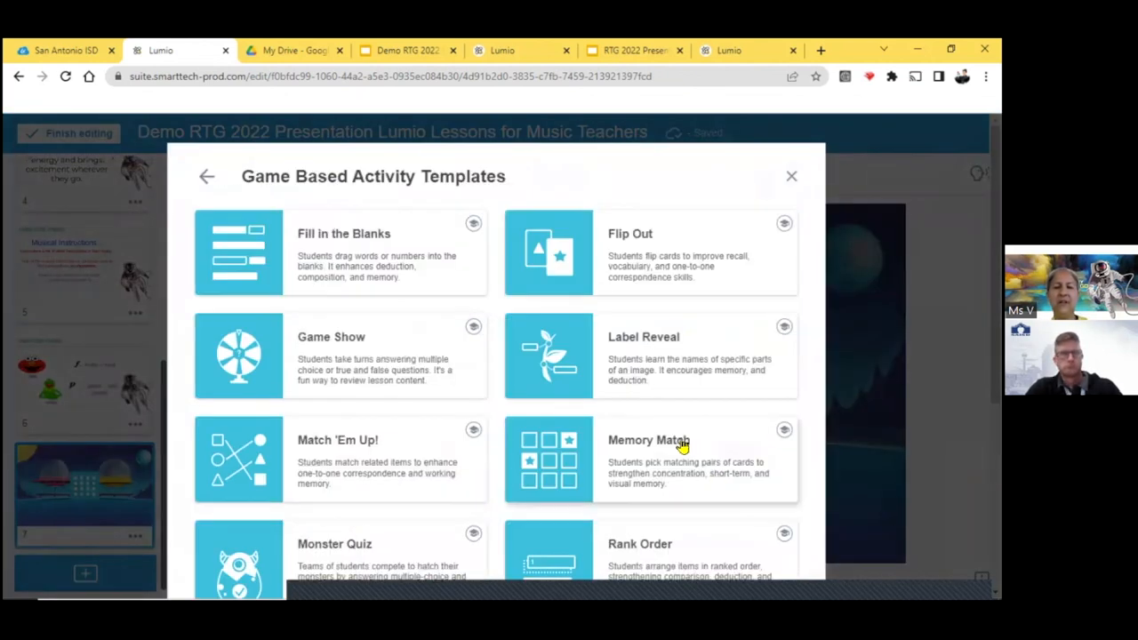
mouse_move(667, 453)
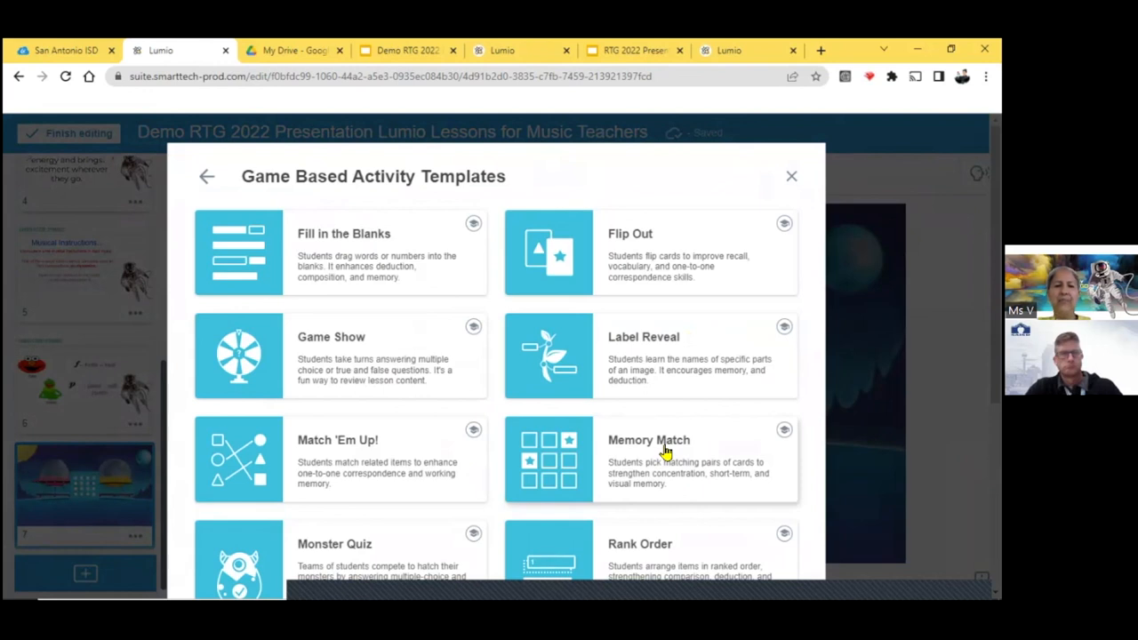
scroll("down", 3)
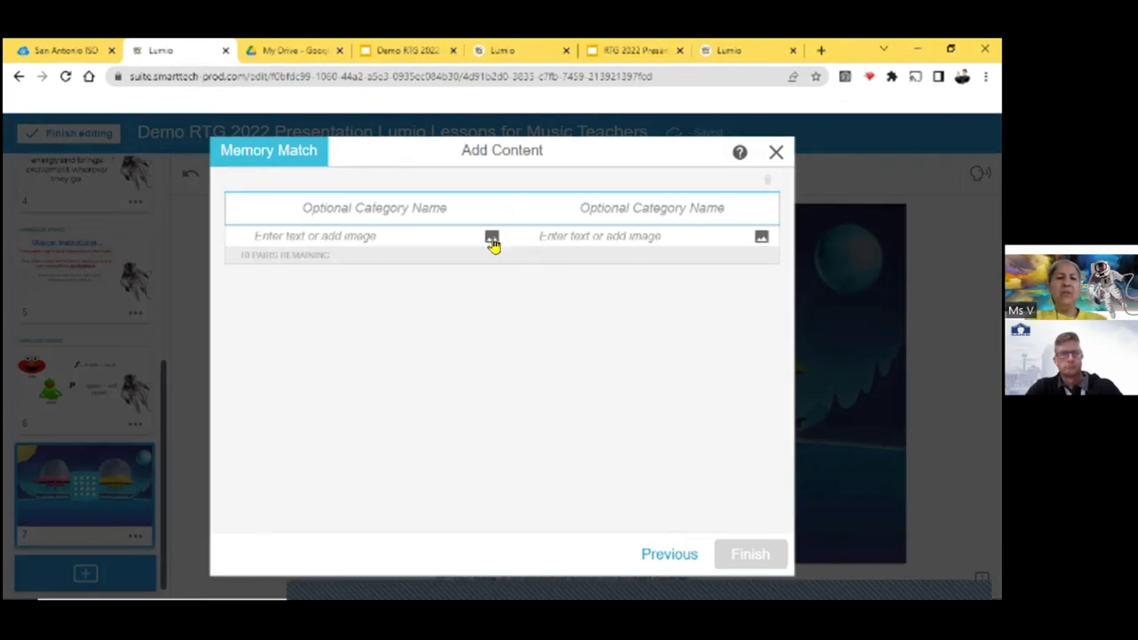
- Give the first card a roaring lion image from Bing and match it with f
left_click(491, 236)
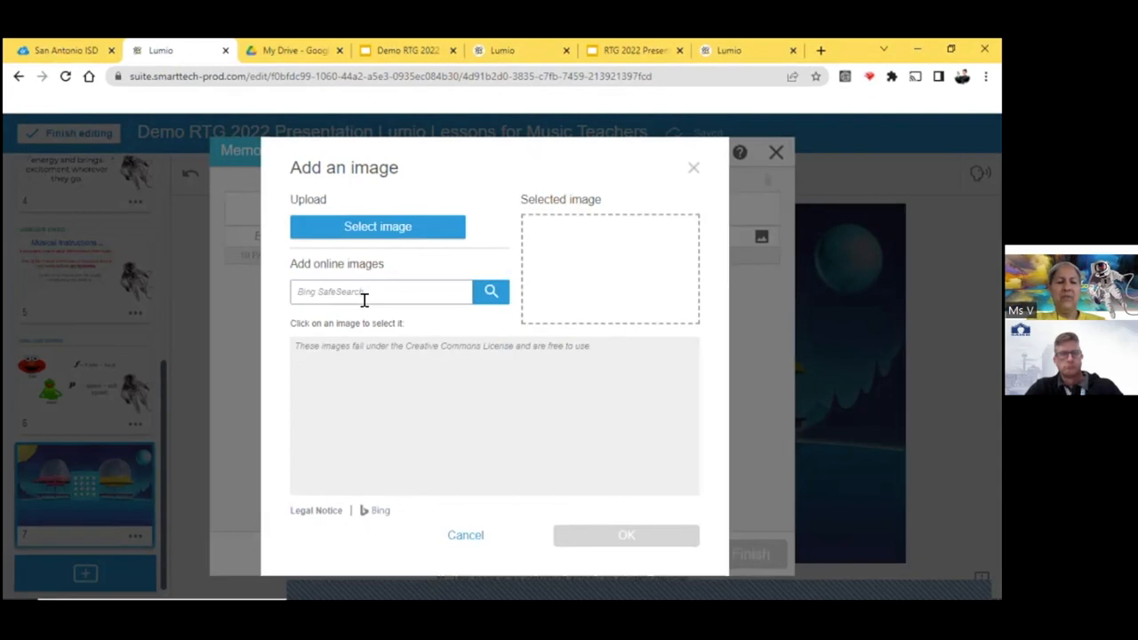
type("lion r")
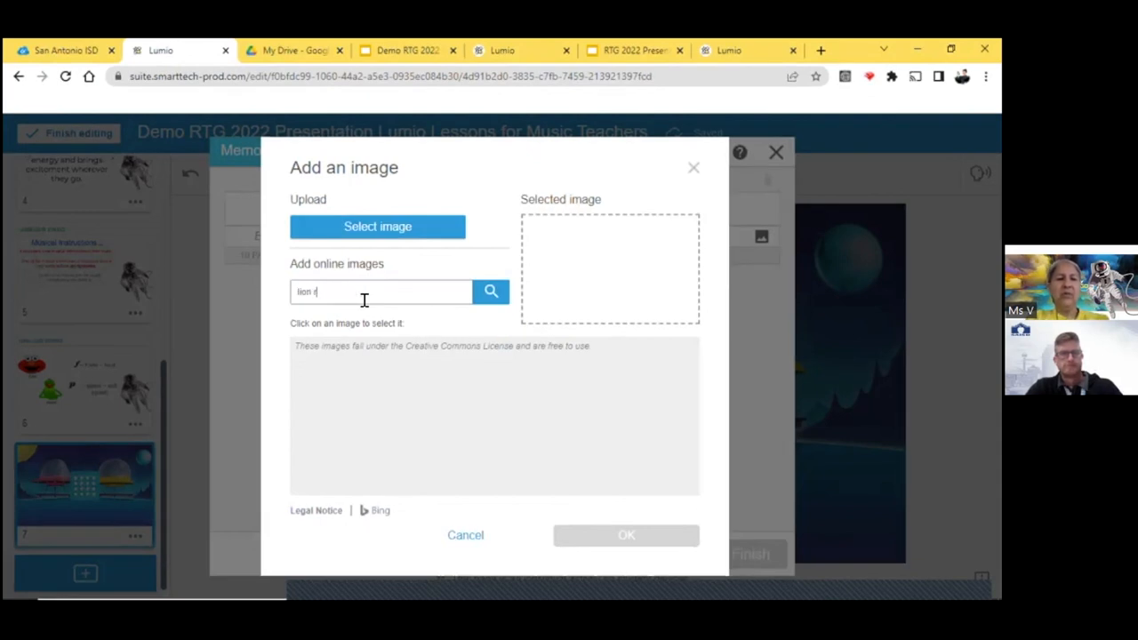
left_click(491, 292)
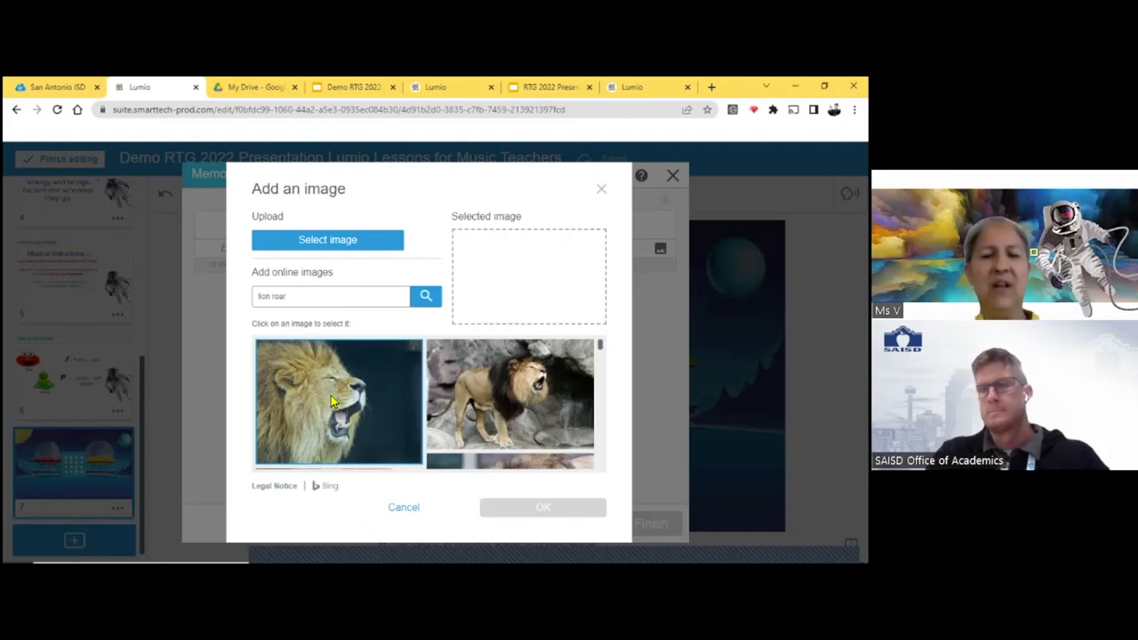
mouse_move(352, 411)
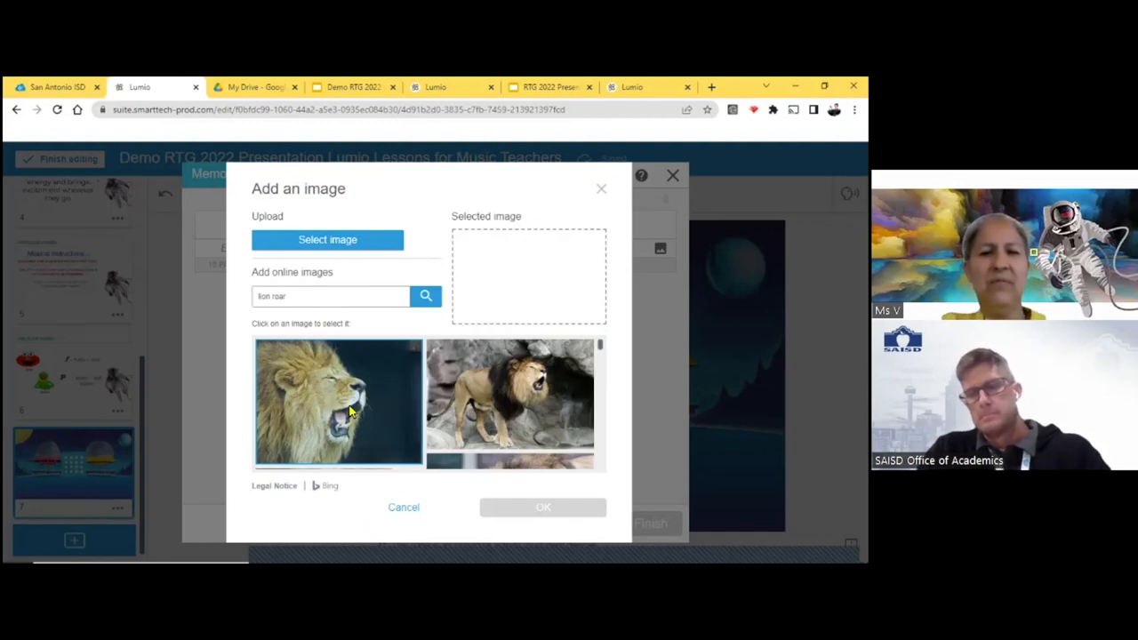
left_click(338, 402)
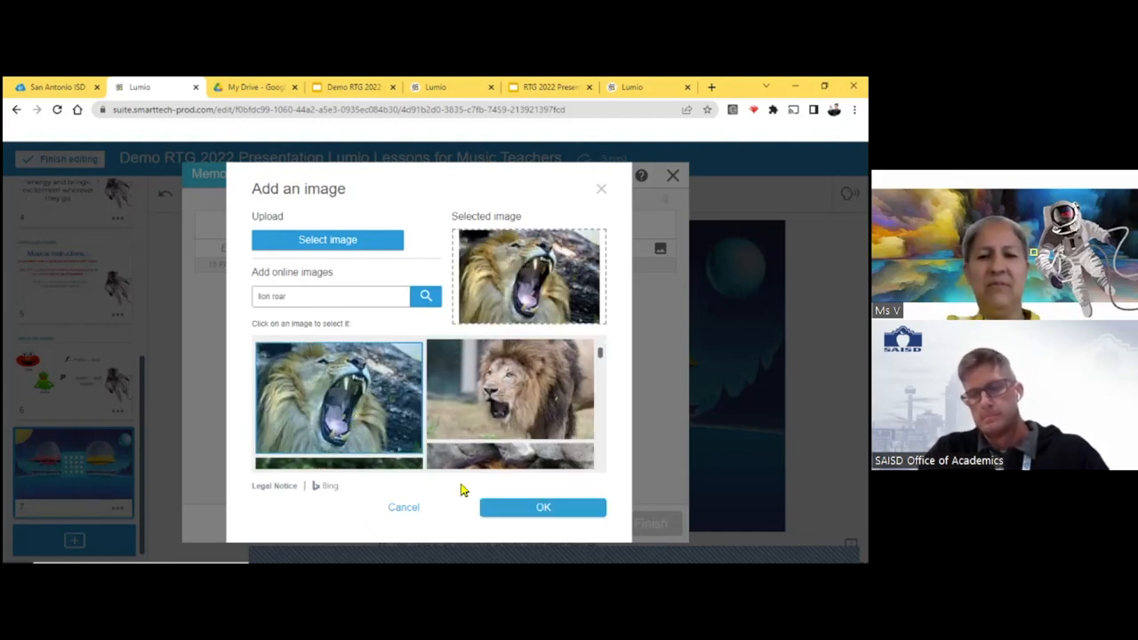
left_click(544, 506)
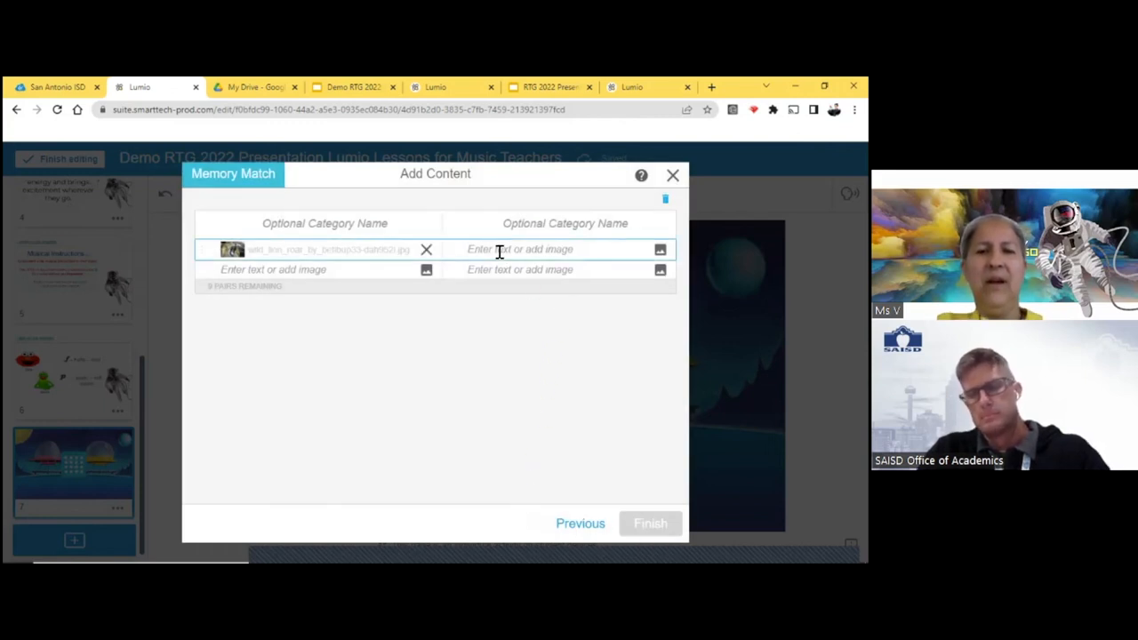
type("p")
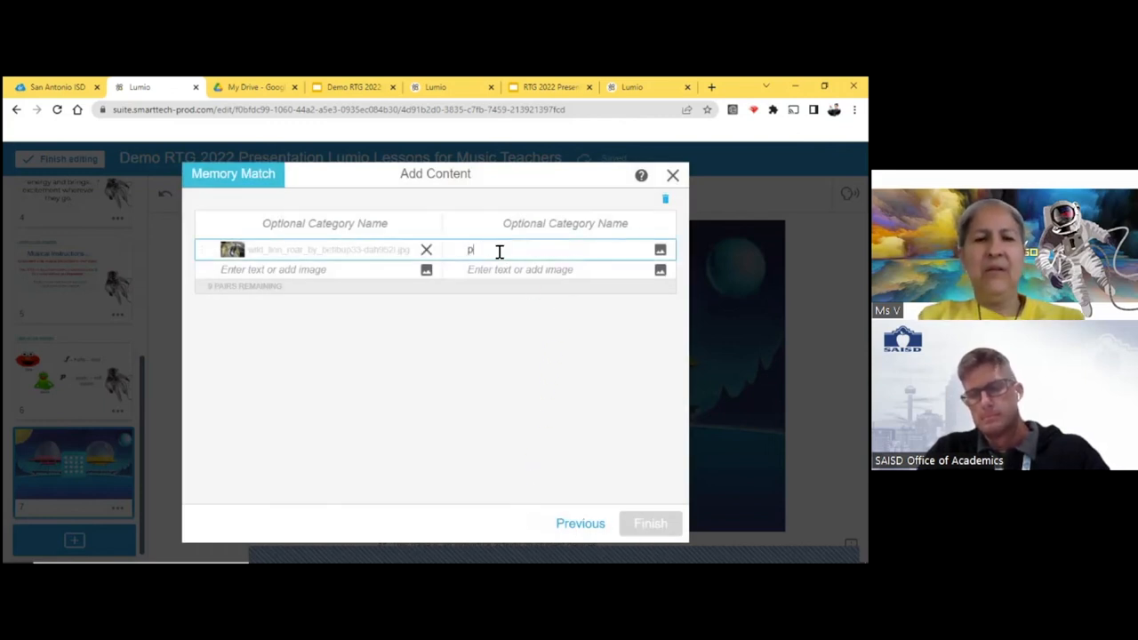
key("Backspace")
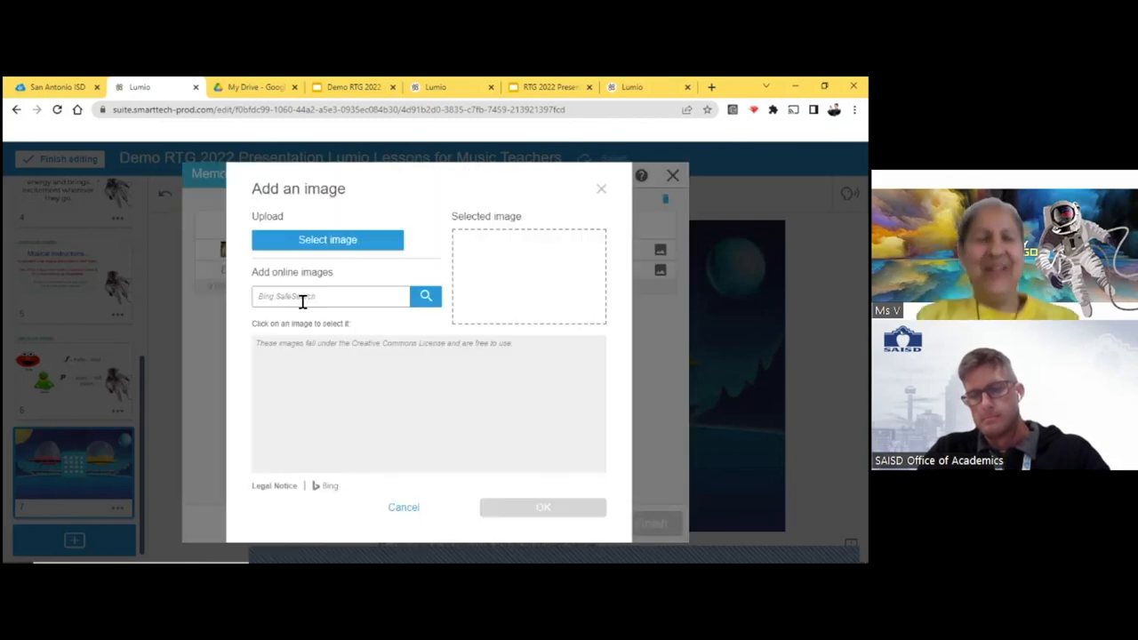
- Add butterfly and bumble bee image cards matched with p and piano
type("butterfly")
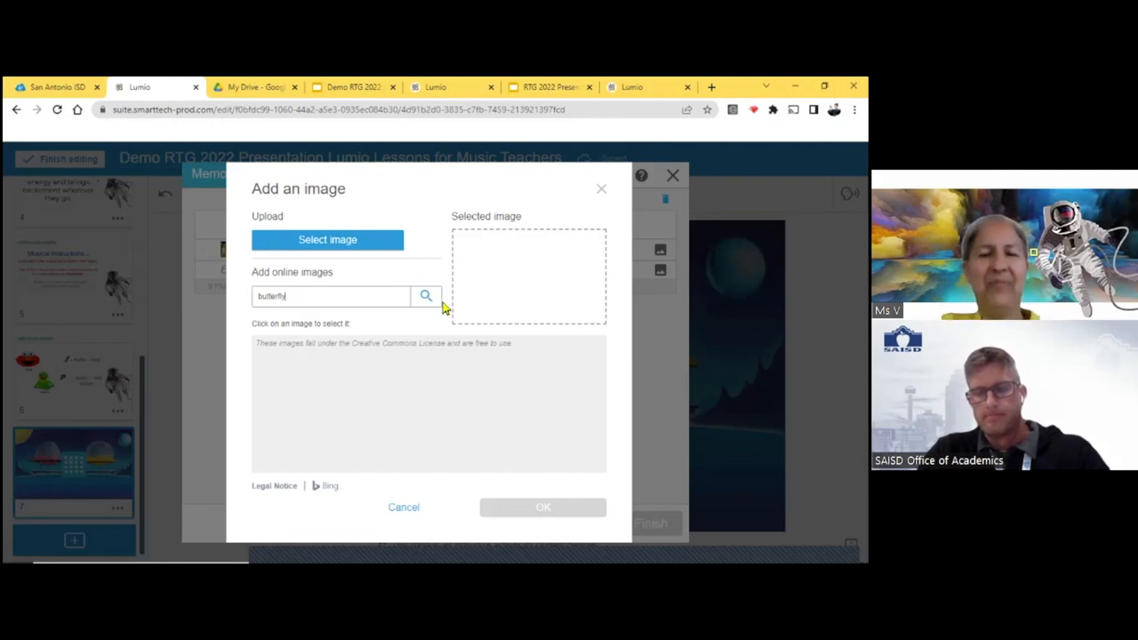
left_click(426, 295)
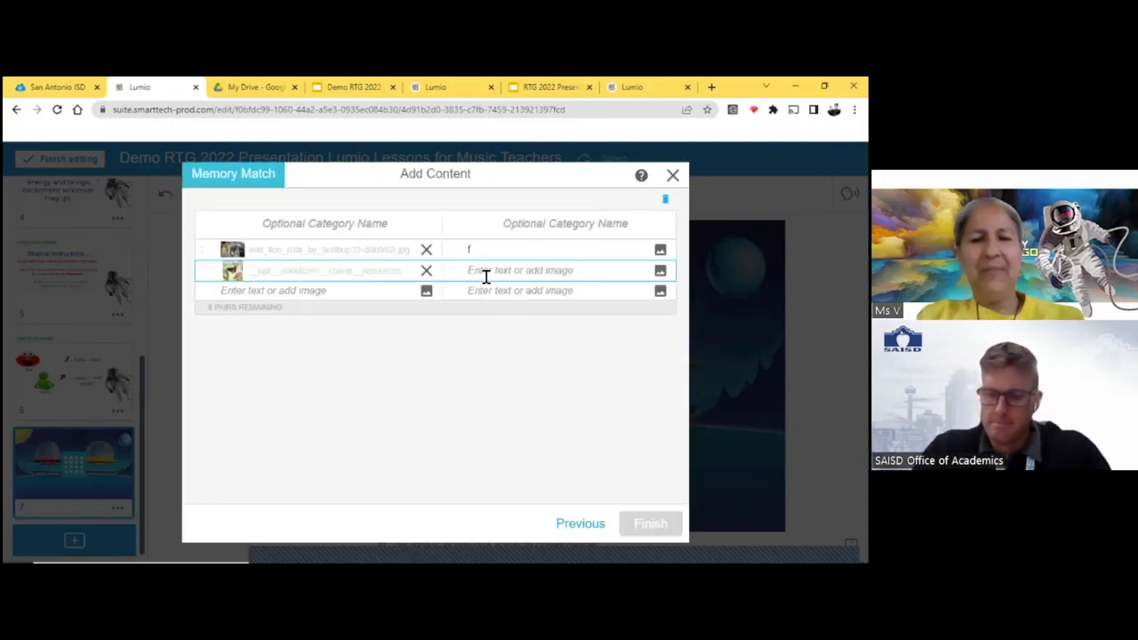
type("p")
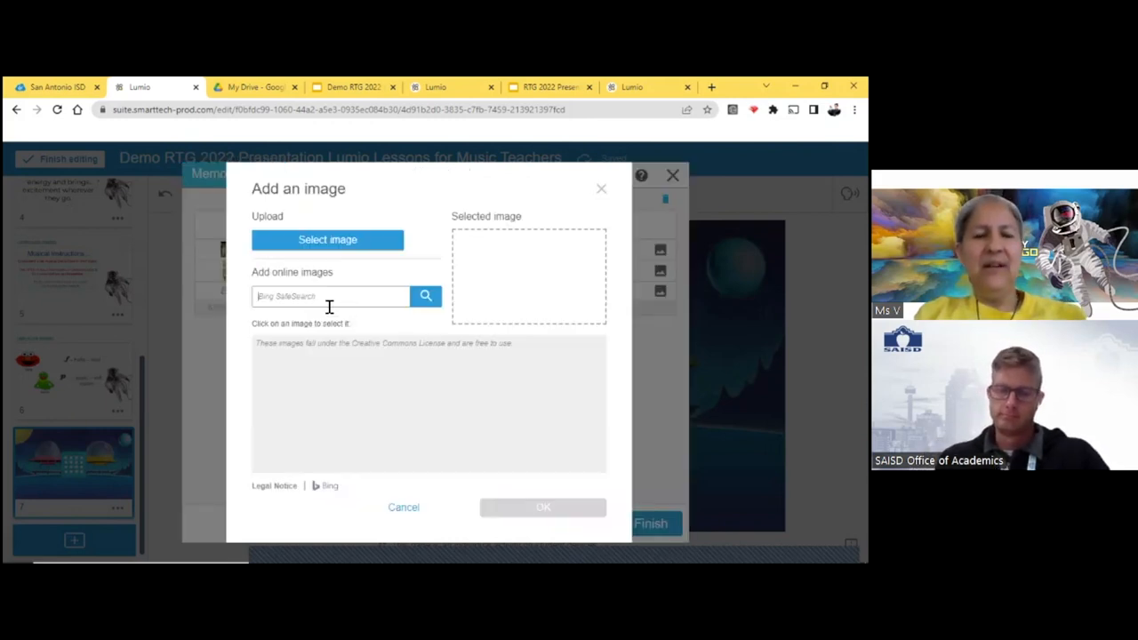
type("bumble bee")
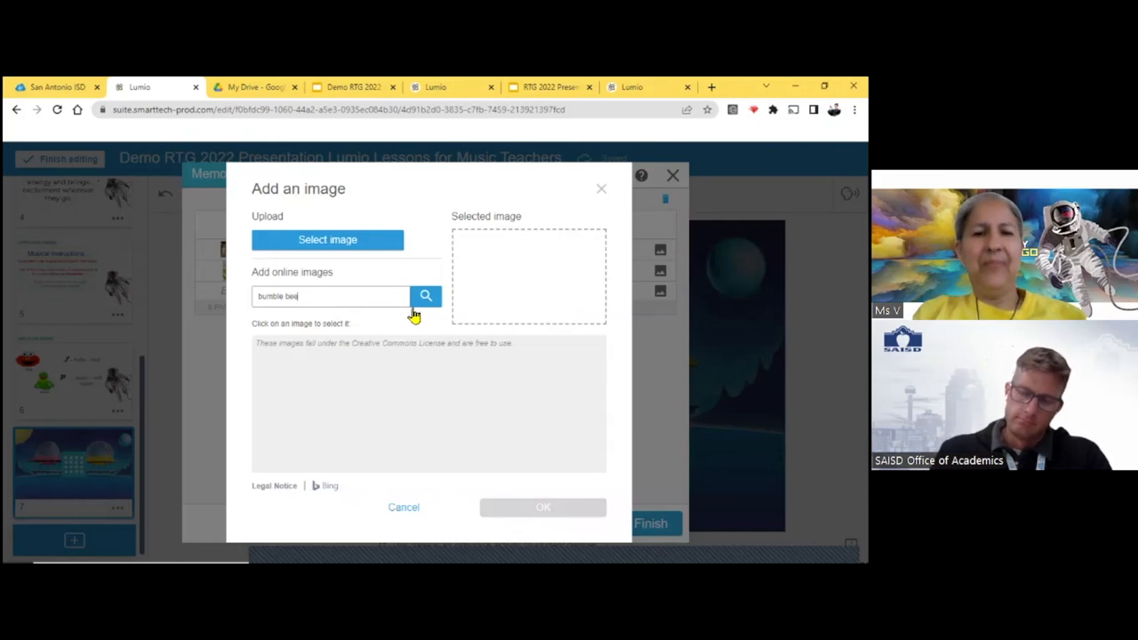
left_click(427, 295)
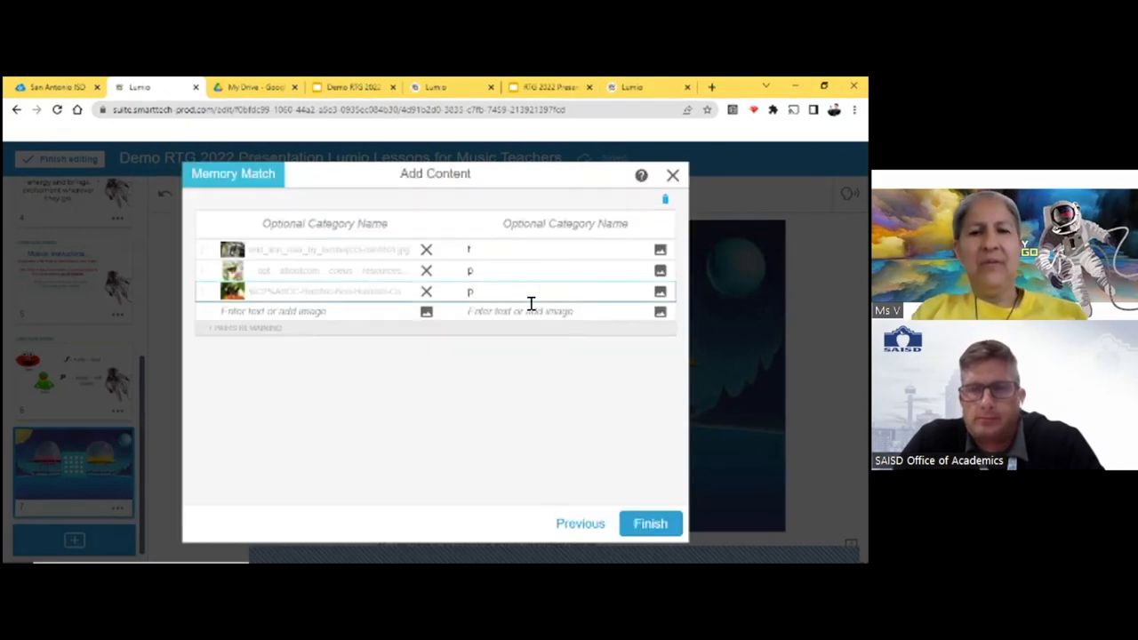
type("iano")
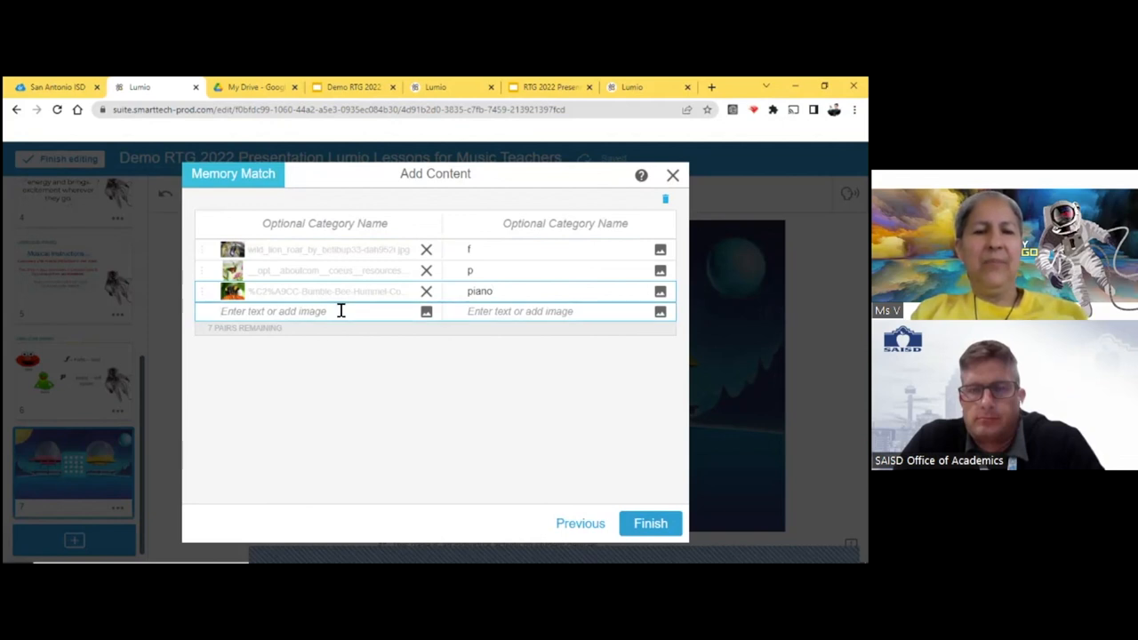
mouse_move(391, 377)
type("m")
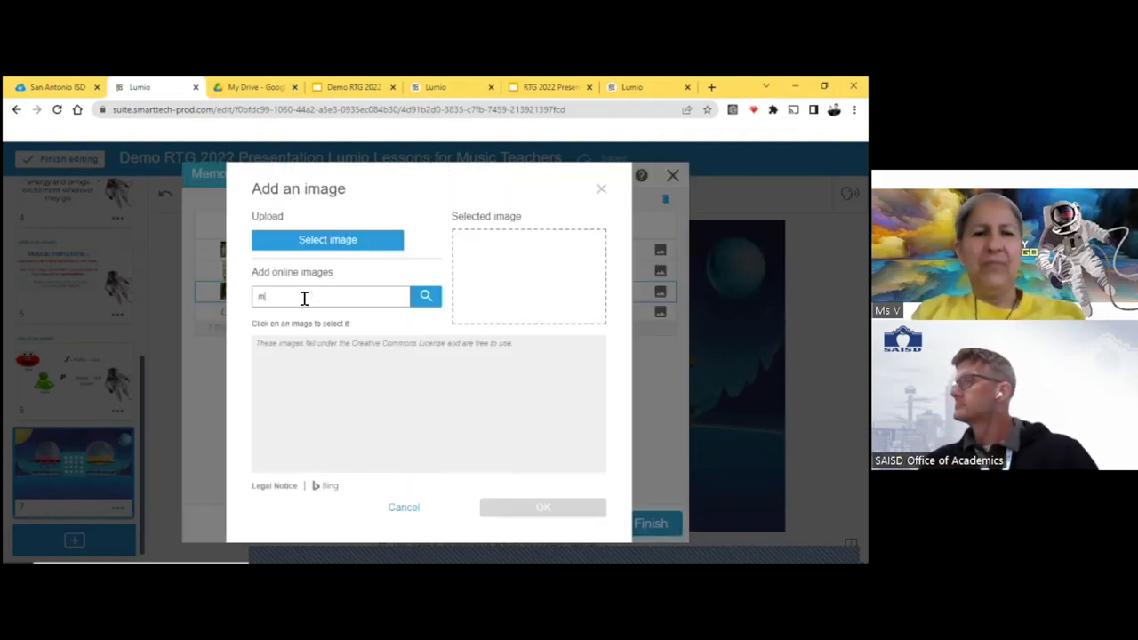
- Add a red motorcycle image card matched with forte and finish the Memory Match as page 8
type("otorcycle")
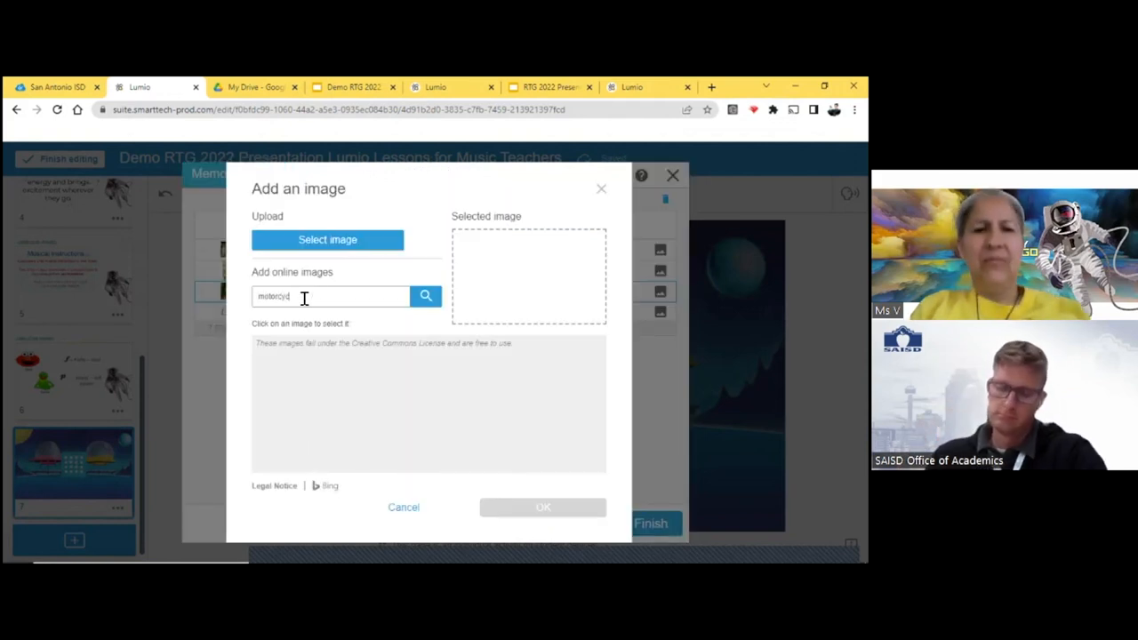
left_click(425, 295)
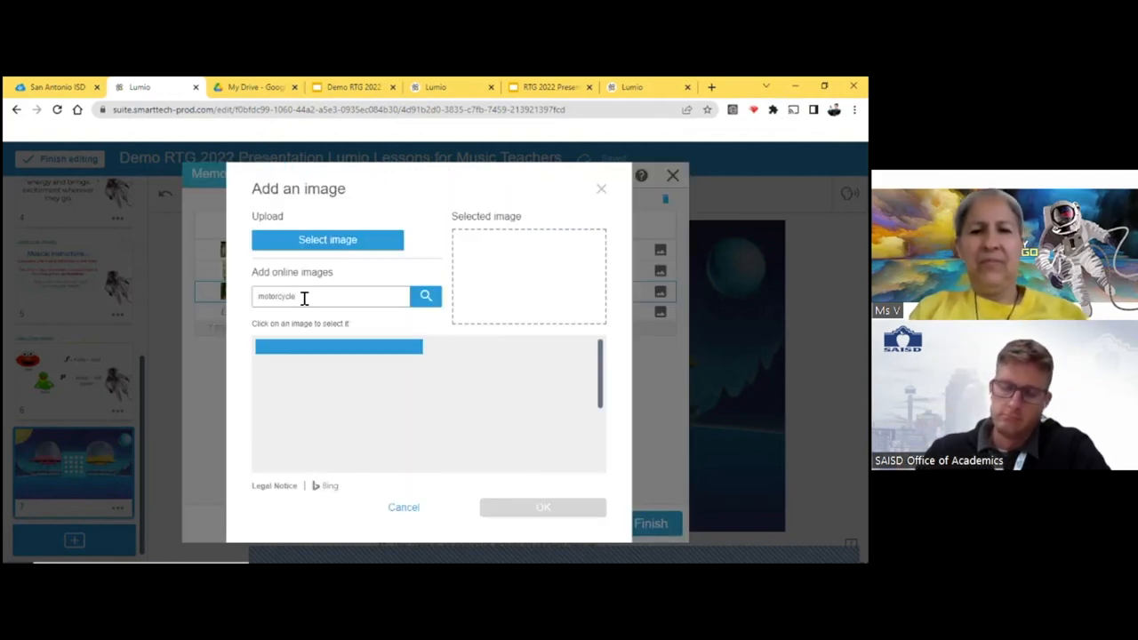
left_click(425, 295)
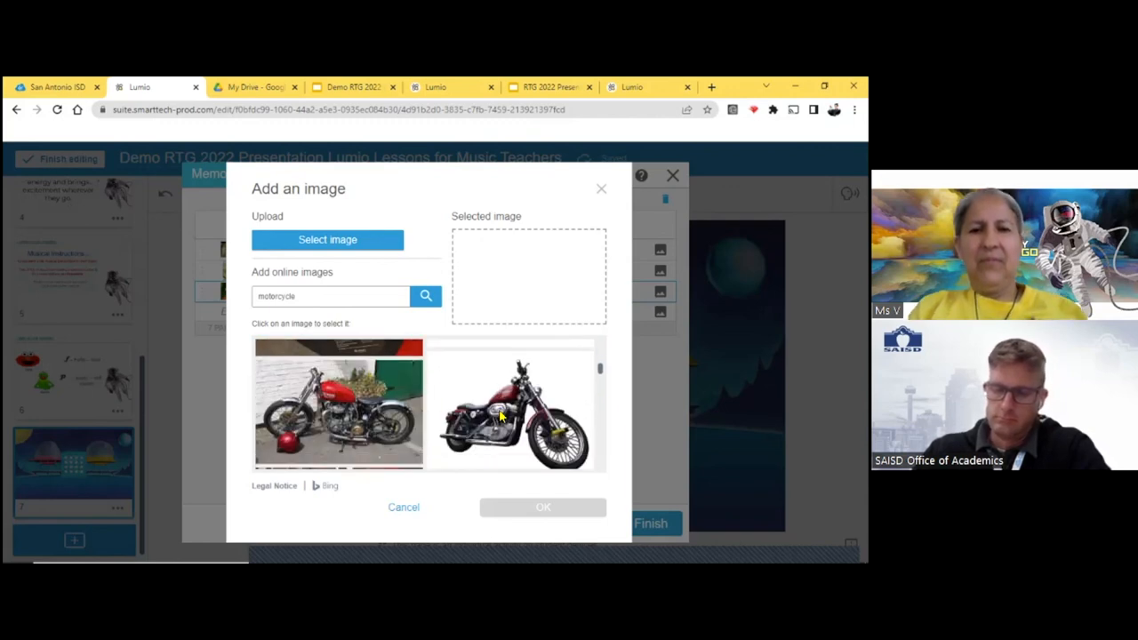
left_click(509, 405)
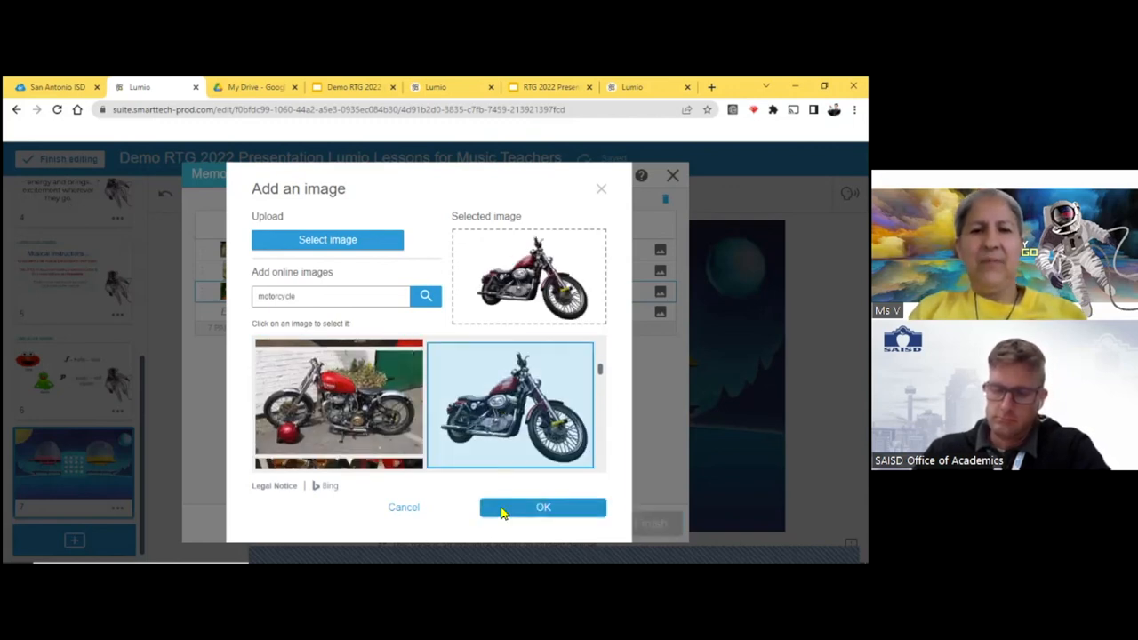
left_click(542, 507)
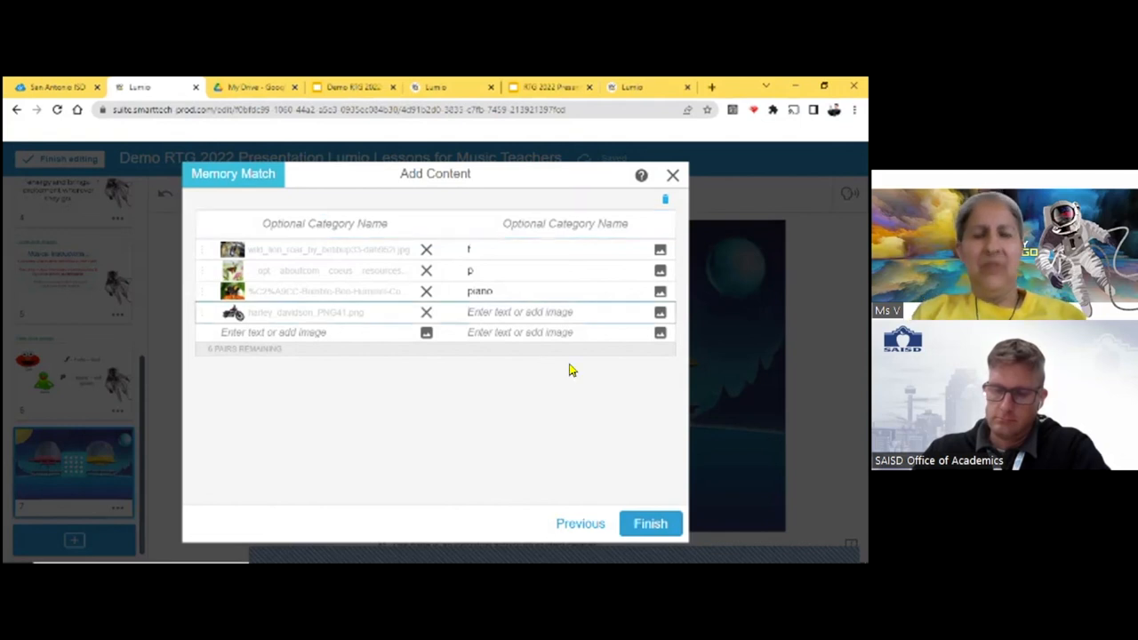
type("forte")
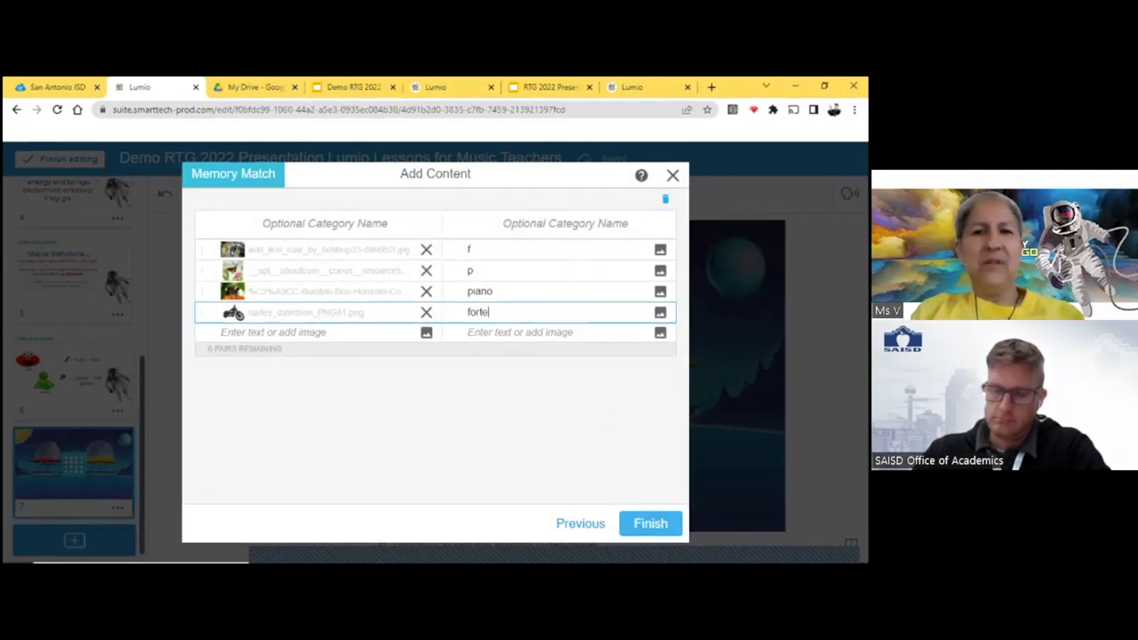
left_click(651, 523)
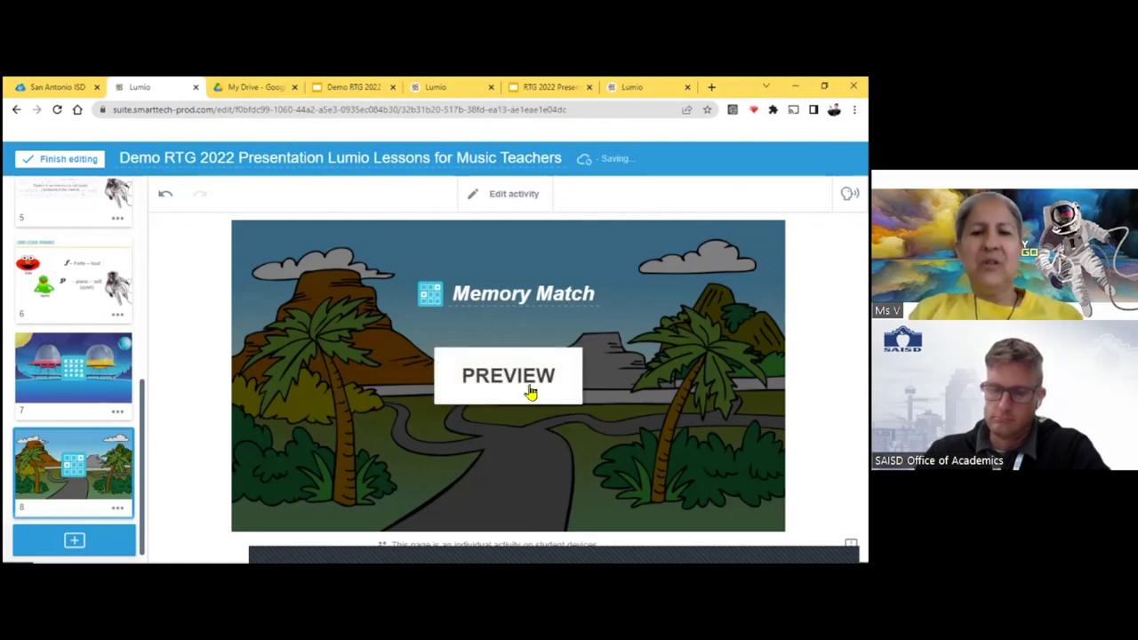
- Preview the Memory Match, flip cards to match all pairs, then reset to the title screen
left_click(508, 376)
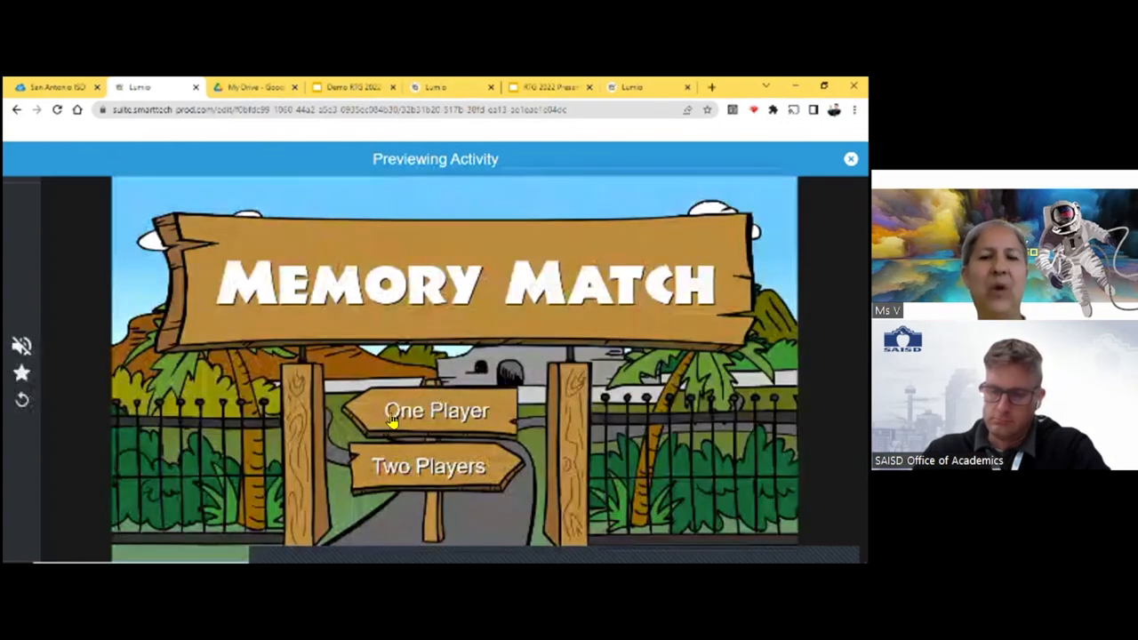
mouse_move(435, 402)
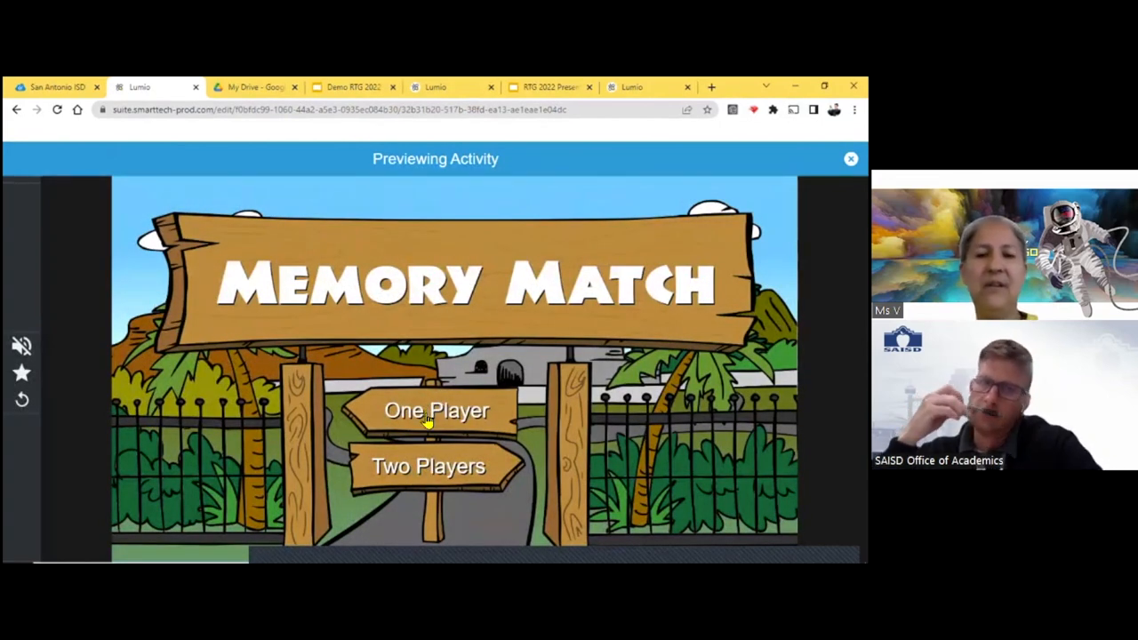
mouse_move(416, 453)
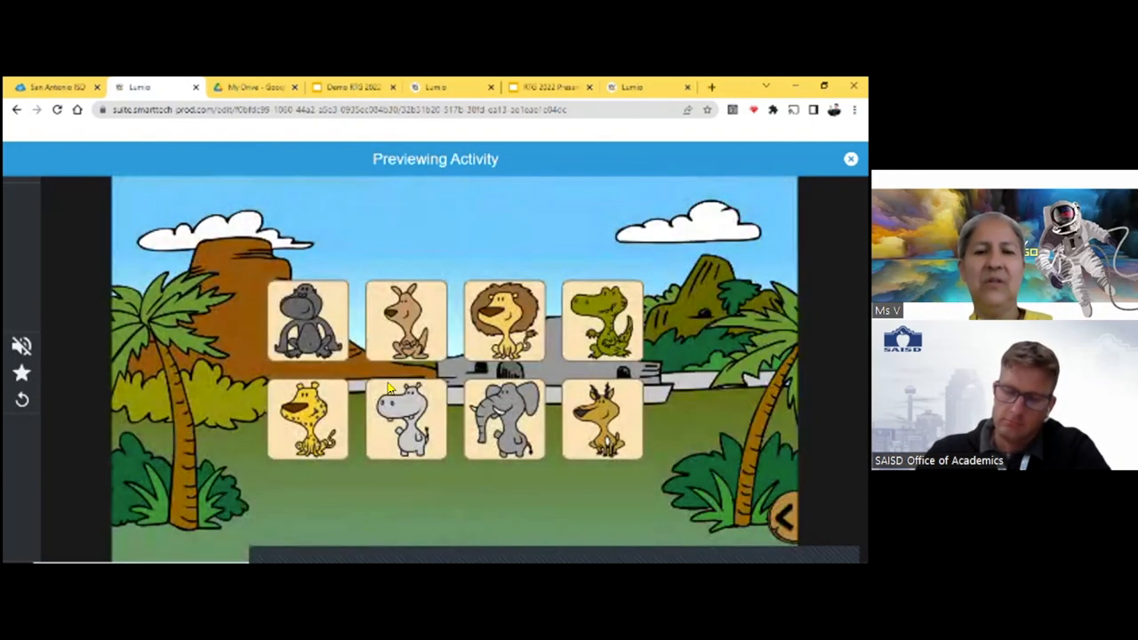
left_click(308, 322)
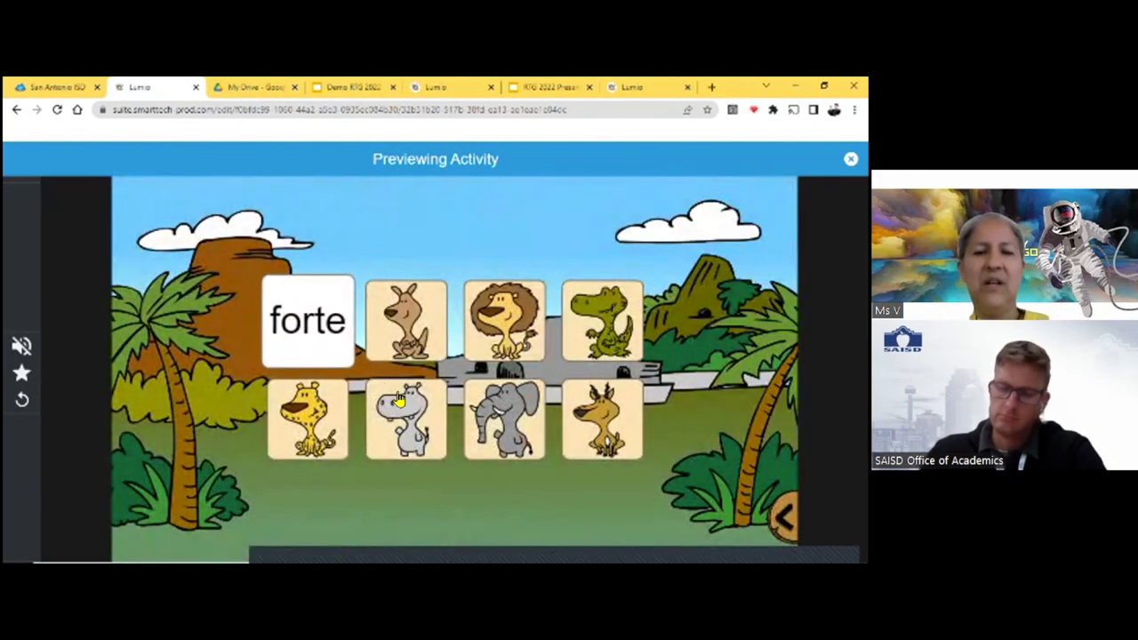
left_click(406, 420)
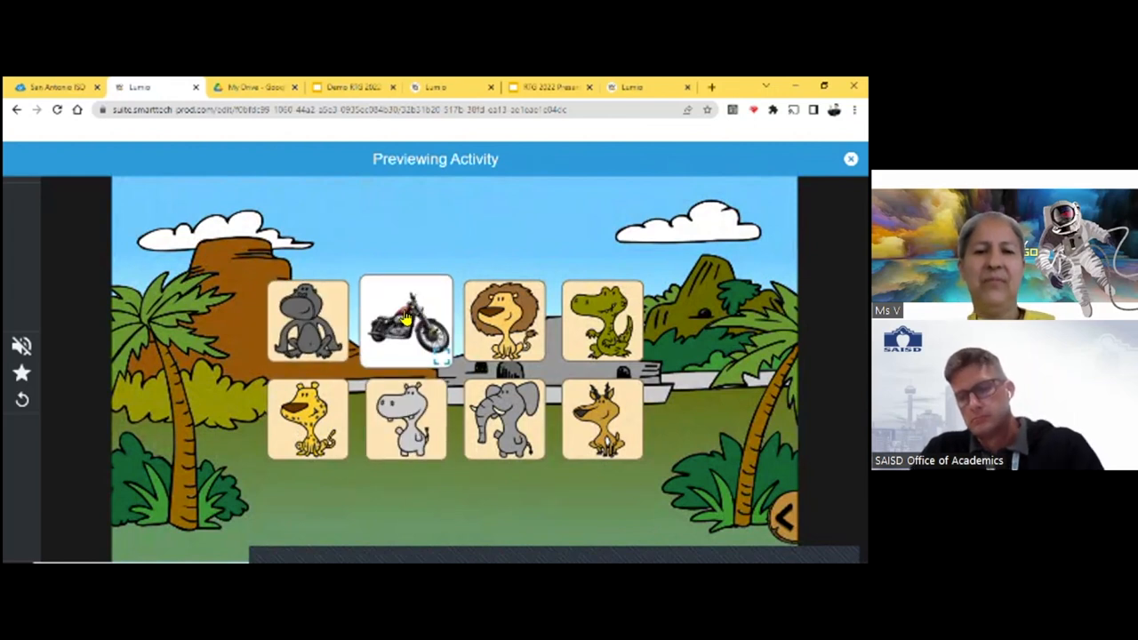
left_click(308, 322)
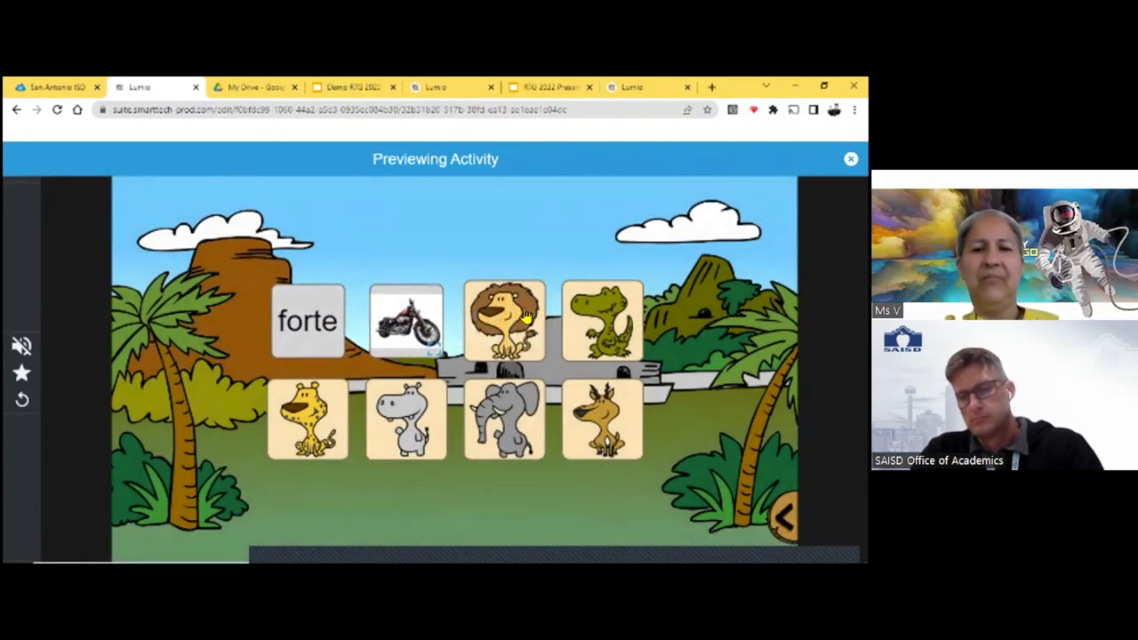
left_click(503, 320)
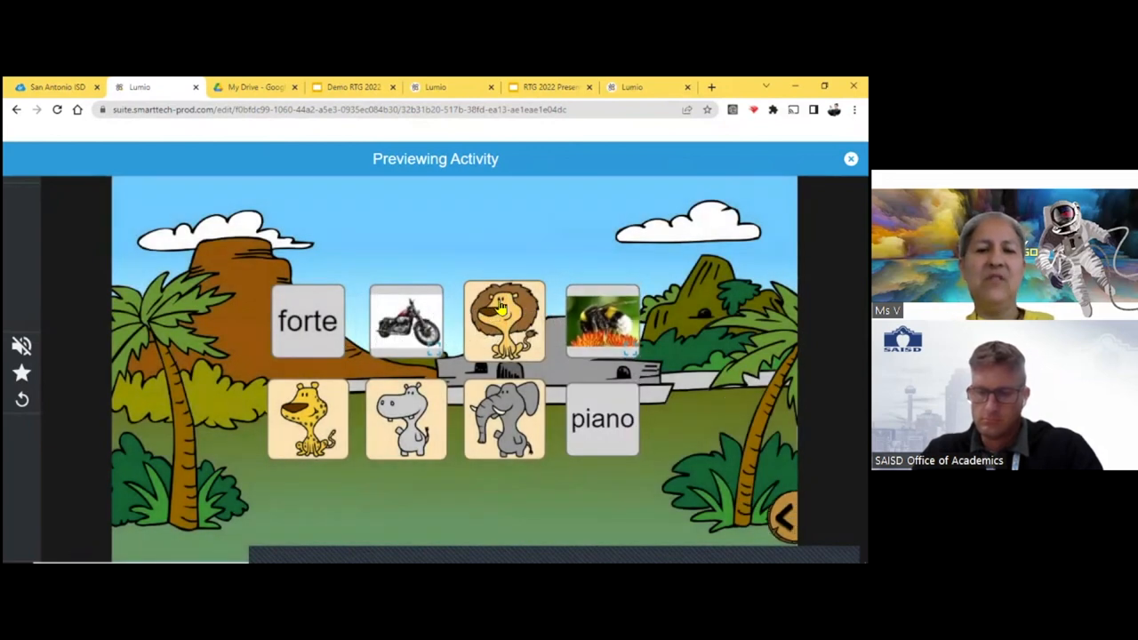
left_click(503, 320)
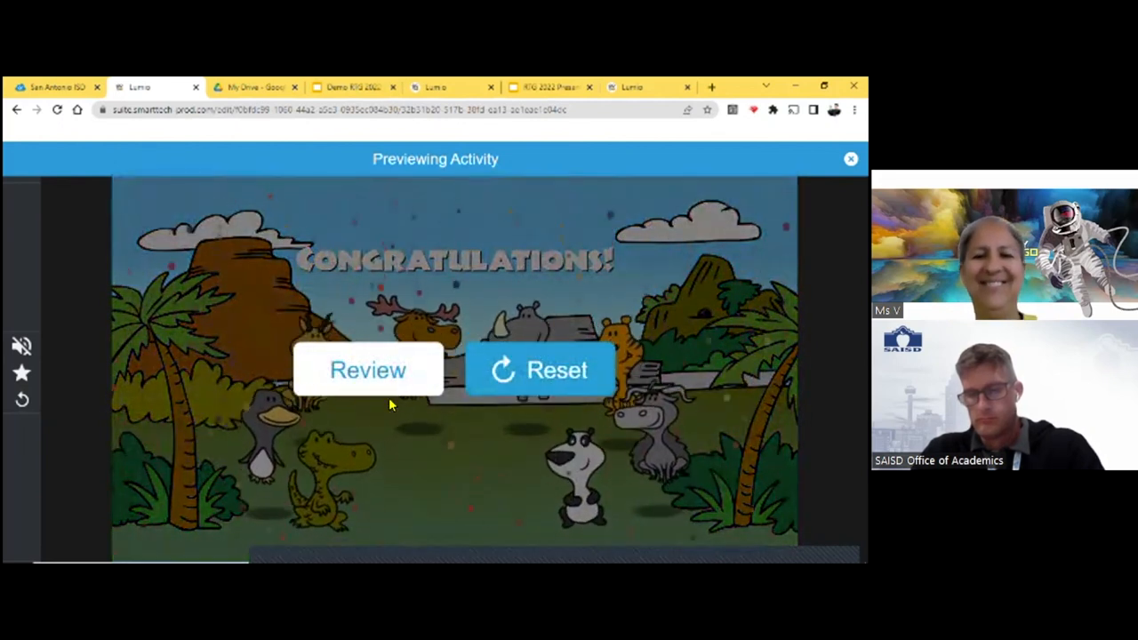
left_click(541, 369)
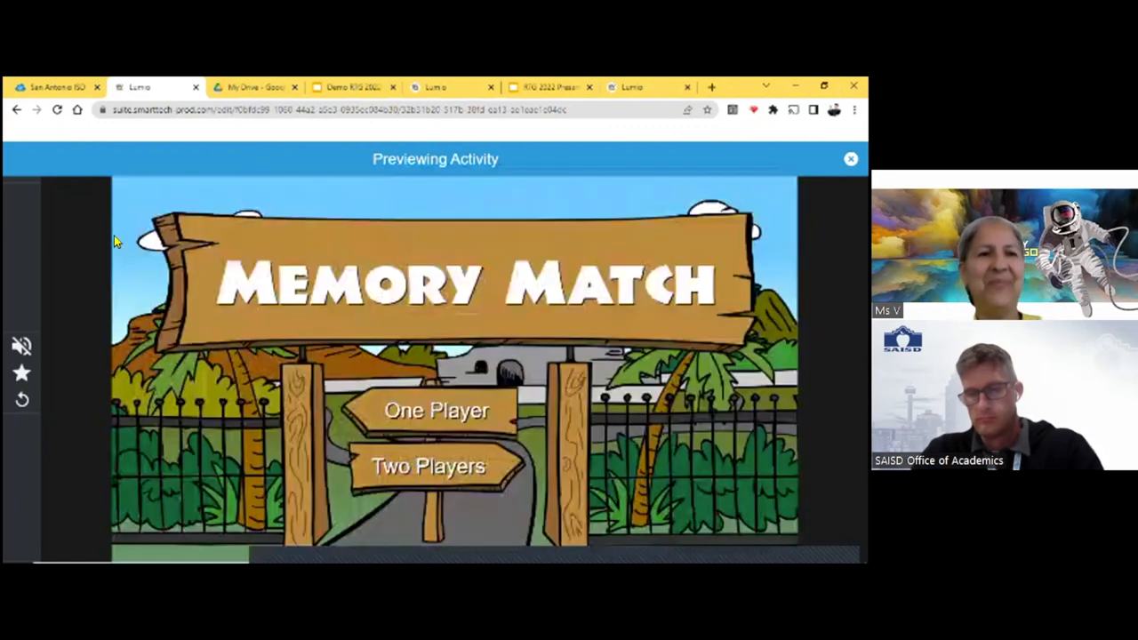
mouse_move(60, 178)
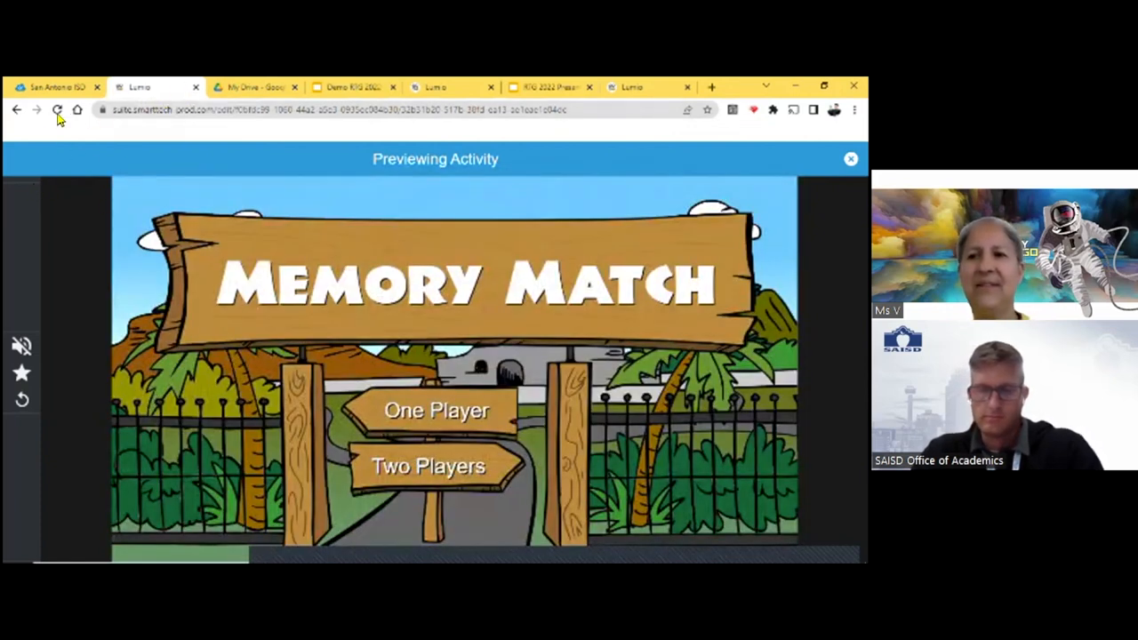
- Close the preview, browse the Graphic Organizers templates, then close Add content without adding
left_click(851, 161)
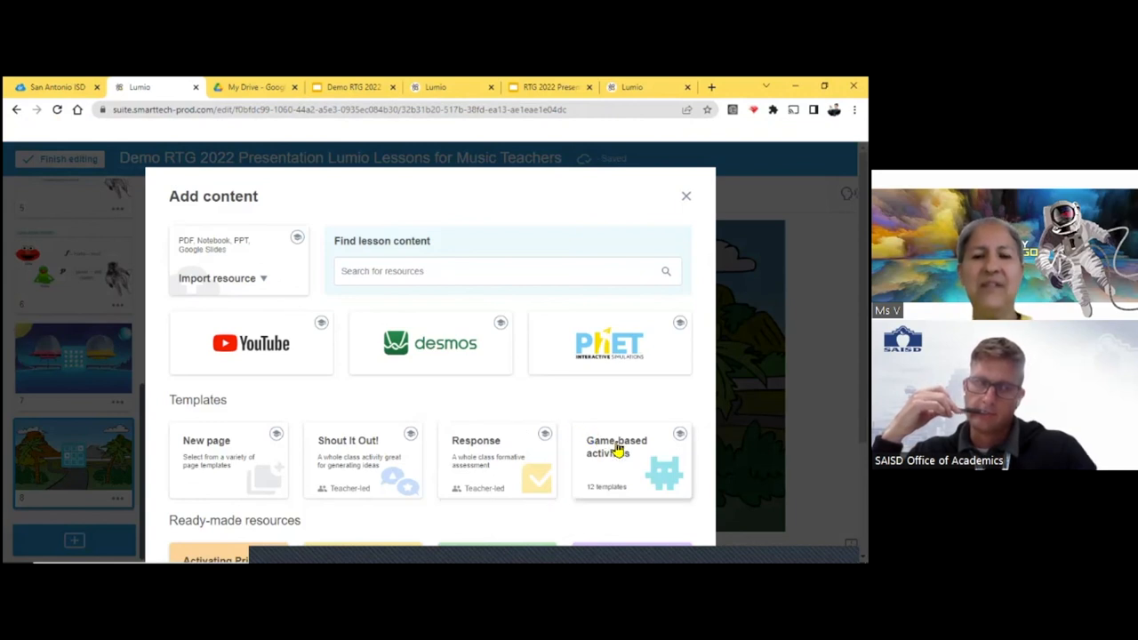
scroll("down", 3)
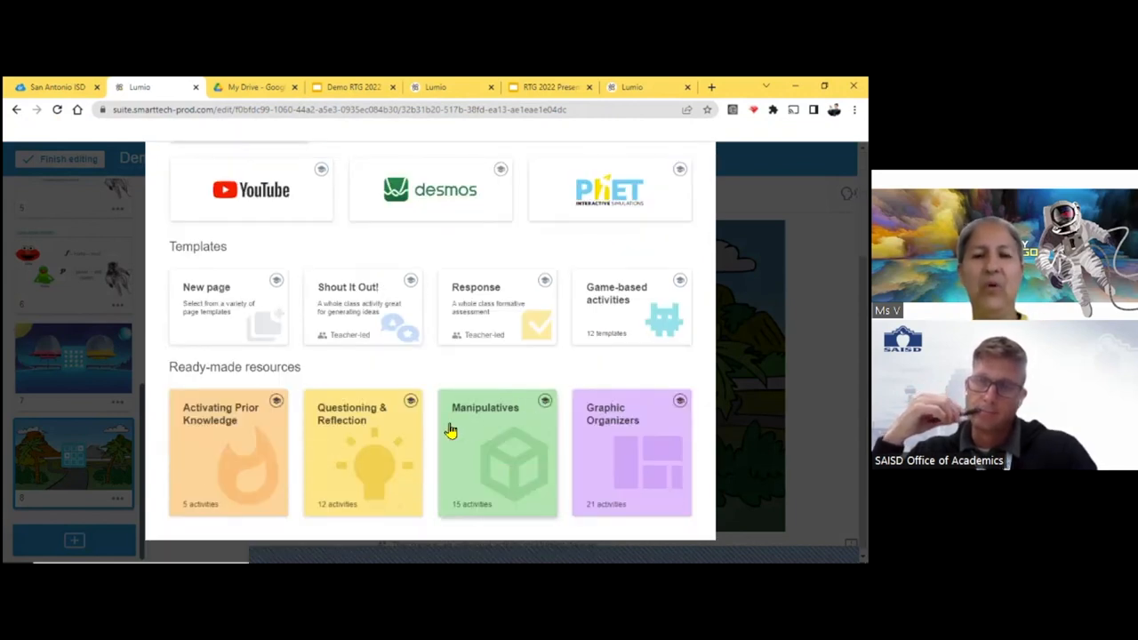
mouse_move(619, 445)
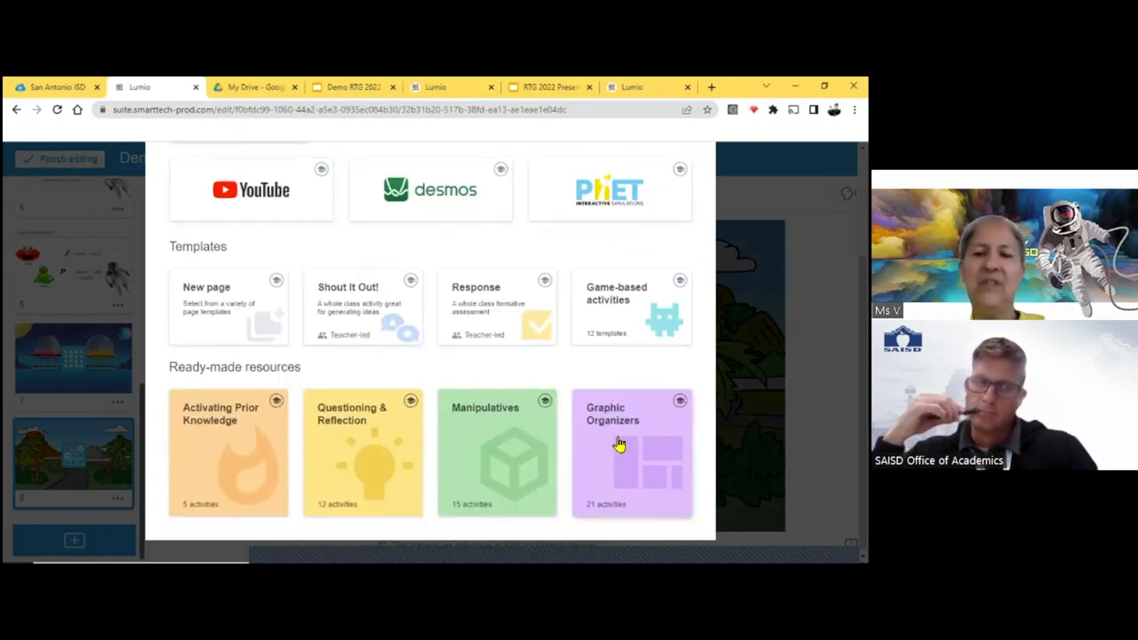
left_click(619, 445)
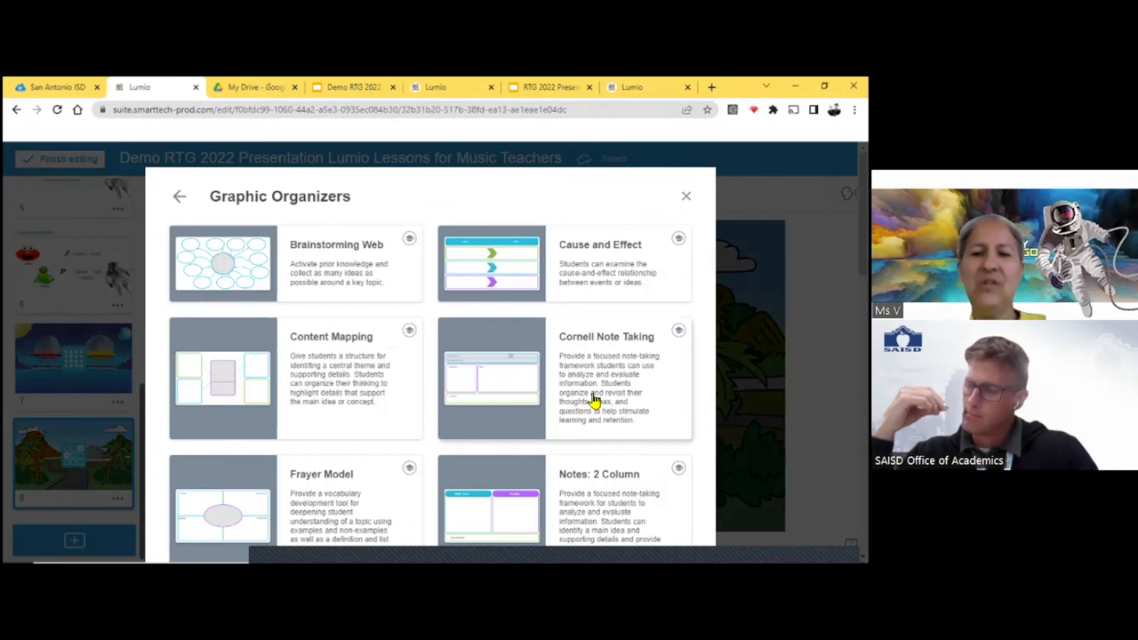
scroll("down", 3)
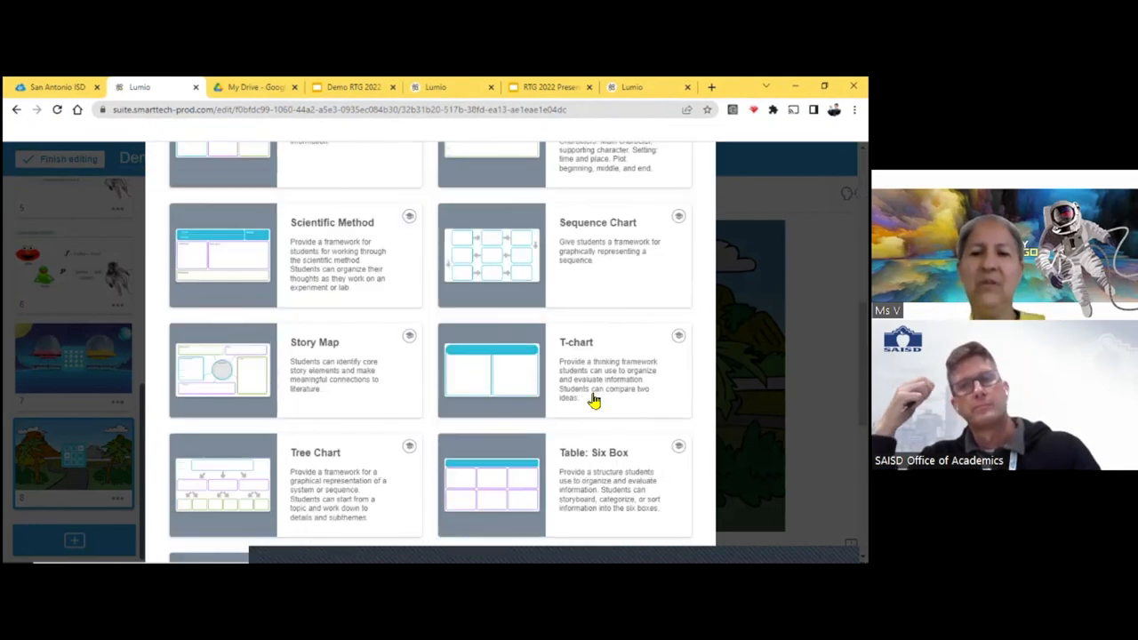
scroll("down", 3)
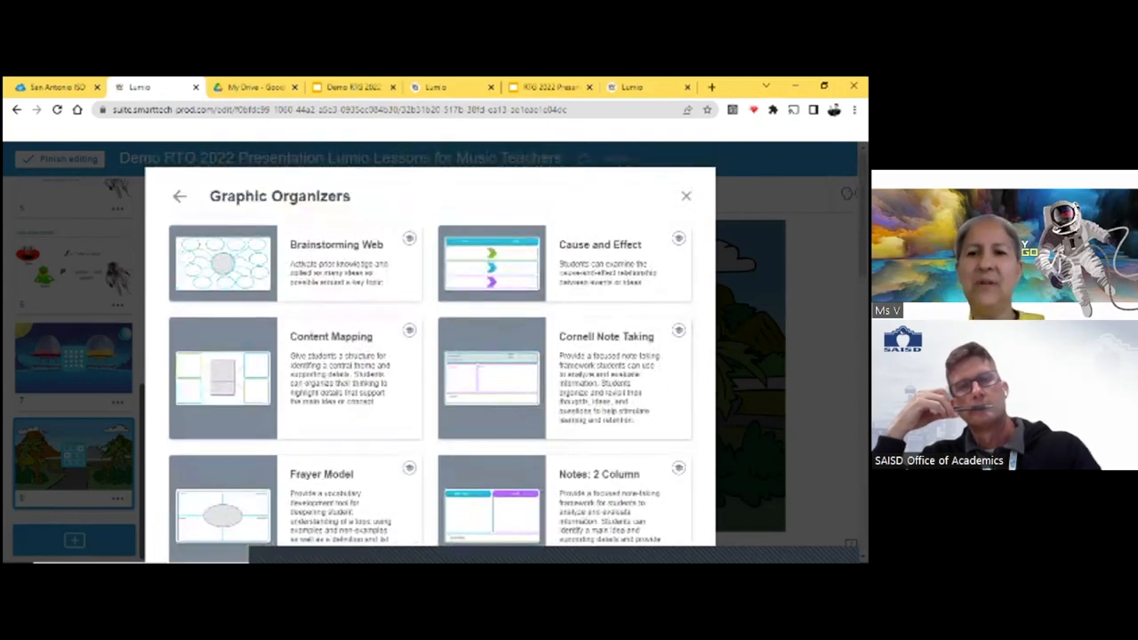
left_click(687, 196)
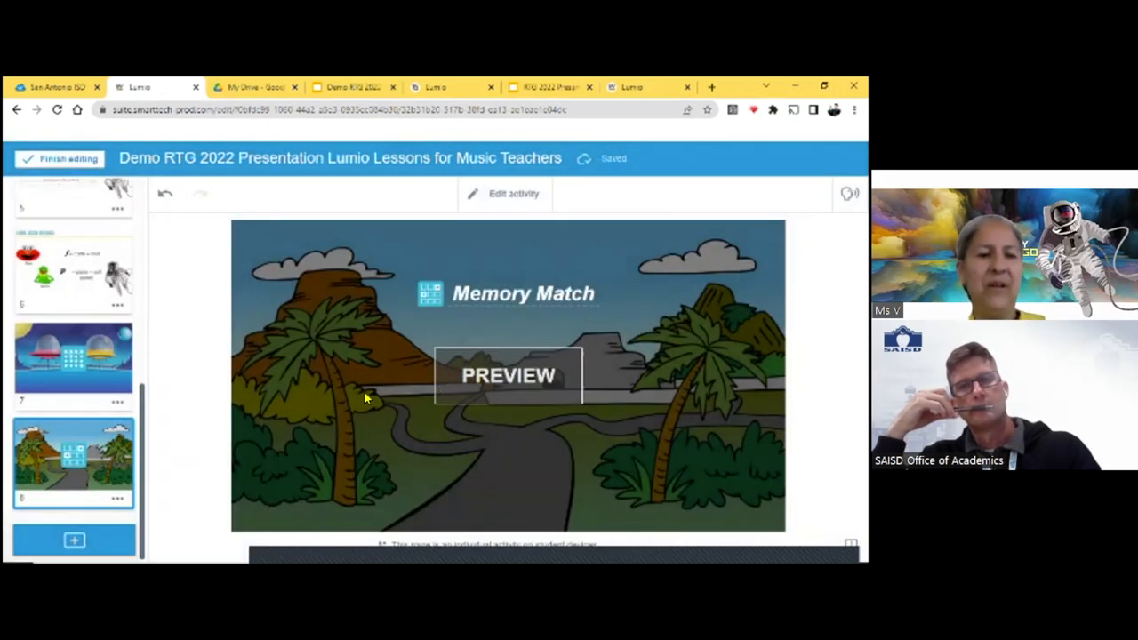
- Add content and browse the ready-made Manipulatives down to Musical Notes
left_click(75, 541)
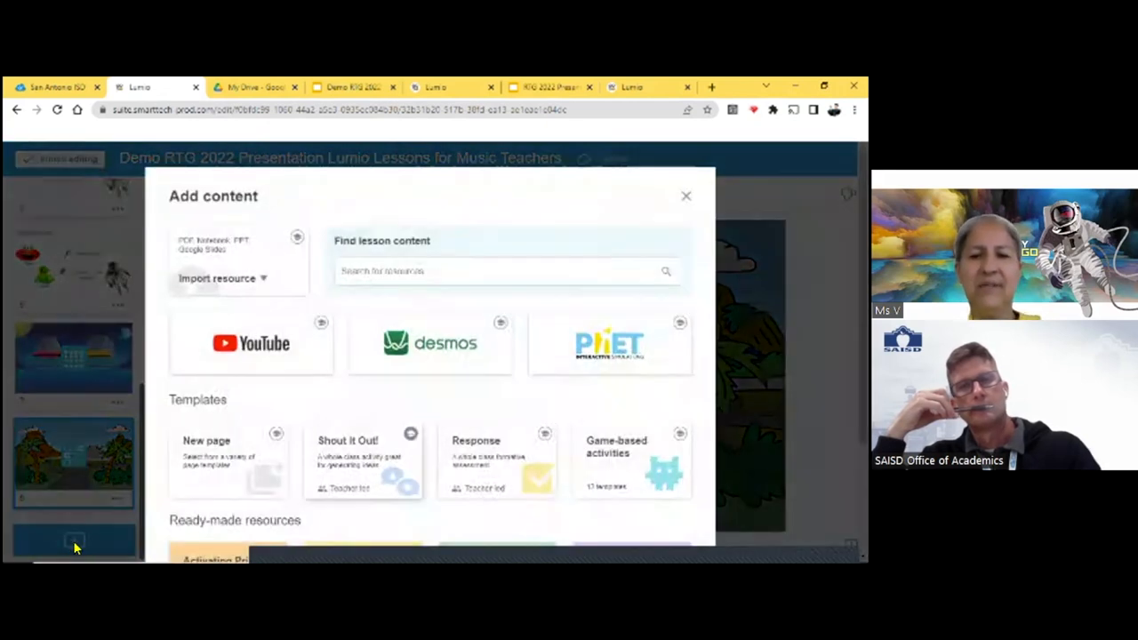
scroll("down", 3)
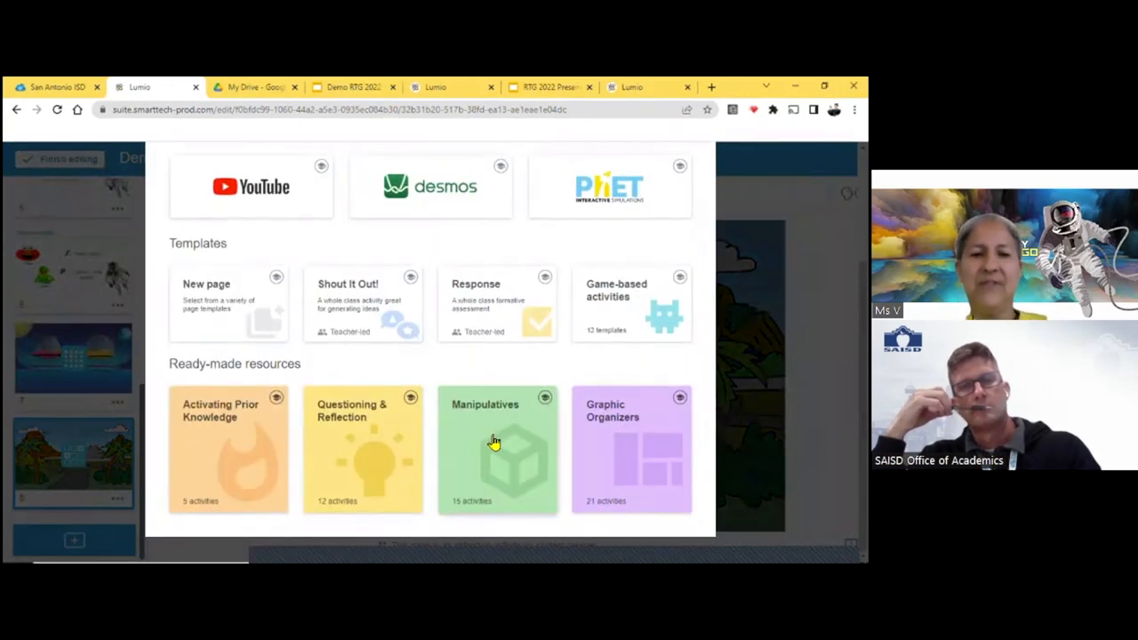
left_click(495, 448)
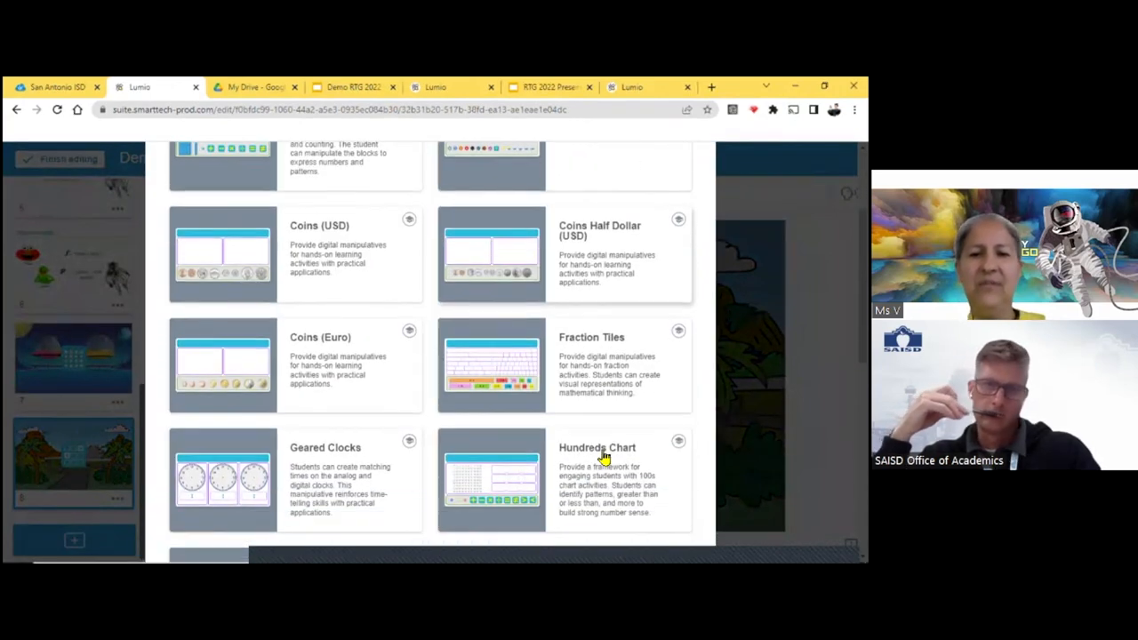
scroll("down", 3)
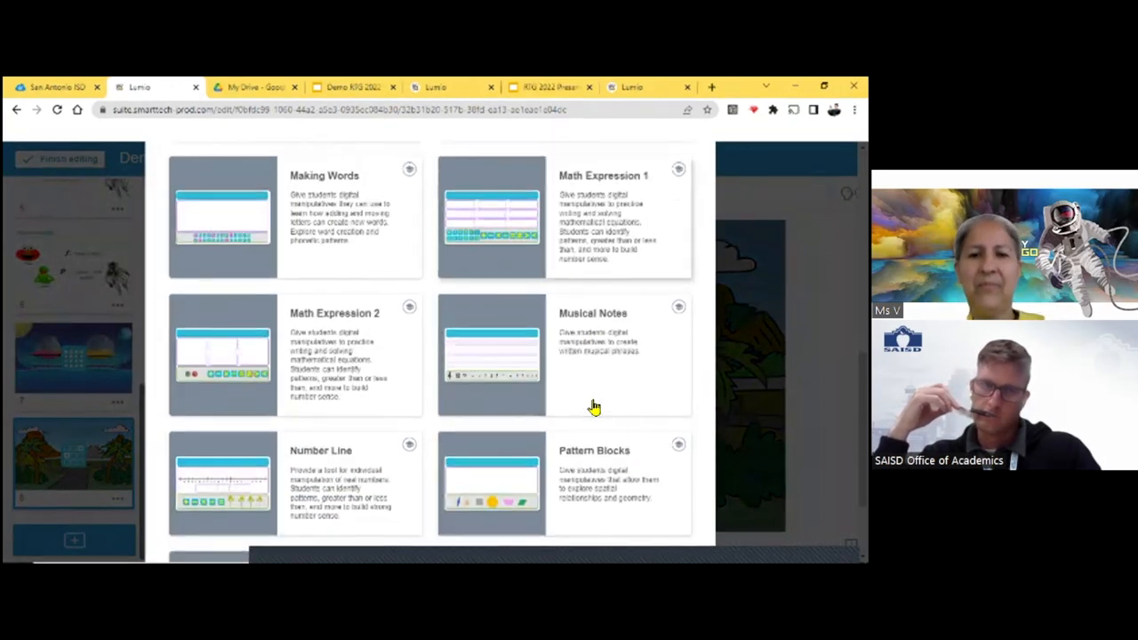
scroll("down", 3)
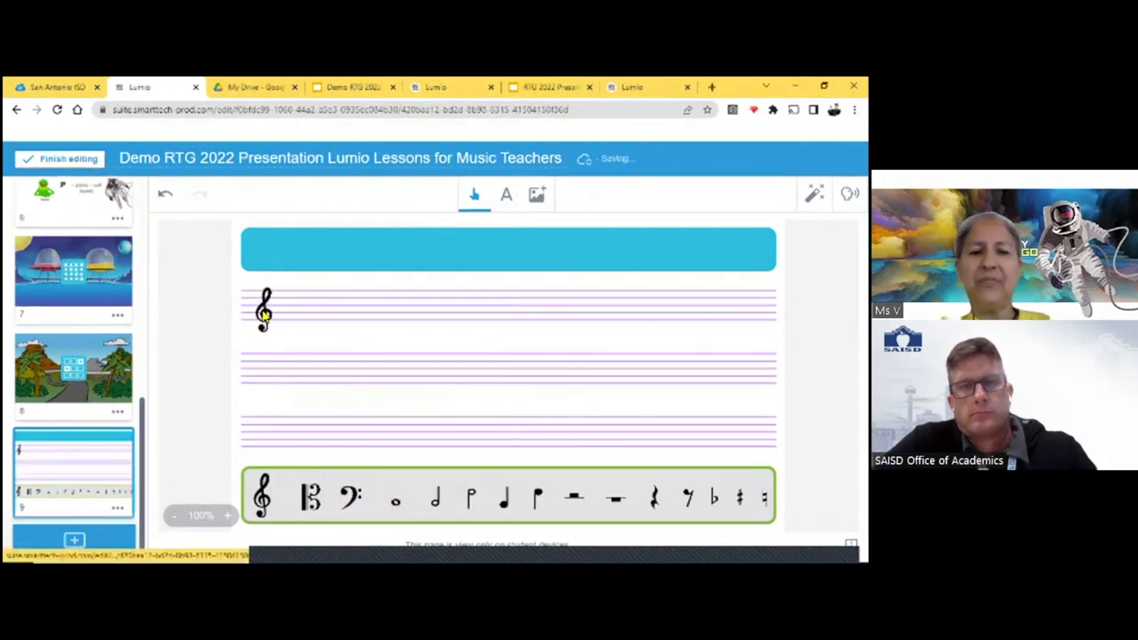
mouse_move(270, 508)
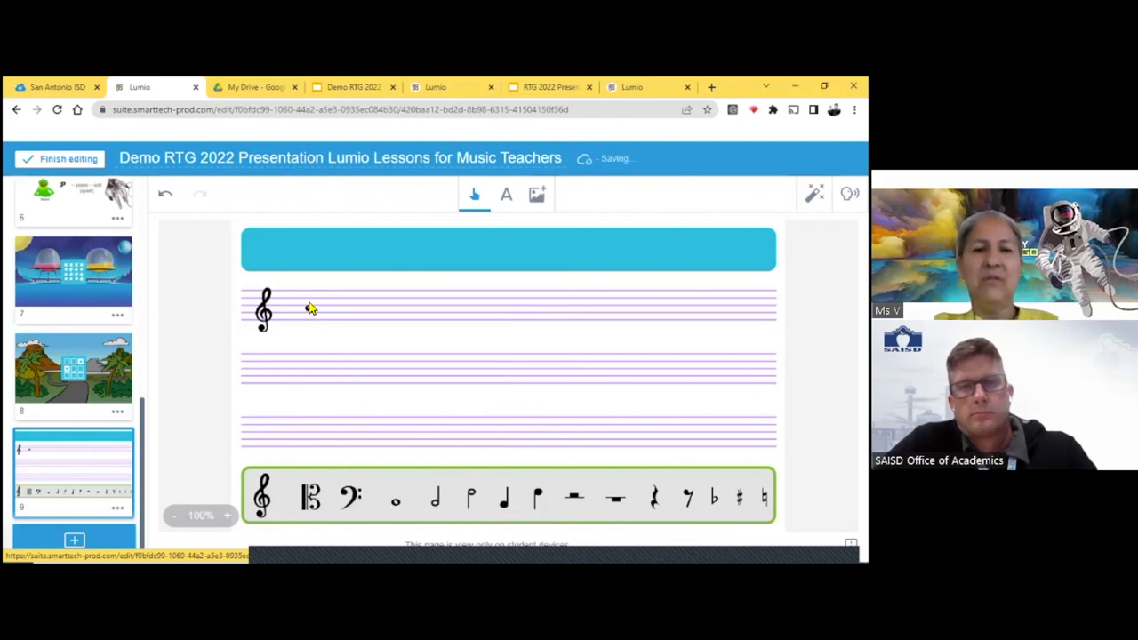
- Drag whole, half and quarter notes onto the top staff of the Musical Notes page
left_click(310, 306)
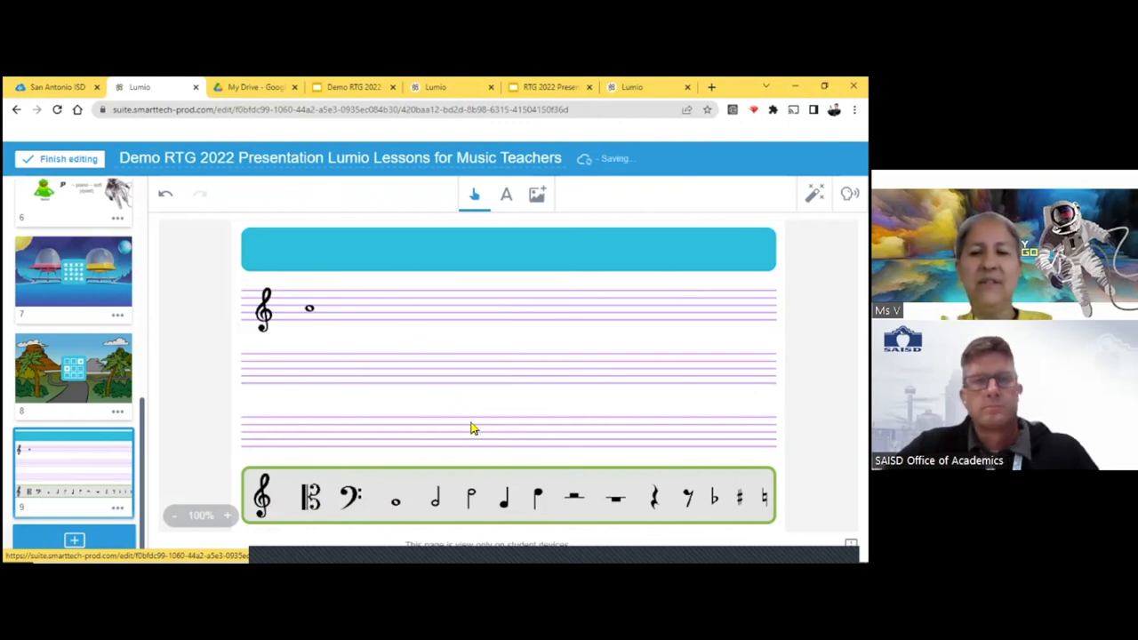
mouse_move(500, 432)
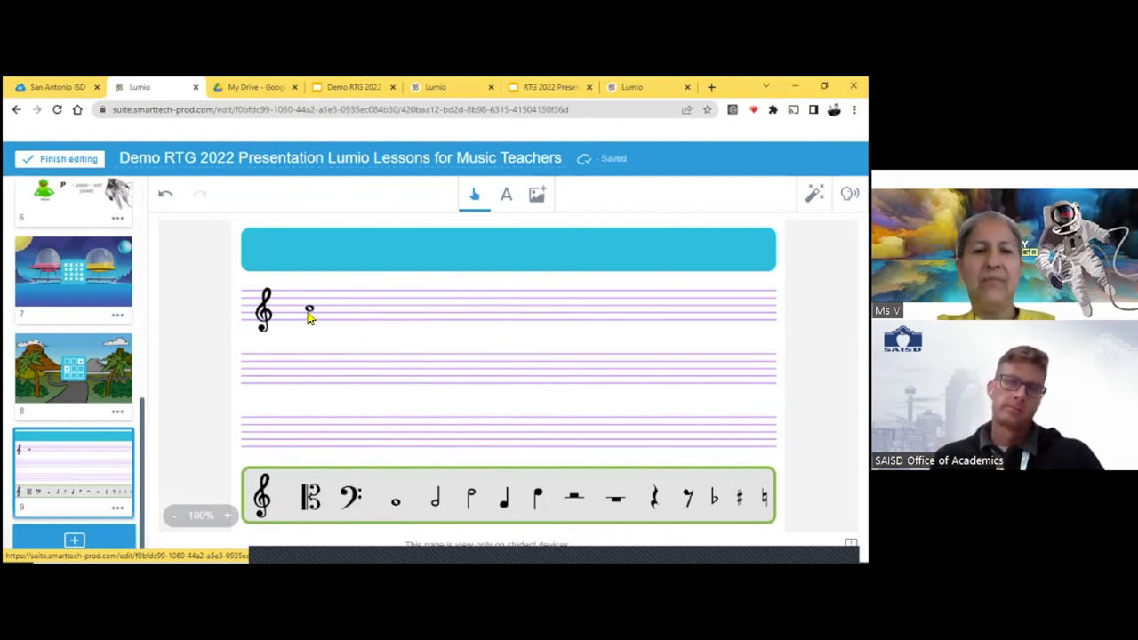
mouse_move(324, 334)
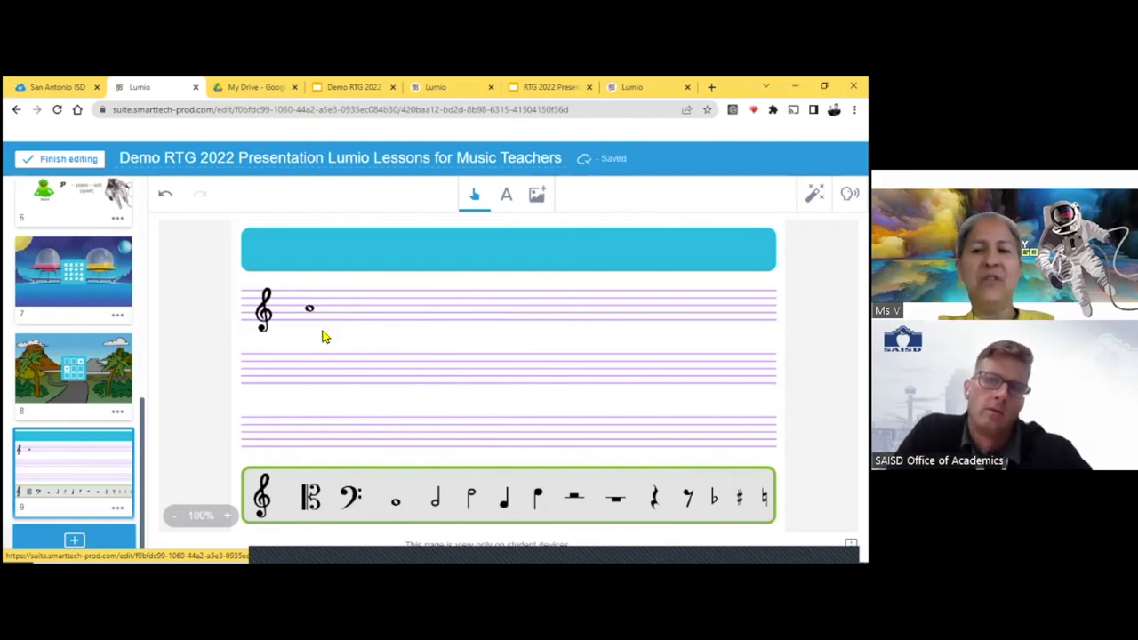
mouse_move(625, 534)
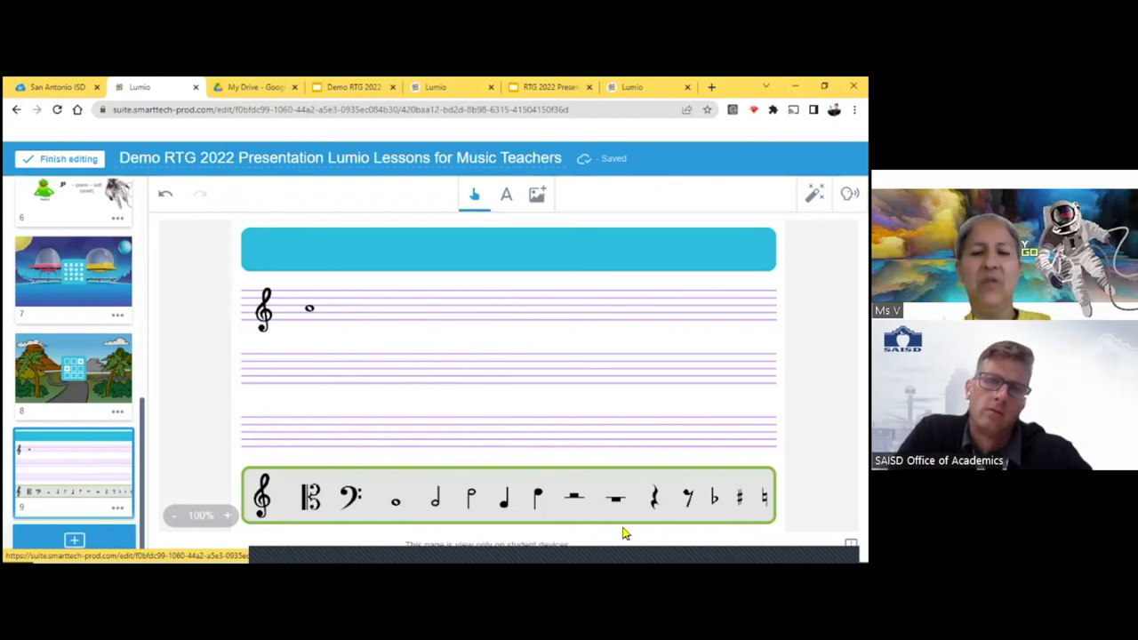
mouse_move(400, 479)
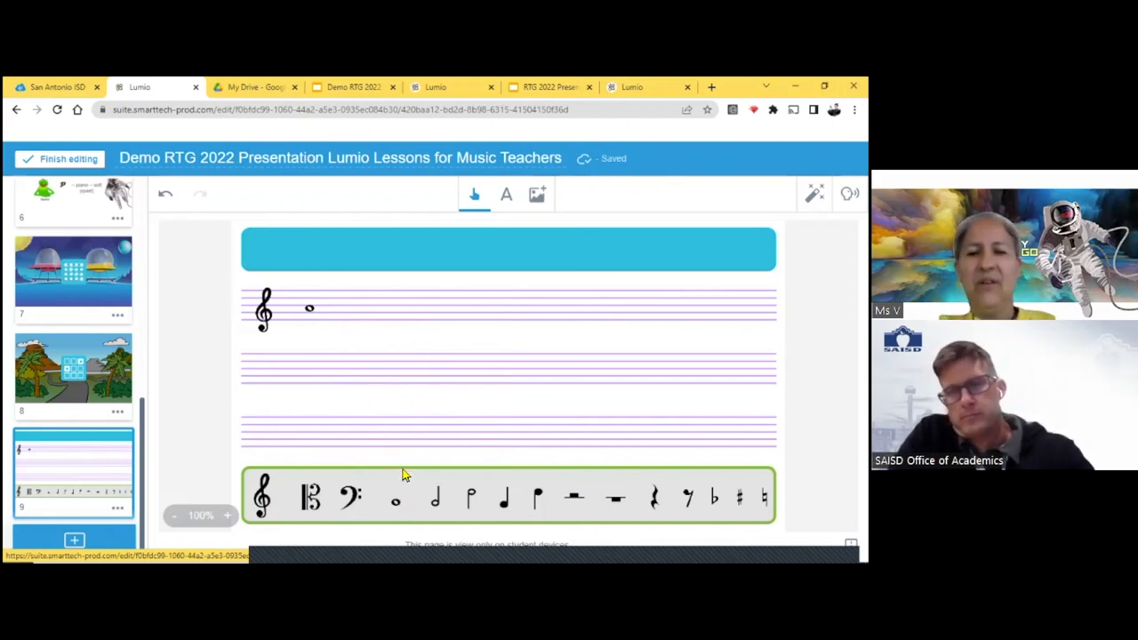
mouse_move(354, 509)
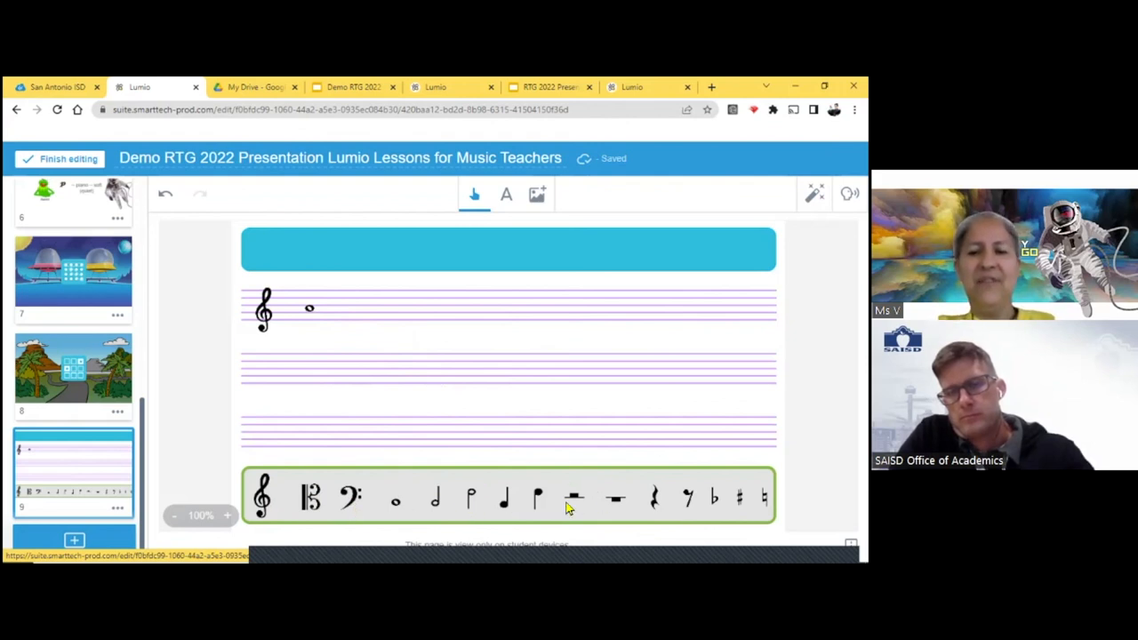
mouse_move(345, 301)
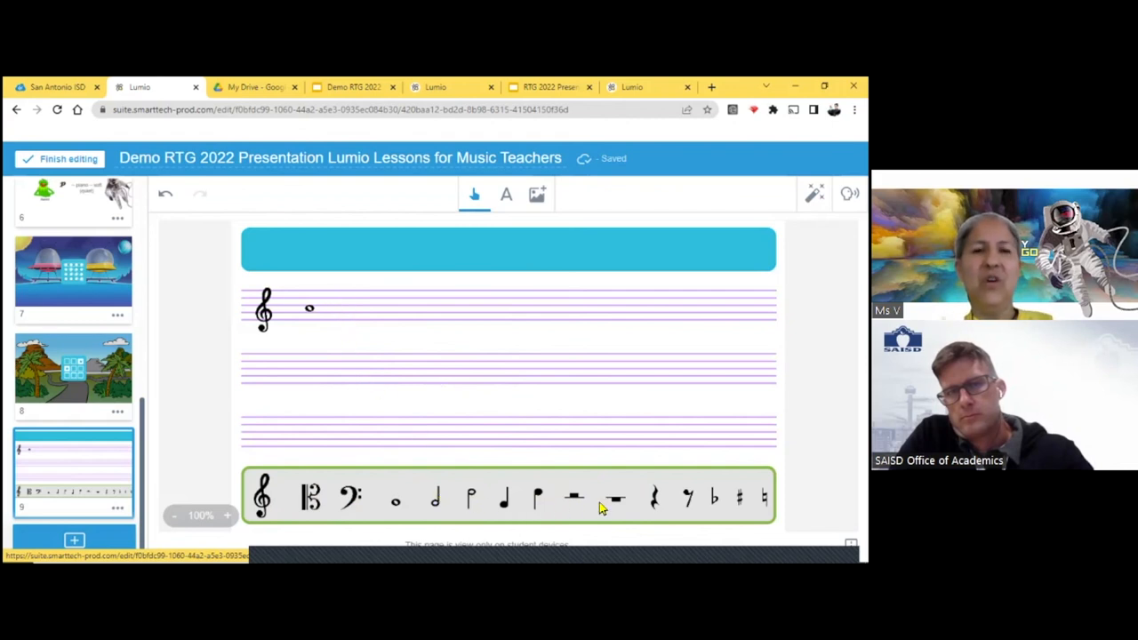
mouse_move(349, 374)
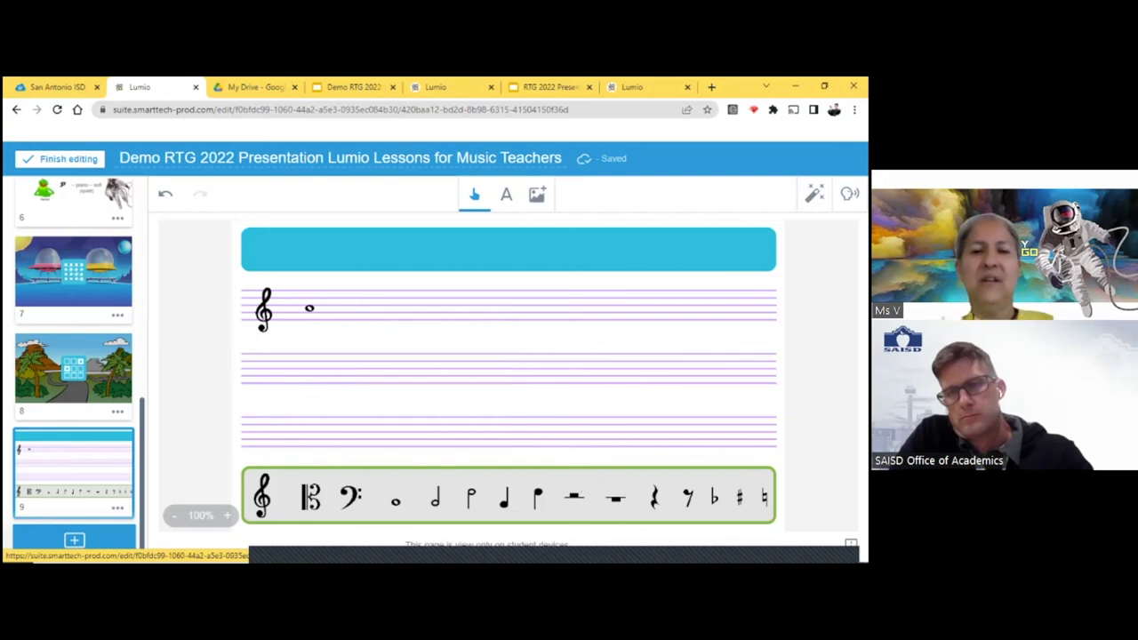
mouse_move(349, 409)
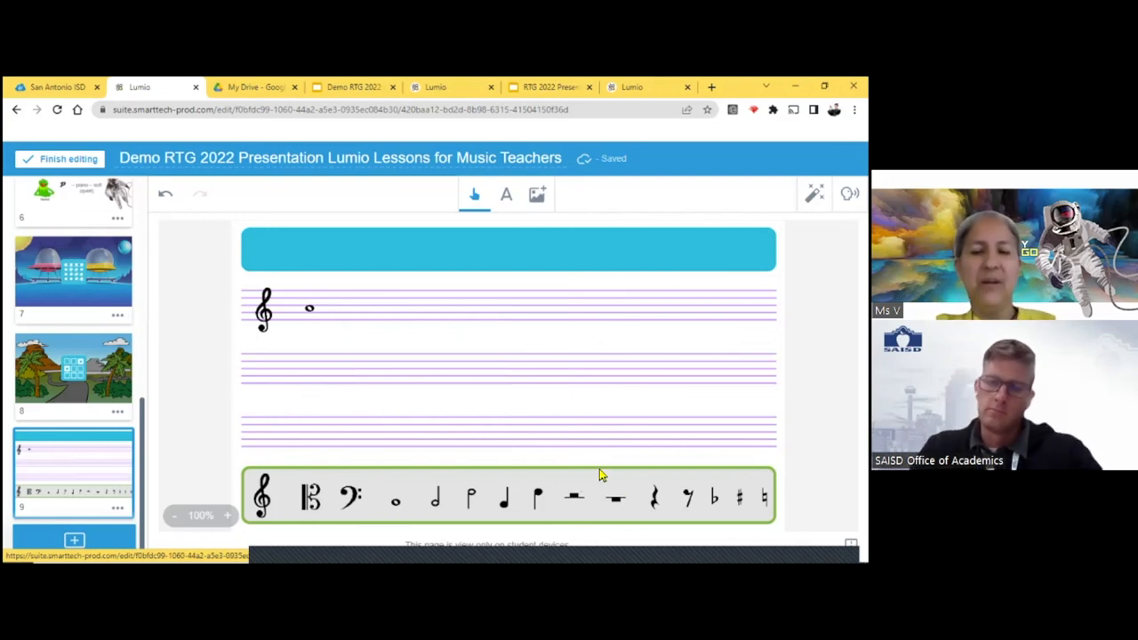
mouse_move(462, 437)
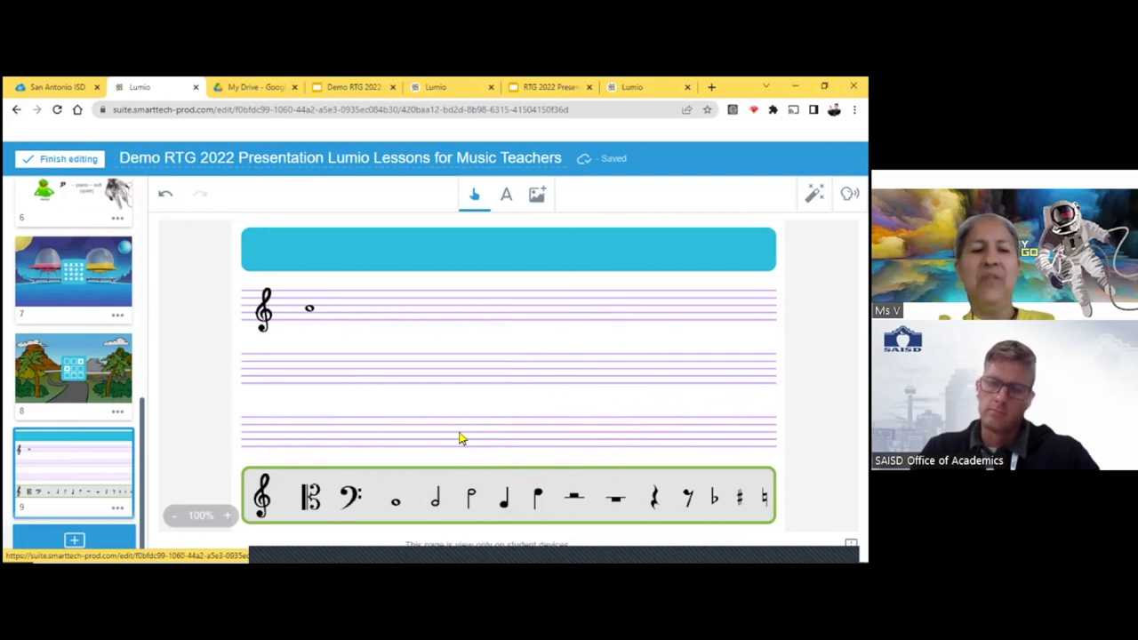
mouse_move(454, 310)
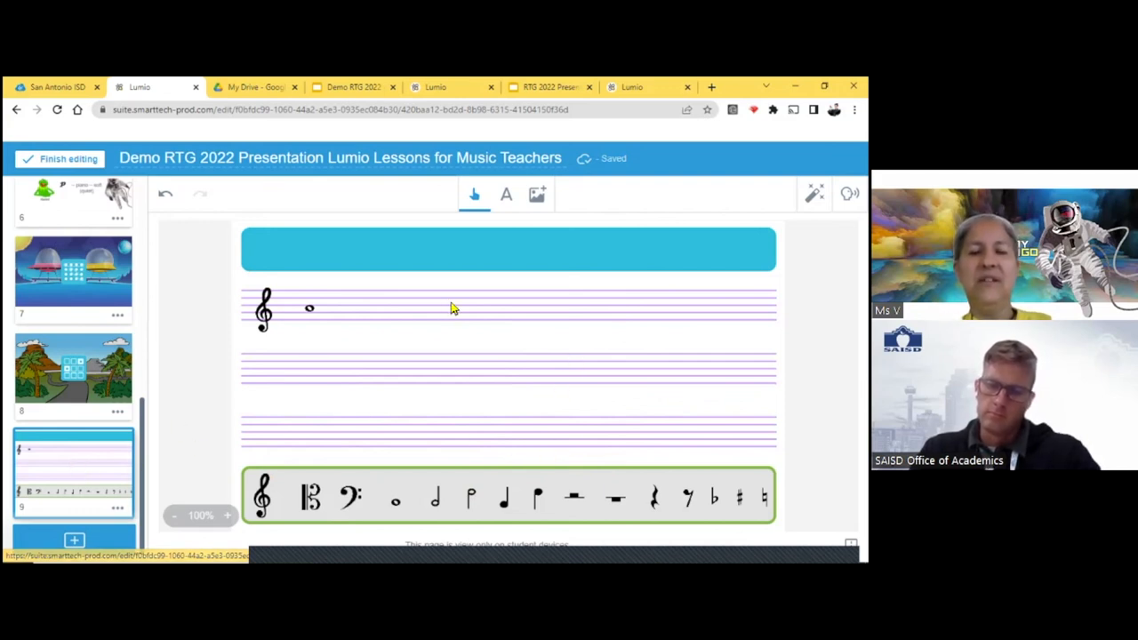
mouse_move(501, 377)
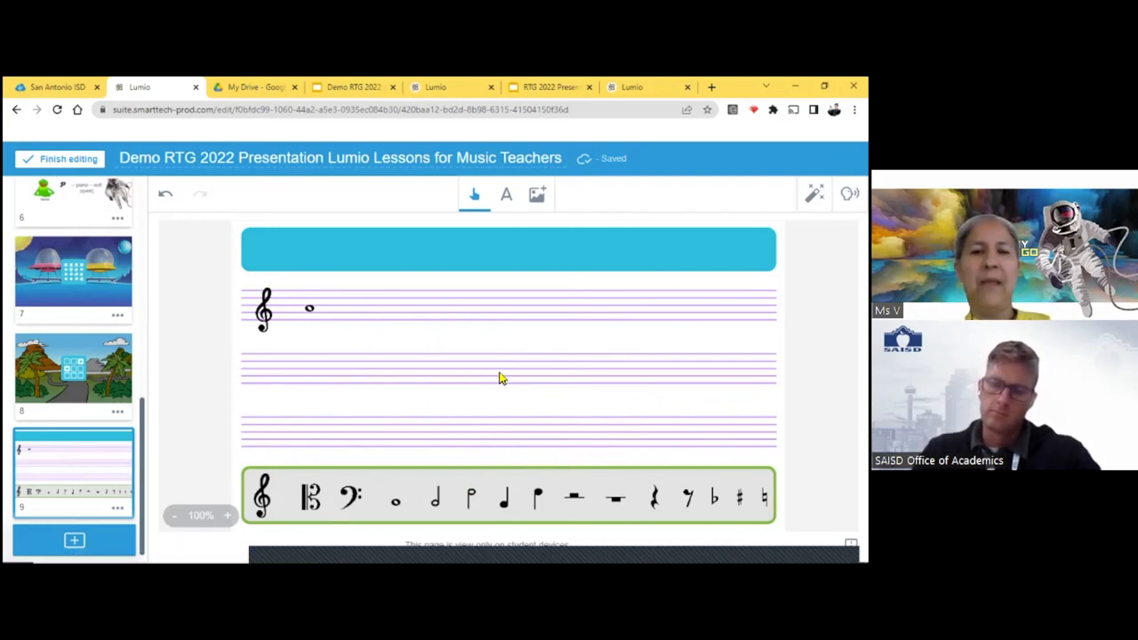
mouse_move(524, 377)
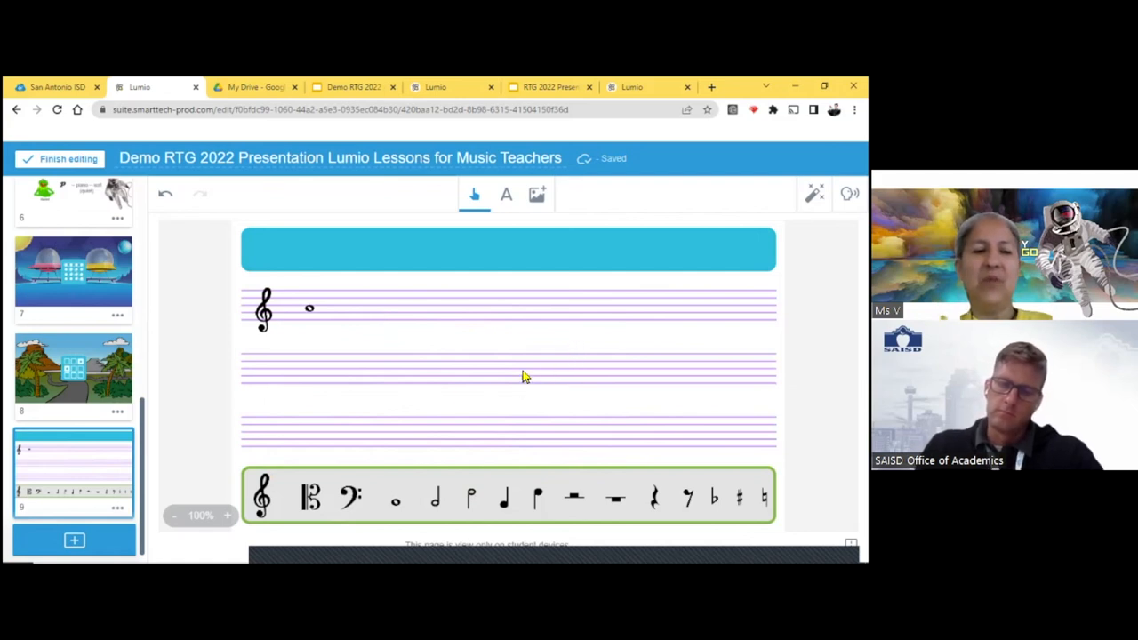
mouse_move(487, 306)
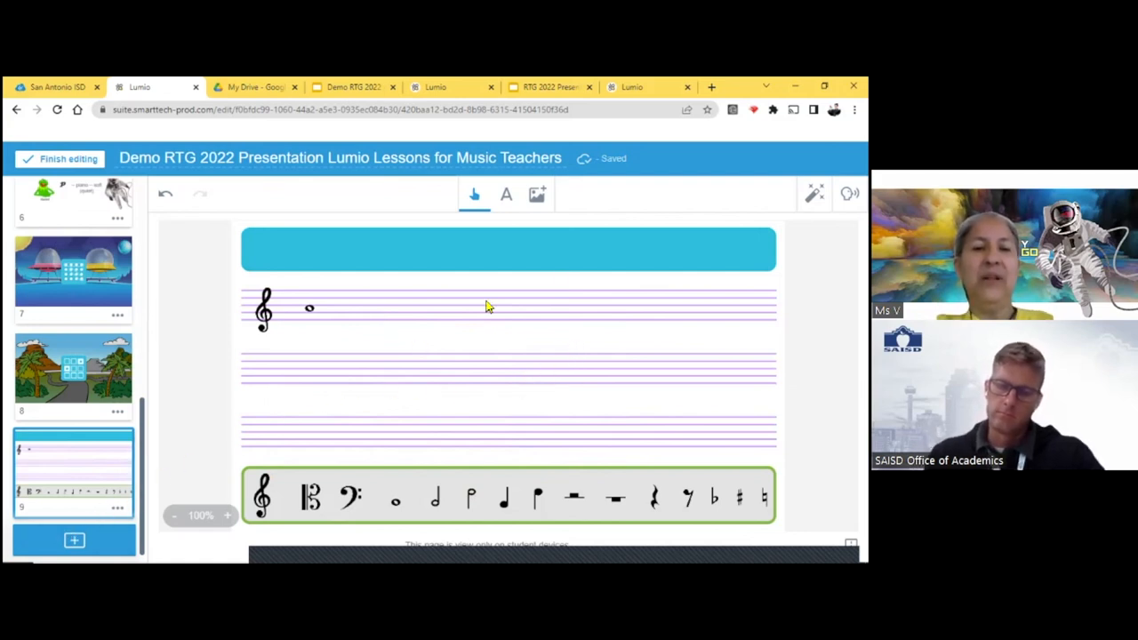
mouse_move(420, 352)
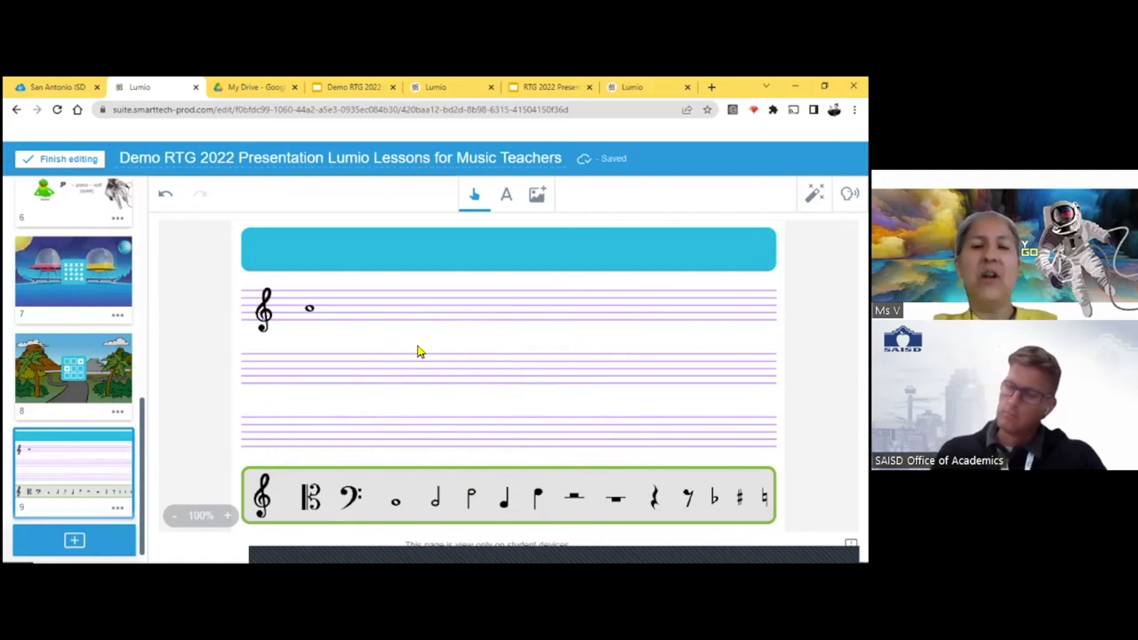
mouse_move(484, 409)
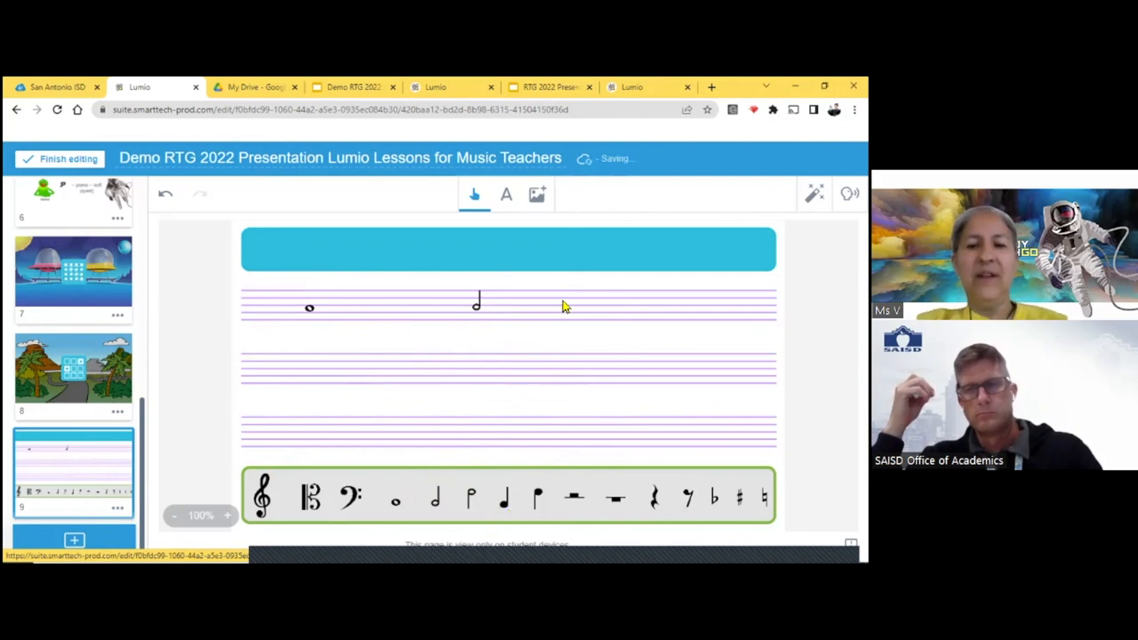
left_click(505, 500)
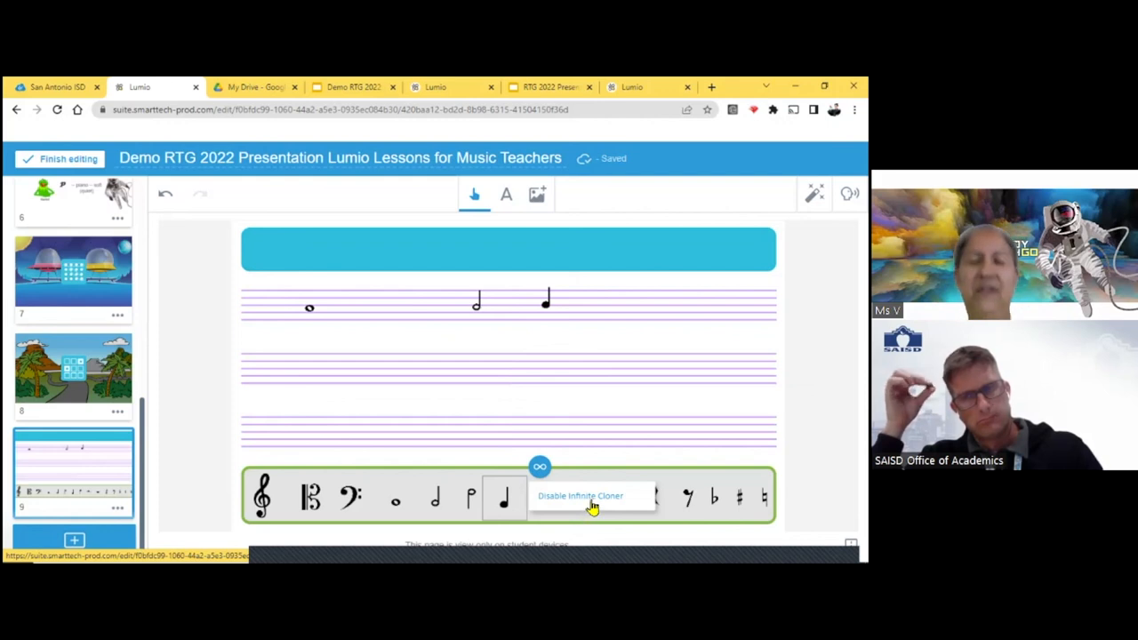
mouse_move(580, 456)
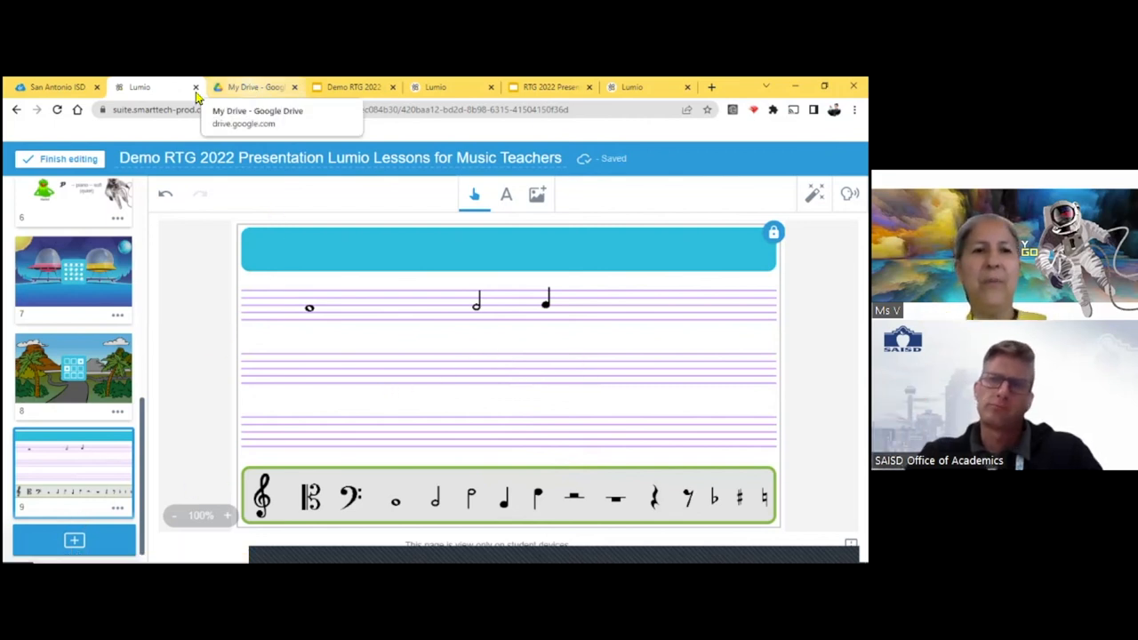
mouse_move(606, 100)
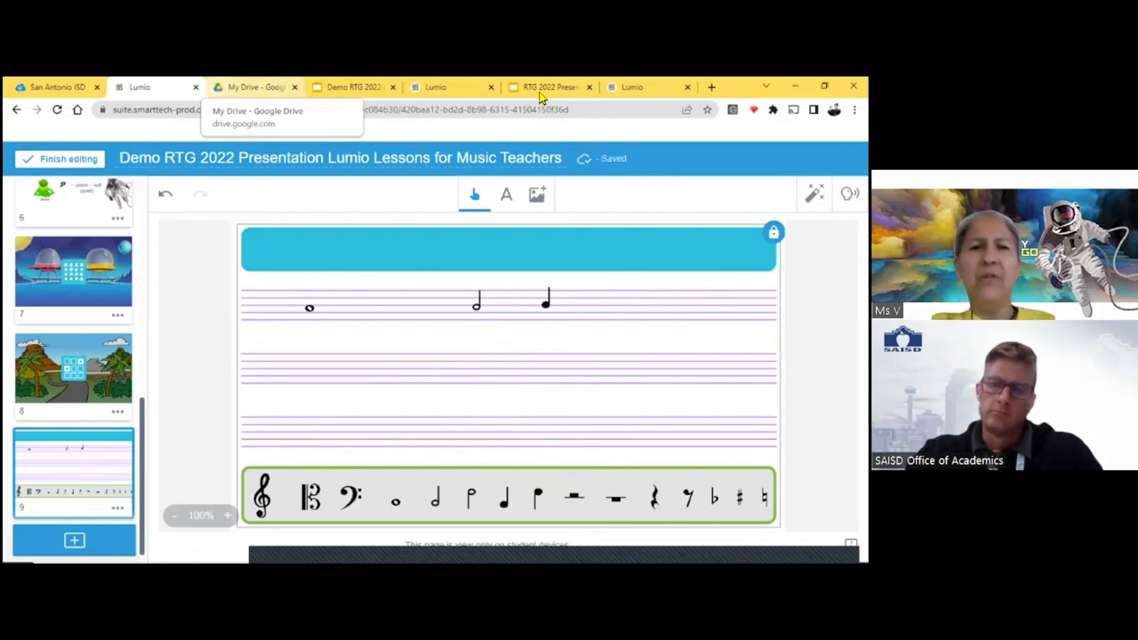
- Switch to the other open Lumio lesson and reload it from the Different lesson opened dialog
left_click(548, 85)
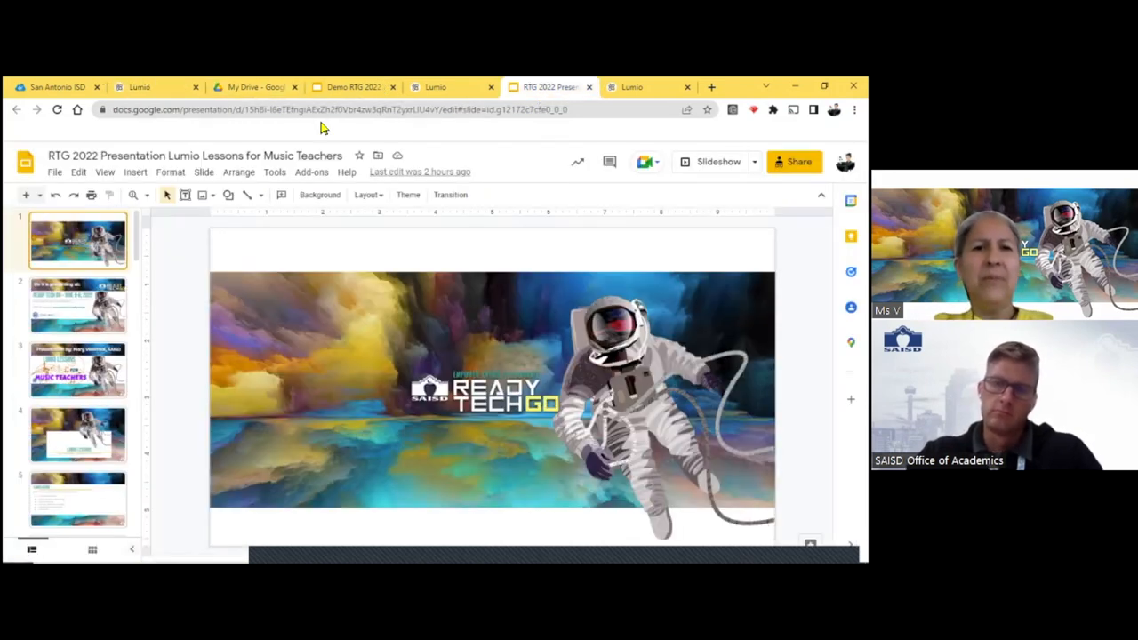
left_click(352, 85)
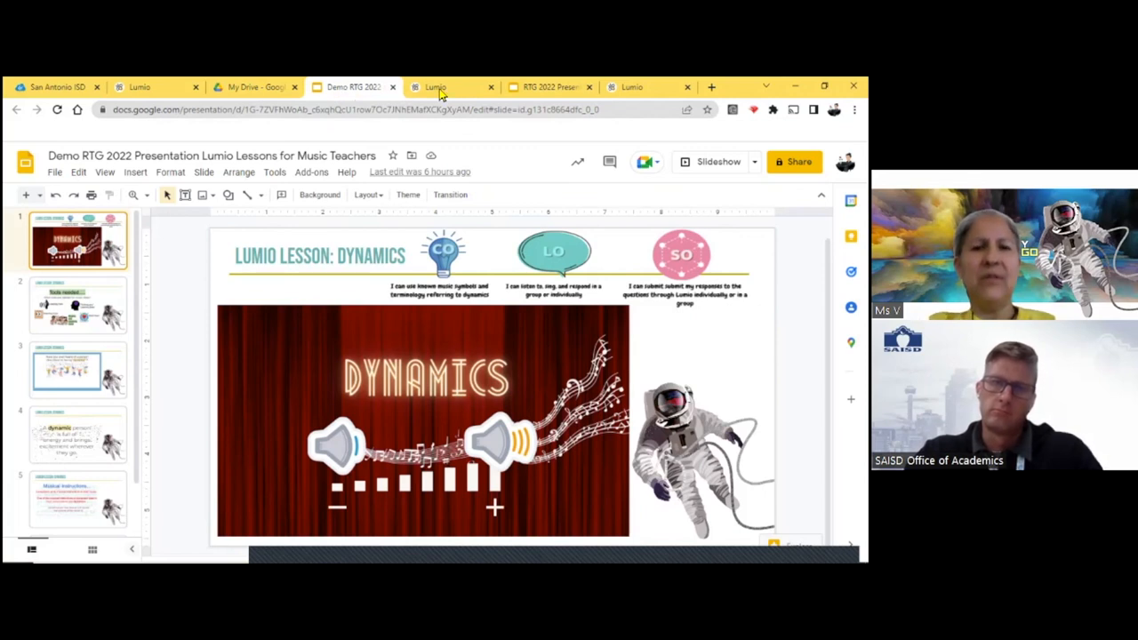
left_click(438, 86)
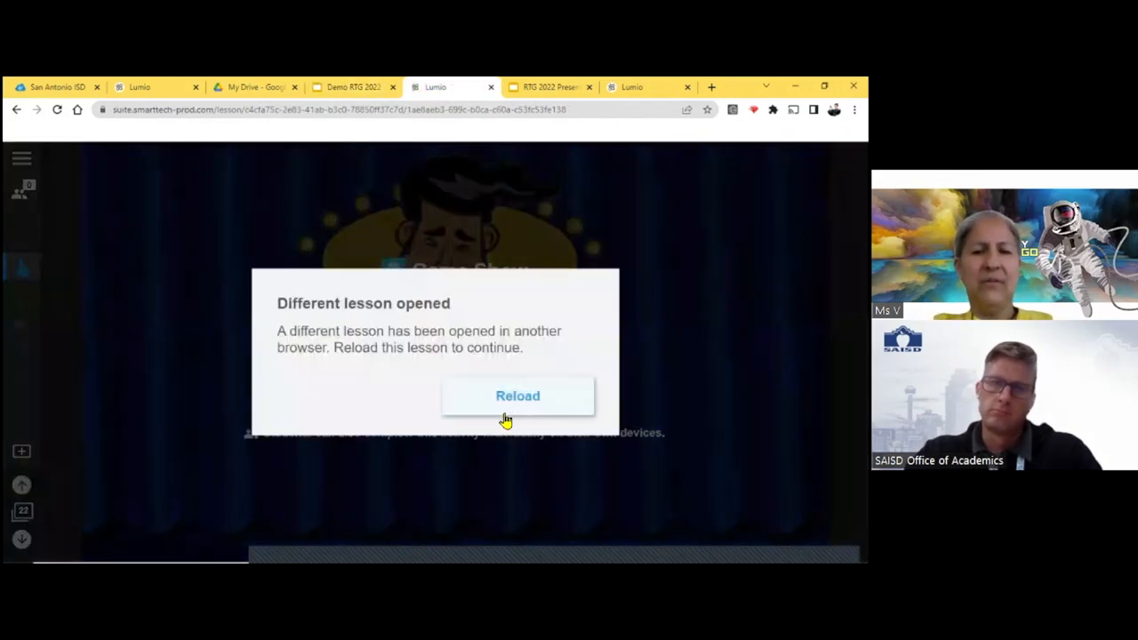
left_click(517, 395)
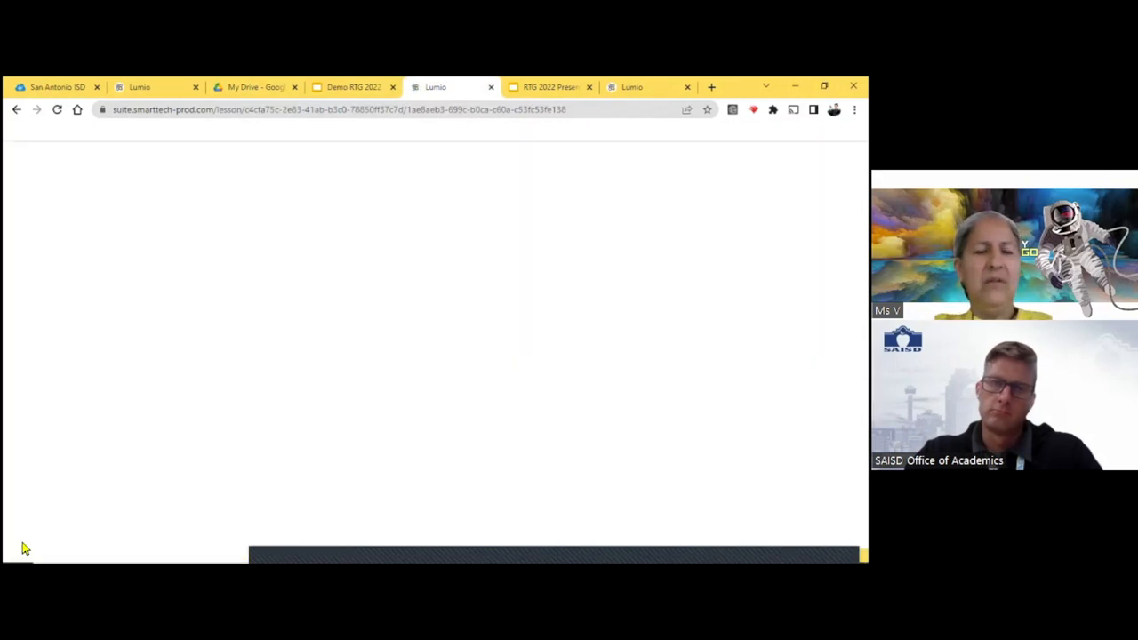
mouse_move(221, 399)
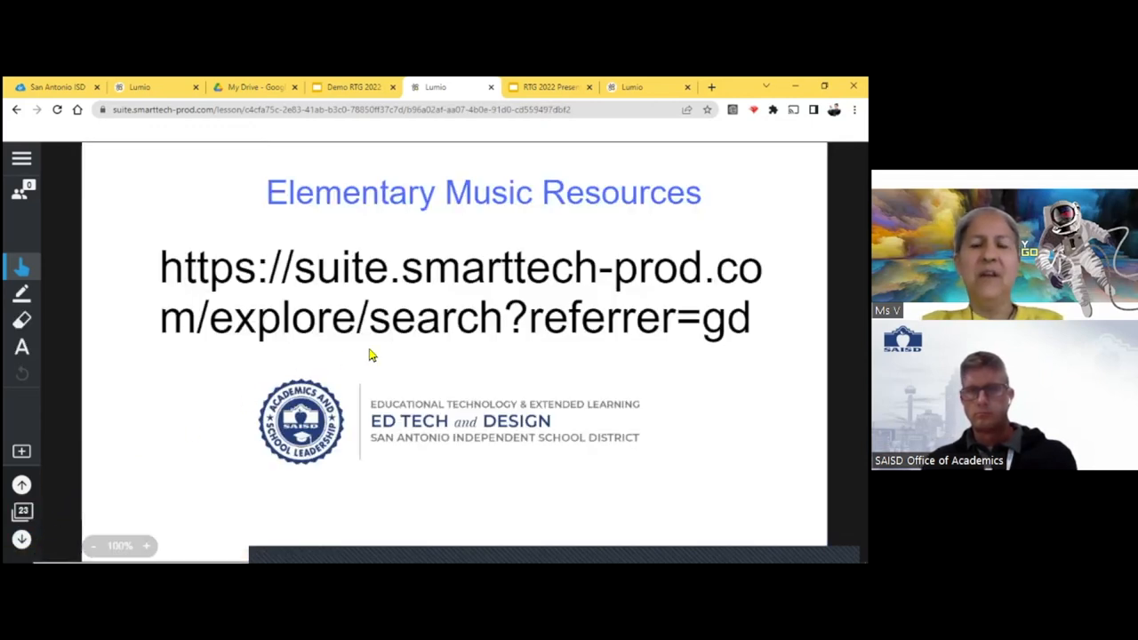
mouse_move(412, 365)
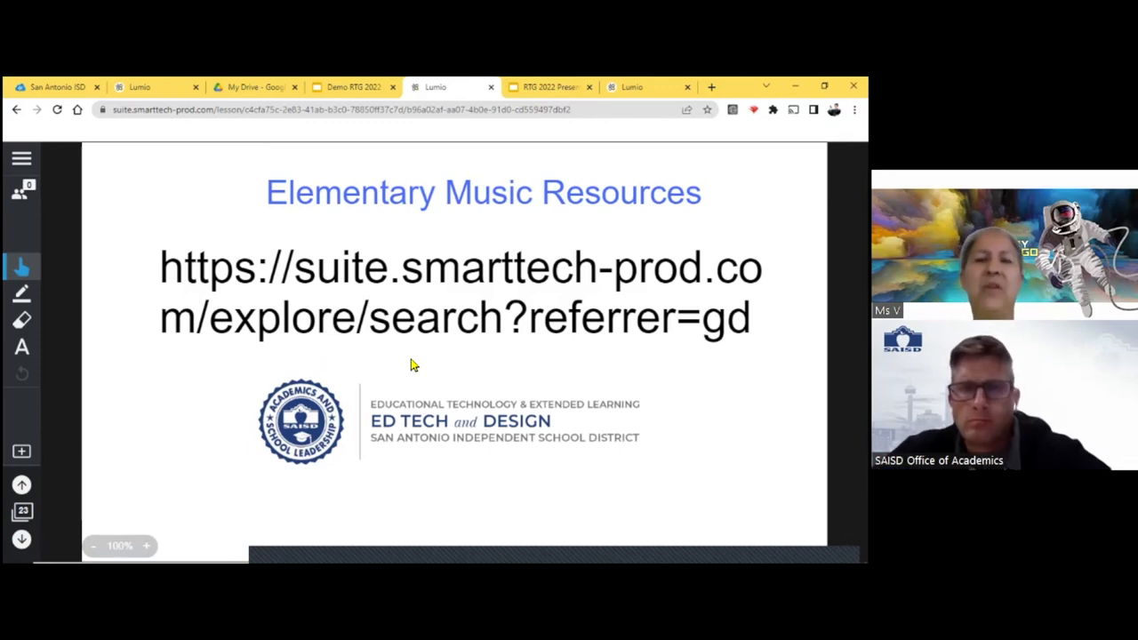
mouse_move(399, 197)
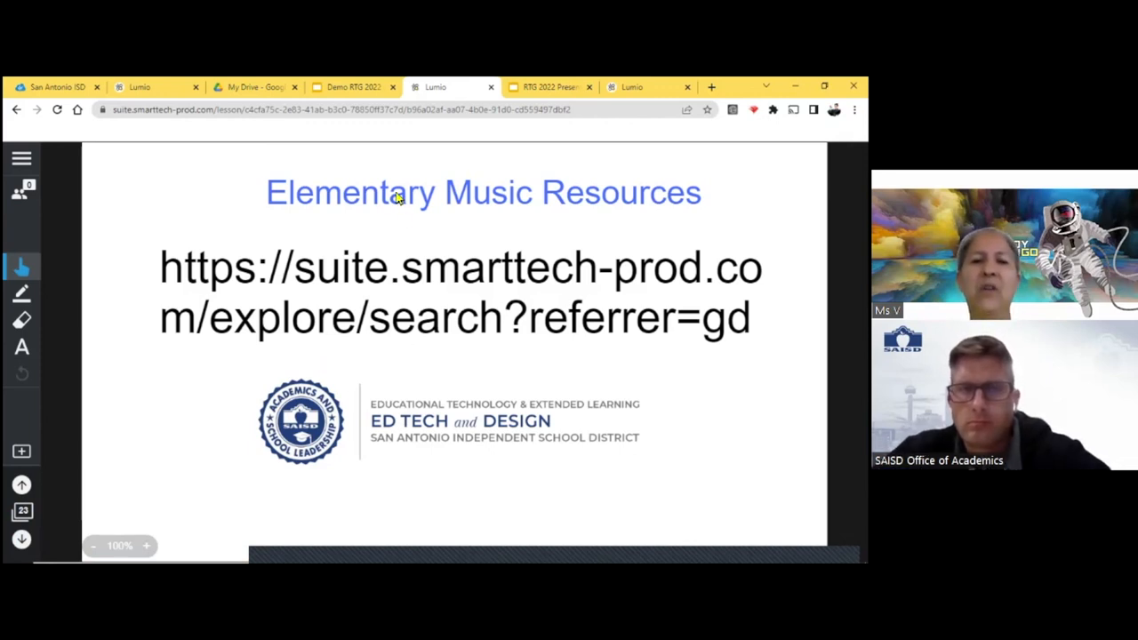
mouse_move(392, 207)
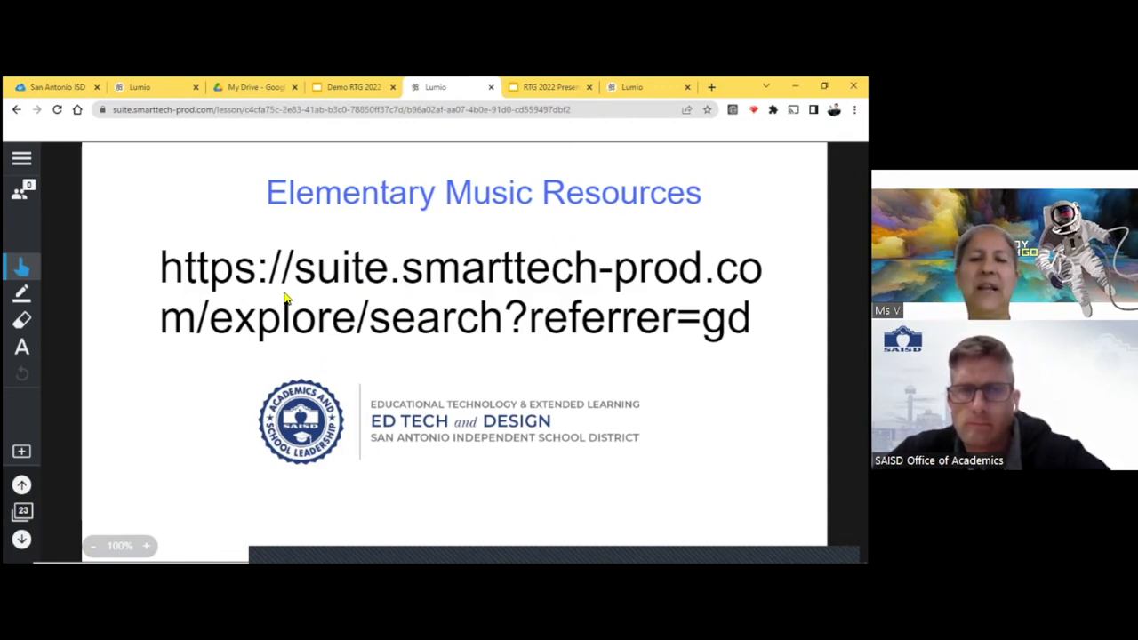
mouse_move(395, 380)
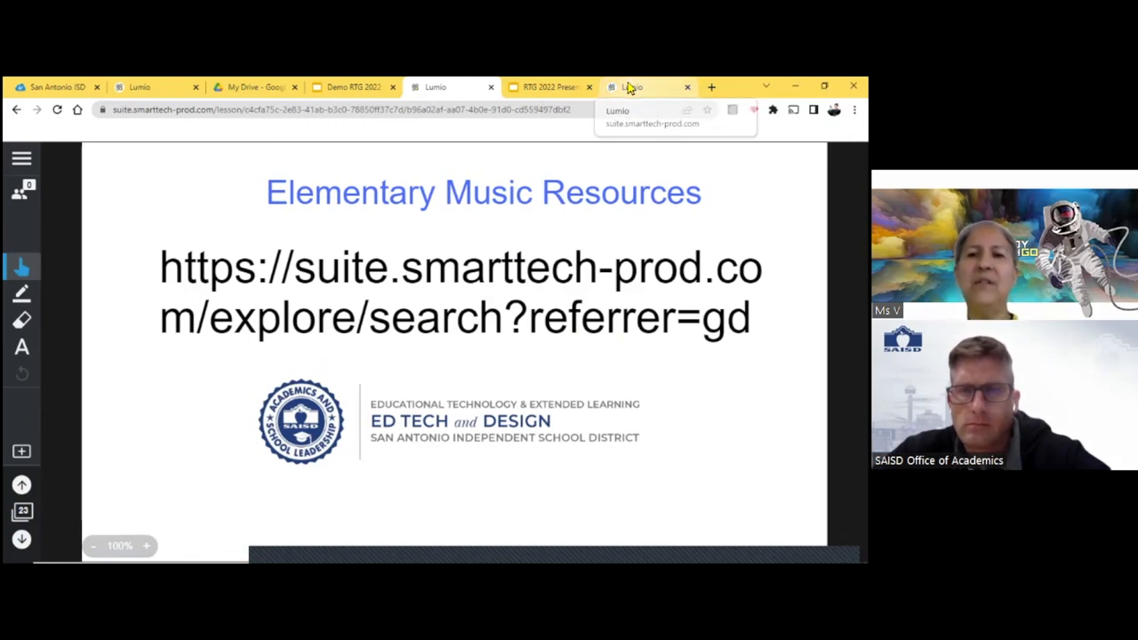
- Review the Explore resources filters, expand the full Subjects list and filter to Kindergarten
left_click(633, 85)
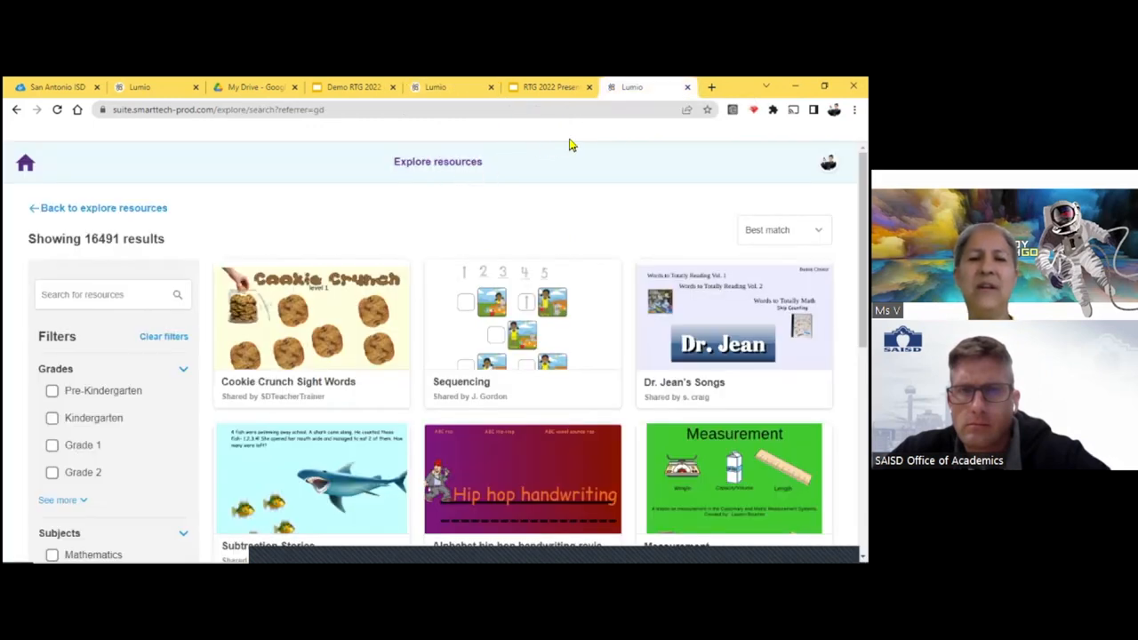
mouse_move(603, 269)
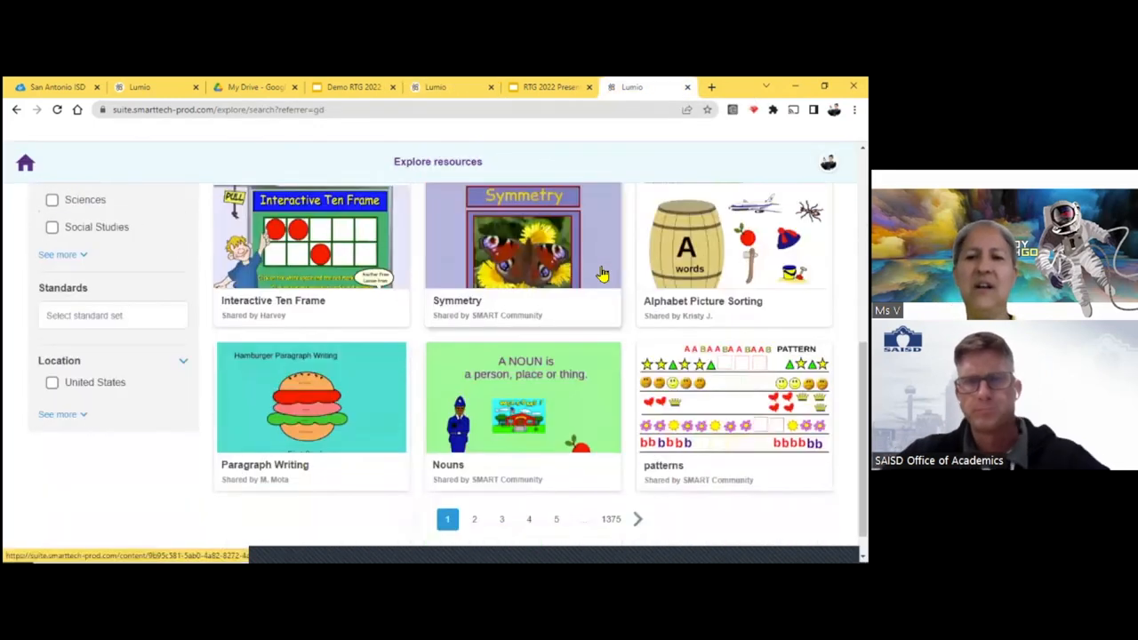
scroll("down", 3)
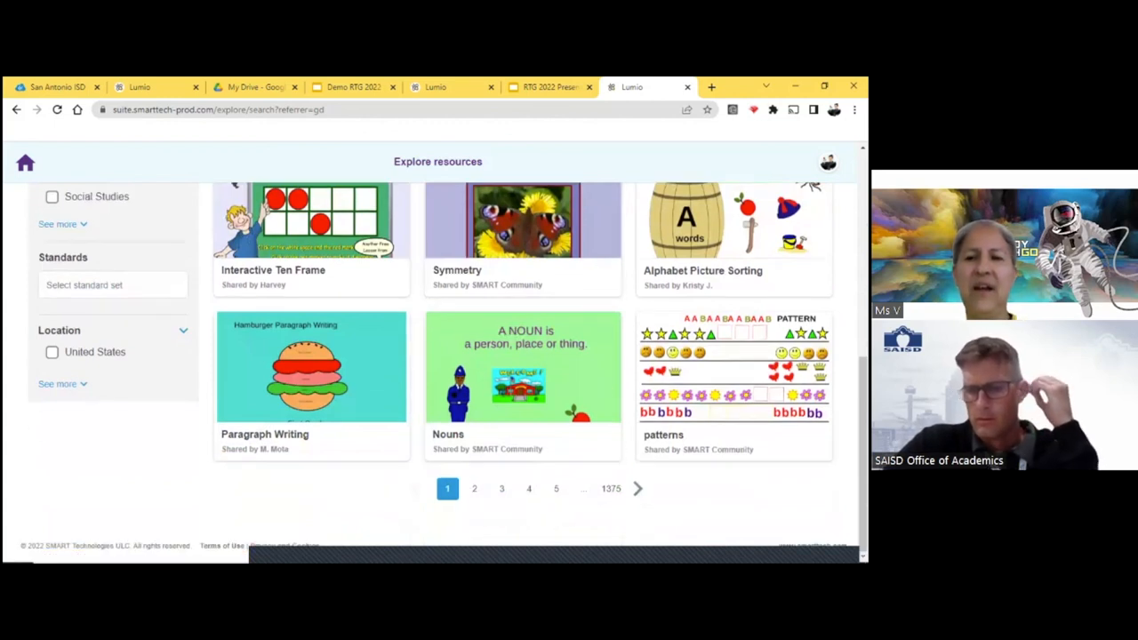
scroll("up", 3)
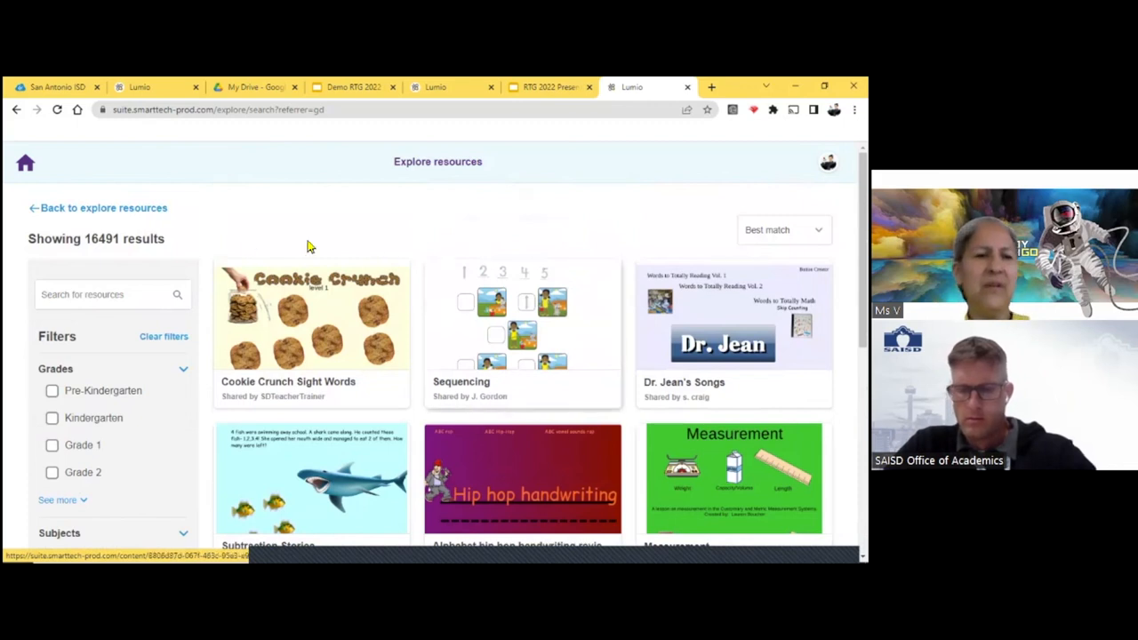
scroll("down", 3)
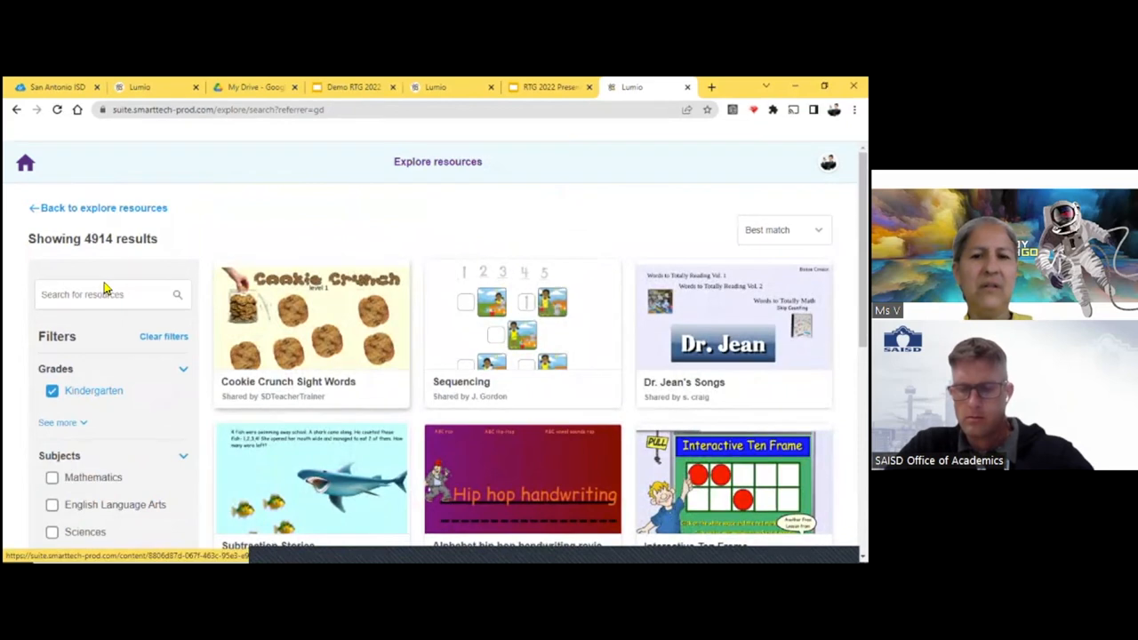
scroll("down", 3)
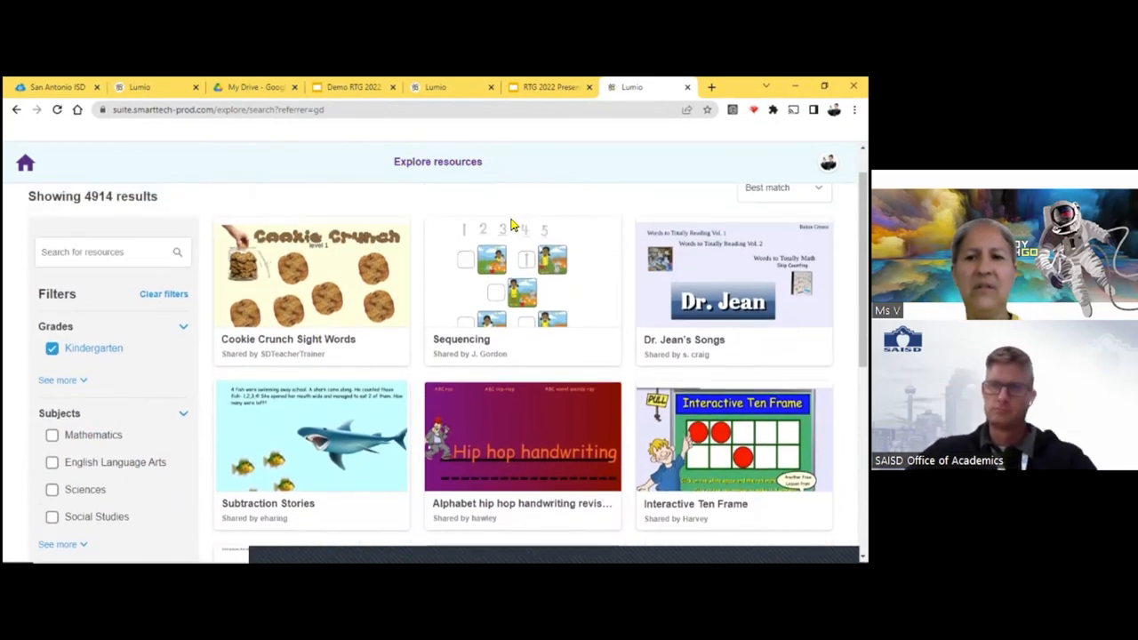
scroll("down", 3)
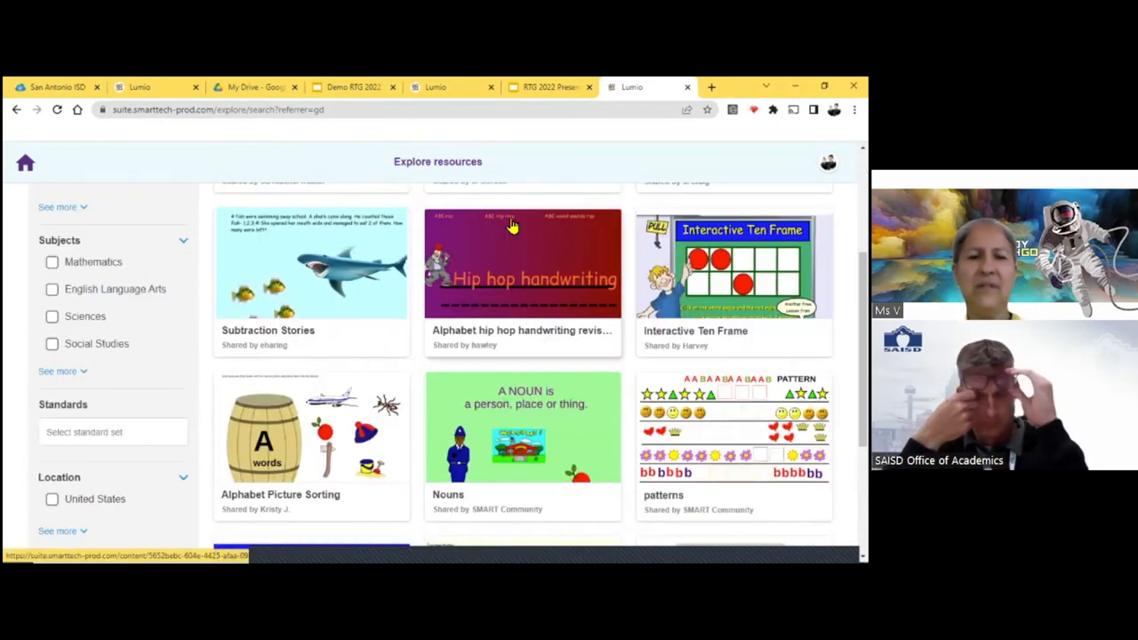
scroll("down", 3)
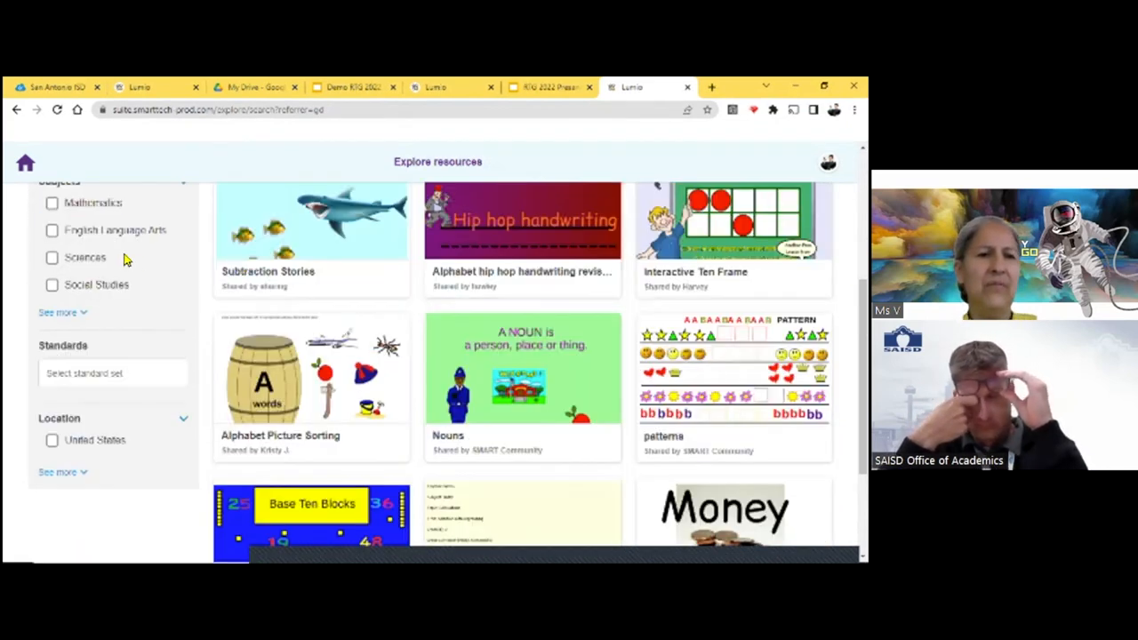
scroll("down", 3)
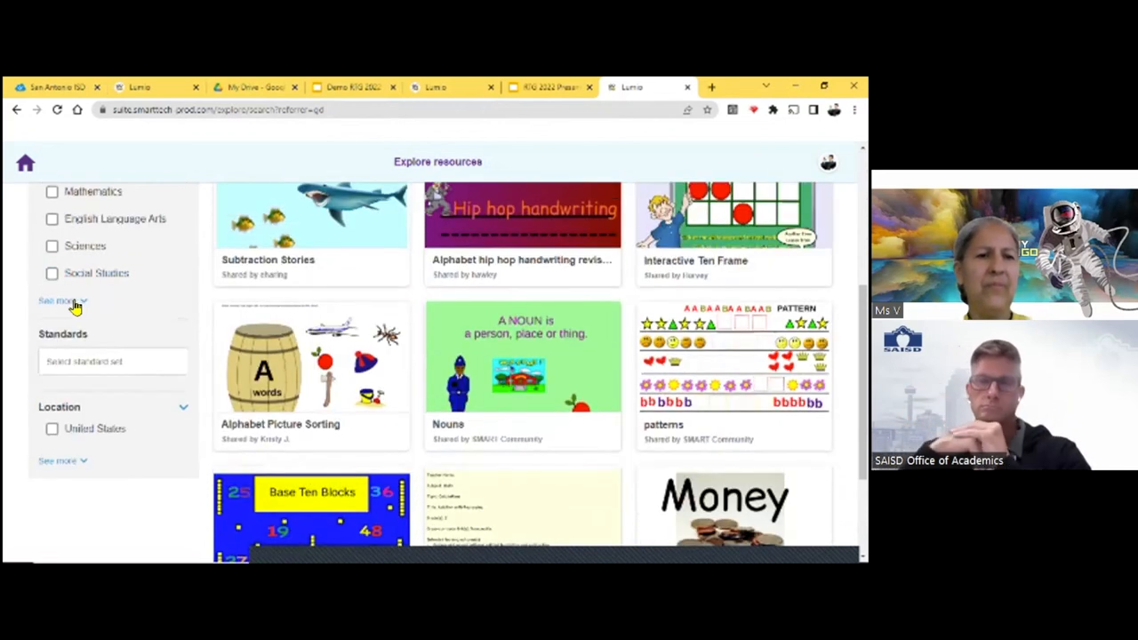
left_click(57, 301)
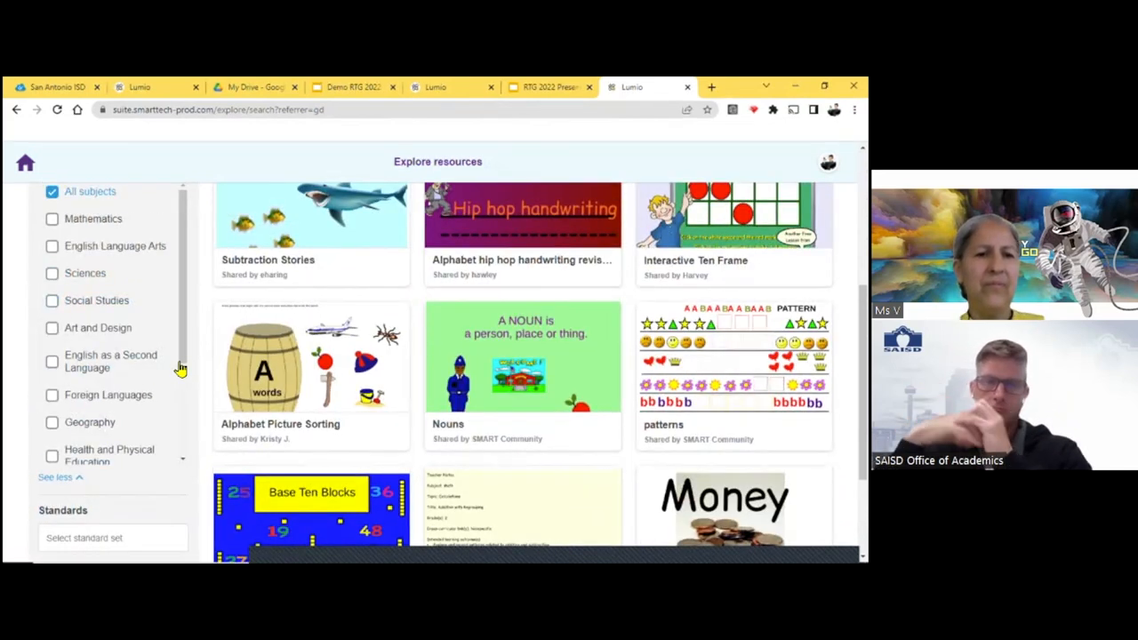
scroll("down", 3)
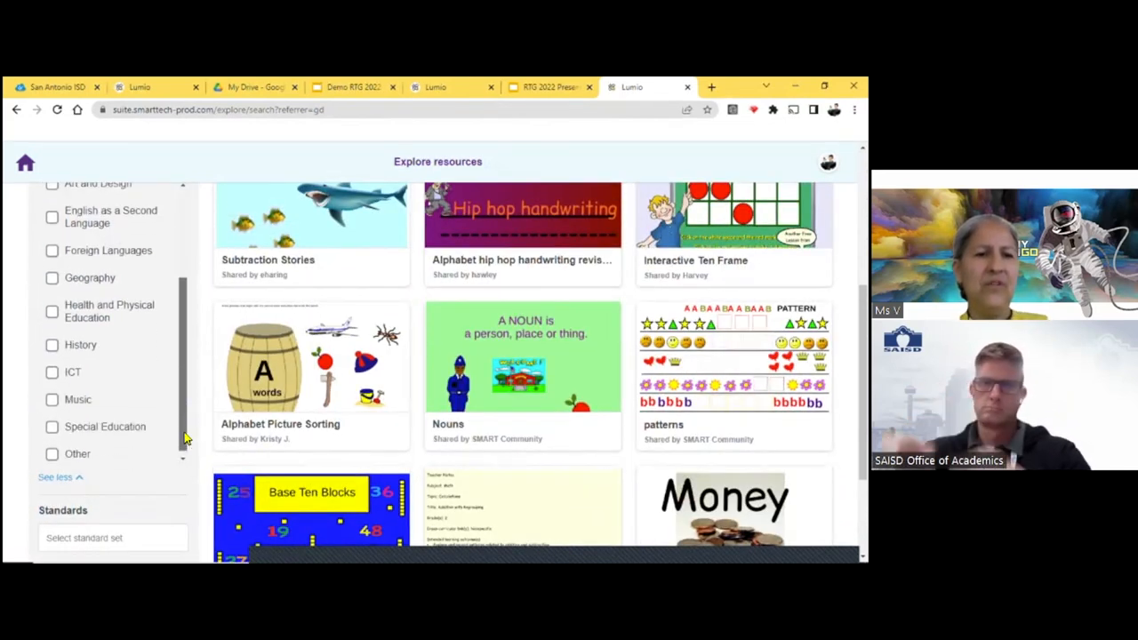
left_click(52, 395)
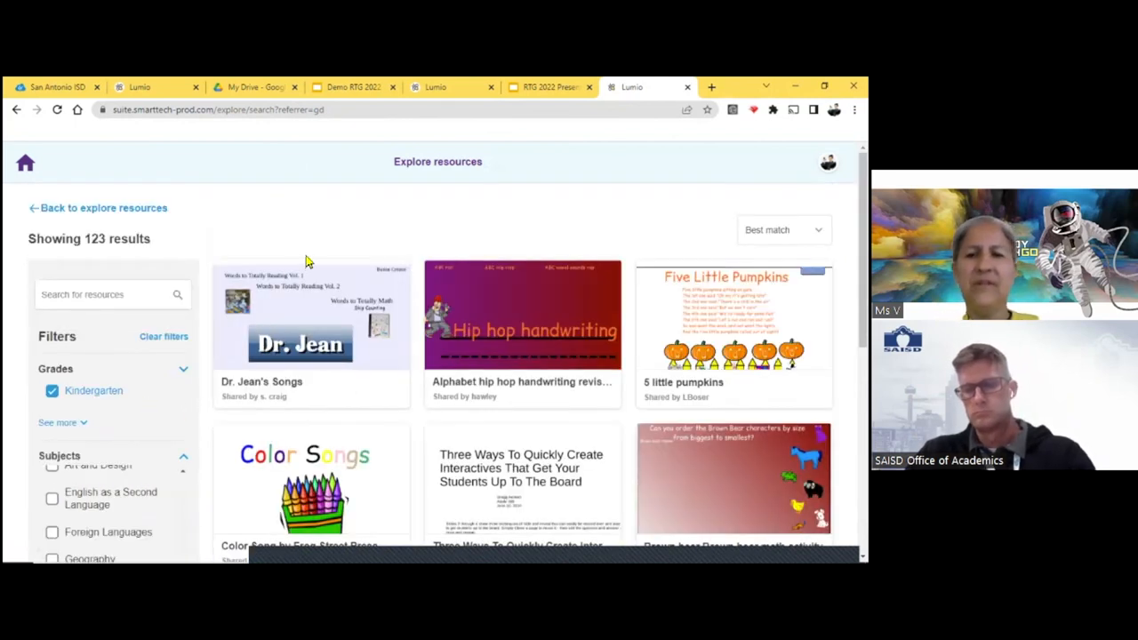
mouse_move(466, 395)
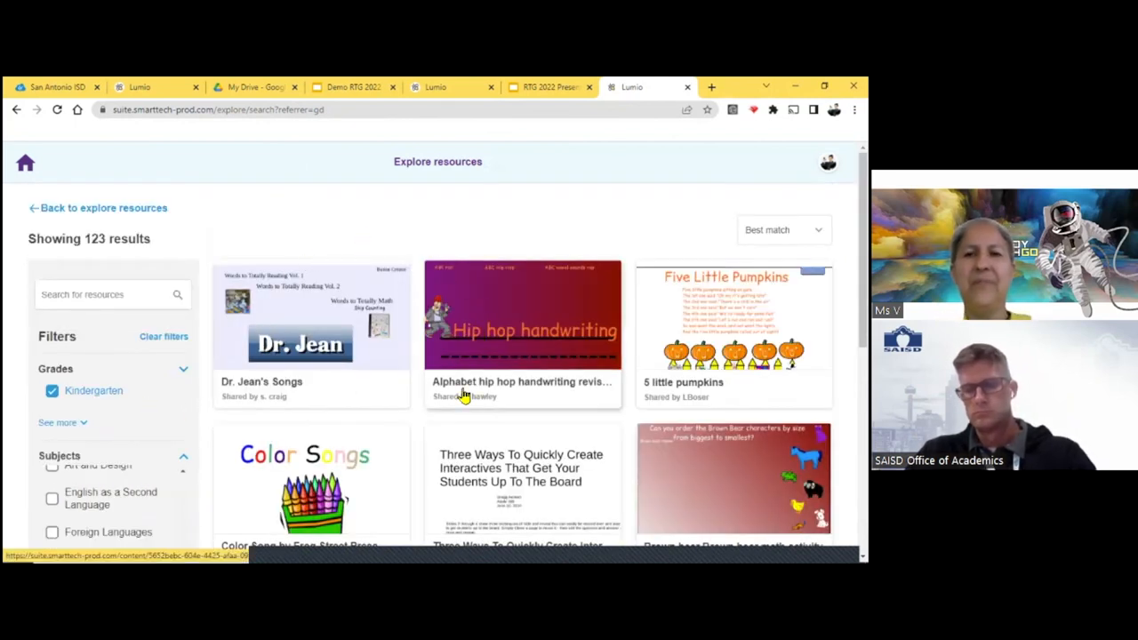
- Copy the search page's web address from the address bar, briefly checking the Extensions menu
left_click(292, 110)
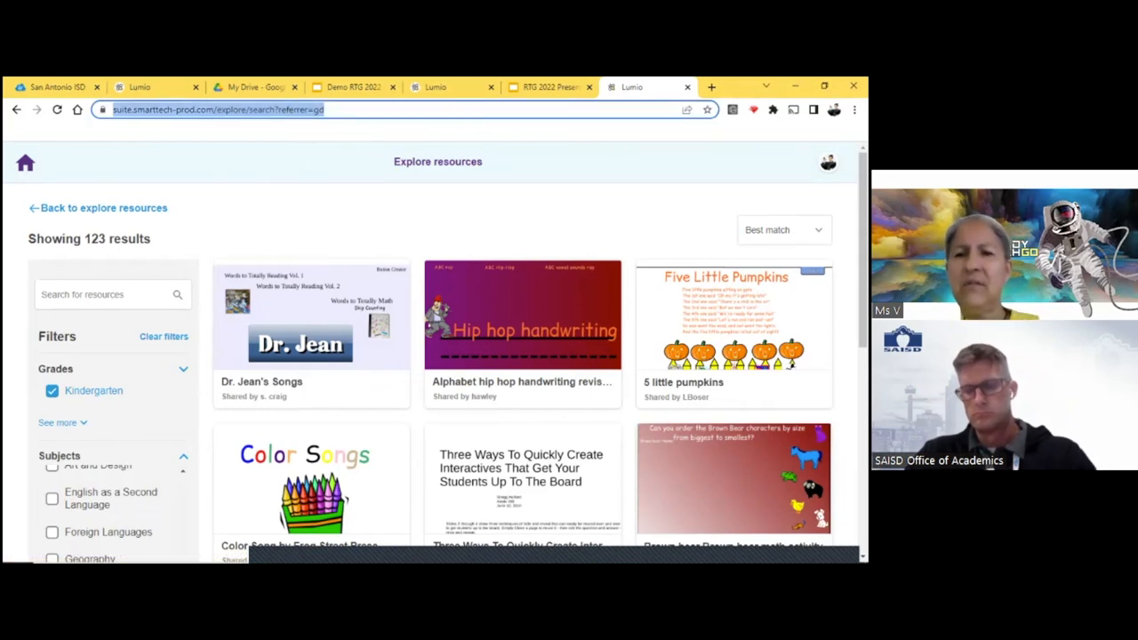
left_click(772, 110)
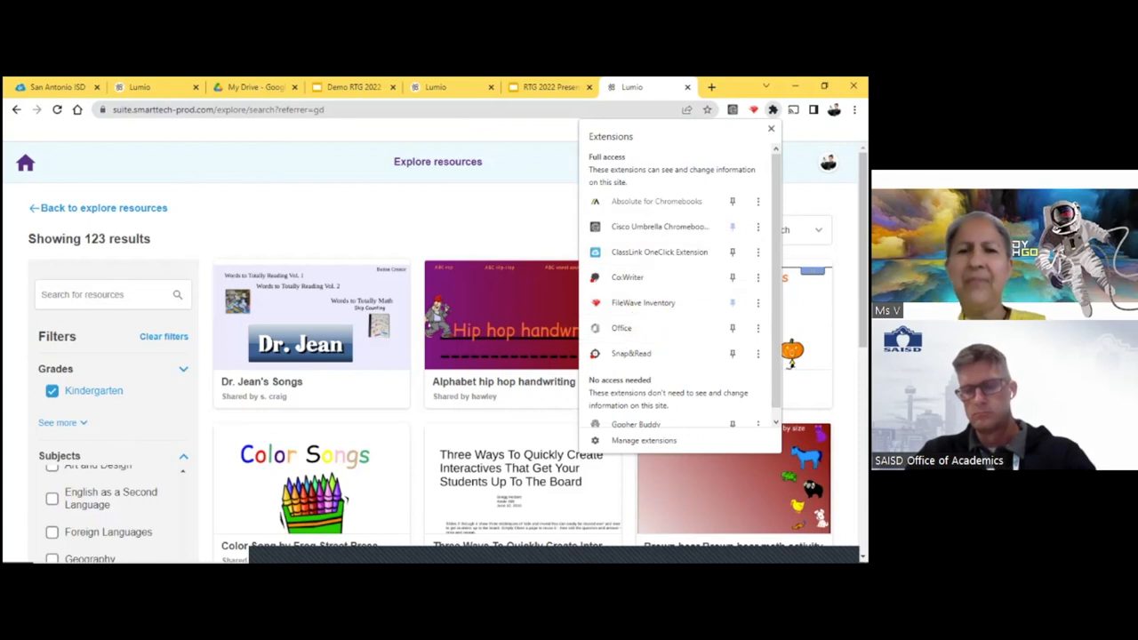
mouse_move(534, 246)
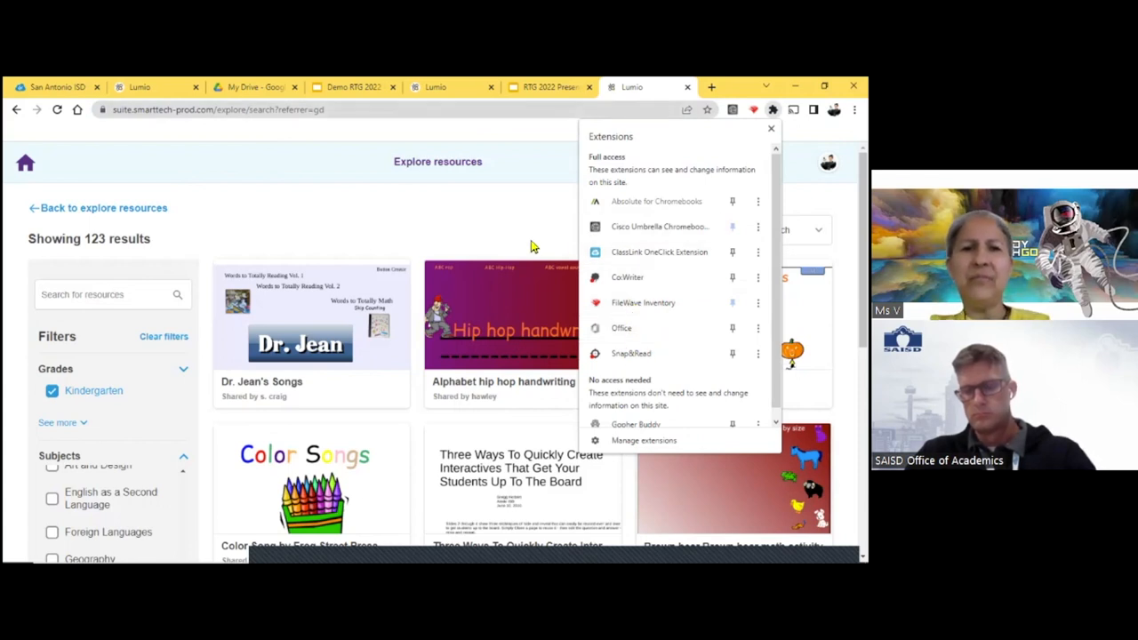
left_click(392, 110)
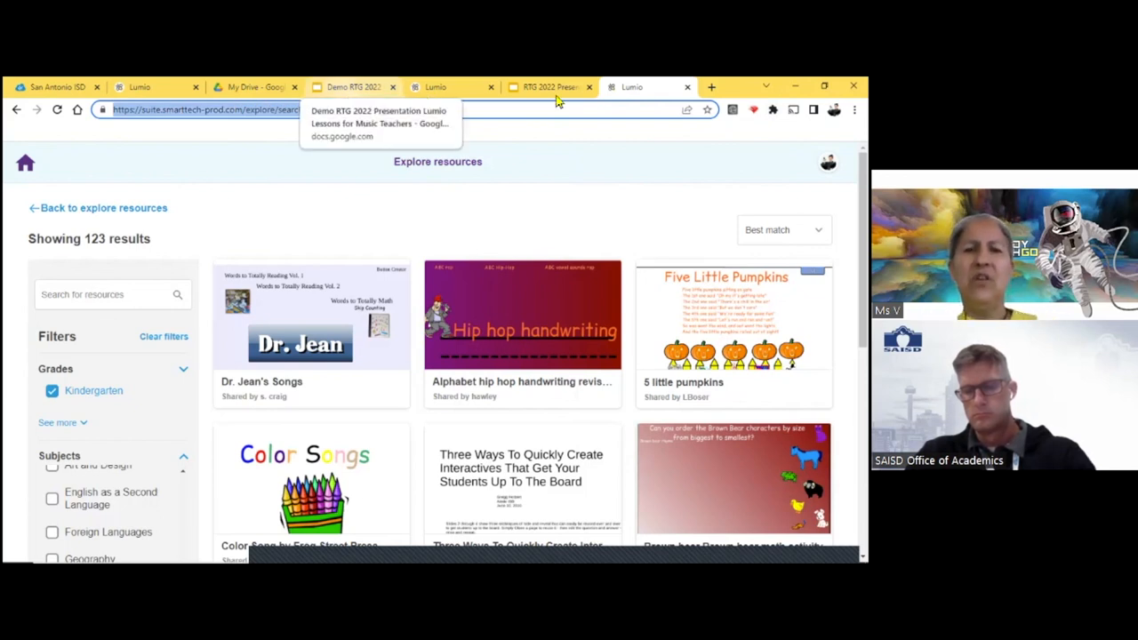
- In the RTG 2022 presentation, duplicate the QR code slide
left_click(547, 85)
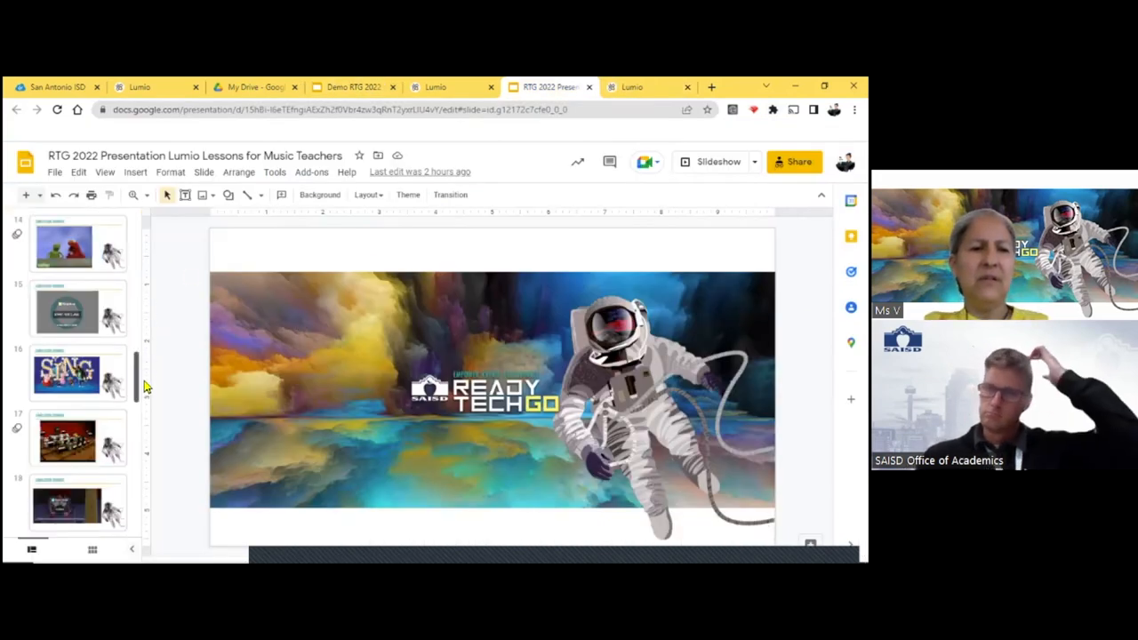
scroll("down", 3)
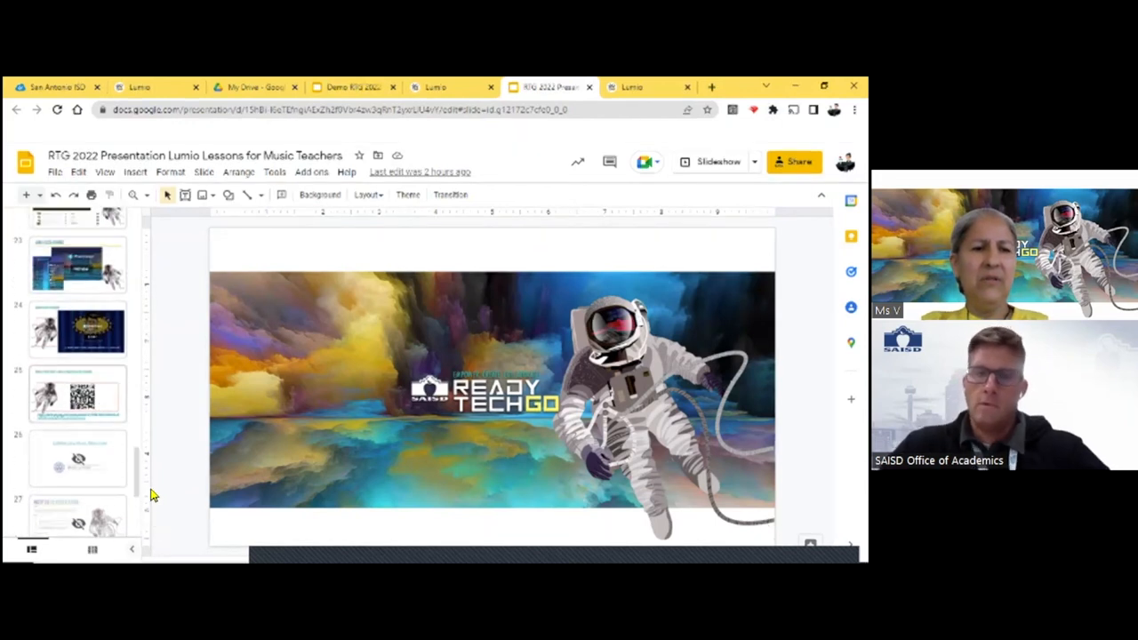
left_click(78, 393)
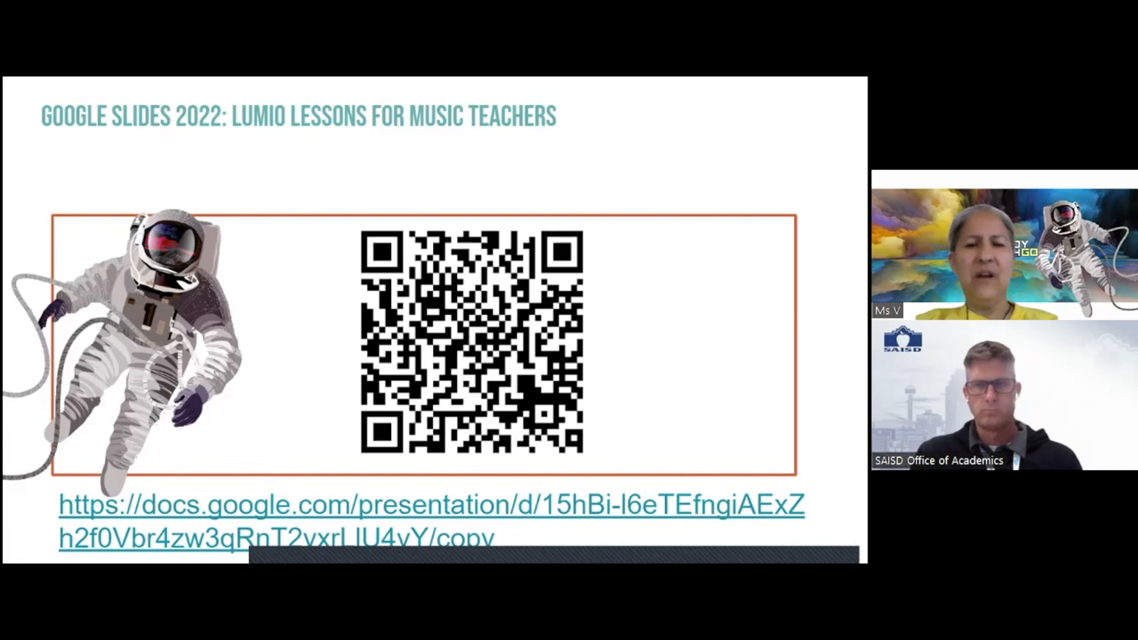
key("Escape")
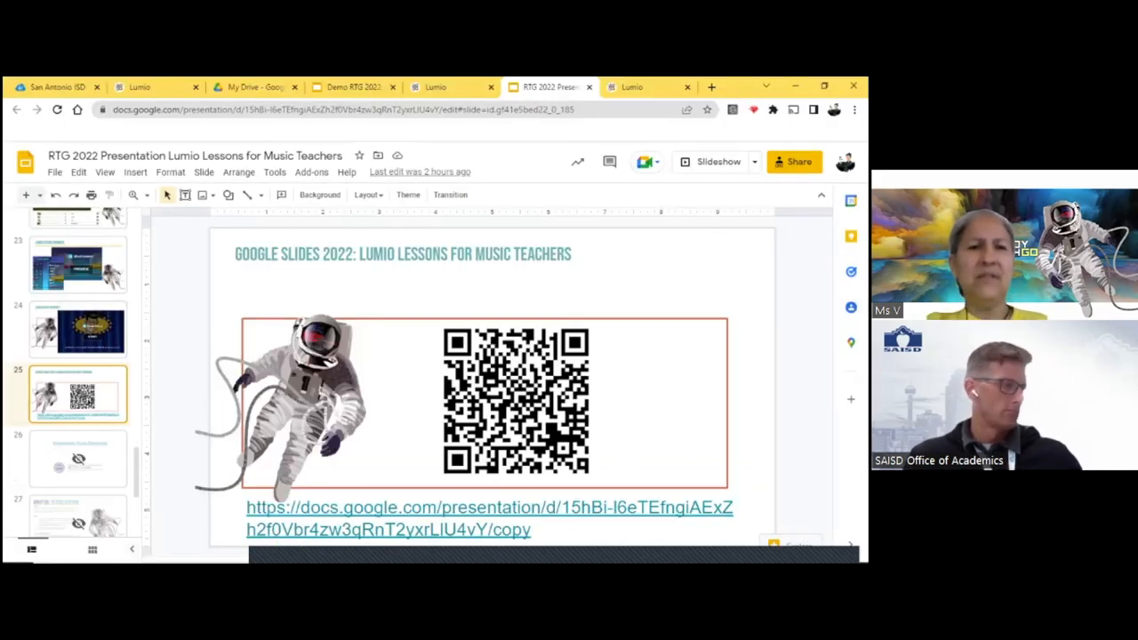
left_click(203, 170)
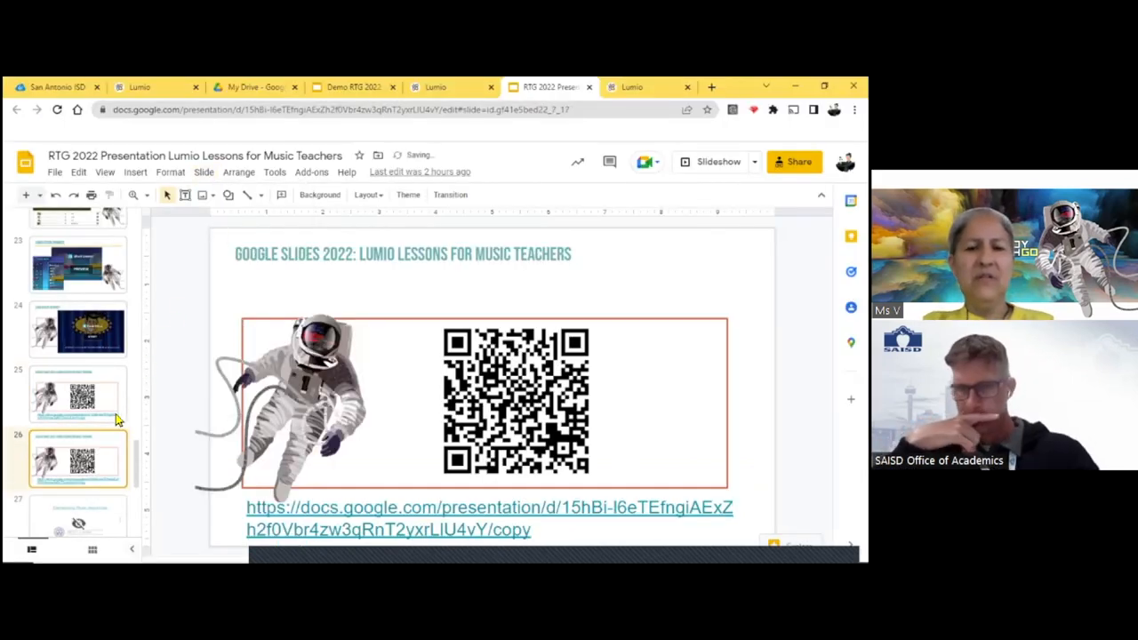
left_click(514, 418)
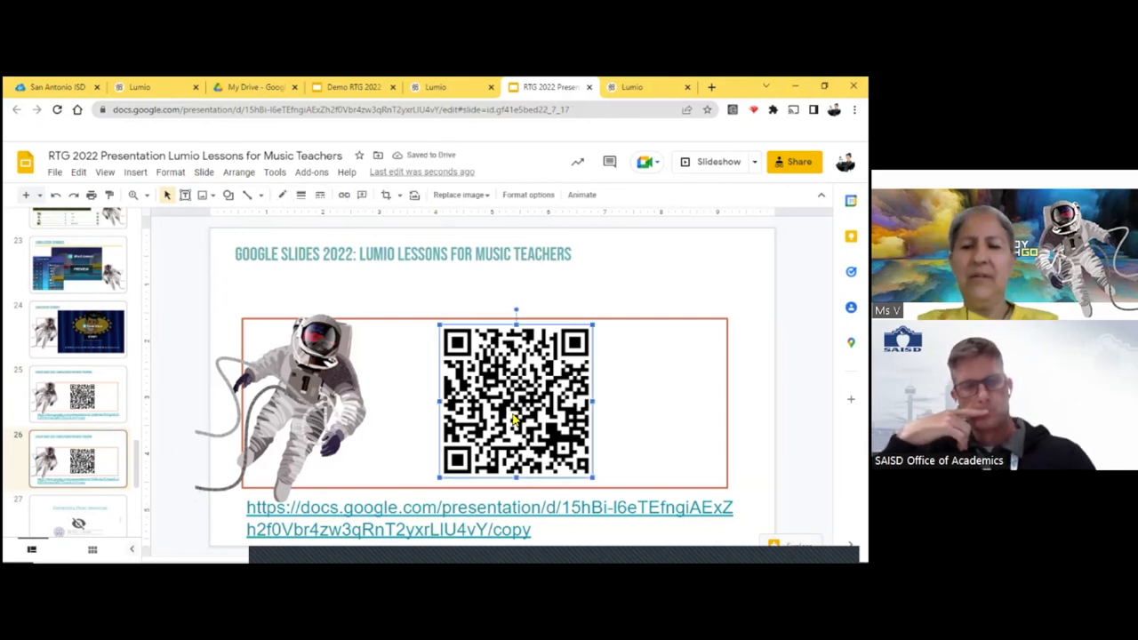
key("Delete")
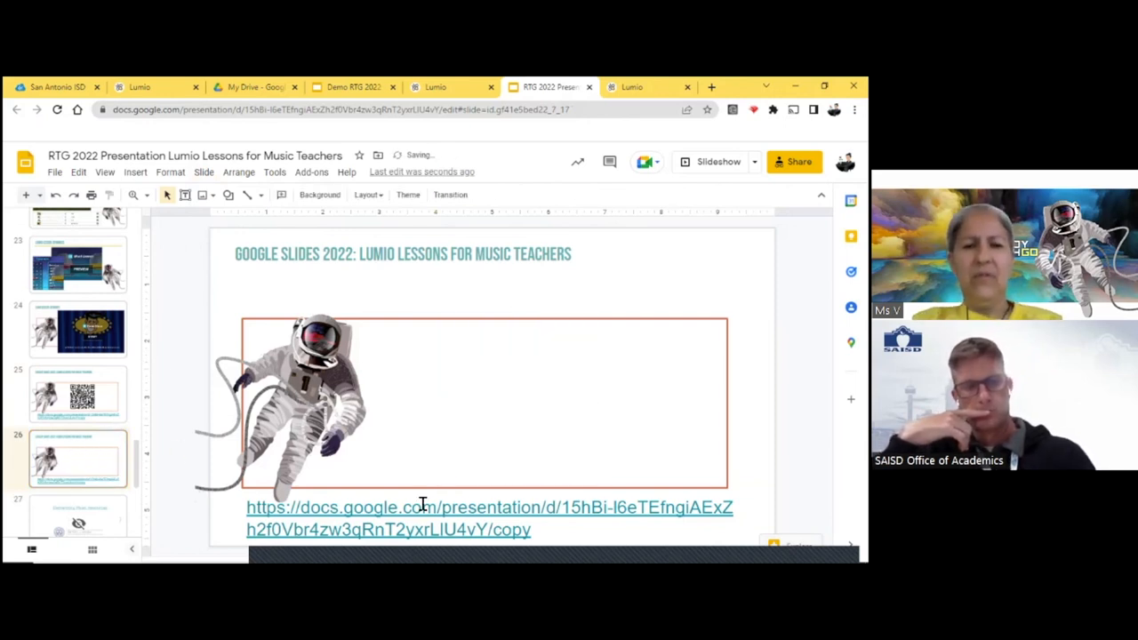
left_click(423, 511)
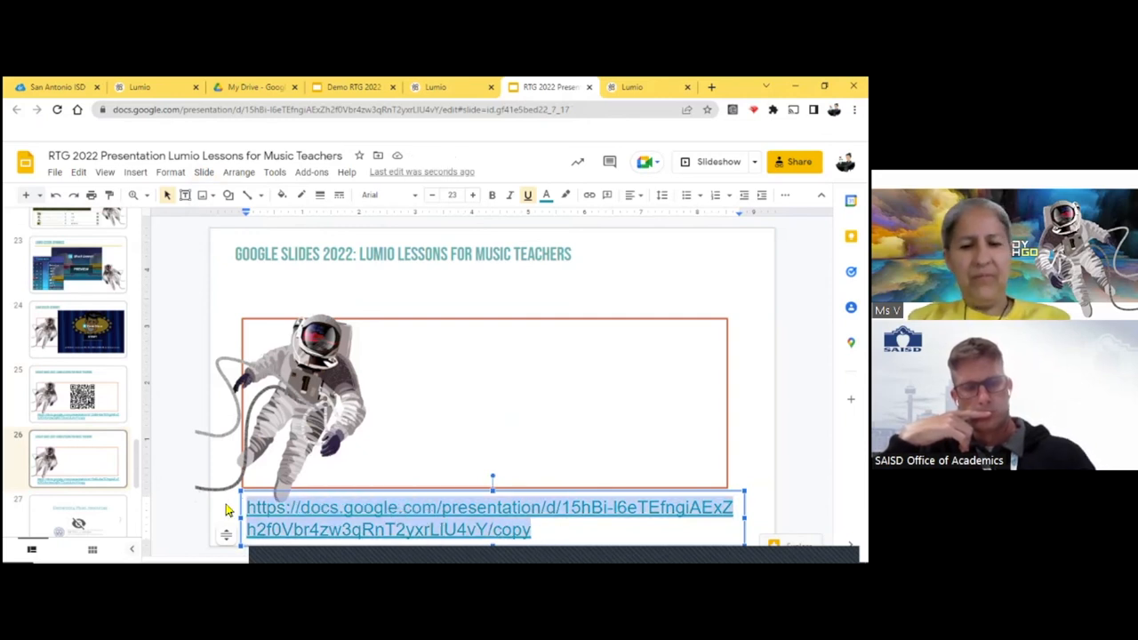
type("https://suite.smarttech-prod.com/explore/search?referrer=gd")
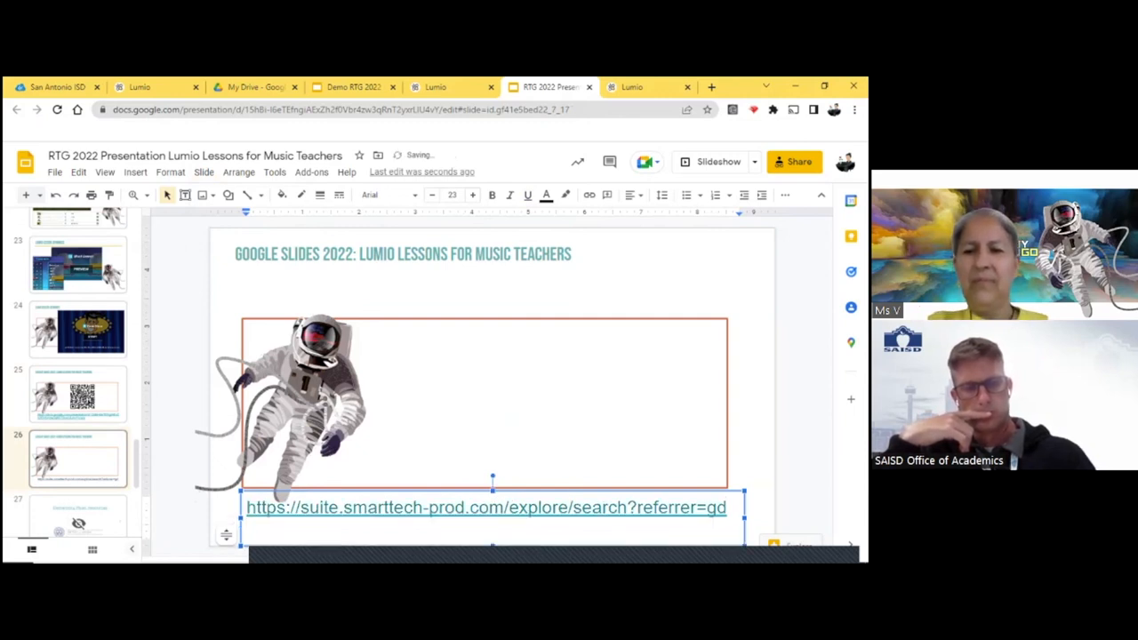
- Insert the new QR code image on slide 26 and preview it in Slideshow mode
left_click(555, 441)
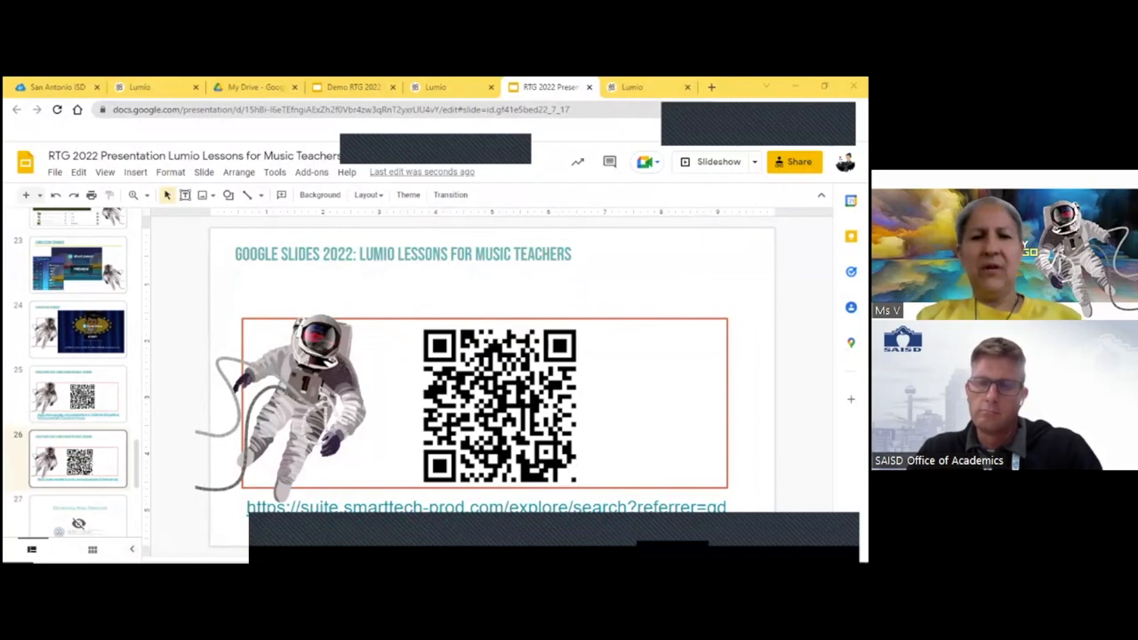
left_click(711, 160)
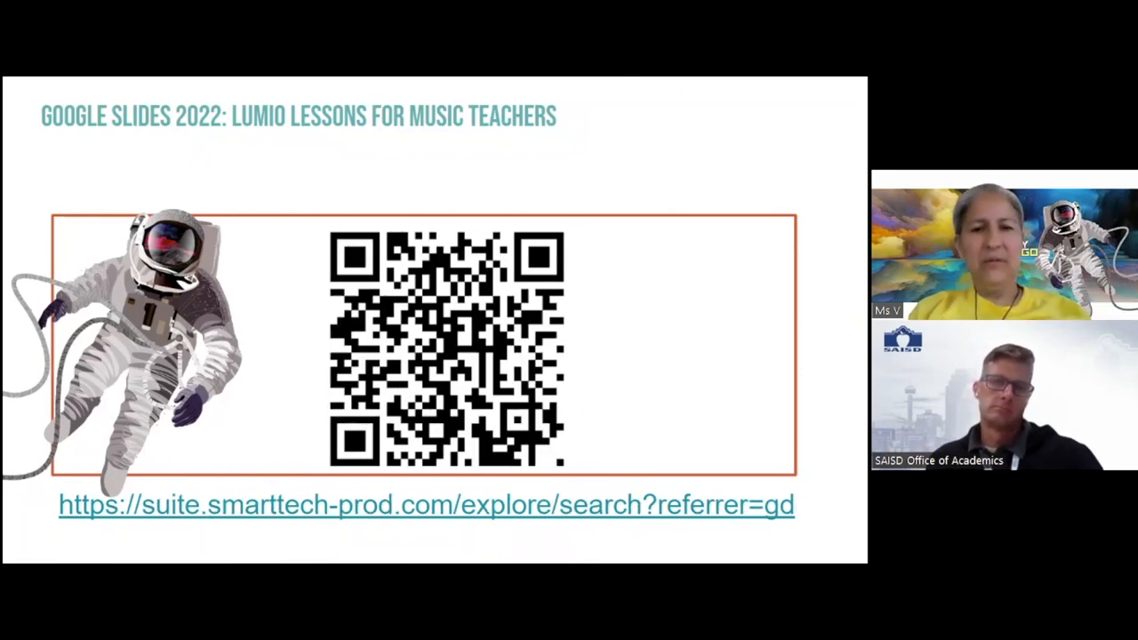
key("Escape")
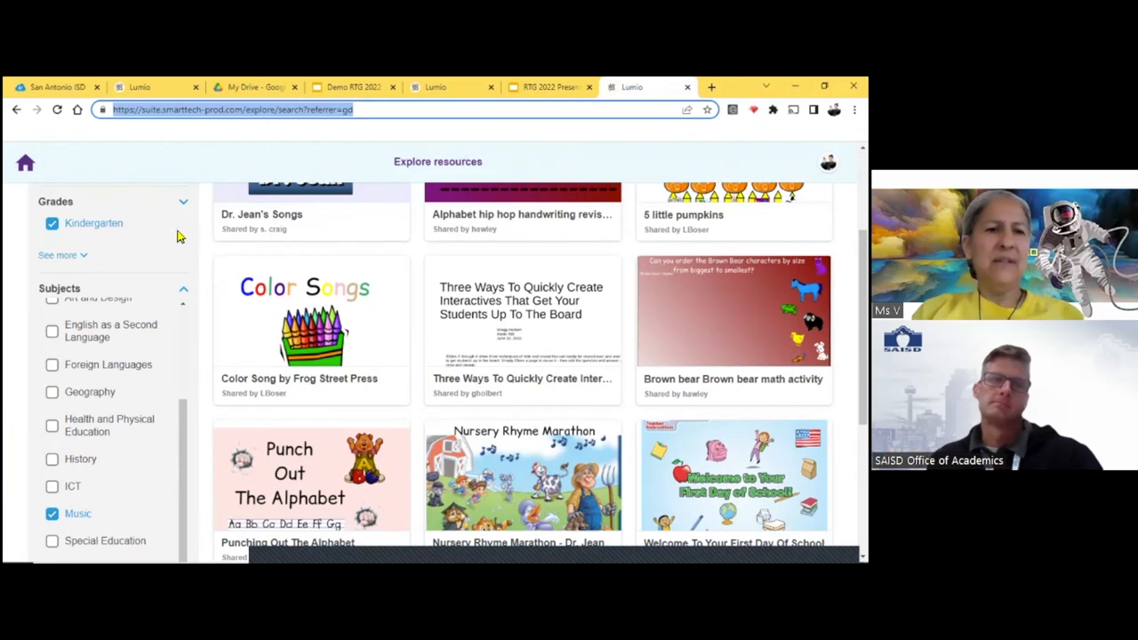
- Expand the Grades filter and tick additional grade levels through Grade 5
left_click(57, 256)
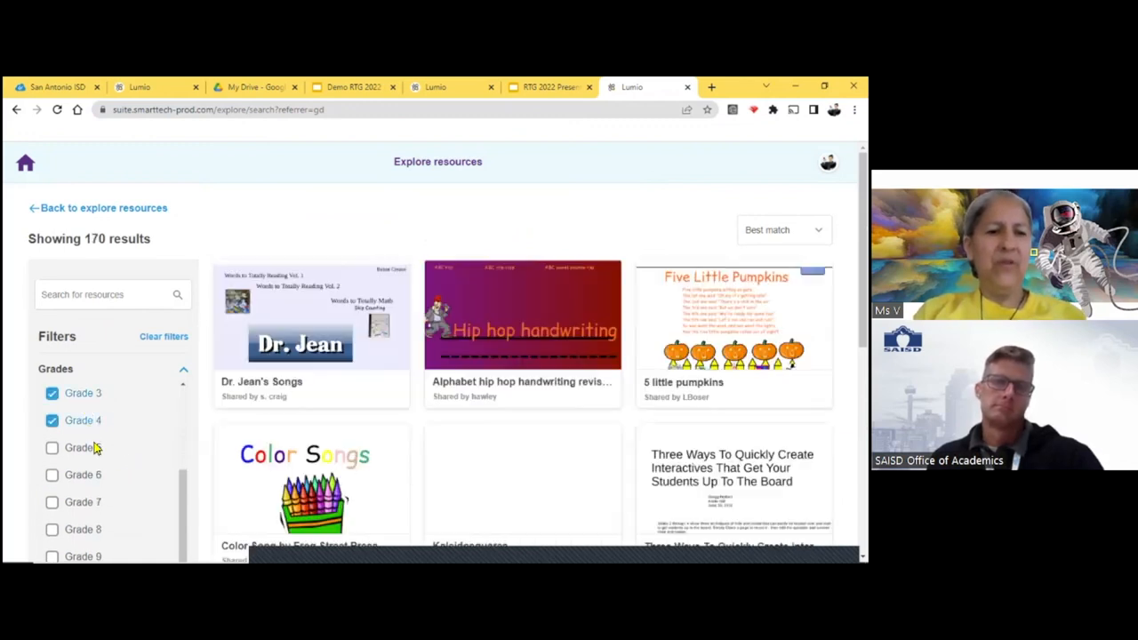
left_click(52, 448)
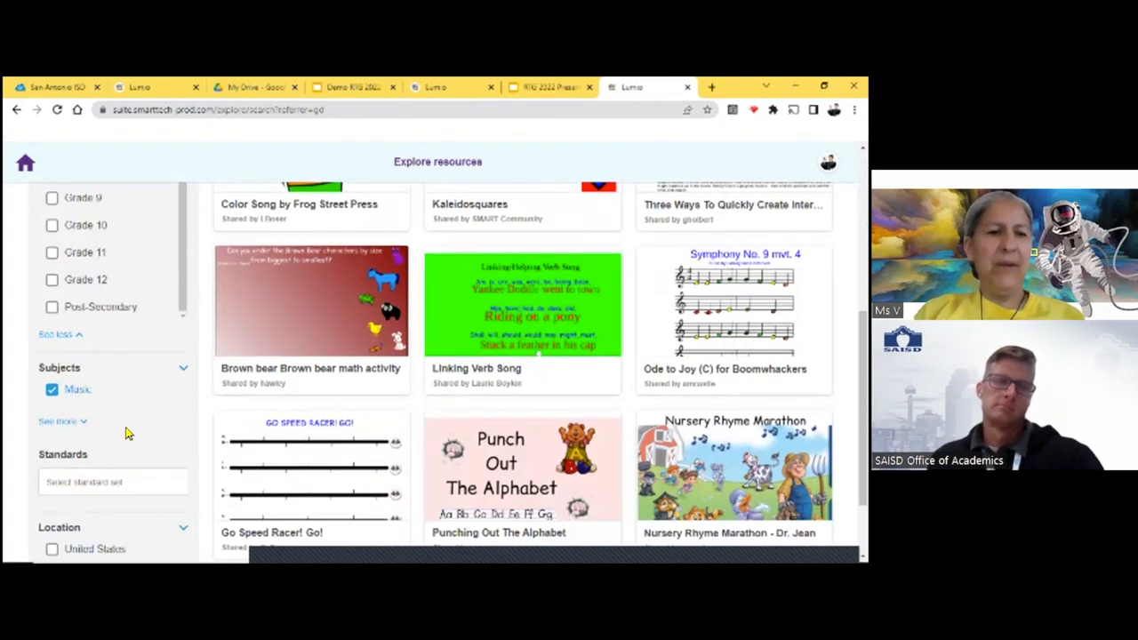
mouse_move(149, 409)
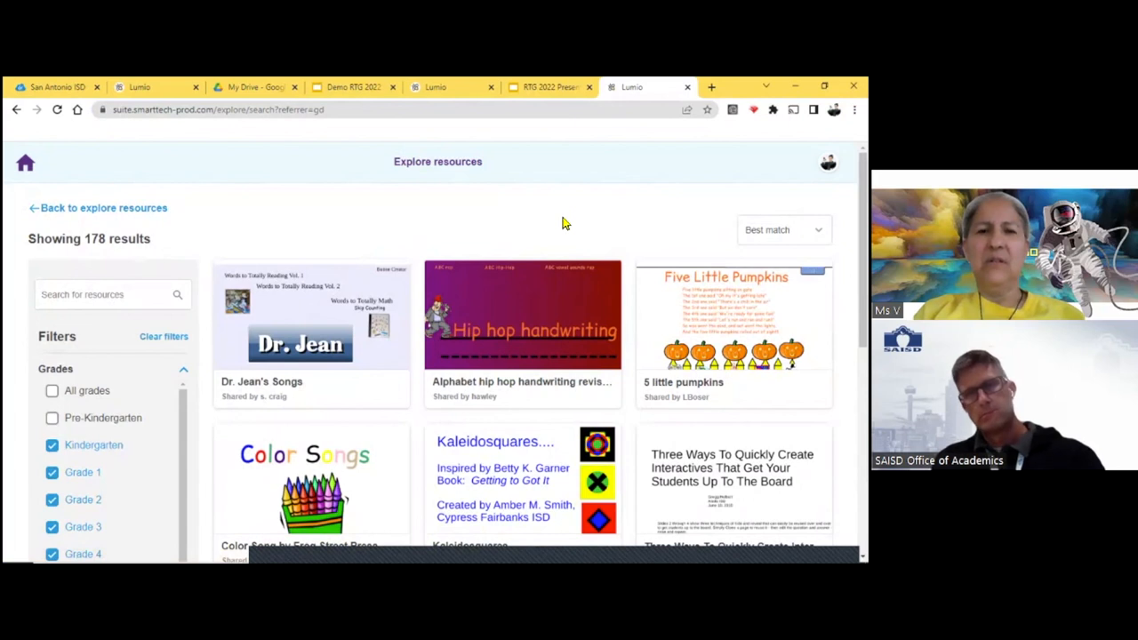
scroll("down", 3)
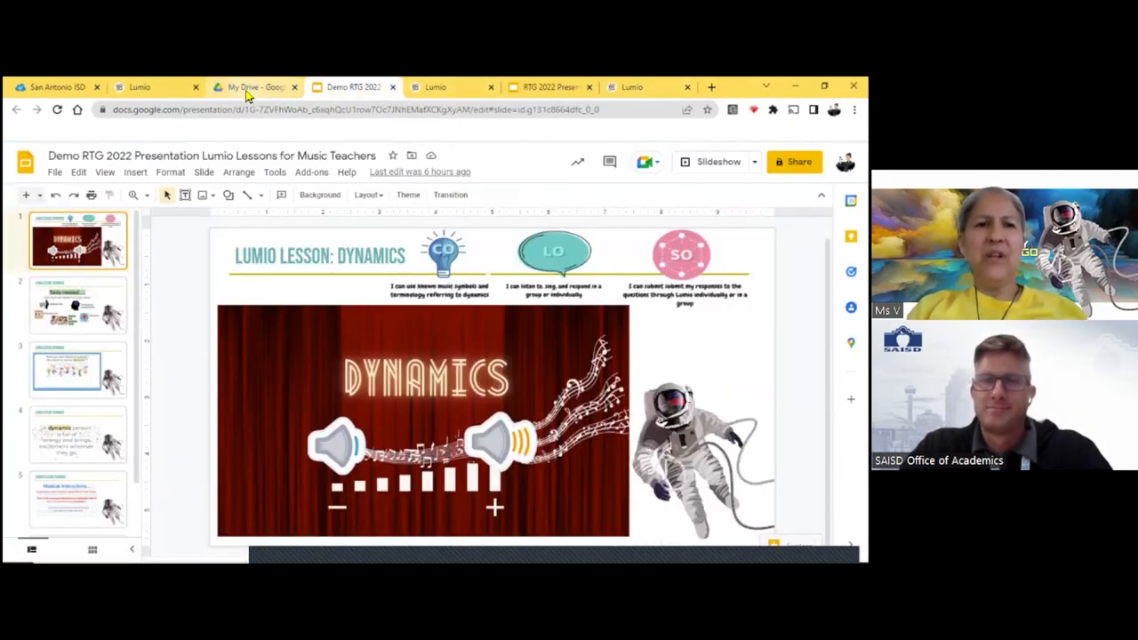
- Return to the RTG 2022 presentation's updated QR code slide
left_click(547, 86)
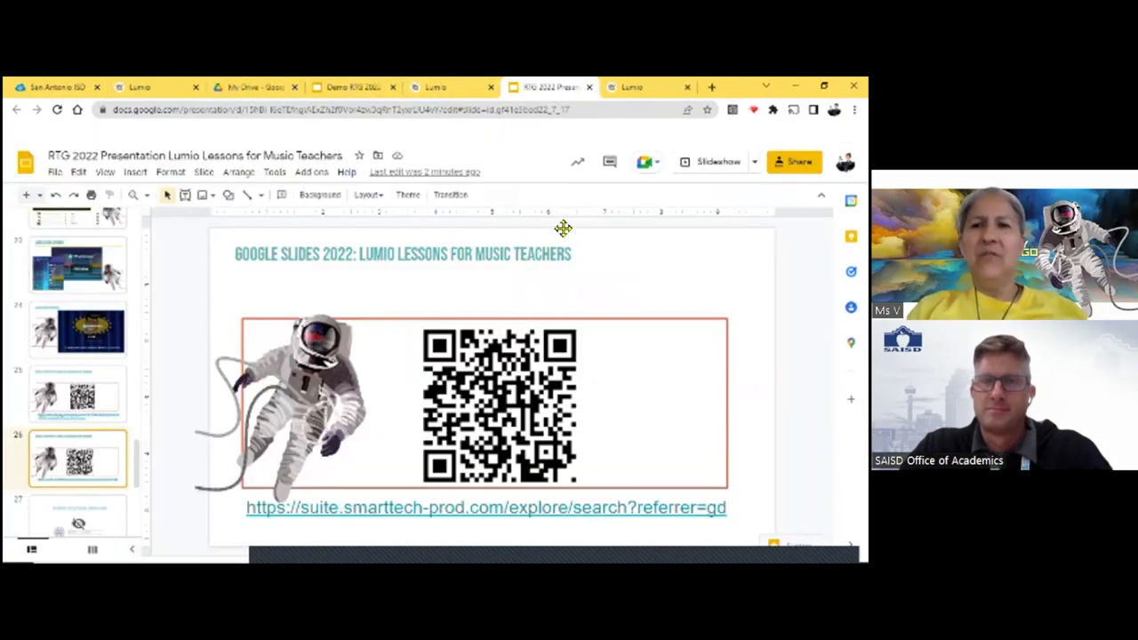
mouse_move(611, 359)
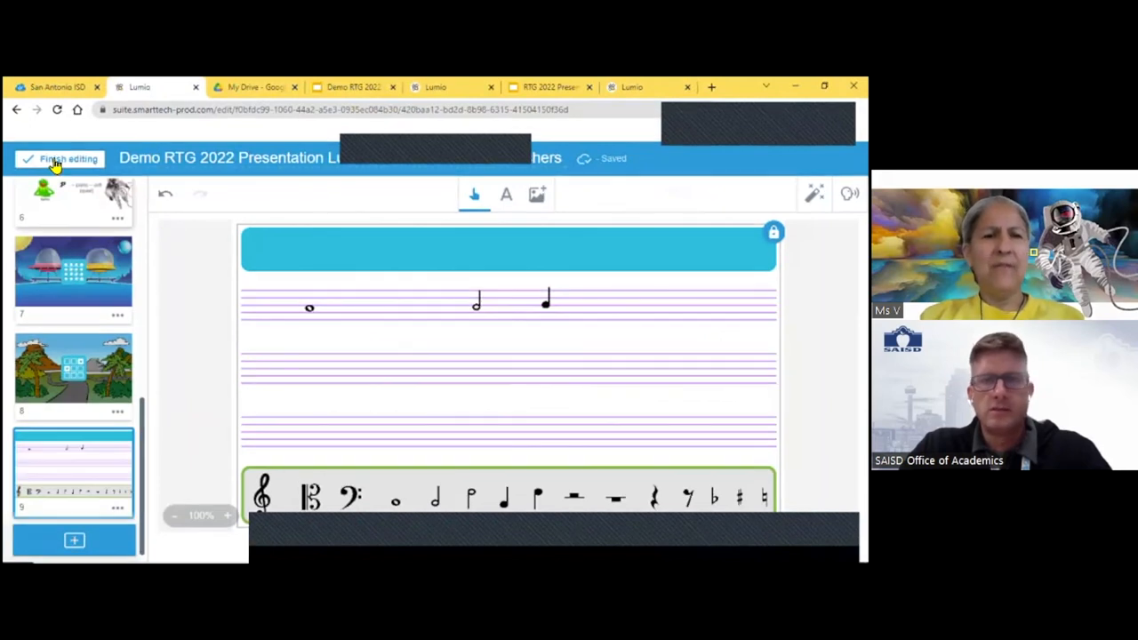
mouse_move(256, 251)
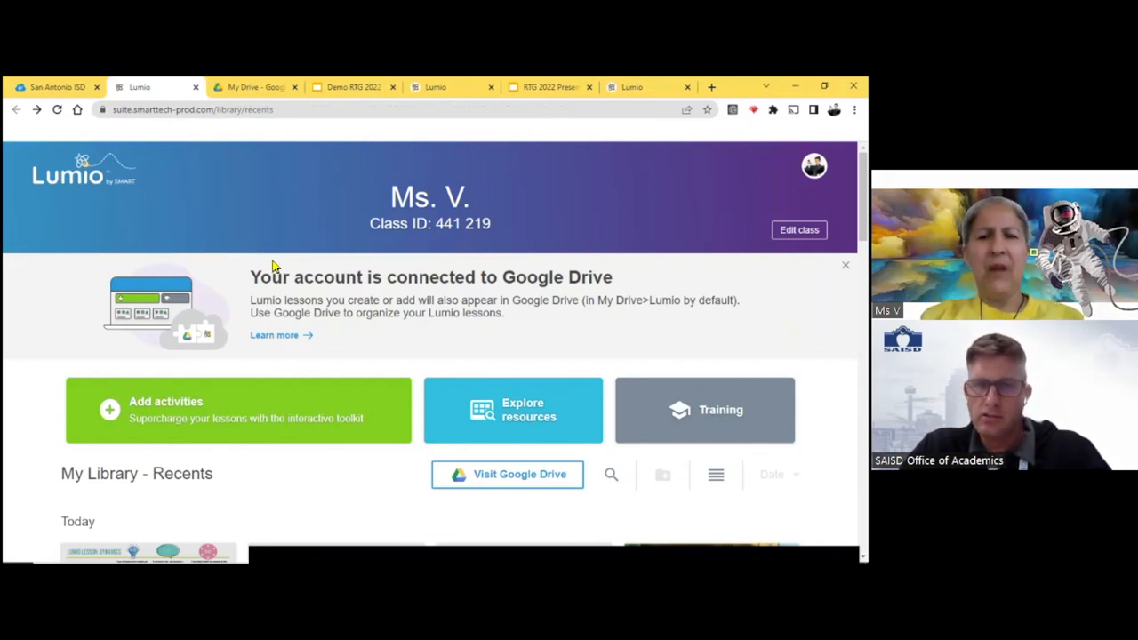
mouse_move(523, 410)
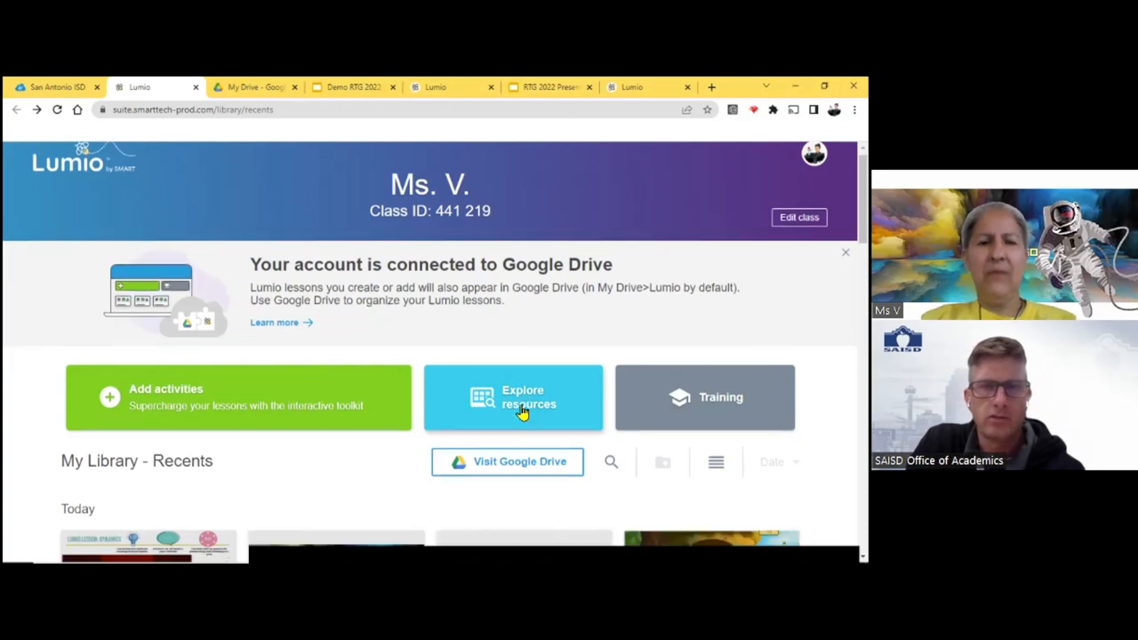
scroll("down", 3)
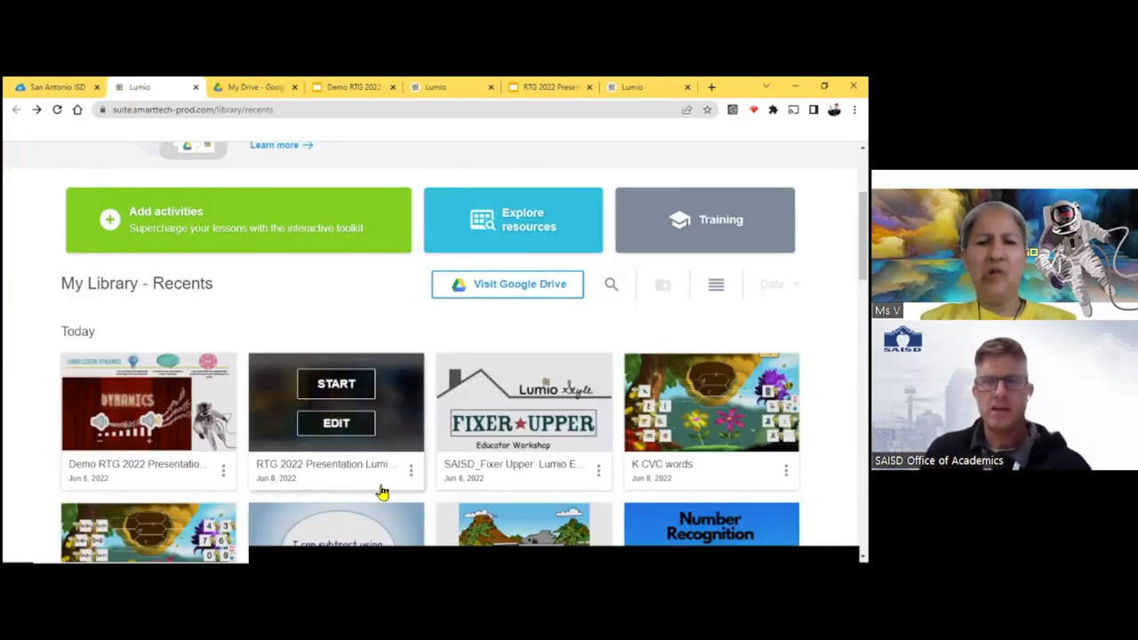
scroll("down", 3)
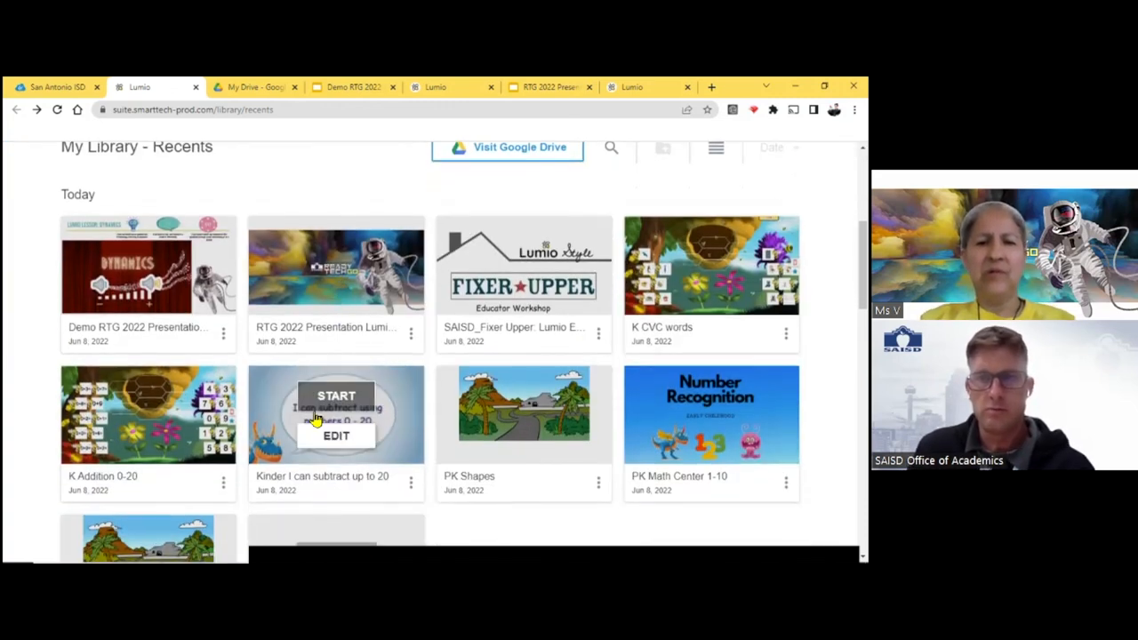
mouse_move(27, 368)
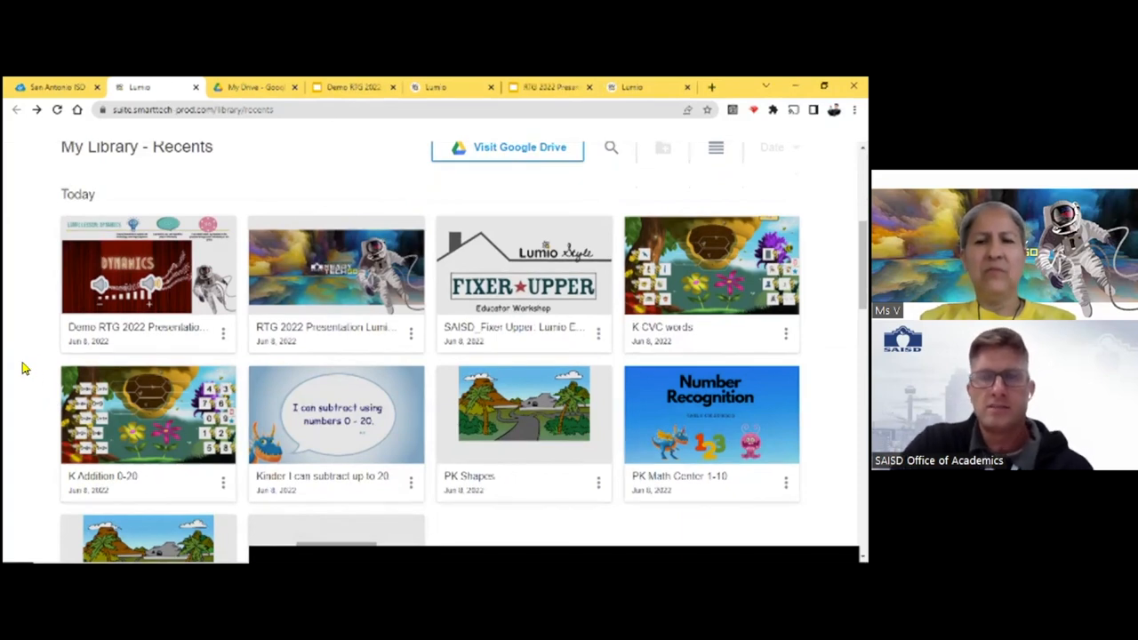
mouse_move(217, 359)
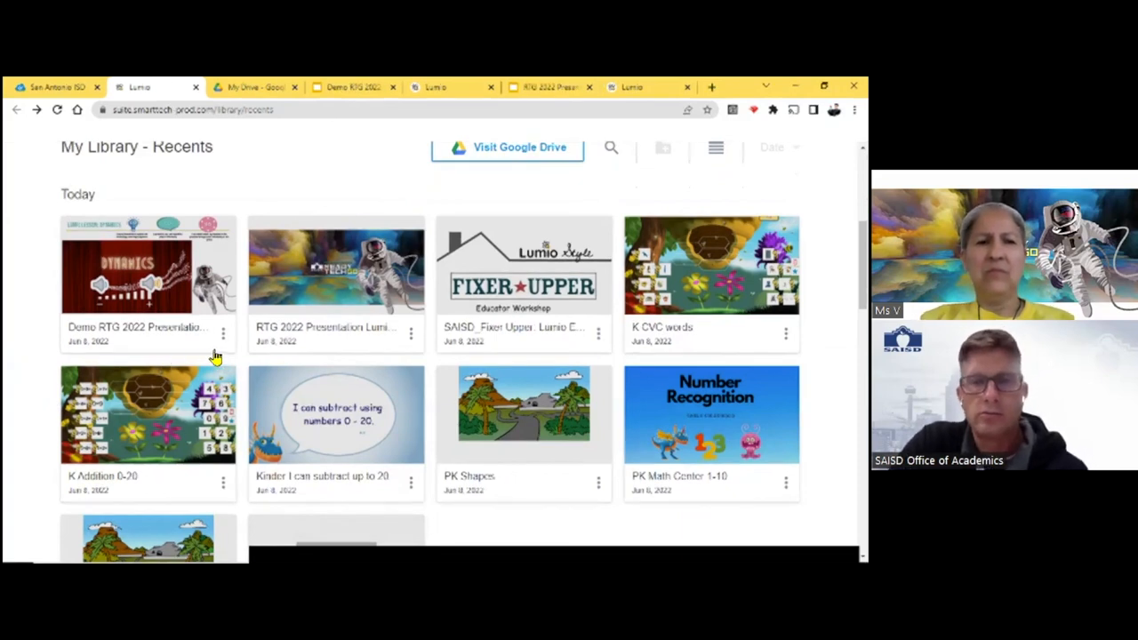
mouse_move(148, 265)
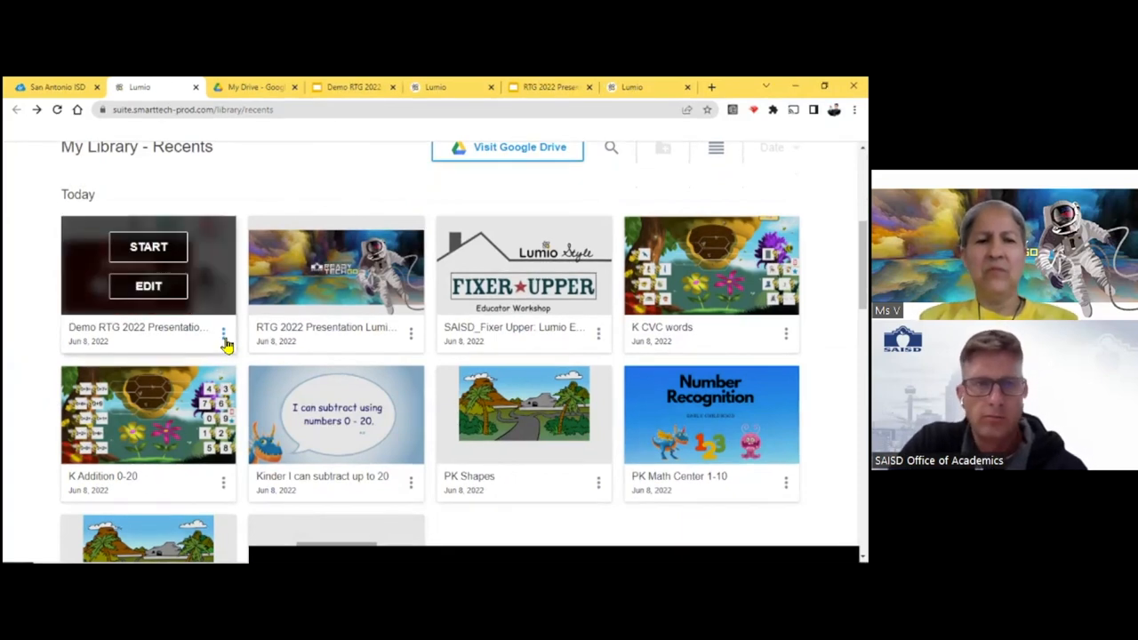
left_click(224, 332)
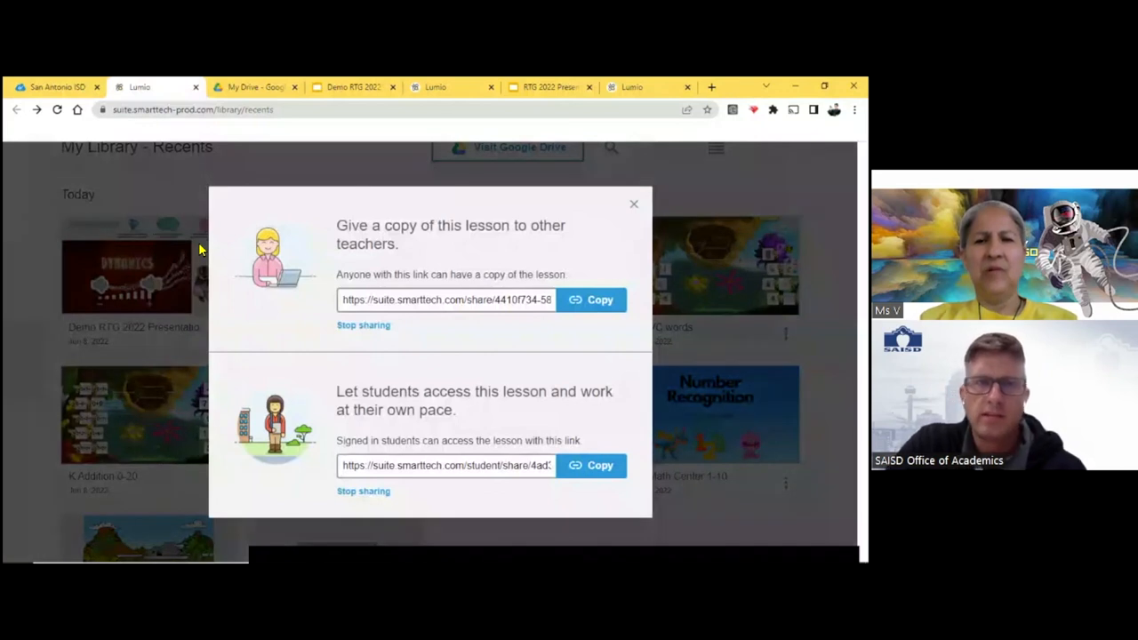
mouse_move(578, 288)
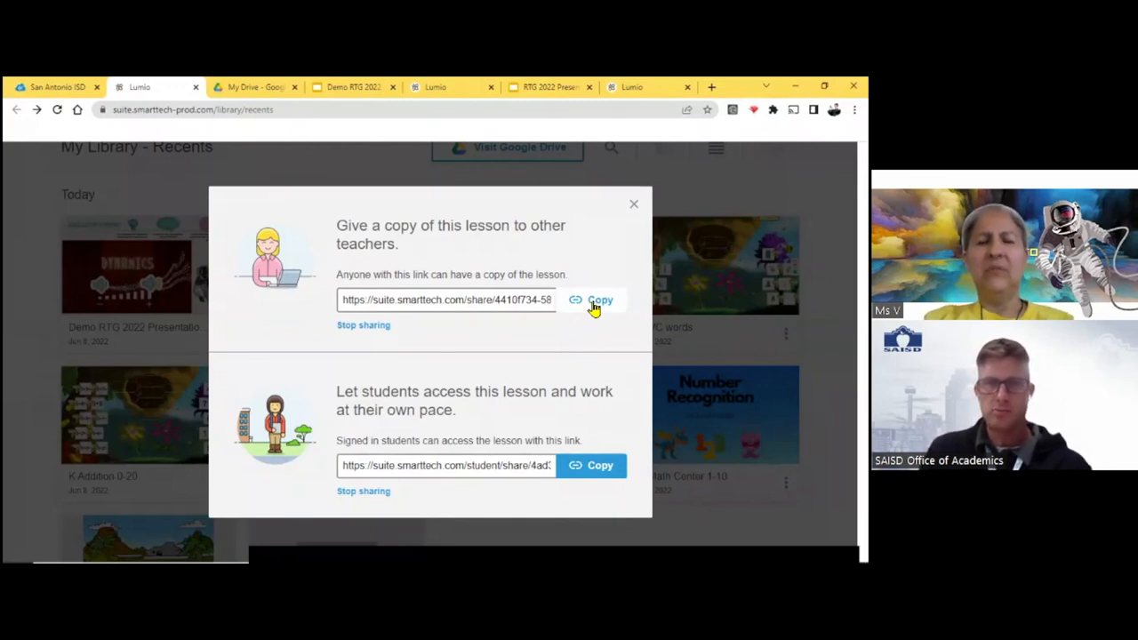
mouse_move(637, 207)
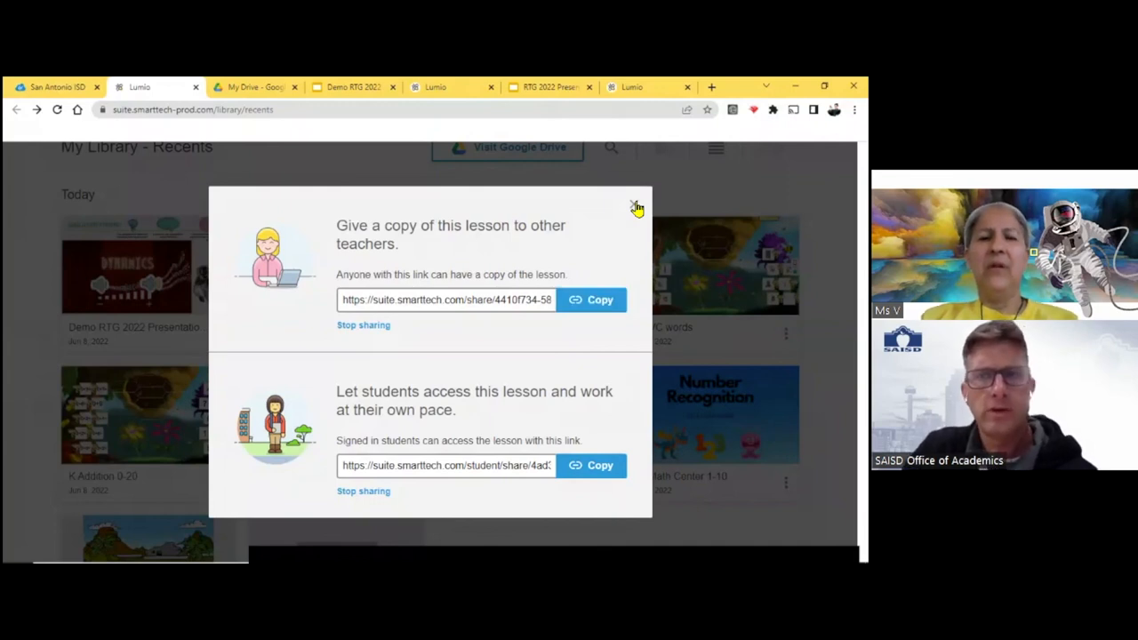
- Close the Demo RTG 2022 lesson sharing links window
left_click(633, 202)
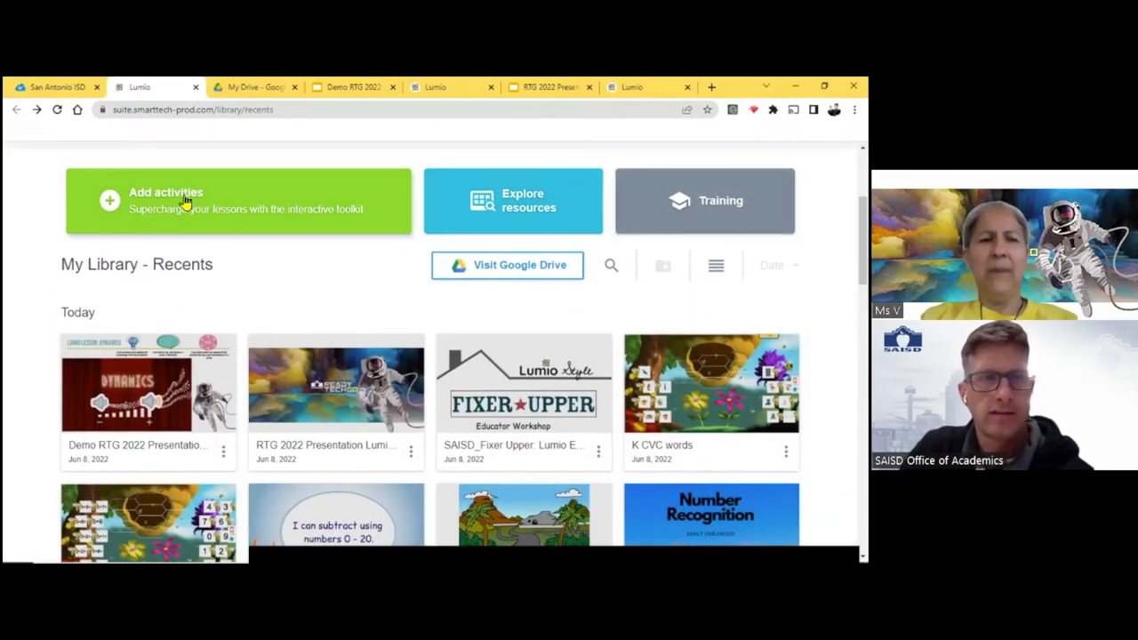
- Start adding activities to a lesson and choose PhET from the Add content panel
left_click(185, 199)
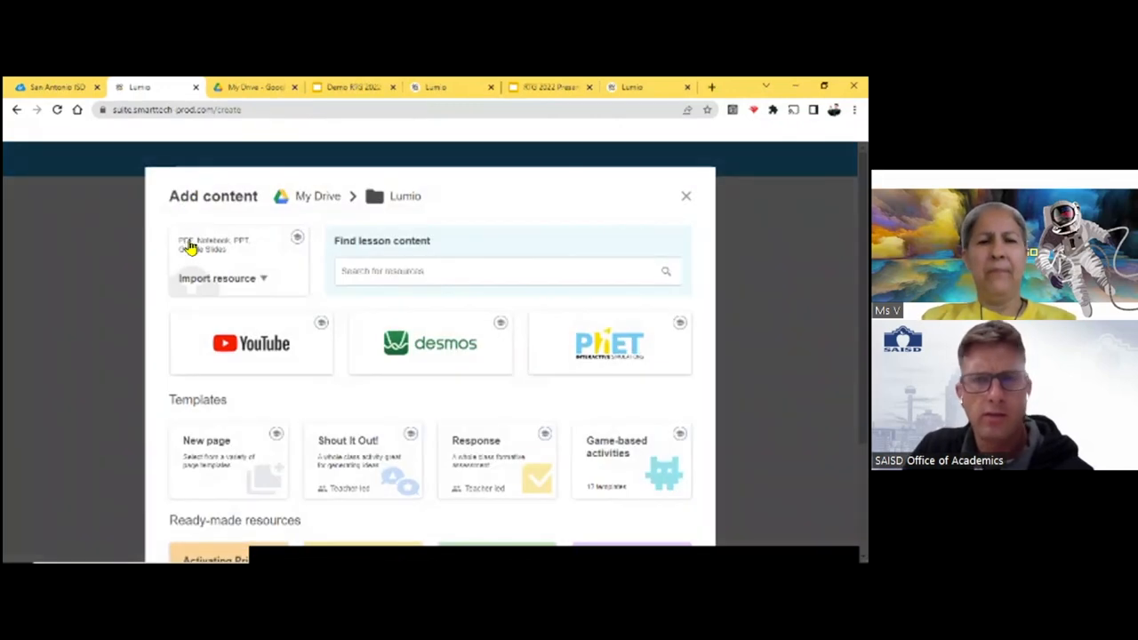
mouse_move(164, 356)
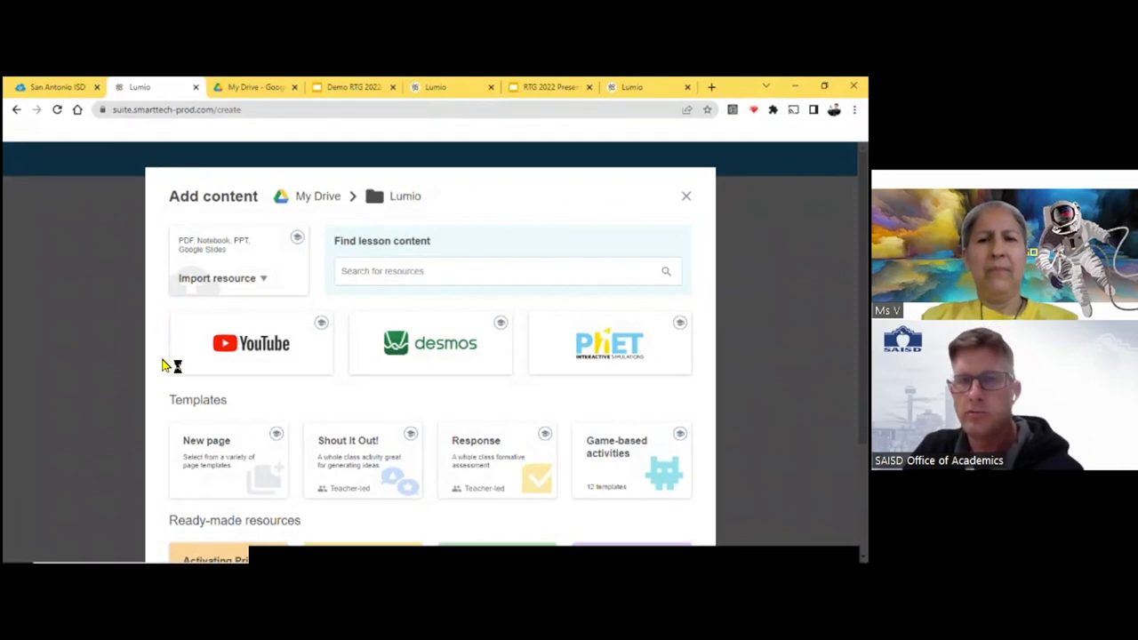
scroll("down", 3)
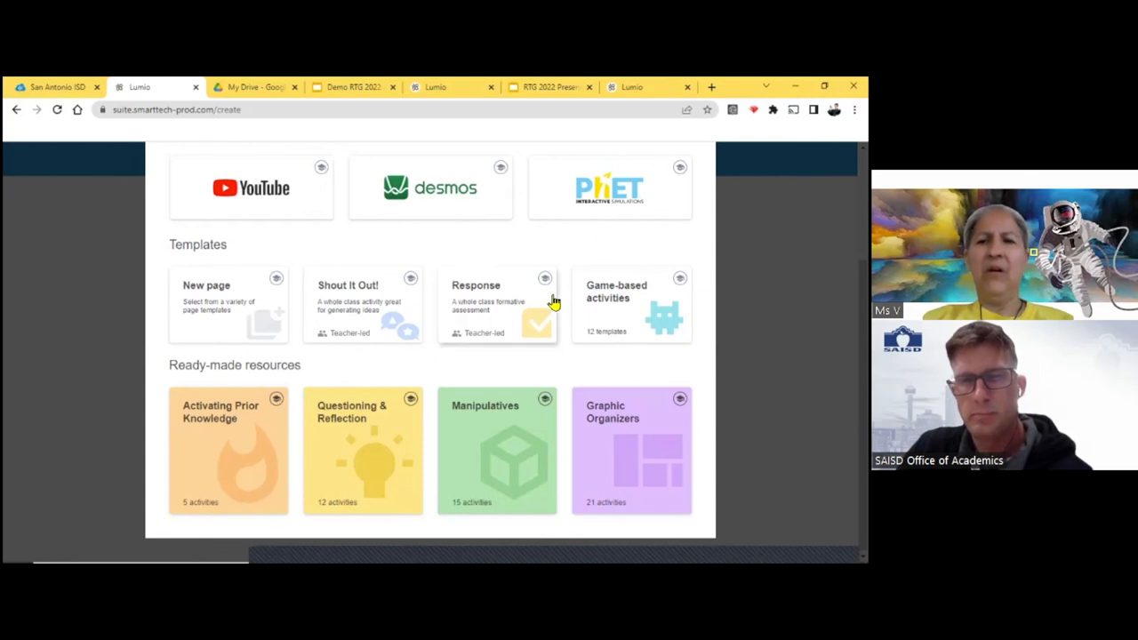
mouse_move(608, 193)
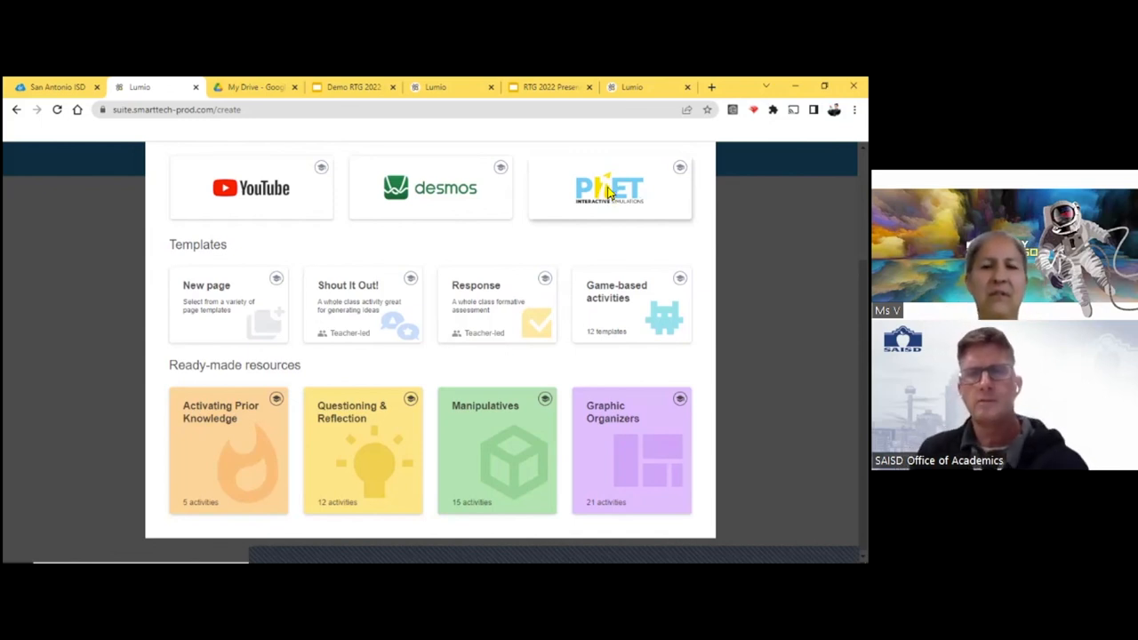
left_click(608, 188)
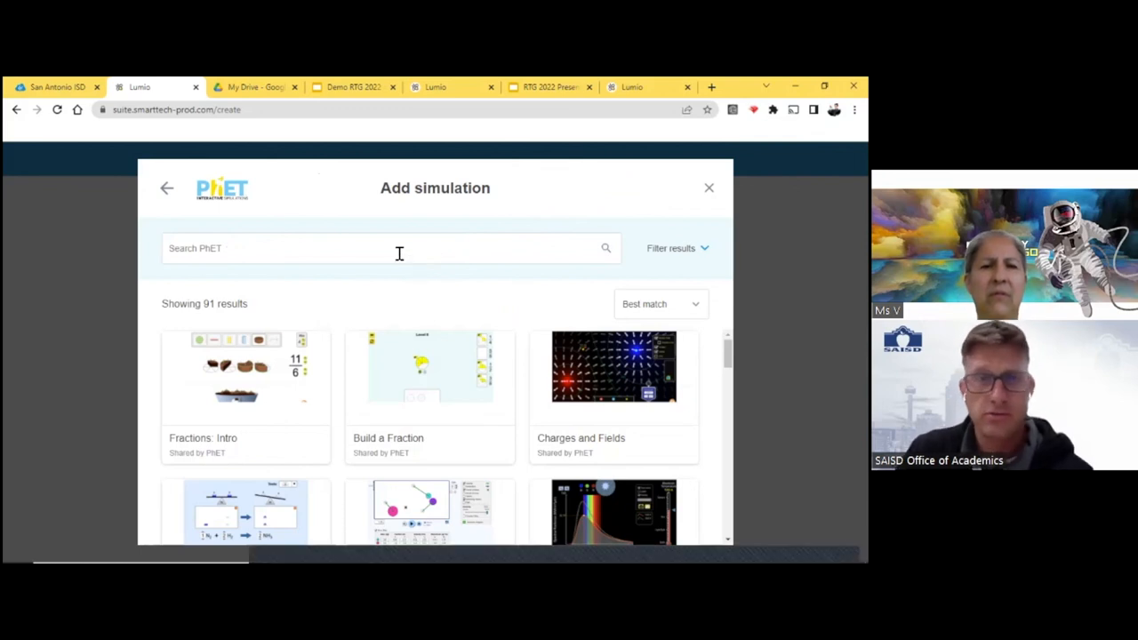
- Search PhET simulations for 'sound', then 'vibration', and close the simulation picker
left_click(398, 249)
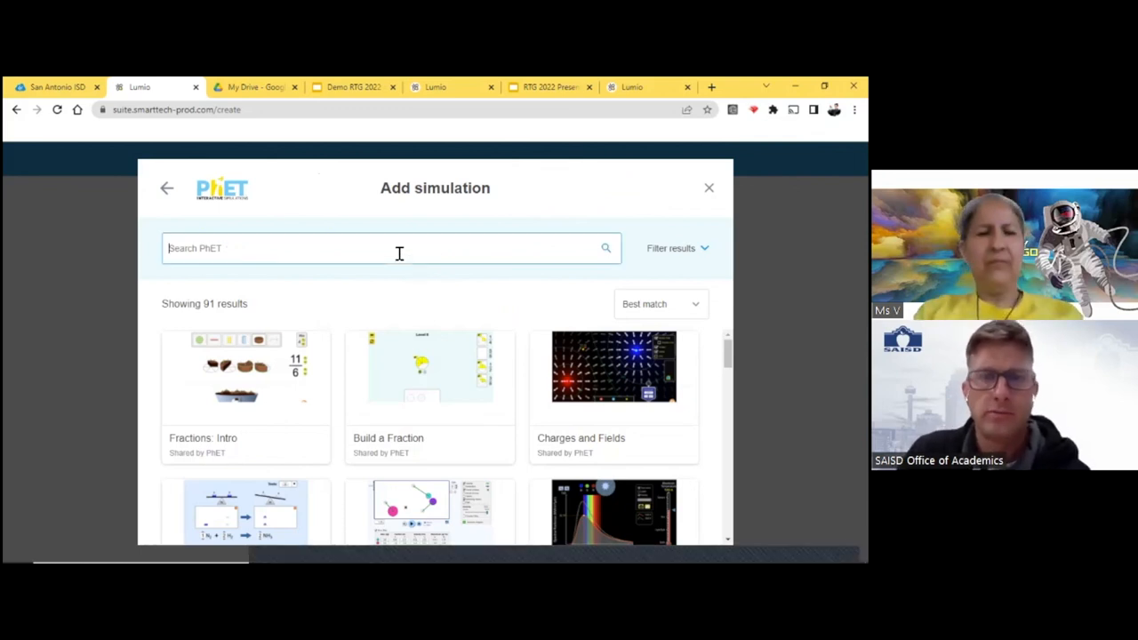
type("sound")
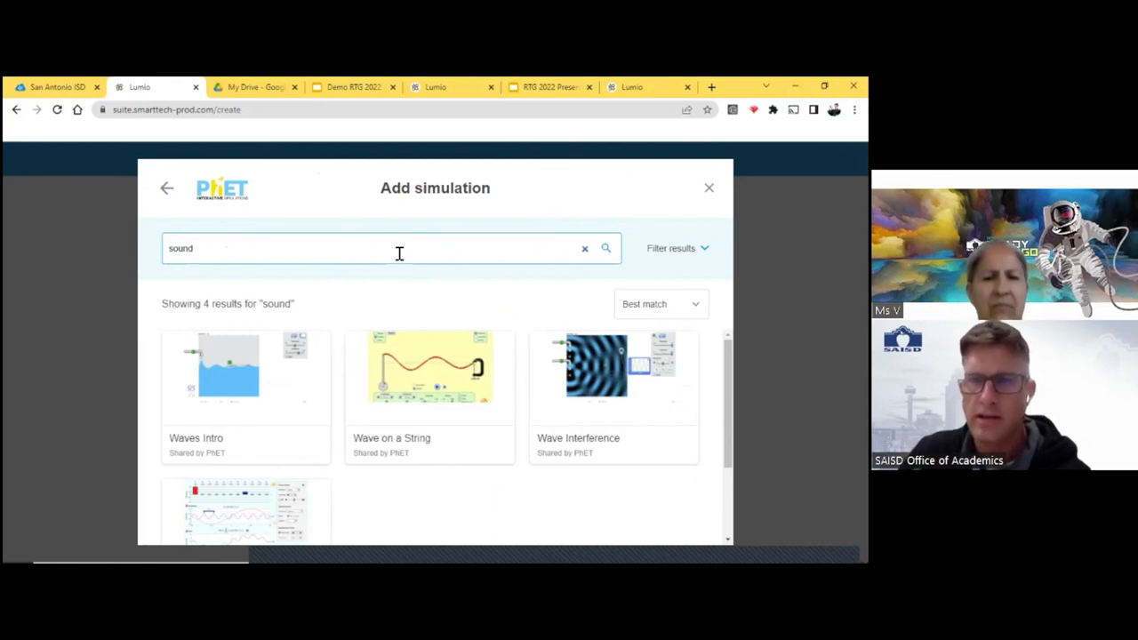
mouse_move(452, 430)
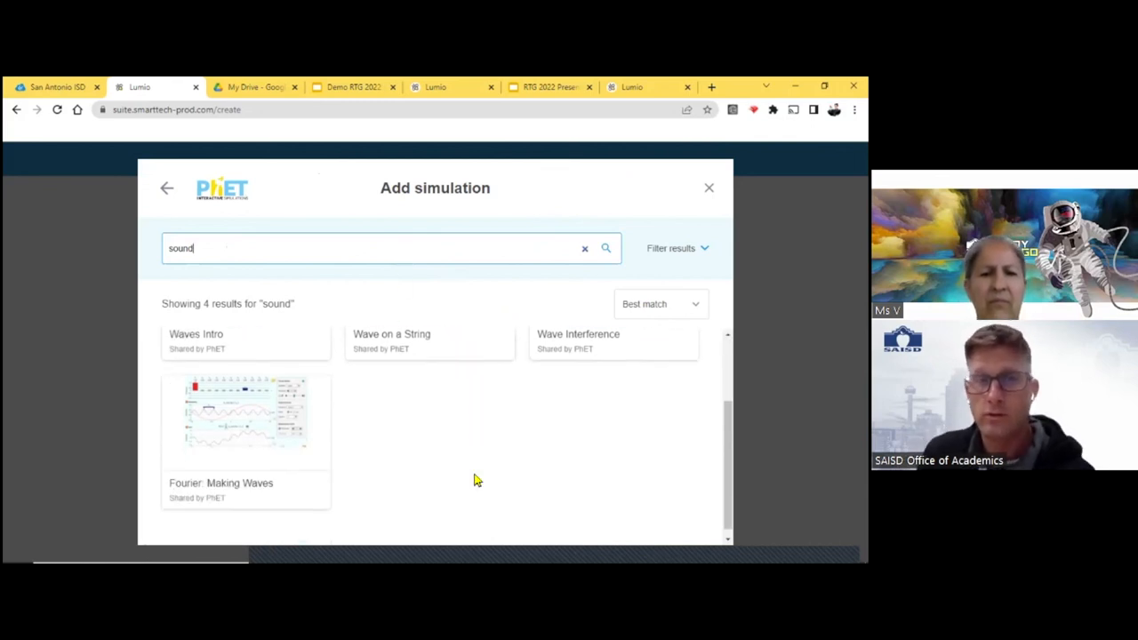
scroll("down", 3)
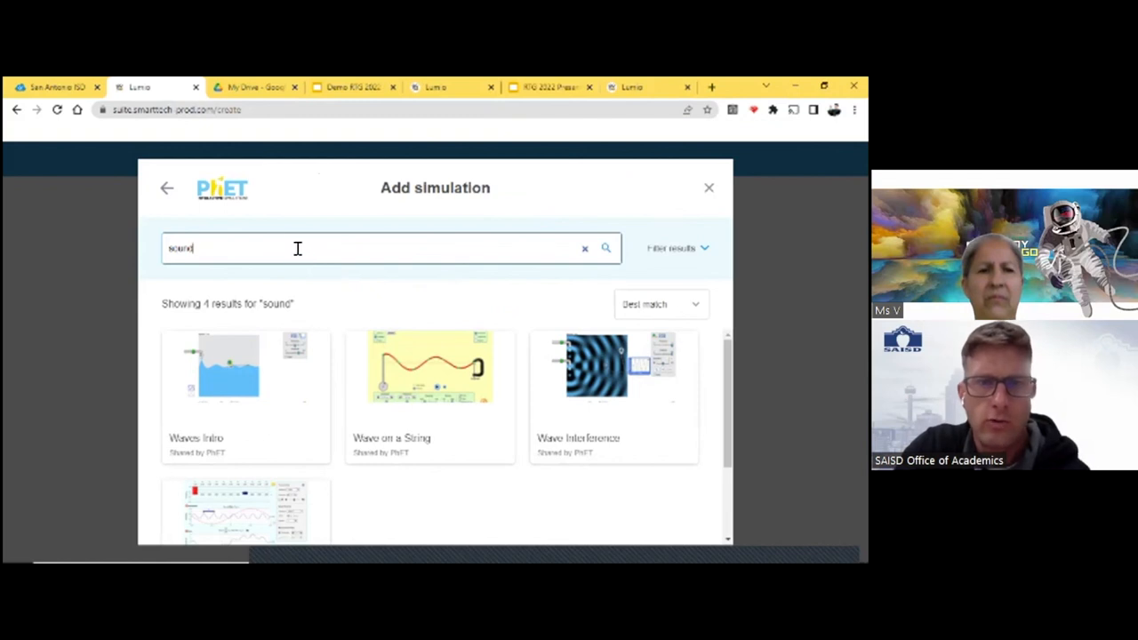
double_click(181, 249)
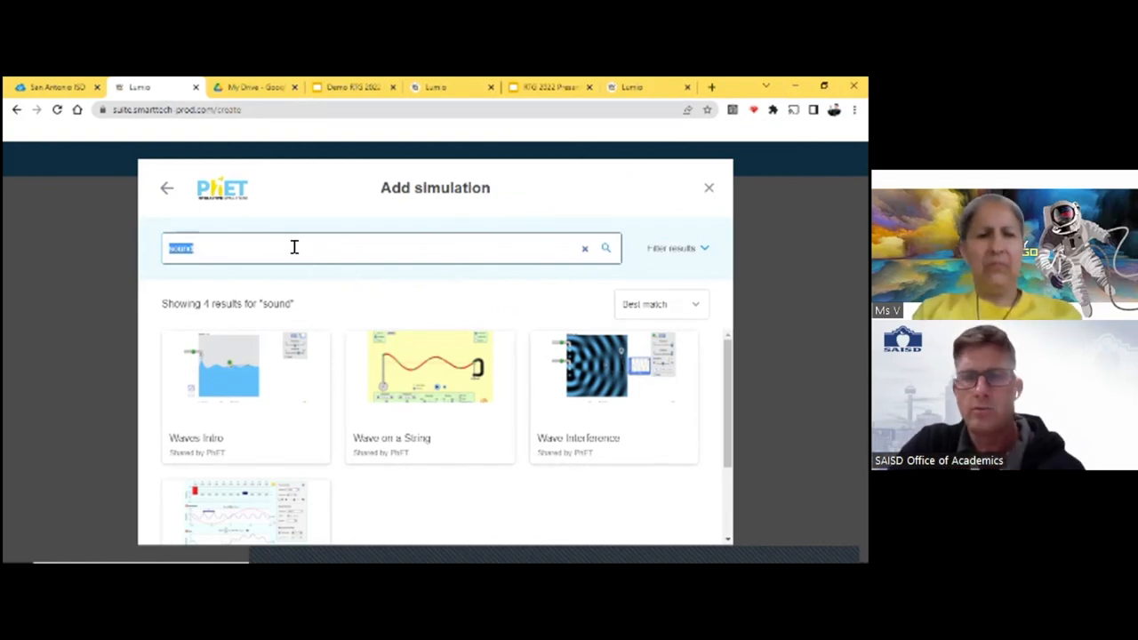
type("vibration")
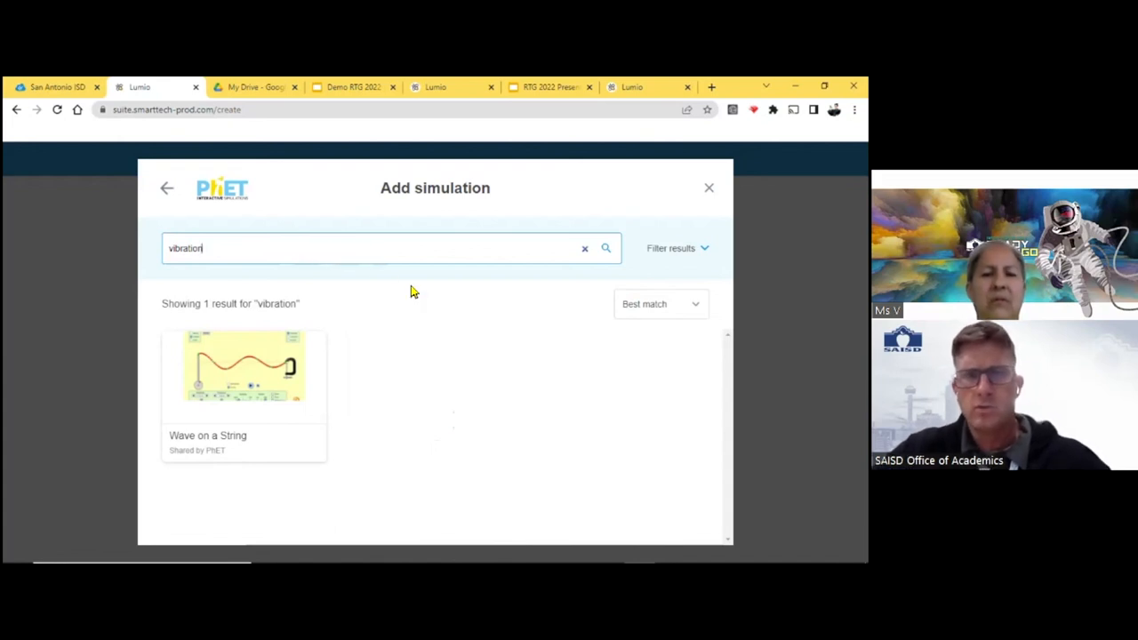
mouse_move(471, 288)
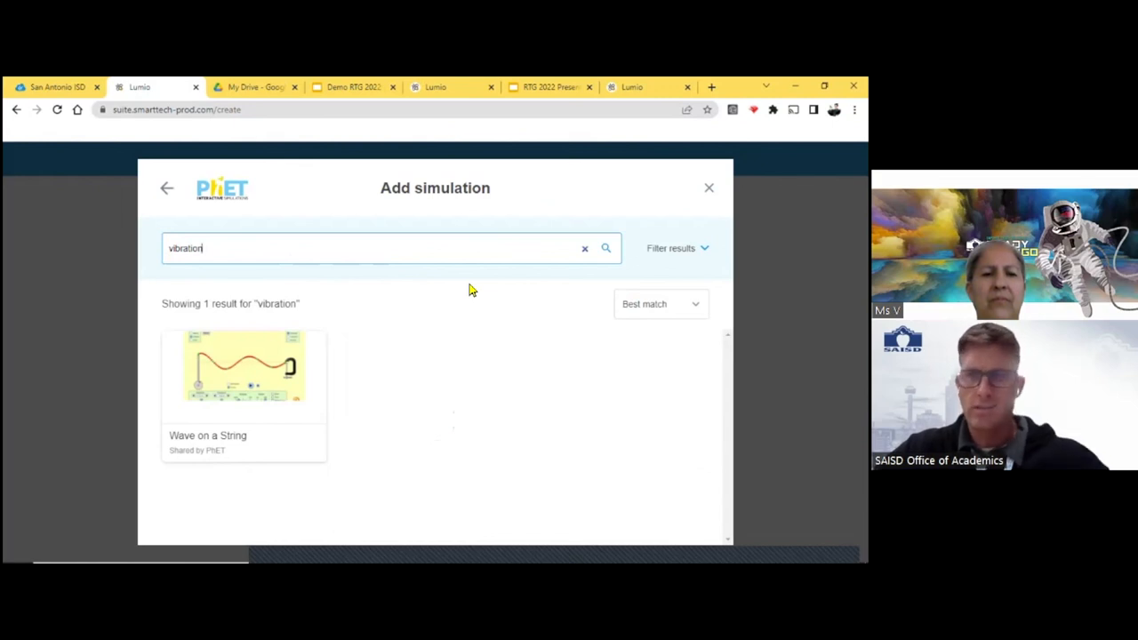
mouse_move(167, 188)
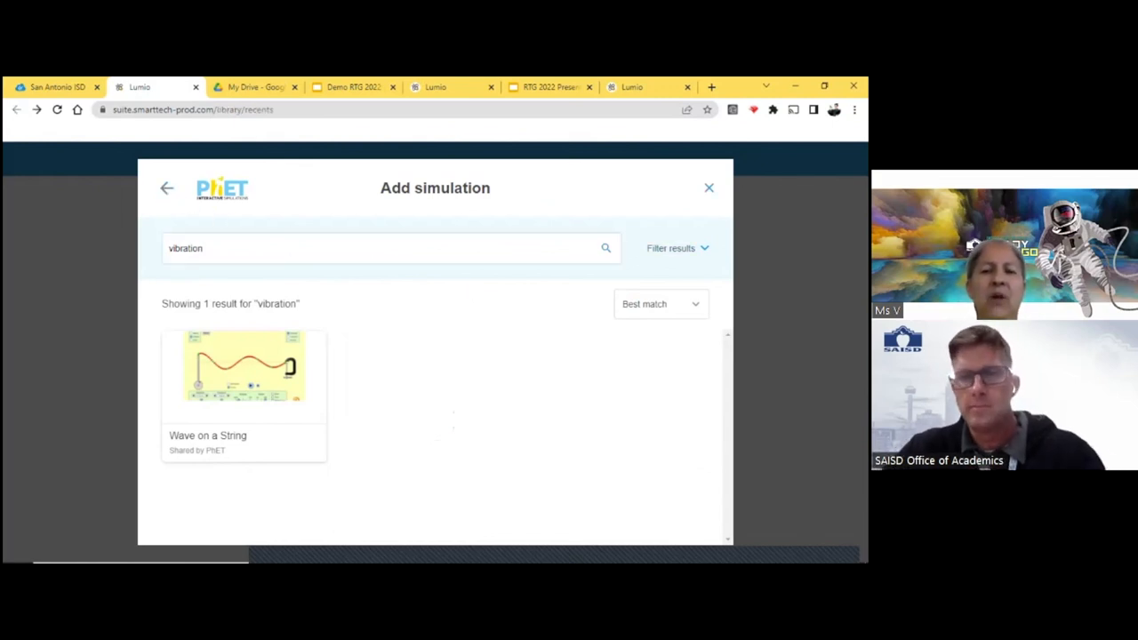
left_click(708, 189)
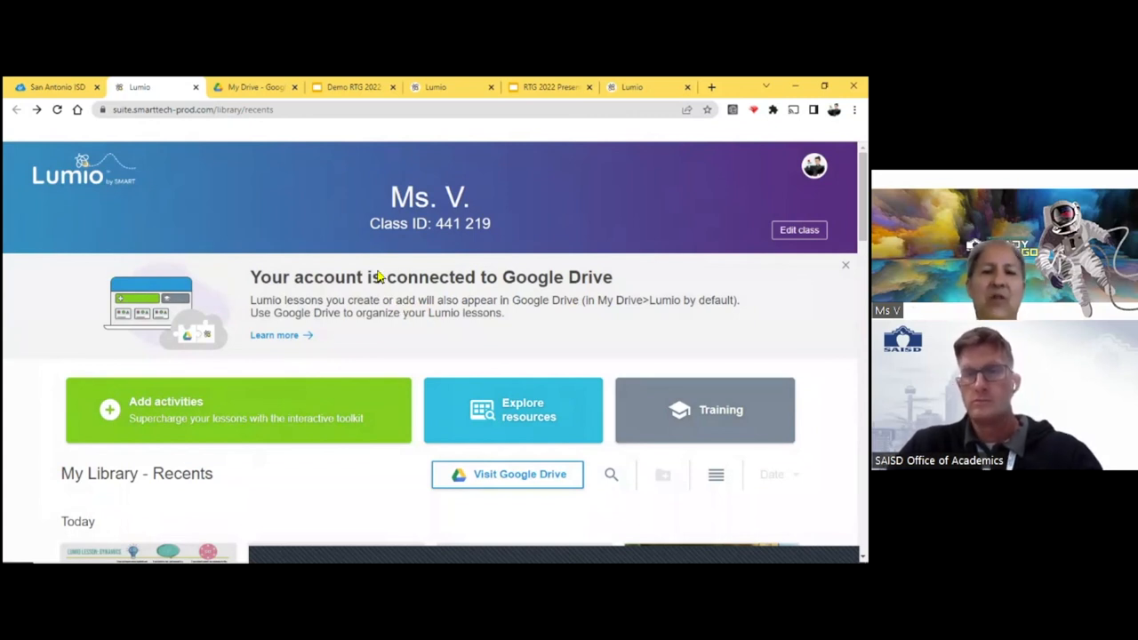
scroll("down", 3)
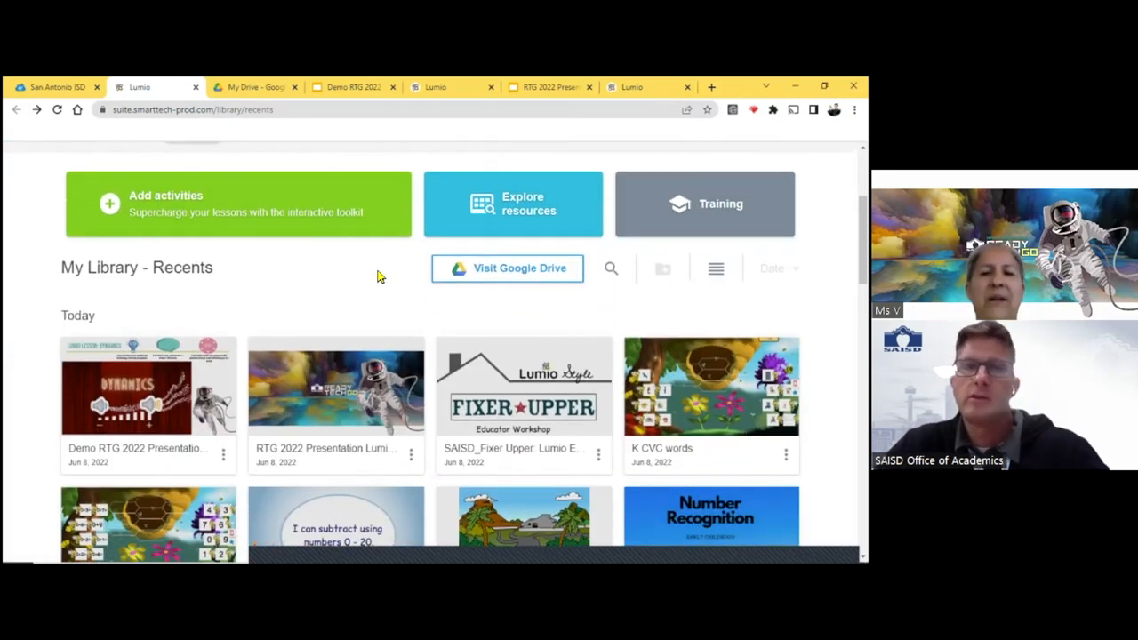
scroll("down", 3)
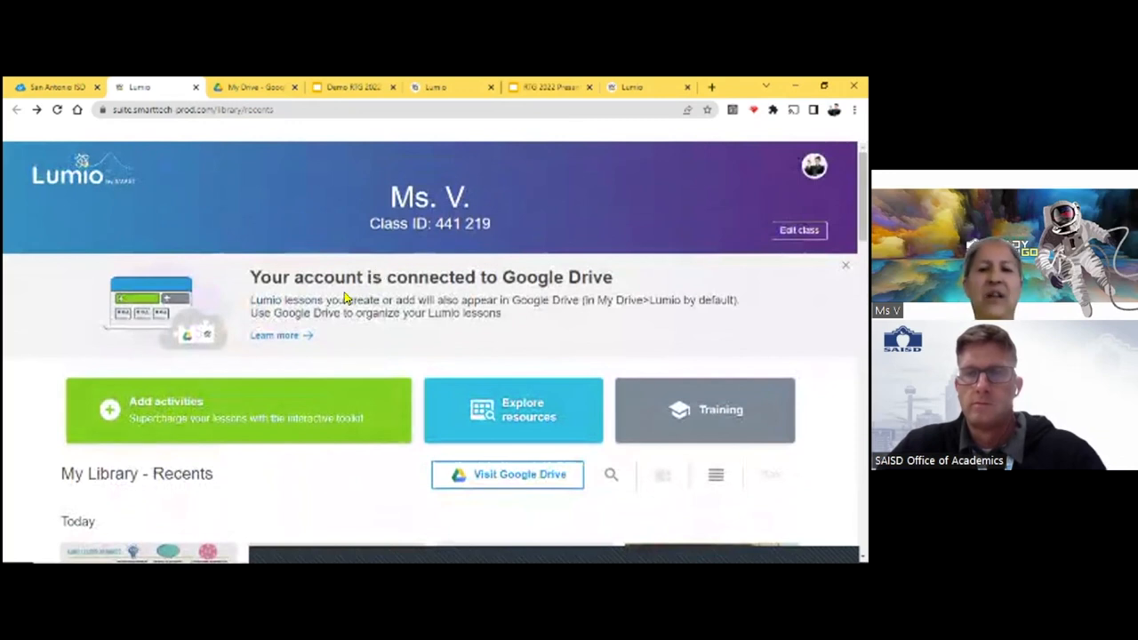
scroll("down", 3)
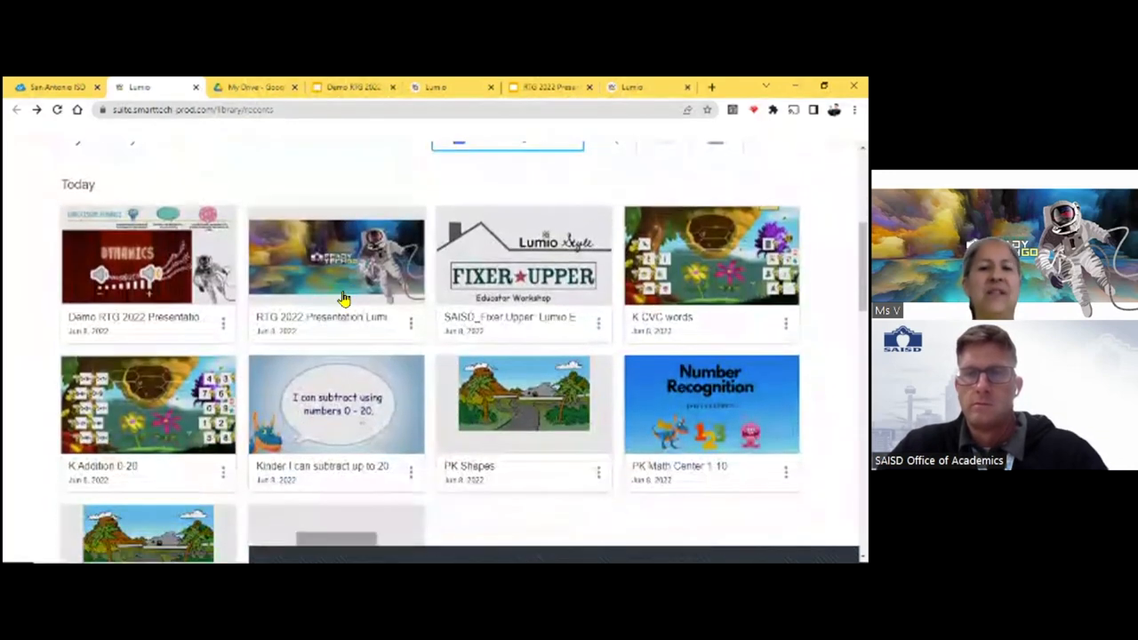
scroll("down", 3)
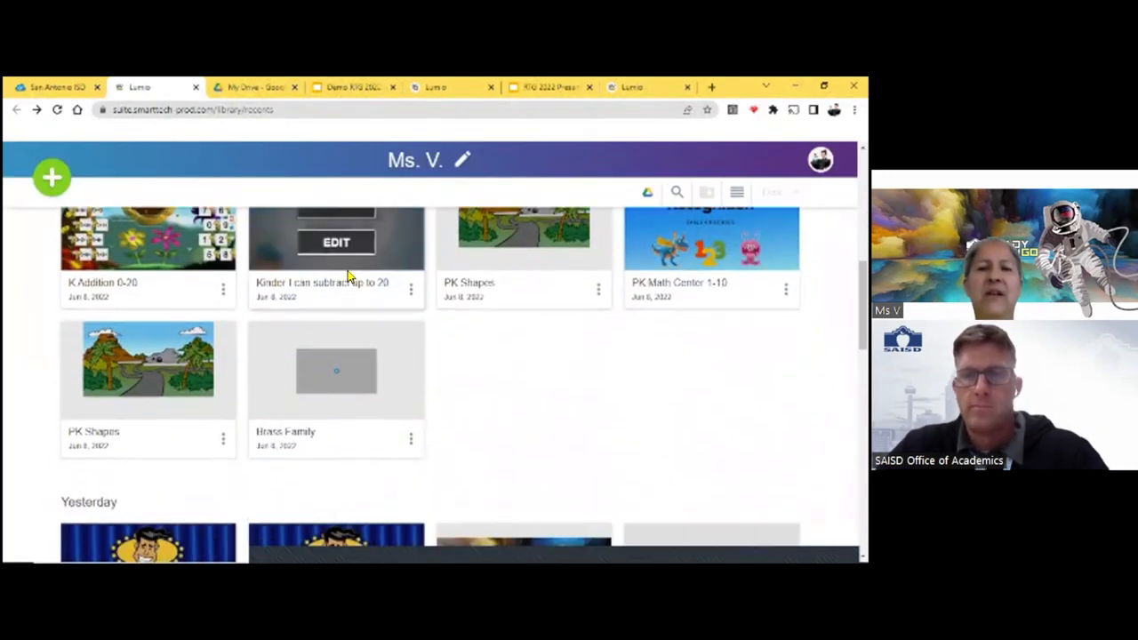
scroll("down", 3)
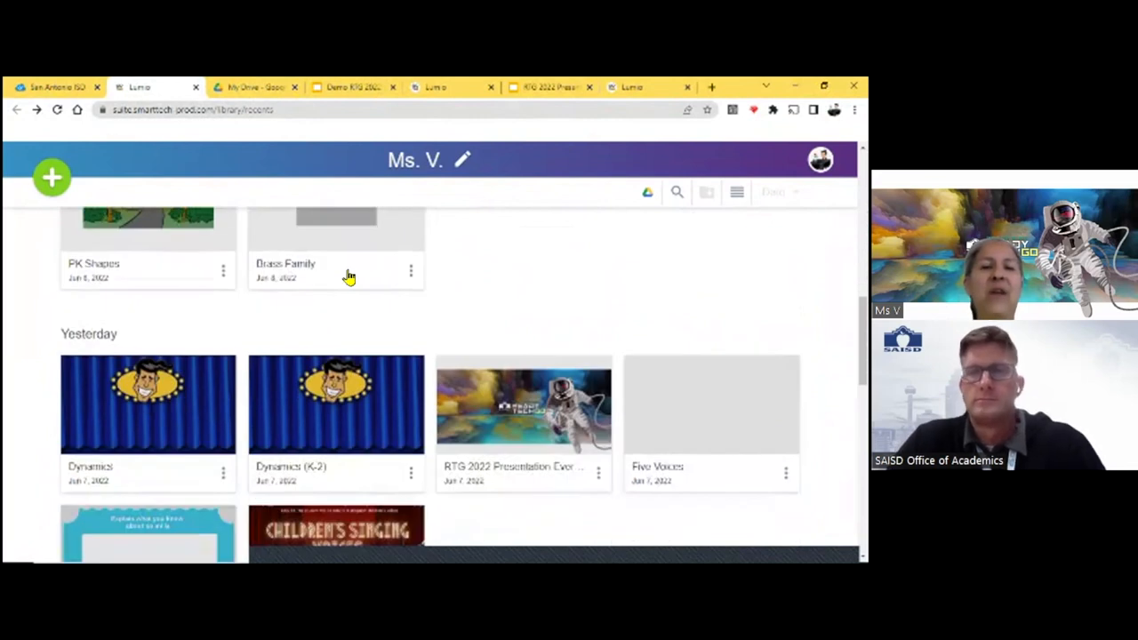
scroll("down", 3)
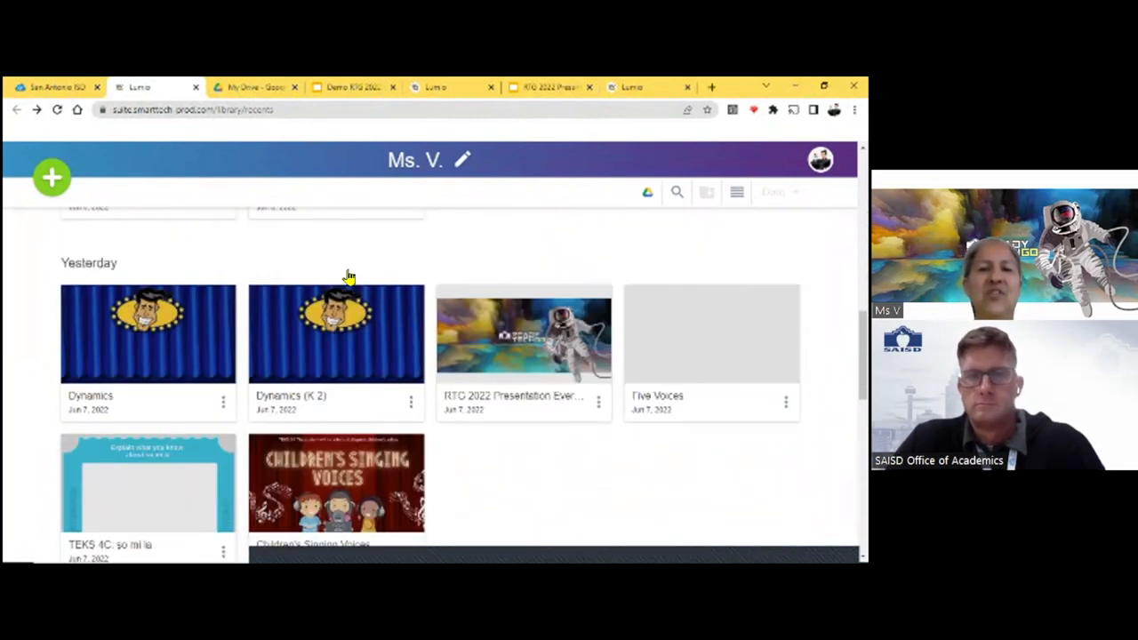
scroll("up", 3)
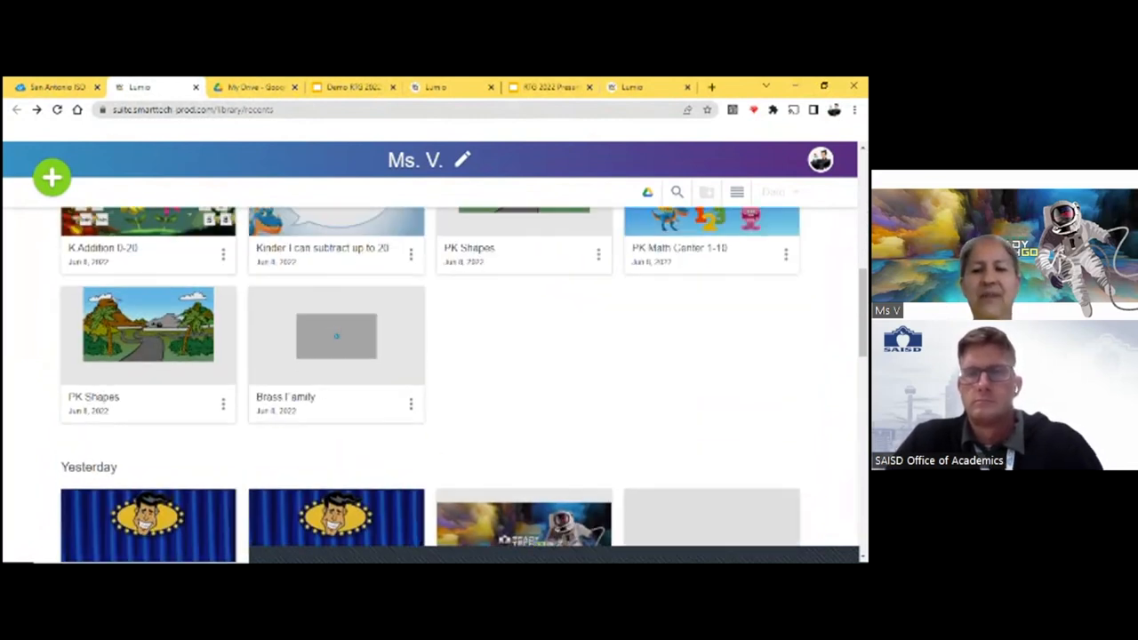